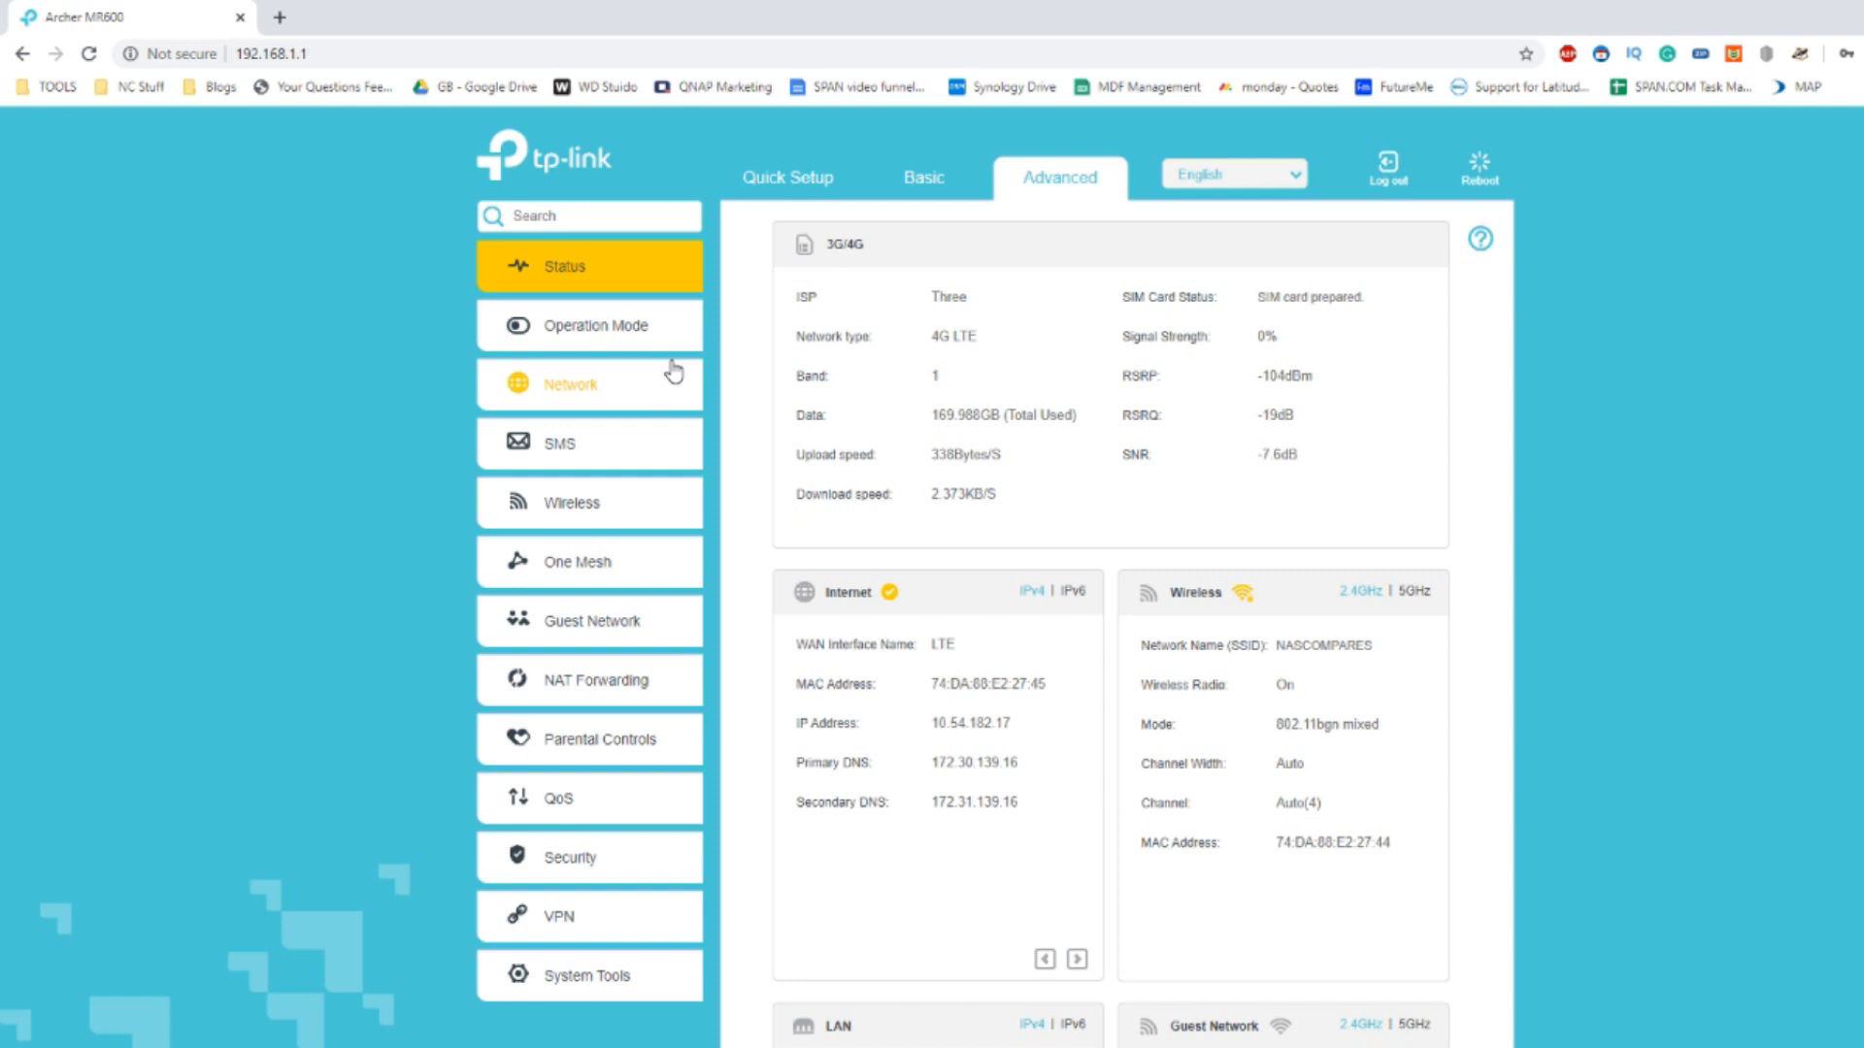
{"action": "mouse_move", "coordinate": [803, 344]}
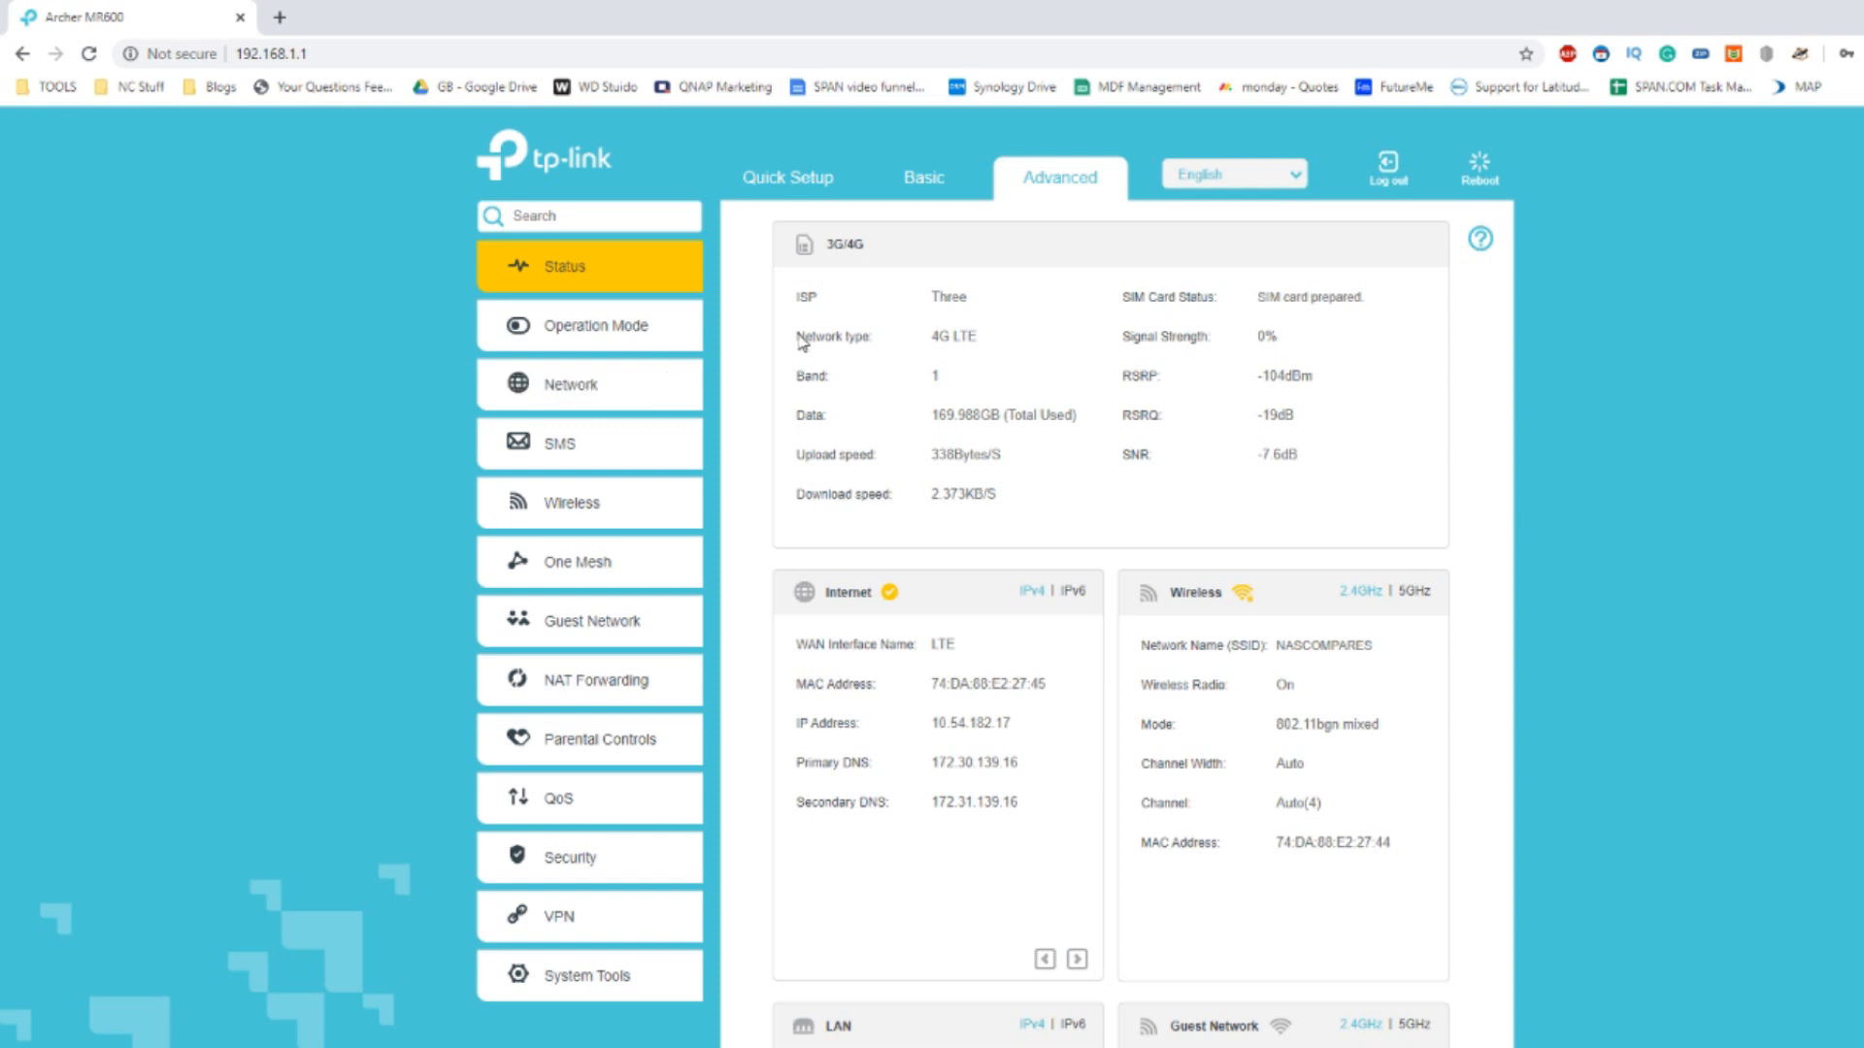
Open the Basic Network Map showing the connected LTE internet link and 4G SIM status.
{"action": "left_click", "coordinate": [922, 176]}
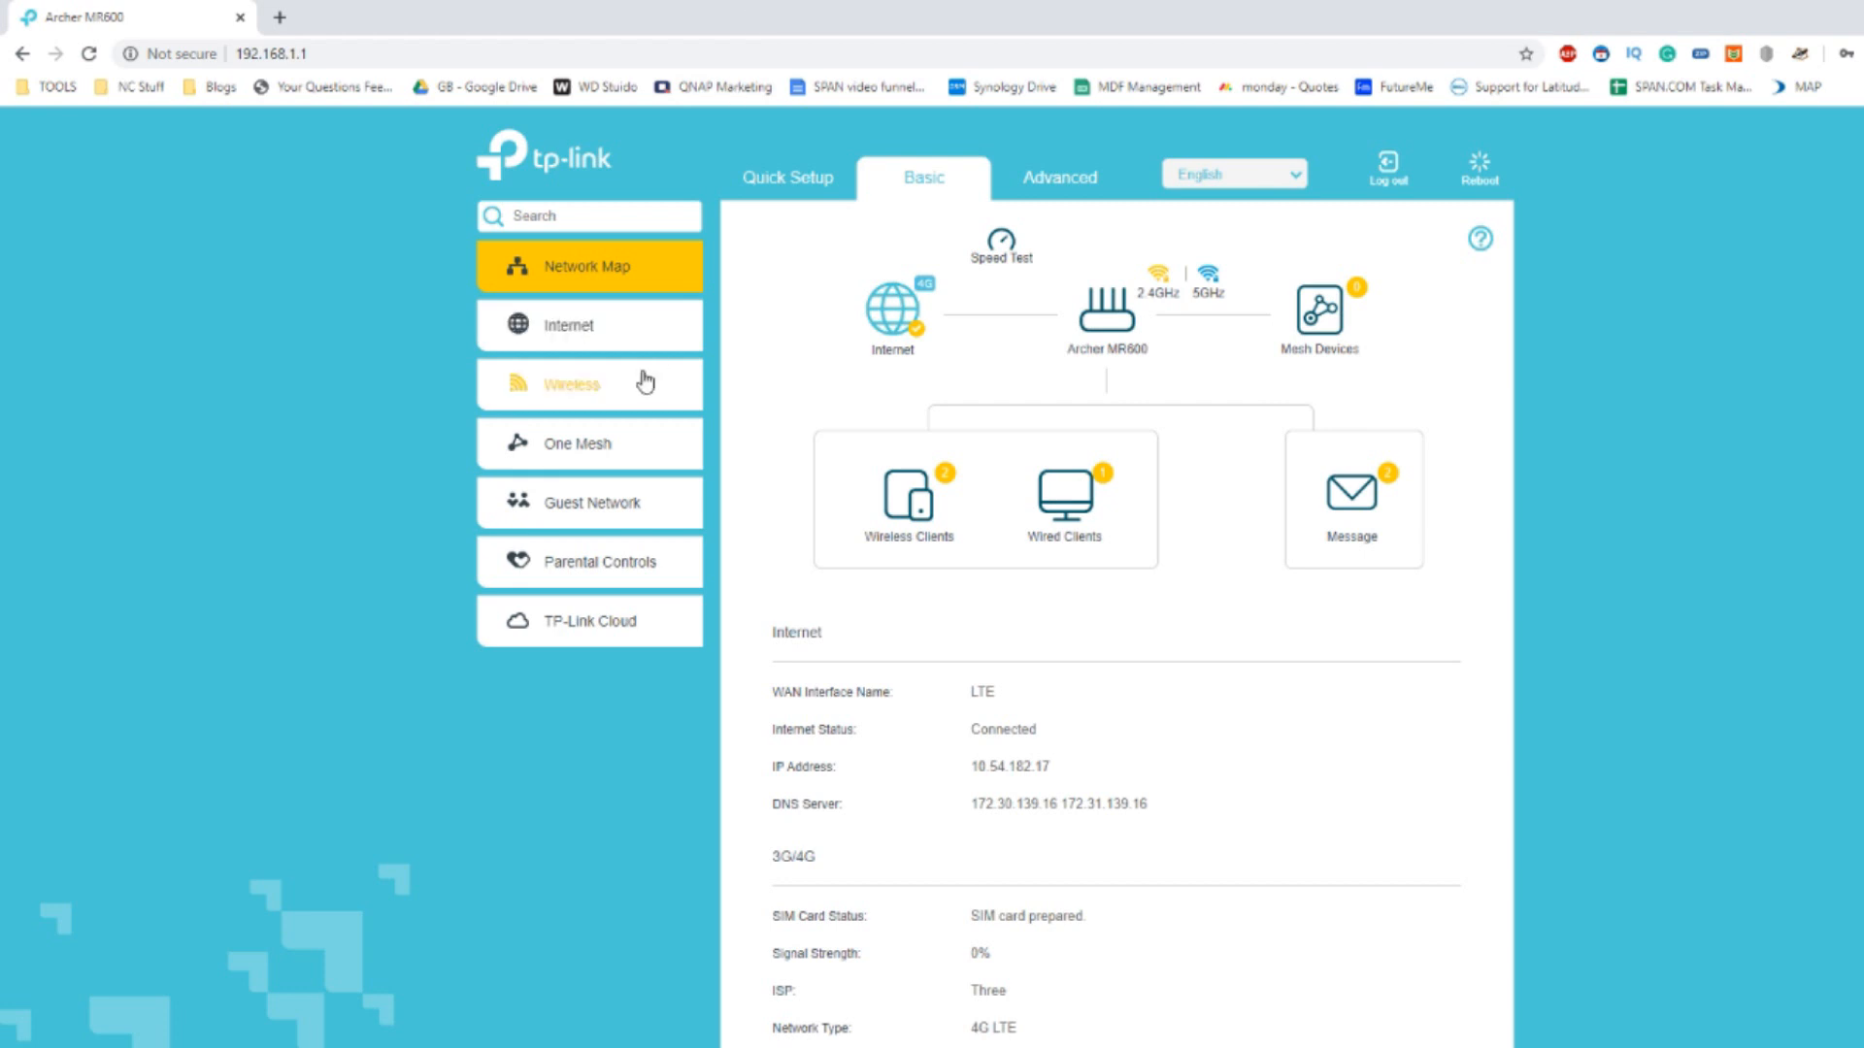
{"action": "mouse_move", "coordinate": [576, 621]}
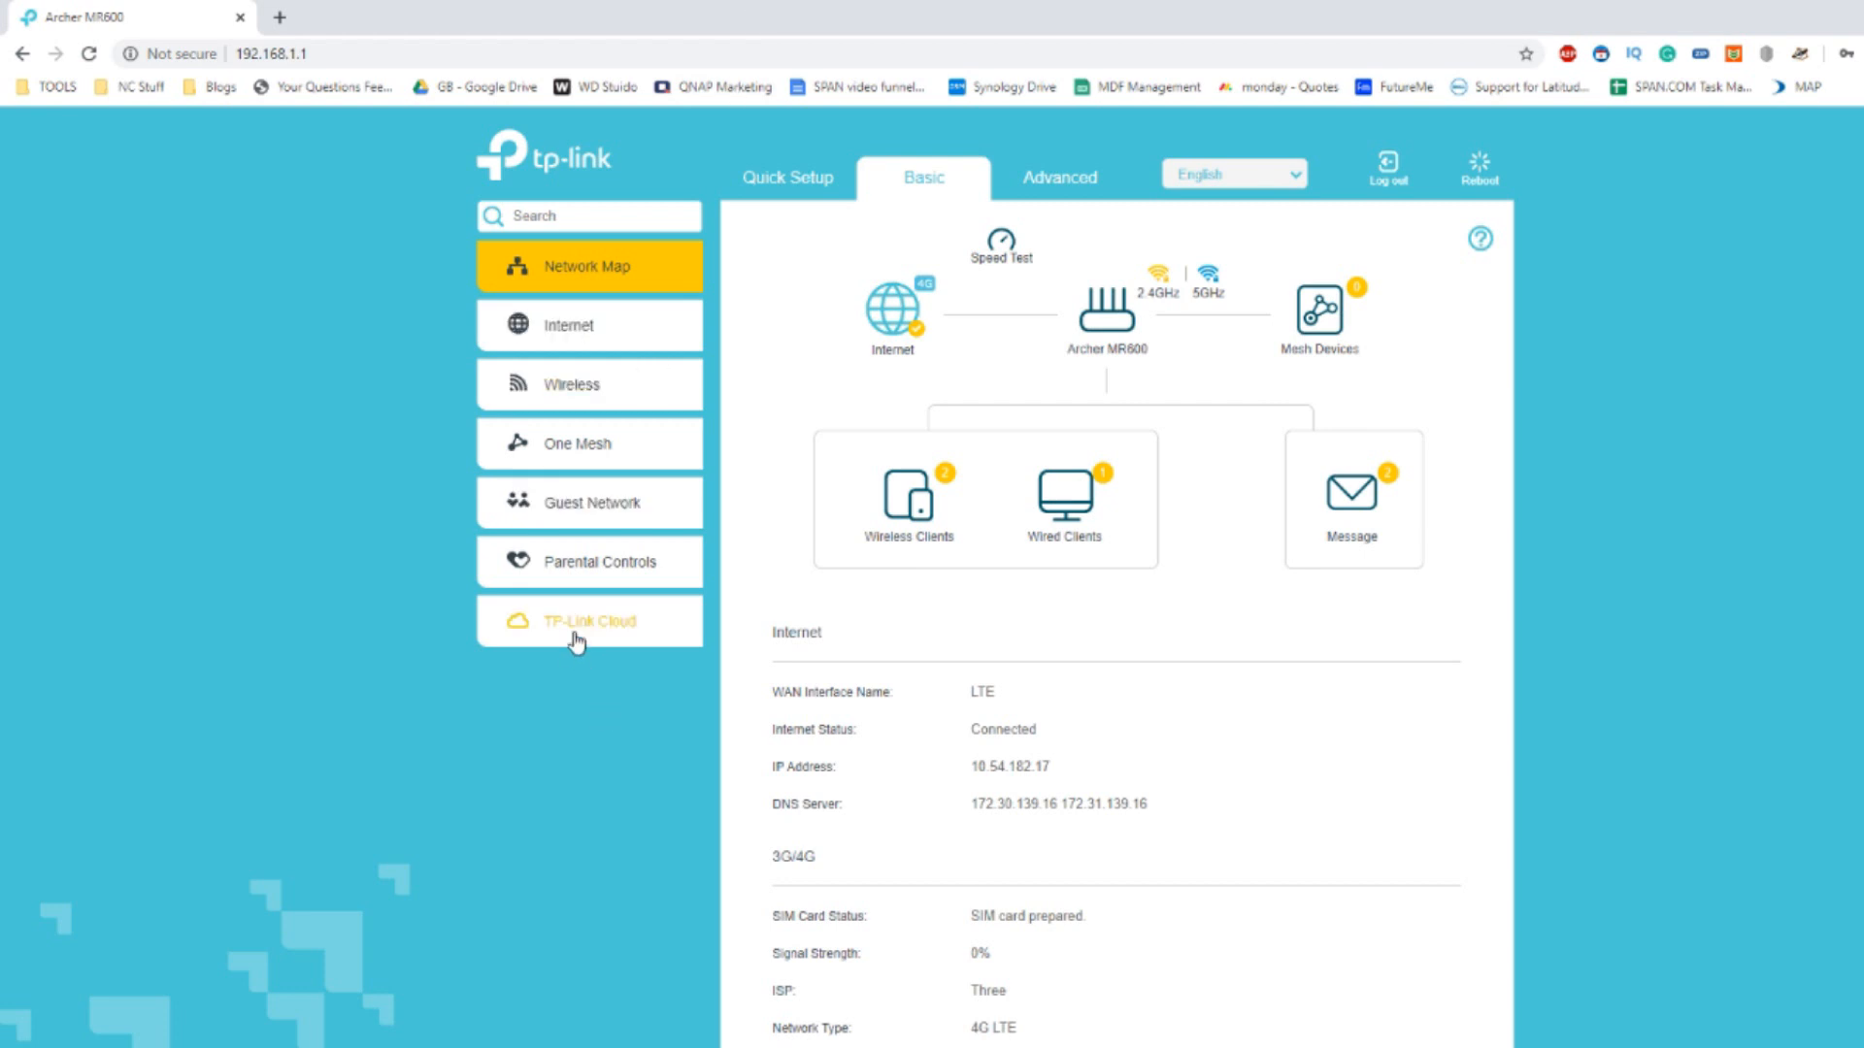
{"action": "mouse_move", "coordinate": [574, 630]}
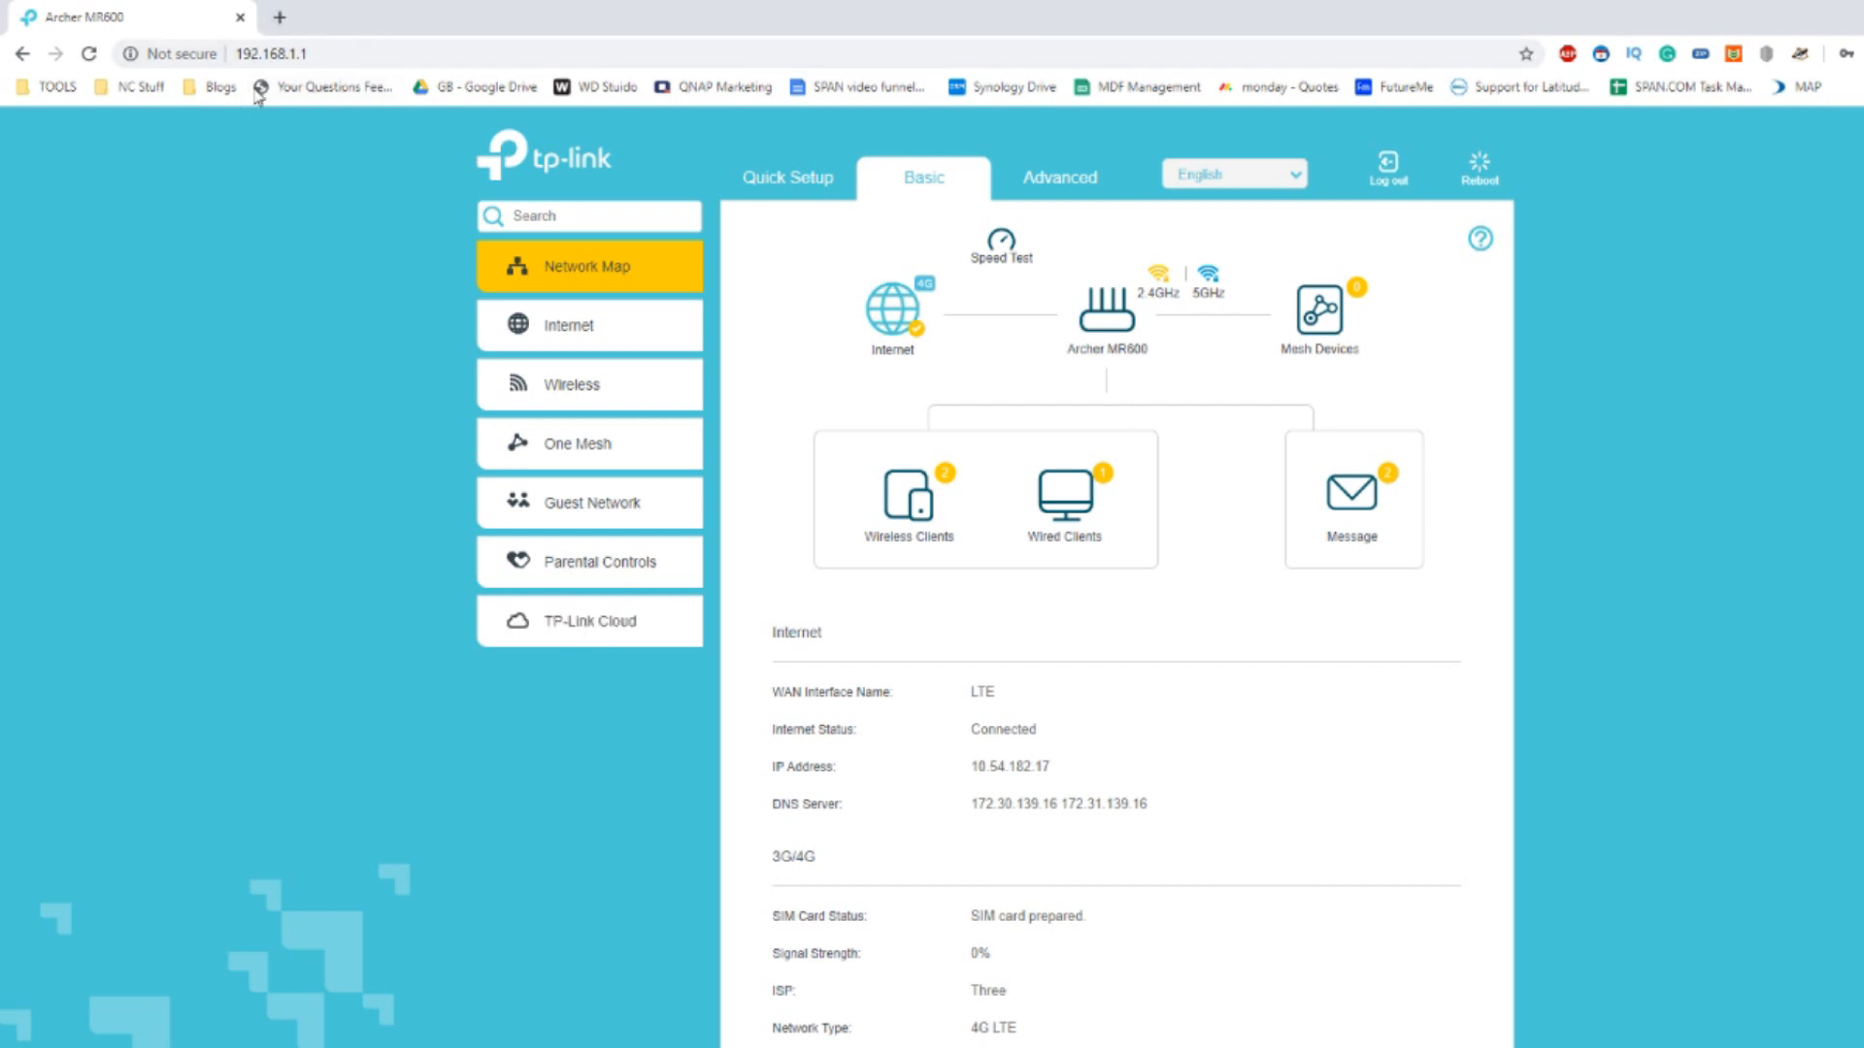
{"action": "mouse_move", "coordinate": [297, 121]}
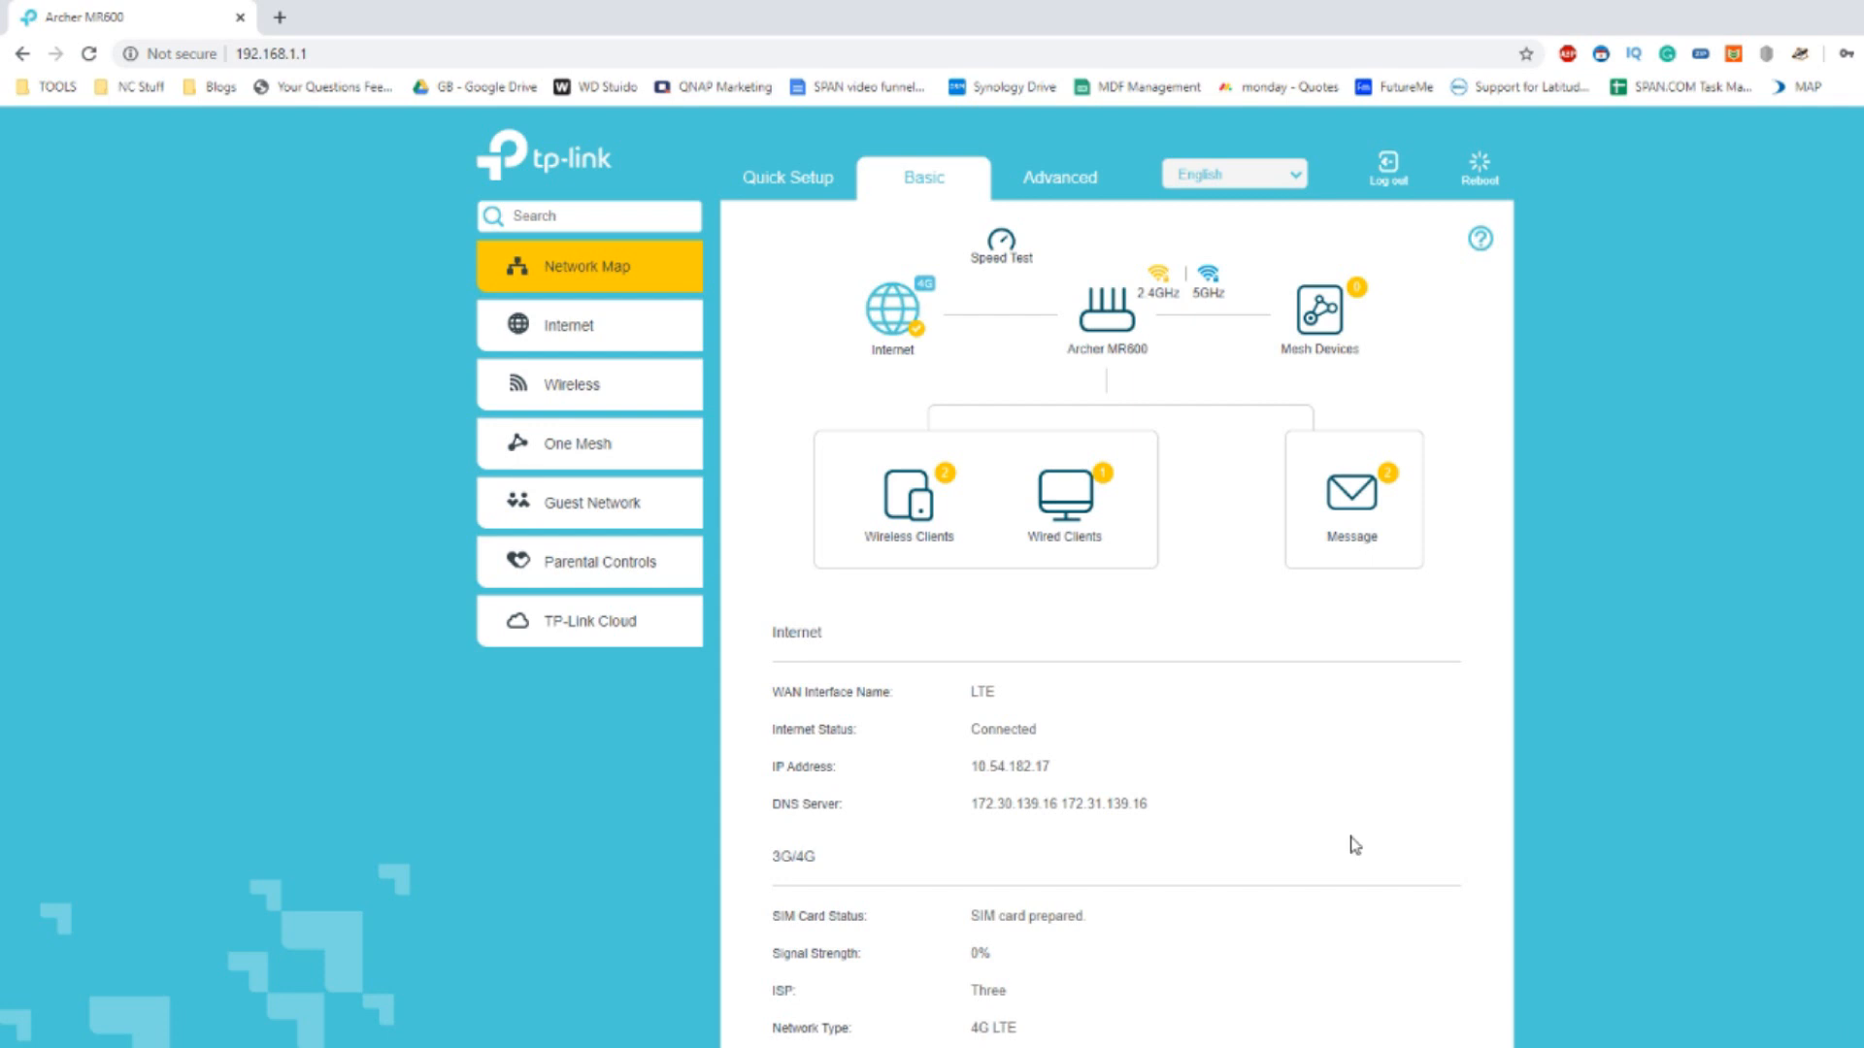
{"action": "mouse_move", "coordinate": [1043, 519]}
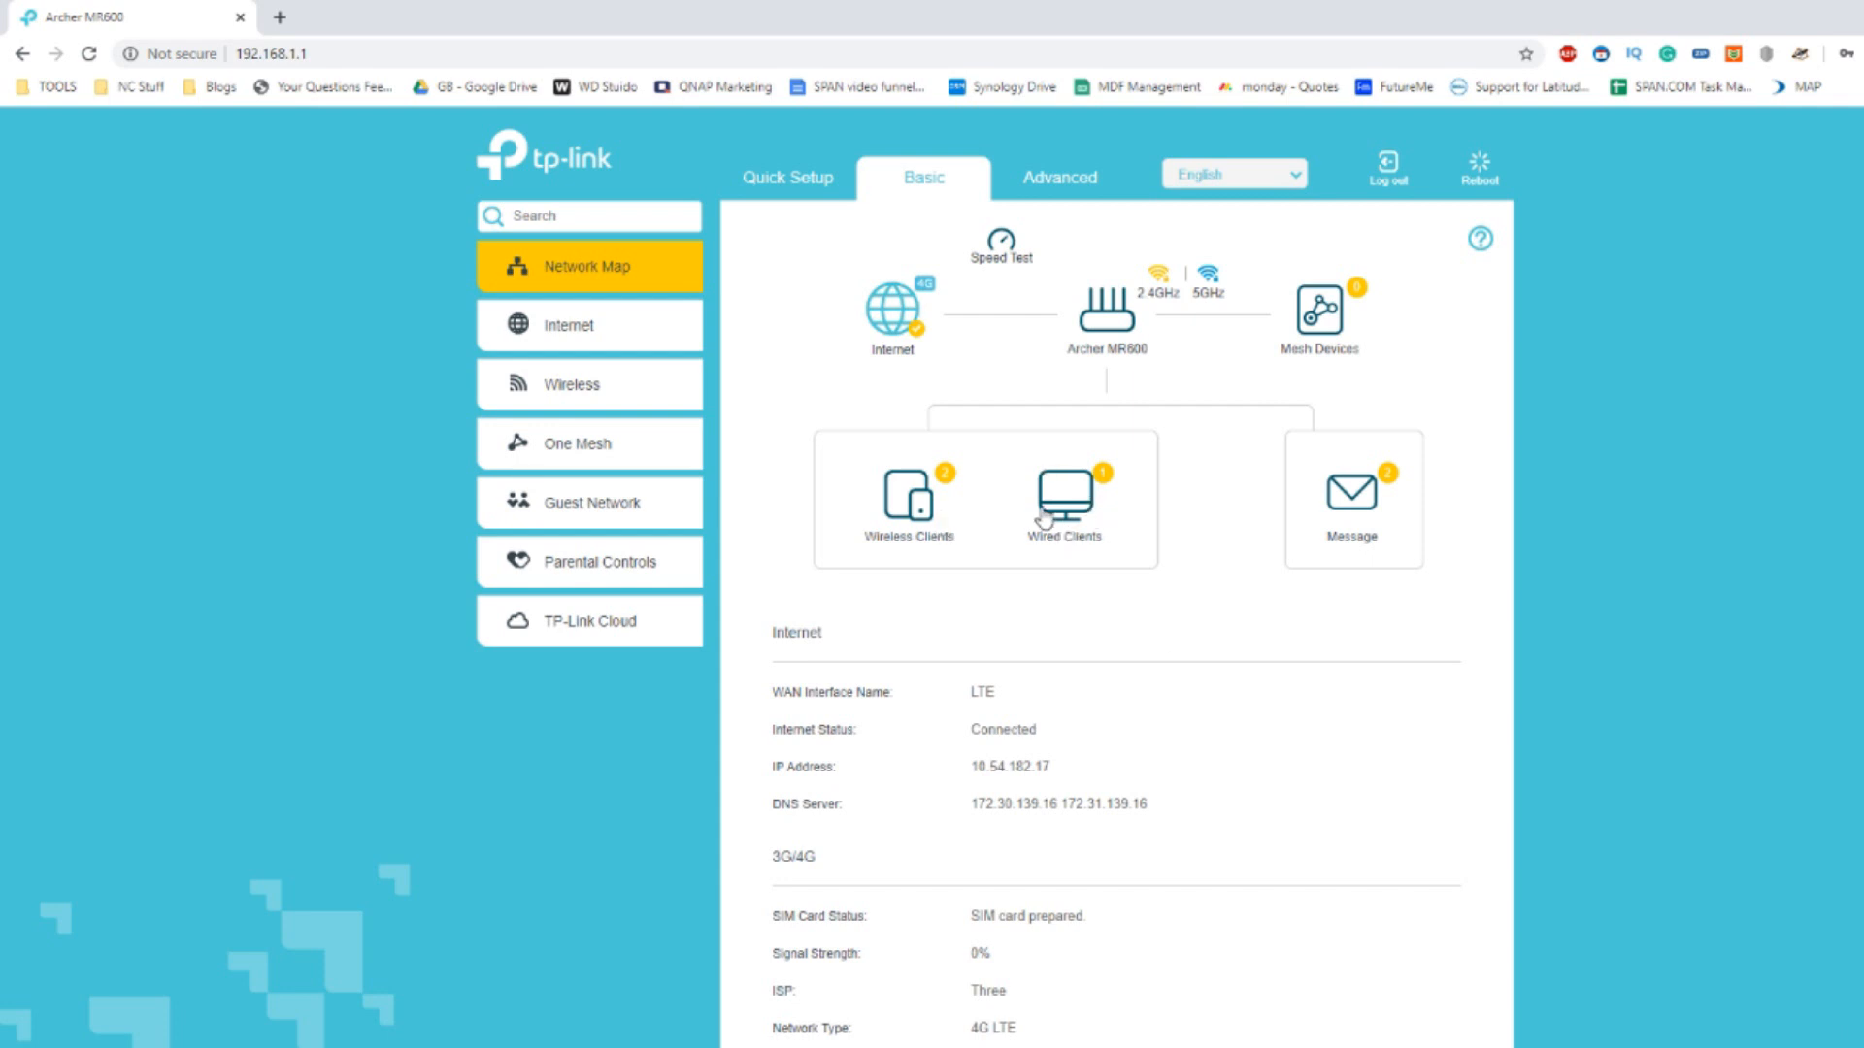
{"action": "mouse_move", "coordinate": [1200, 365]}
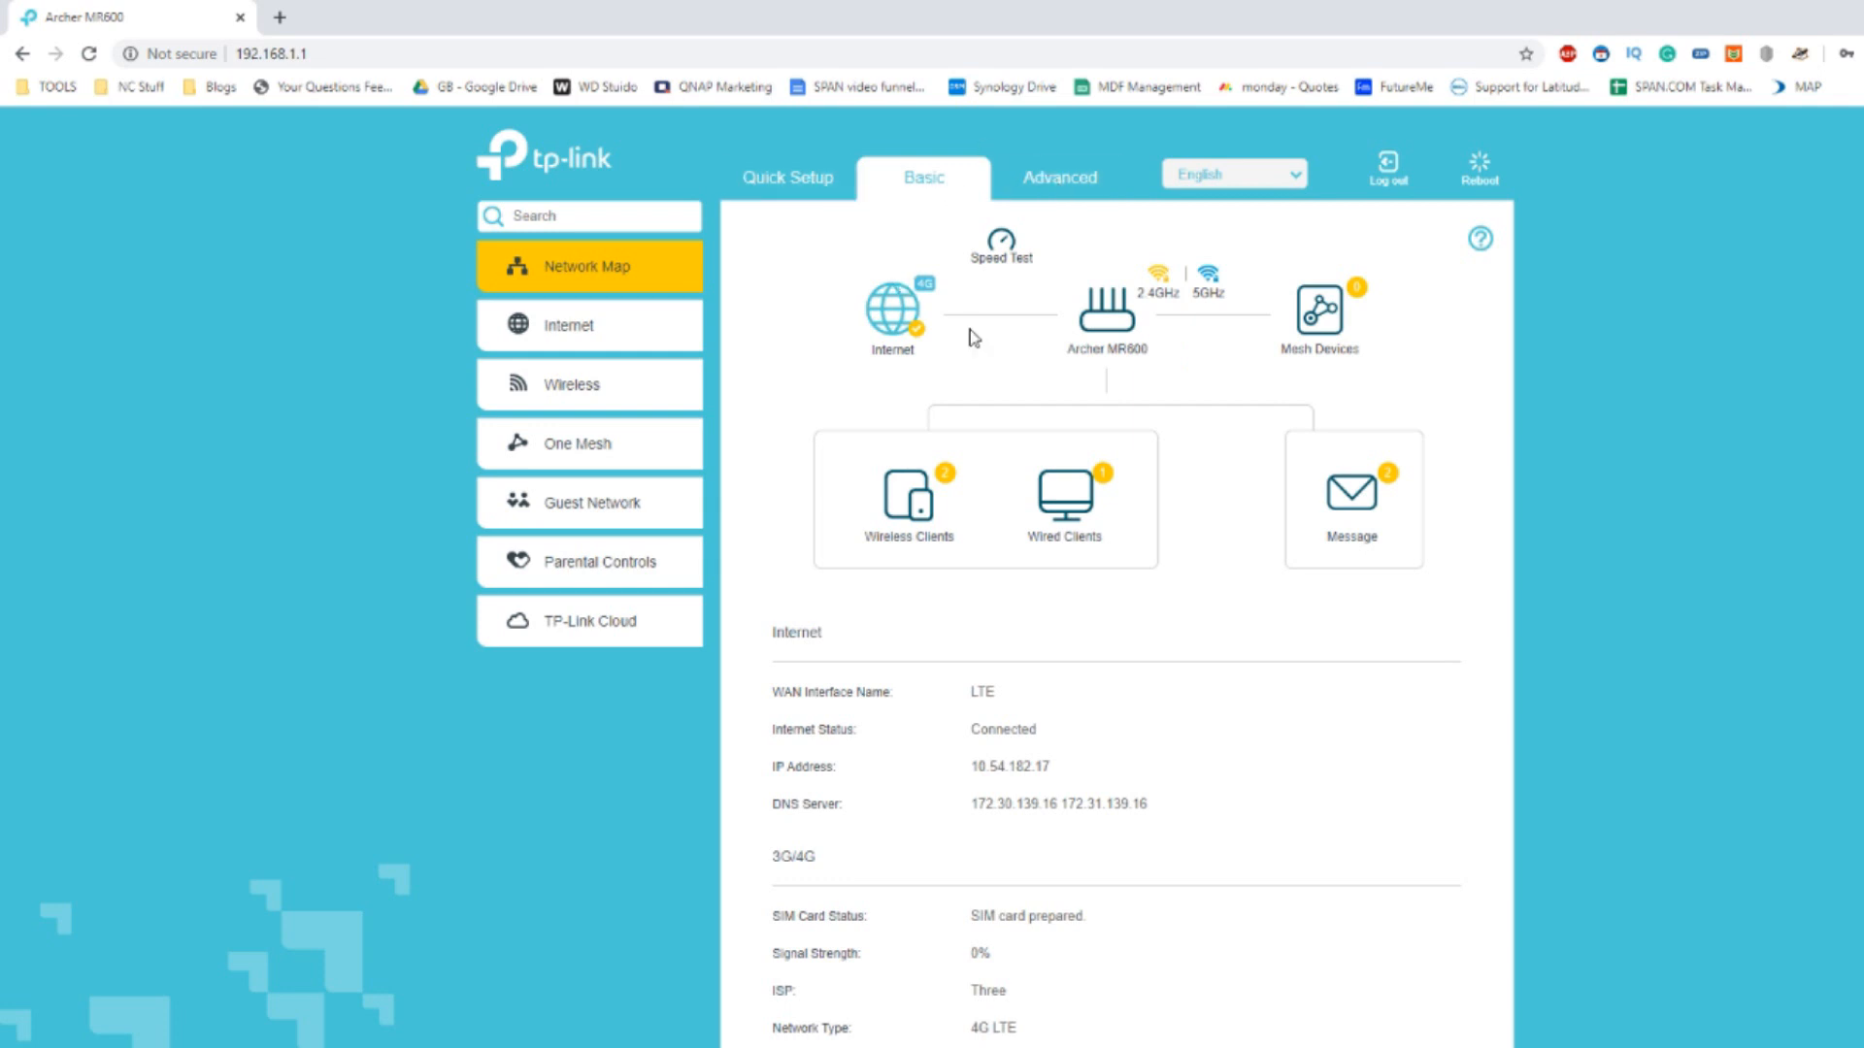
{"action": "mouse_move", "coordinate": [1017, 215]}
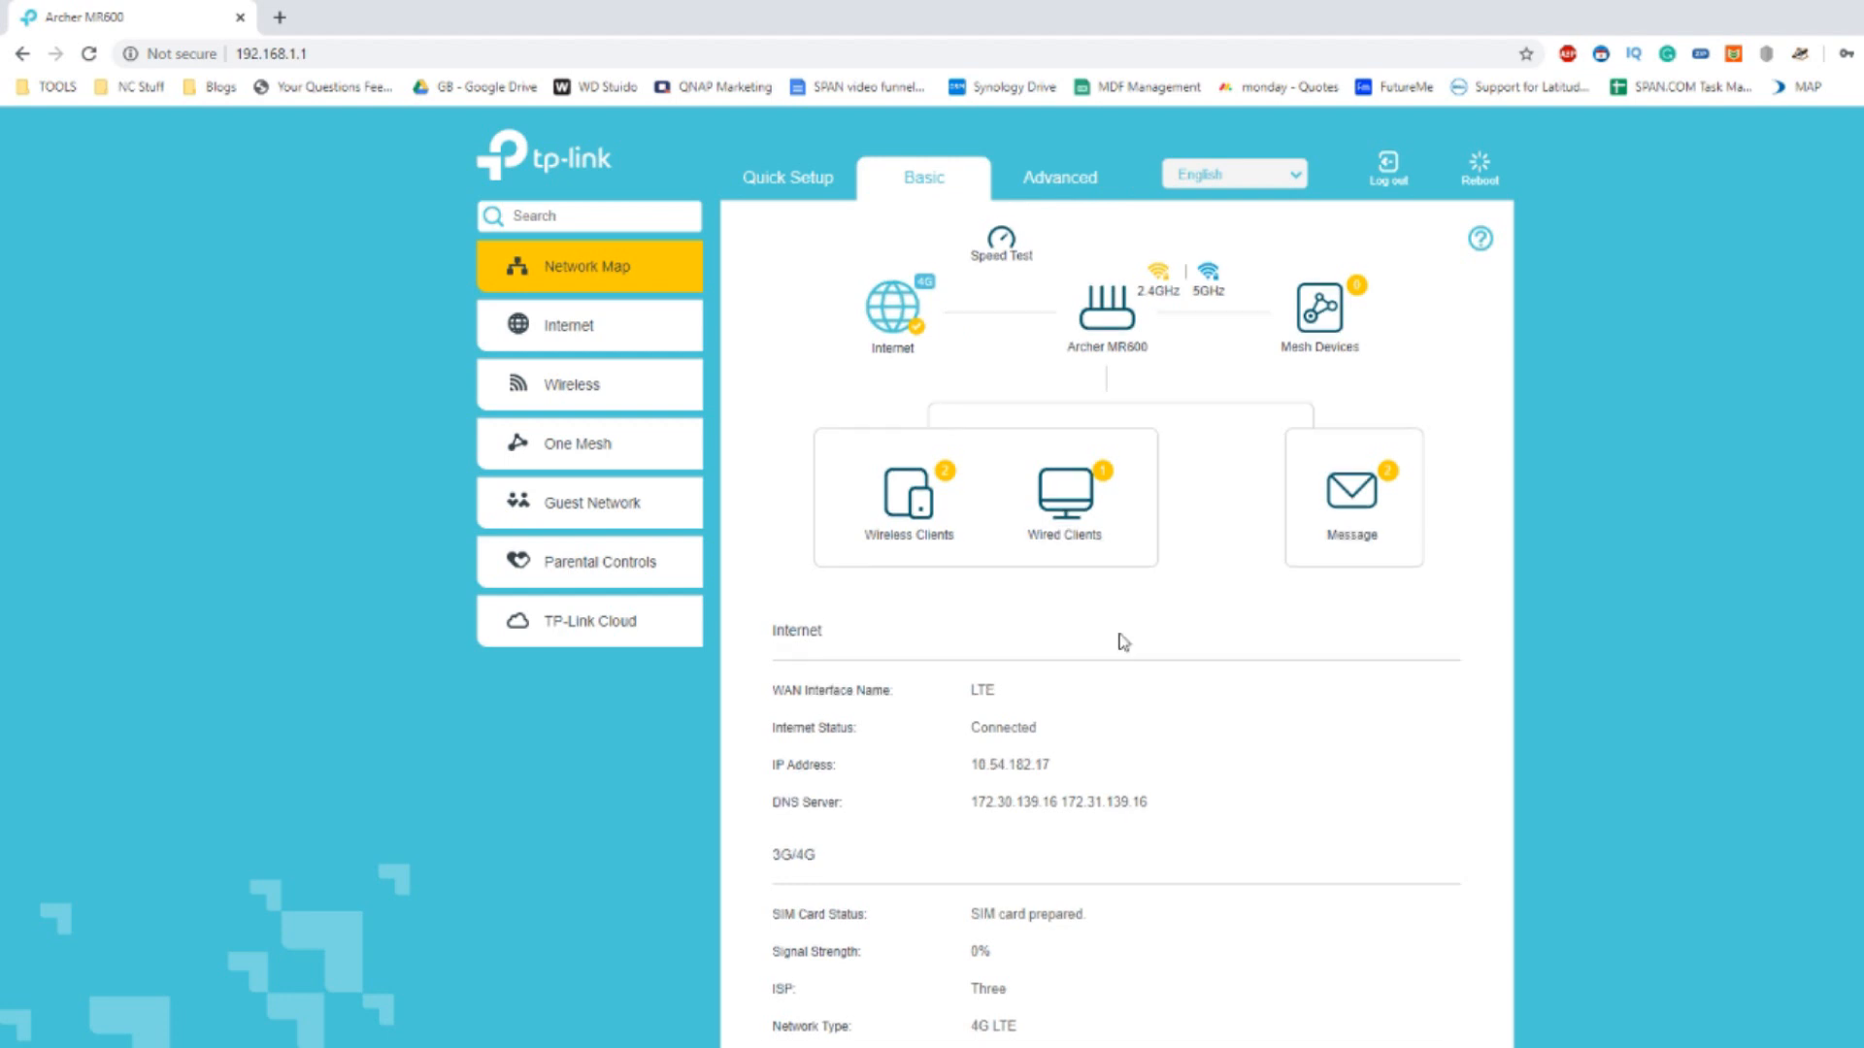
{"action": "scroll", "scroll_direction": "down", "scroll_amount": 3}
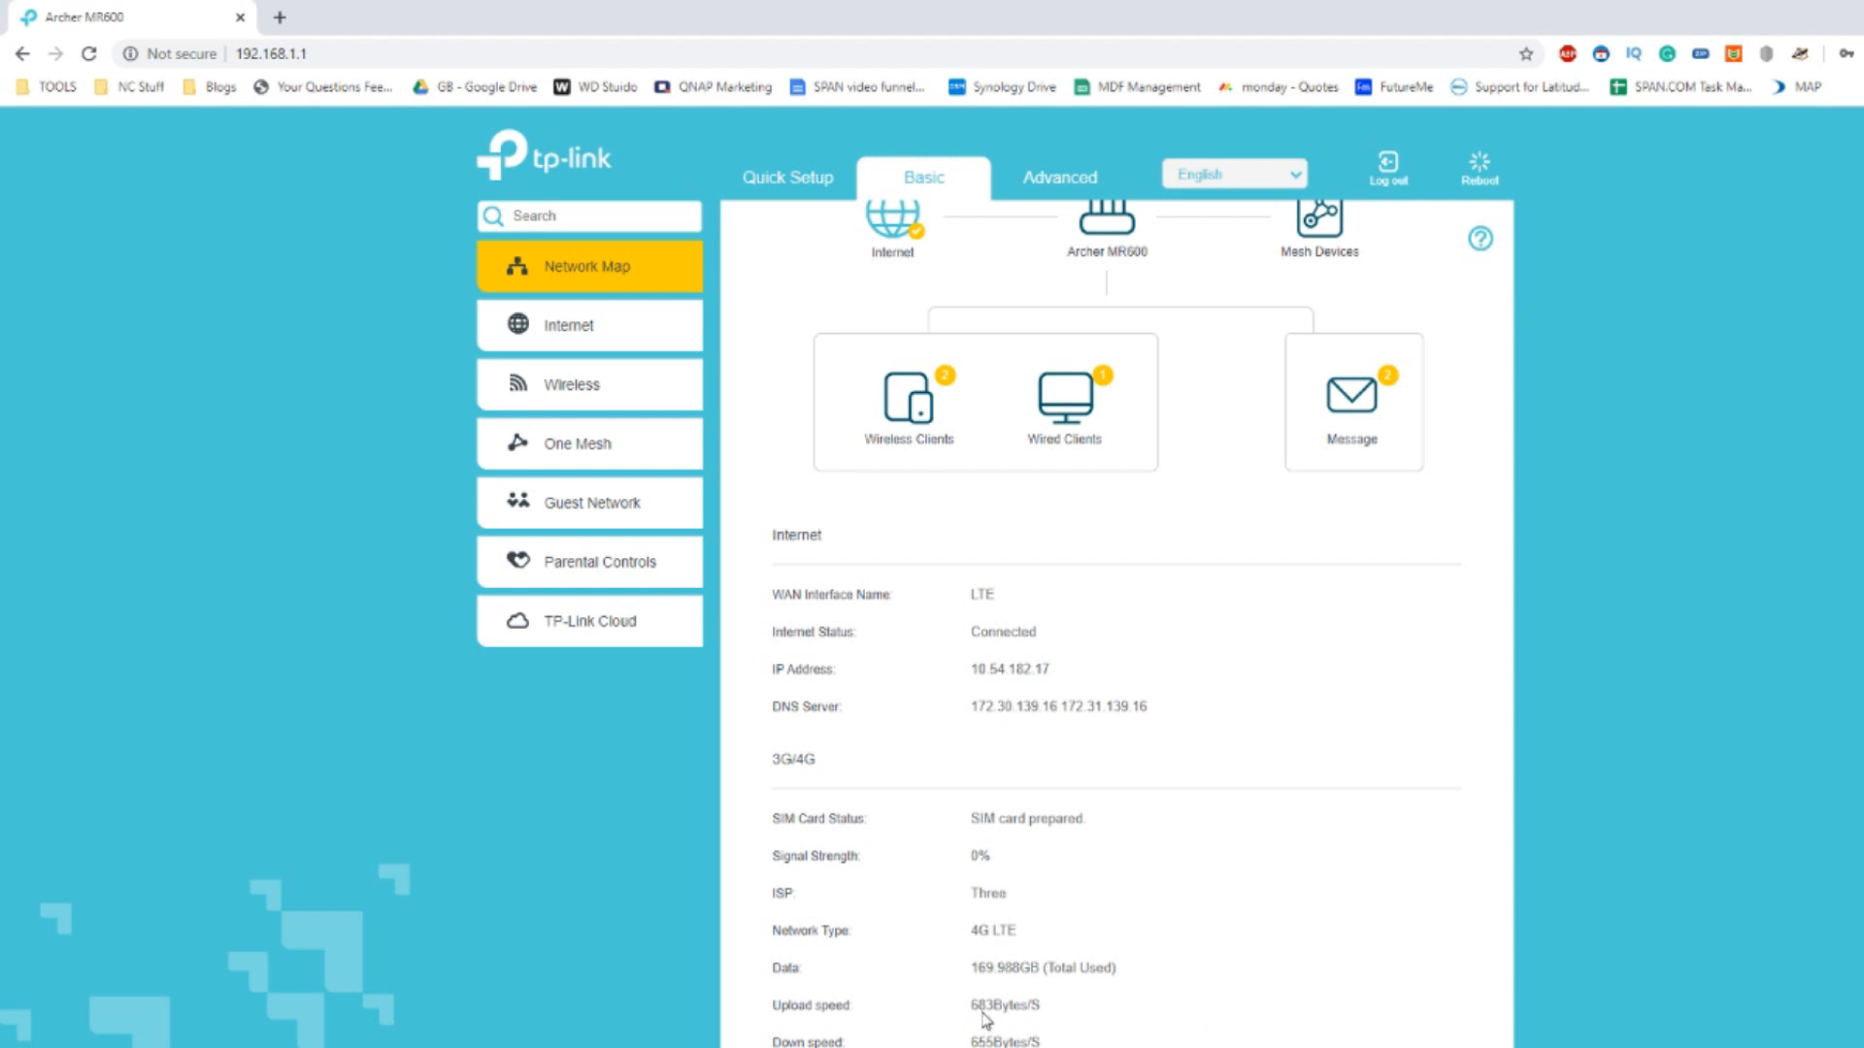
{"action": "mouse_move", "coordinate": [984, 989]}
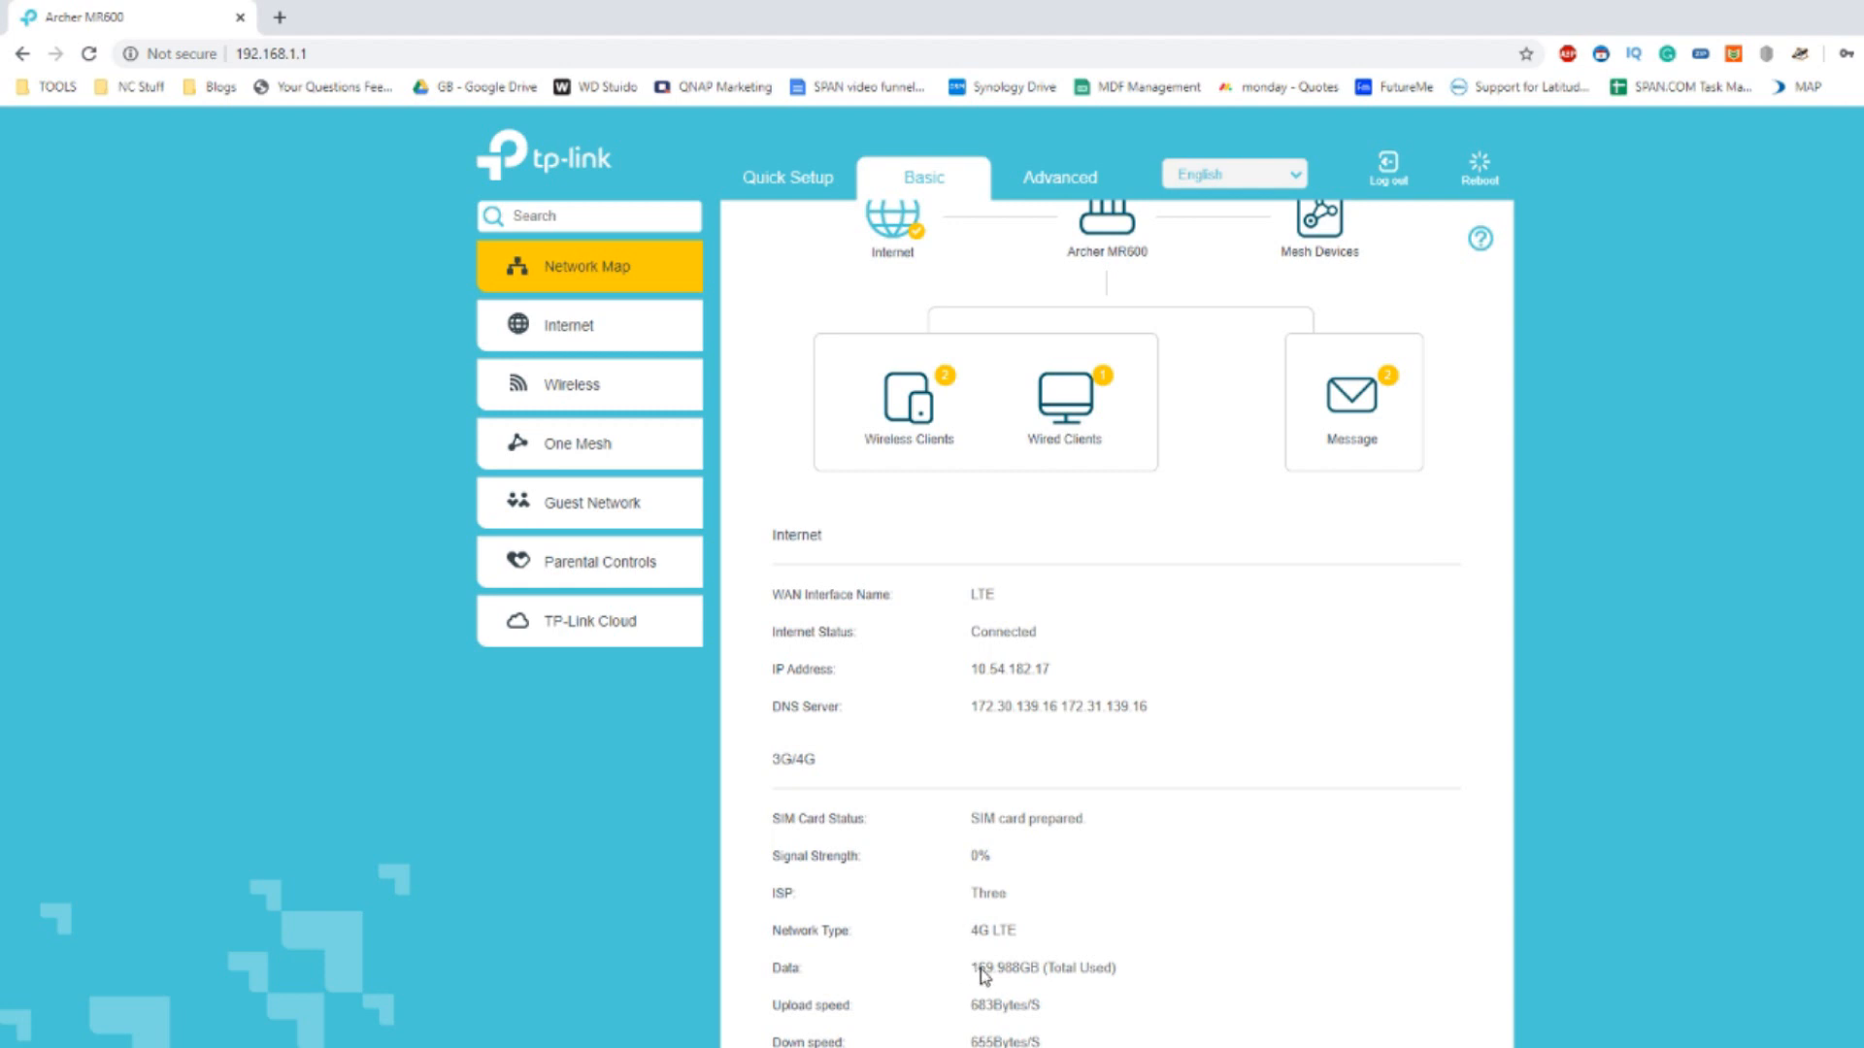
{"action": "mouse_move", "coordinate": [1039, 972]}
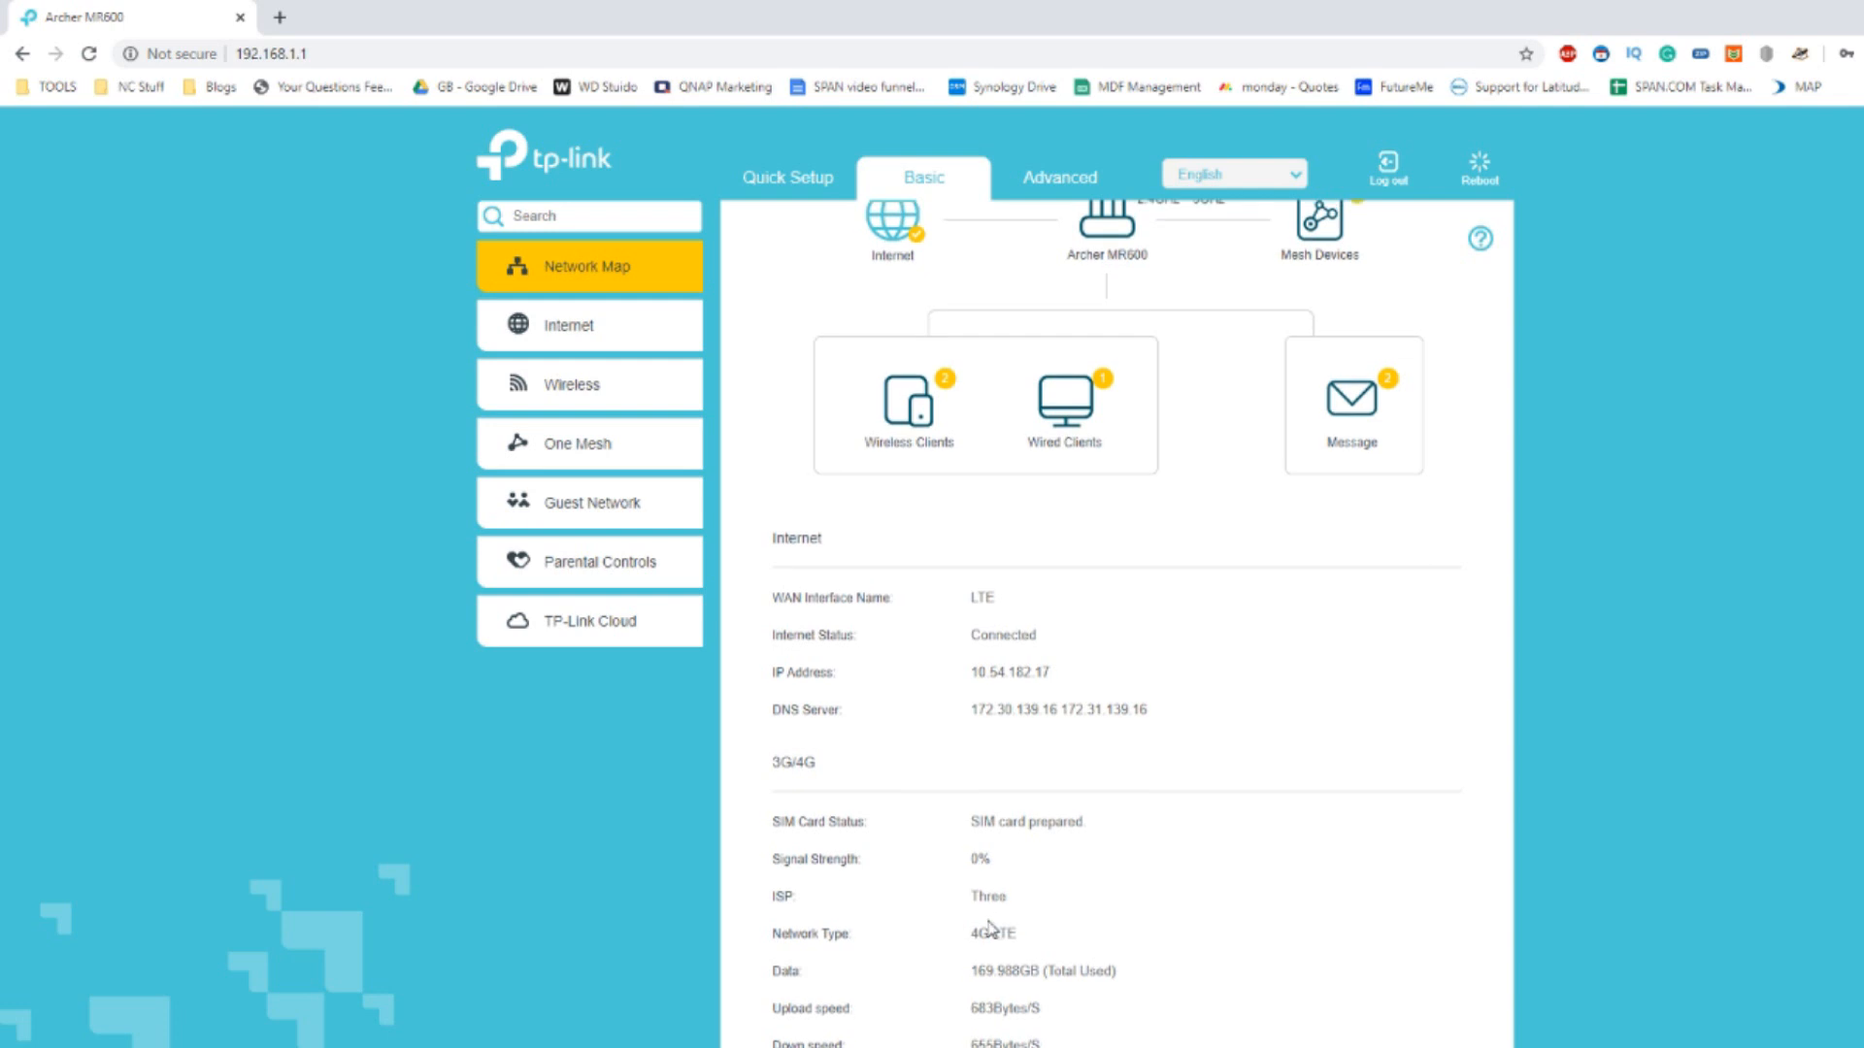
{"action": "mouse_move", "coordinate": [978, 856]}
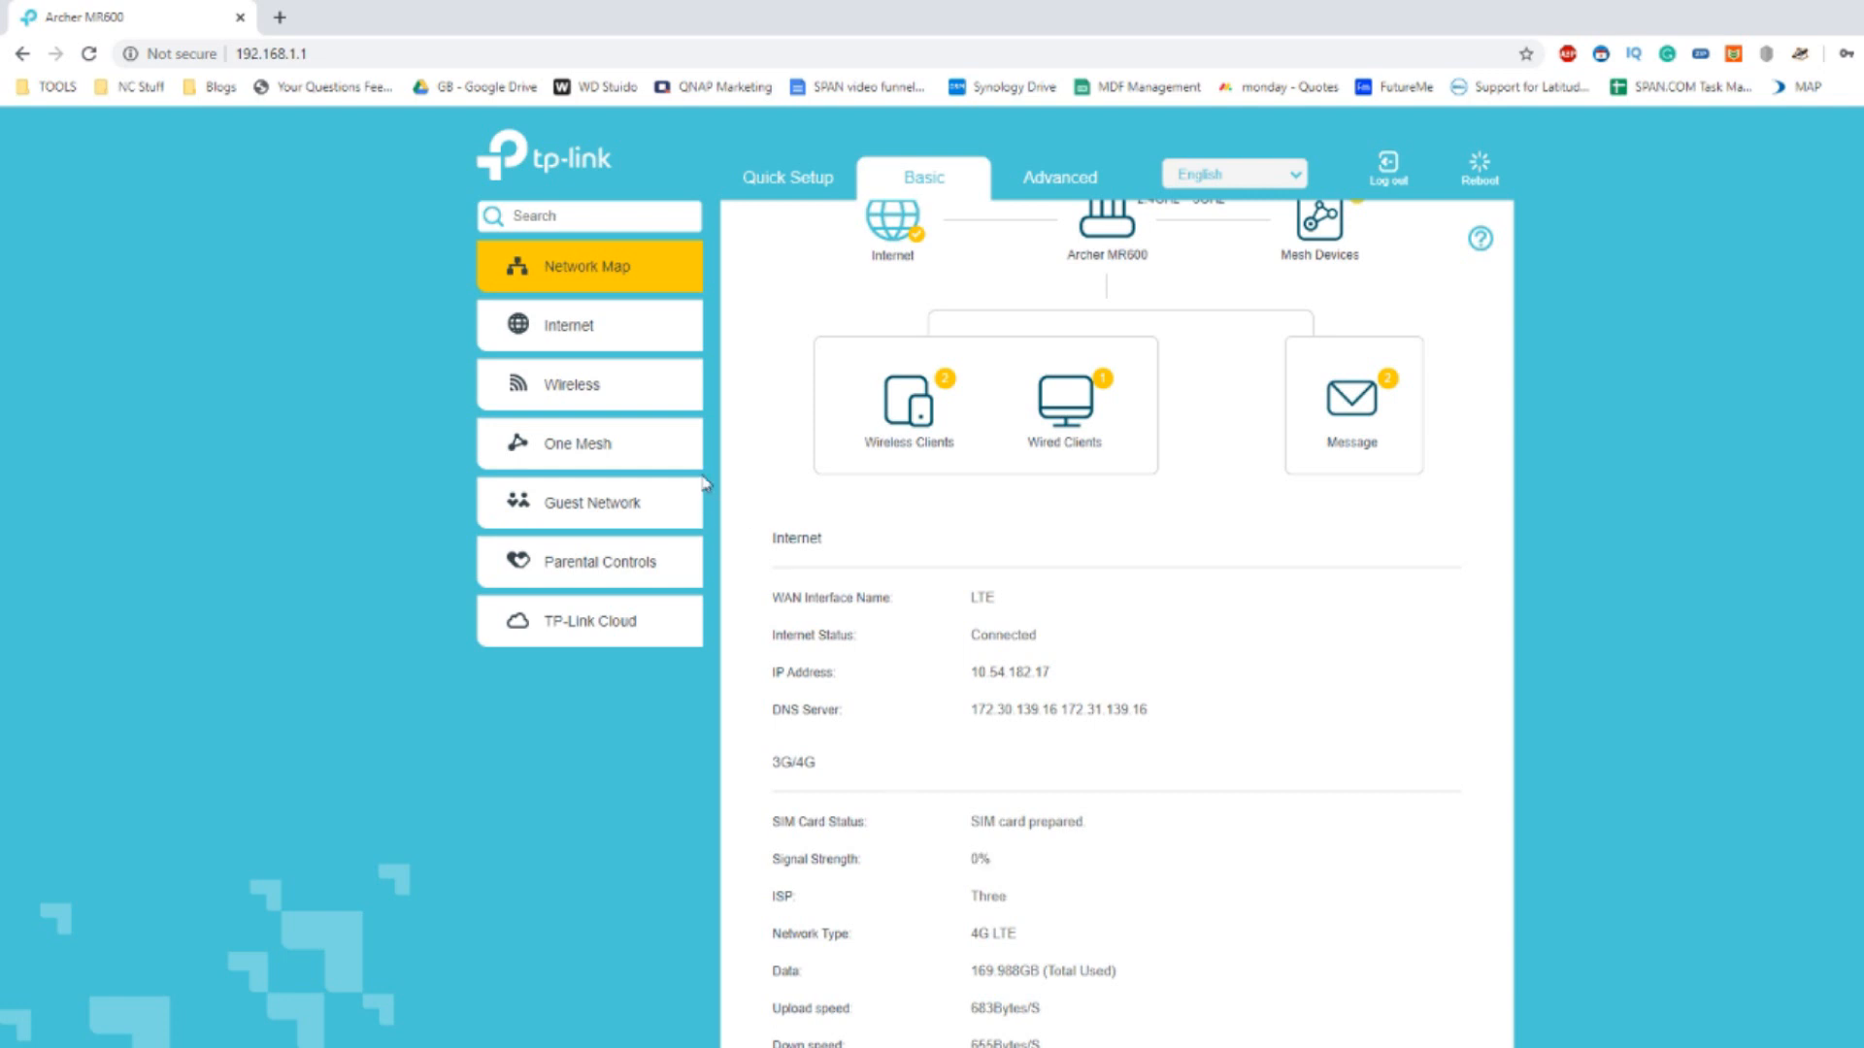
{"action": "mouse_move", "coordinate": [782, 456]}
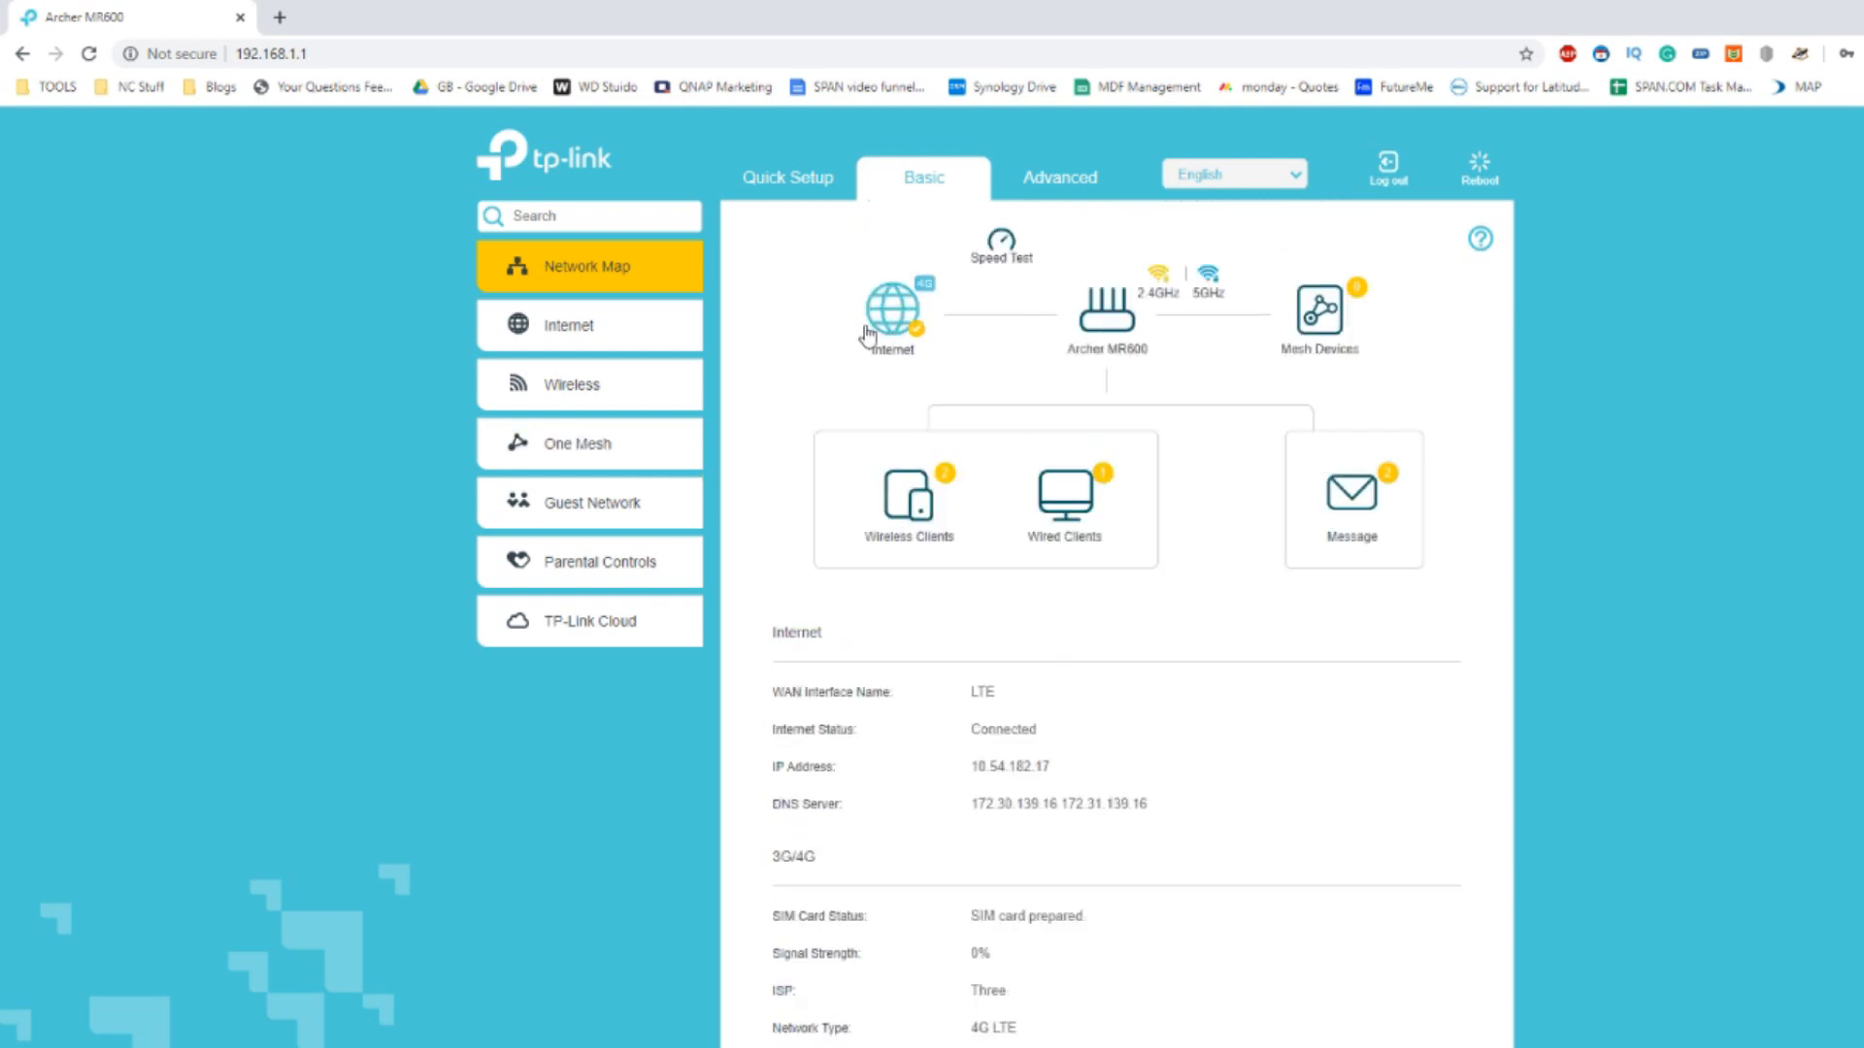
{"action": "mouse_move", "coordinate": [868, 227]}
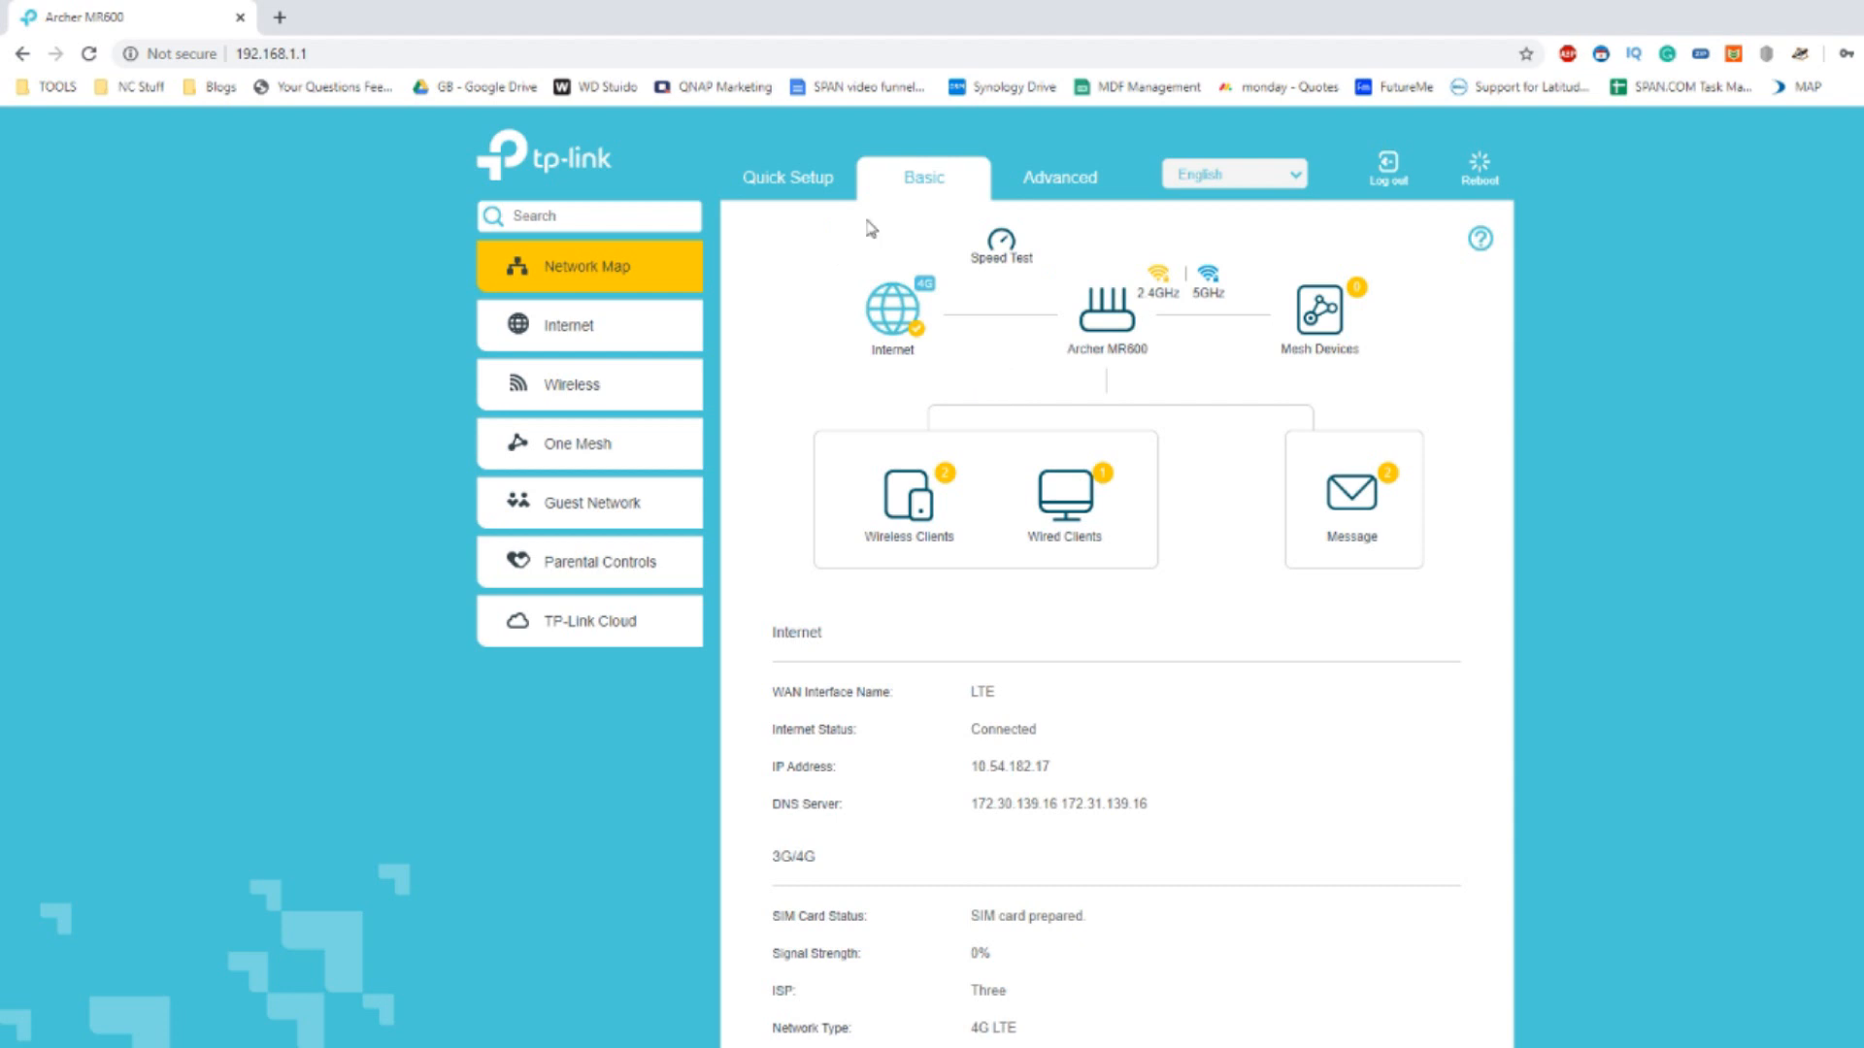
Preview the Quick Setup Time Zone step, then return to the Advanced status overview.
{"action": "left_click", "coordinate": [788, 176]}
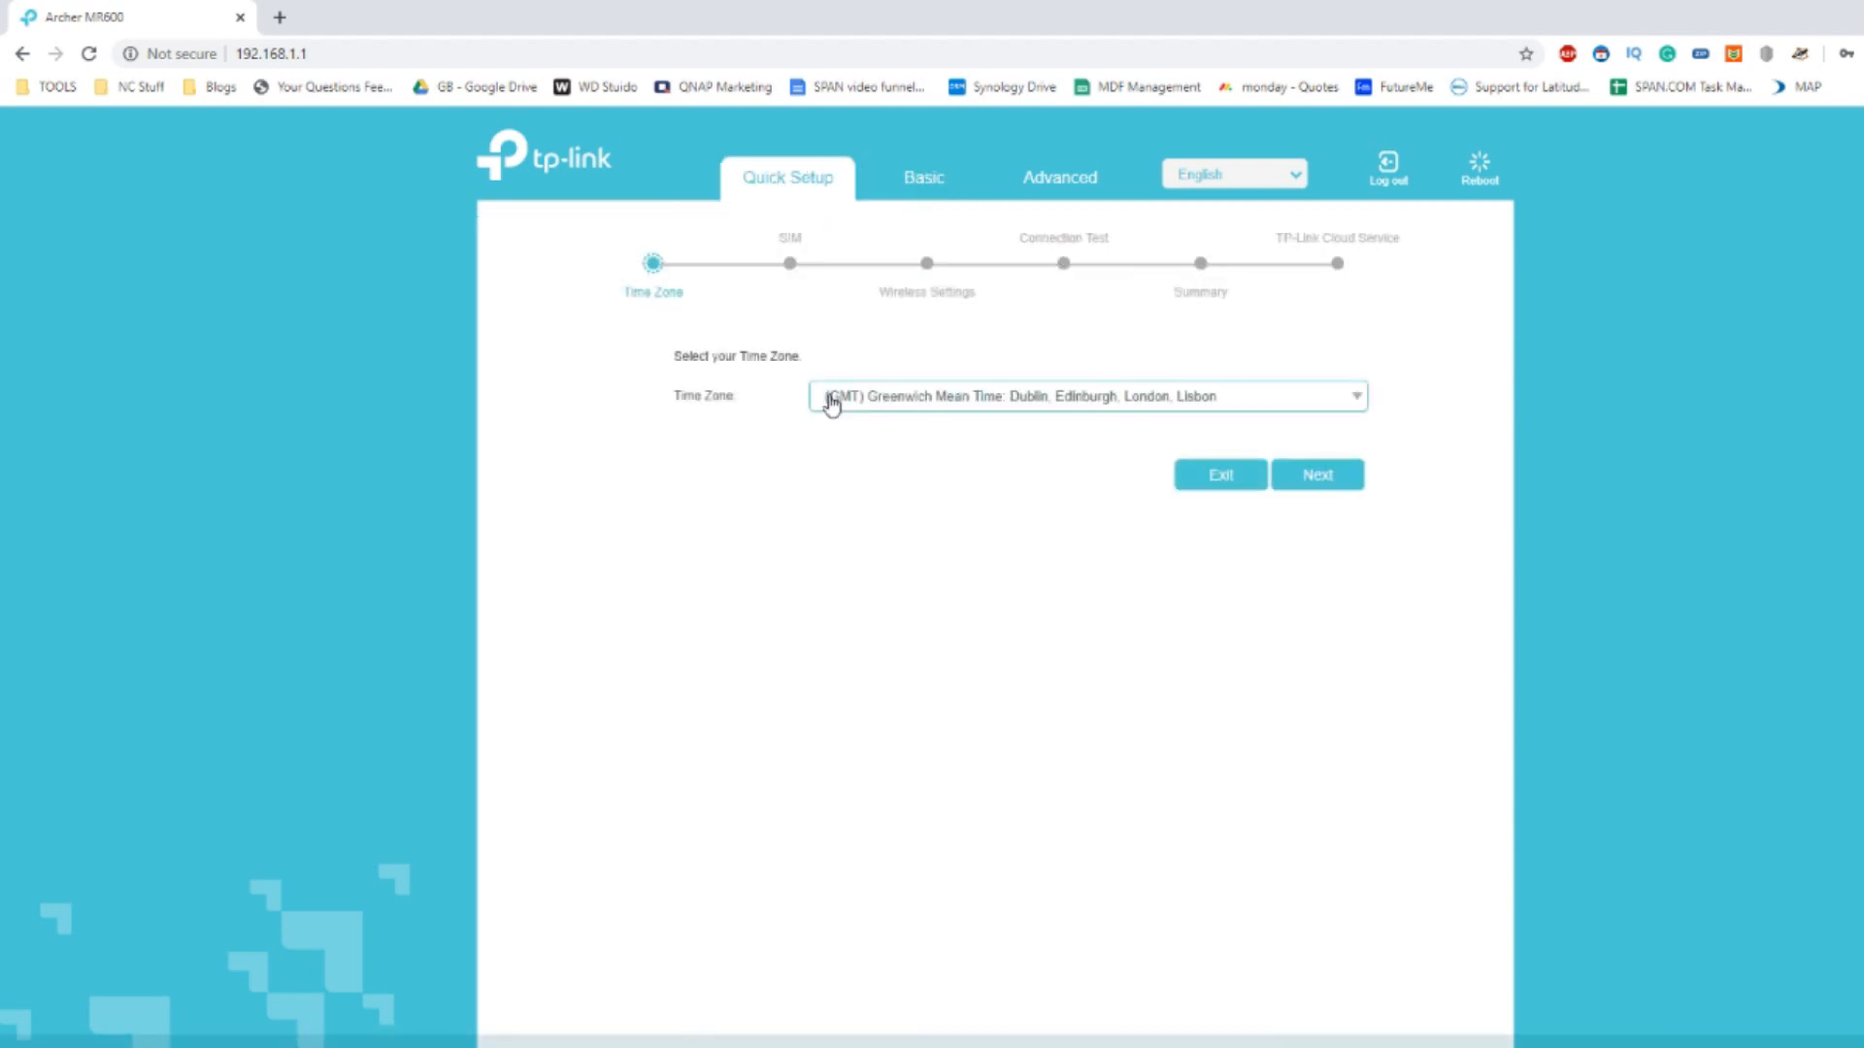
{"action": "mouse_move", "coordinate": [1367, 305]}
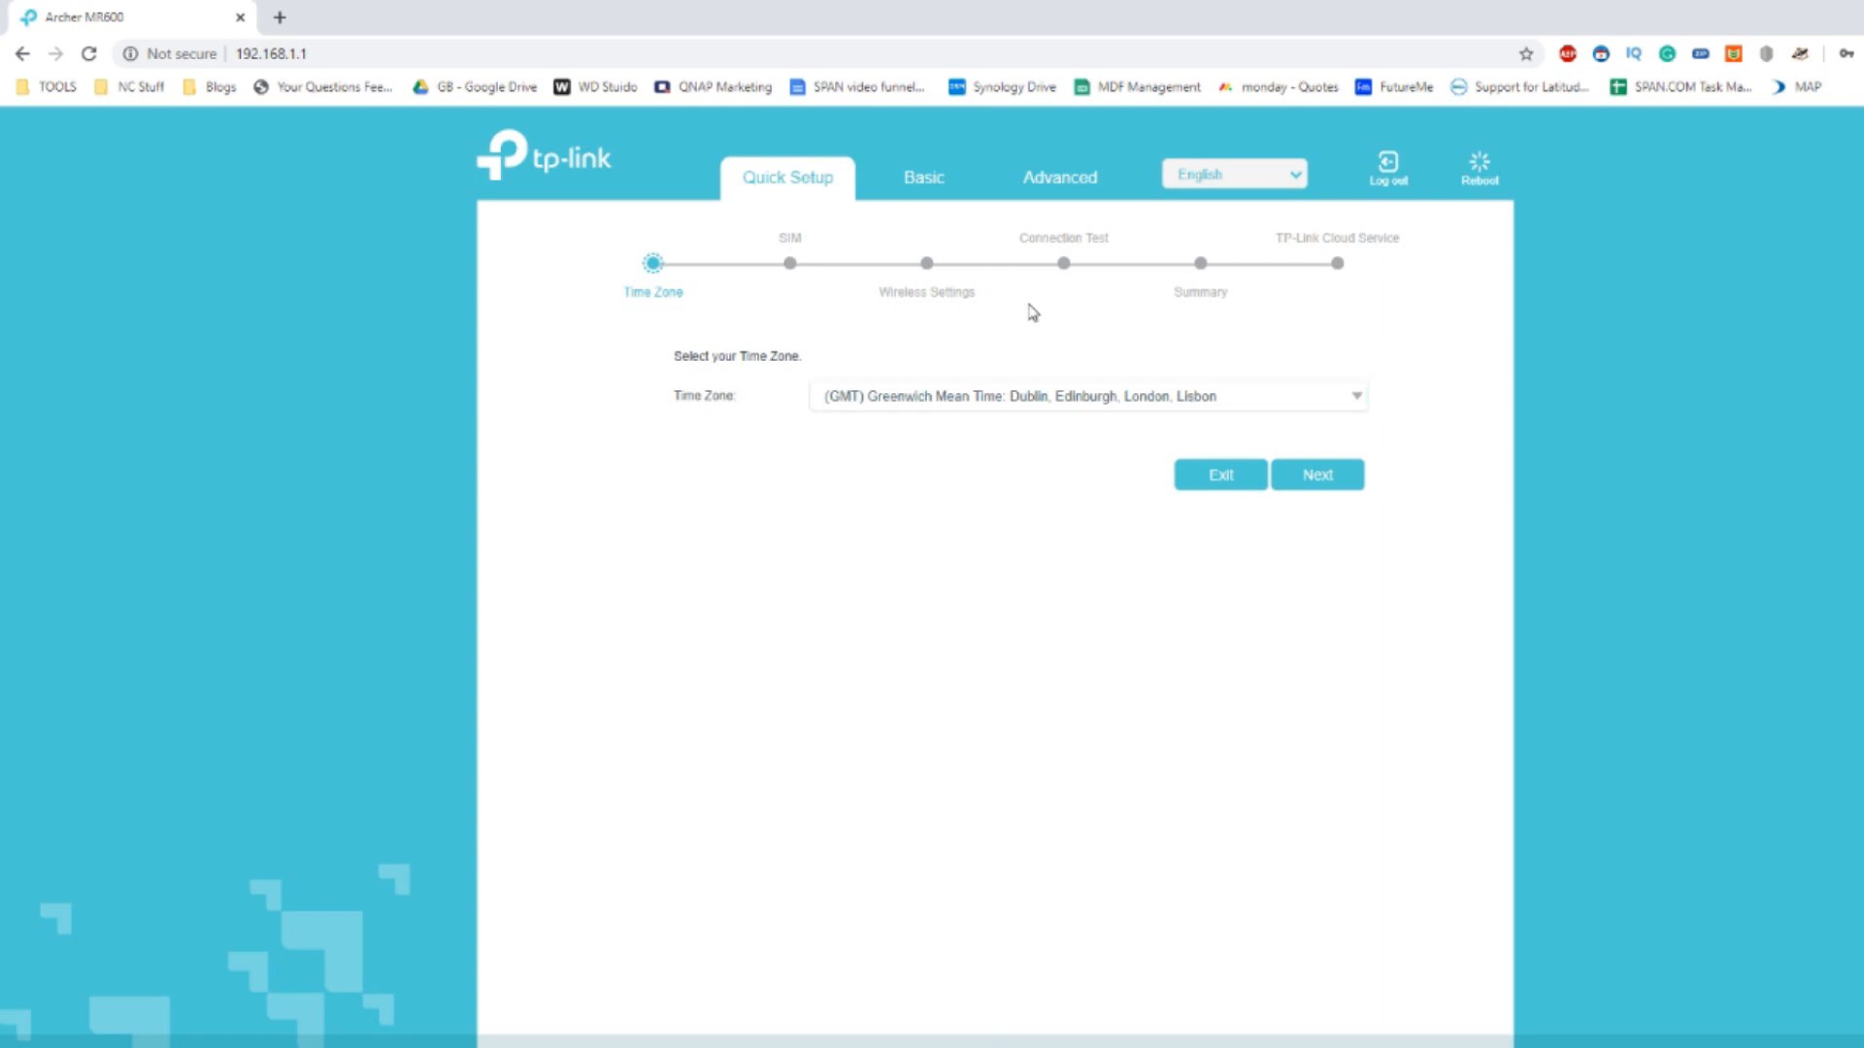
{"action": "mouse_move", "coordinate": [835, 259]}
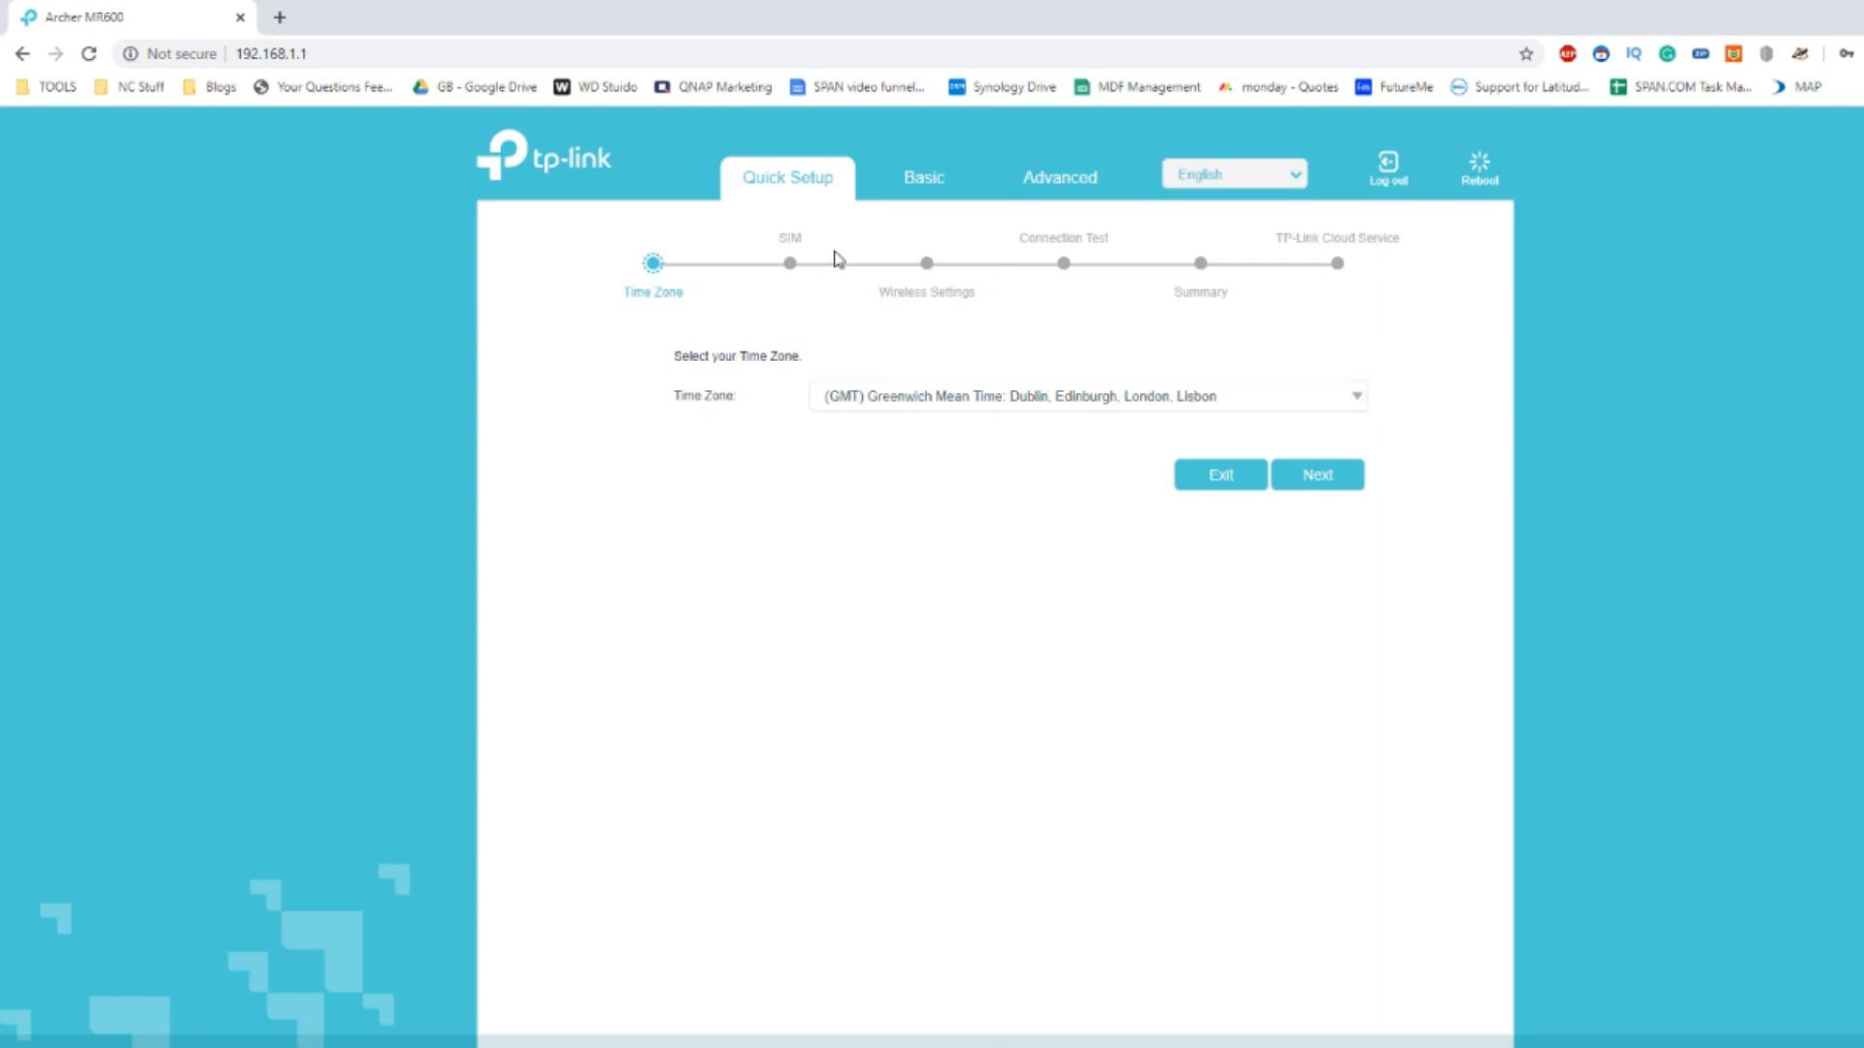
{"action": "mouse_move", "coordinate": [837, 311]}
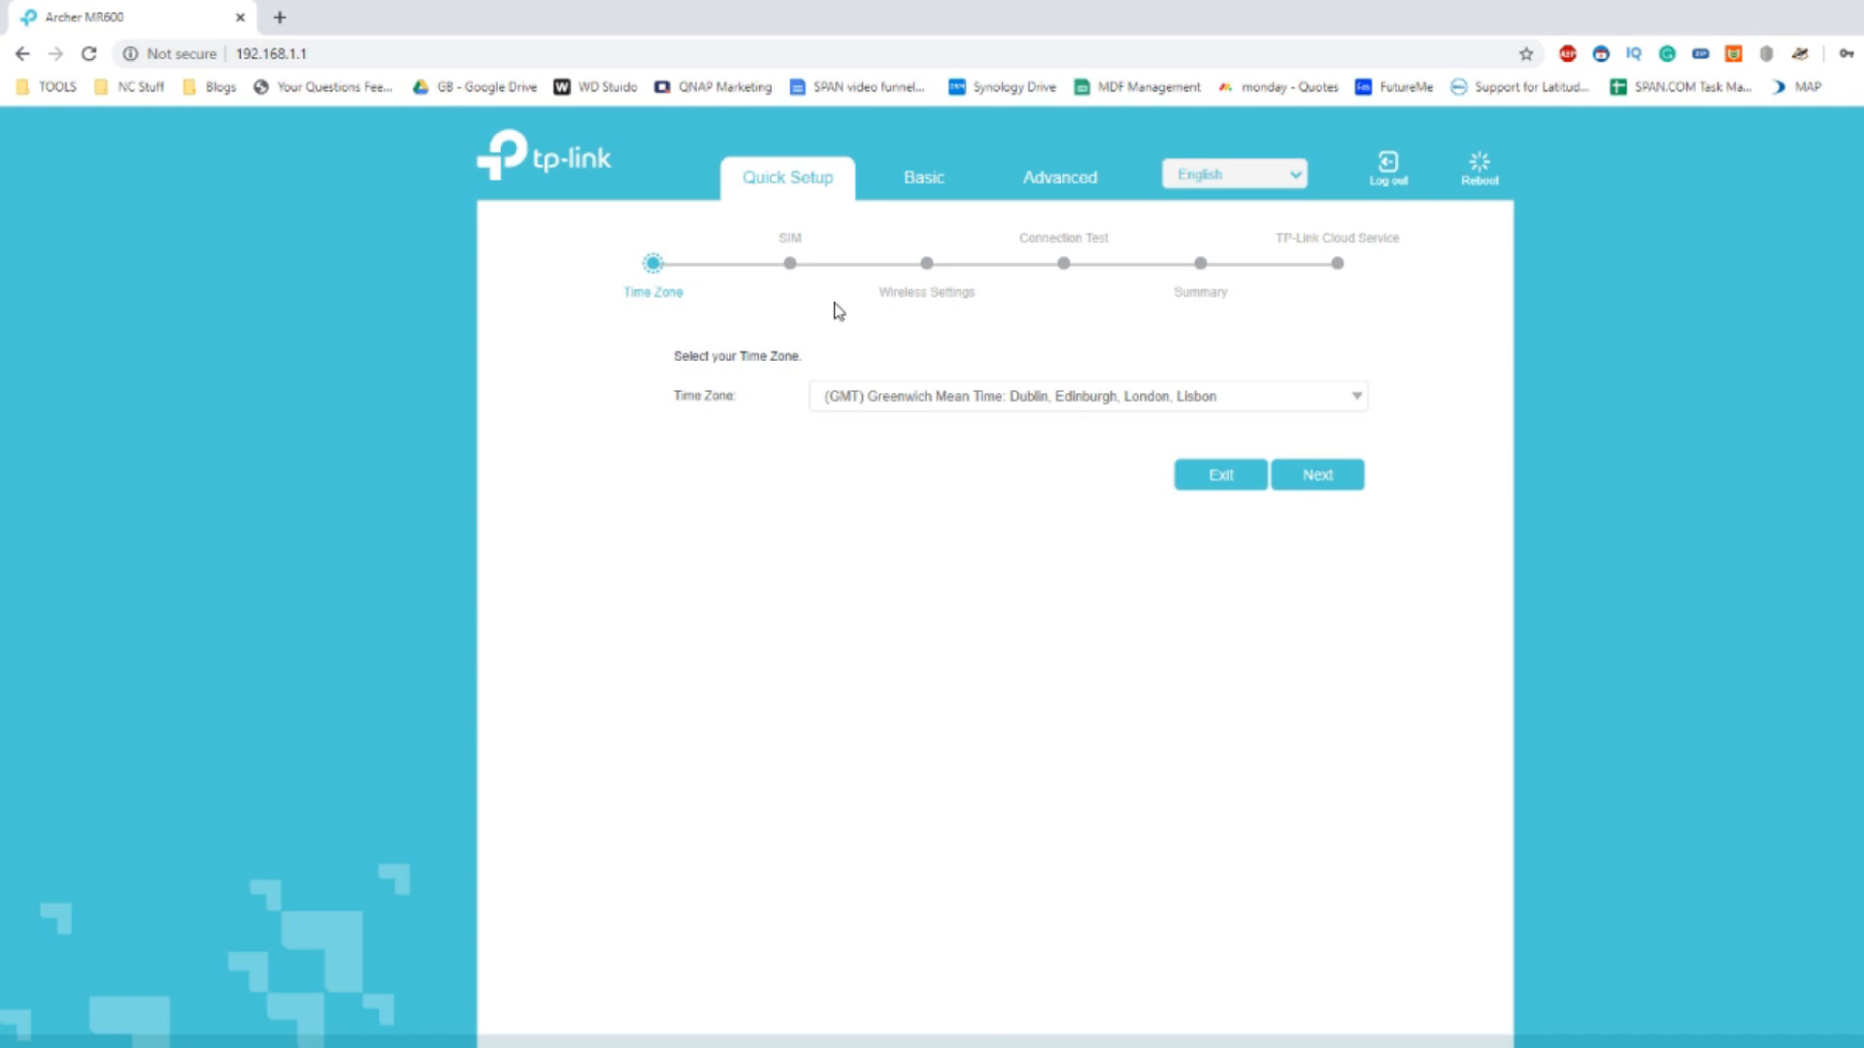
{"action": "mouse_move", "coordinate": [1037, 134]}
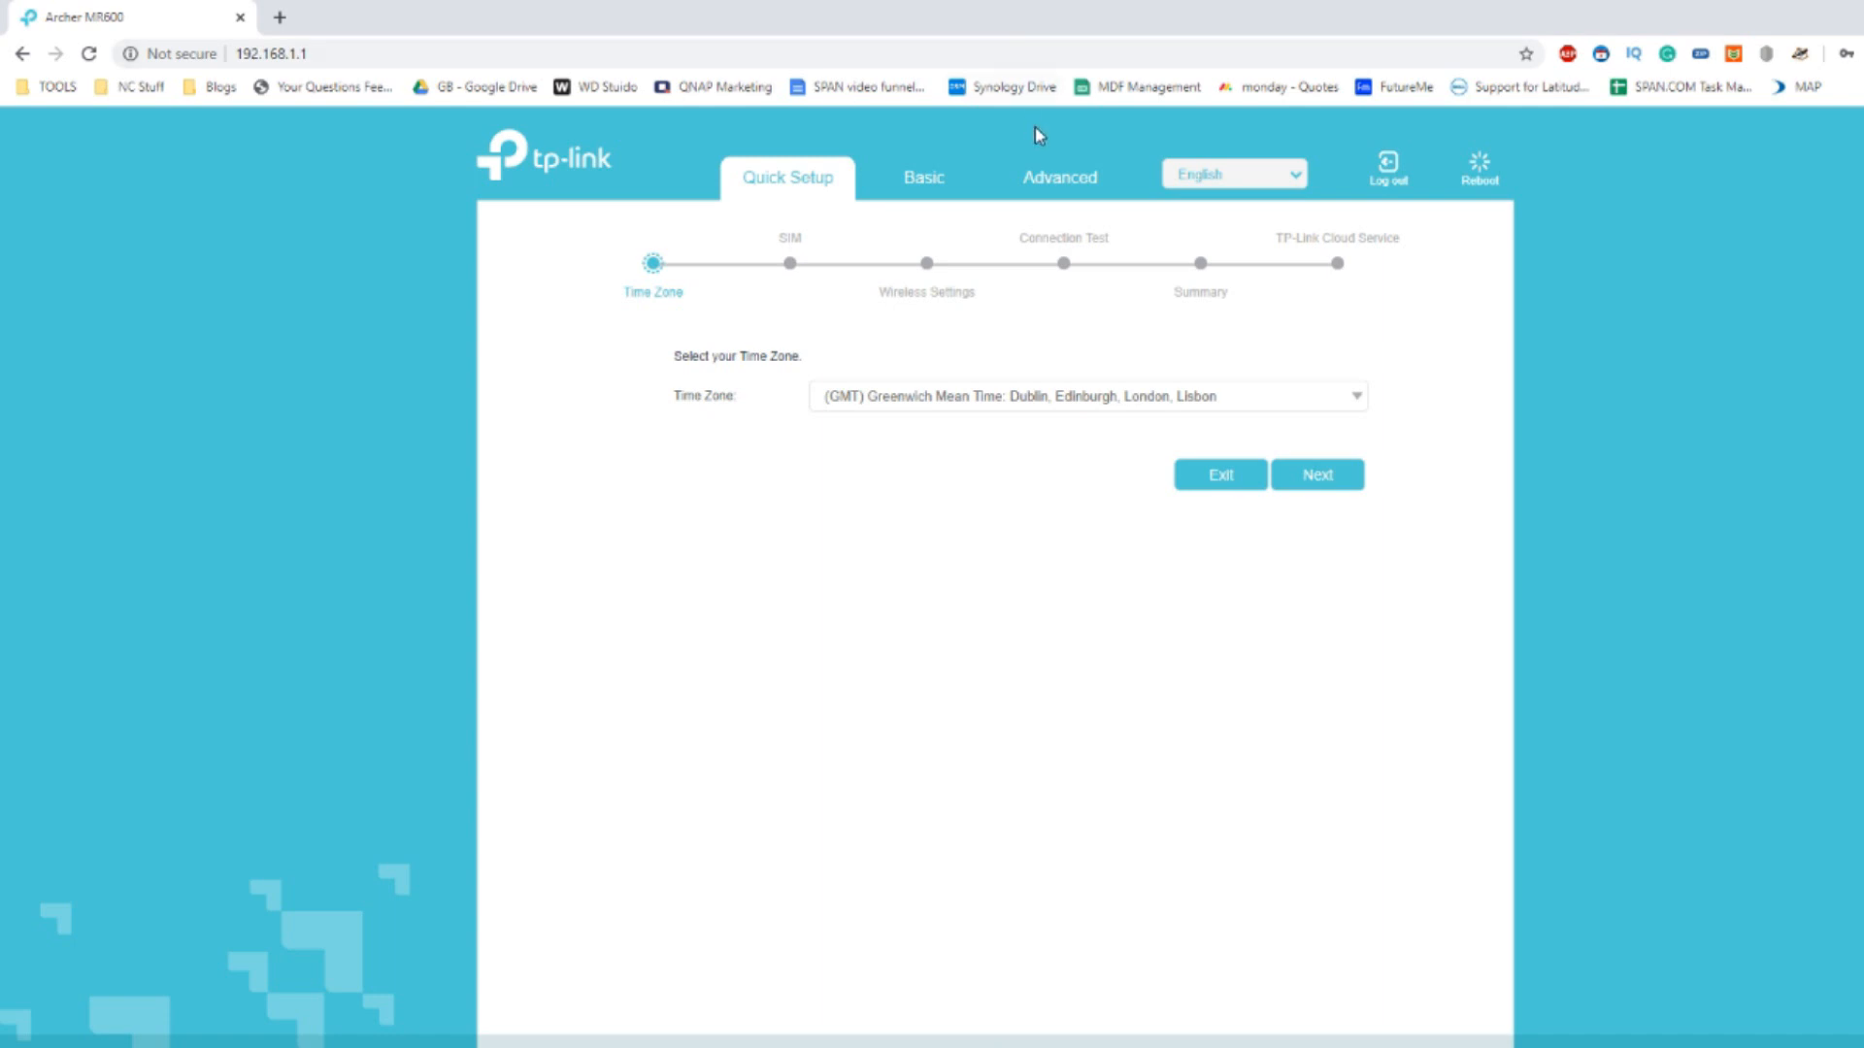
{"action": "left_click", "coordinate": [1058, 176]}
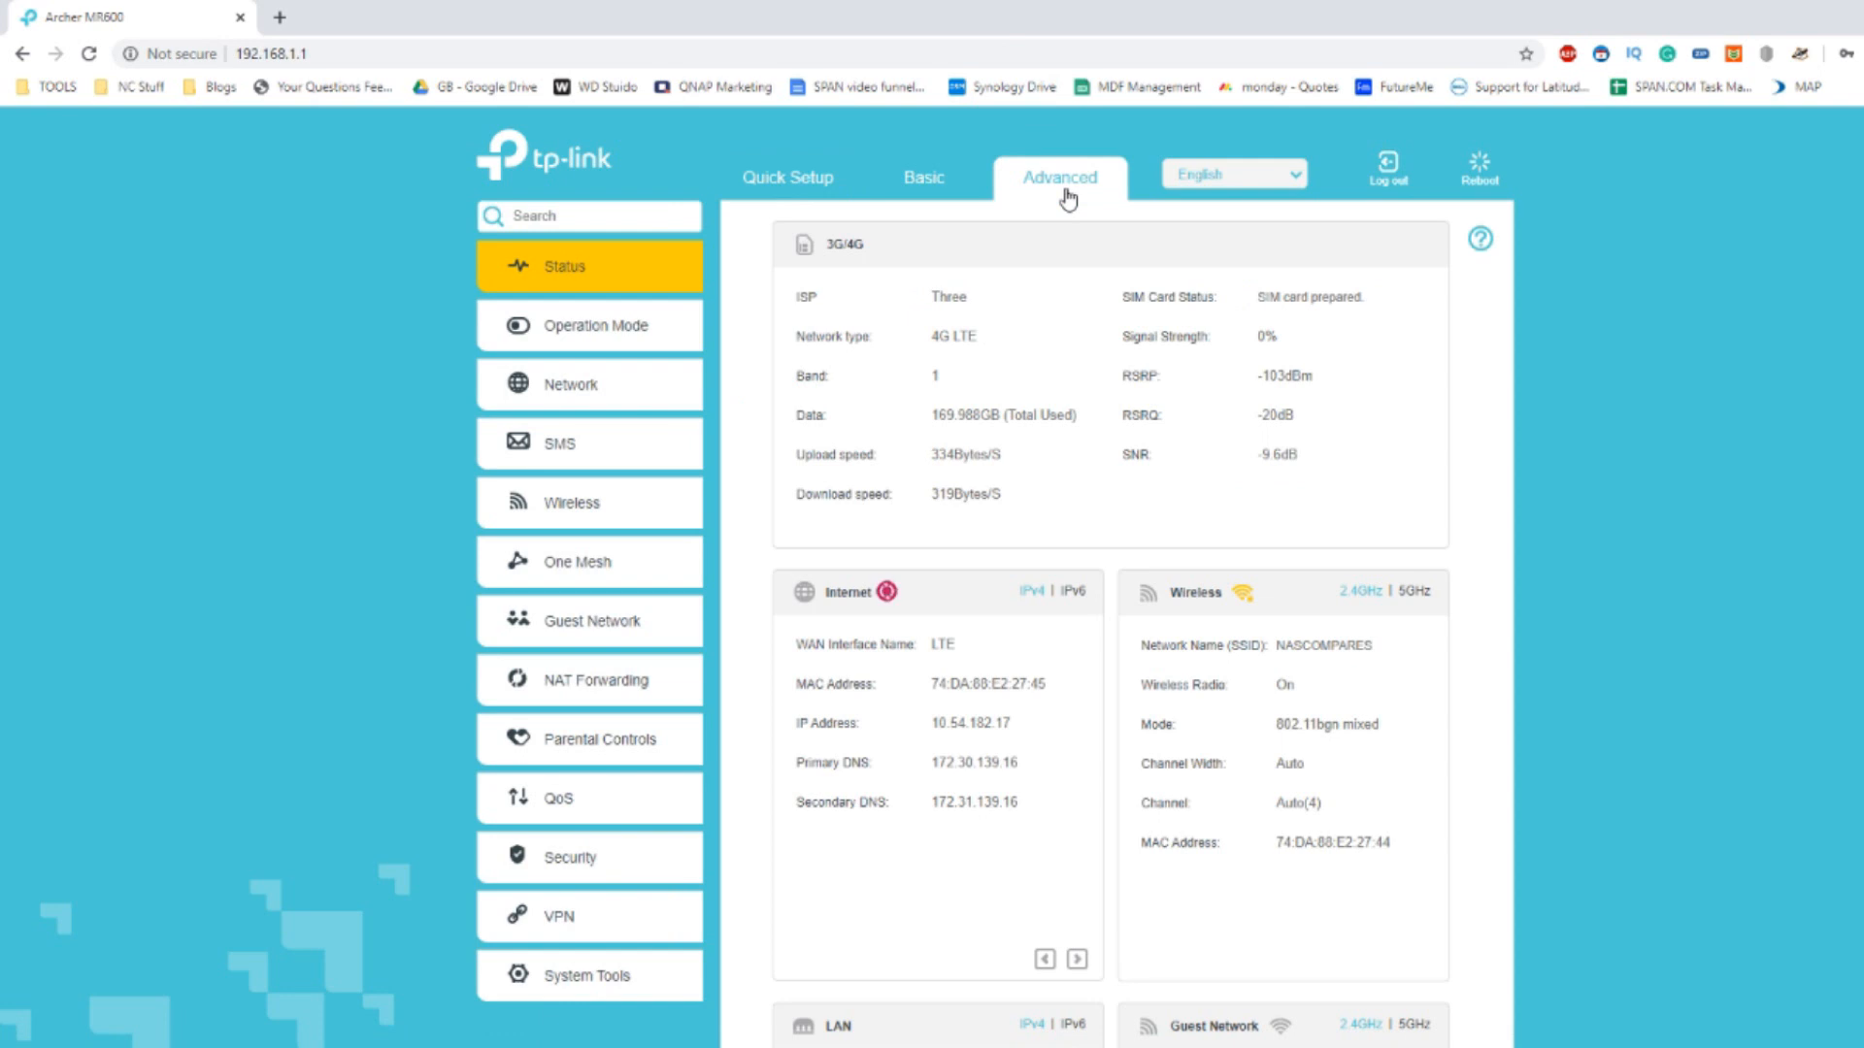
Return to the Network Map and show the last speed test: 6.6 Mbps down, 13.1 Mbps up.
{"action": "left_click", "coordinate": [923, 177]}
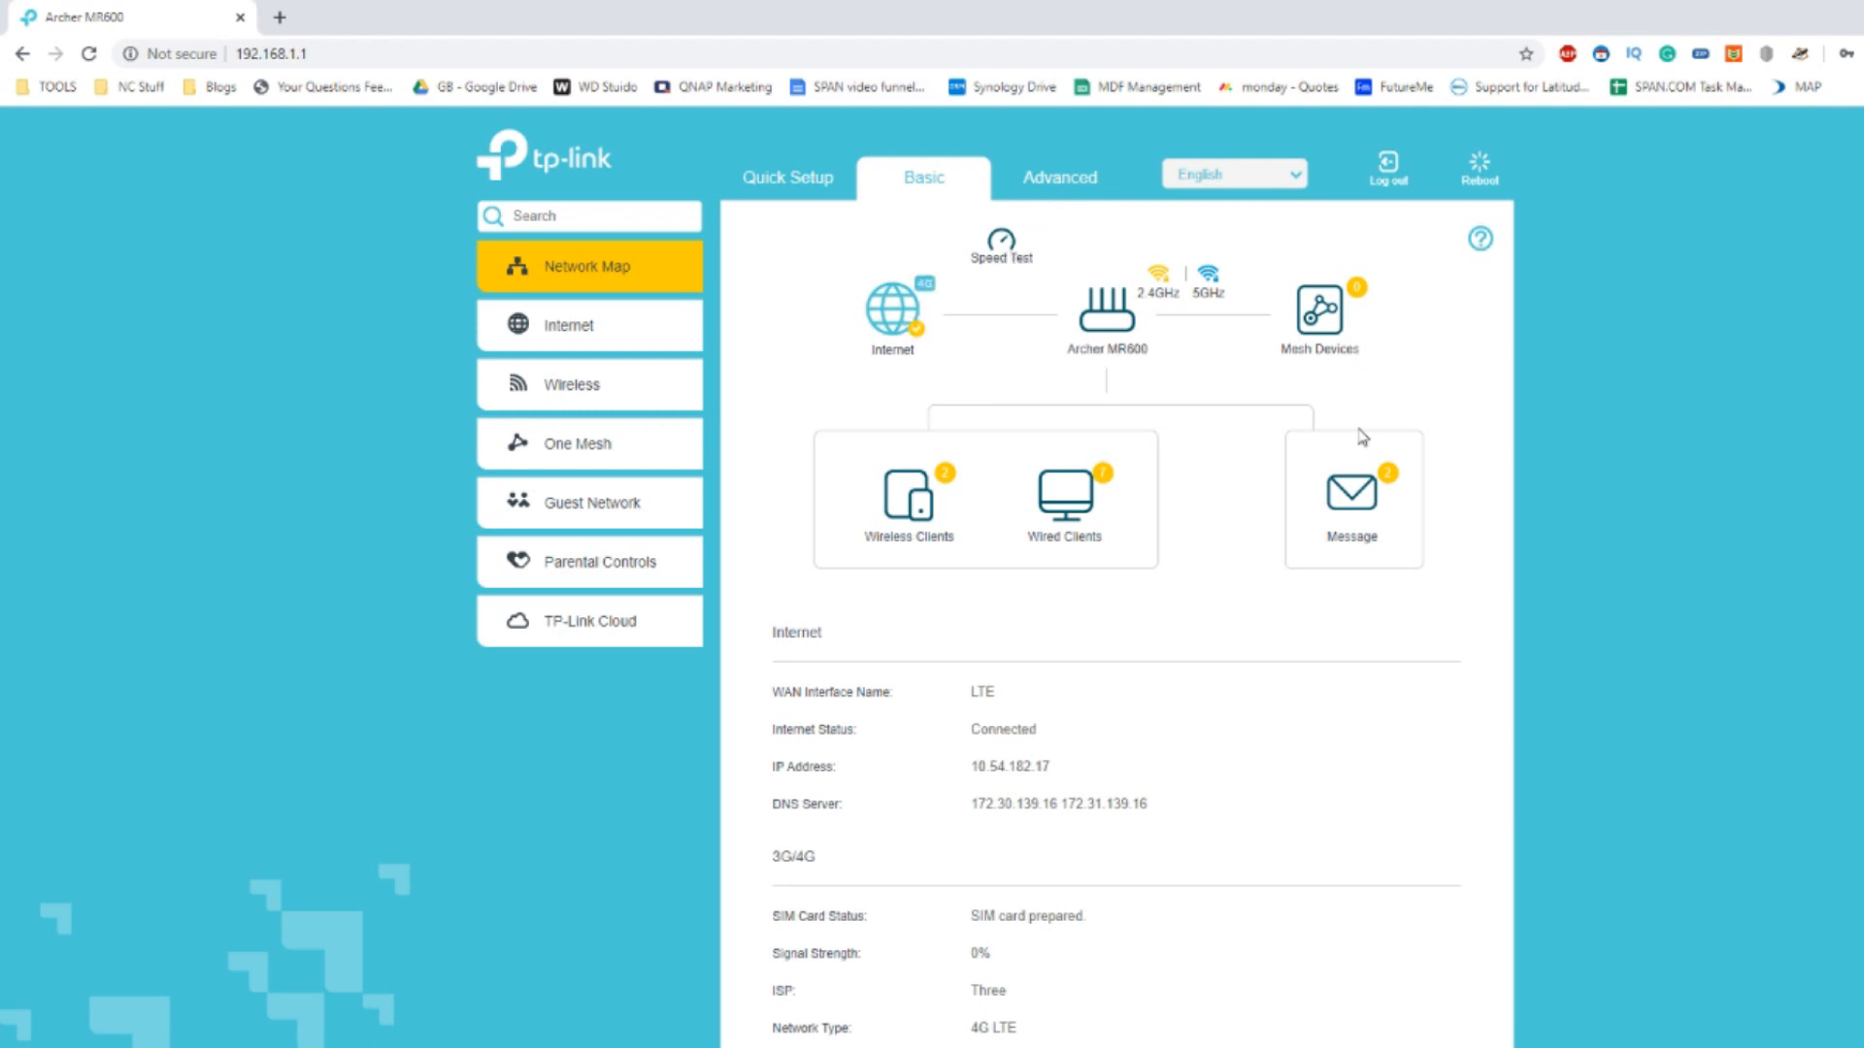
{"action": "mouse_move", "coordinate": [1117, 473]}
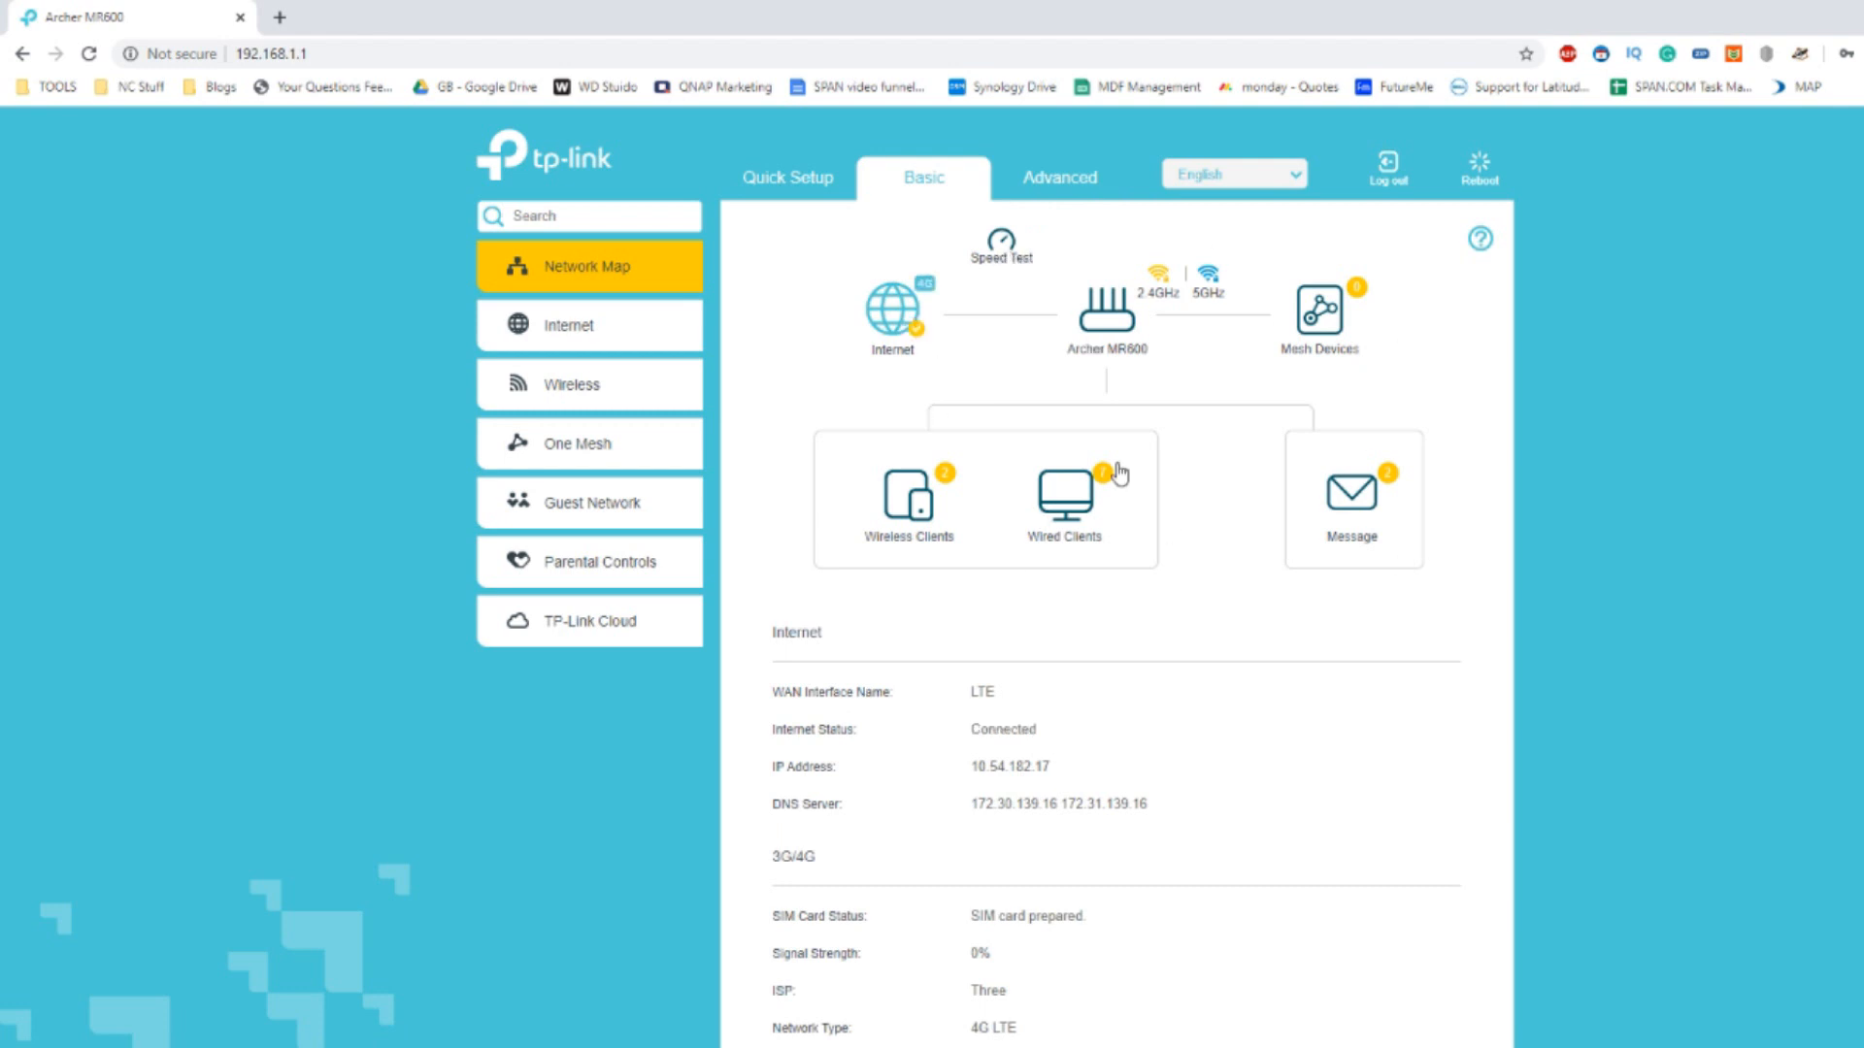
{"action": "left_click", "coordinate": [1000, 242]}
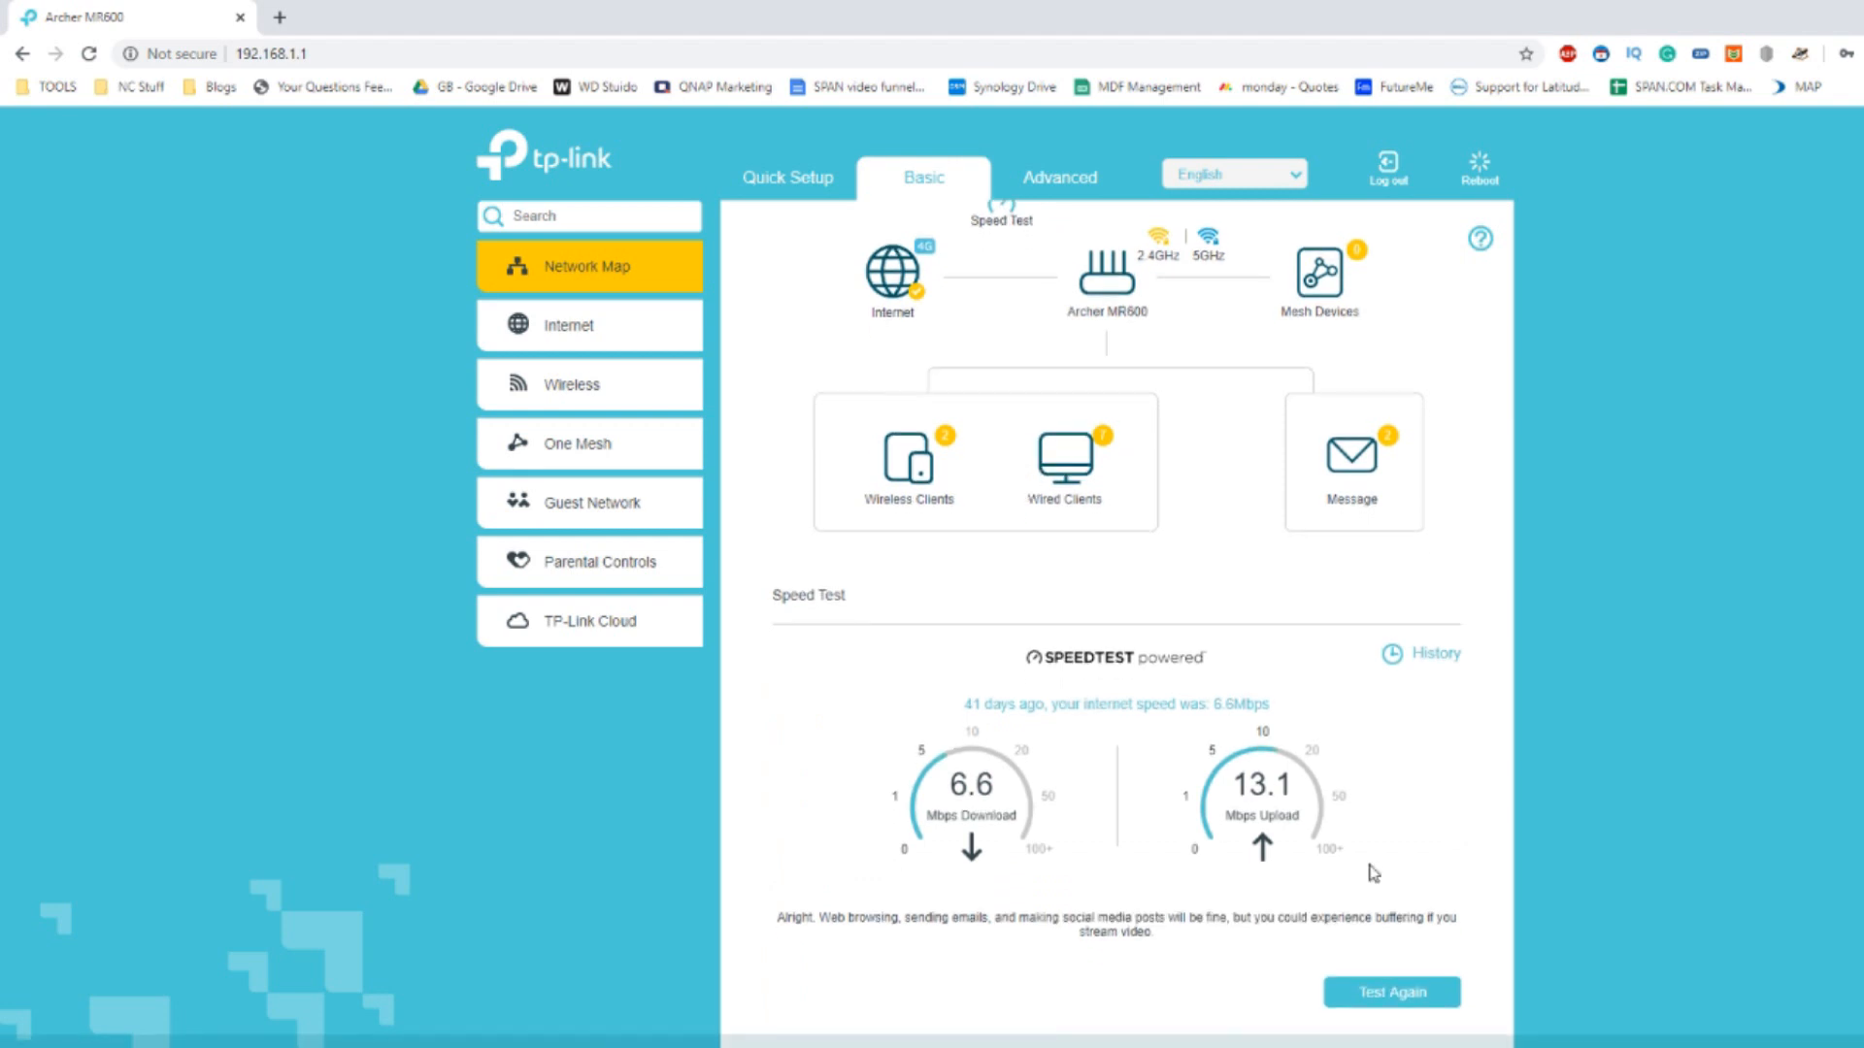
Run a new speed test (0 Mbps) and view the three-entry Speed Test History.
{"action": "left_click", "coordinate": [1389, 991]}
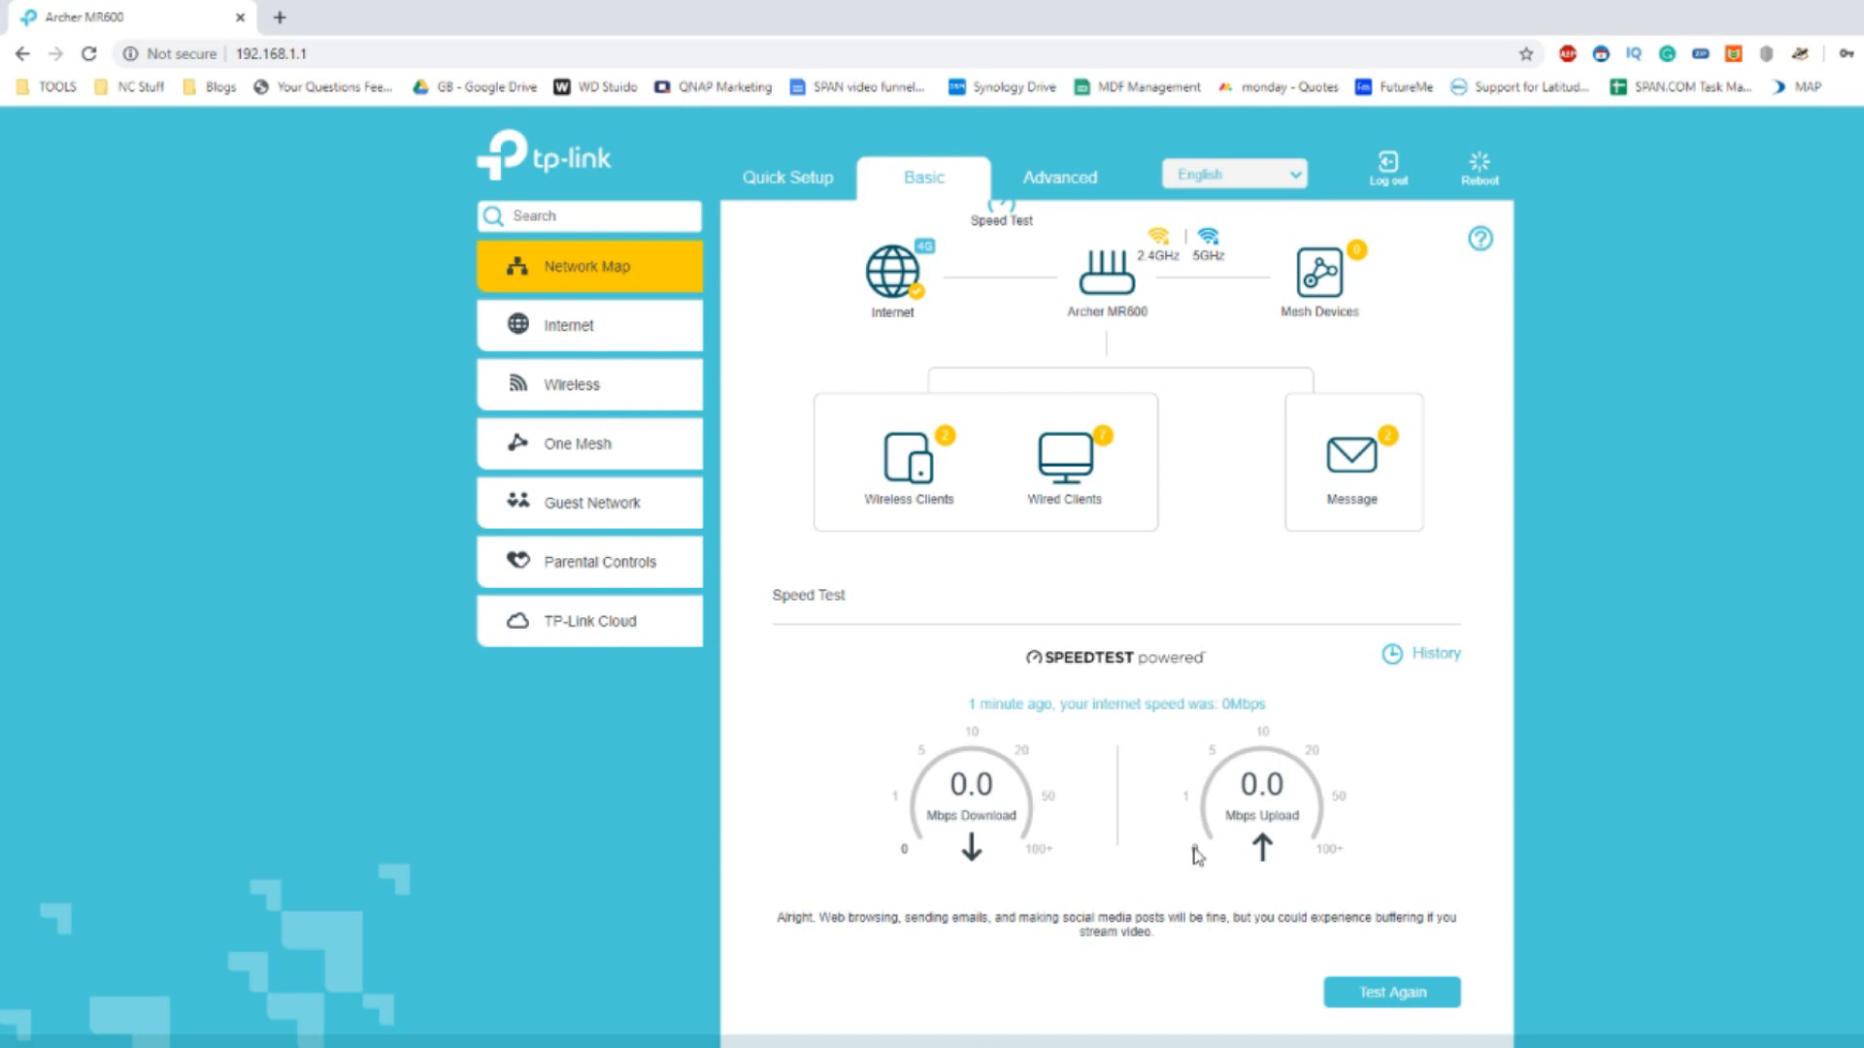
{"action": "mouse_move", "coordinate": [1032, 782]}
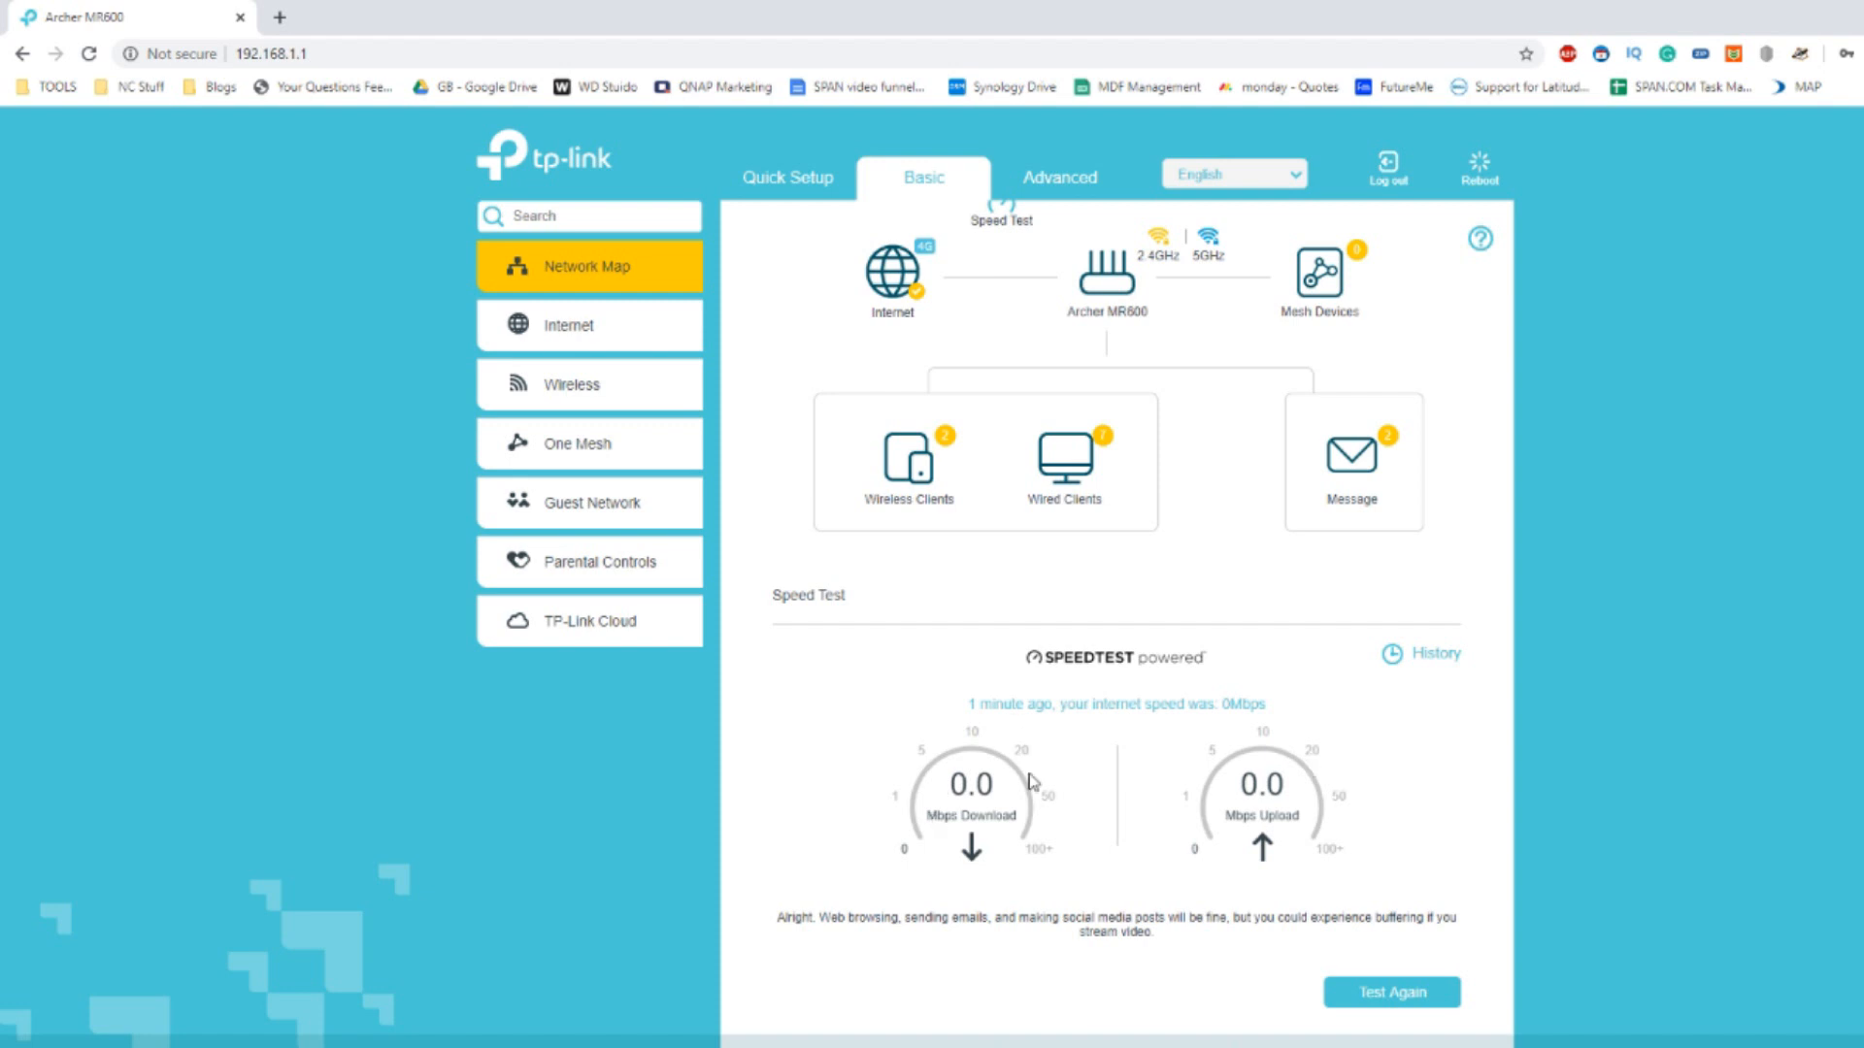
{"action": "mouse_move", "coordinate": [1241, 846]}
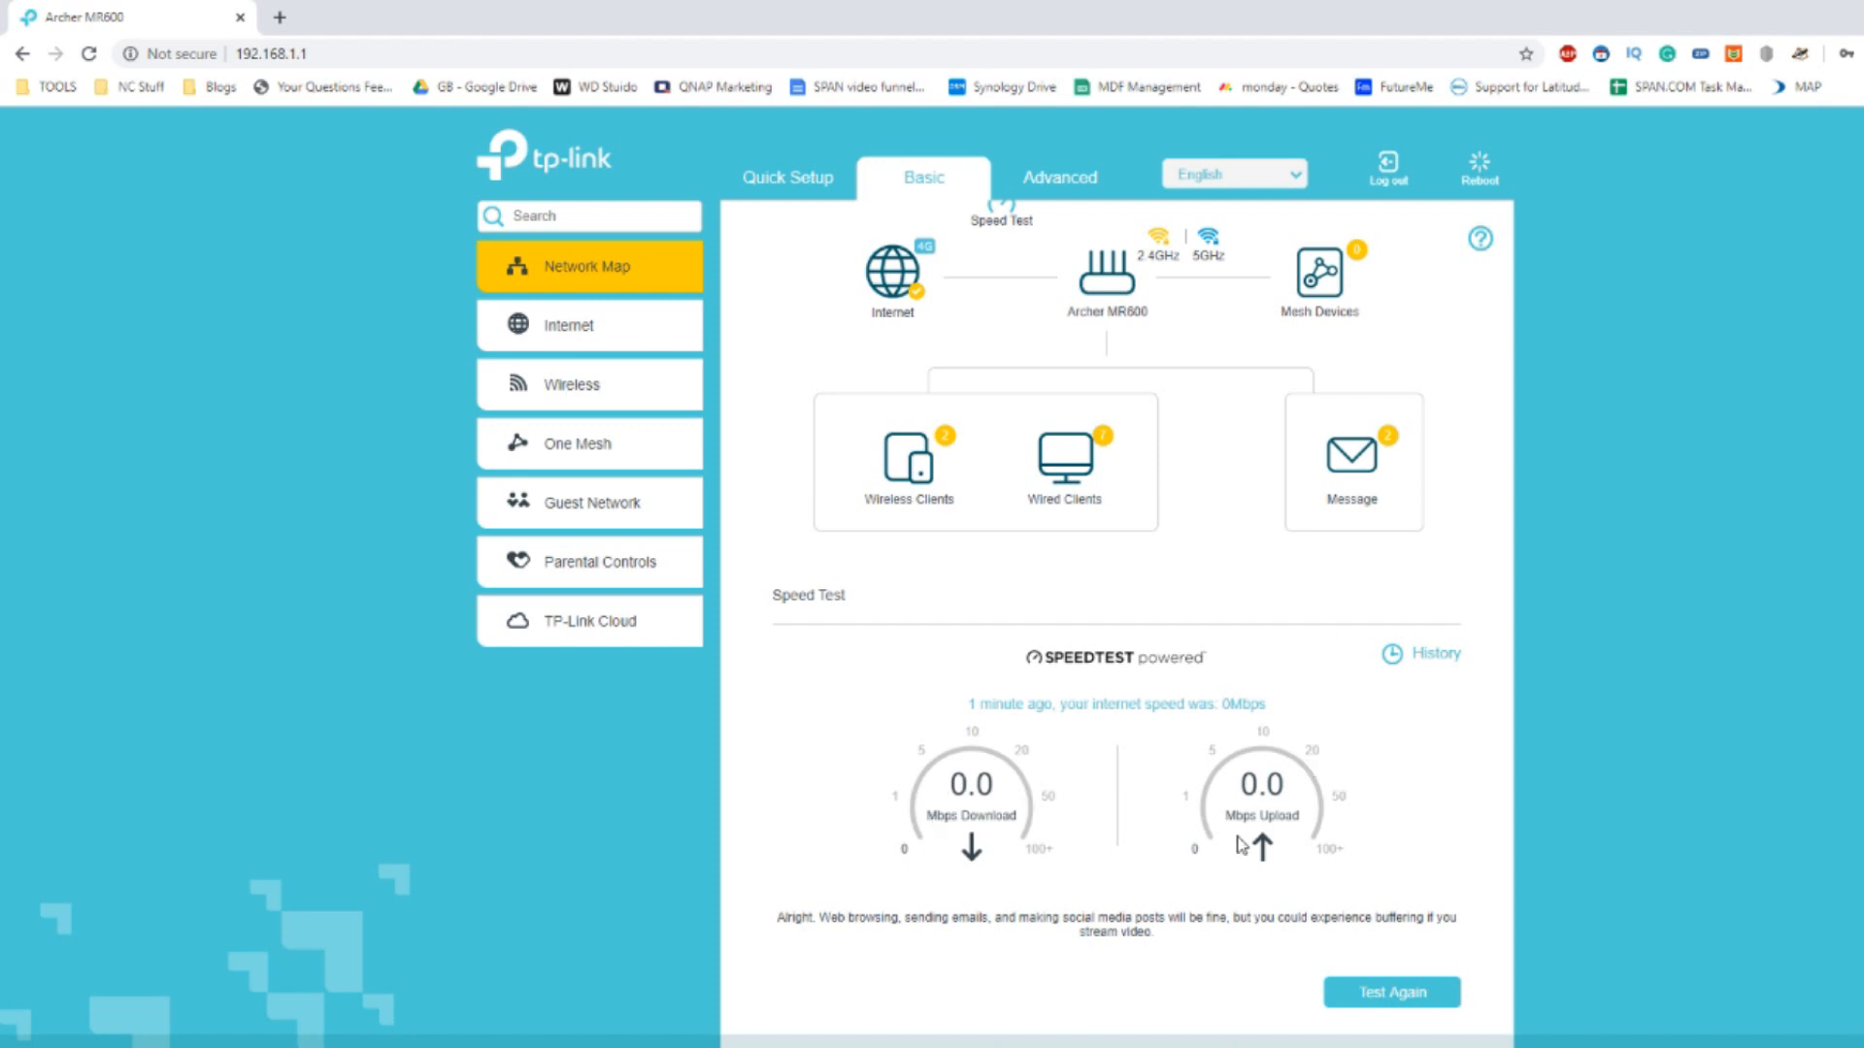
{"action": "mouse_move", "coordinate": [1409, 561]}
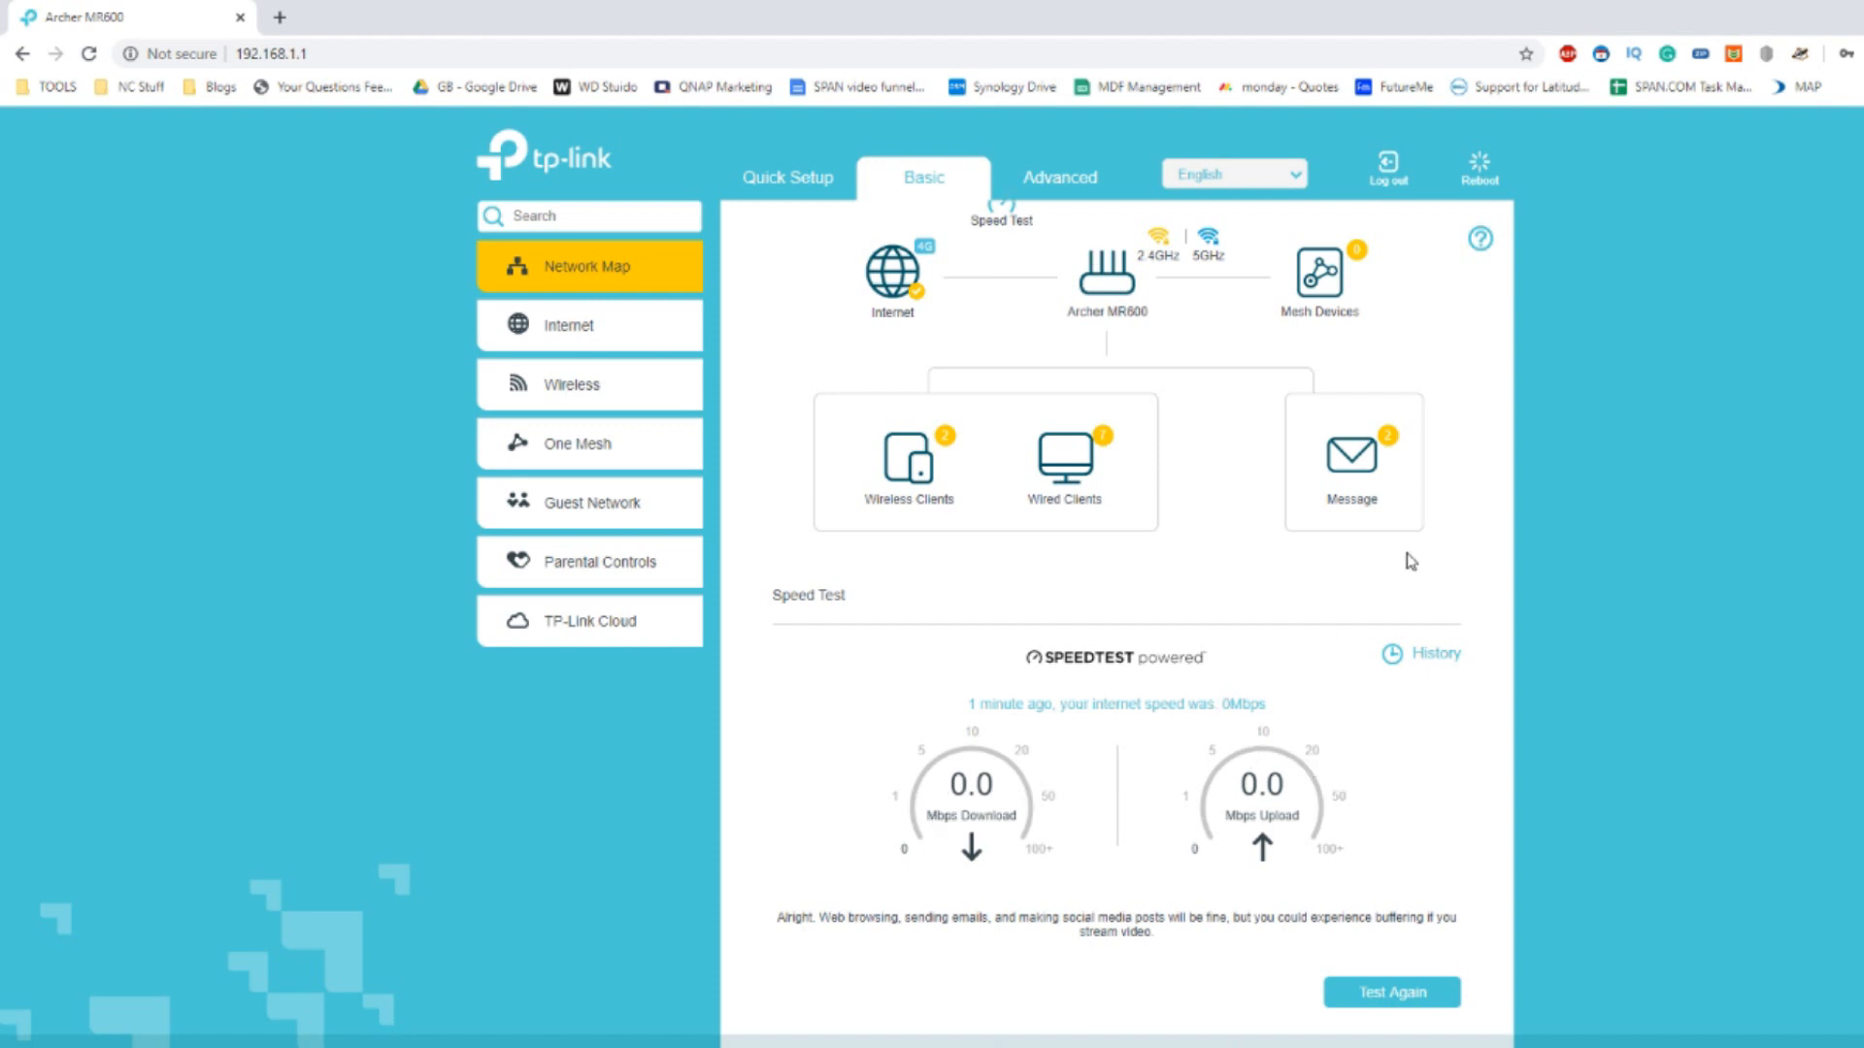
{"action": "left_click", "coordinate": [1433, 653]}
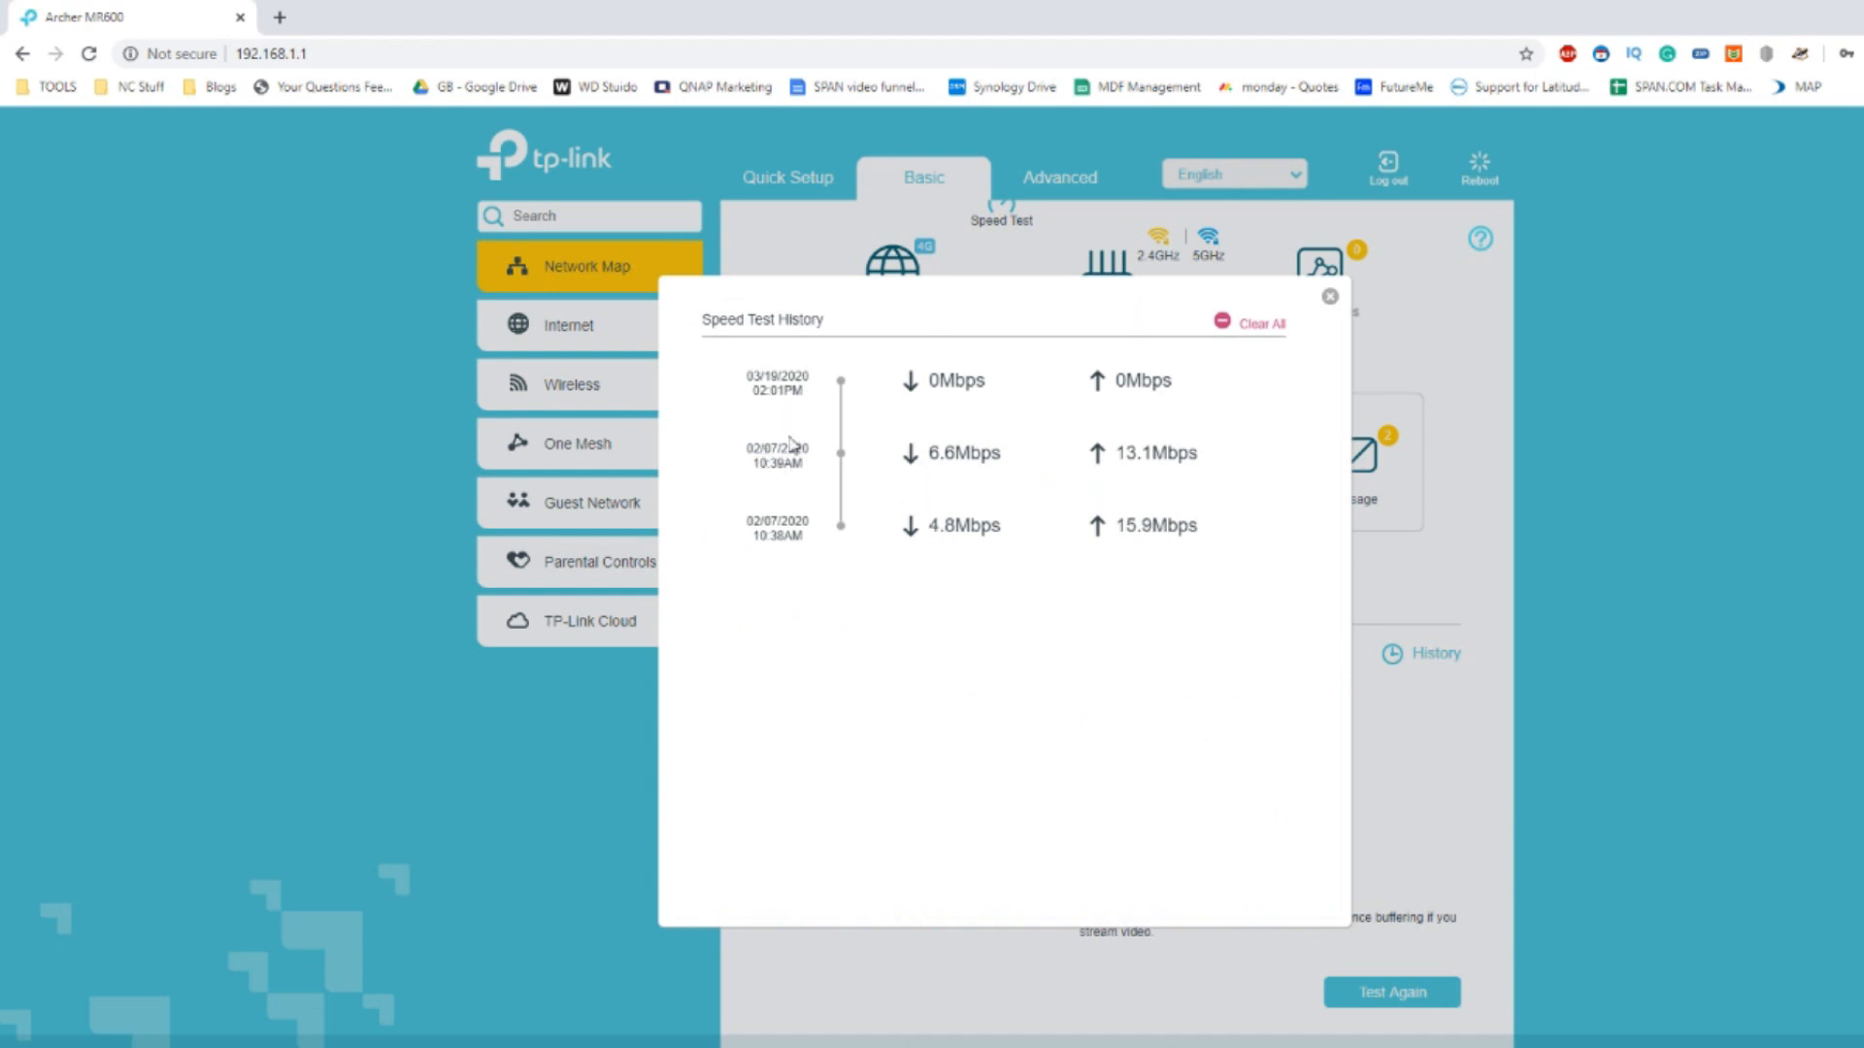
{"action": "mouse_move", "coordinate": [762, 429]}
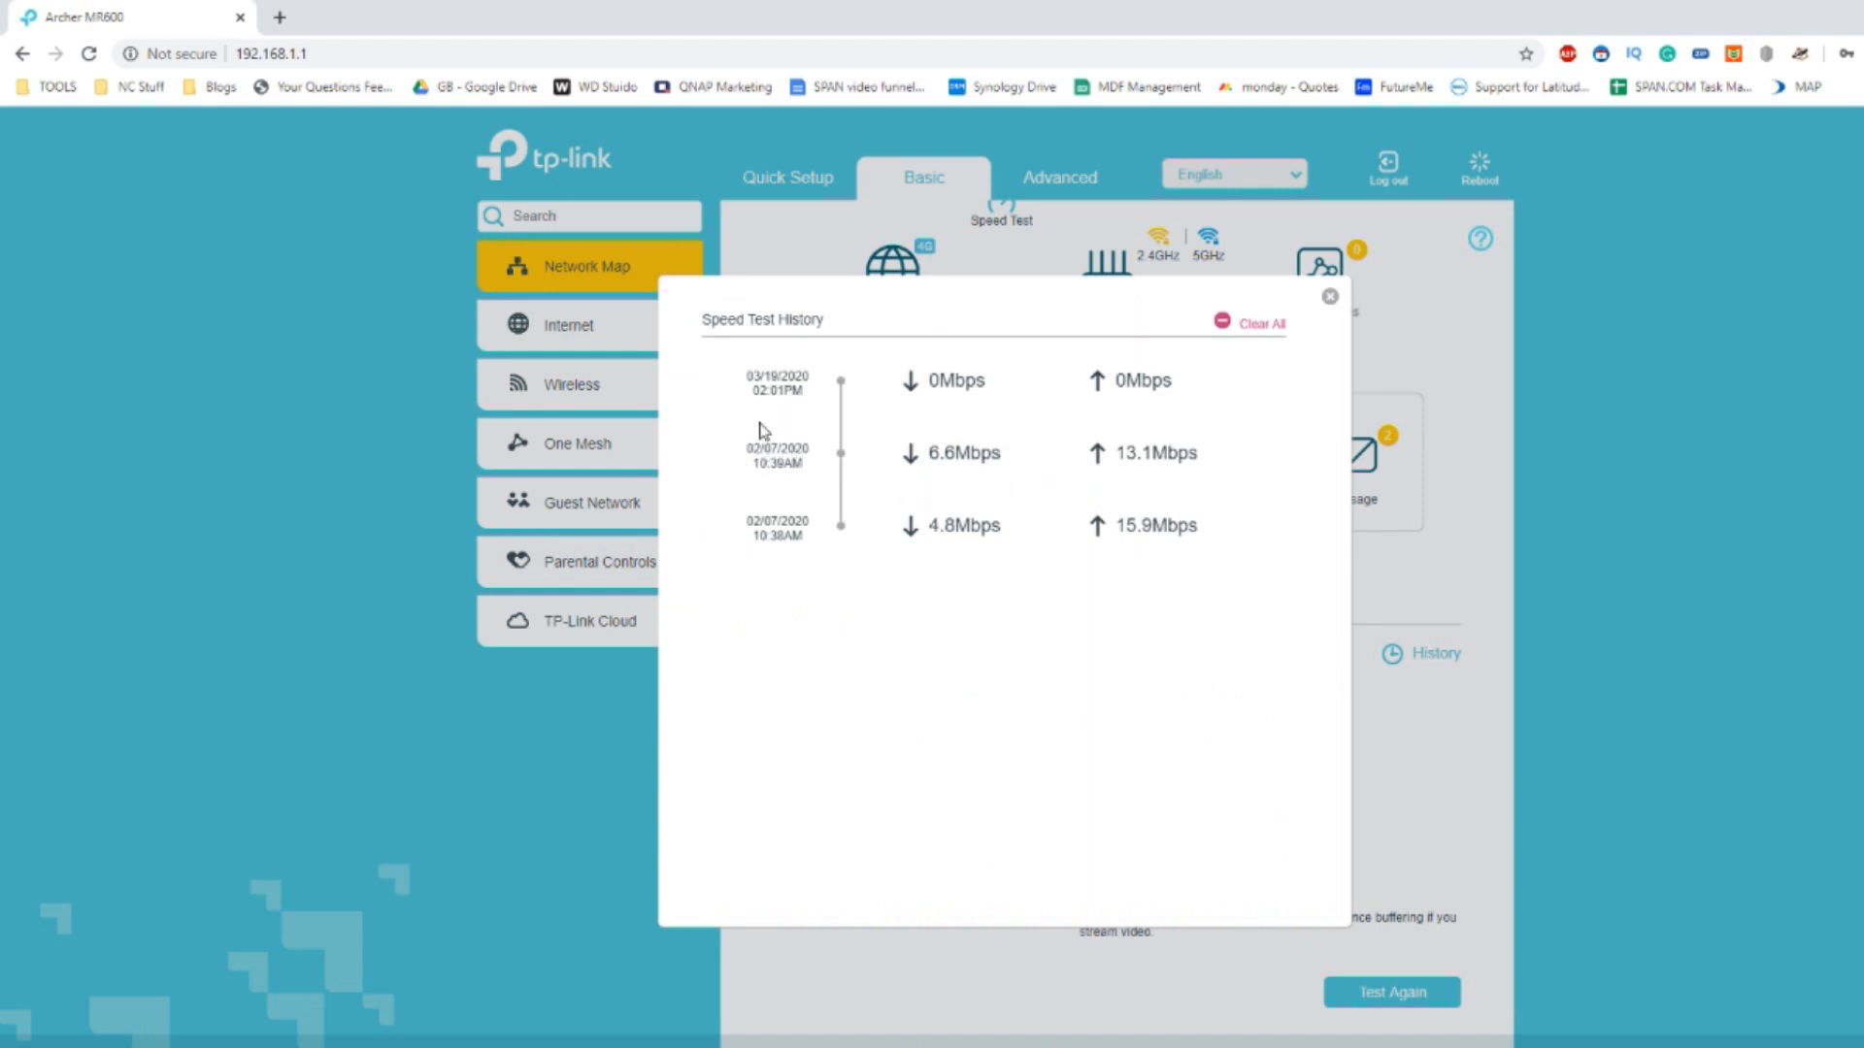
Close the speed test history and show the Mesh Devices panel, which reports no OneMesh devices.
{"action": "left_click", "coordinate": [1327, 296]}
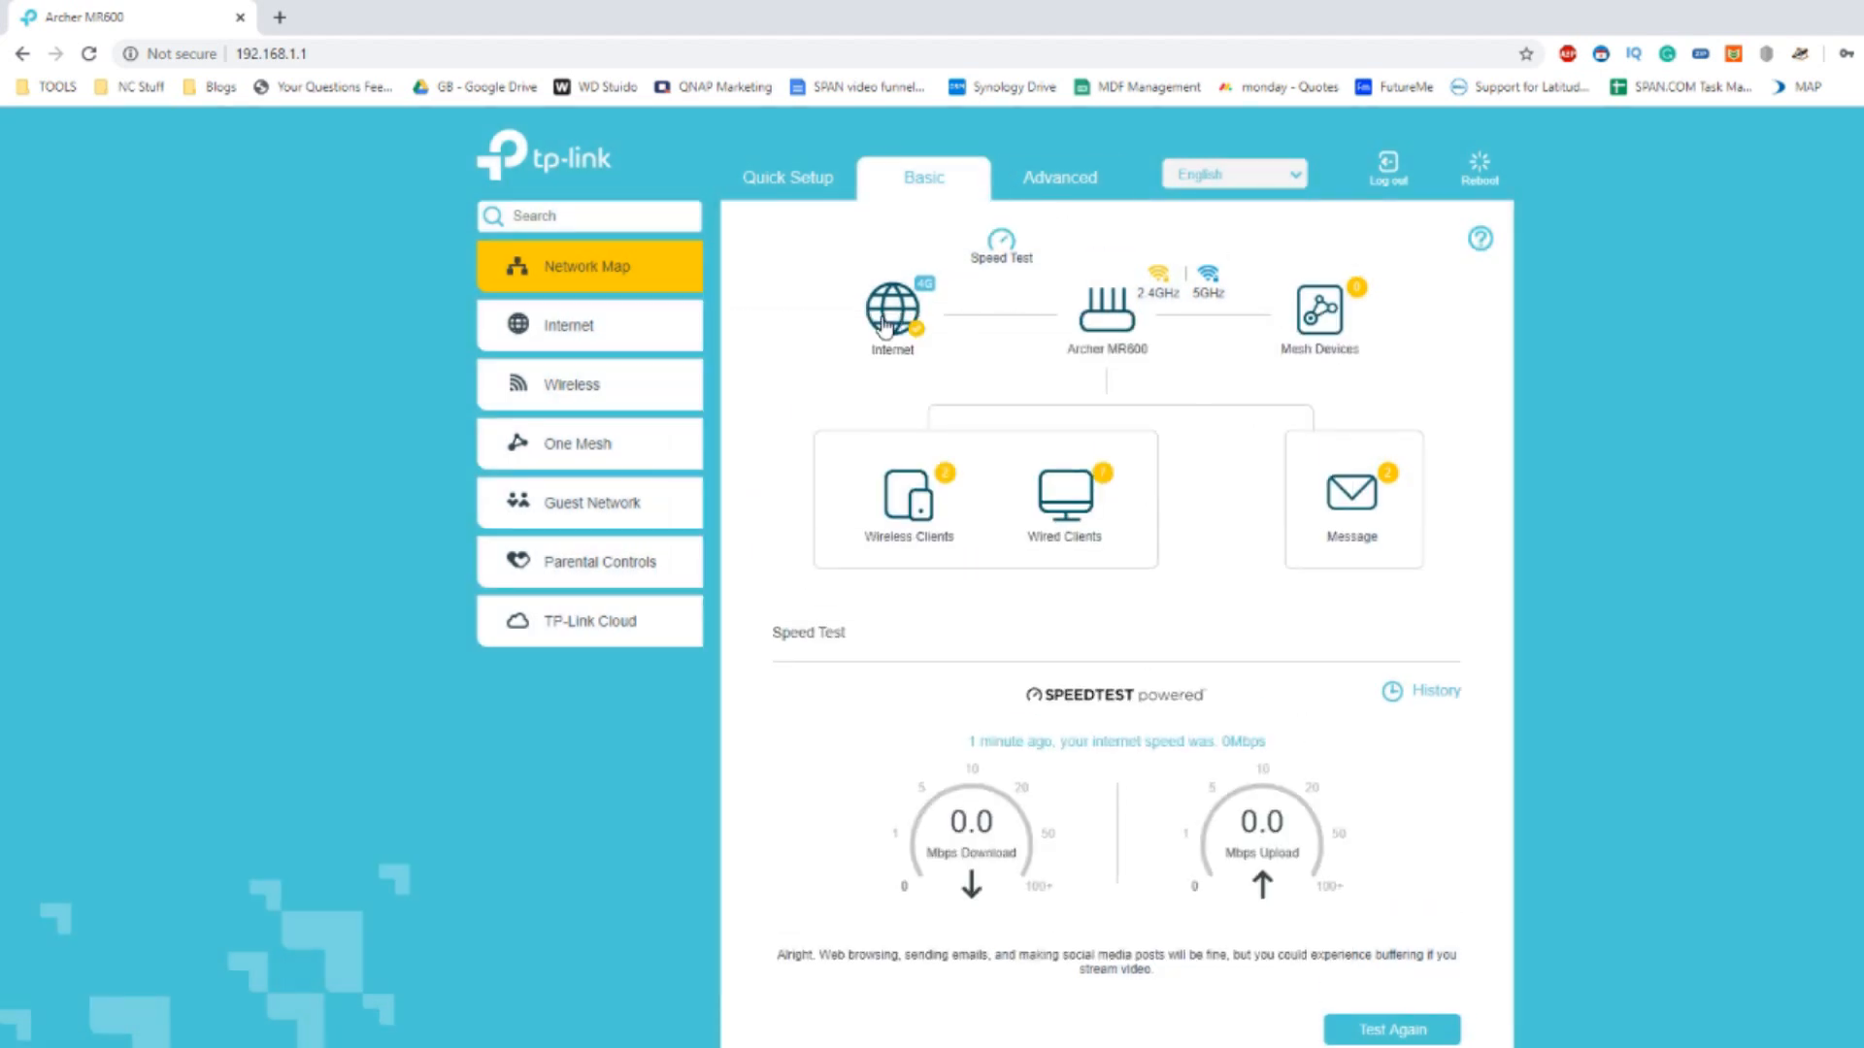
{"action": "left_click", "coordinate": [891, 309]}
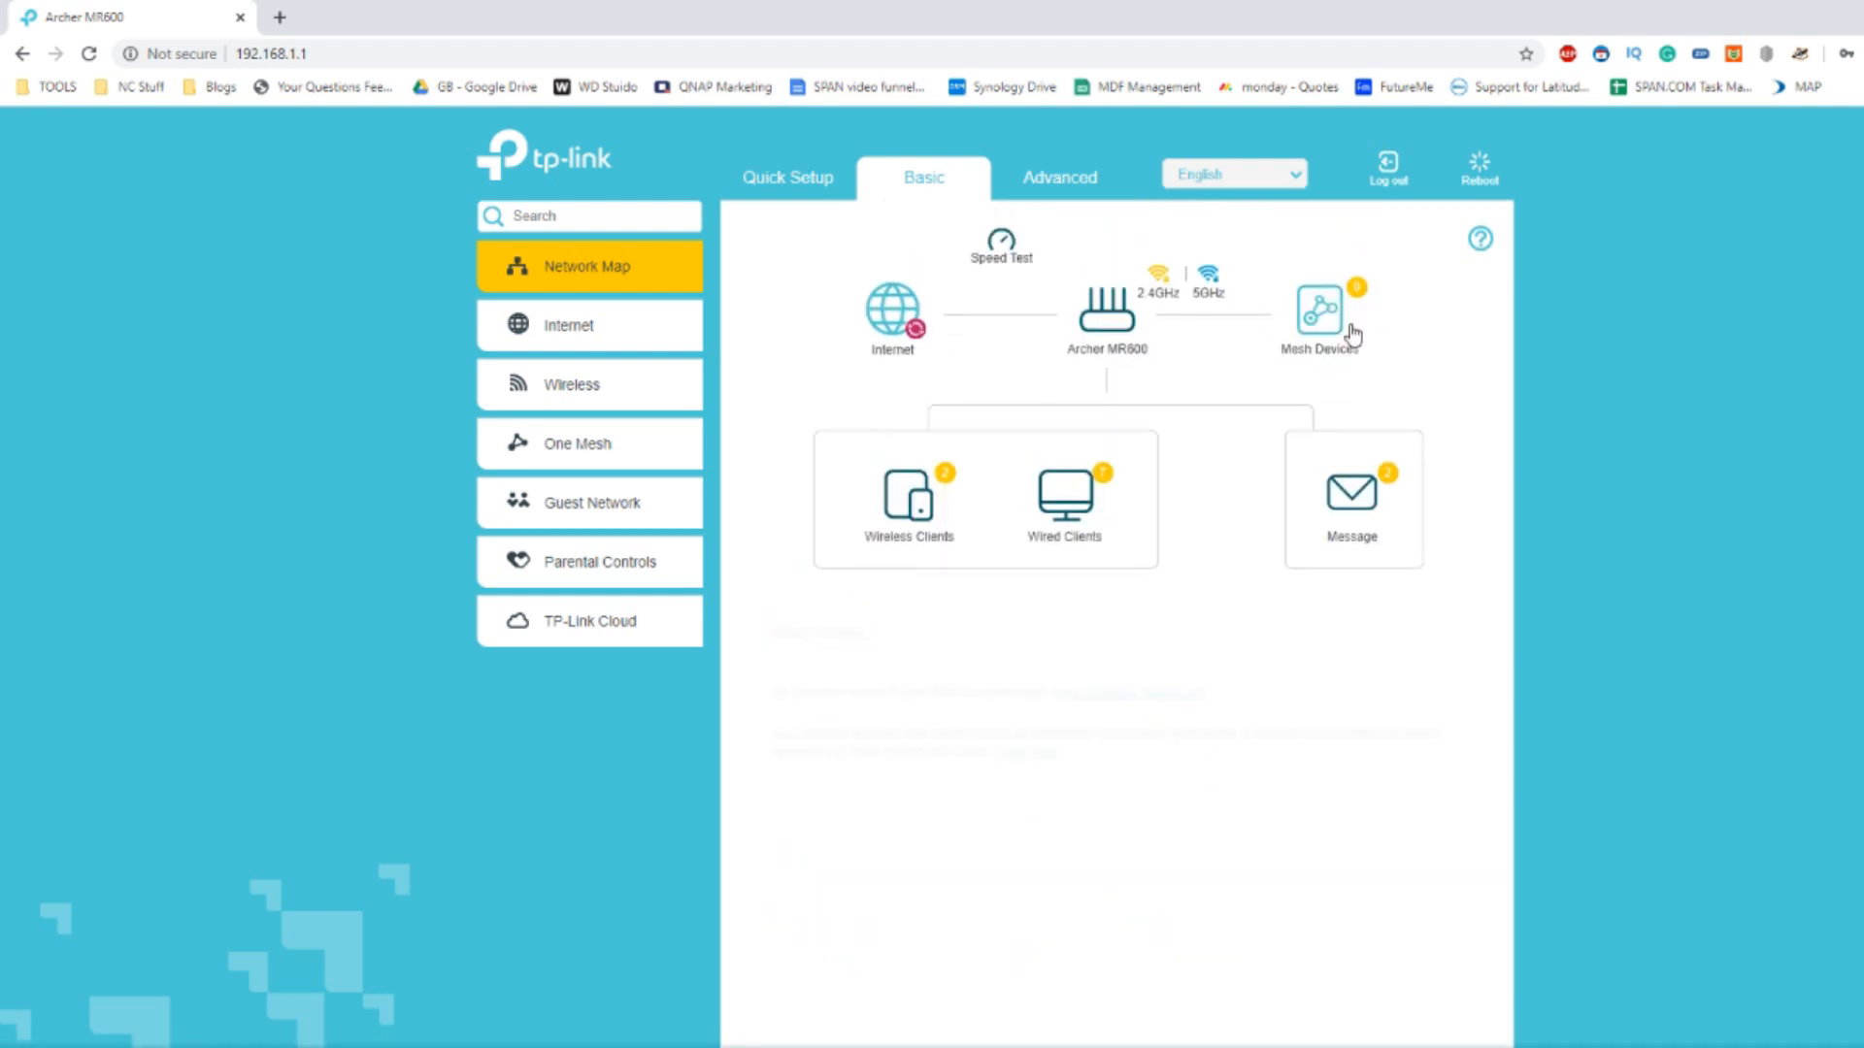
{"action": "left_click", "coordinate": [1320, 312]}
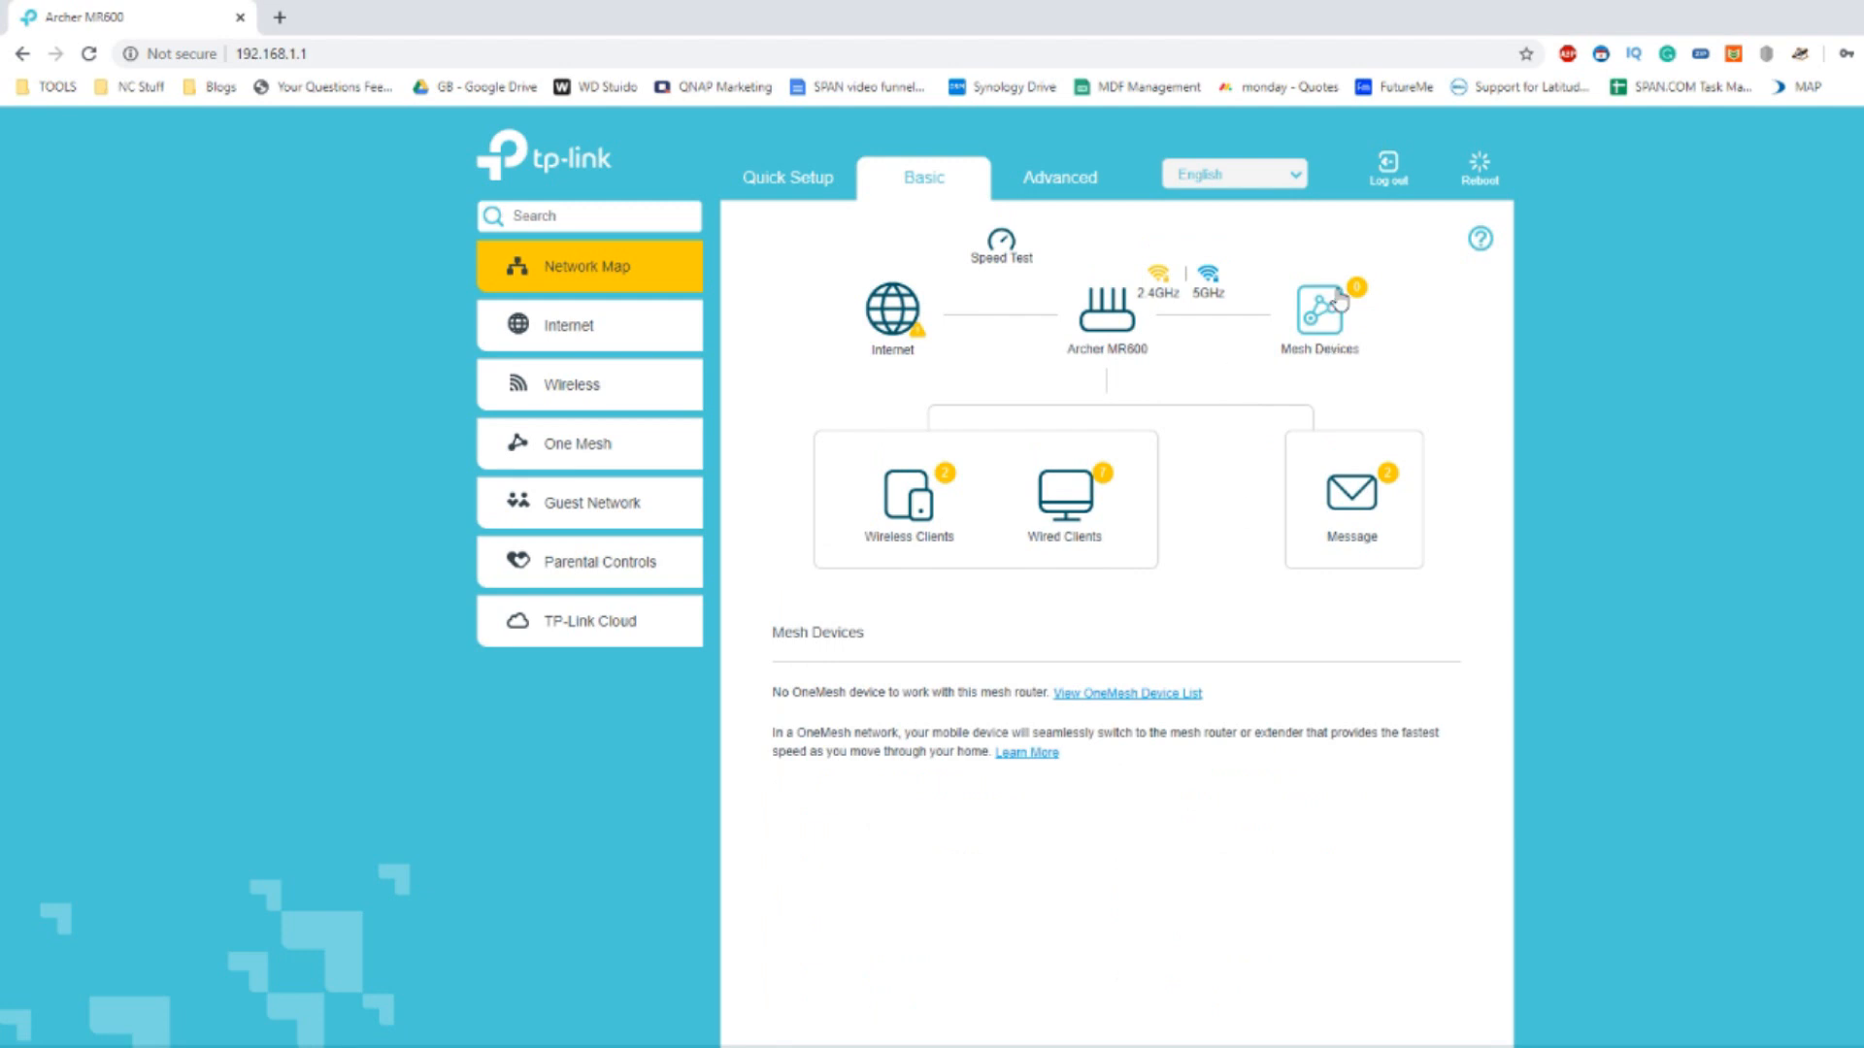
{"action": "mouse_move", "coordinate": [1187, 425]}
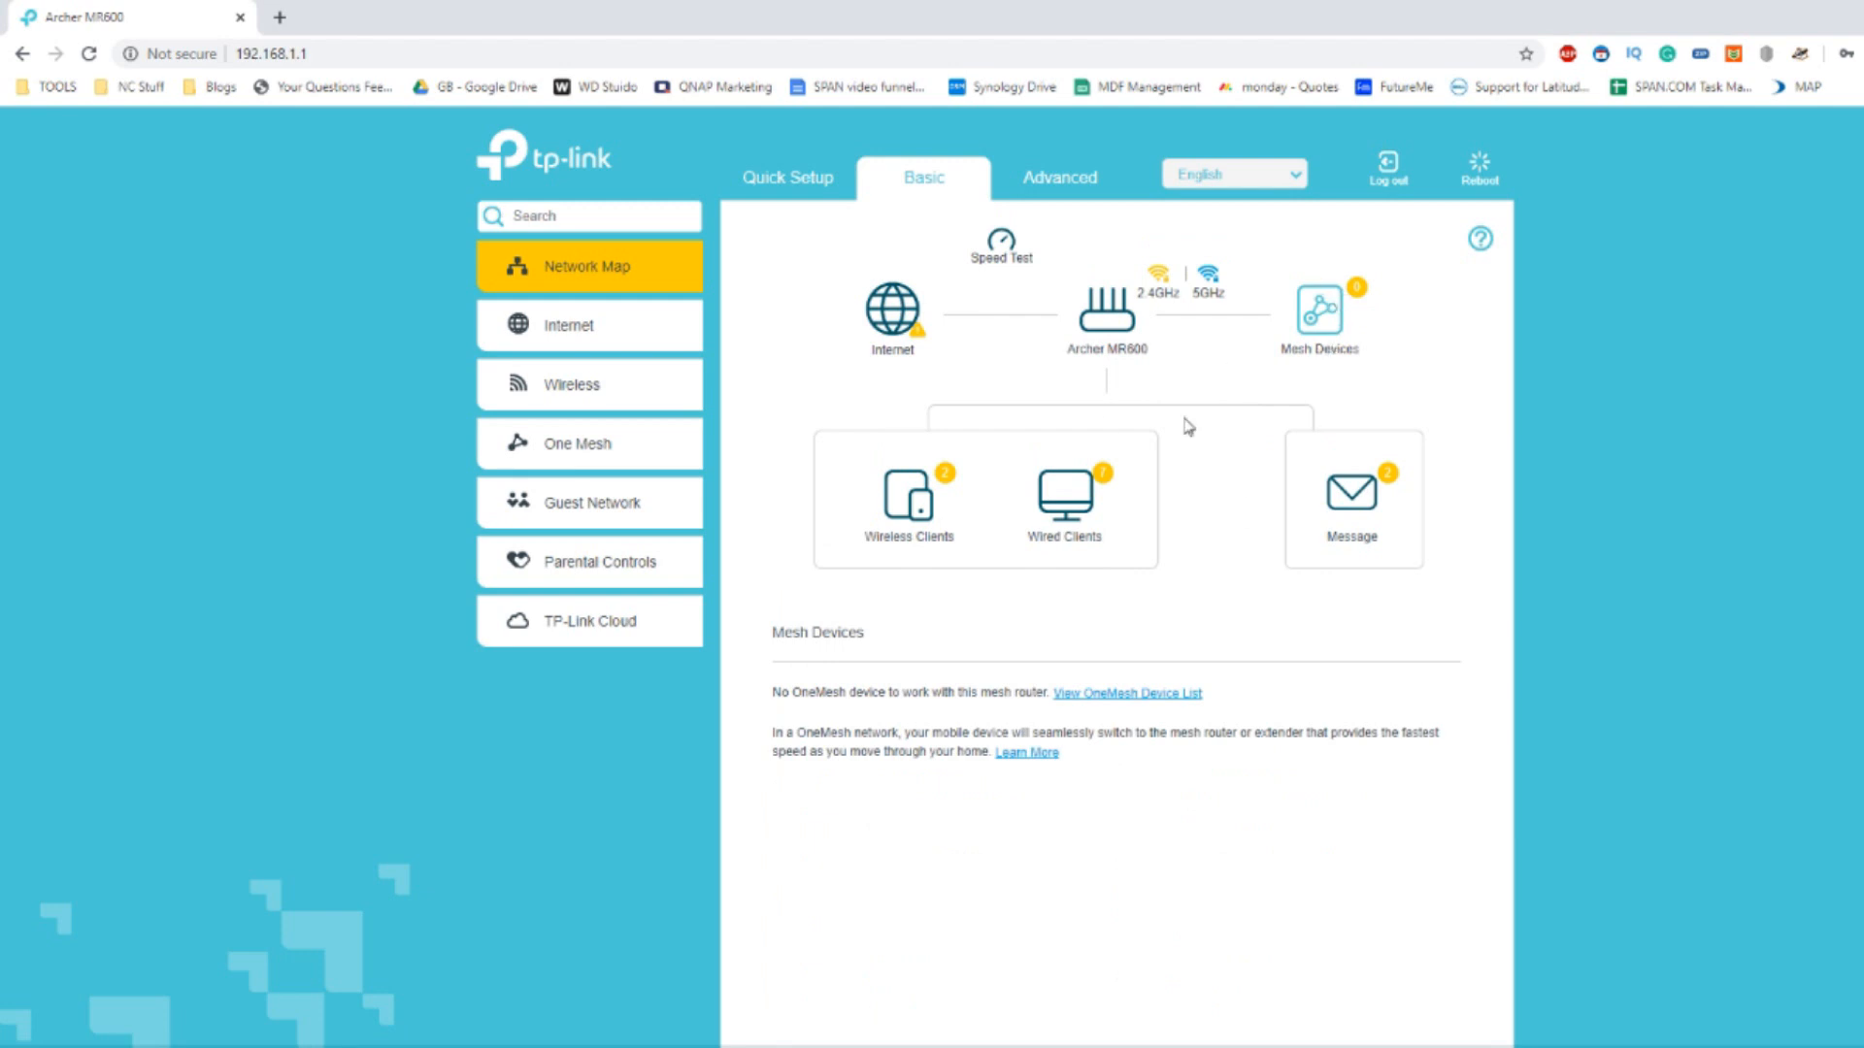
View the Wireless Clients and Wired Clients lists, then the received Messages.
{"action": "left_click", "coordinate": [907, 496]}
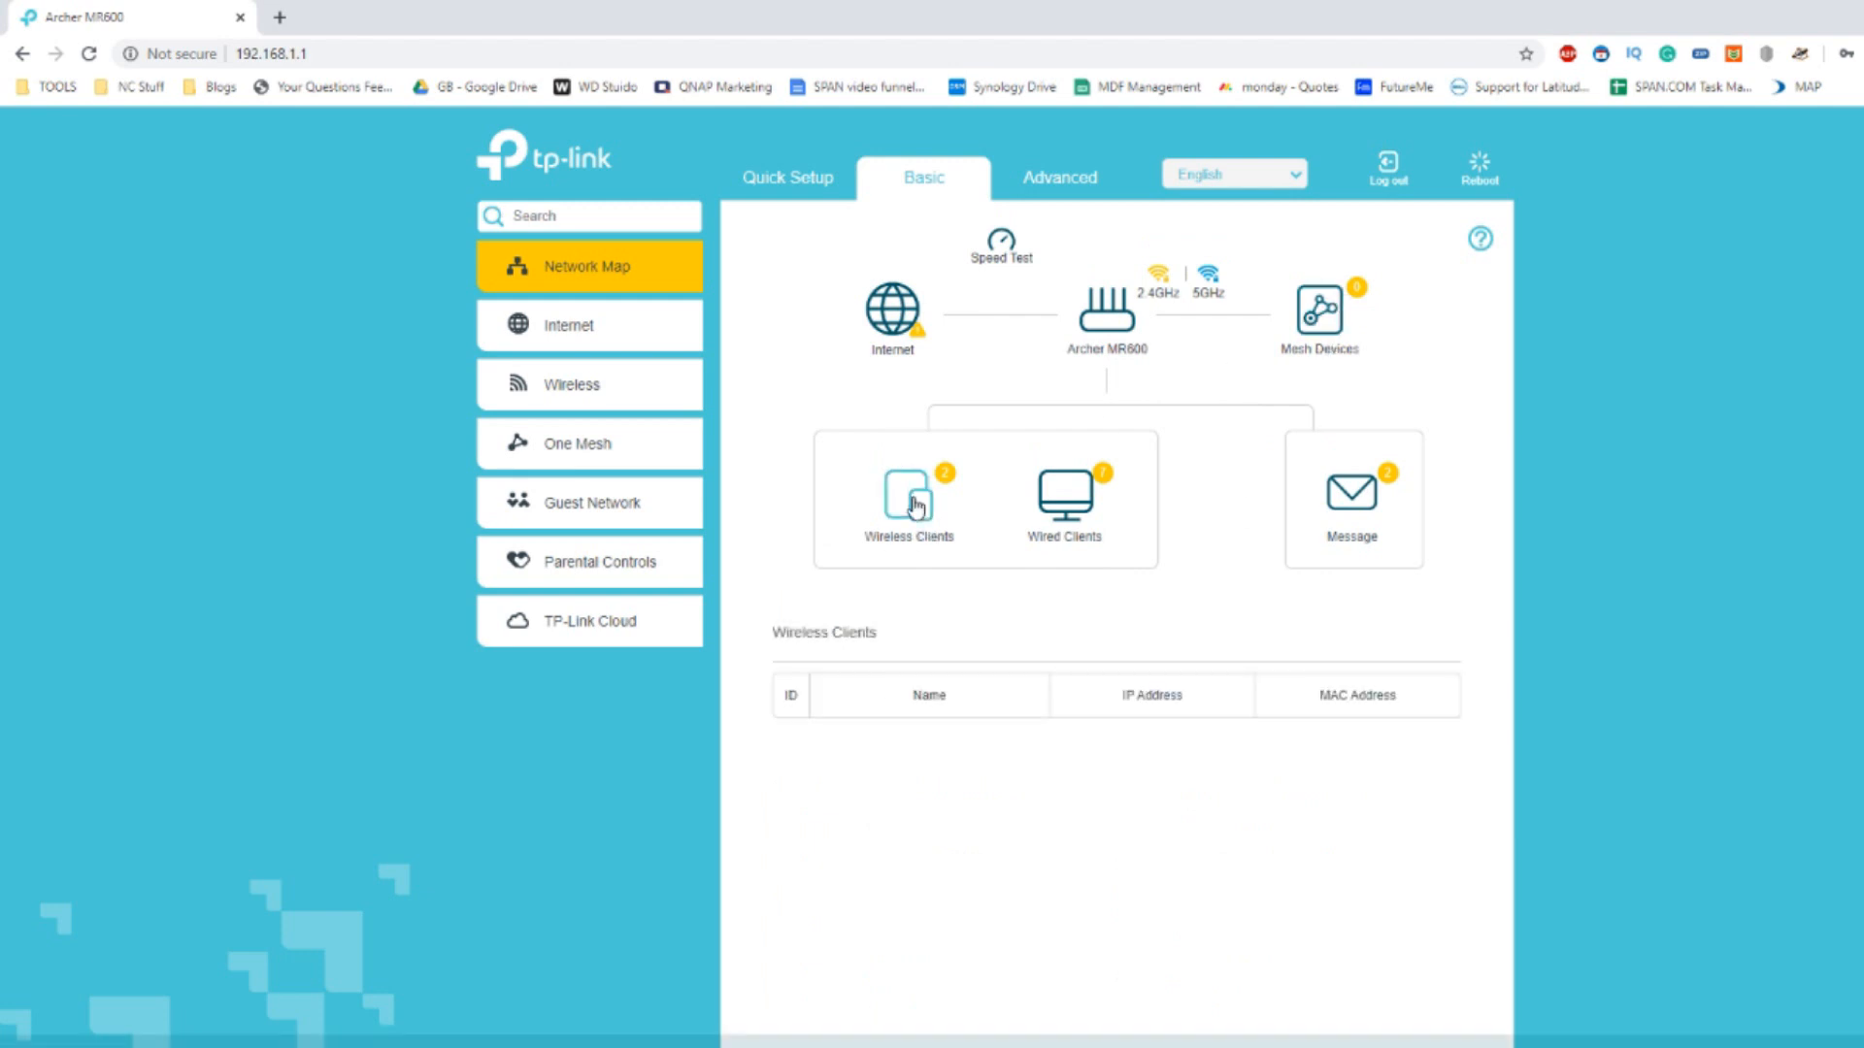
{"action": "left_click", "coordinate": [1063, 489]}
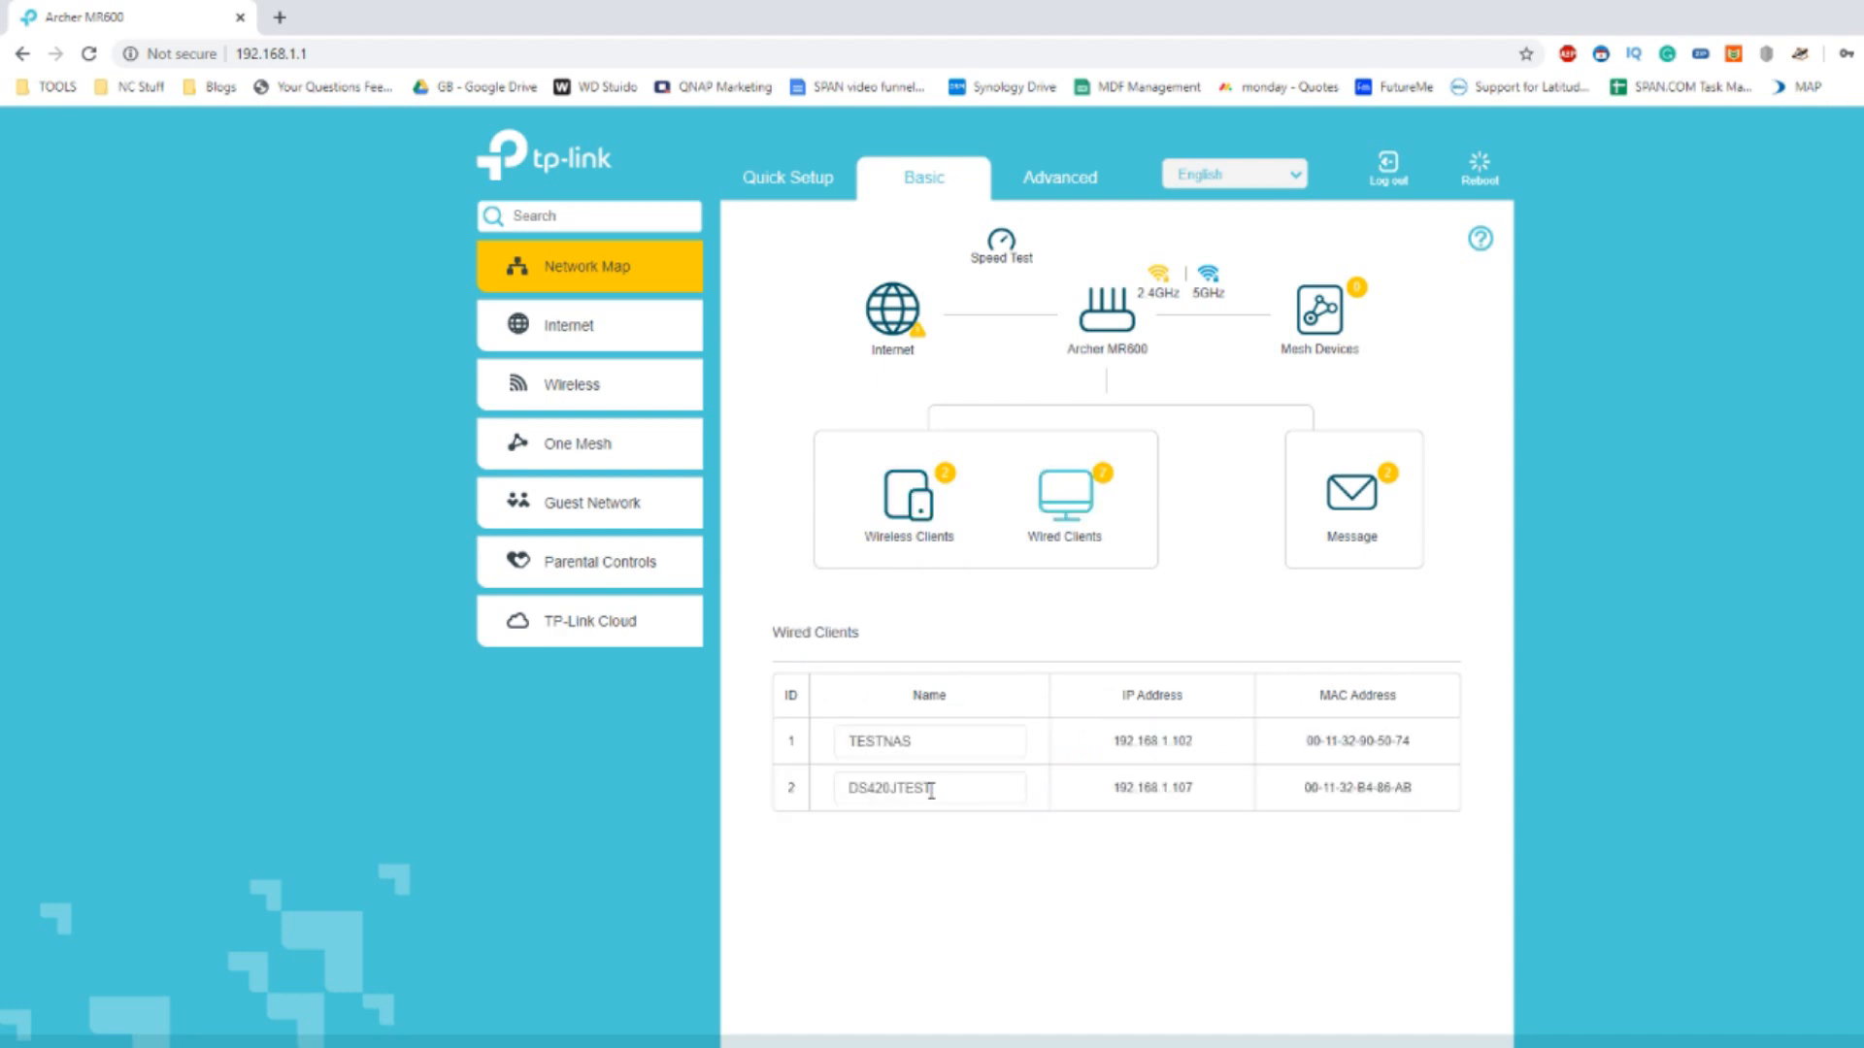
{"action": "left_click", "coordinate": [907, 493]}
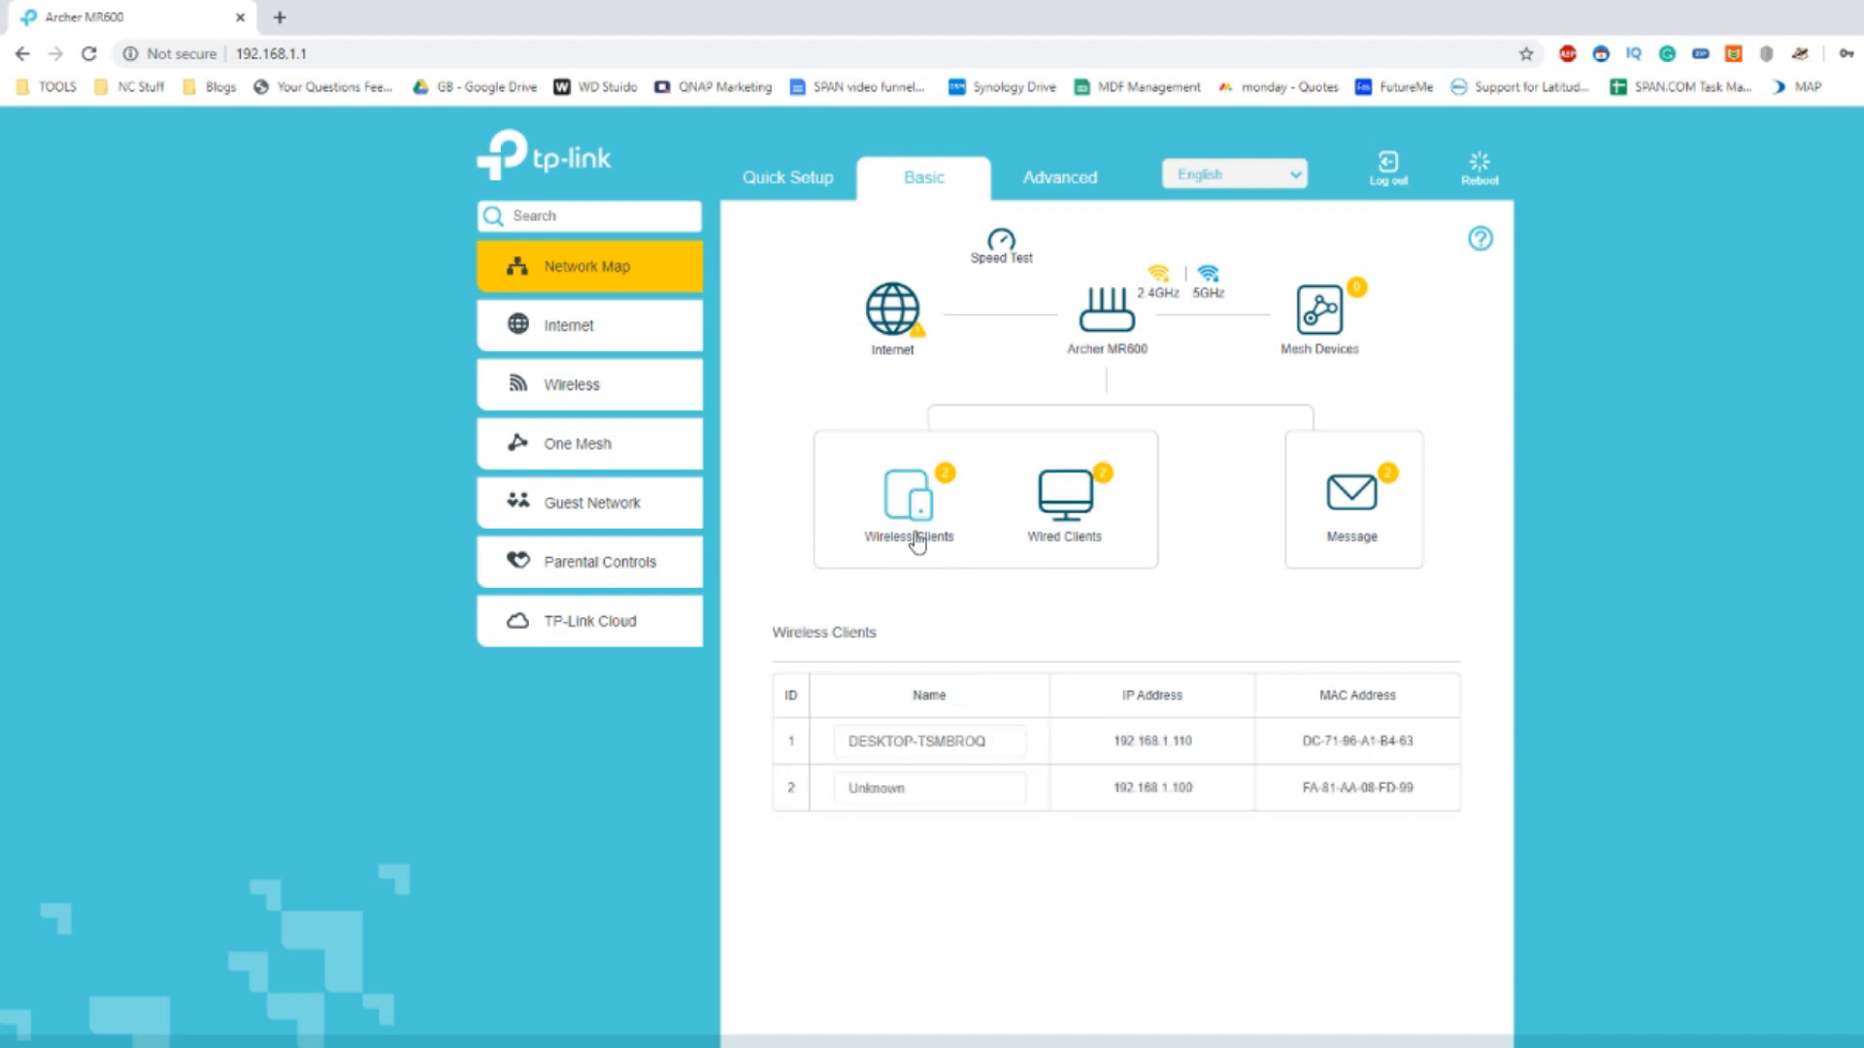
{"action": "mouse_move", "coordinate": [1420, 461]}
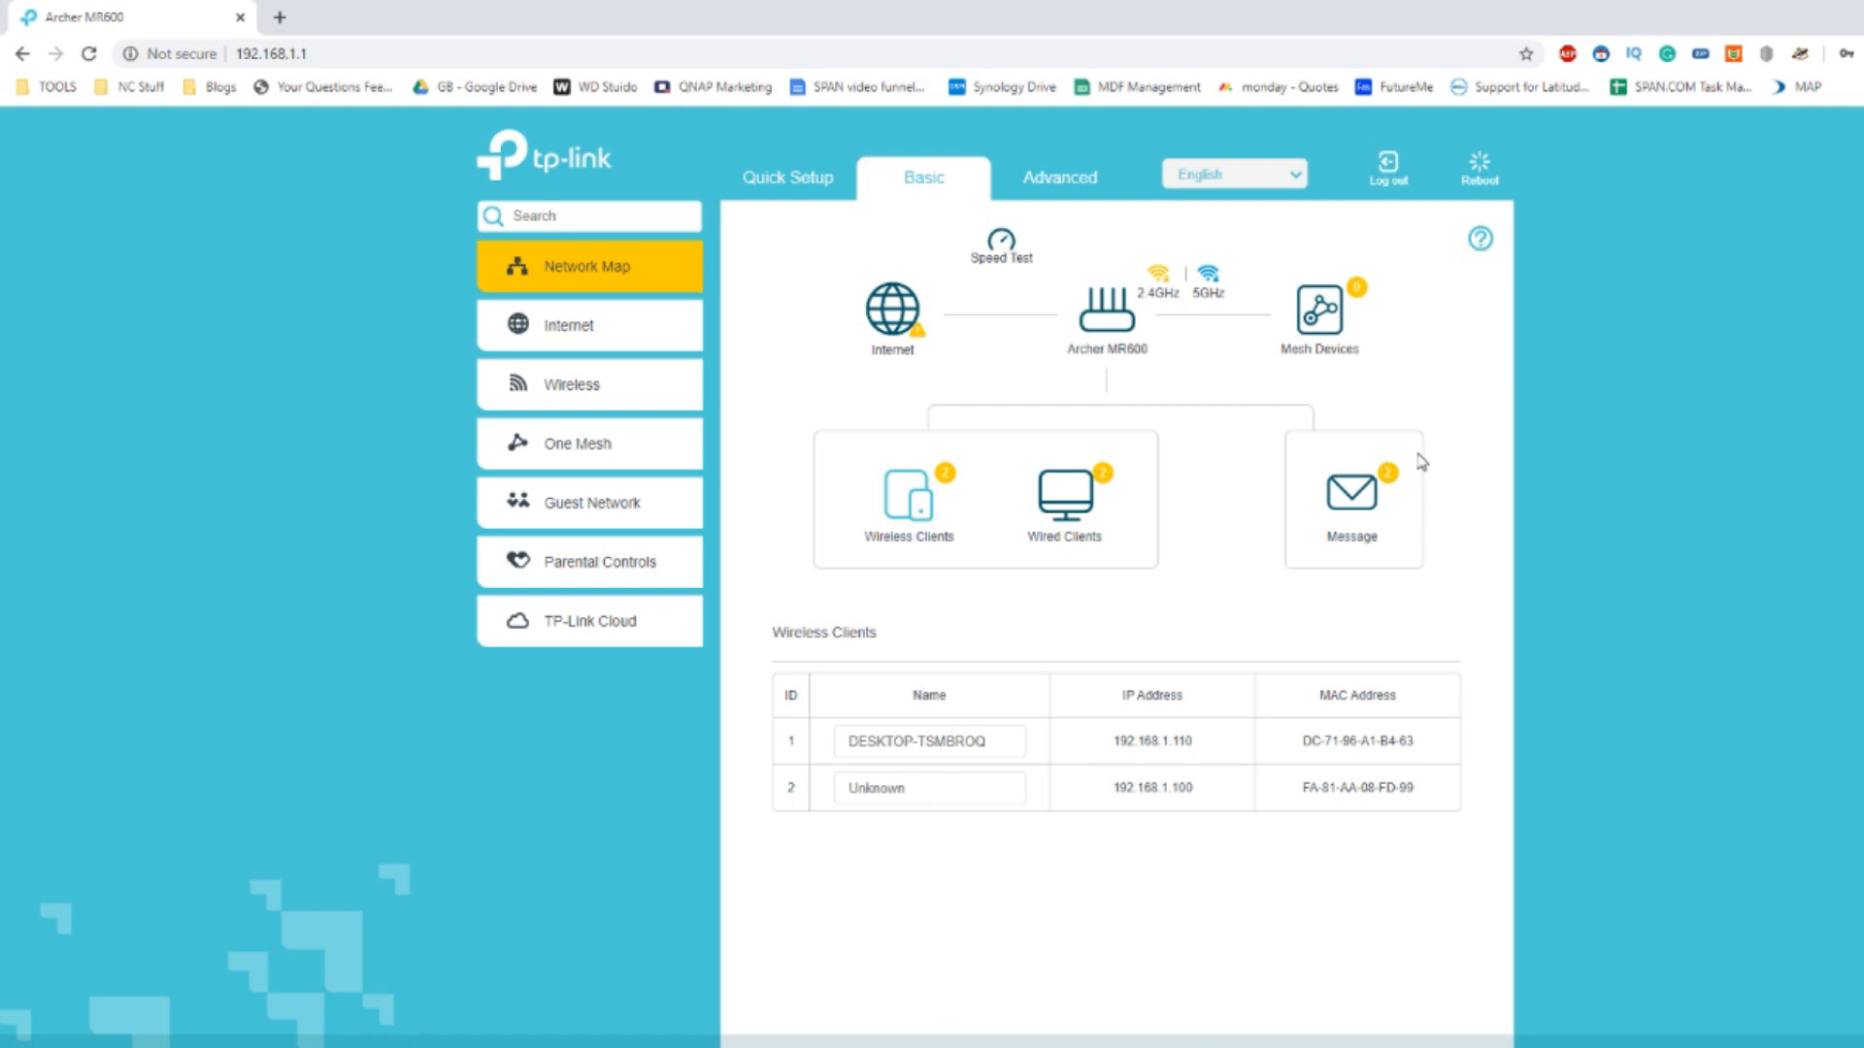
{"action": "left_click", "coordinate": [1350, 493]}
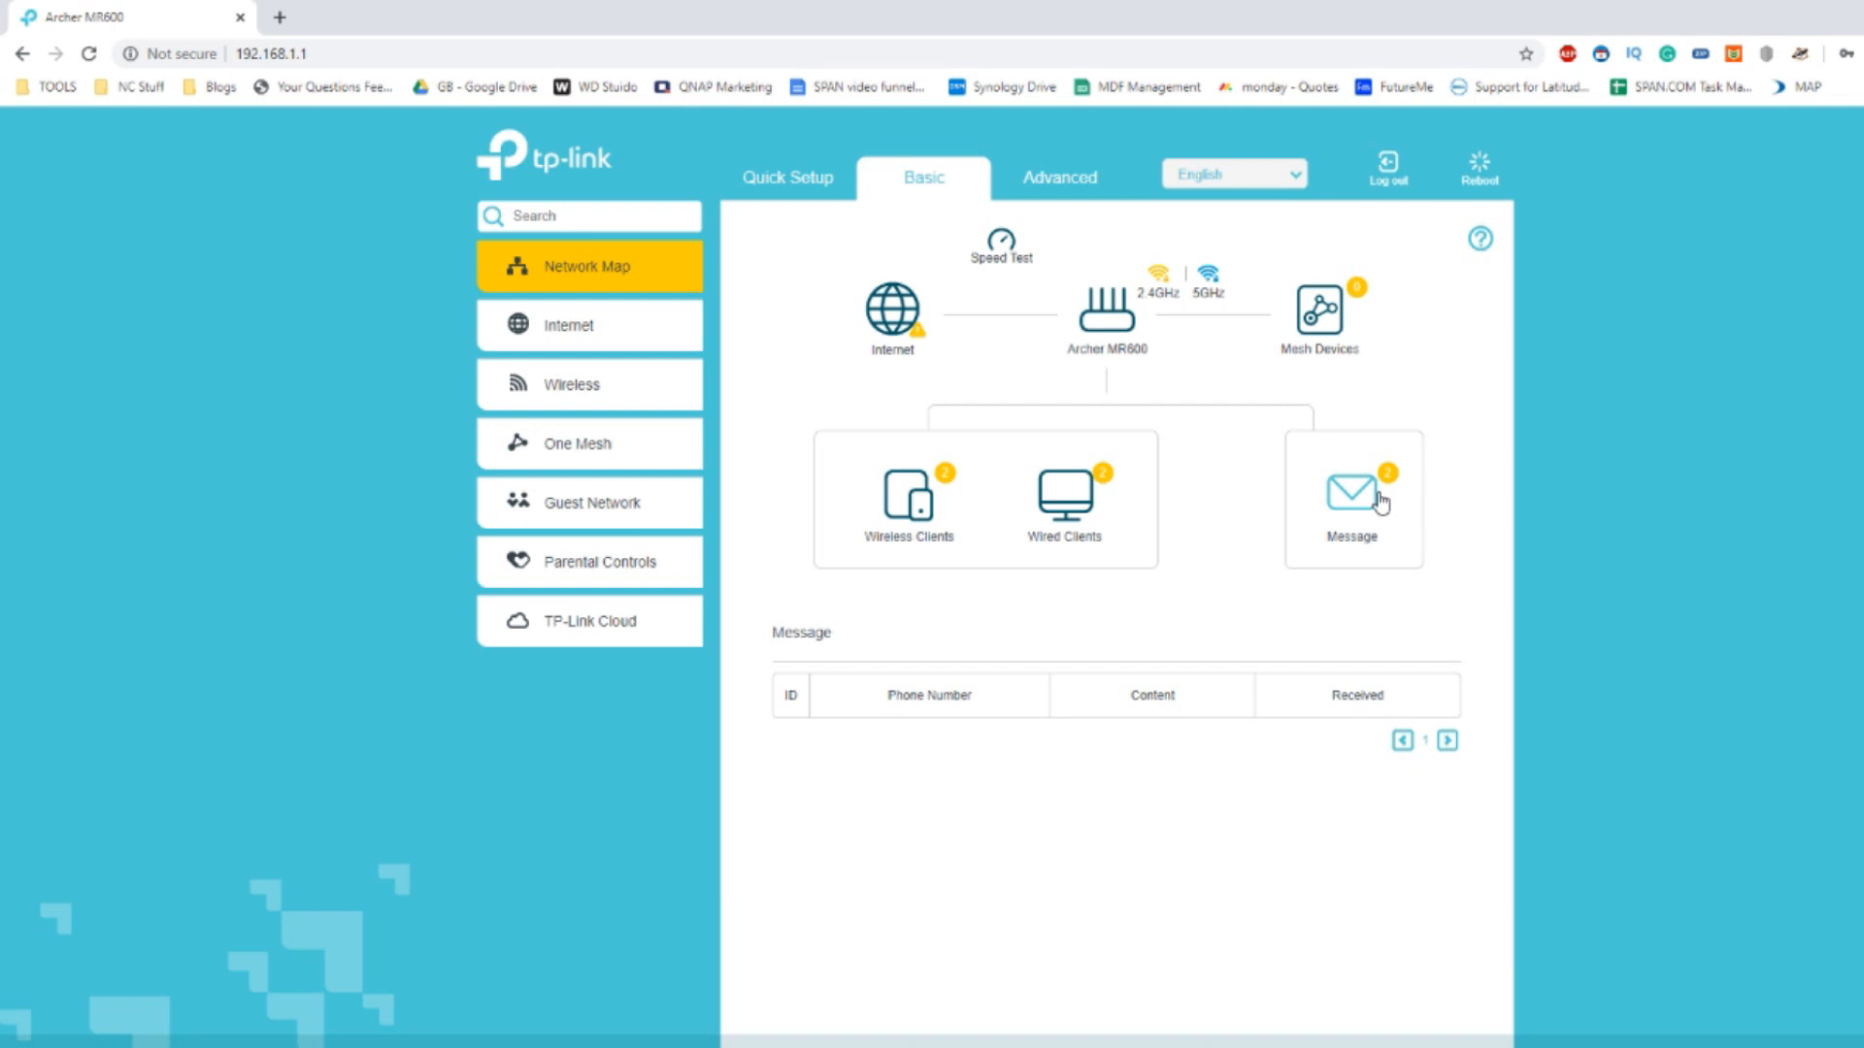
{"action": "mouse_move", "coordinate": [1331, 550]}
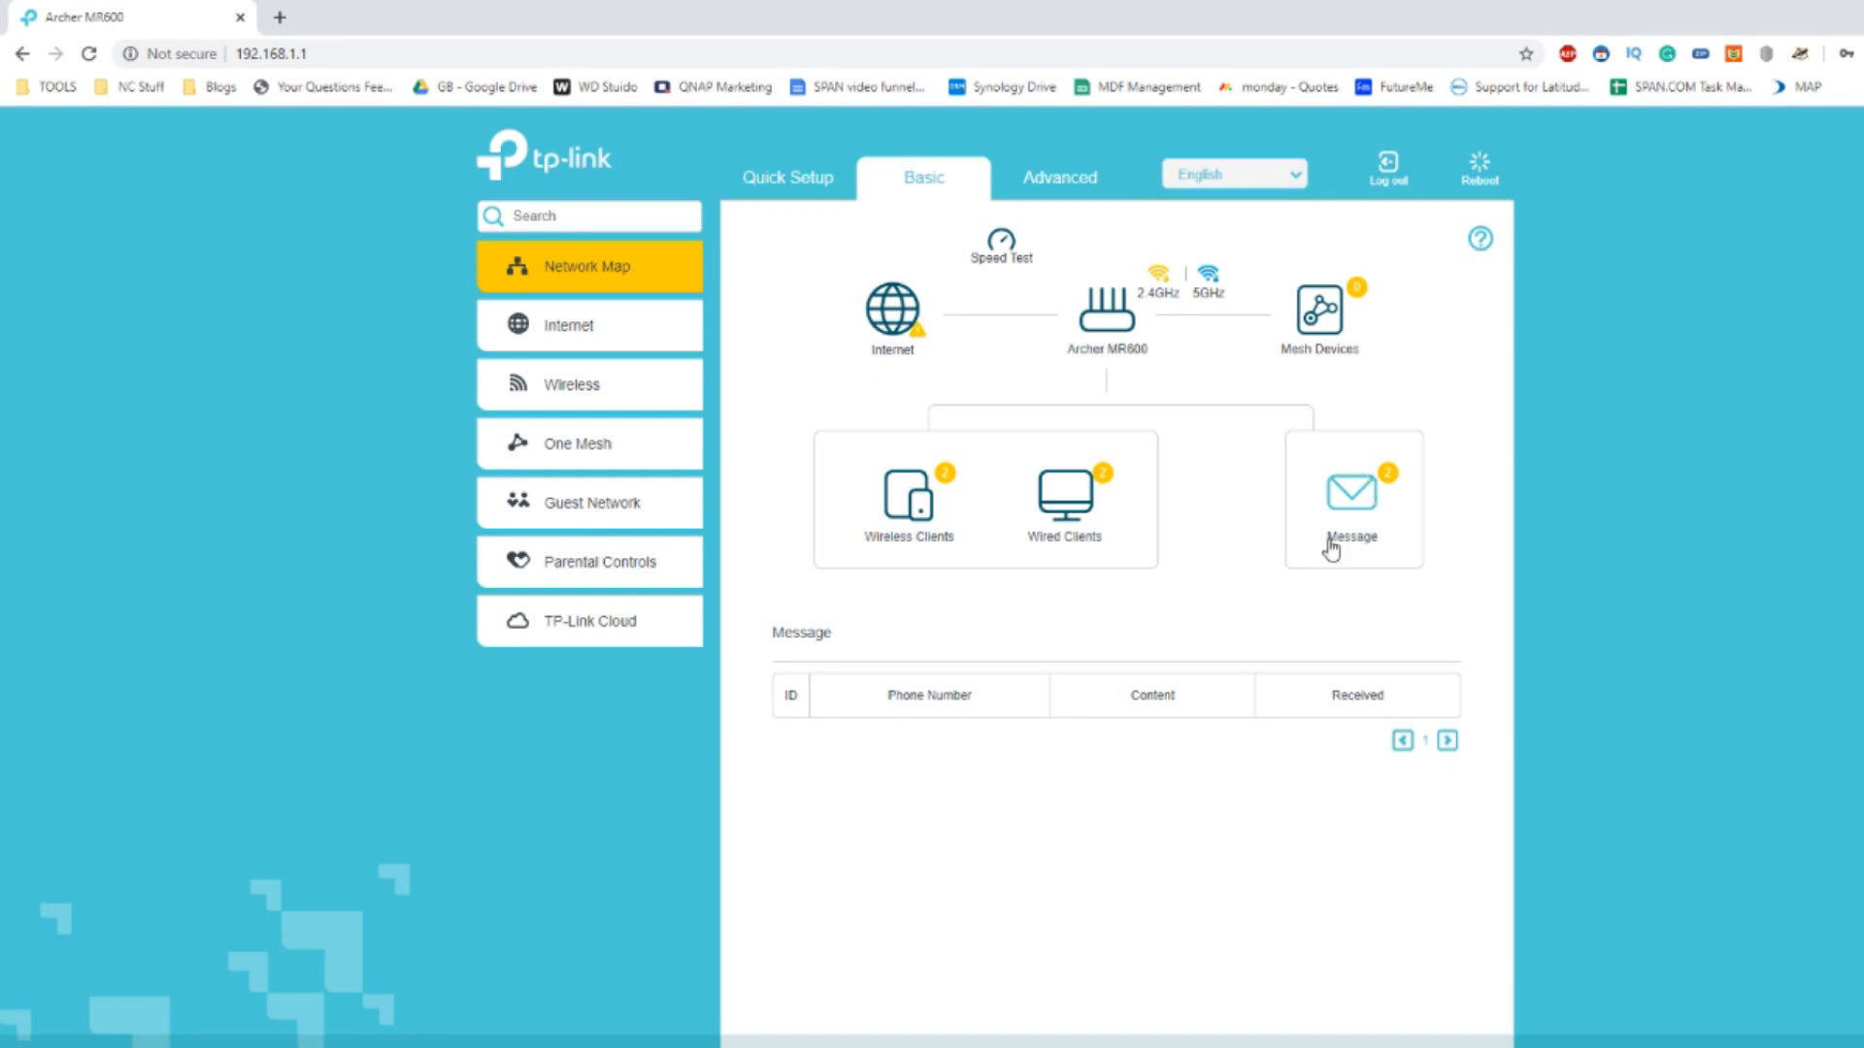
{"action": "mouse_move", "coordinate": [1293, 376]}
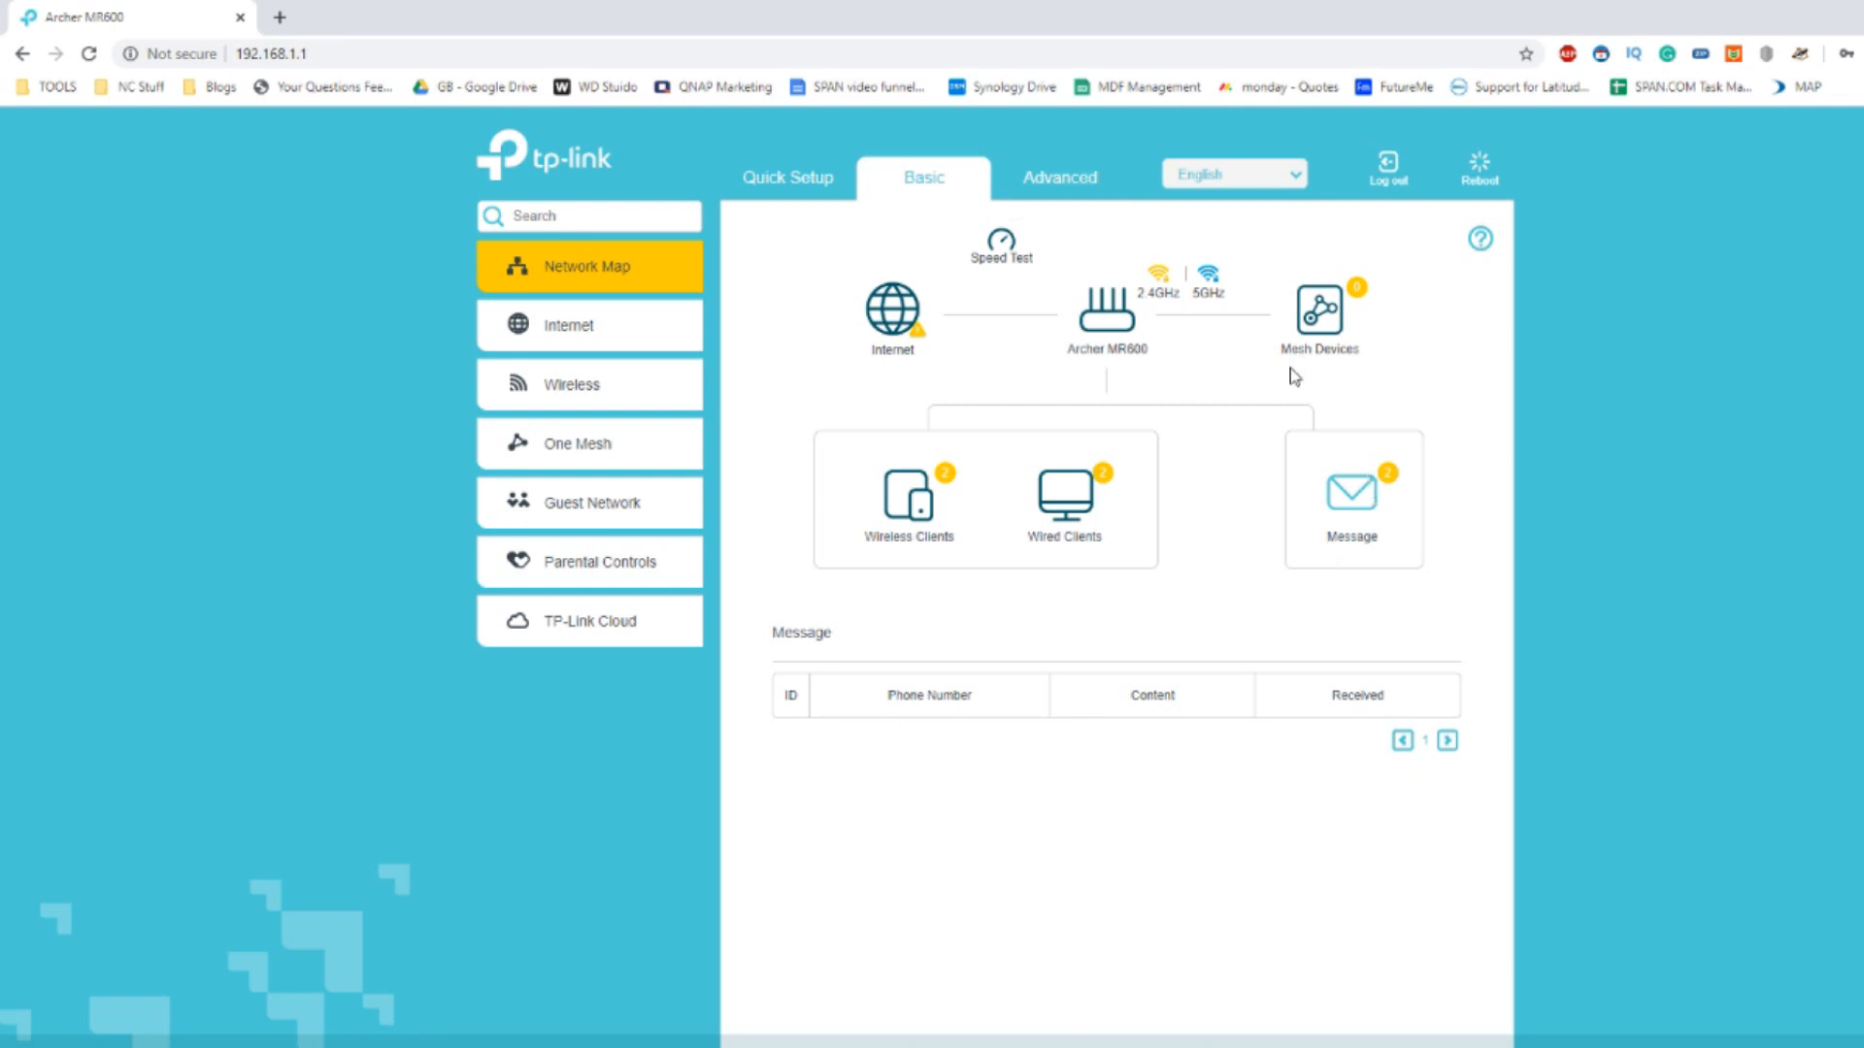
Browse the Internet, OneMesh, Guest Network and Parental Controls pages, ending back on Network Map.
{"action": "left_click", "coordinate": [567, 325]}
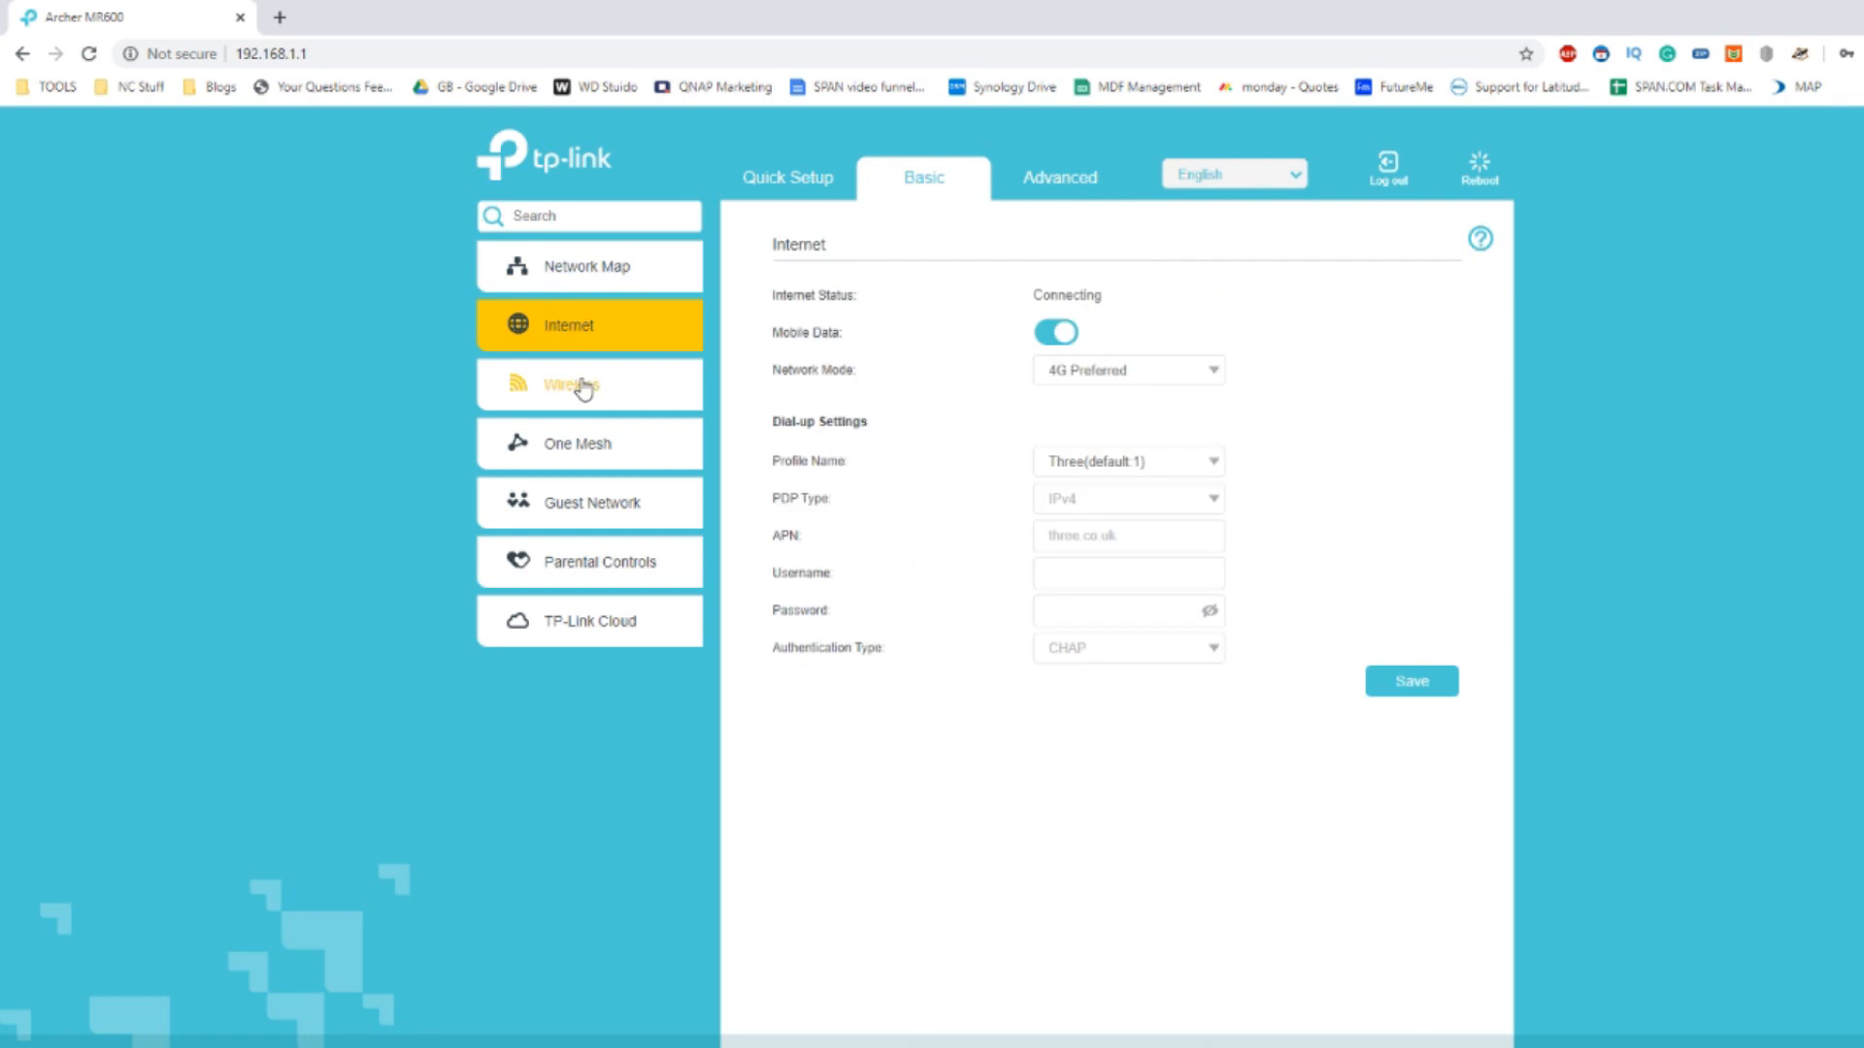
{"action": "left_click", "coordinate": [589, 443]}
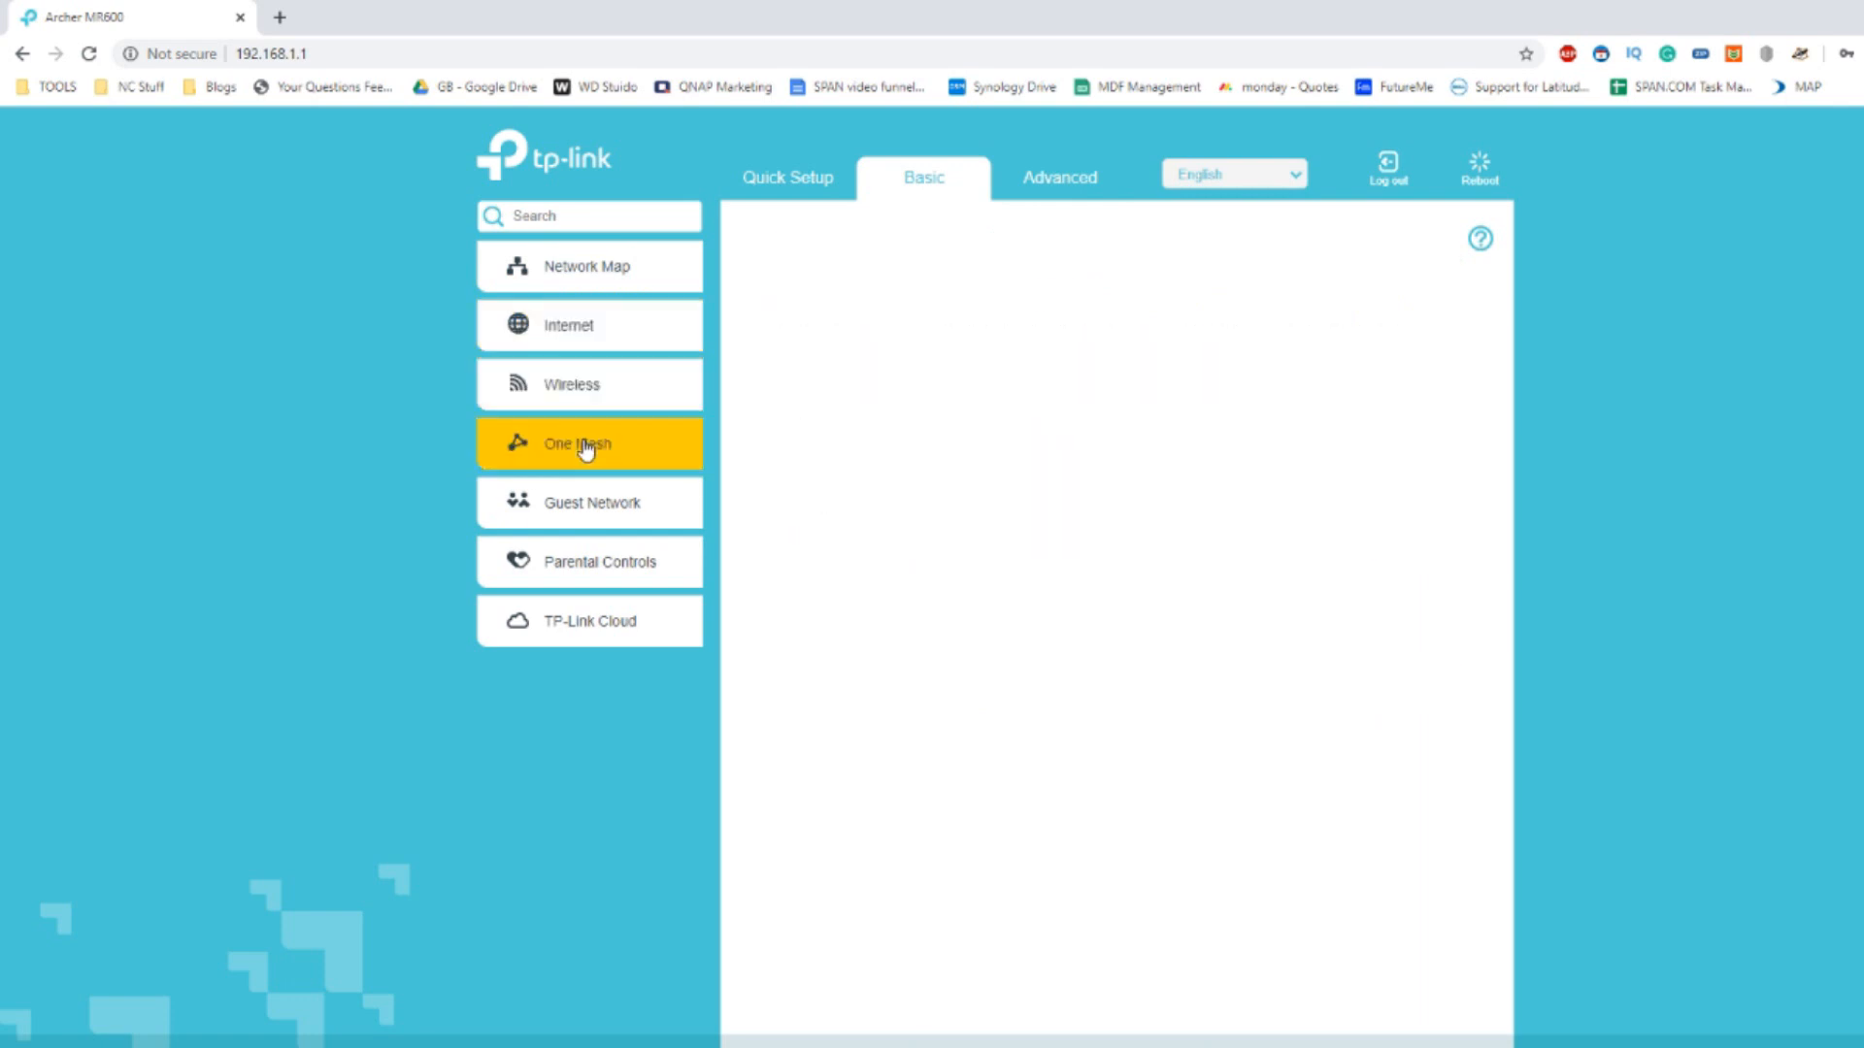
{"action": "left_click", "coordinate": [590, 502]}
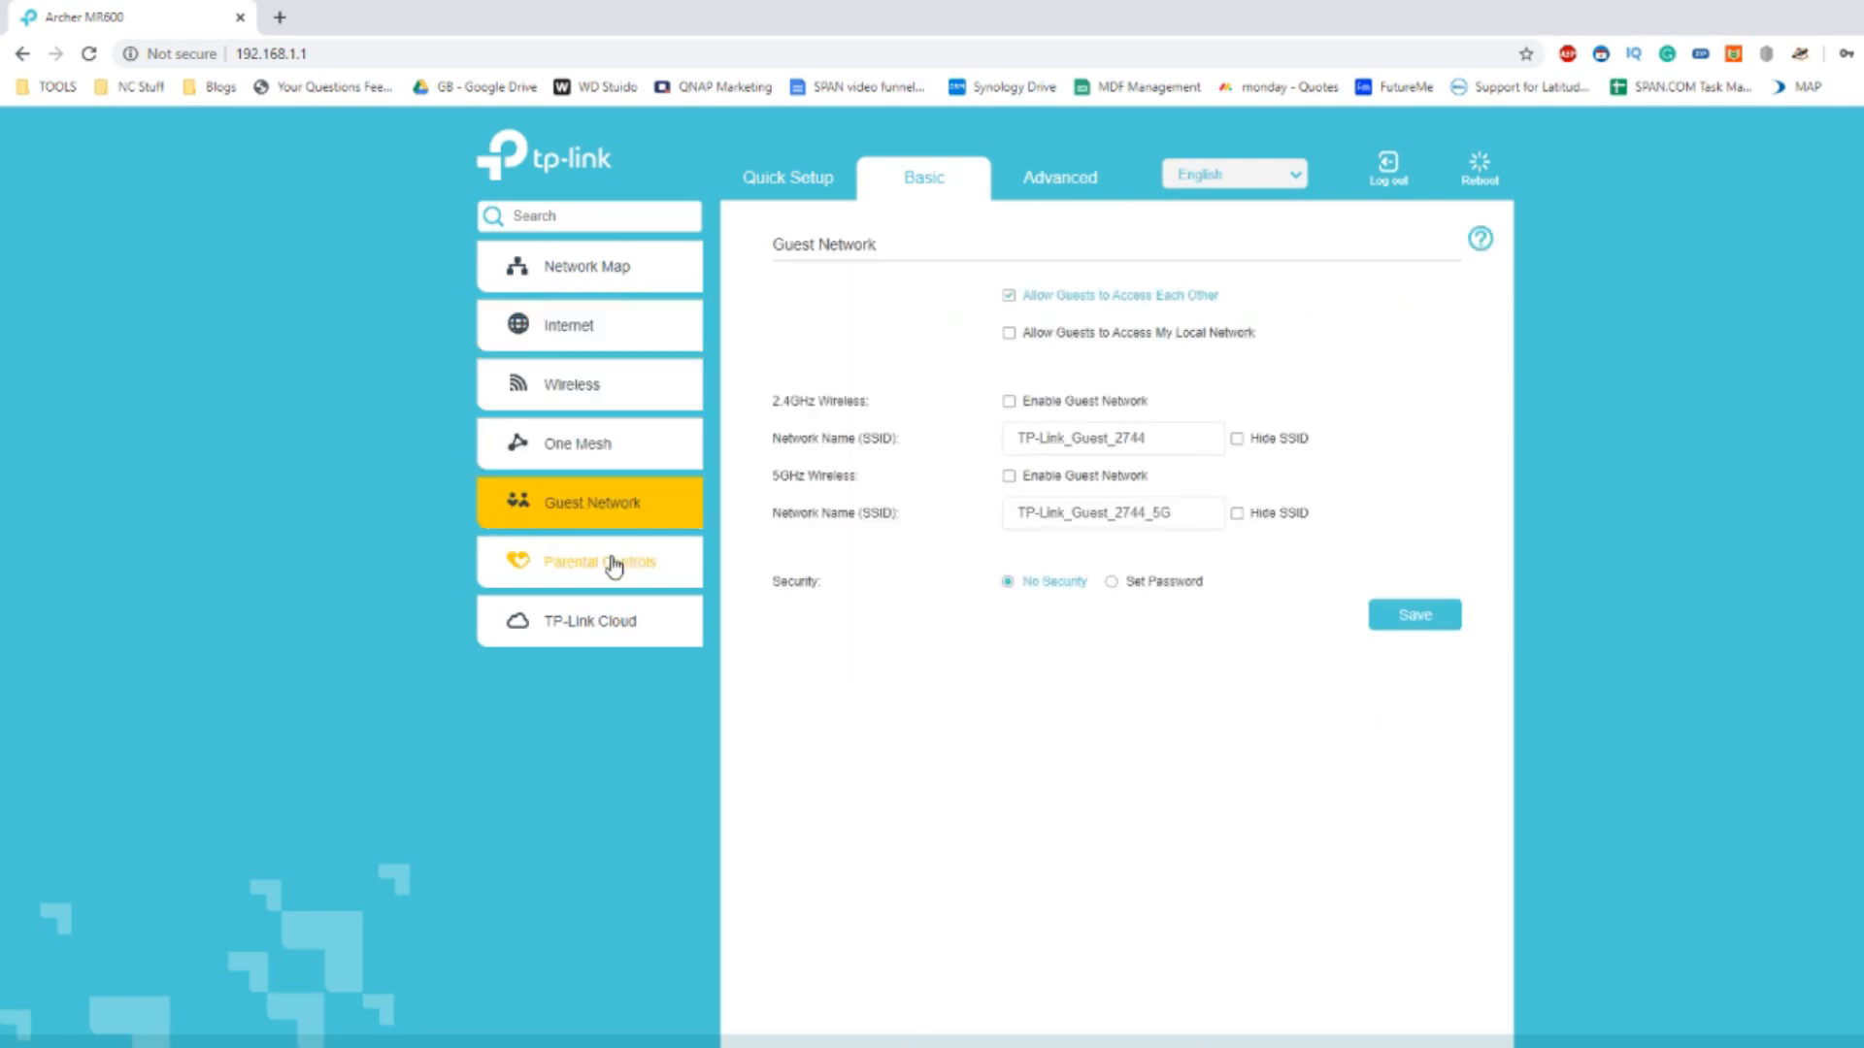
{"action": "left_click", "coordinate": [589, 620]}
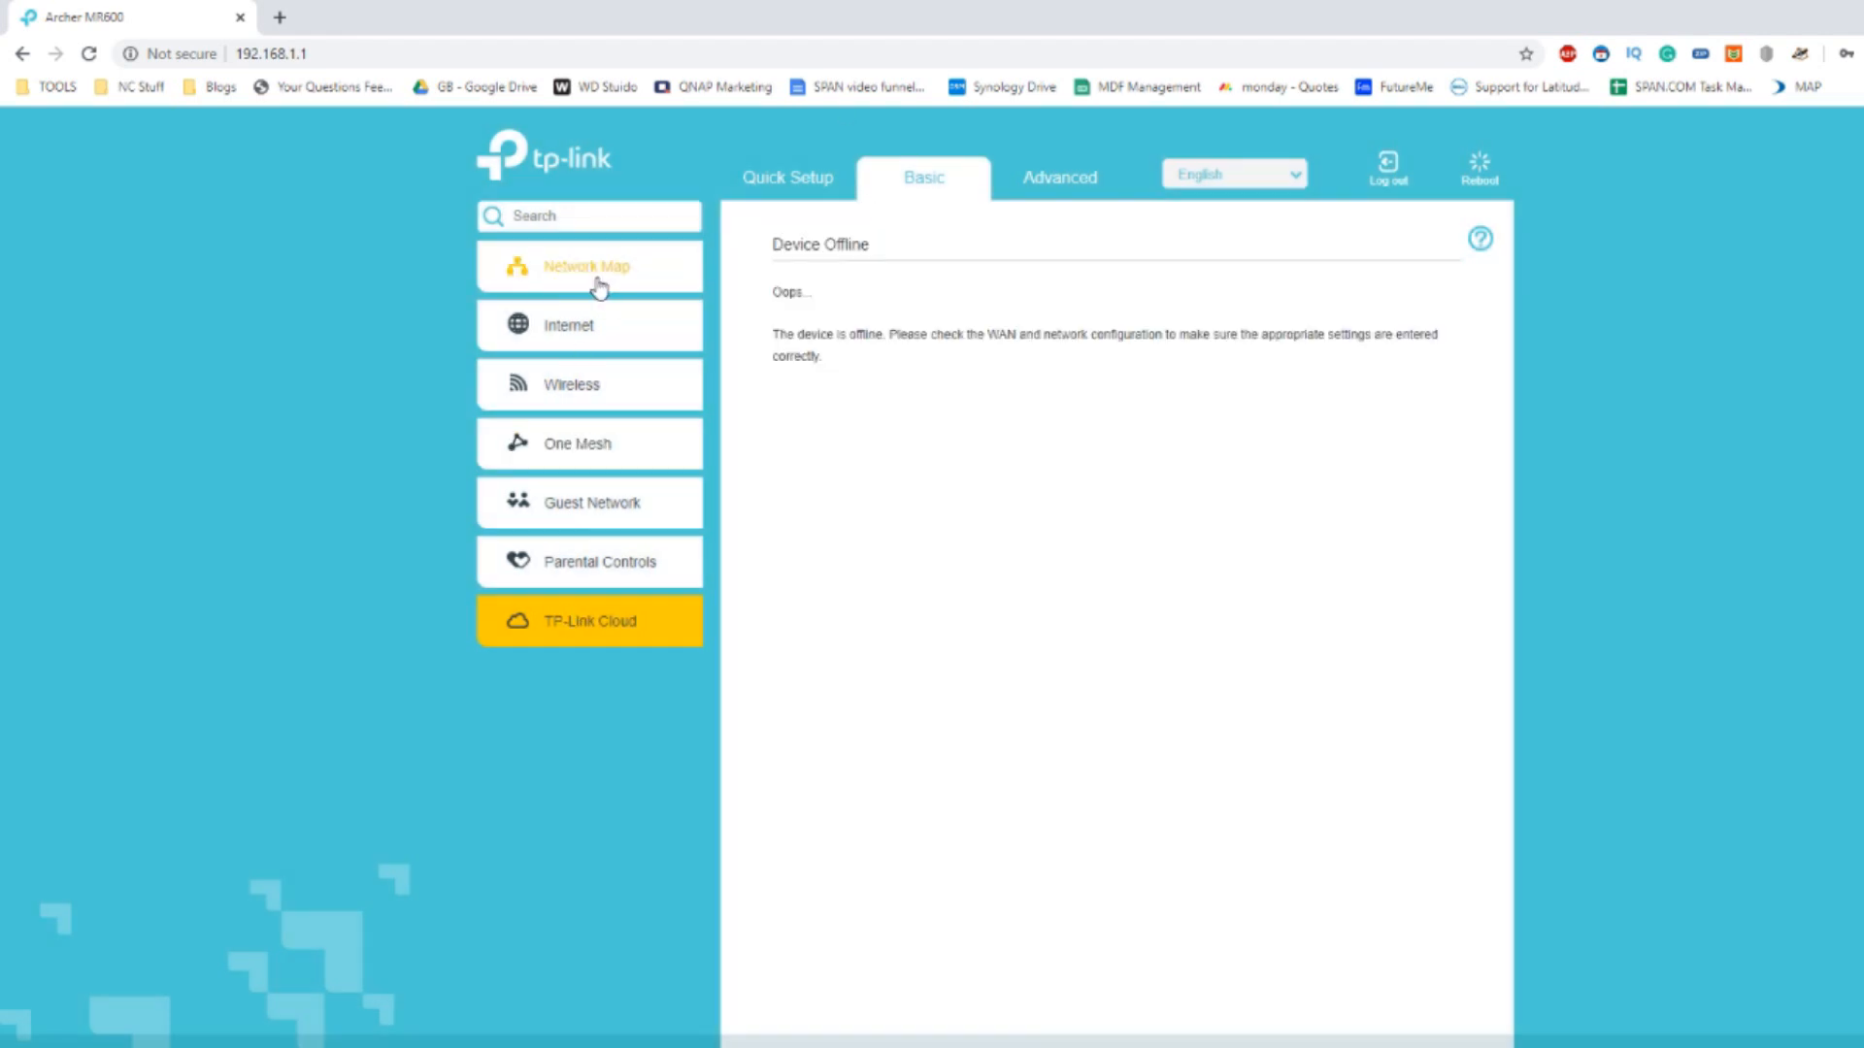
{"action": "left_click", "coordinate": [588, 265]}
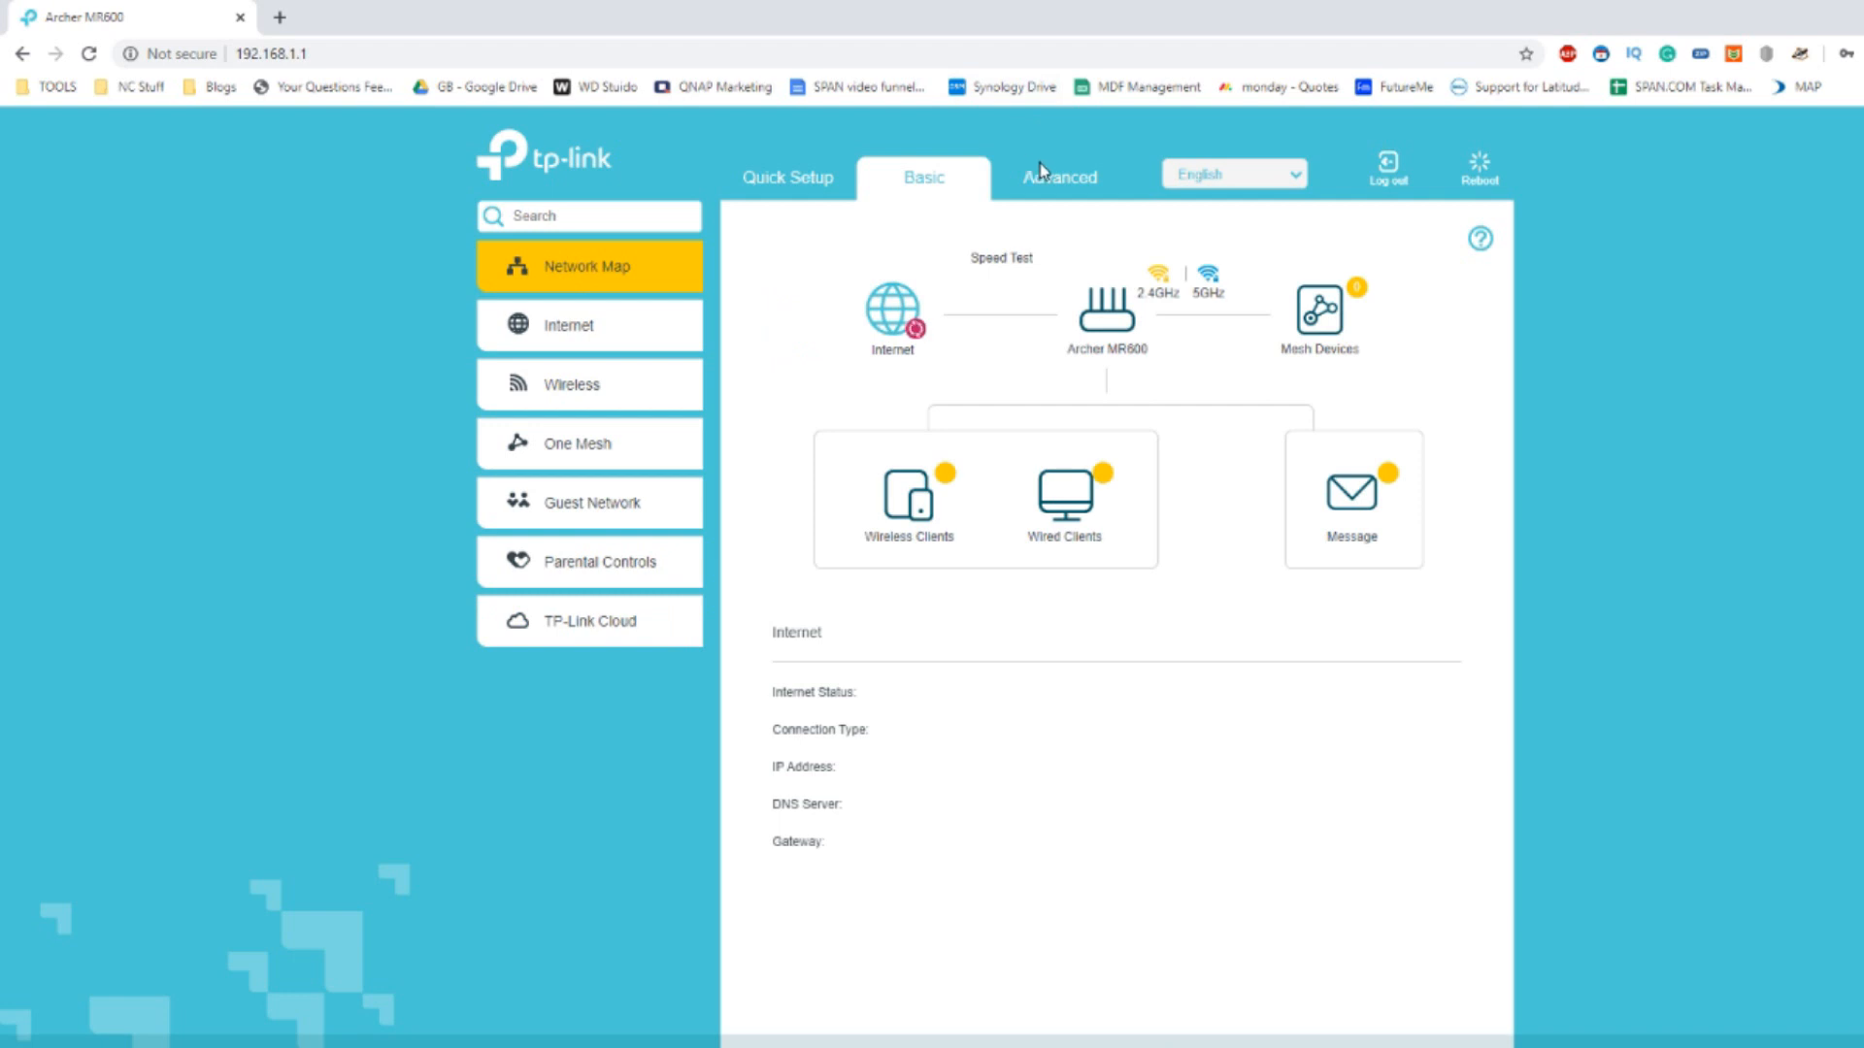
Switch to Advanced and back to Basic so Internet shows LTE with IP, DNS and SIM details.
{"action": "left_click", "coordinate": [1058, 177]}
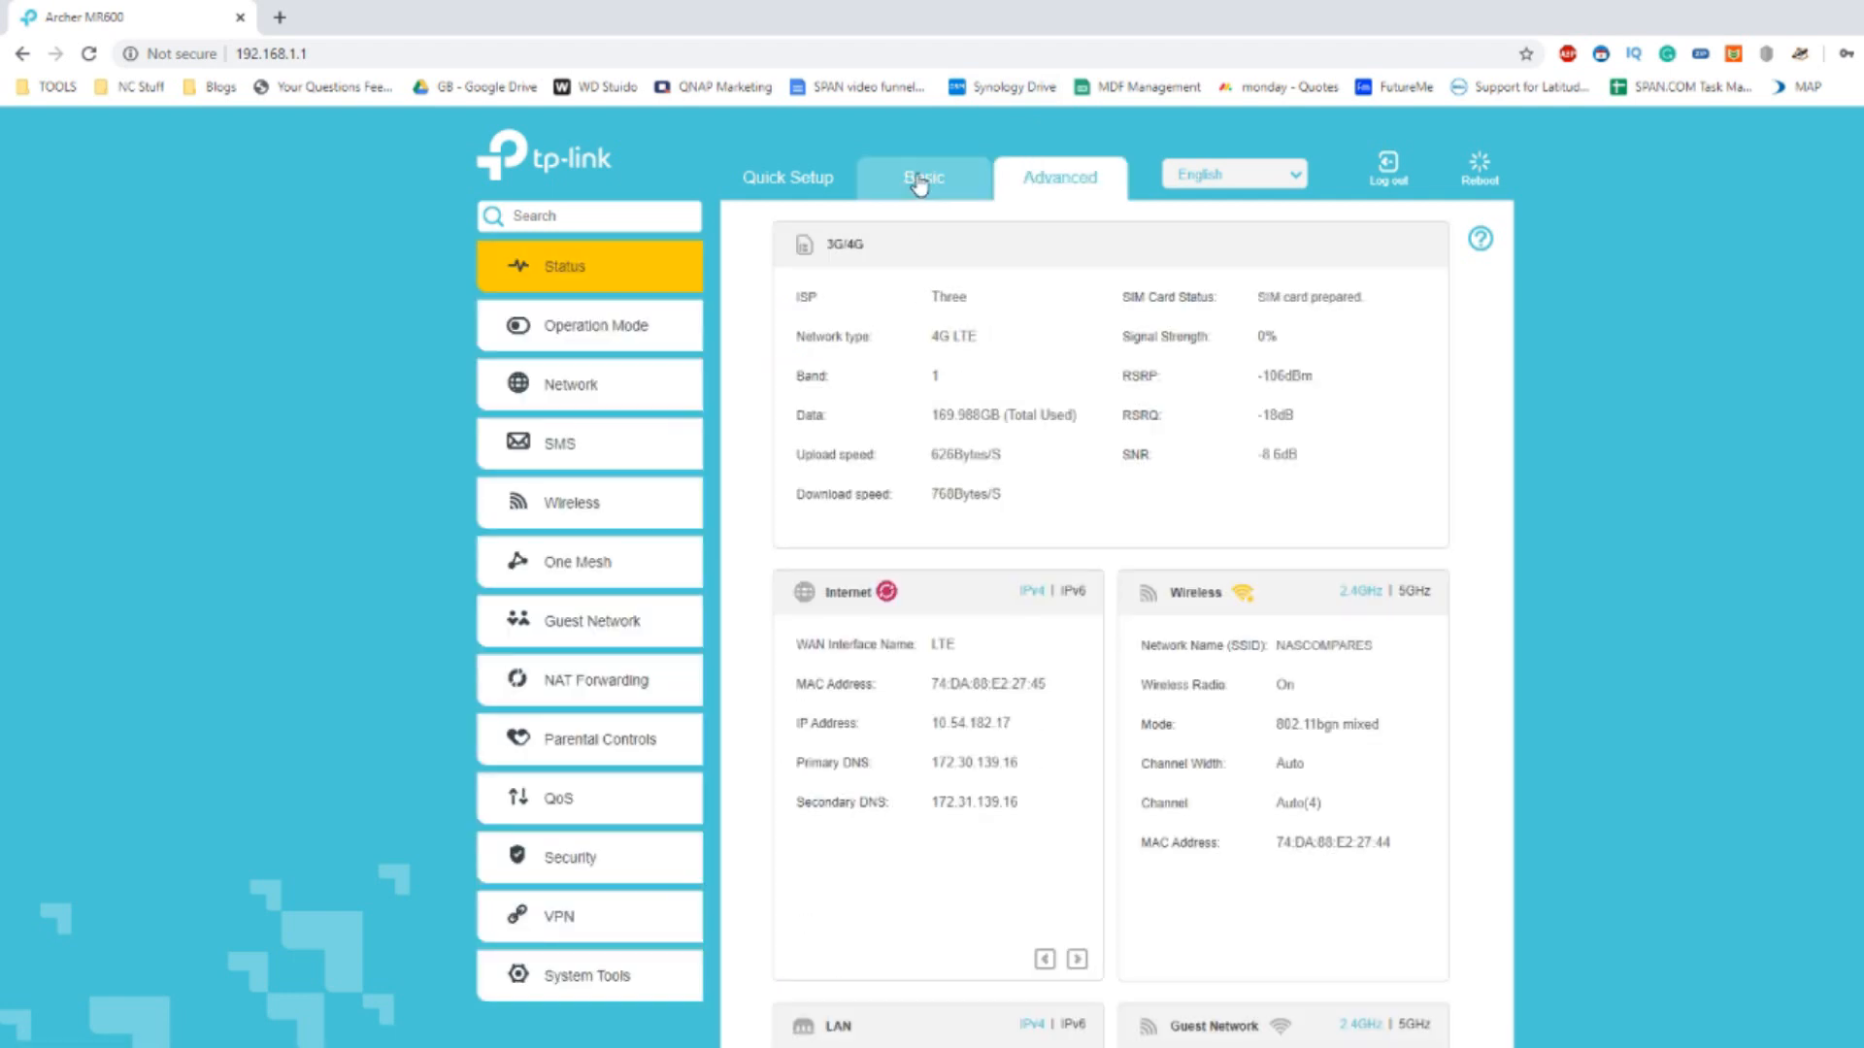
{"action": "left_click", "coordinate": [923, 177]}
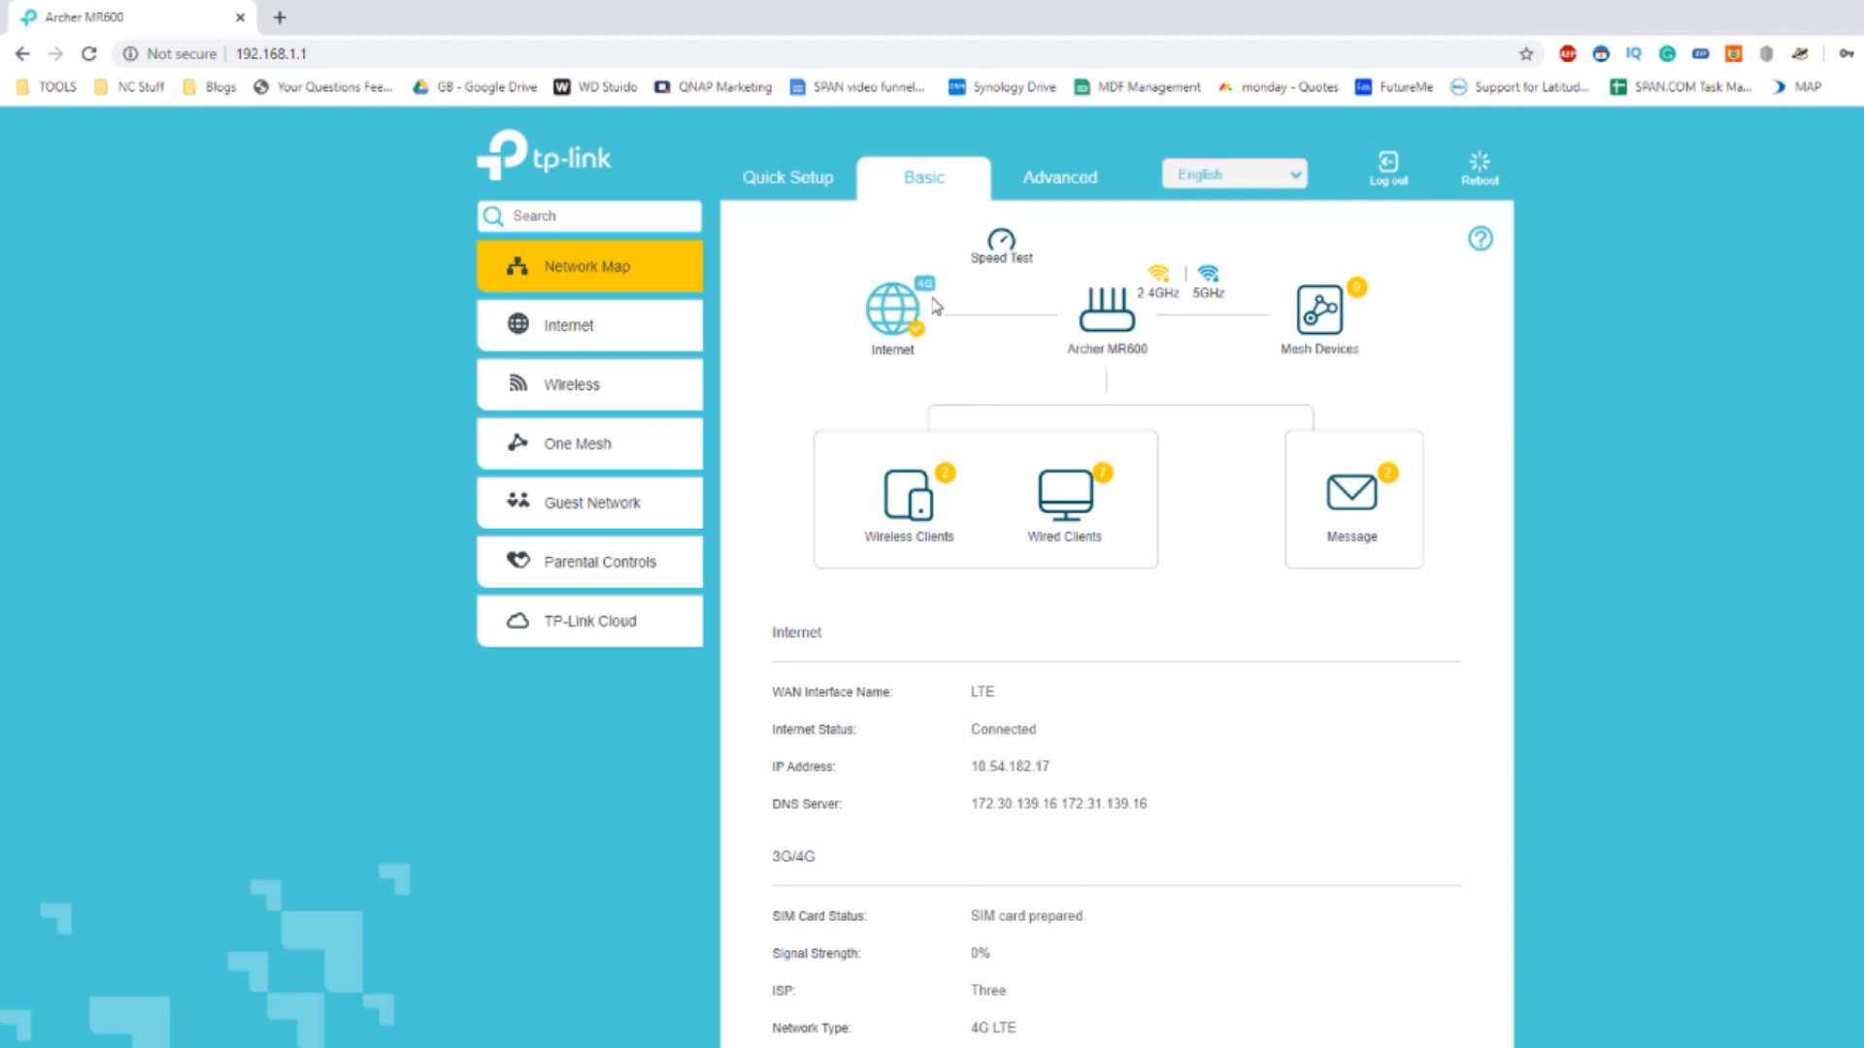
{"action": "mouse_move", "coordinate": [925, 340]}
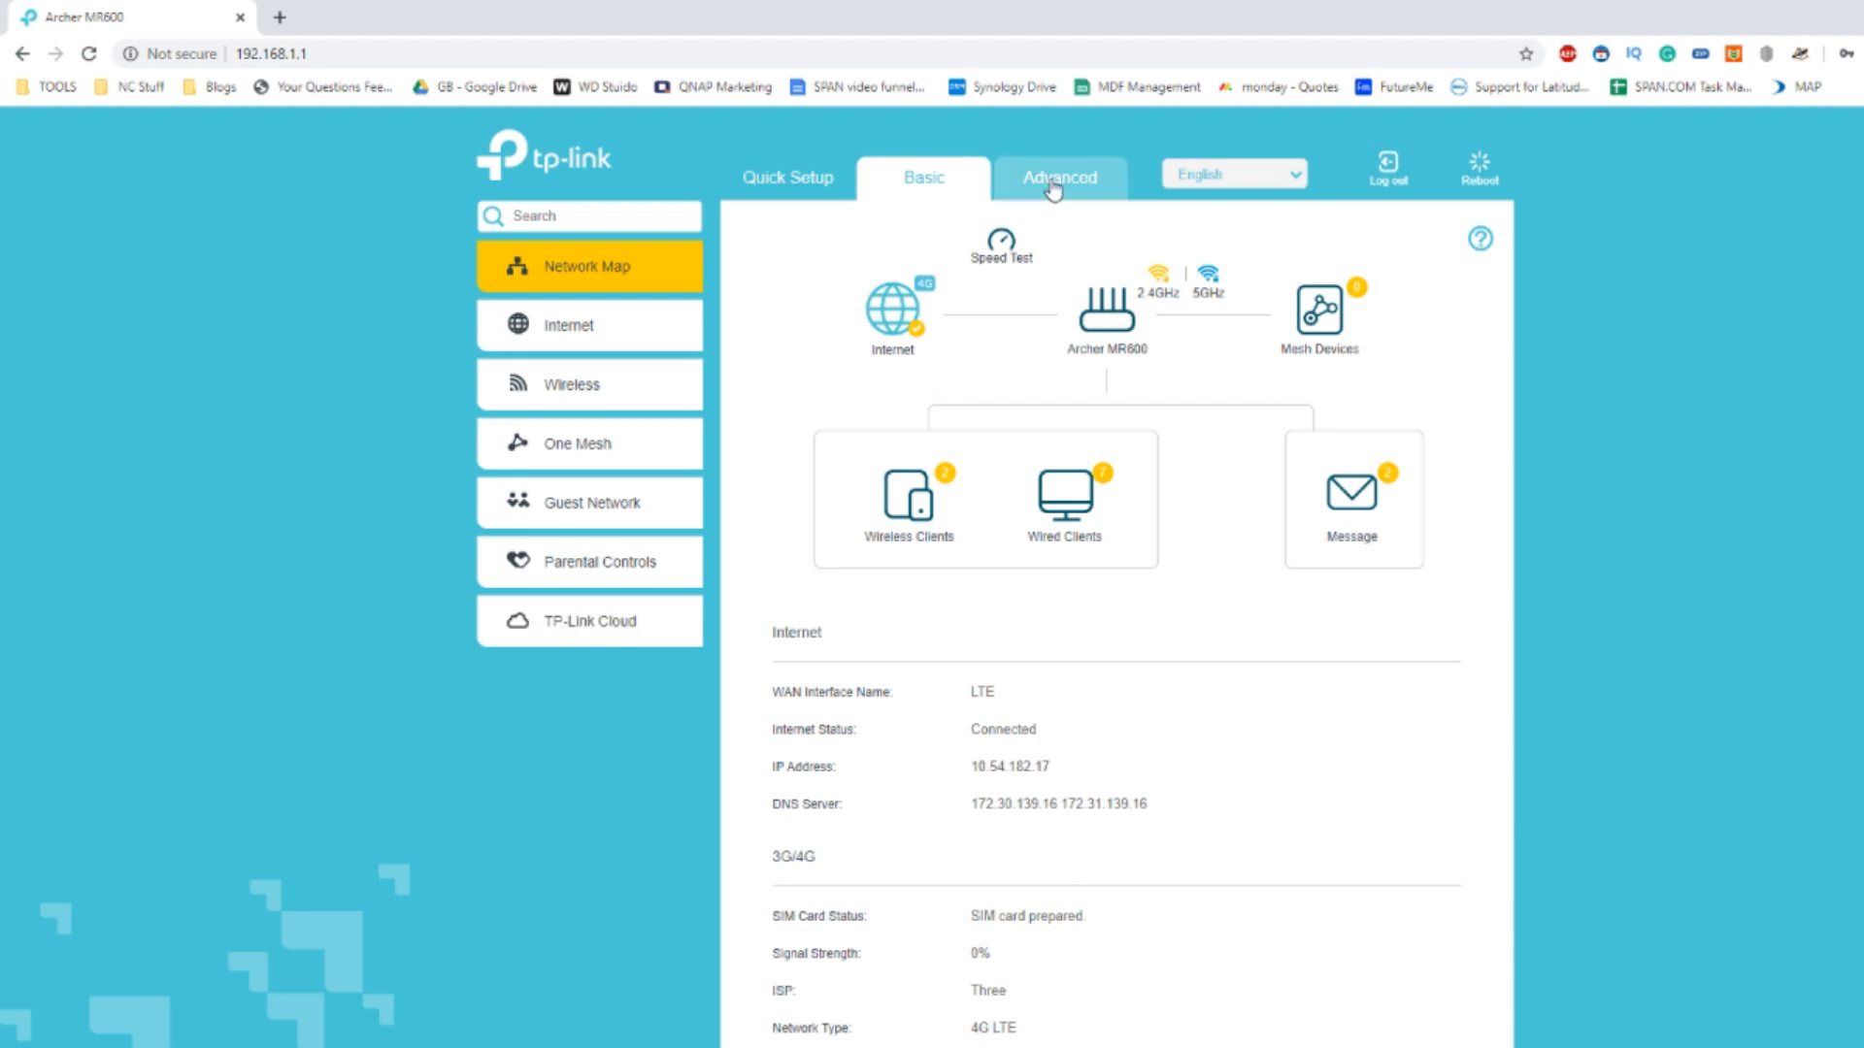
Show the Advanced Status Wireless card's 5GHz details: 802.11a/n/ac mixed, channel Auto(49).
{"action": "left_click", "coordinate": [1058, 176]}
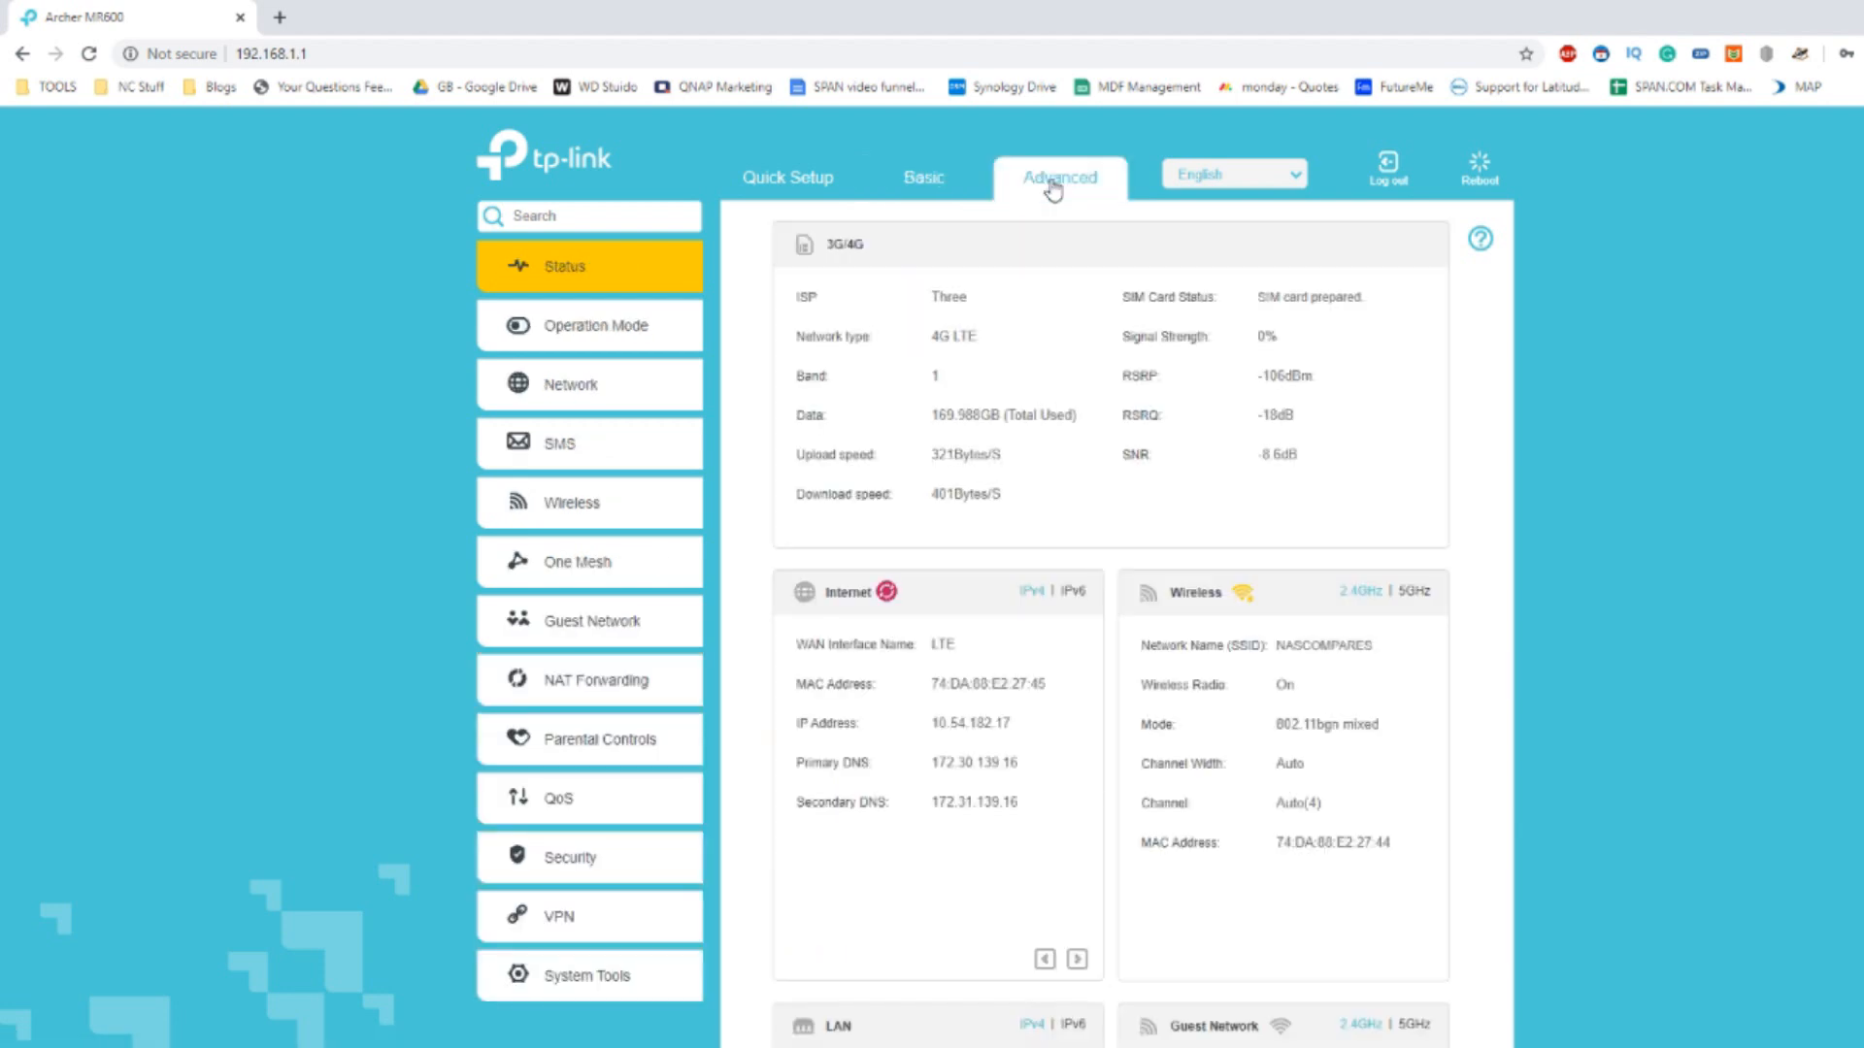
{"action": "scroll", "scroll_direction": "down", "scroll_amount": 3}
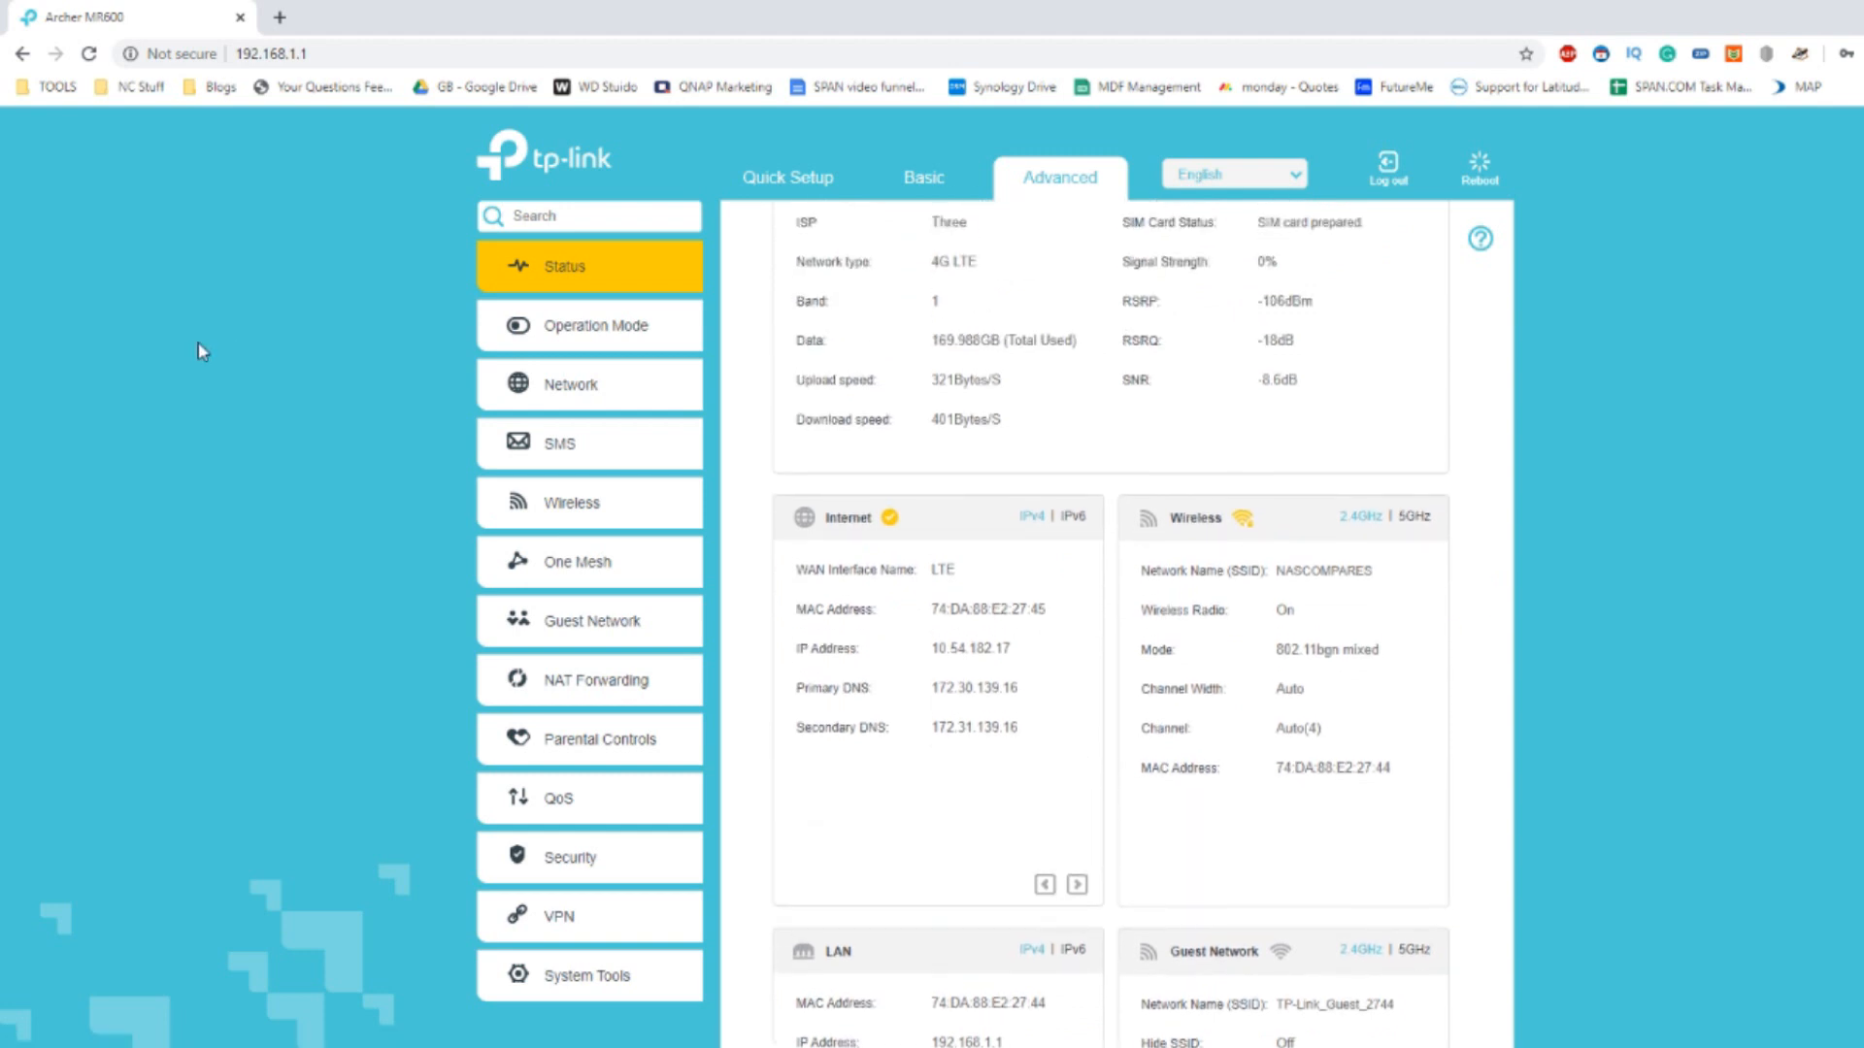
{"action": "mouse_move", "coordinate": [1083, 433]}
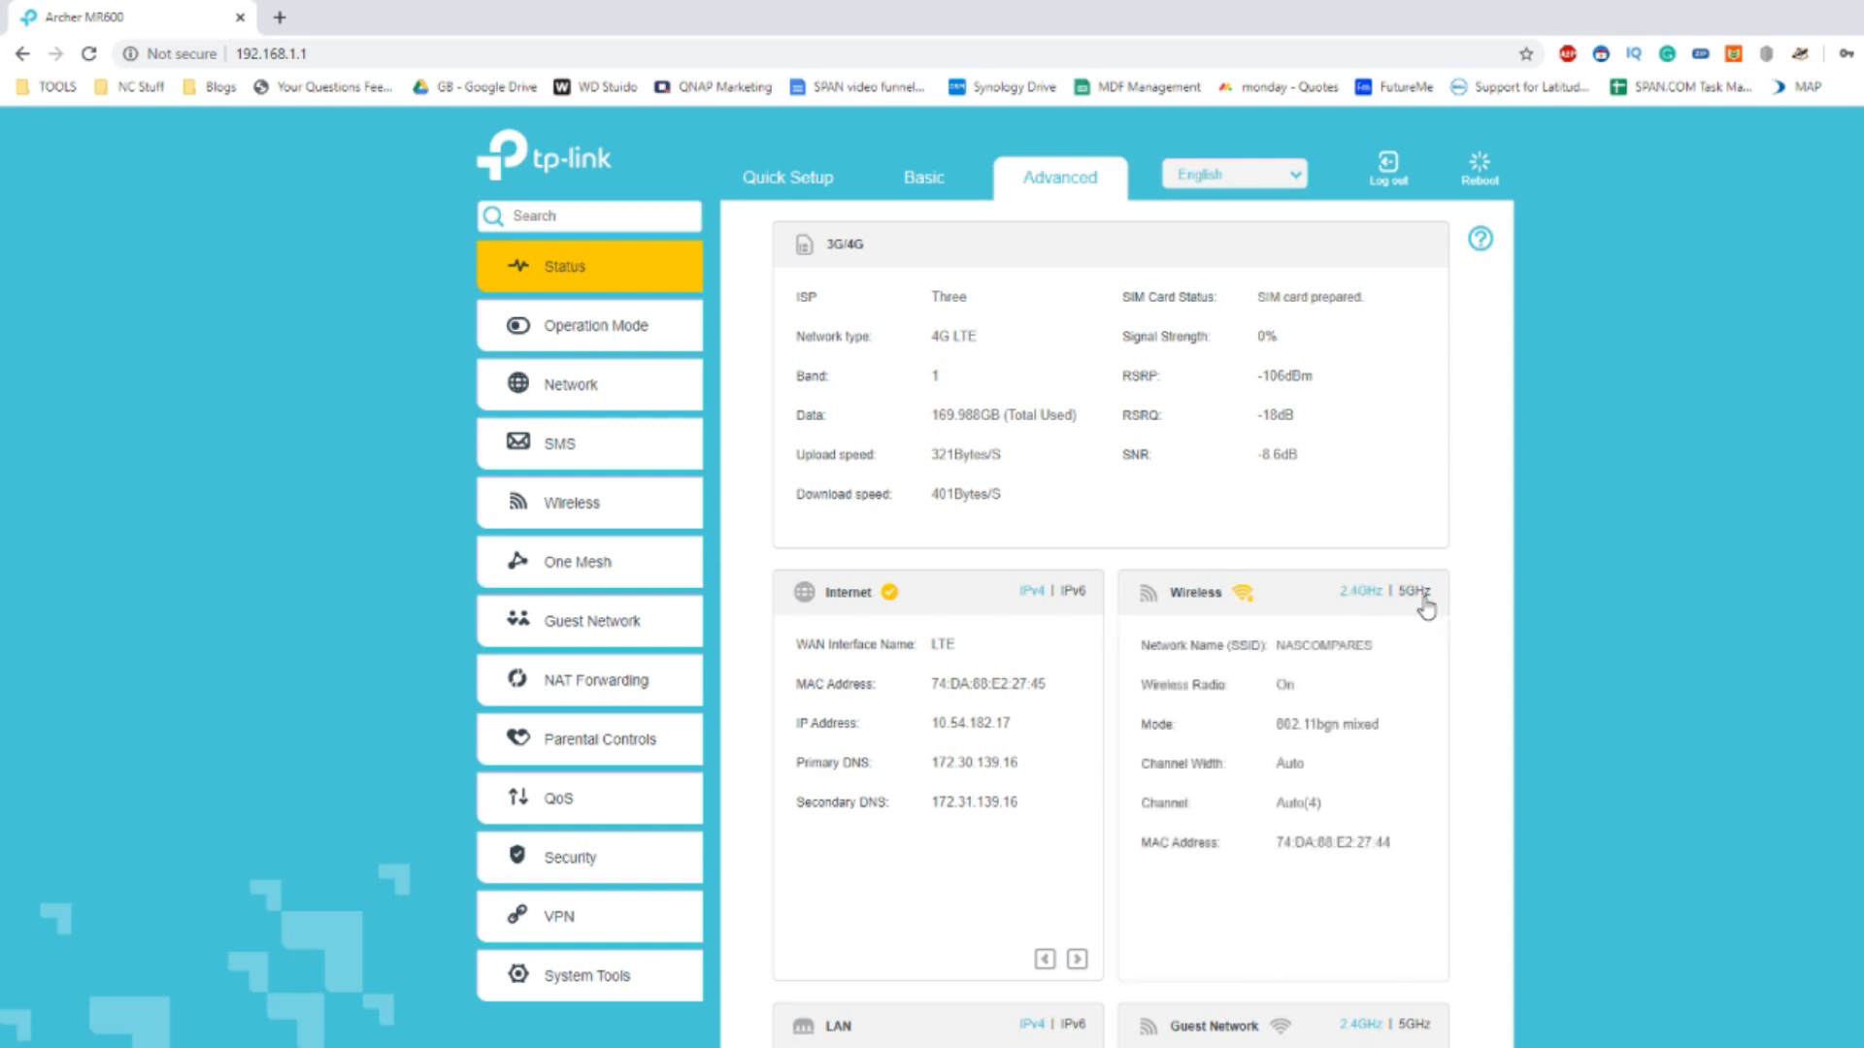
{"action": "left_click", "coordinate": [1362, 591]}
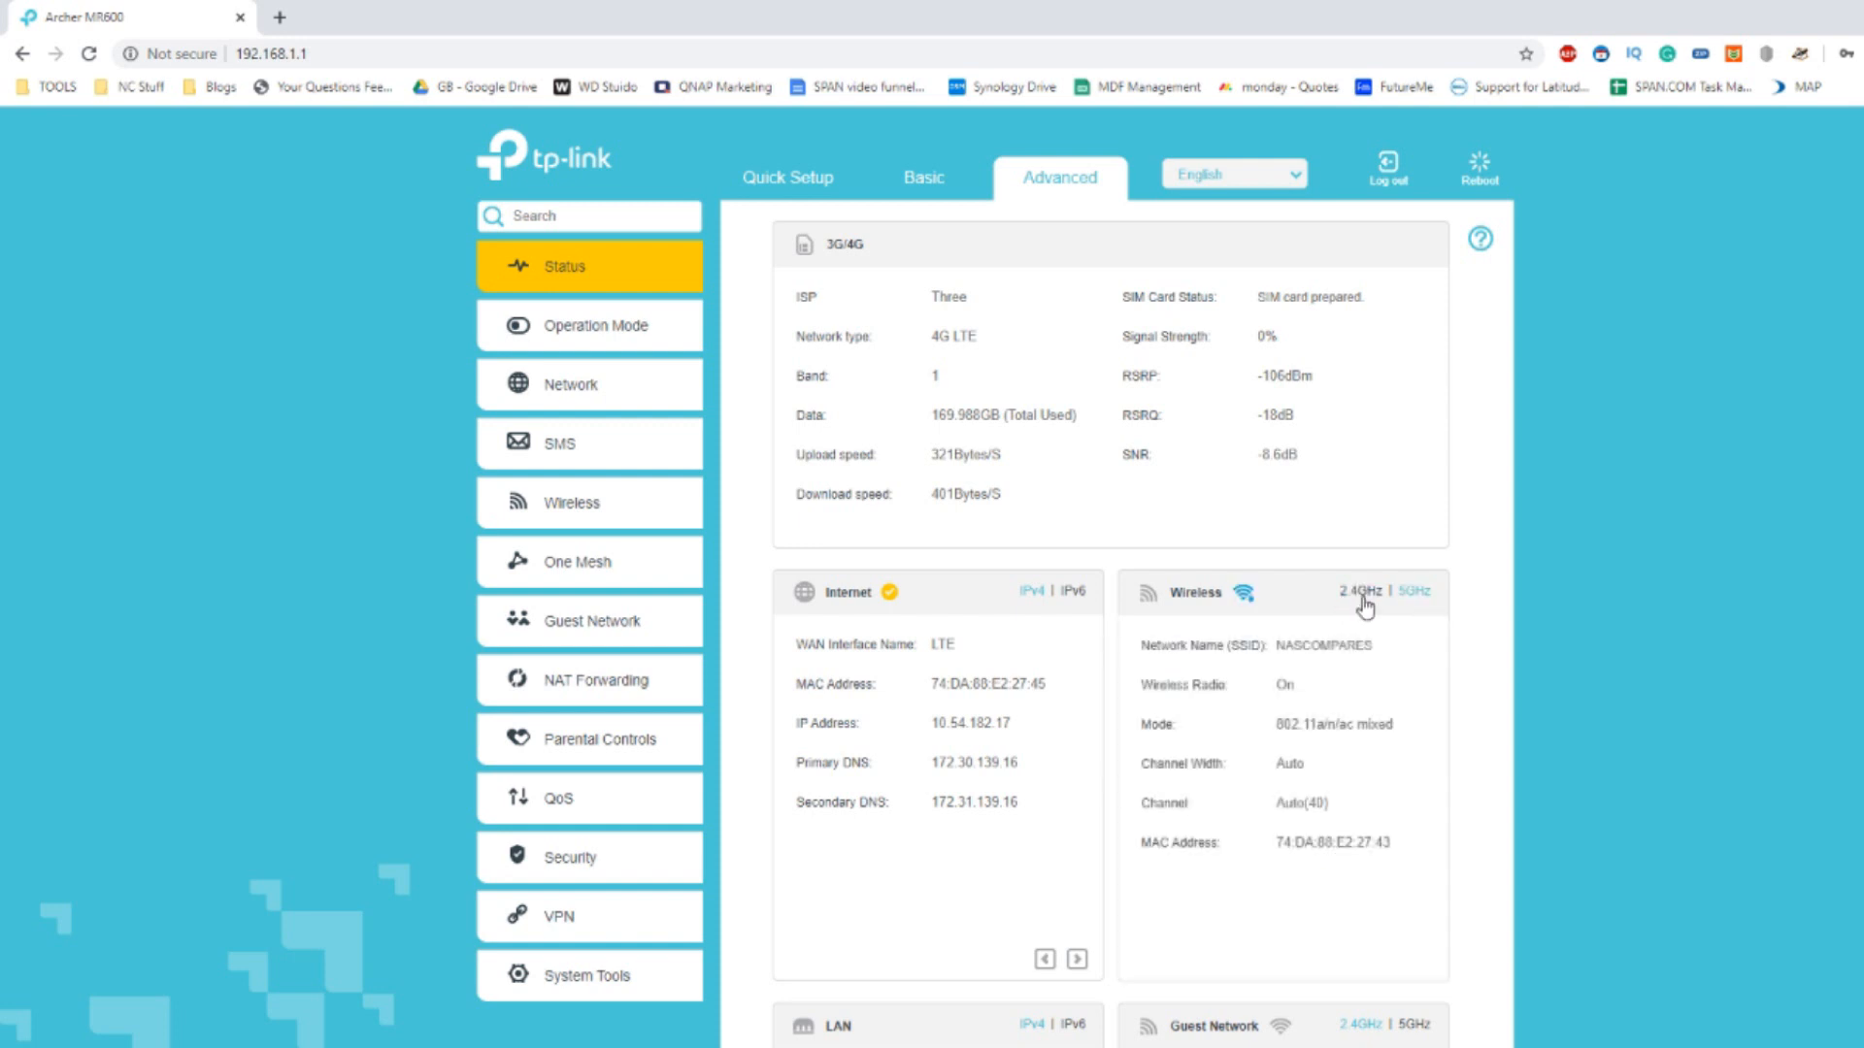
{"action": "mouse_move", "coordinate": [1400, 635]}
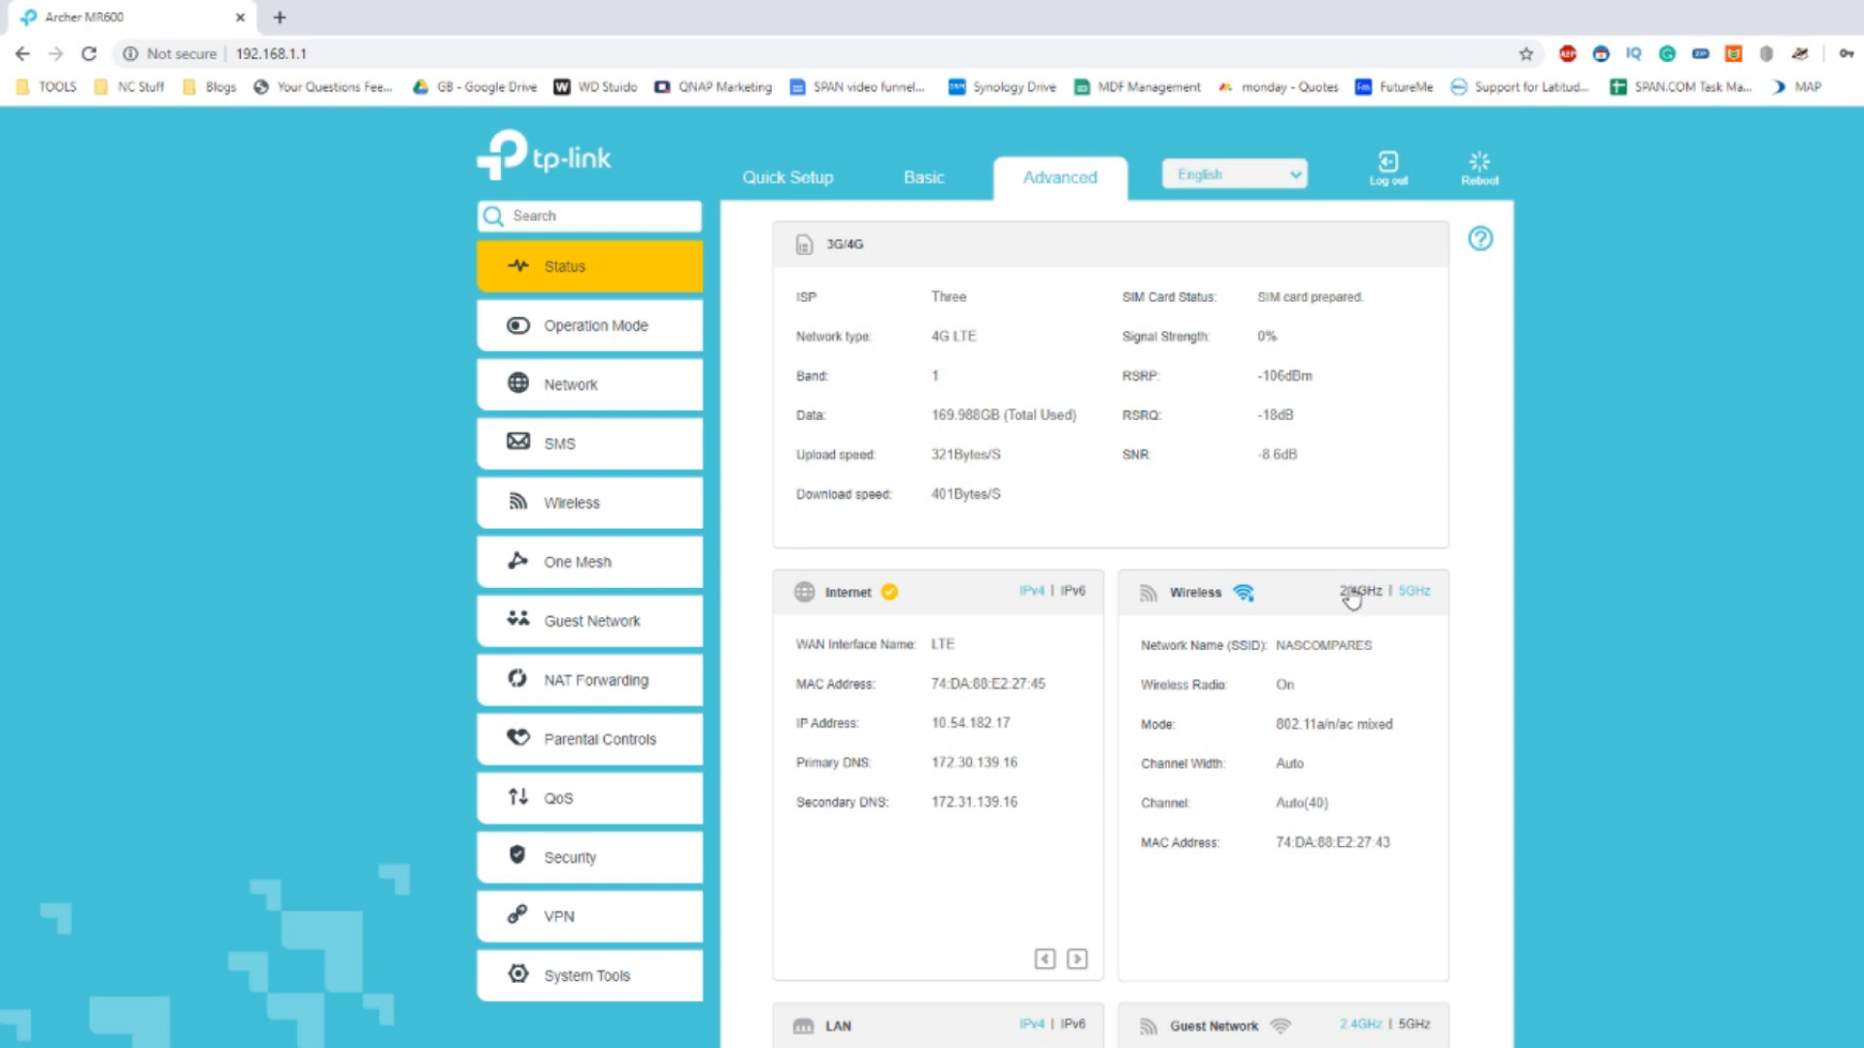
{"action": "mouse_move", "coordinate": [1364, 613]}
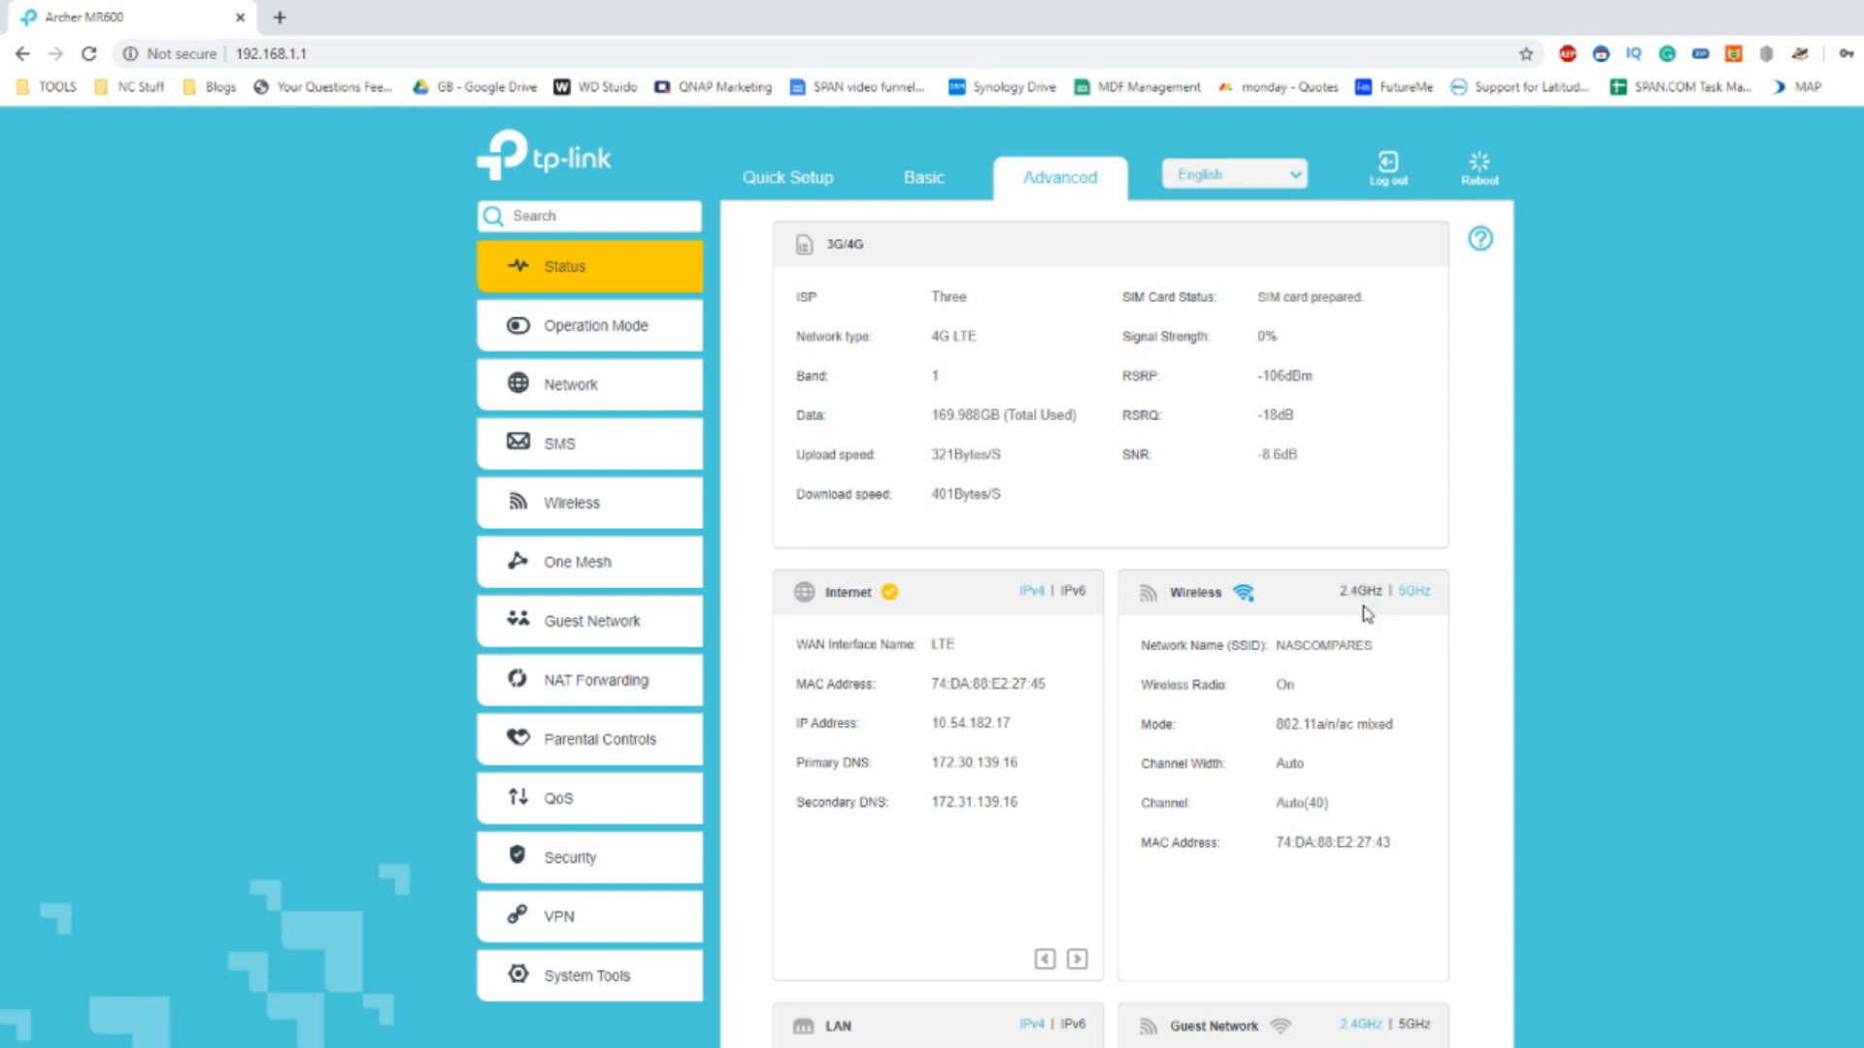
{"action": "mouse_move", "coordinate": [1362, 603]}
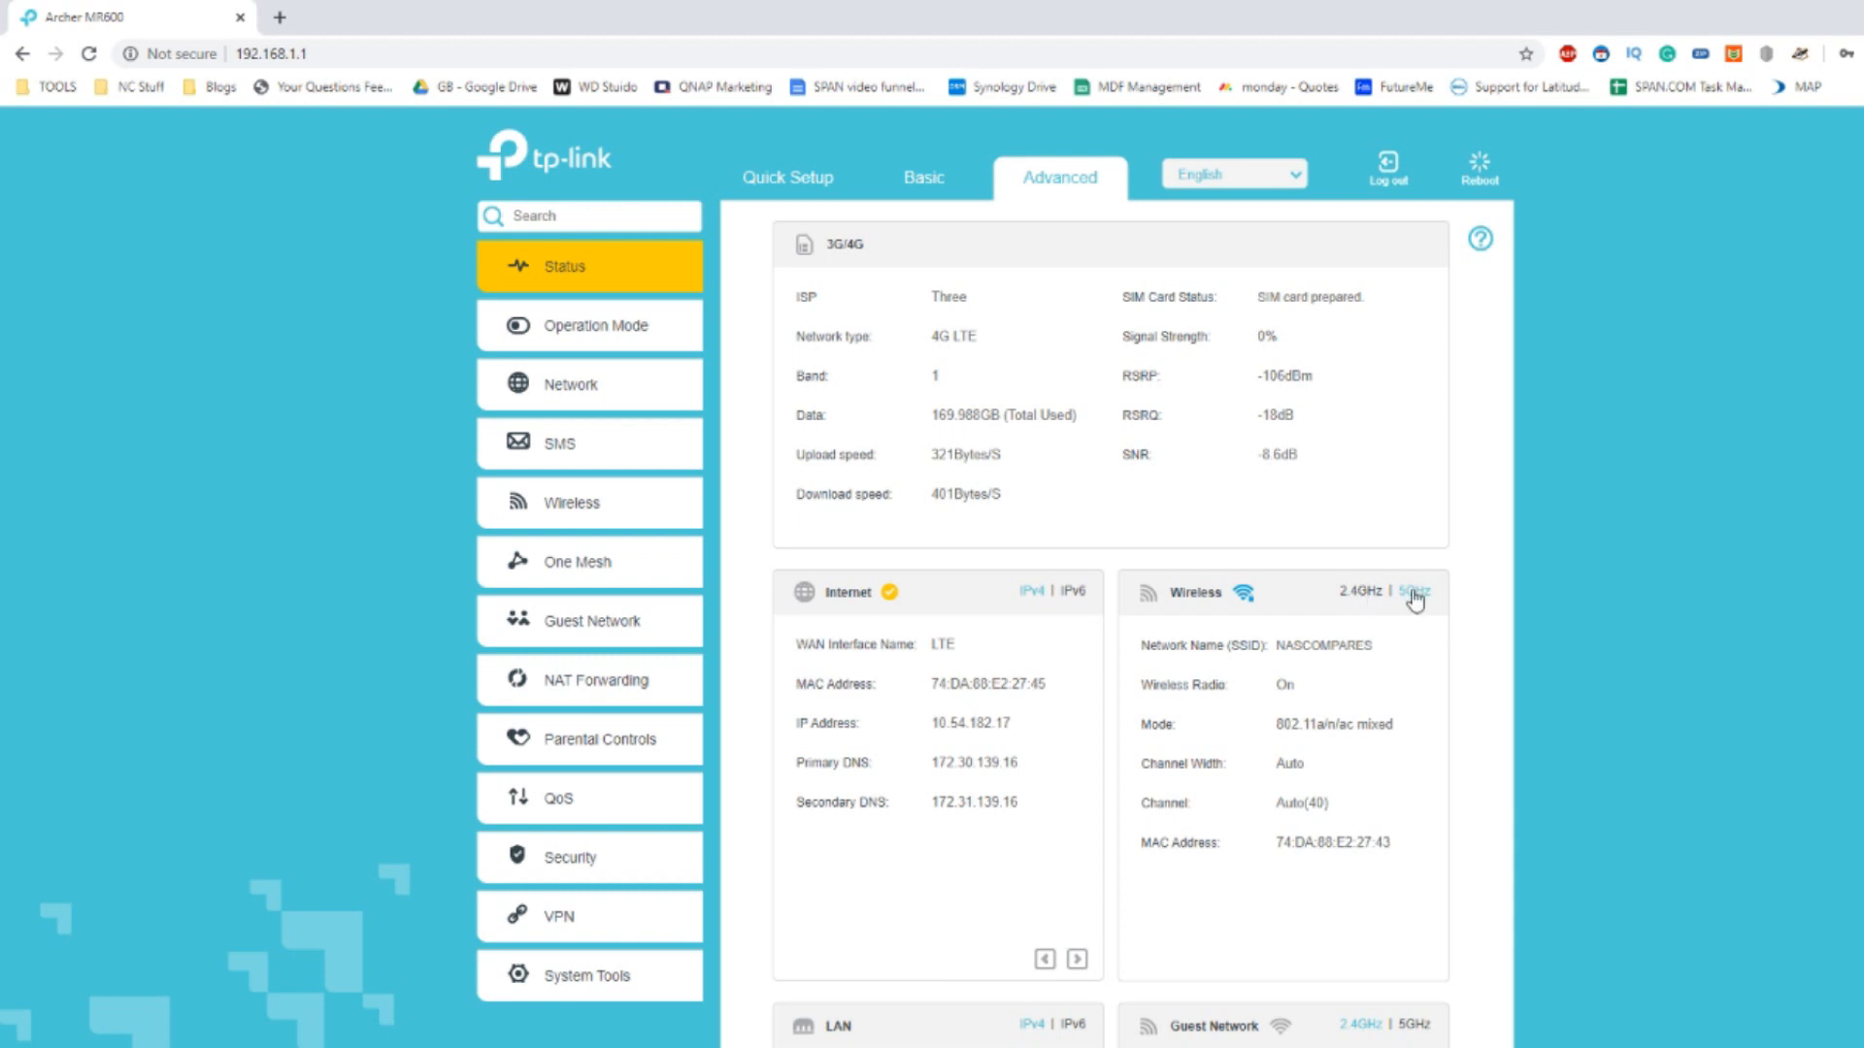
{"action": "mouse_move", "coordinate": [1125, 526]}
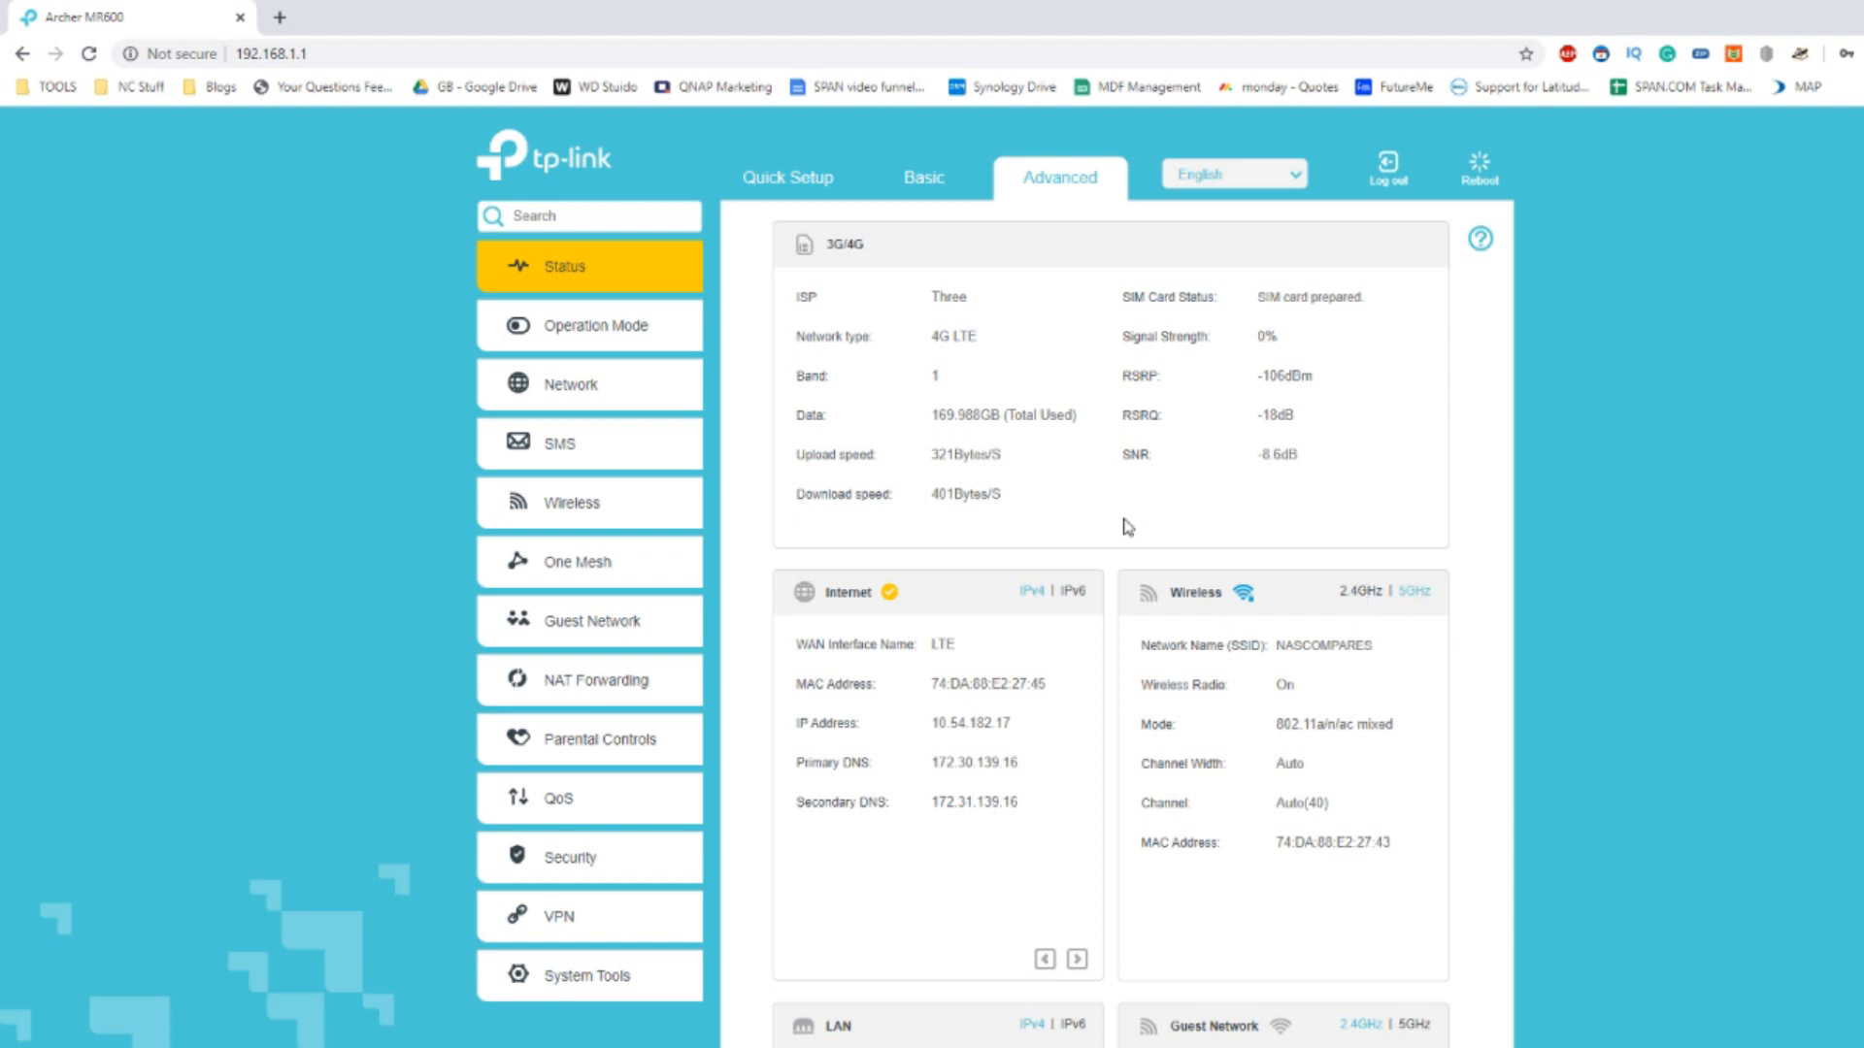
{"action": "mouse_move", "coordinate": [897, 312]}
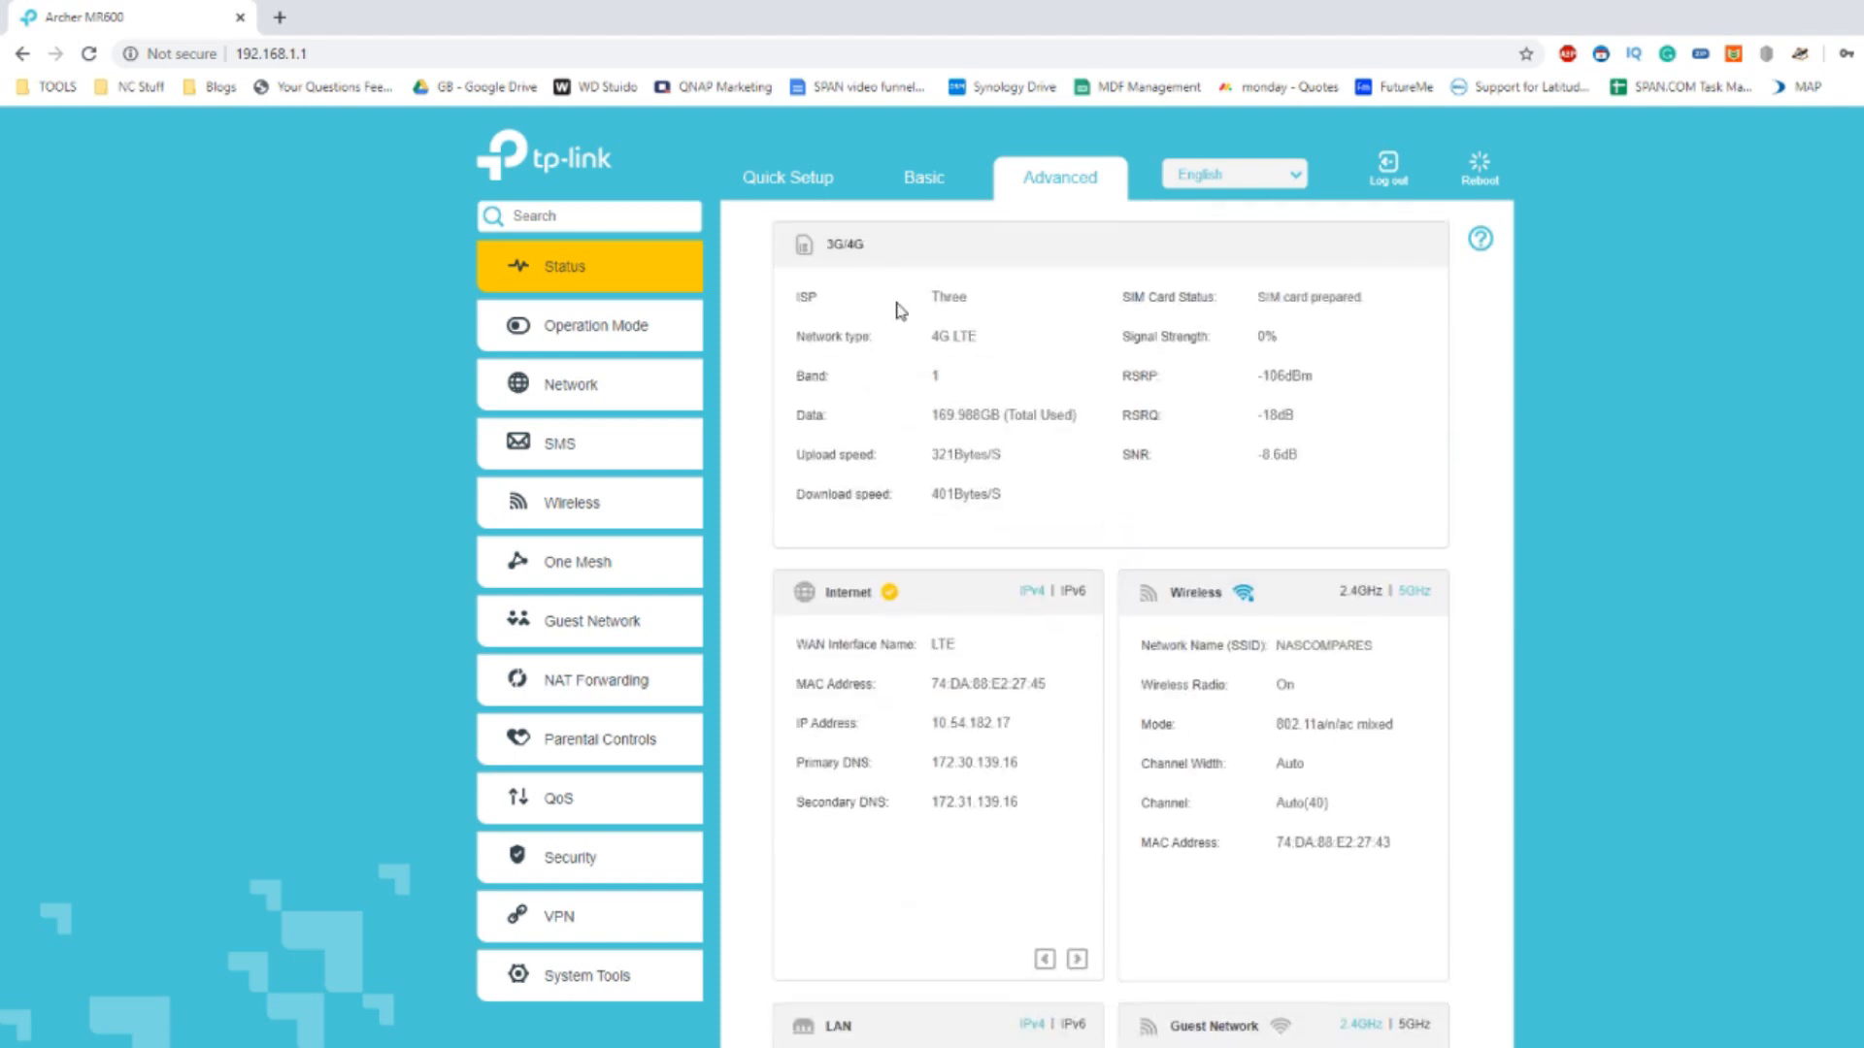
Open Operation Mode showing 3G/4G Router Mode and expand the Network settings submenu.
{"action": "left_click", "coordinate": [595, 324]}
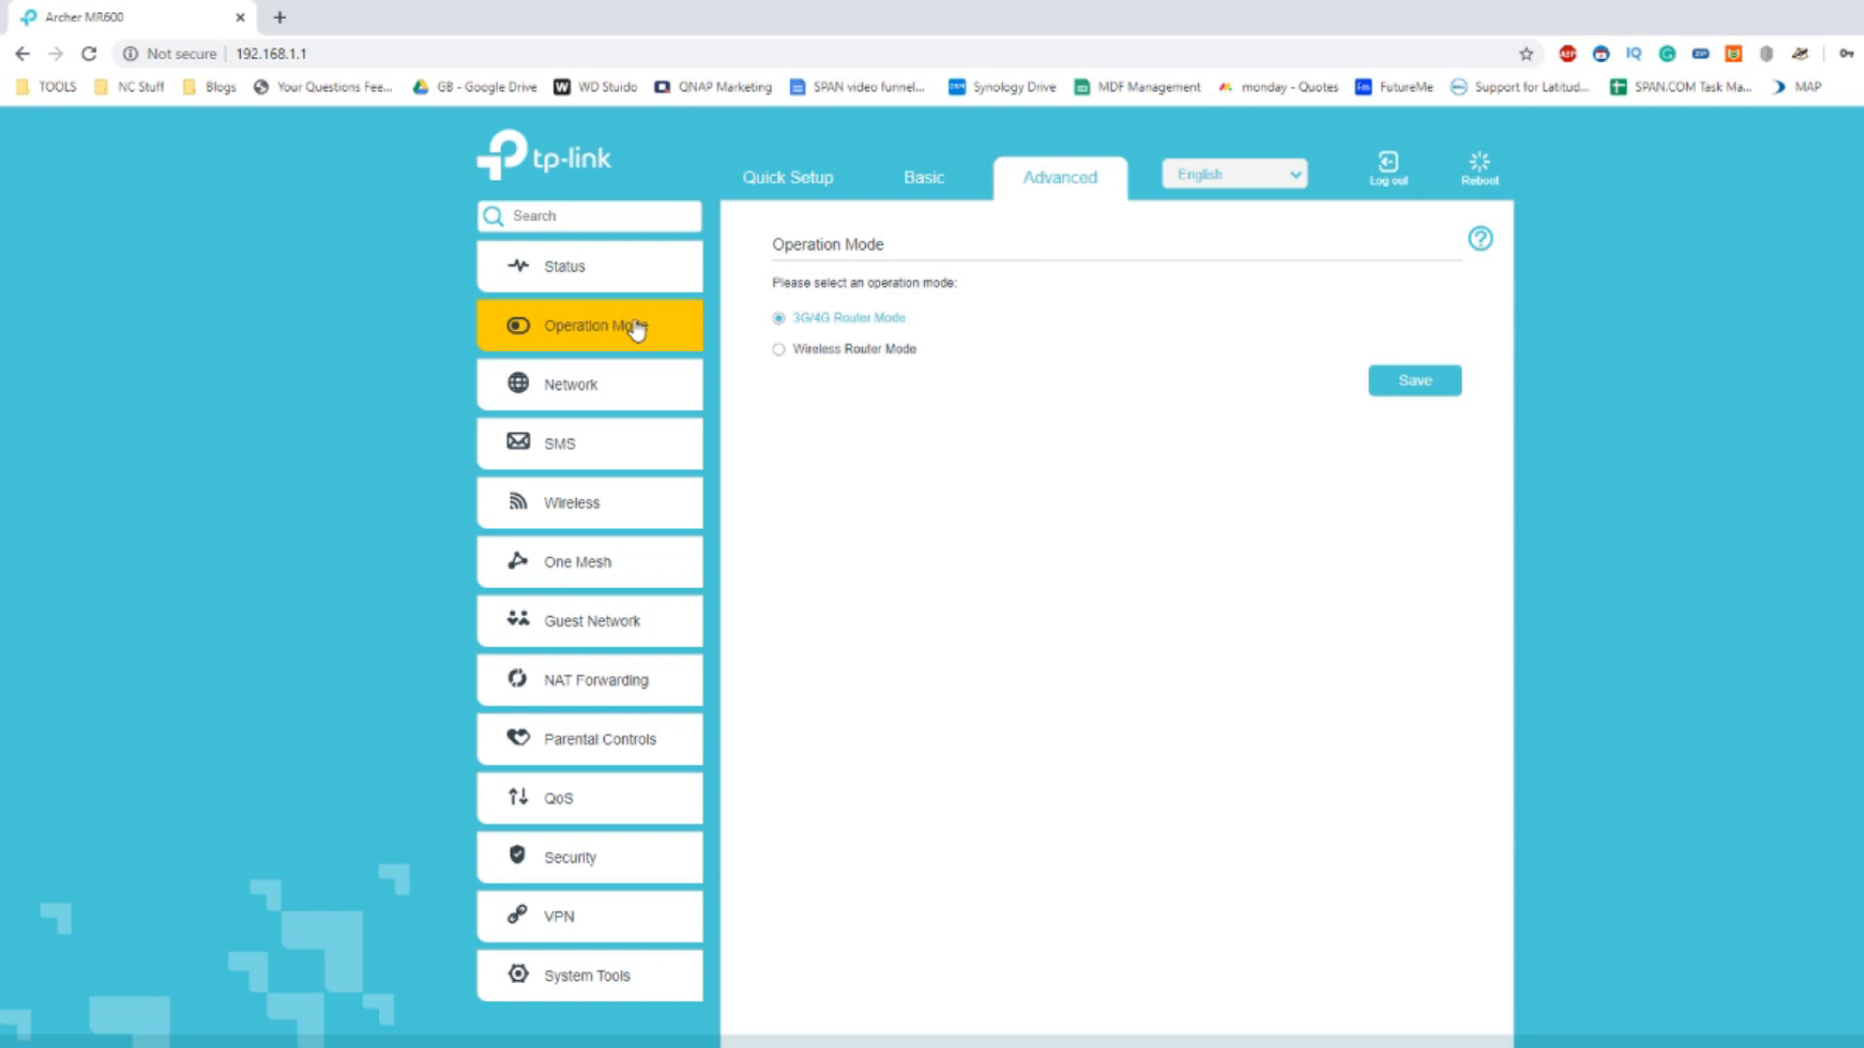
{"action": "mouse_move", "coordinate": [639, 322]}
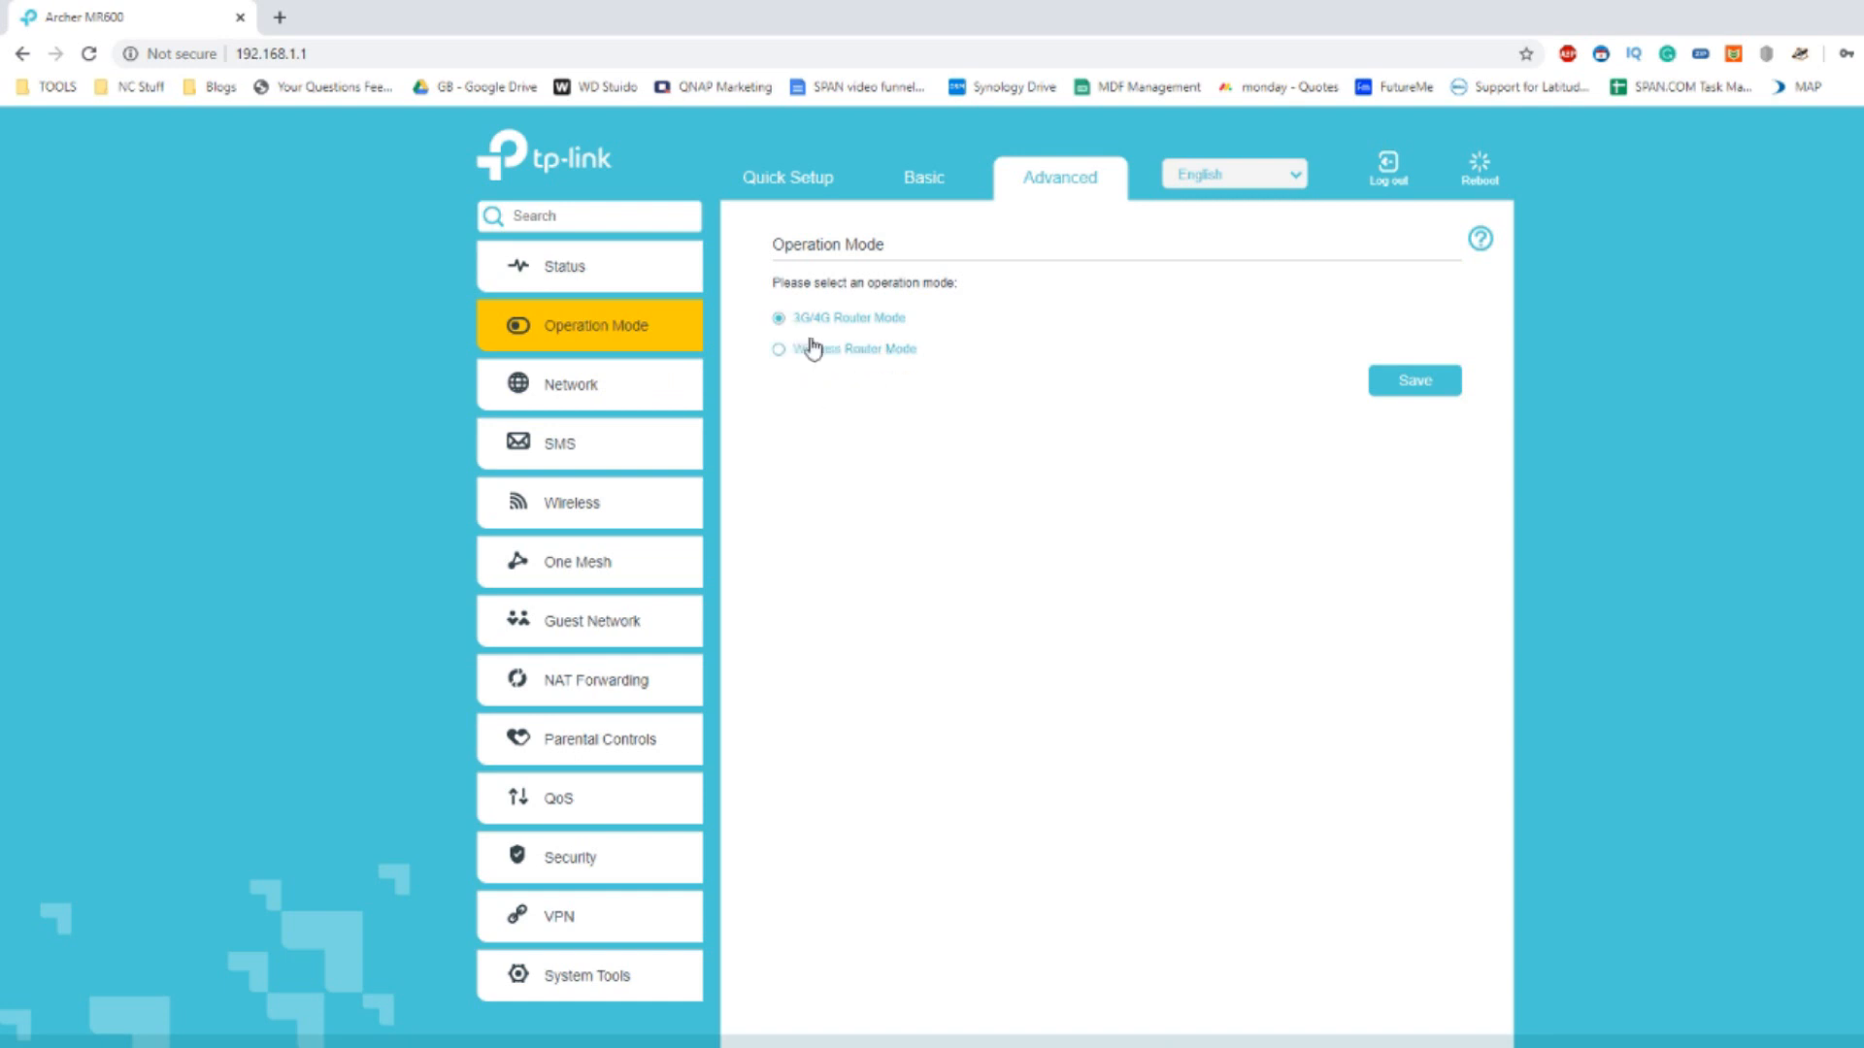
{"action": "mouse_move", "coordinate": [857, 376]}
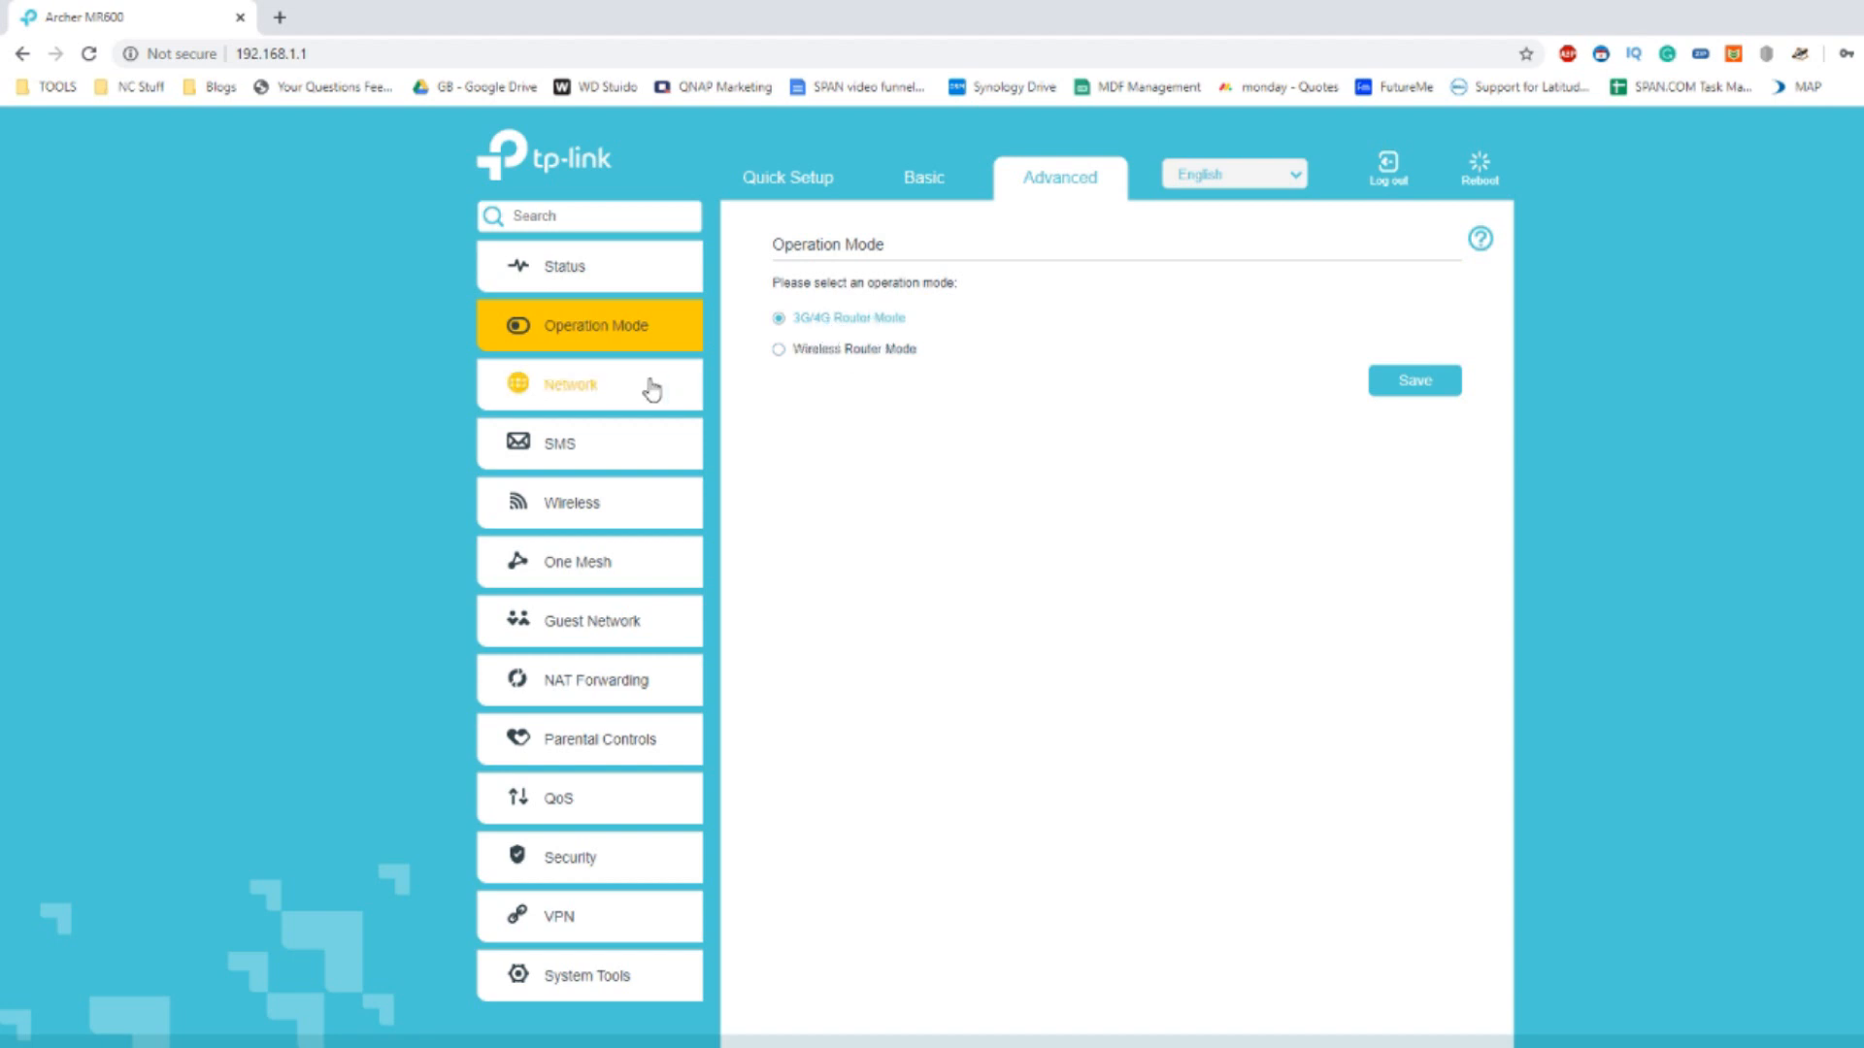
{"action": "left_click", "coordinate": [570, 385]}
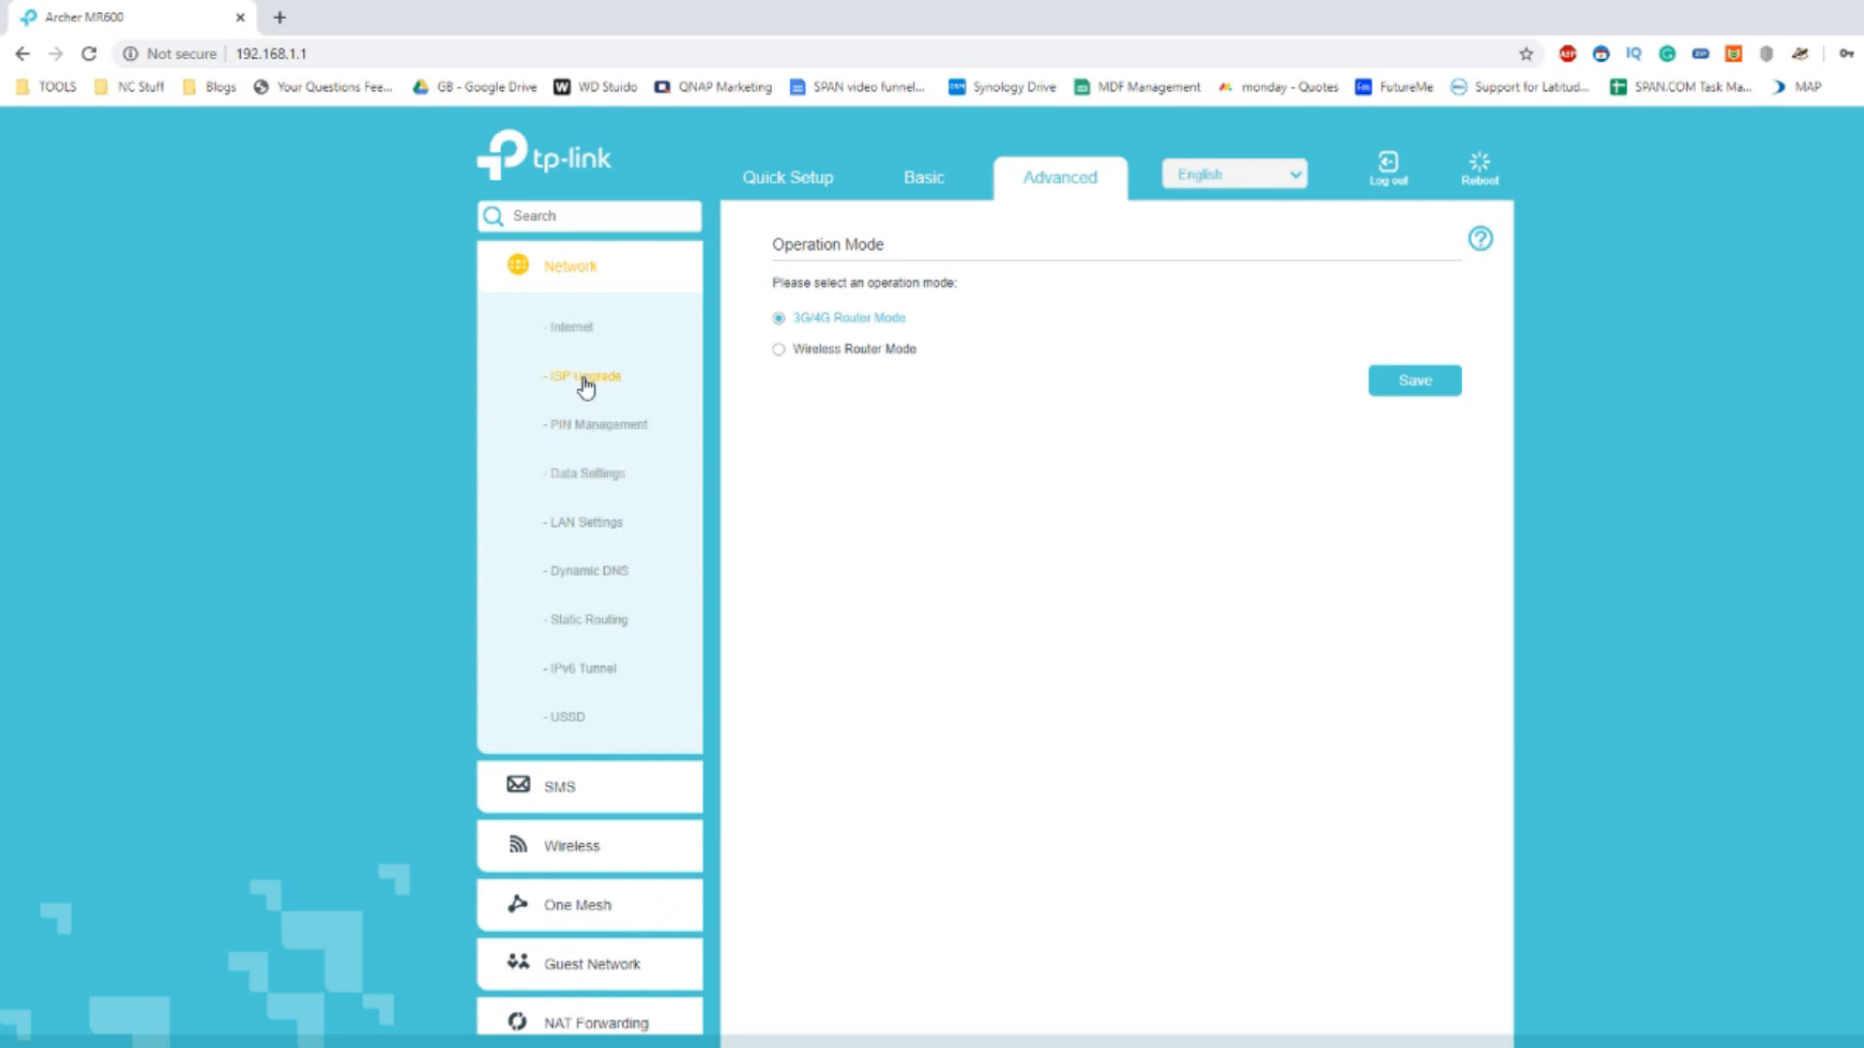
{"action": "left_click", "coordinate": [570, 327]}
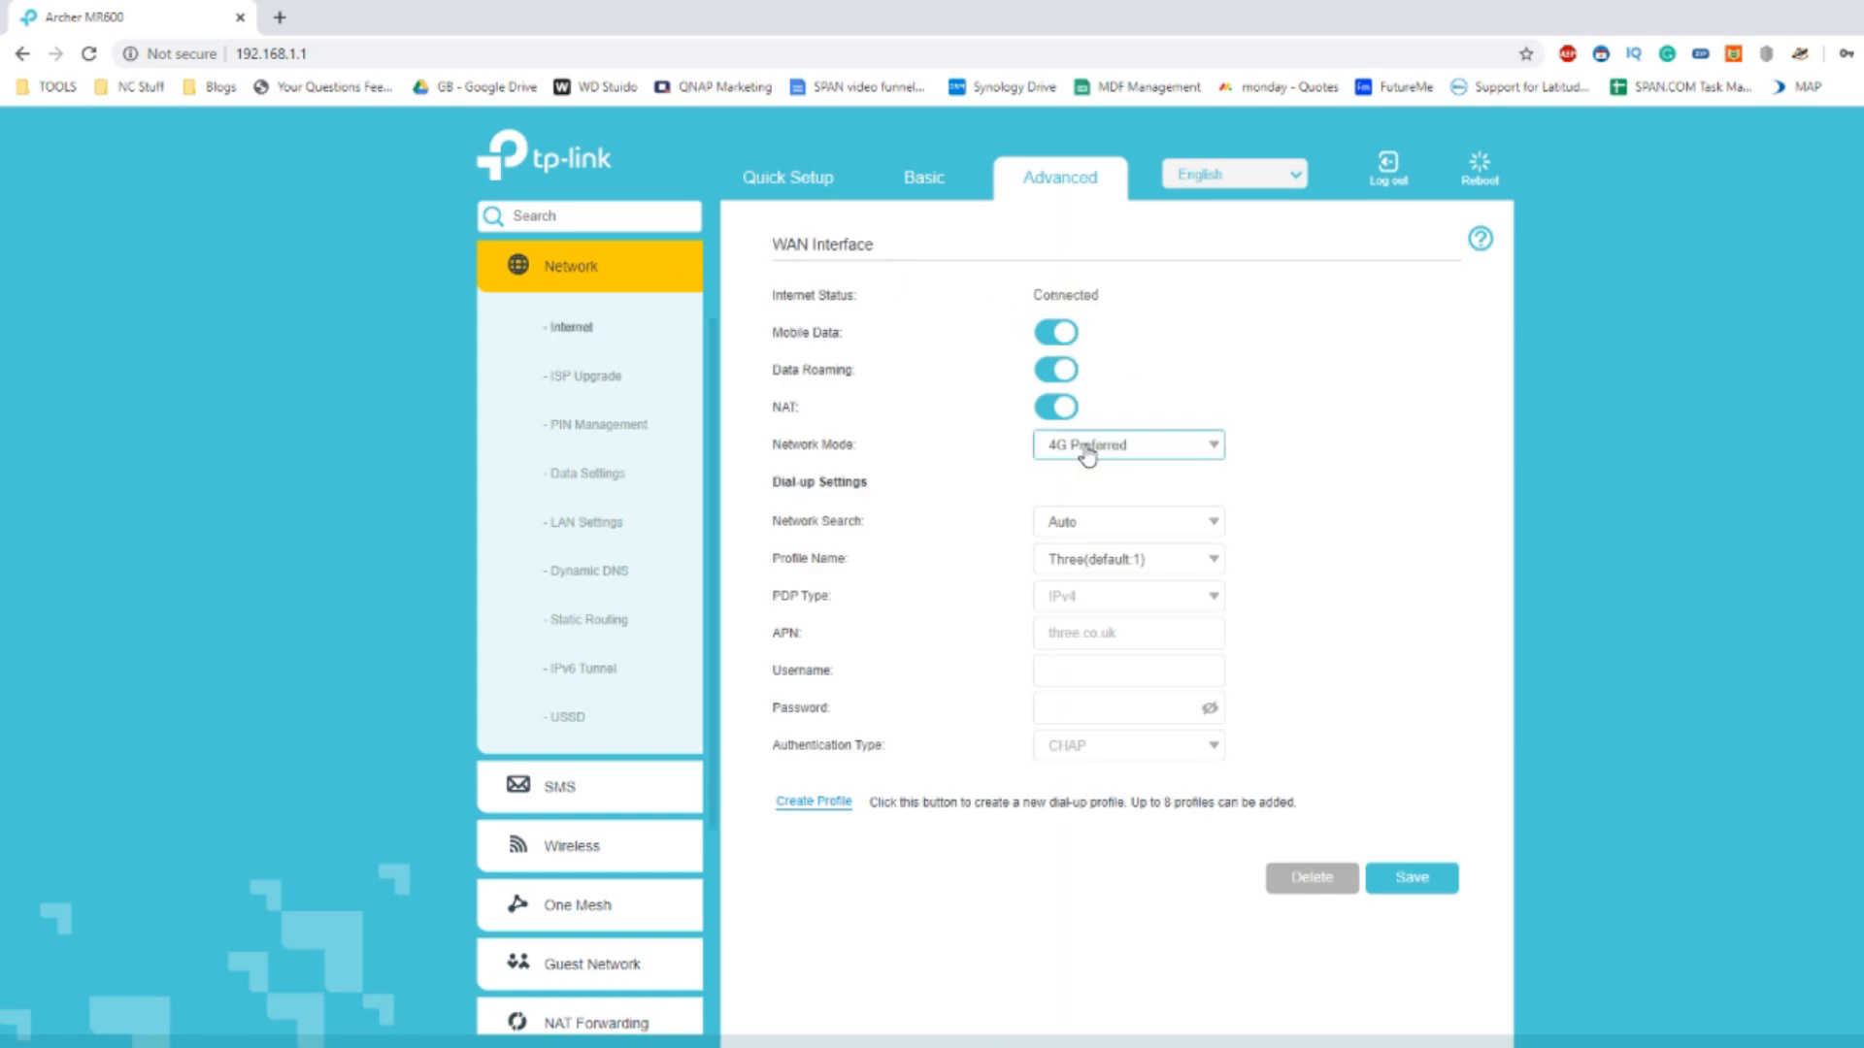
{"action": "left_click", "coordinate": [1127, 444]}
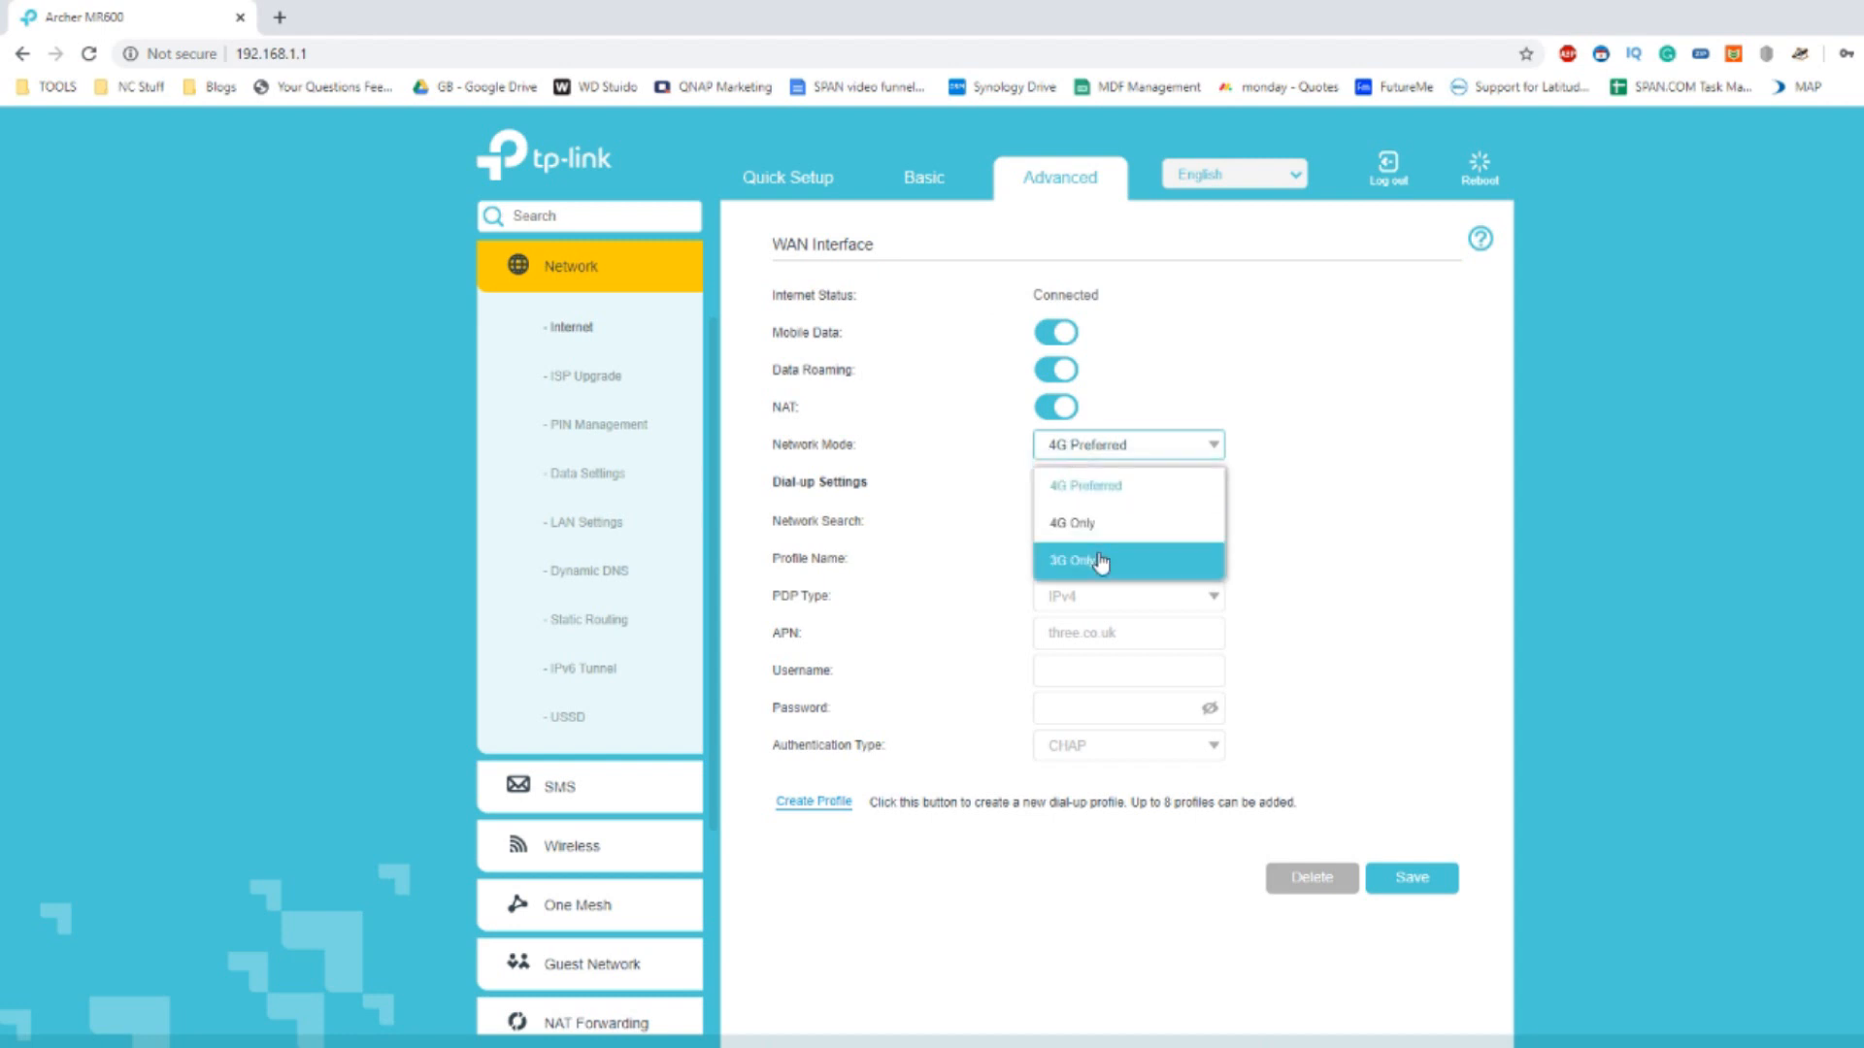
{"action": "mouse_move", "coordinate": [1185, 376]}
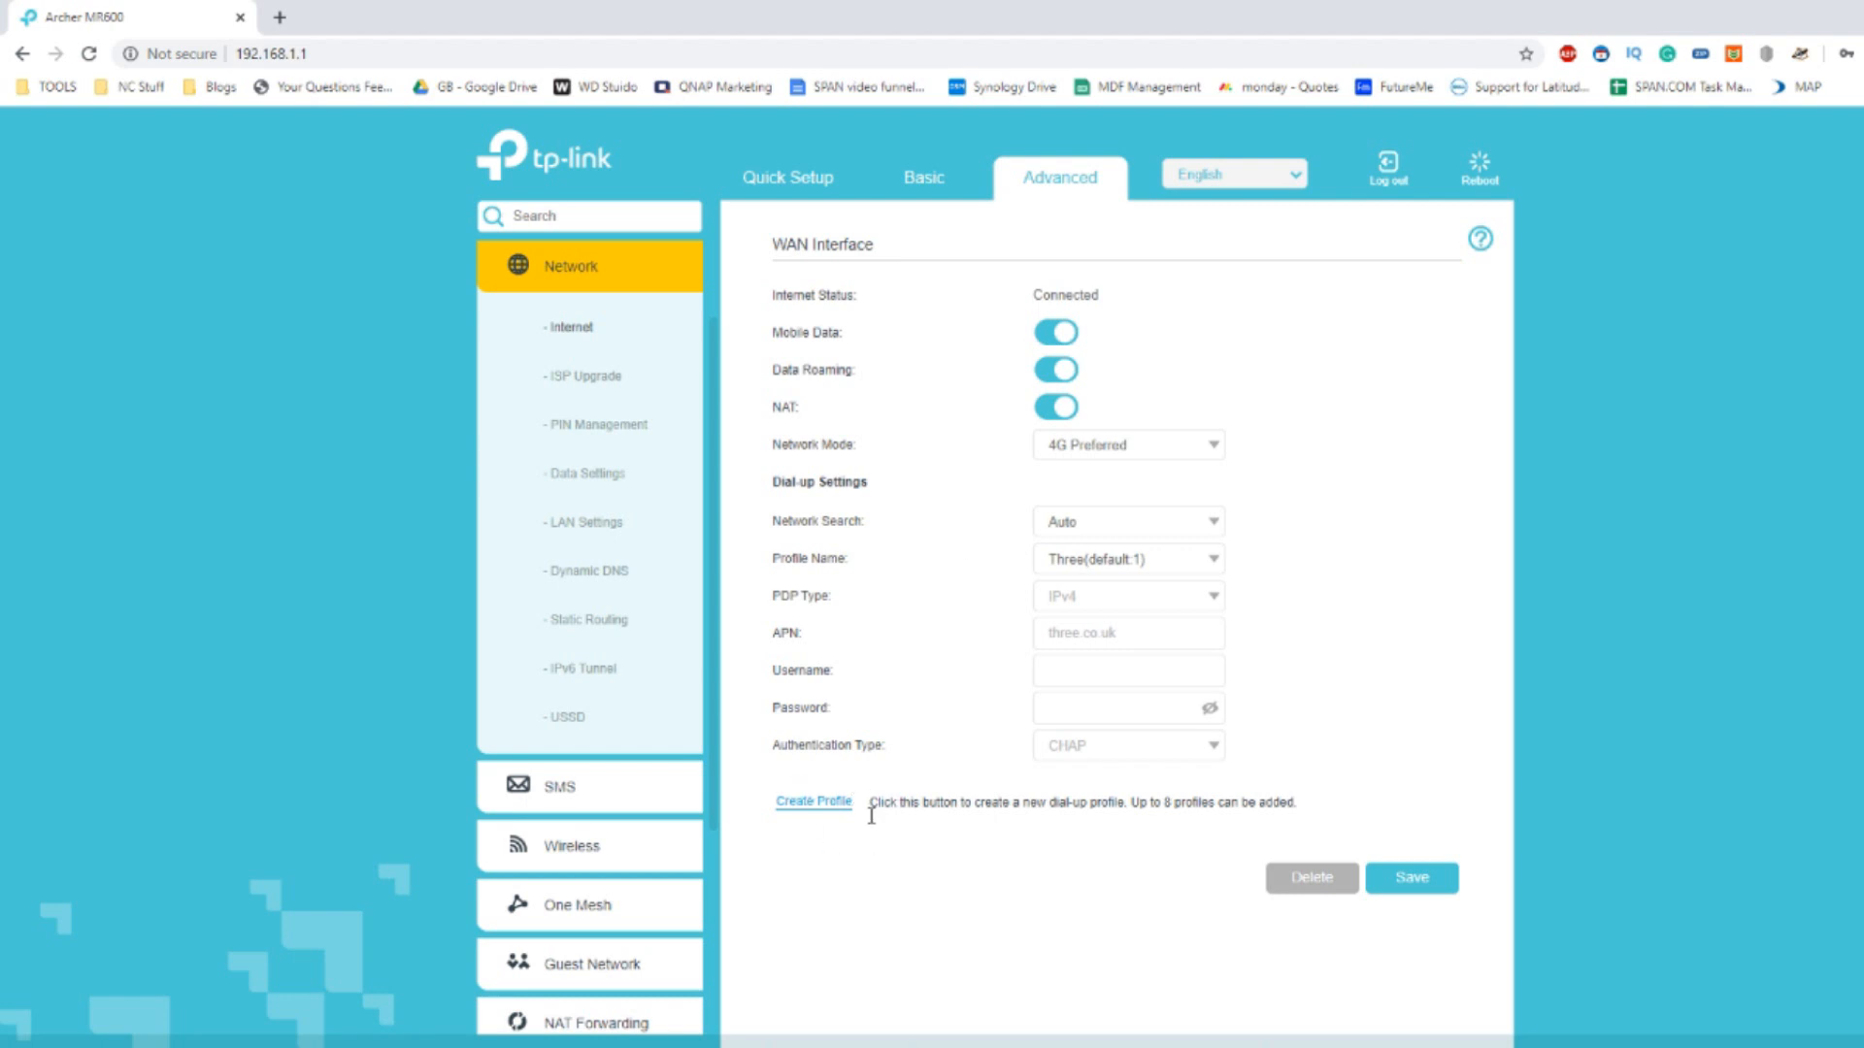
{"action": "mouse_move", "coordinate": [832, 794]}
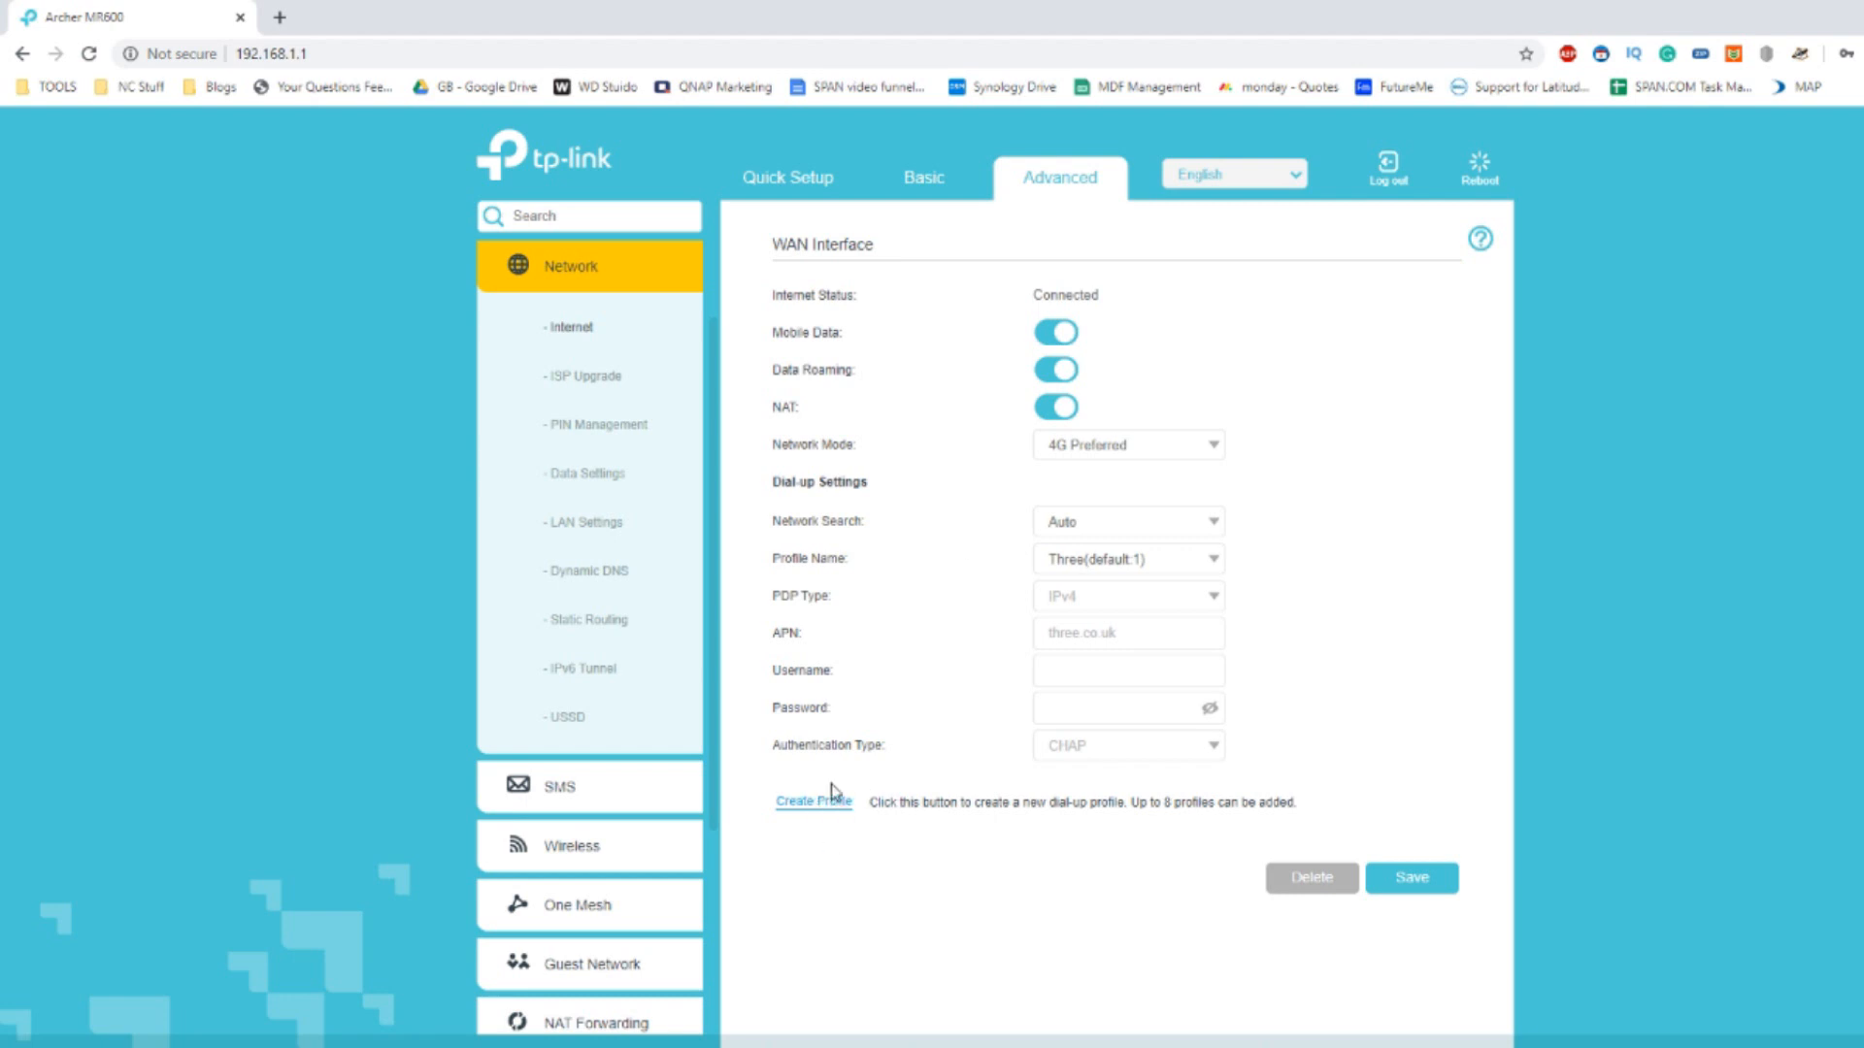
{"action": "mouse_move", "coordinate": [814, 817]}
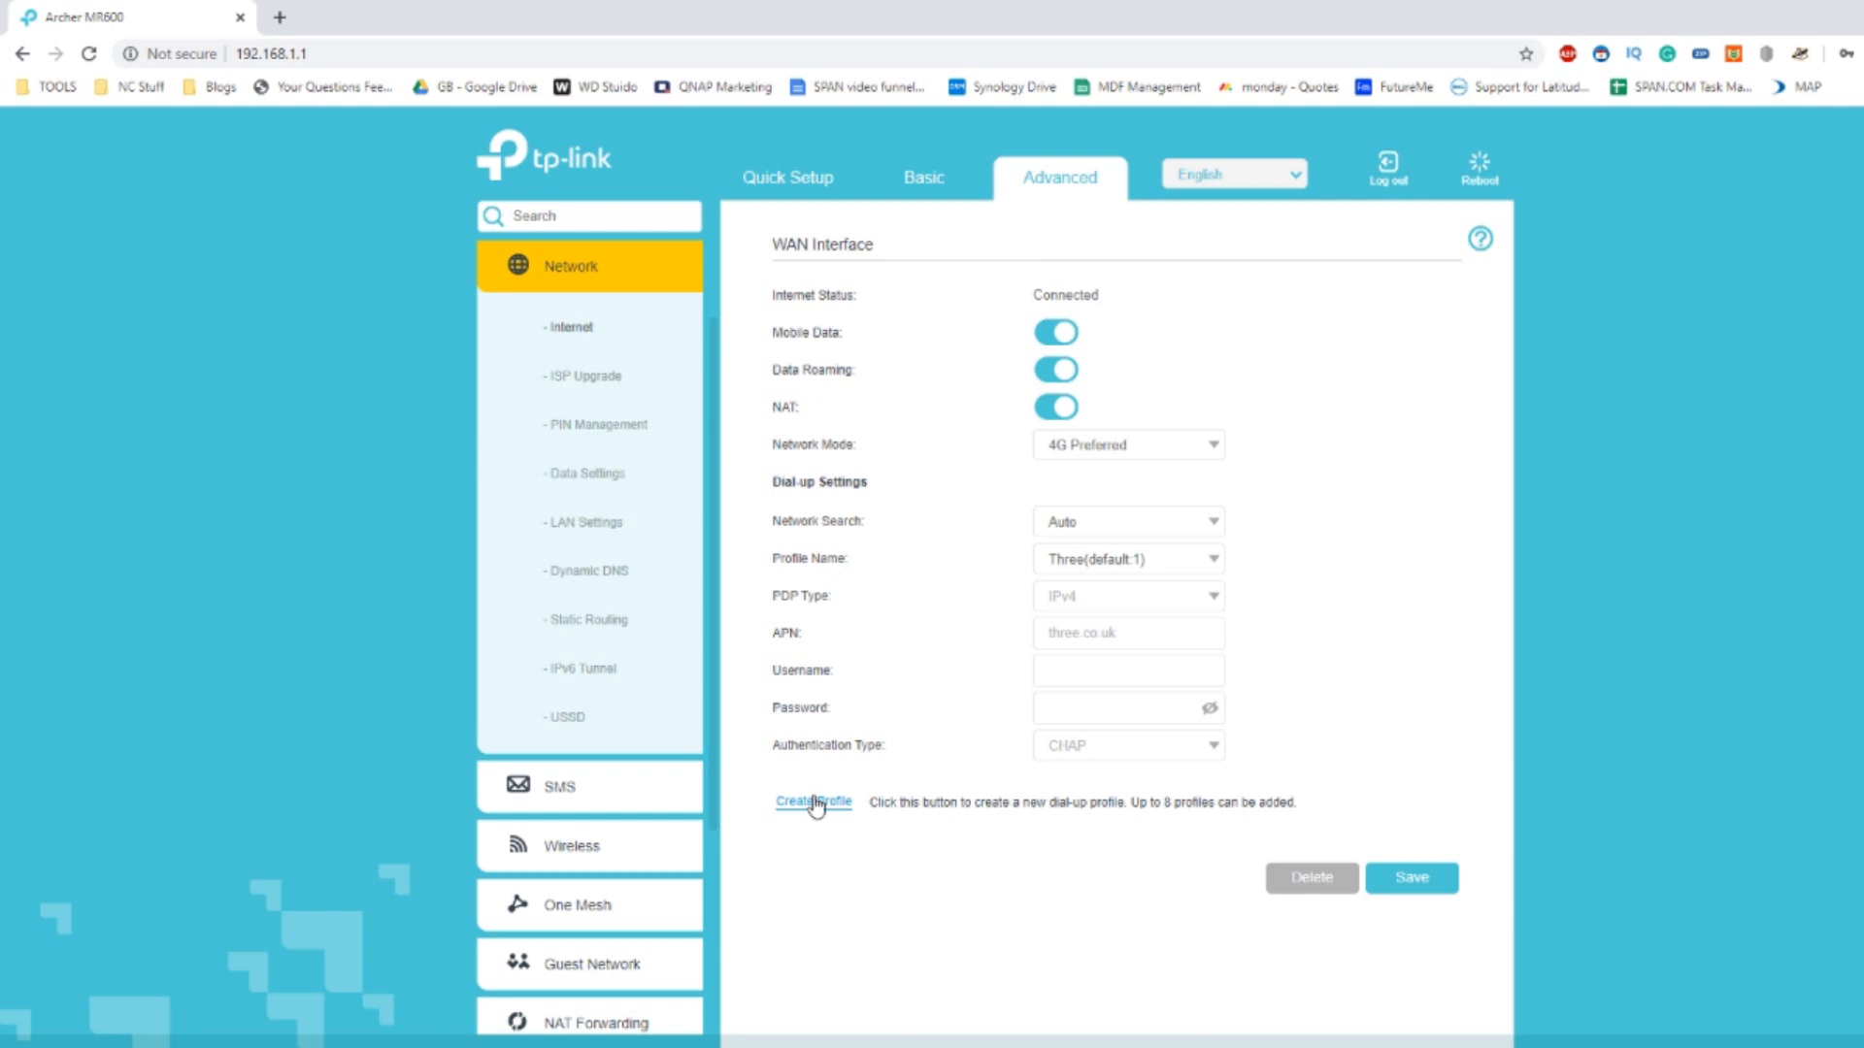
{"action": "mouse_move", "coordinate": [731, 730]}
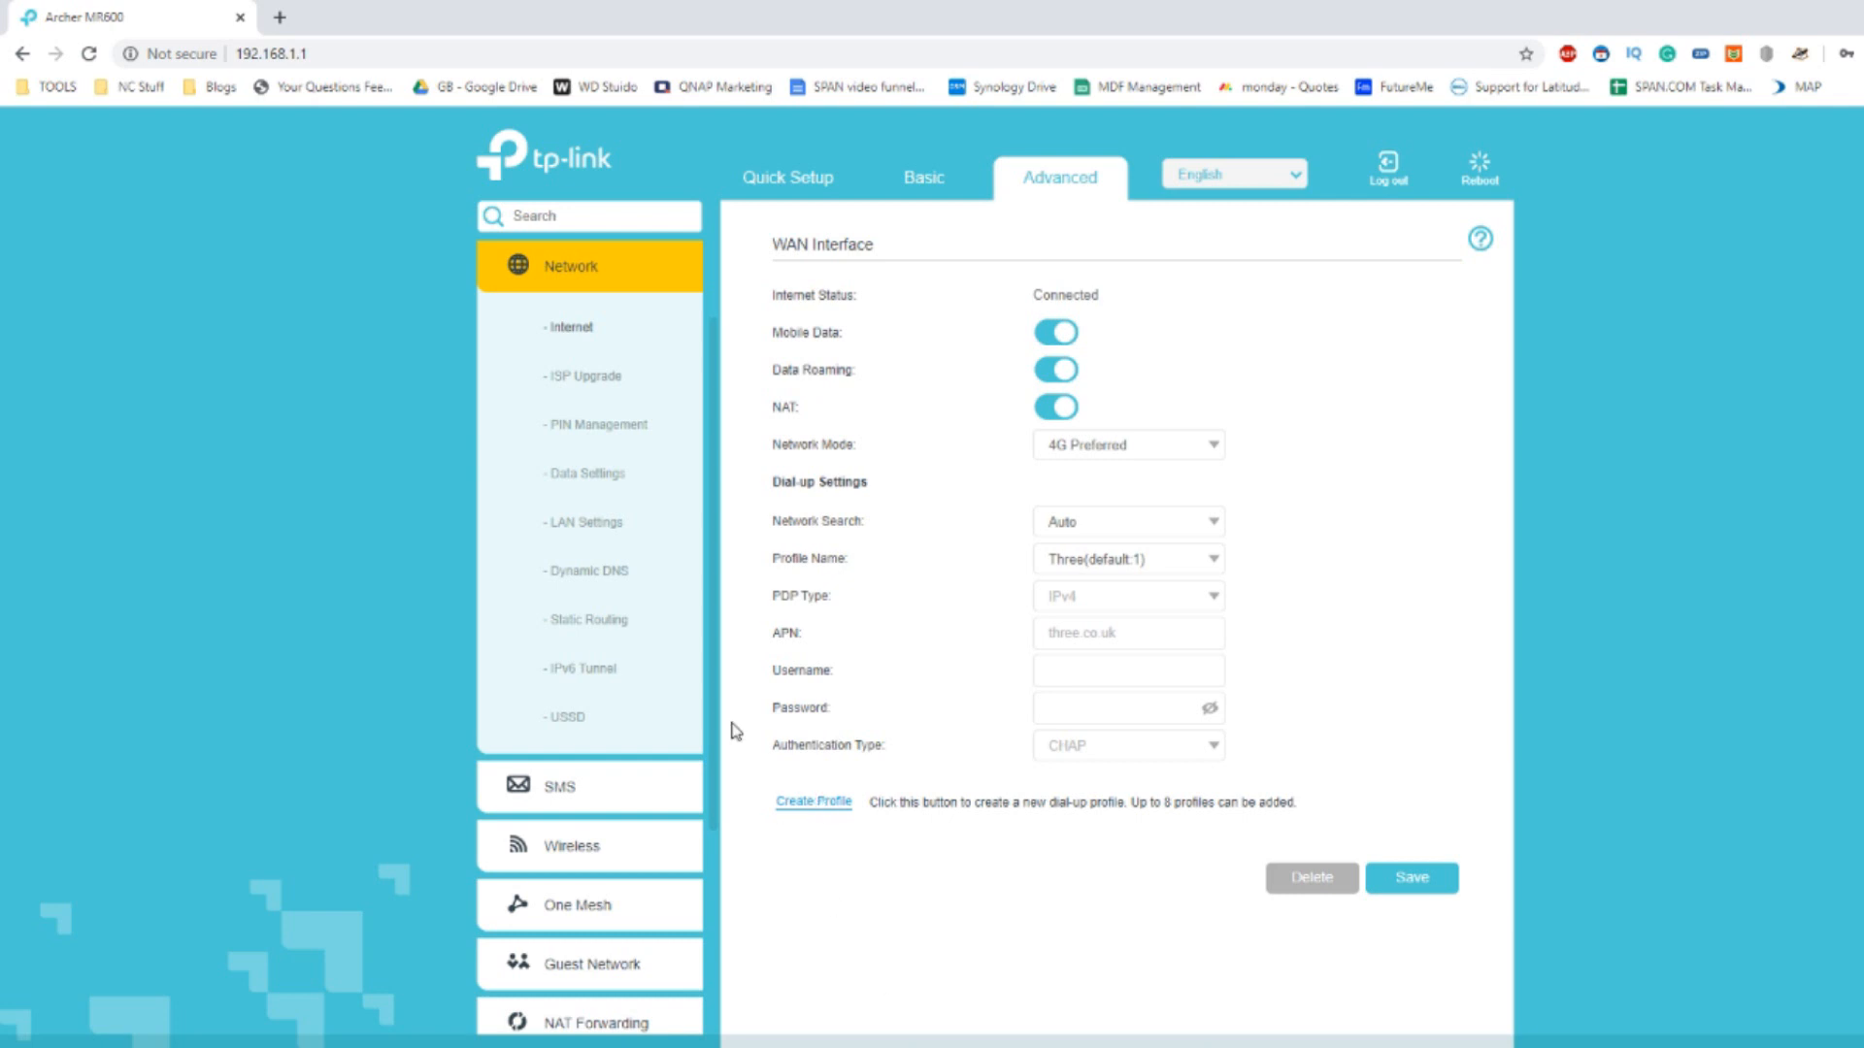
Browse ISP Upgrade, PIN Management and Data Settings, ending on the LAN Settings DHCP Server page.
{"action": "left_click", "coordinate": [583, 377]}
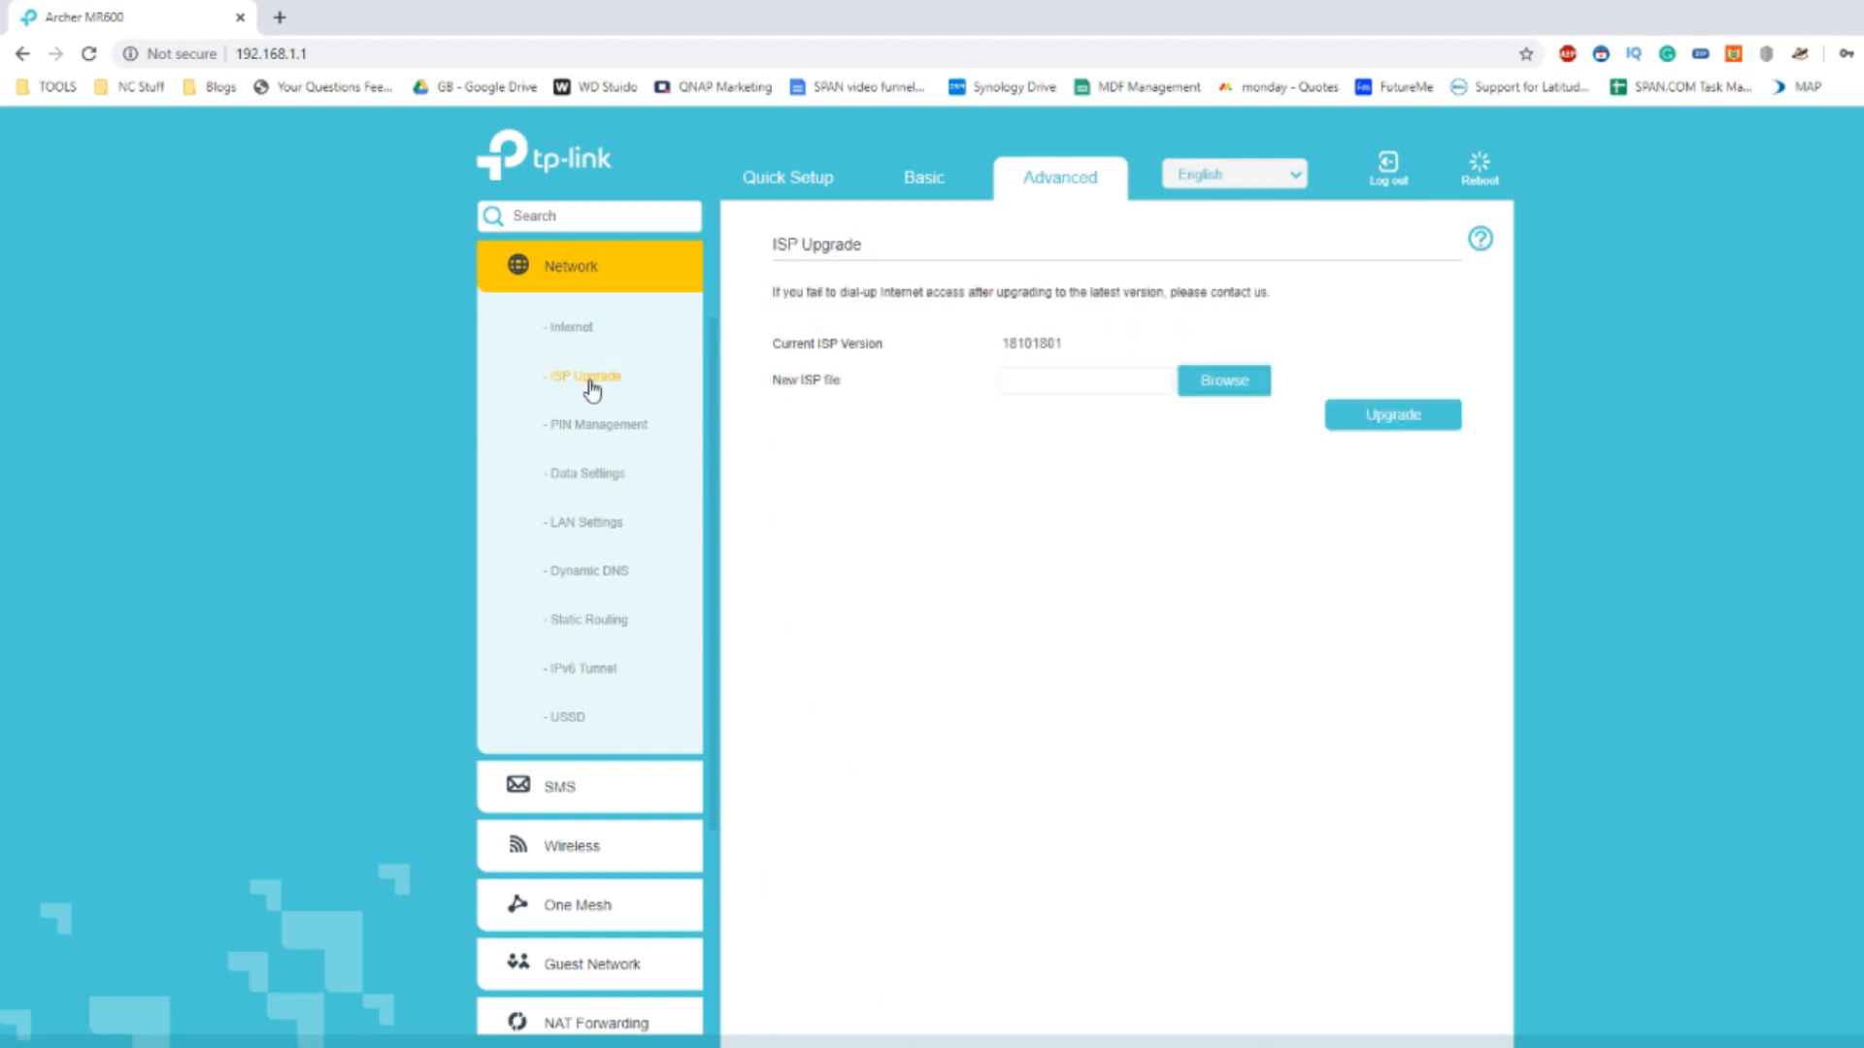
{"action": "mouse_move", "coordinate": [595, 426]}
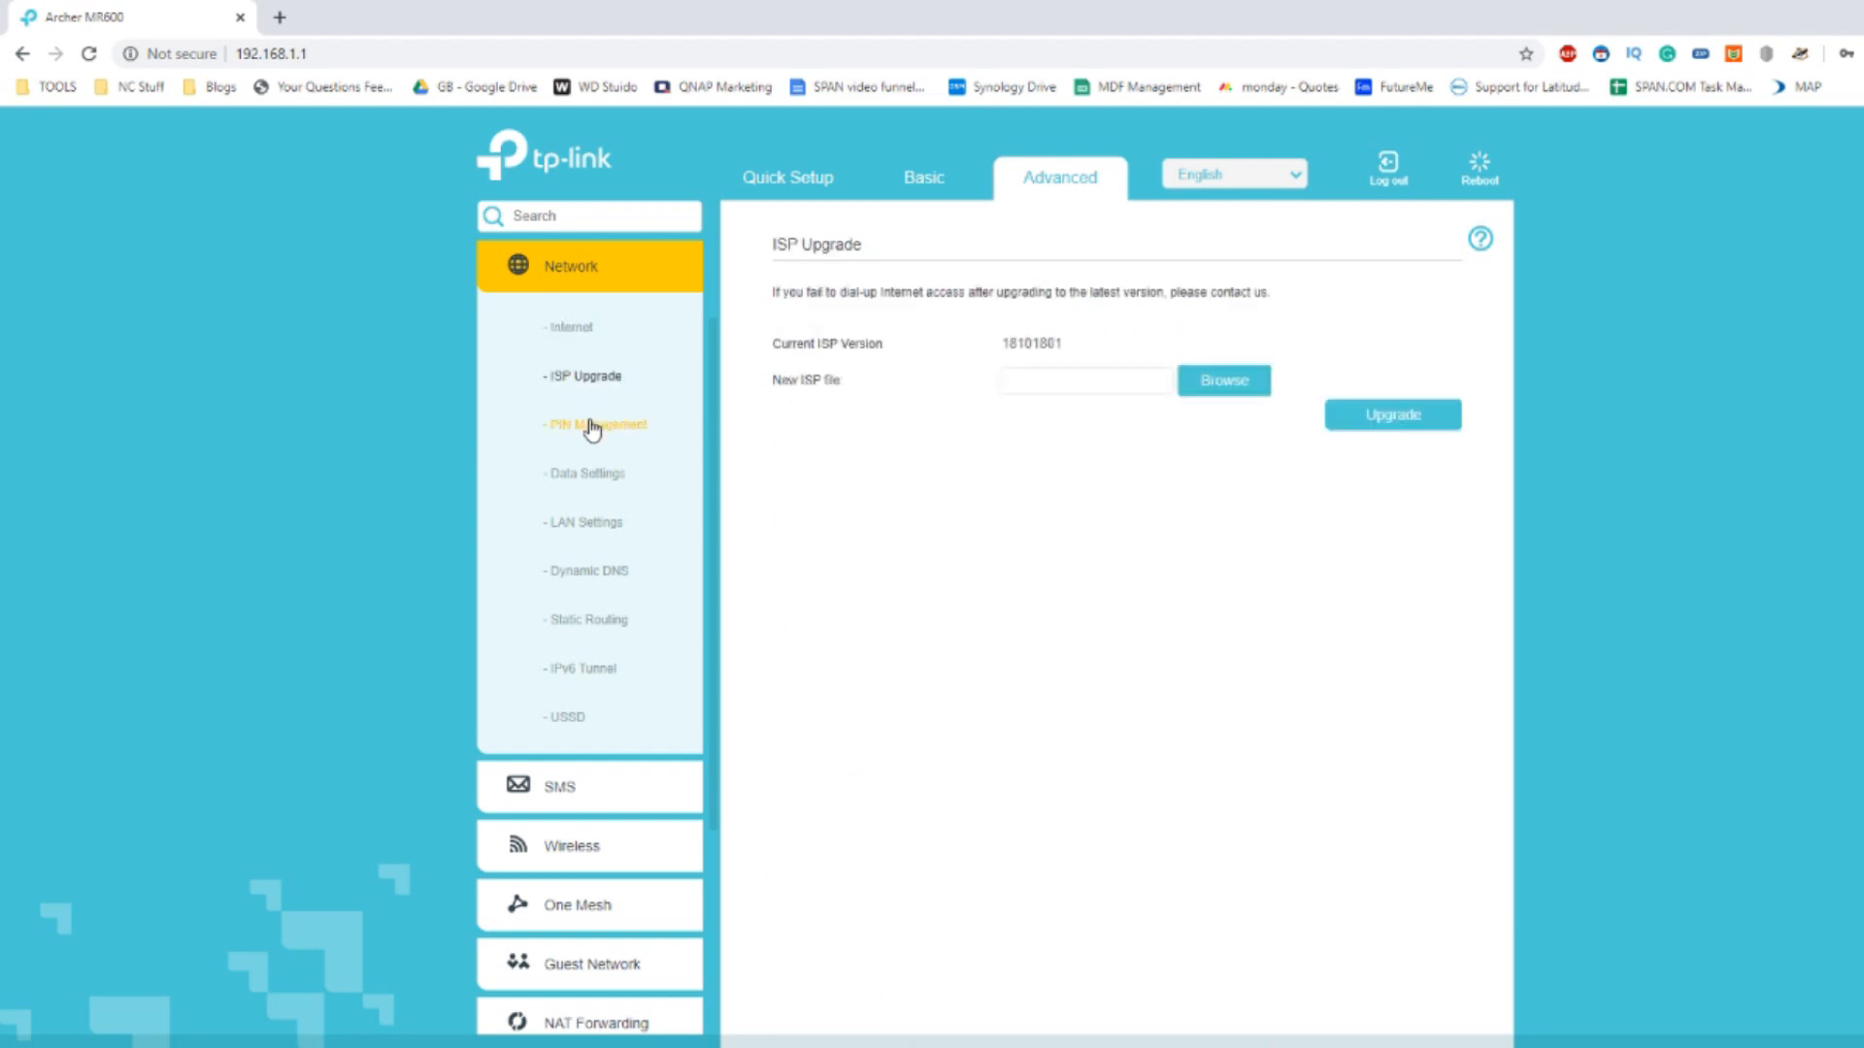
{"action": "left_click", "coordinate": [597, 424]}
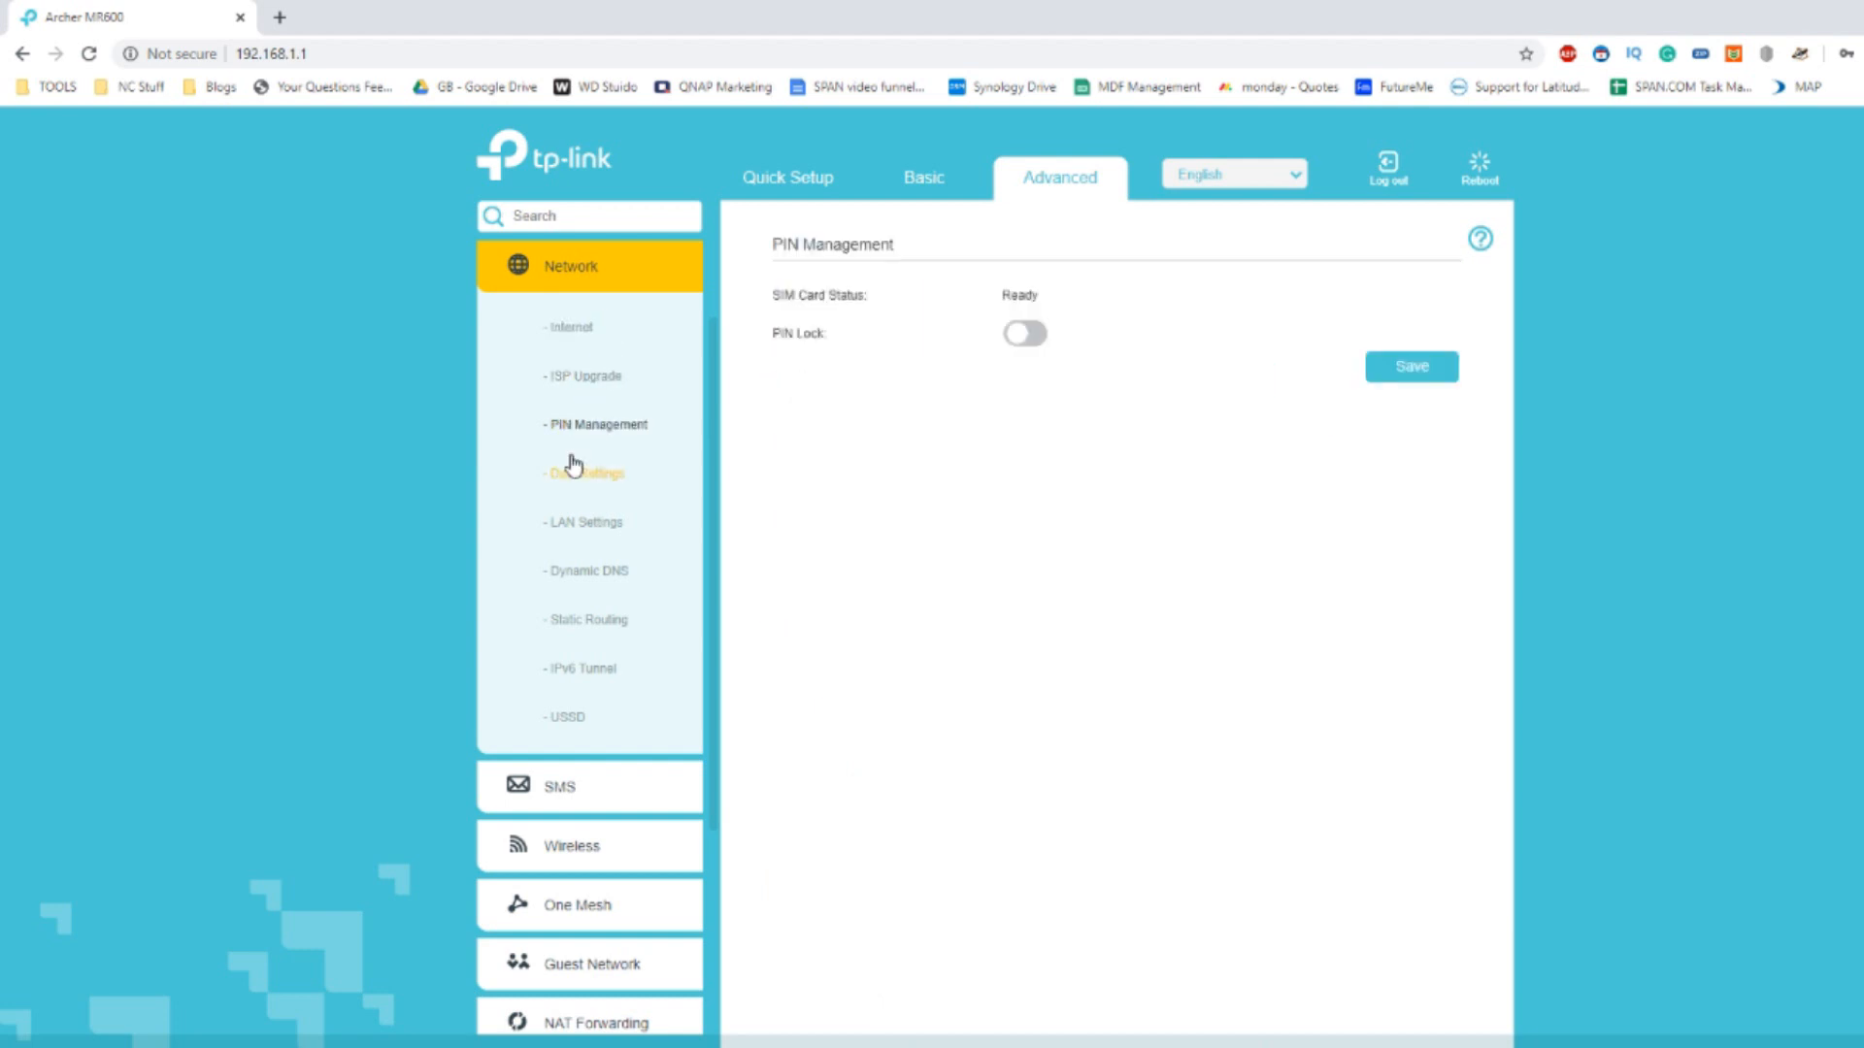
{"action": "left_click", "coordinate": [583, 473]}
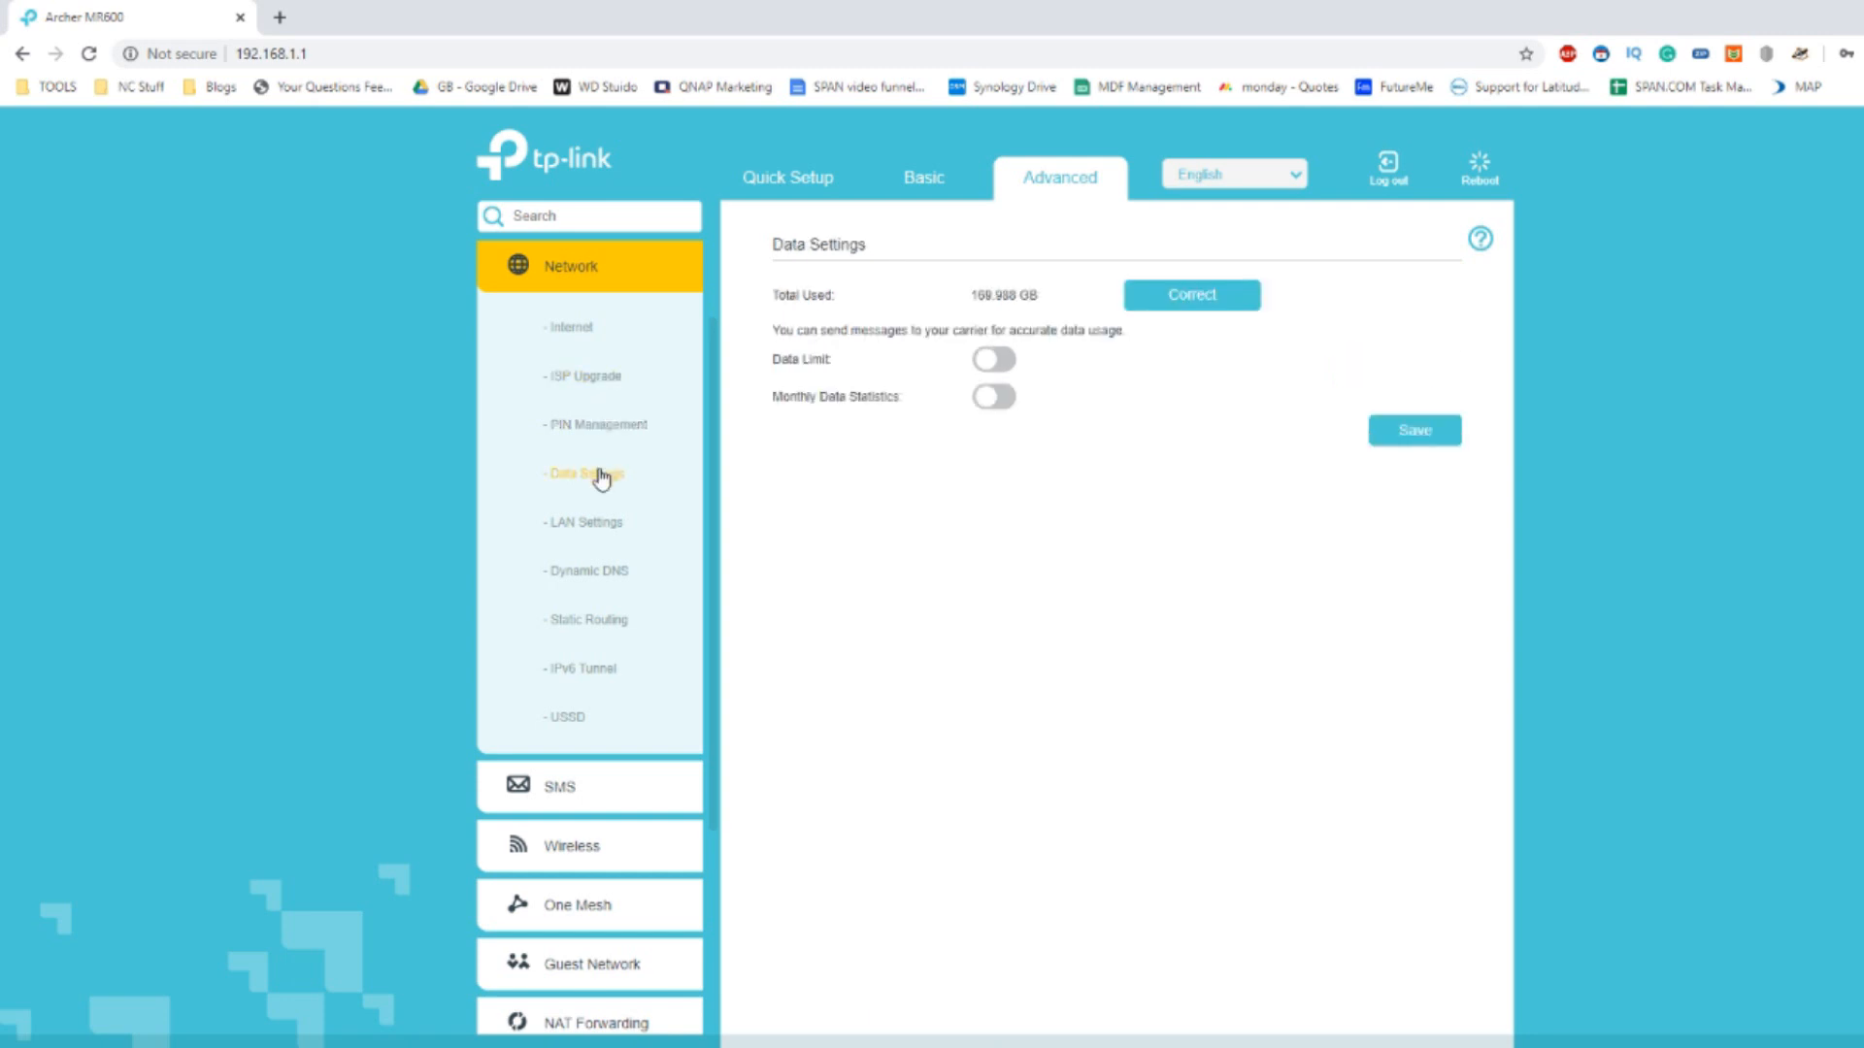
{"action": "left_click", "coordinate": [582, 524]}
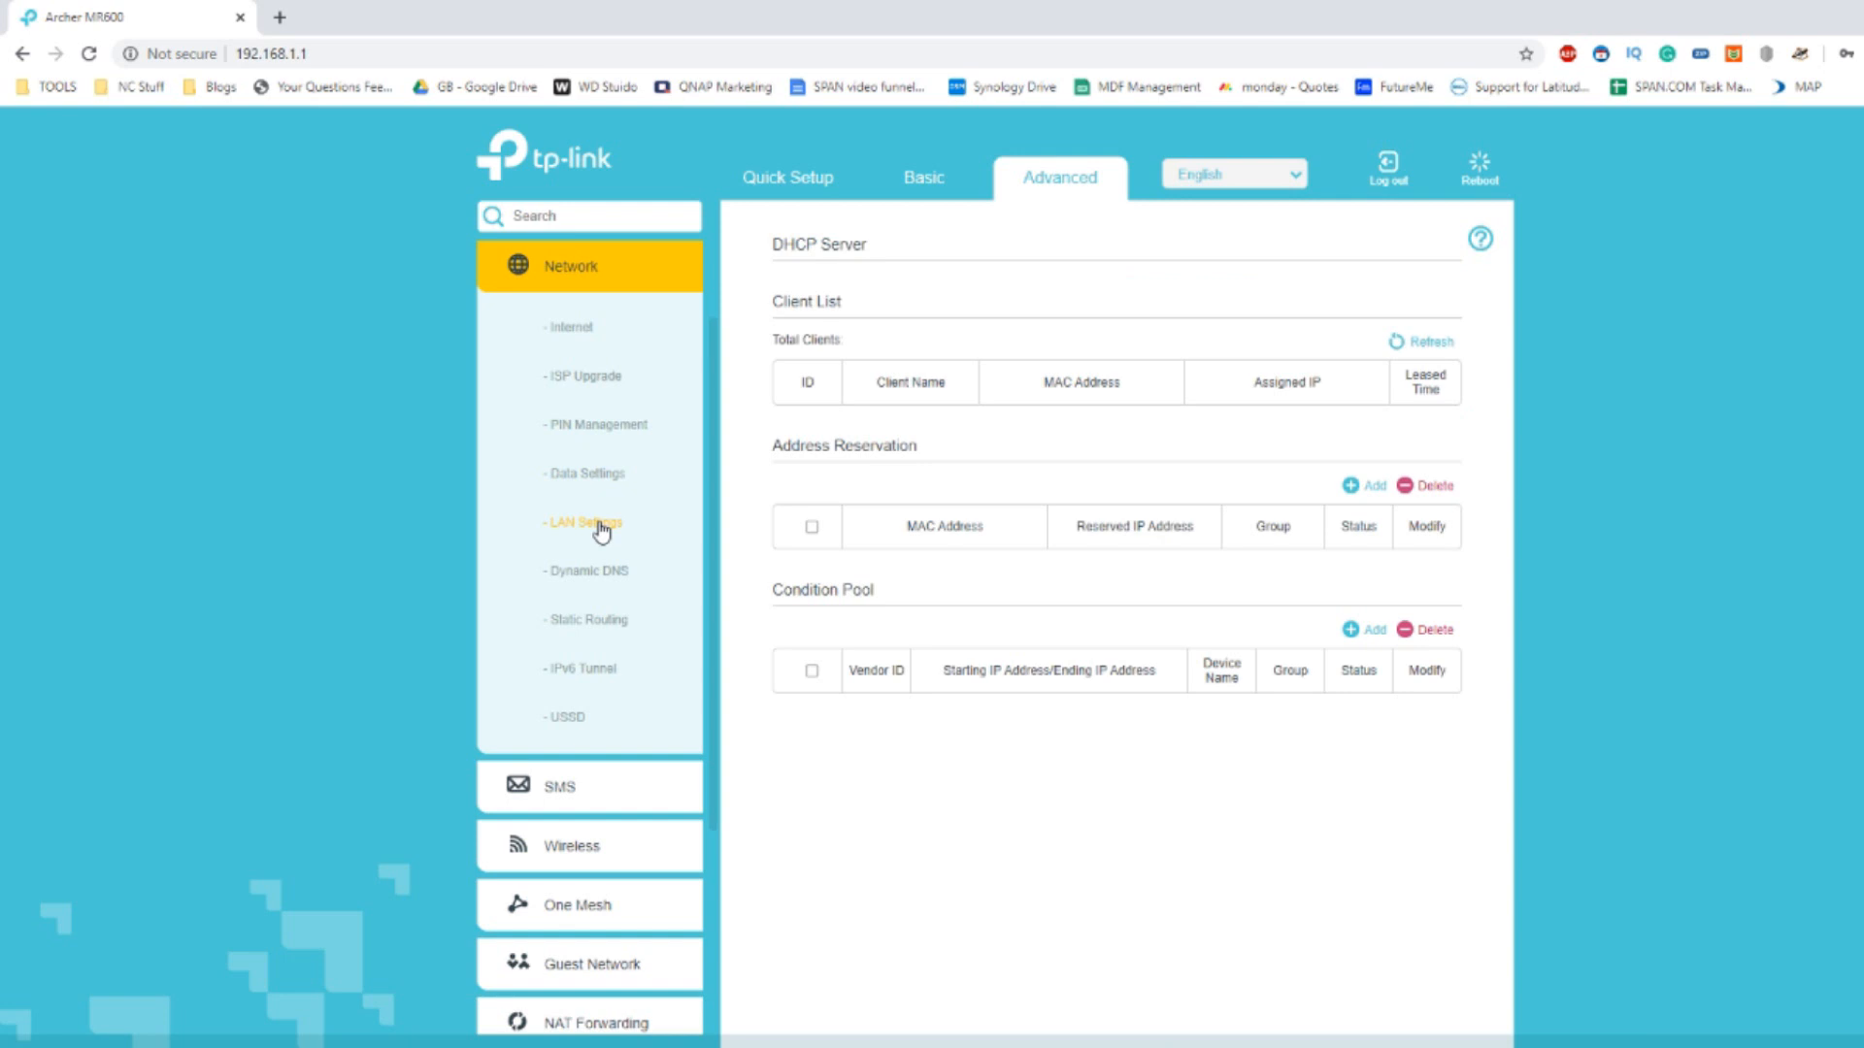
Review the LAN DHCP pool 192.168.1.100–199 and two-client list, then go to Dynamic DNS.
{"action": "left_click", "coordinate": [581, 523]}
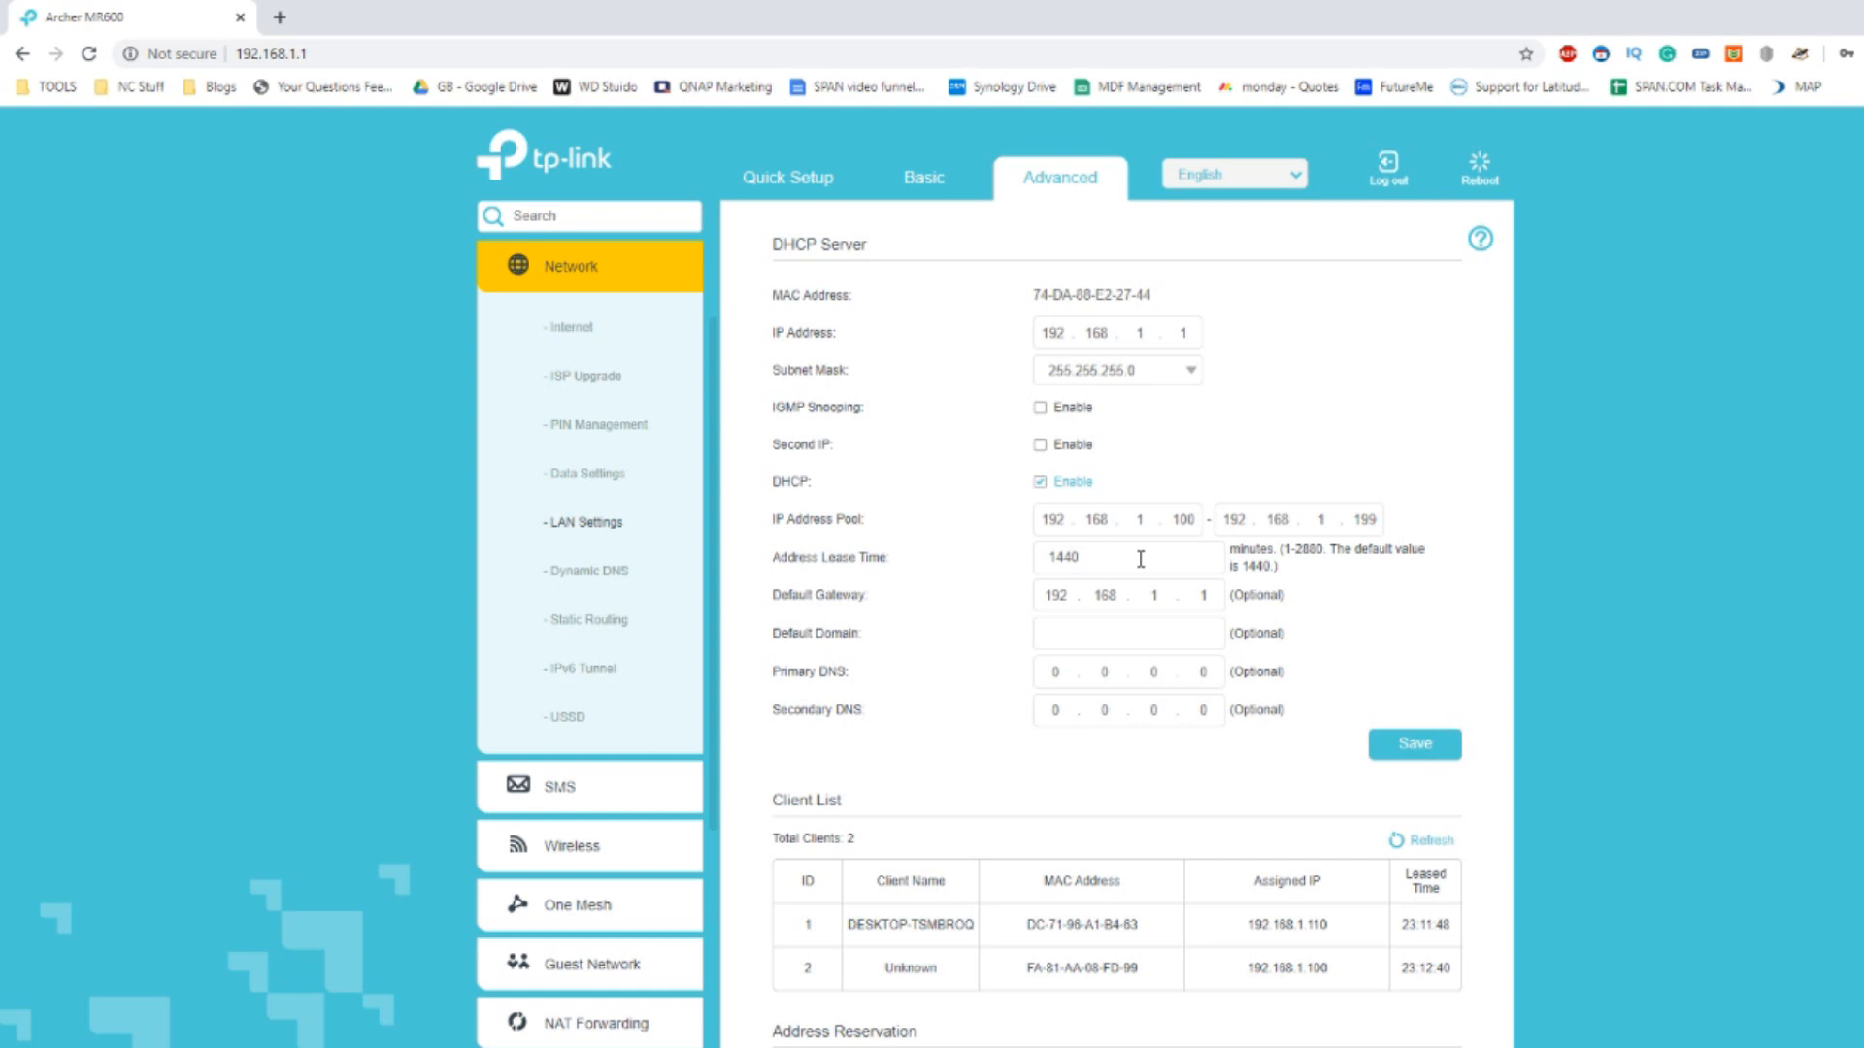
{"action": "scroll", "scroll_direction": "down", "scroll_amount": 3}
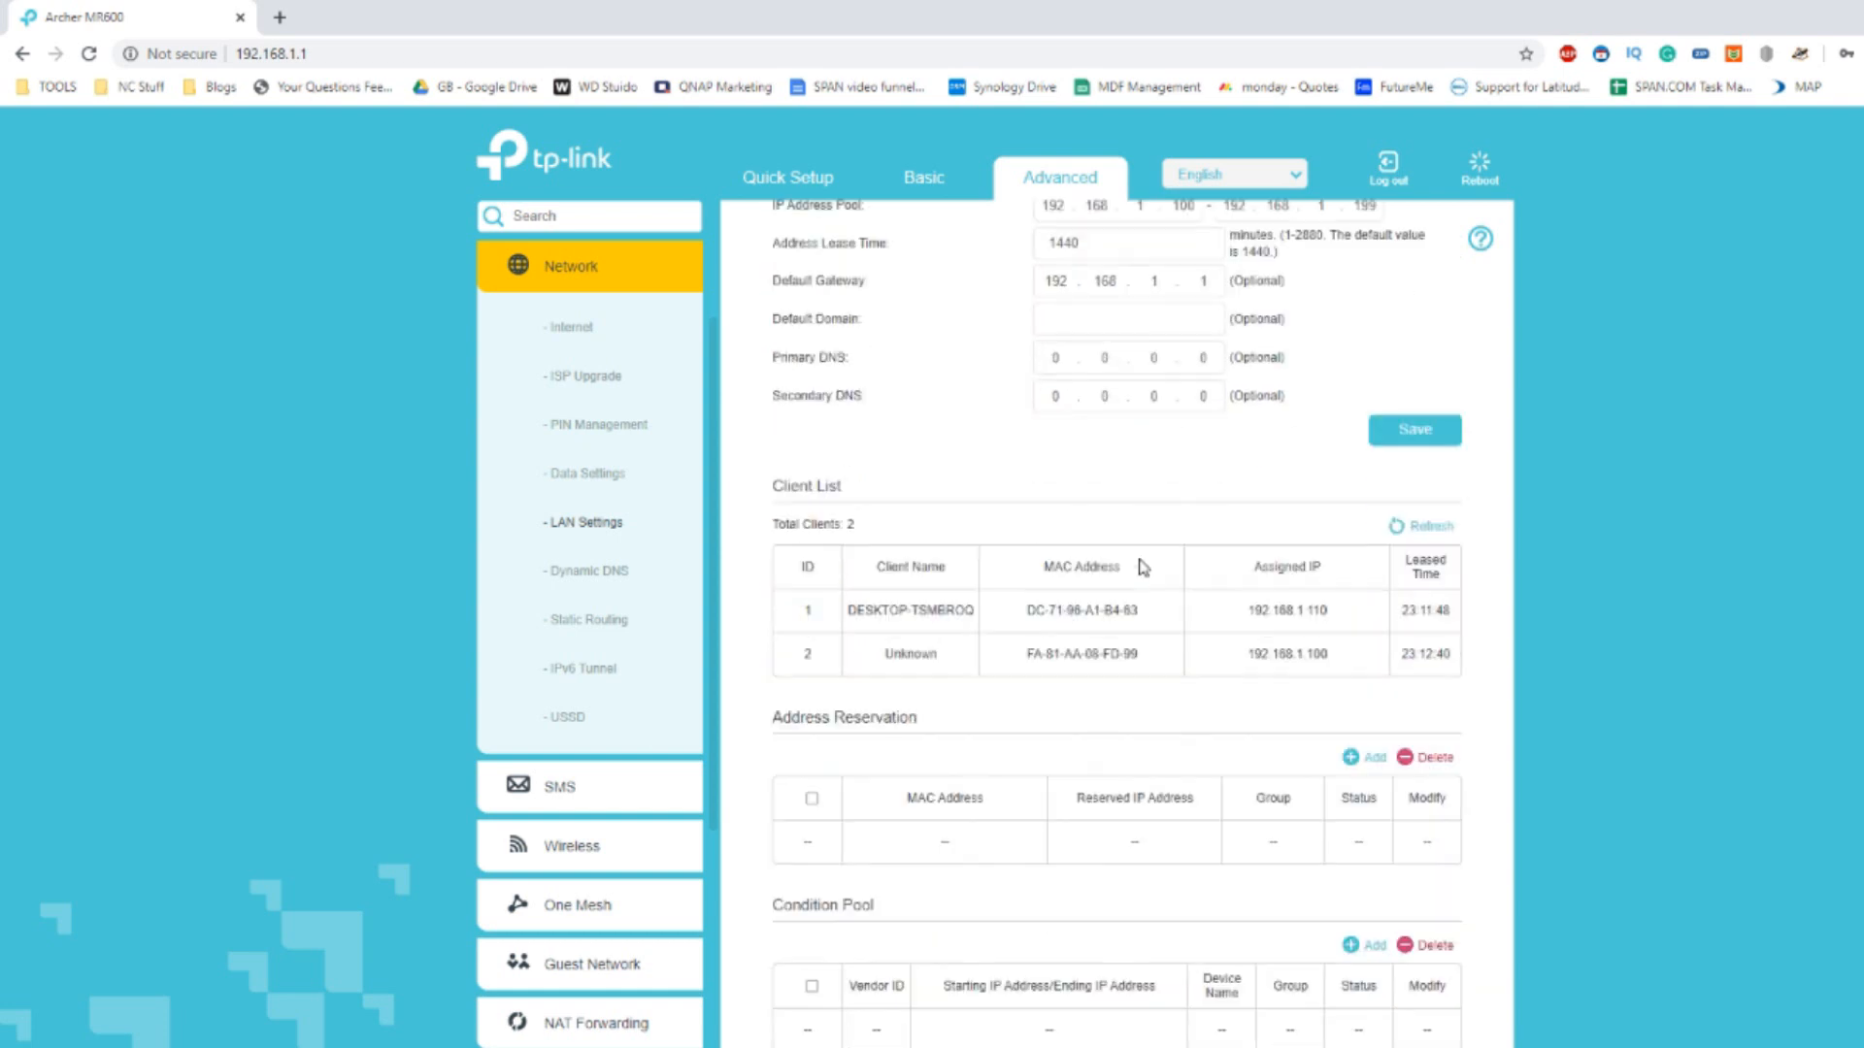
{"action": "scroll", "scroll_direction": "down", "scroll_amount": 3}
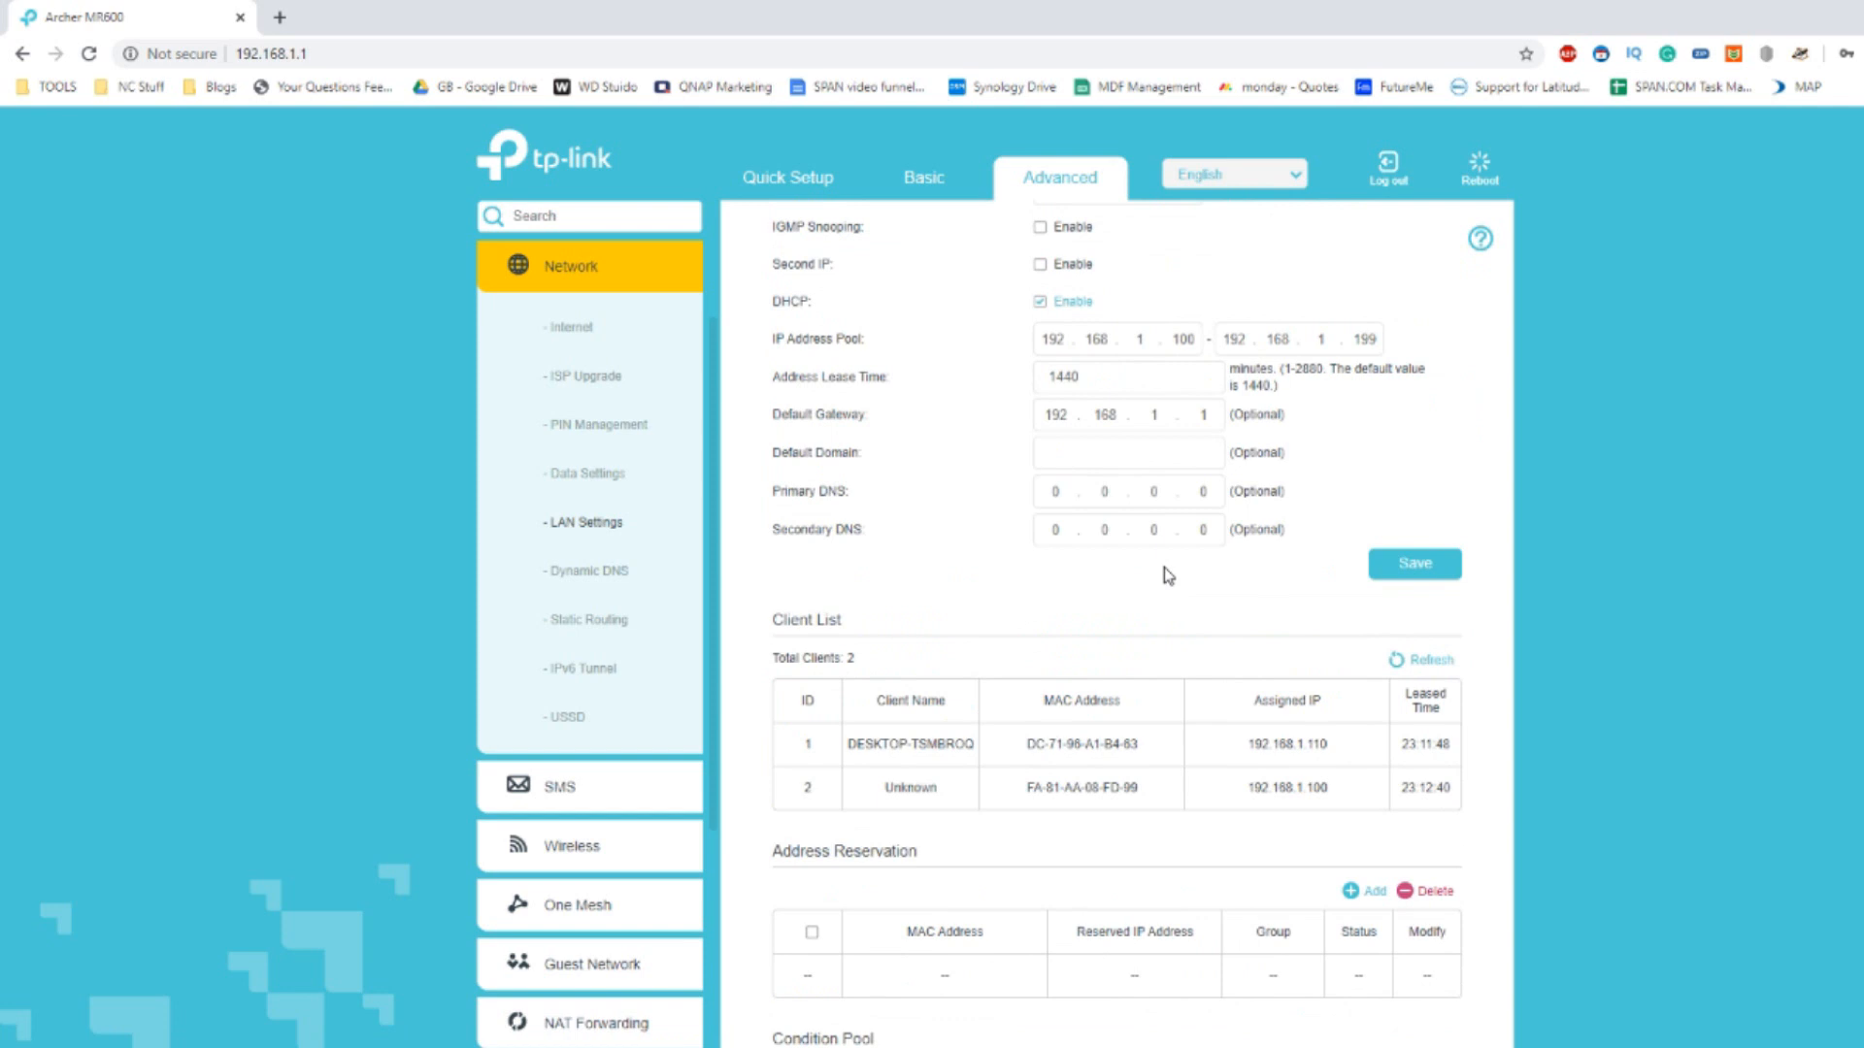
{"action": "left_click", "coordinate": [586, 570]}
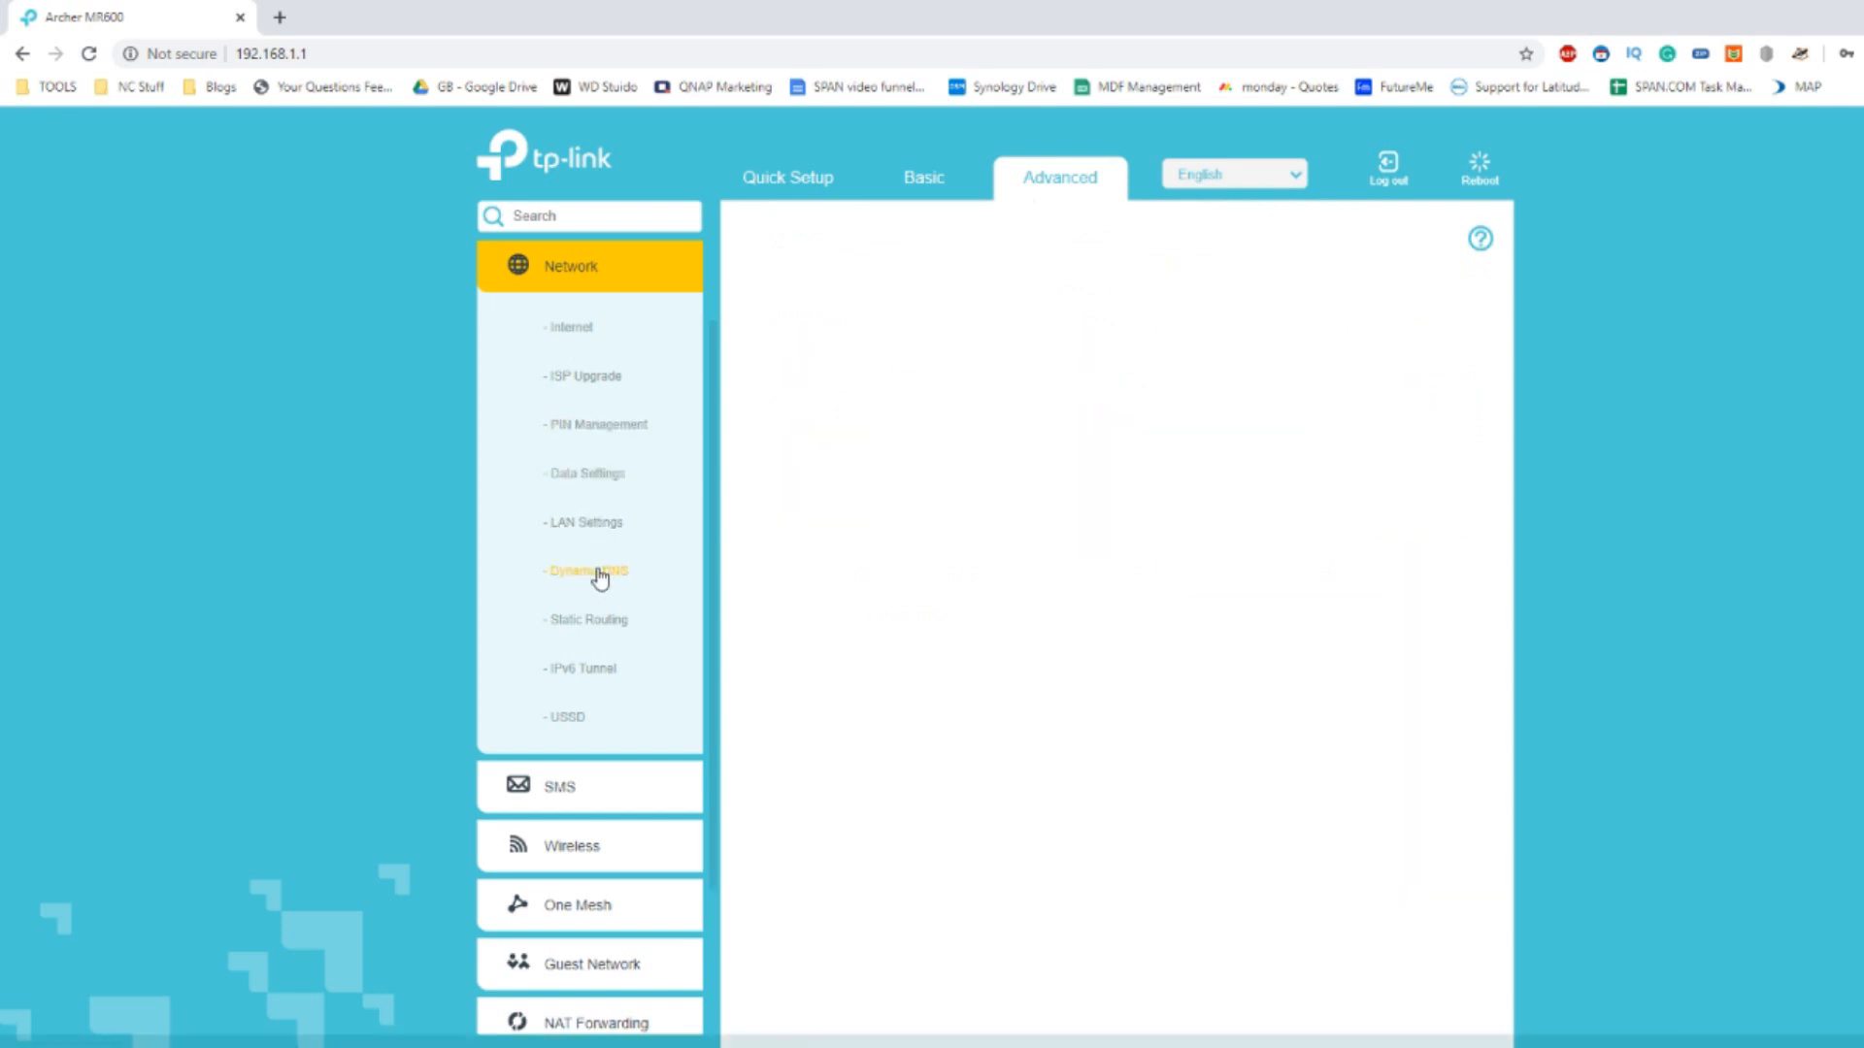
Step through the Dynamic DNS, Static Routing and IPv6 Tunnel pages to reach USSD.
{"action": "left_click", "coordinate": [586, 571]}
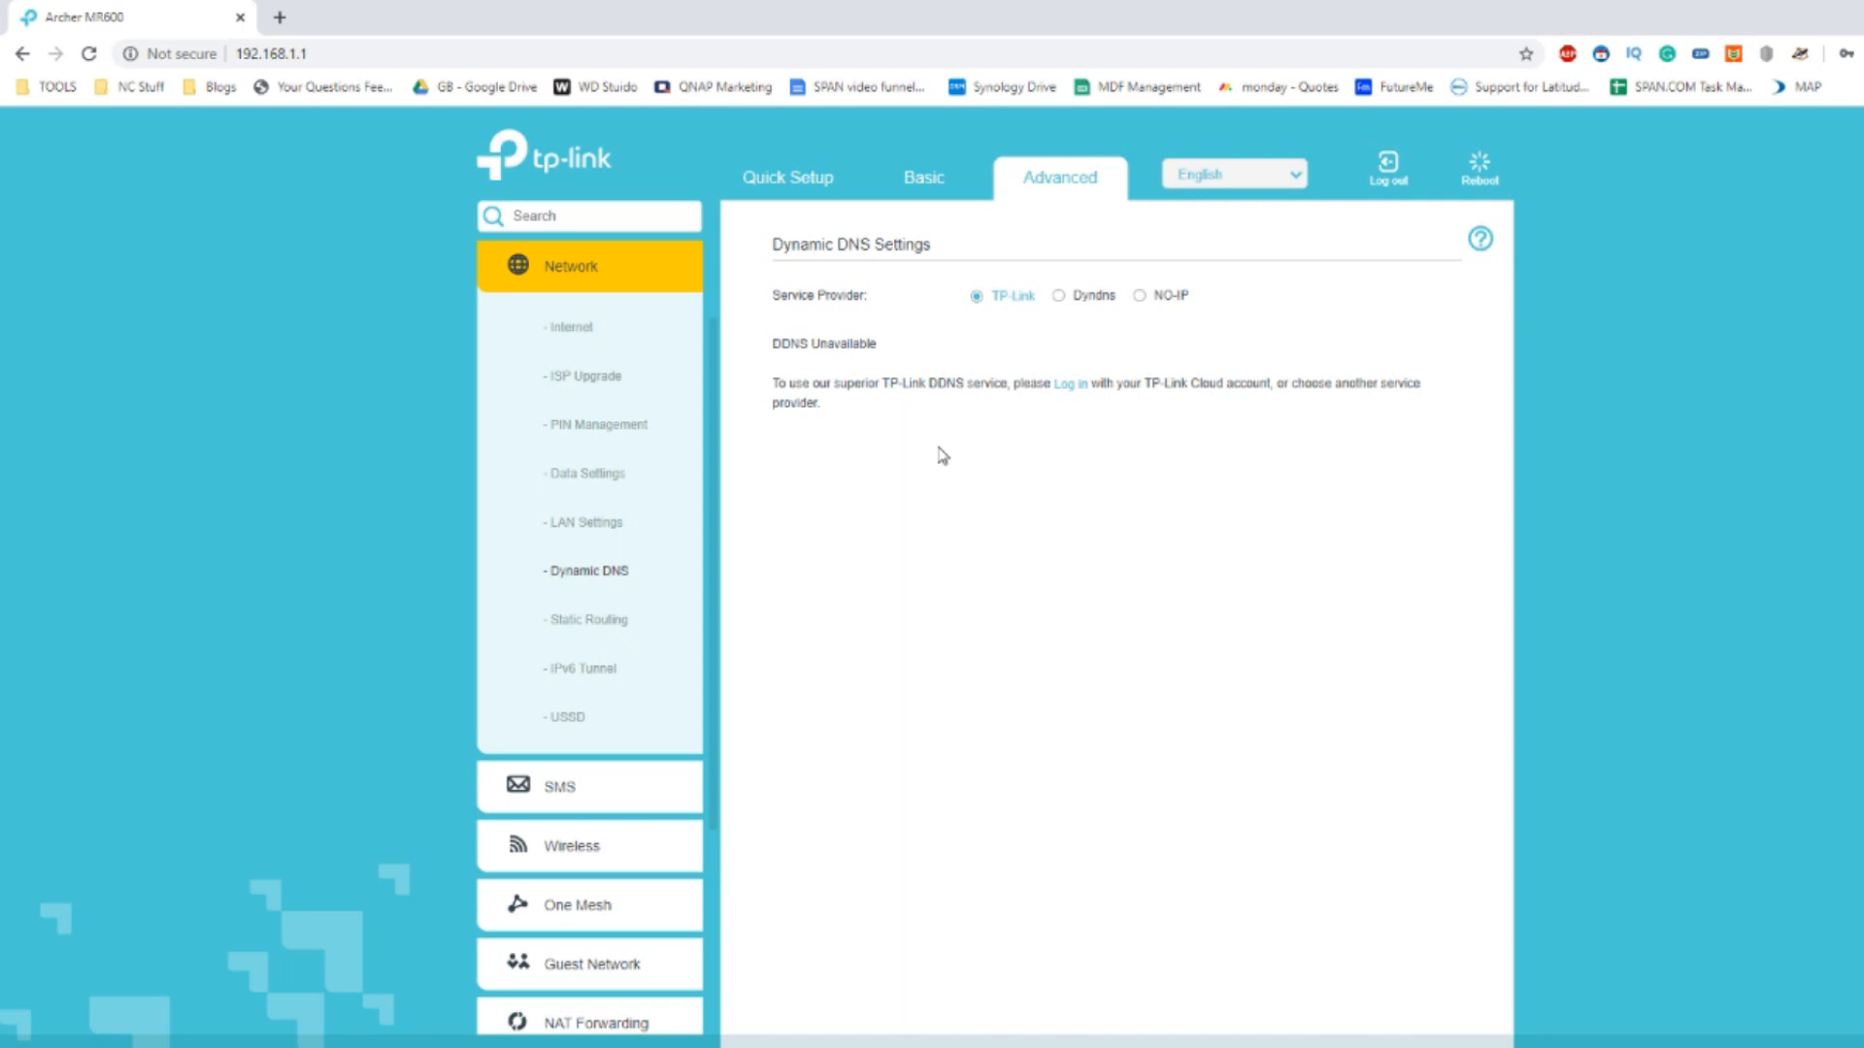
{"action": "mouse_move", "coordinate": [1148, 297]}
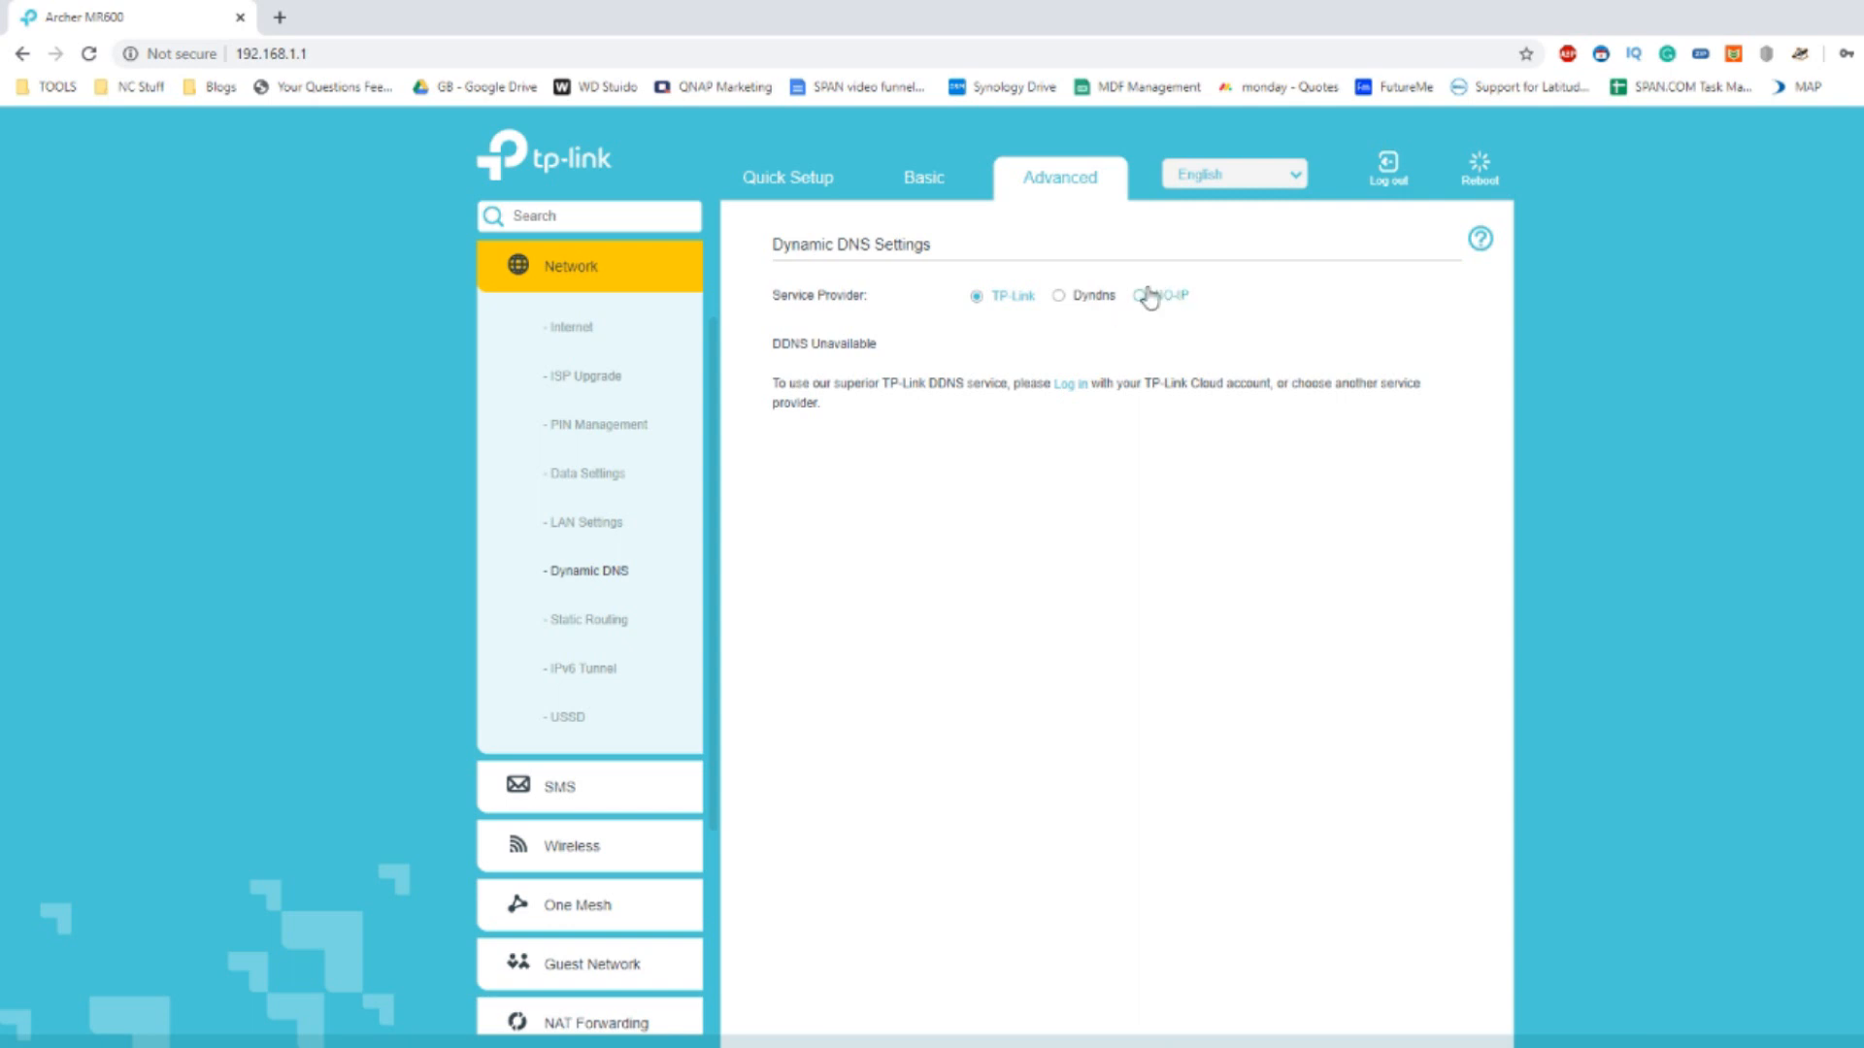
{"action": "mouse_move", "coordinate": [584, 620]}
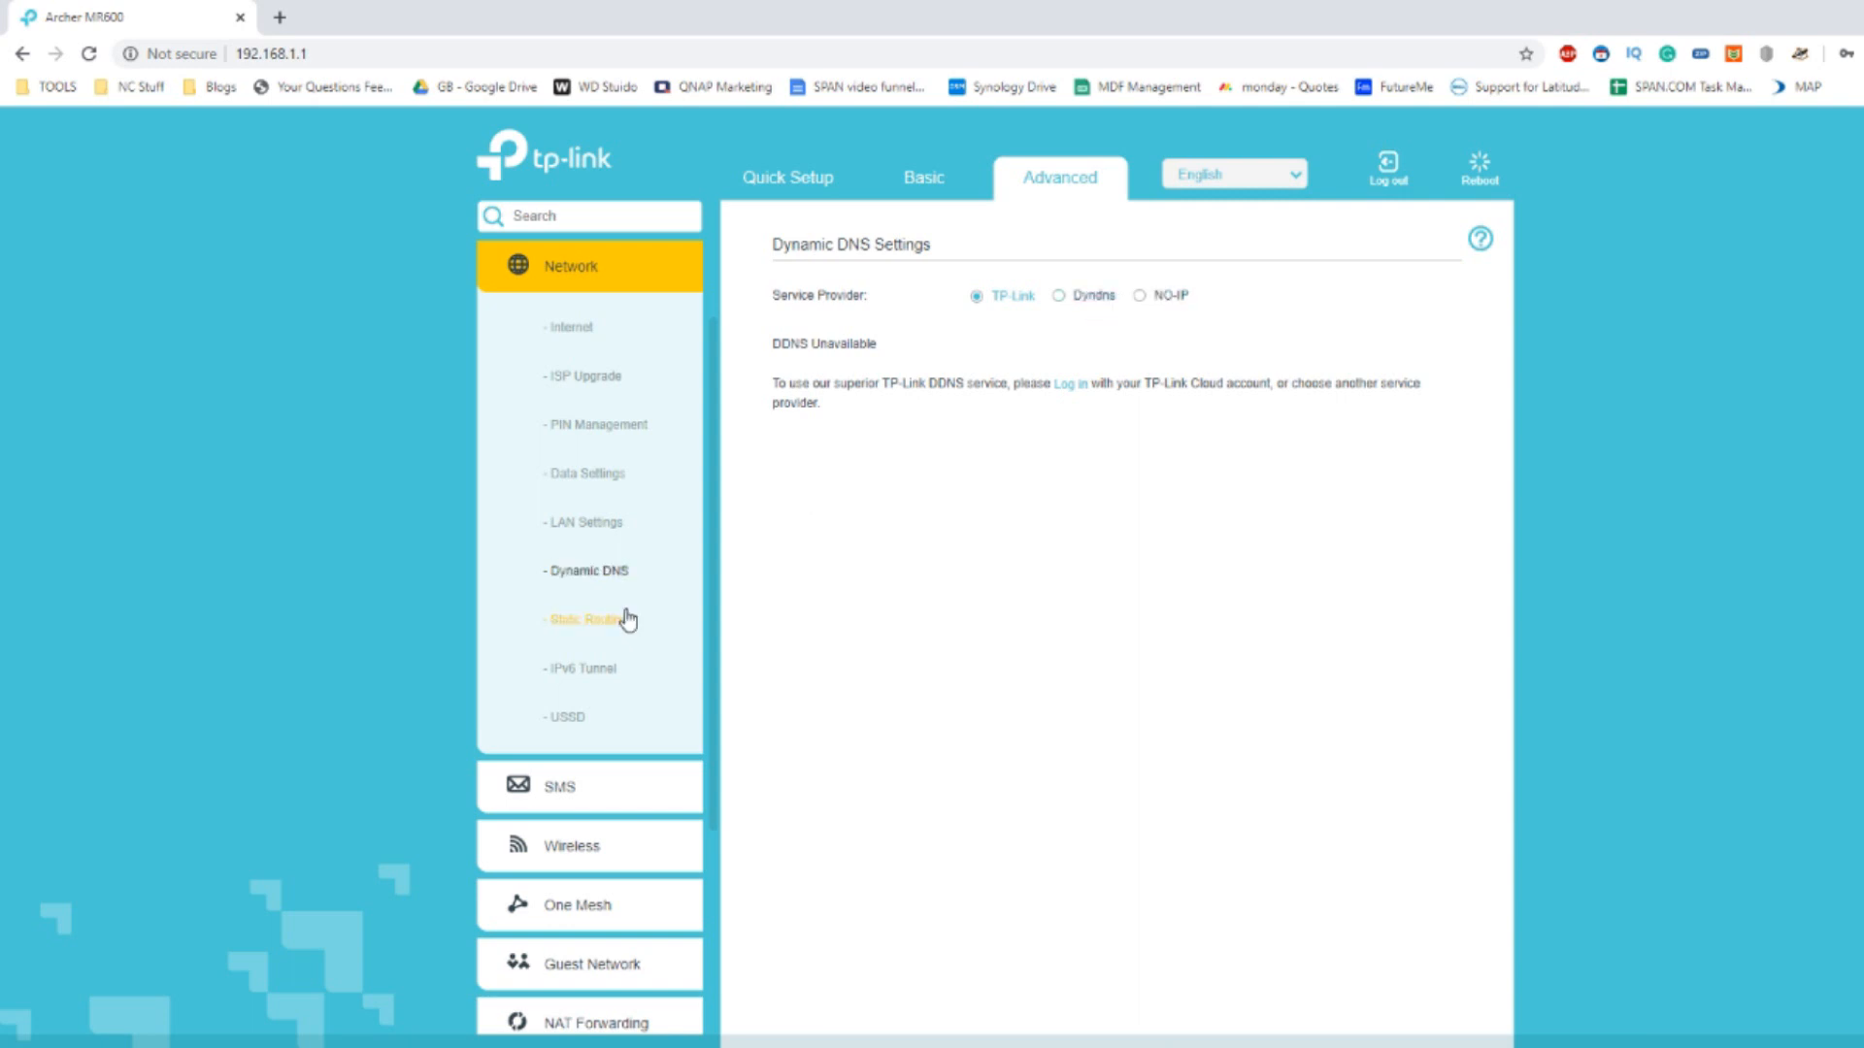
{"action": "left_click", "coordinate": [587, 619]}
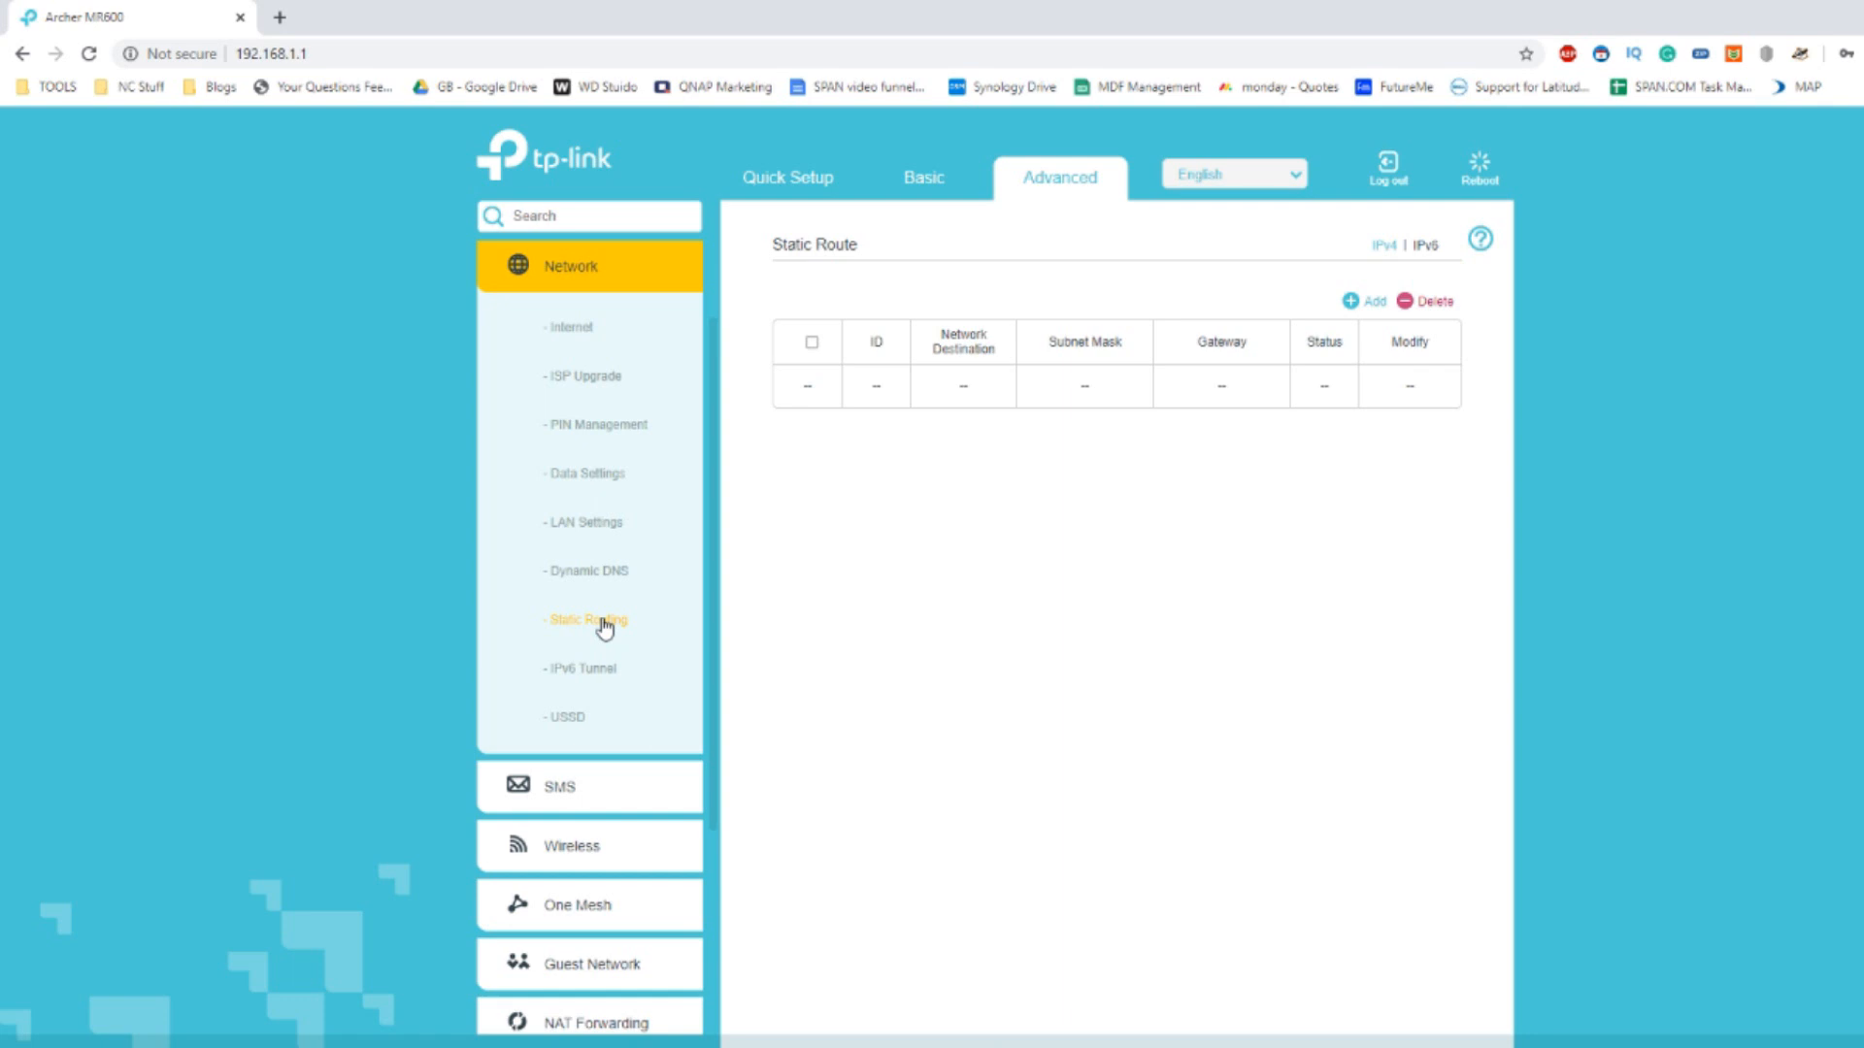
{"action": "mouse_move", "coordinate": [582, 669]}
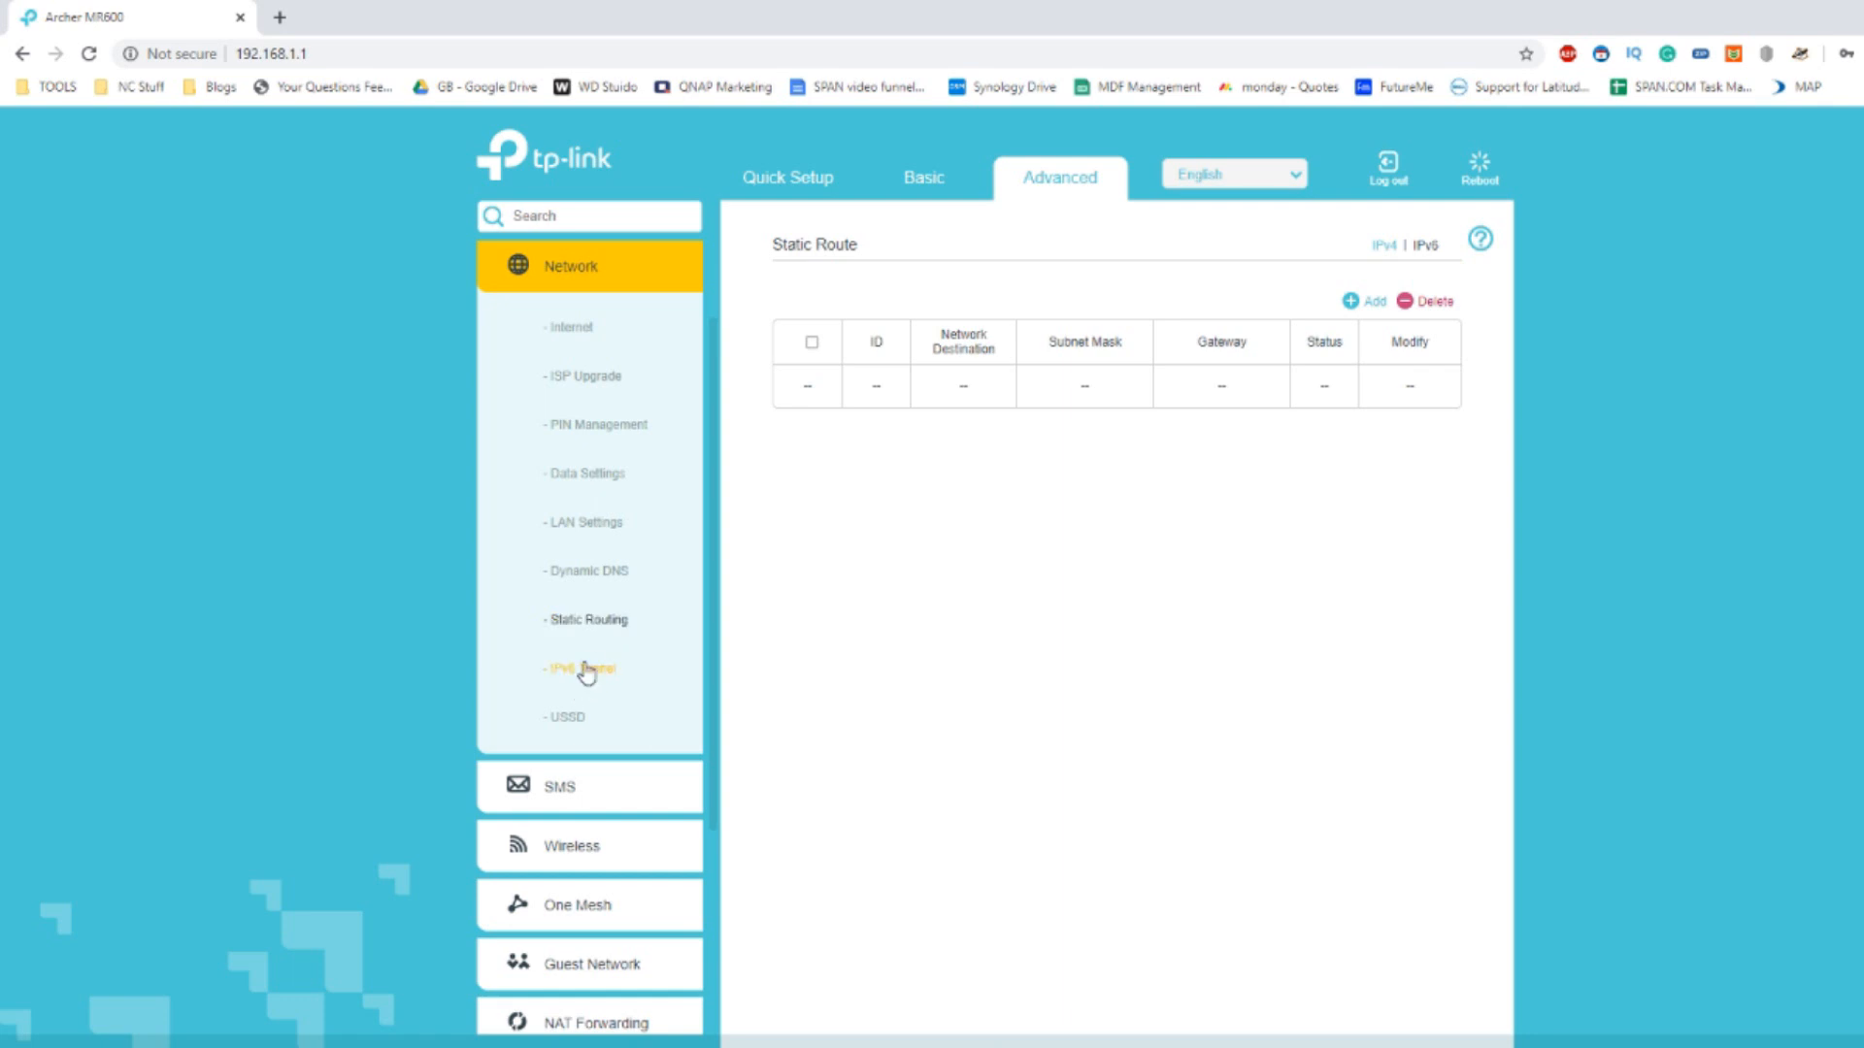
{"action": "left_click", "coordinate": [583, 668]}
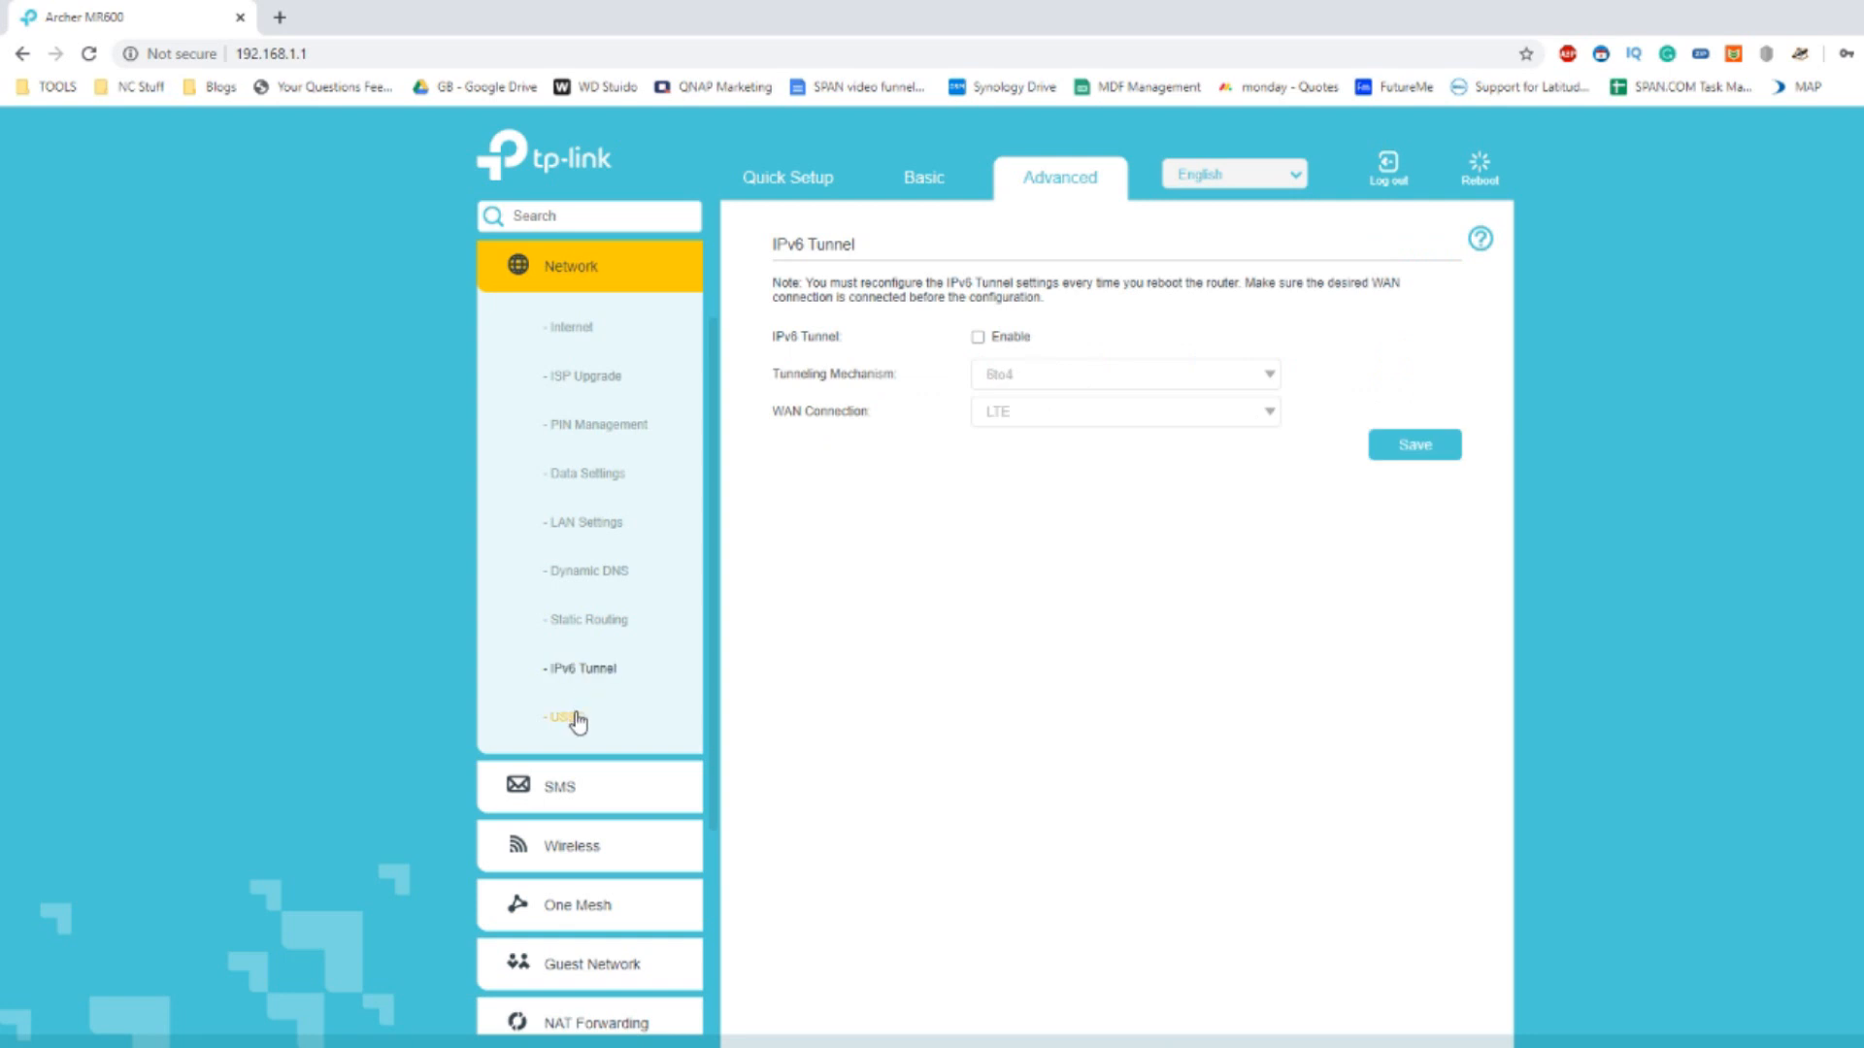
{"action": "left_click", "coordinate": [567, 716]}
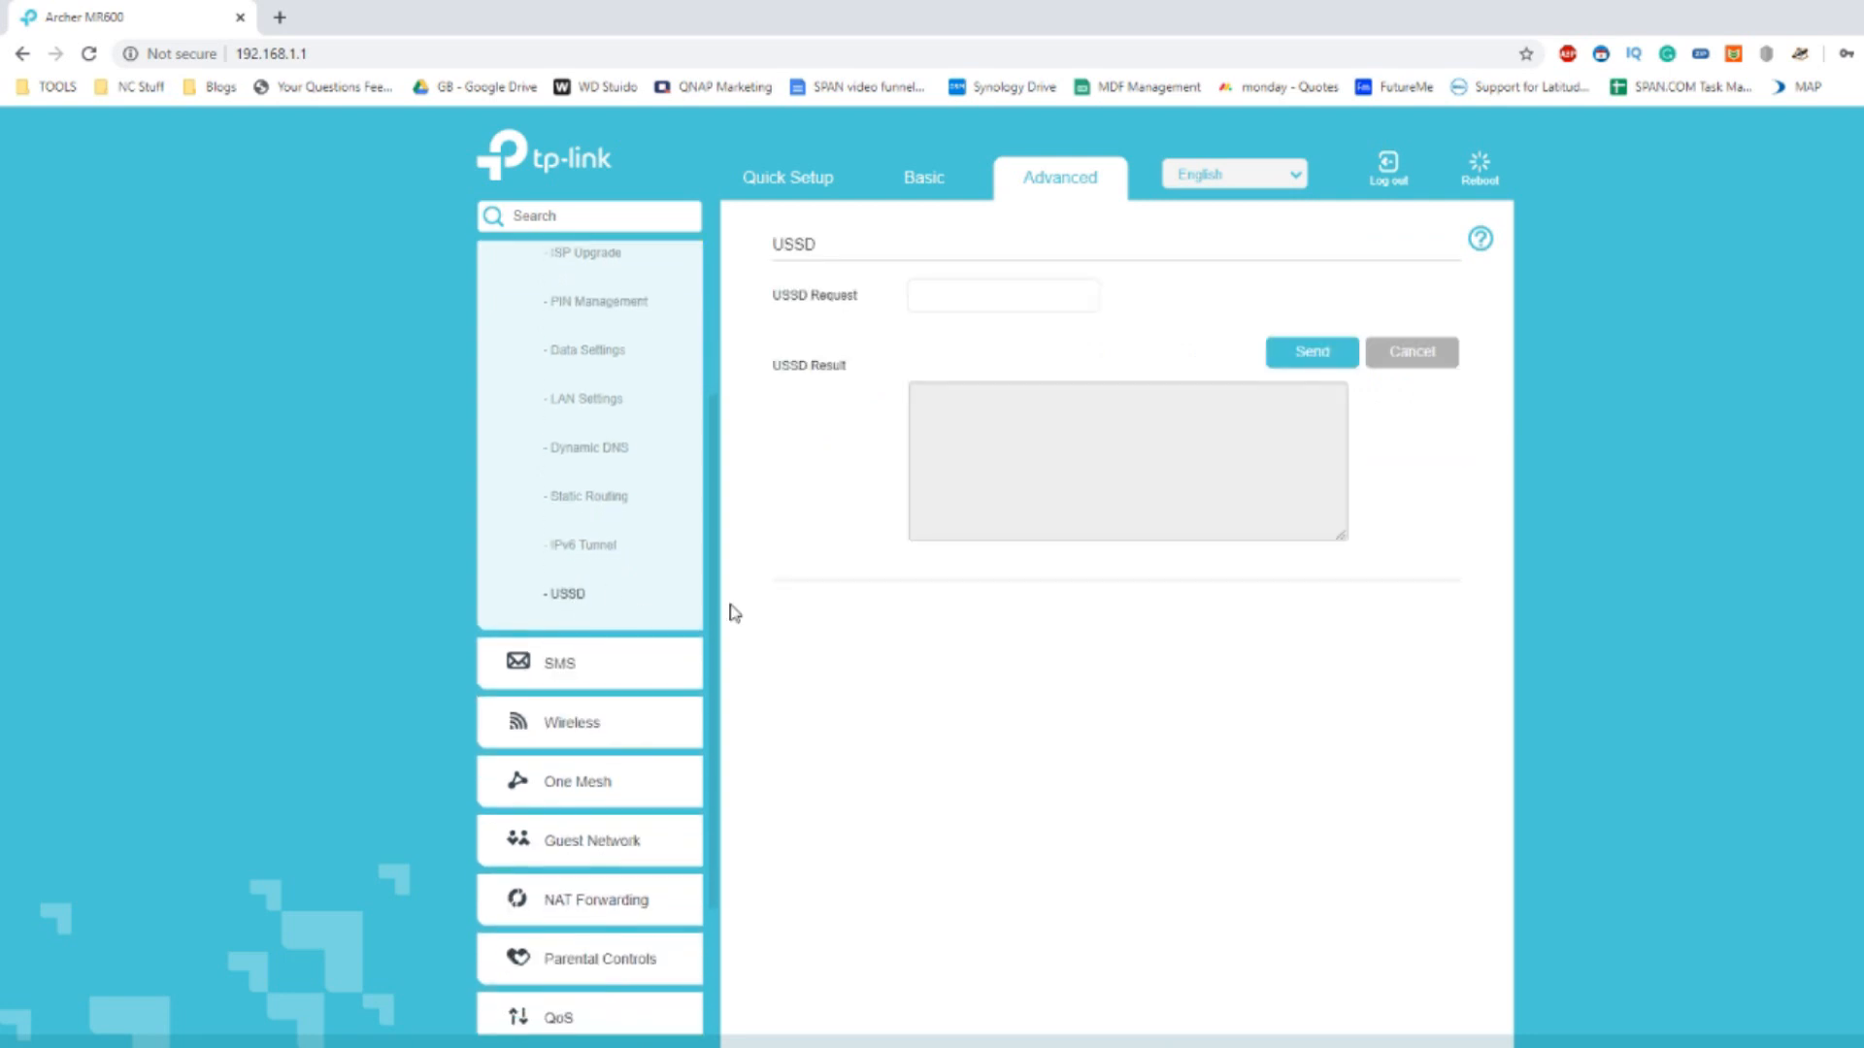
Browse the SMS Inbox, New Message, Outbox and SMS Settings pages, then expand Wireless.
{"action": "left_click", "coordinate": [559, 662]}
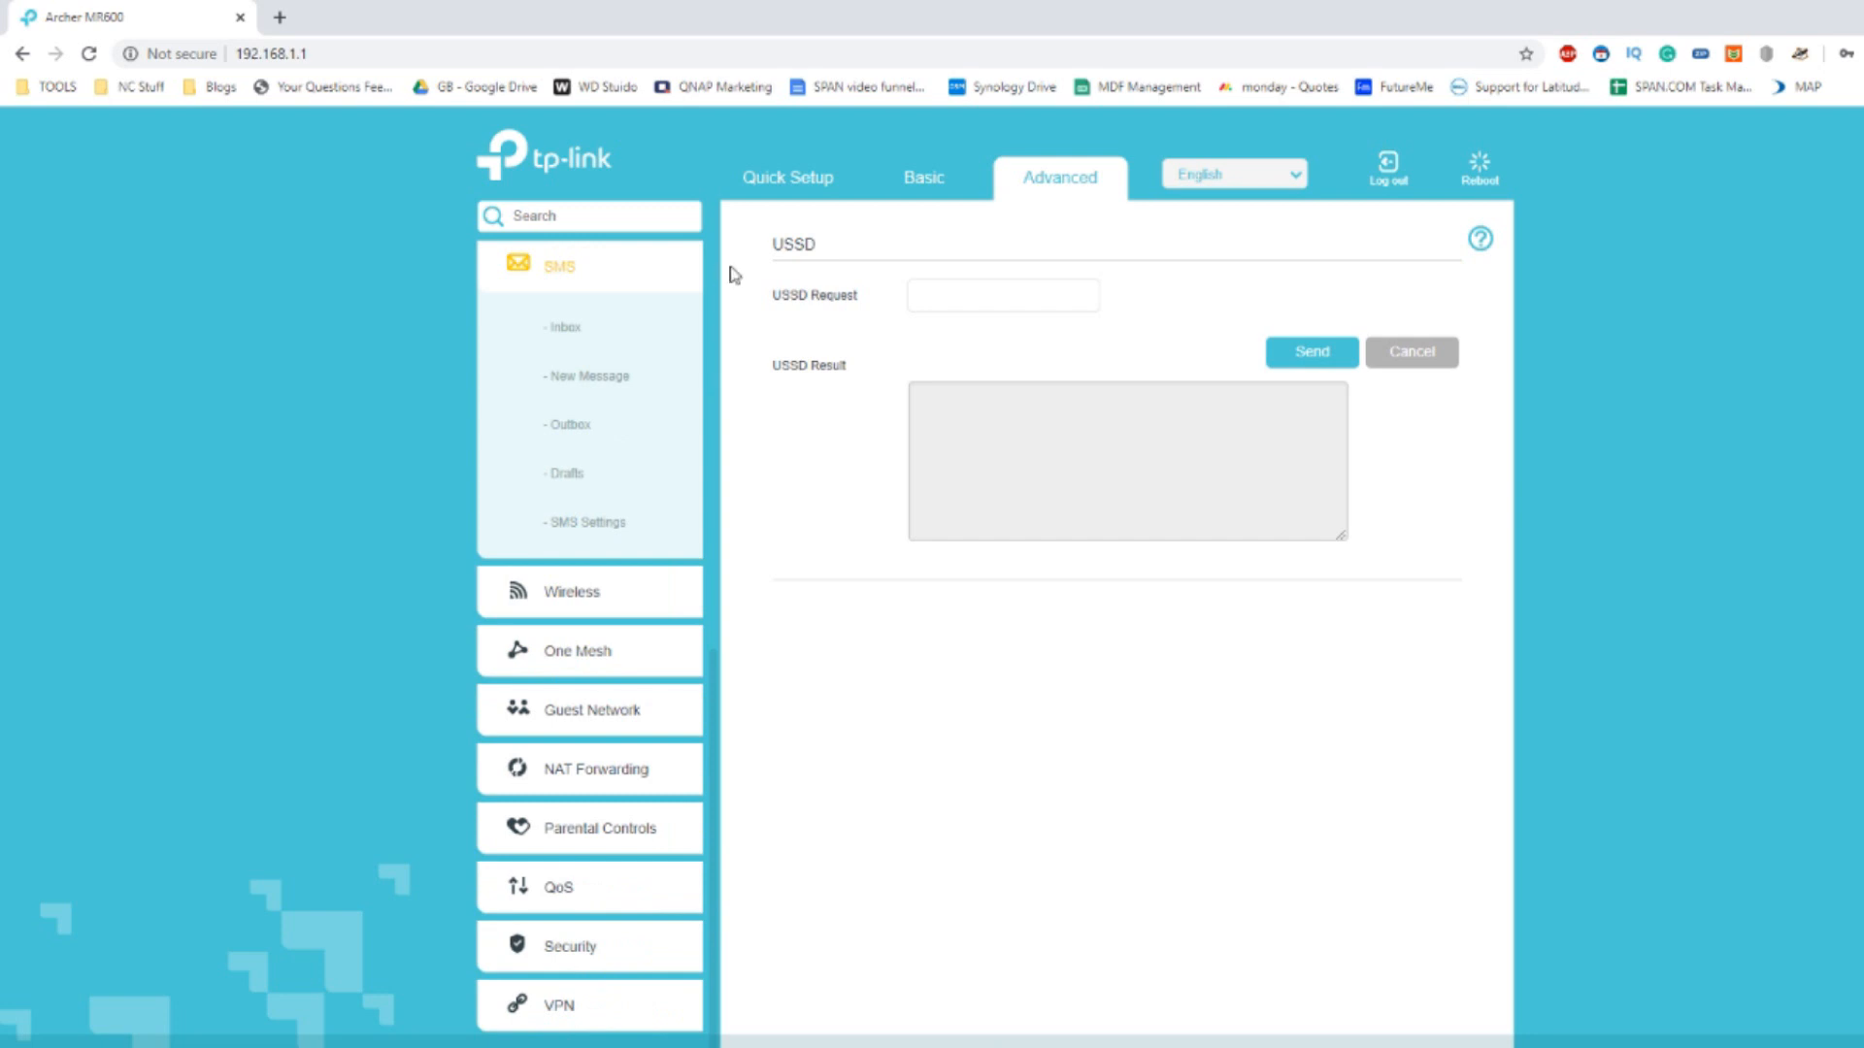
{"action": "mouse_move", "coordinate": [734, 412]}
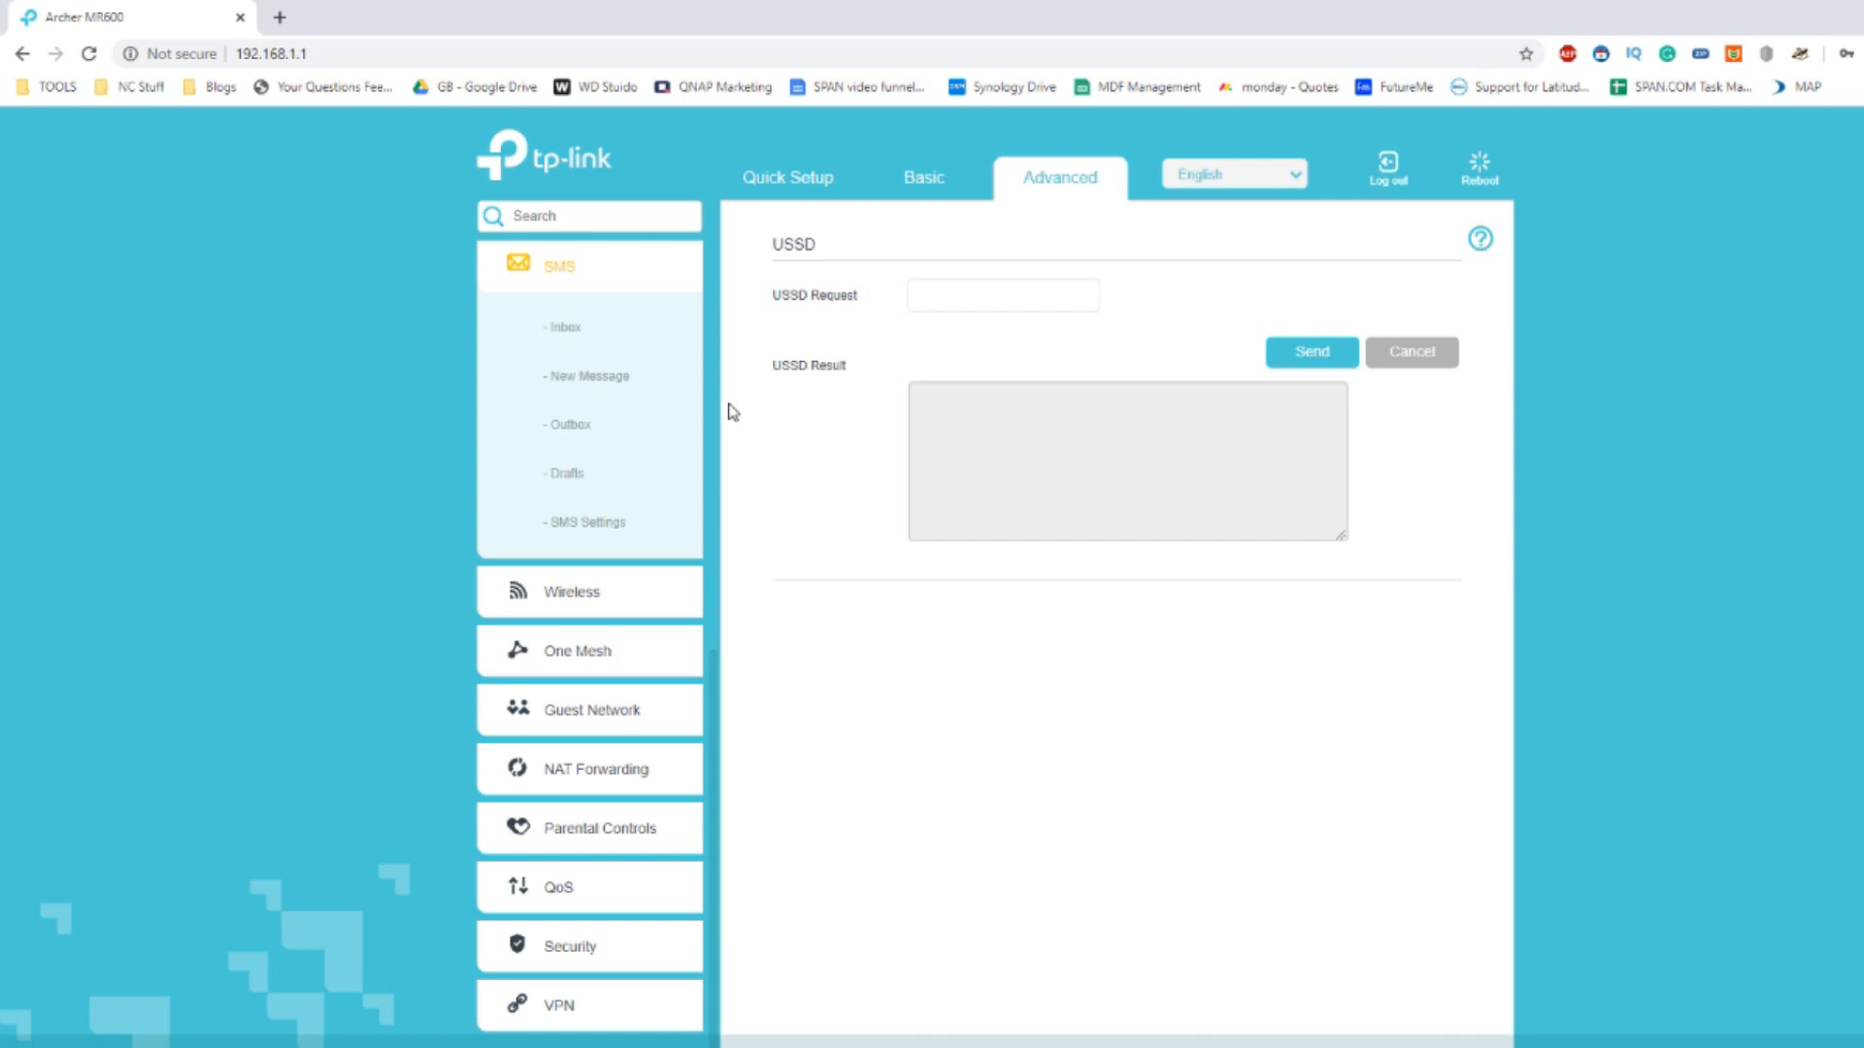
{"action": "mouse_move", "coordinate": [583, 327]}
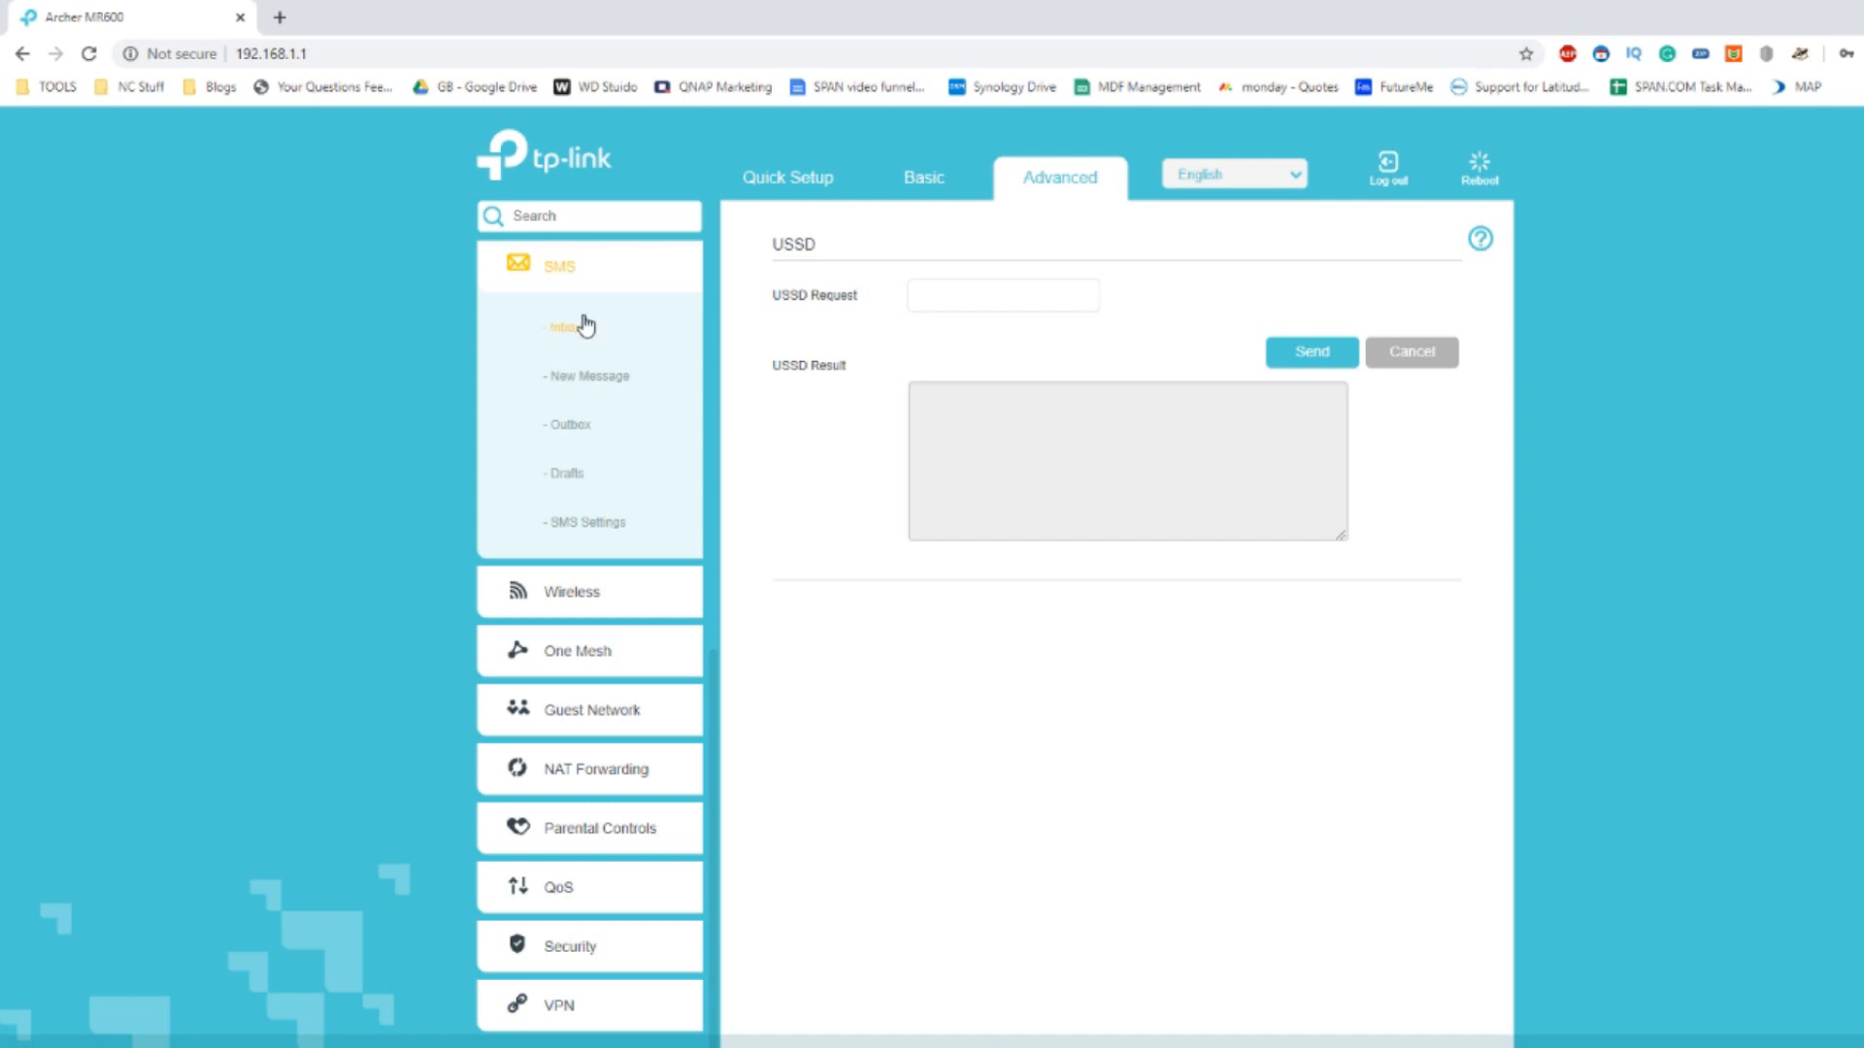
{"action": "left_click", "coordinate": [566, 328]}
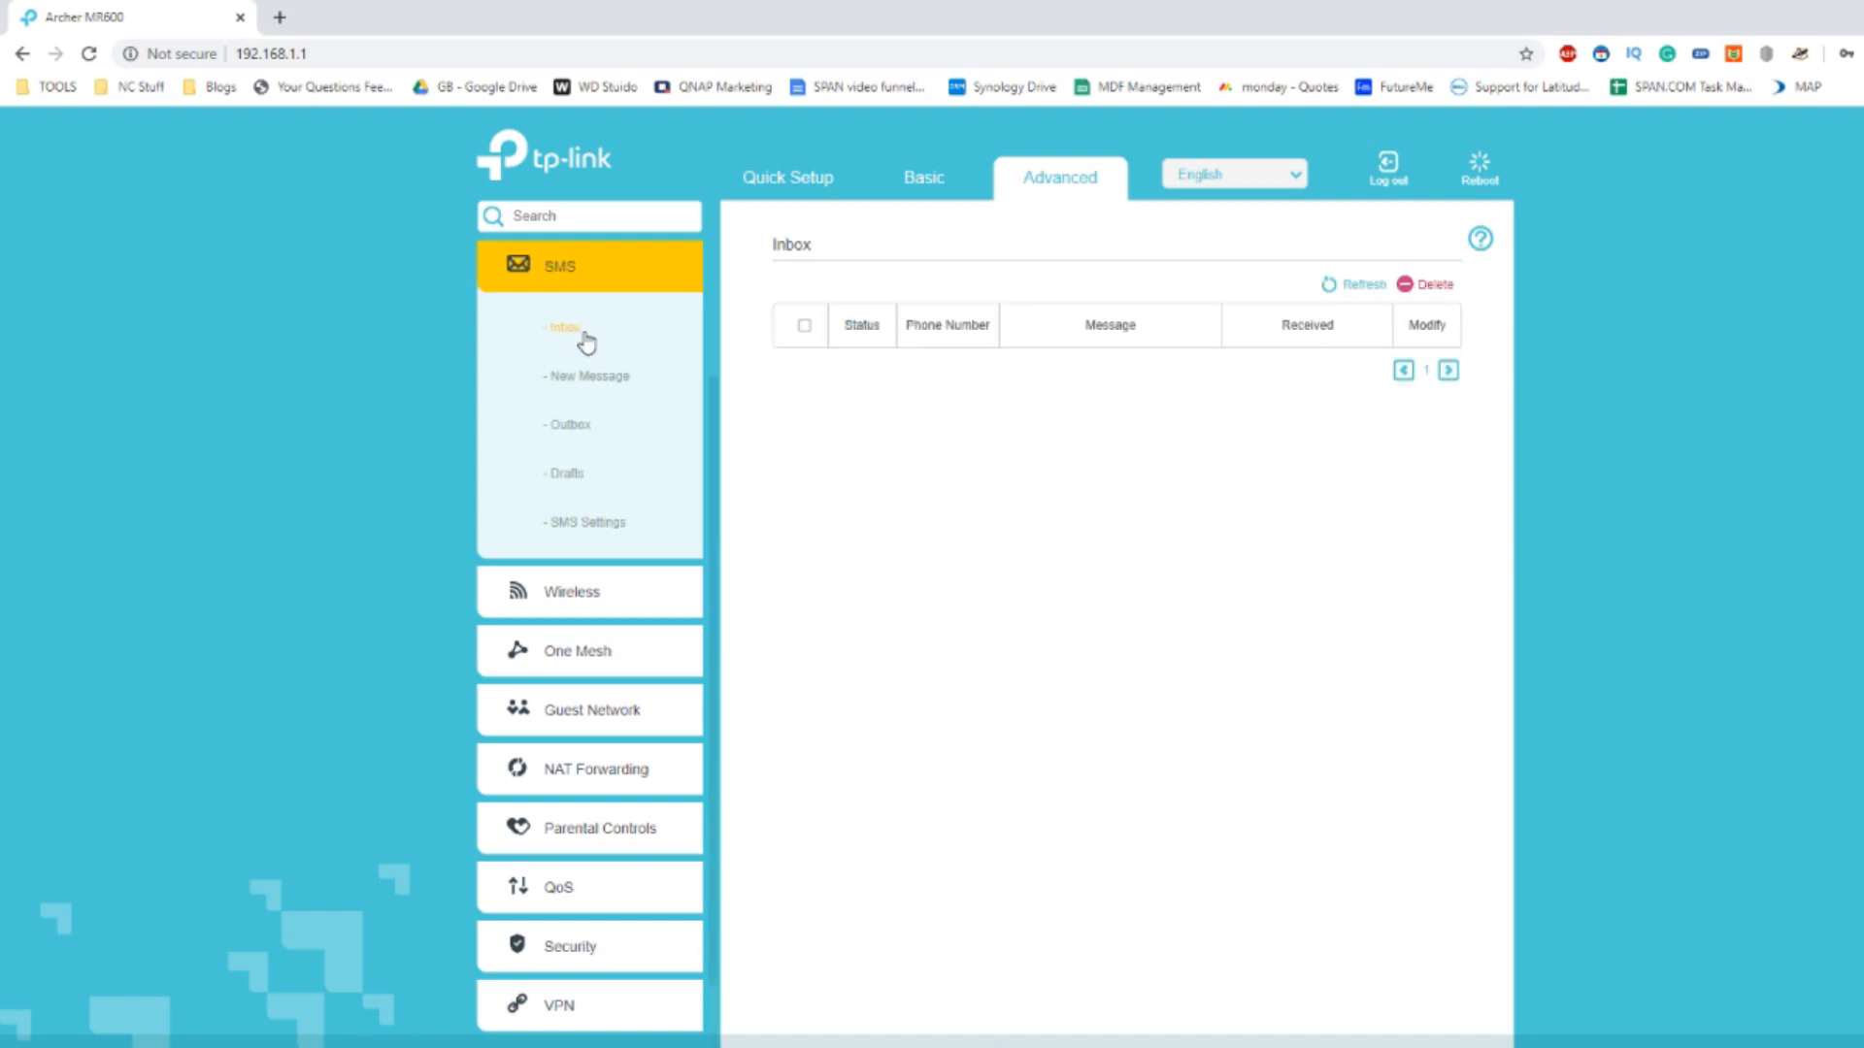
{"action": "left_click", "coordinate": [587, 376]}
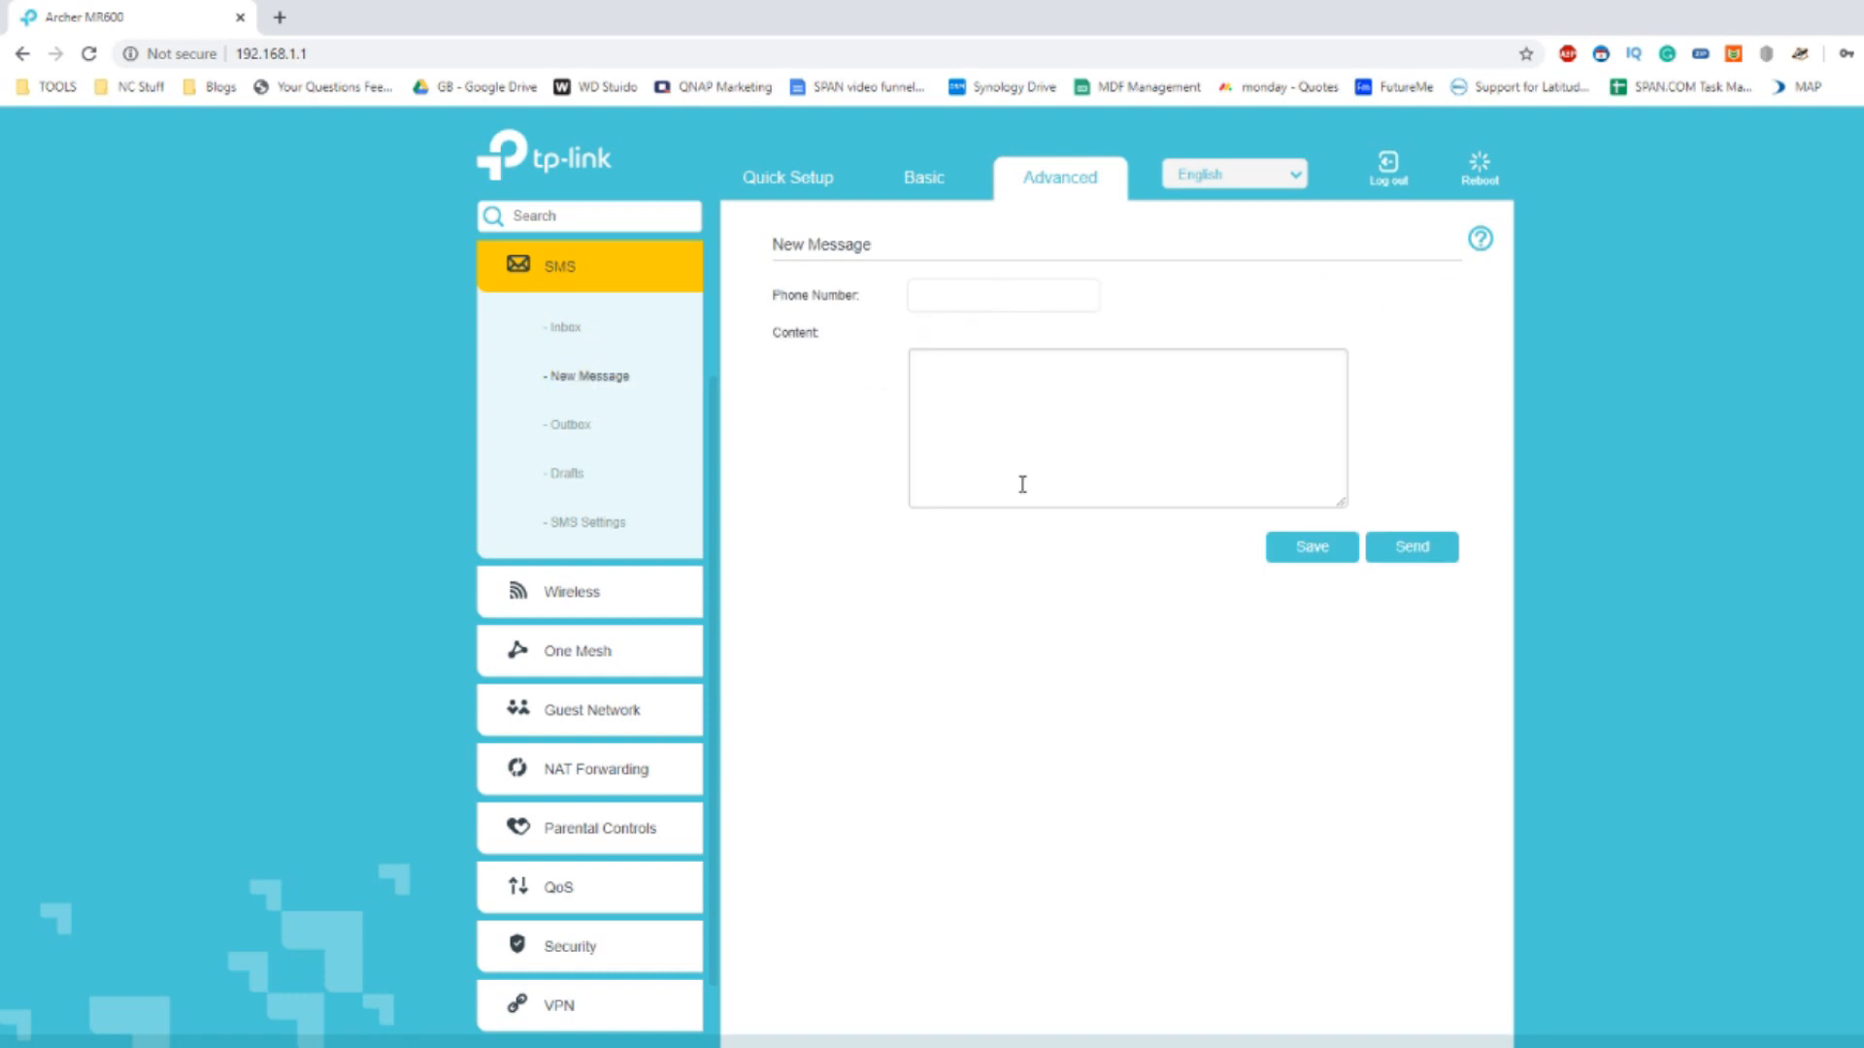
{"action": "left_click", "coordinate": [567, 424]}
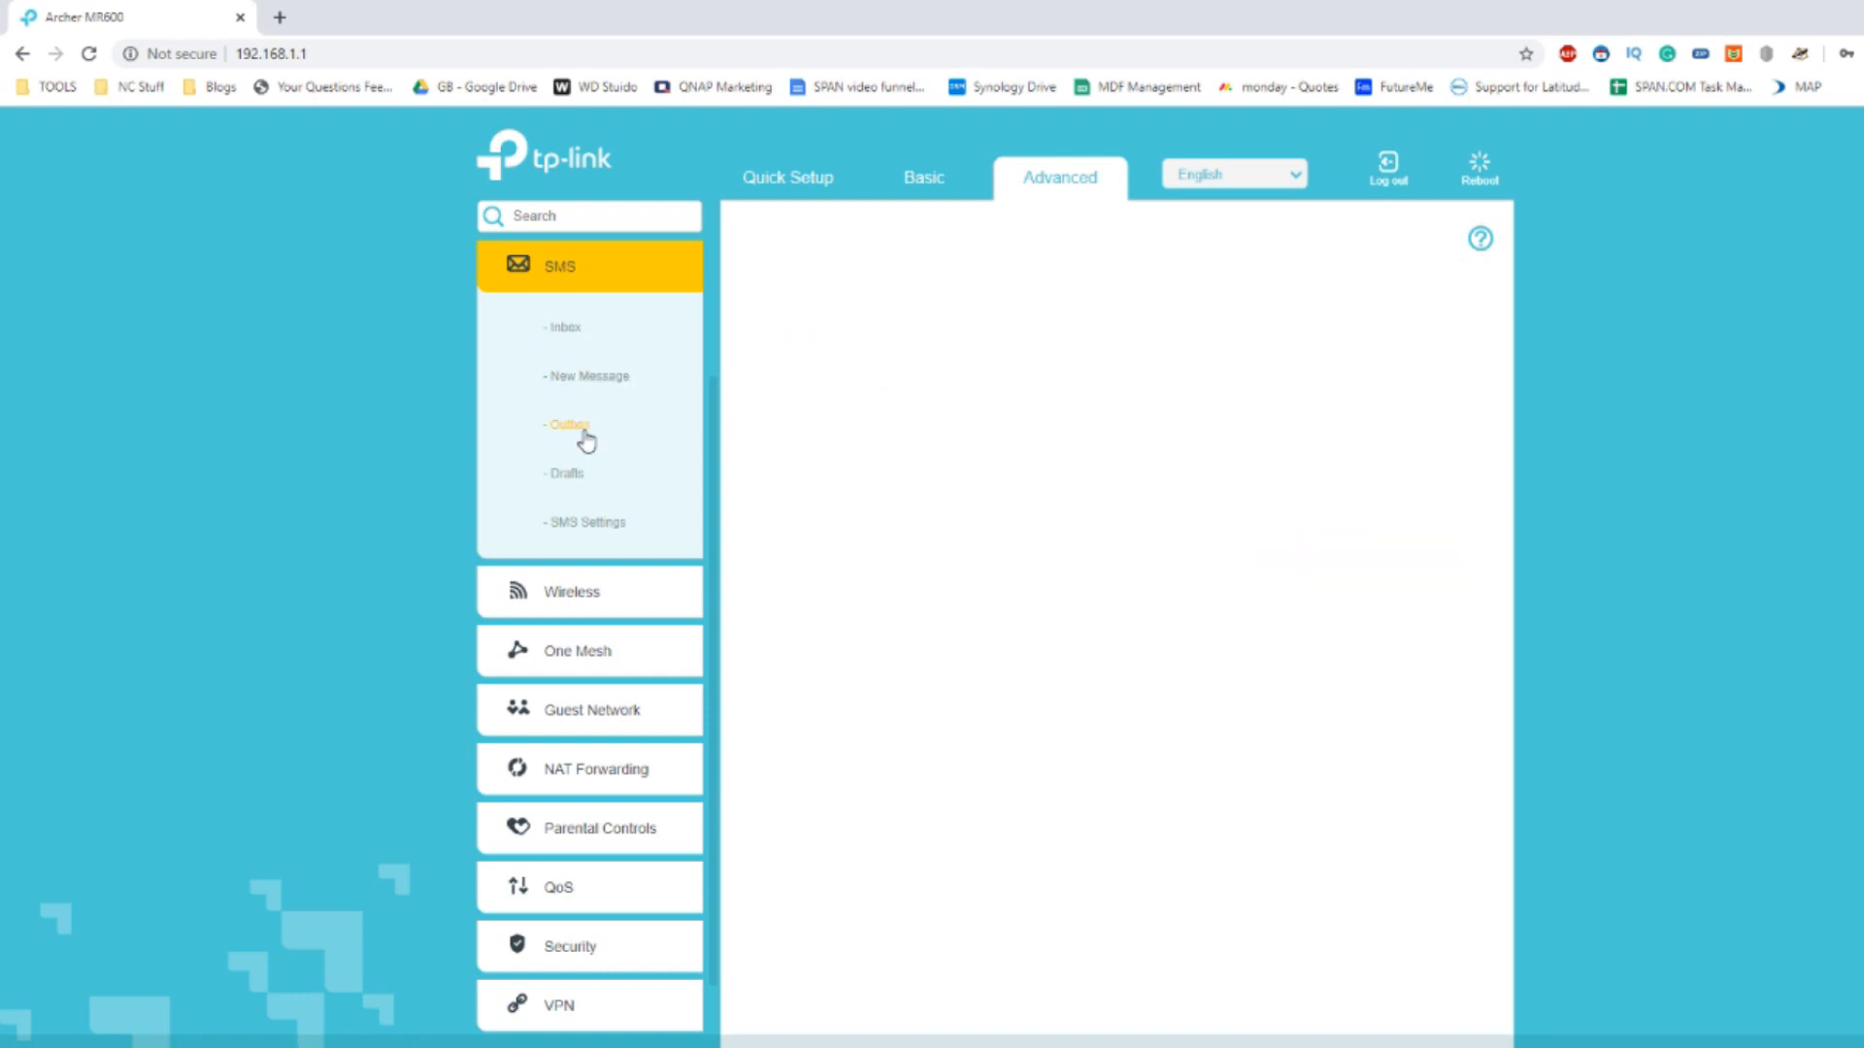
{"action": "left_click", "coordinate": [584, 522]}
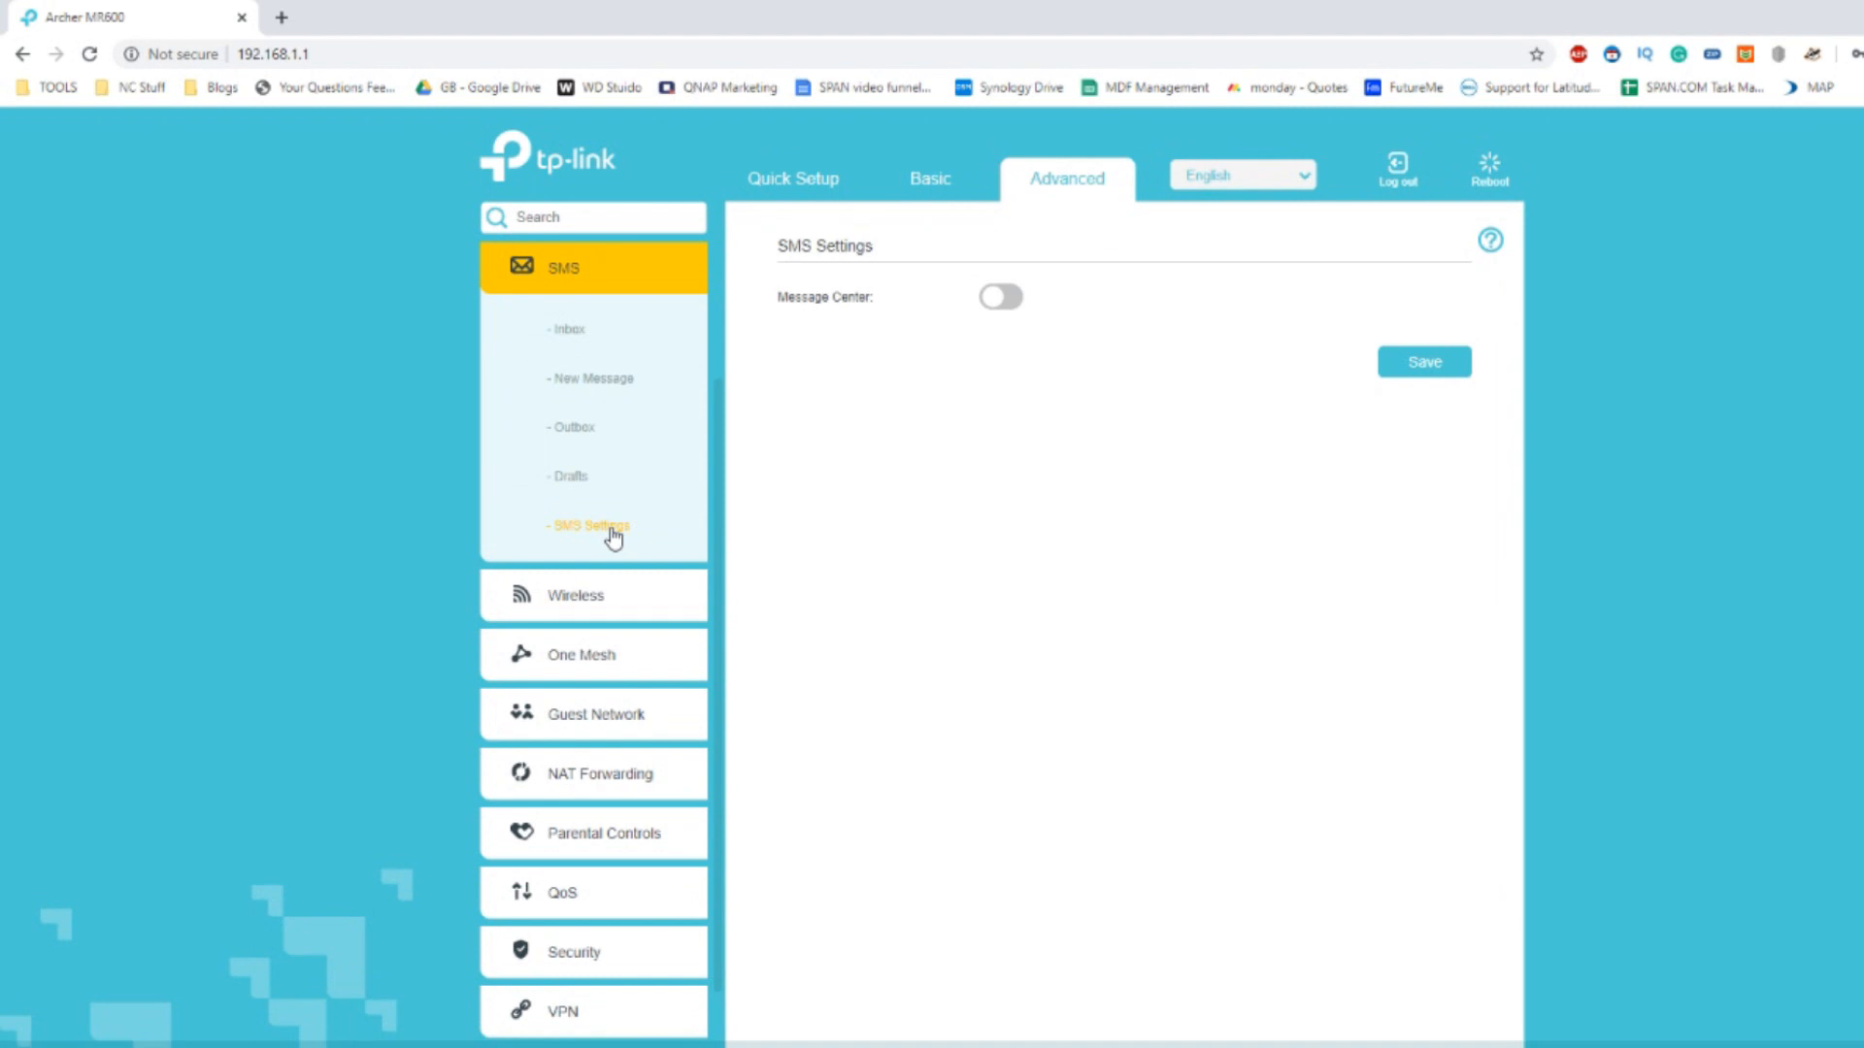
{"action": "left_click", "coordinate": [573, 594]}
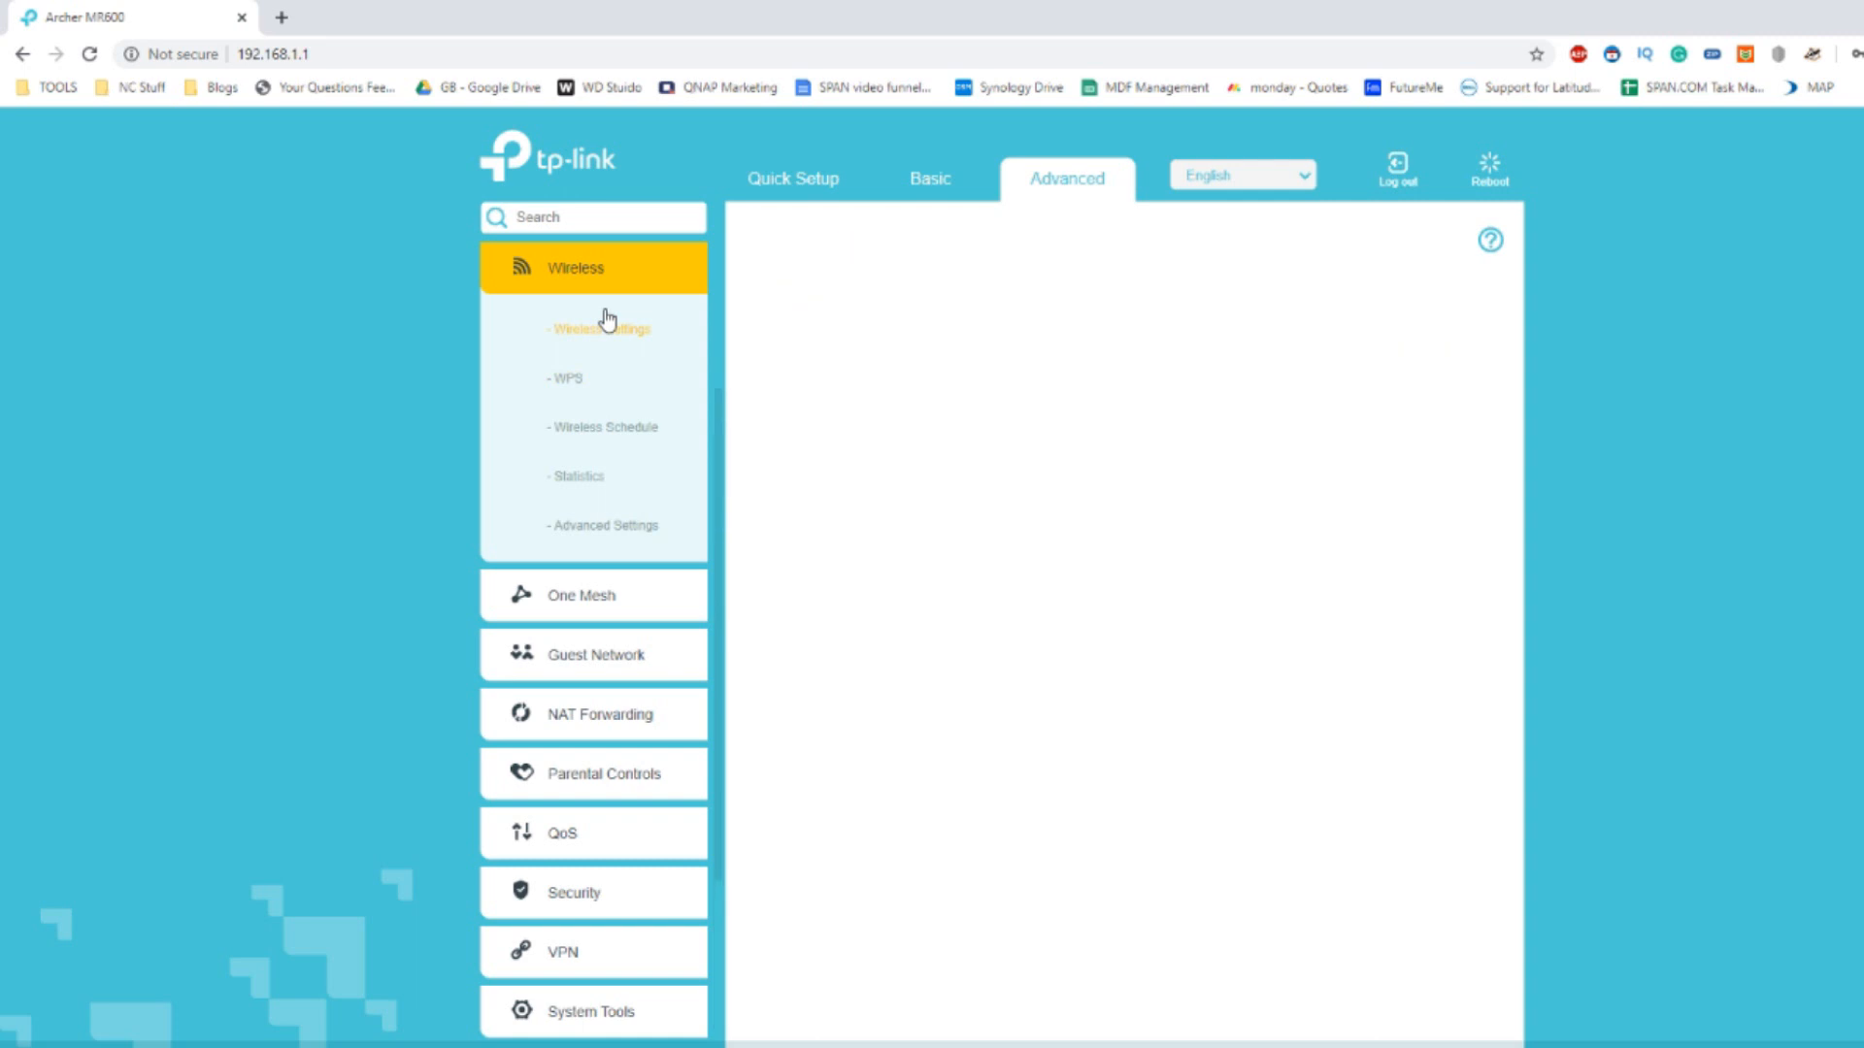
View Wireless Settings, then move to the WPS page with its push-button method.
{"action": "left_click", "coordinate": [598, 329]}
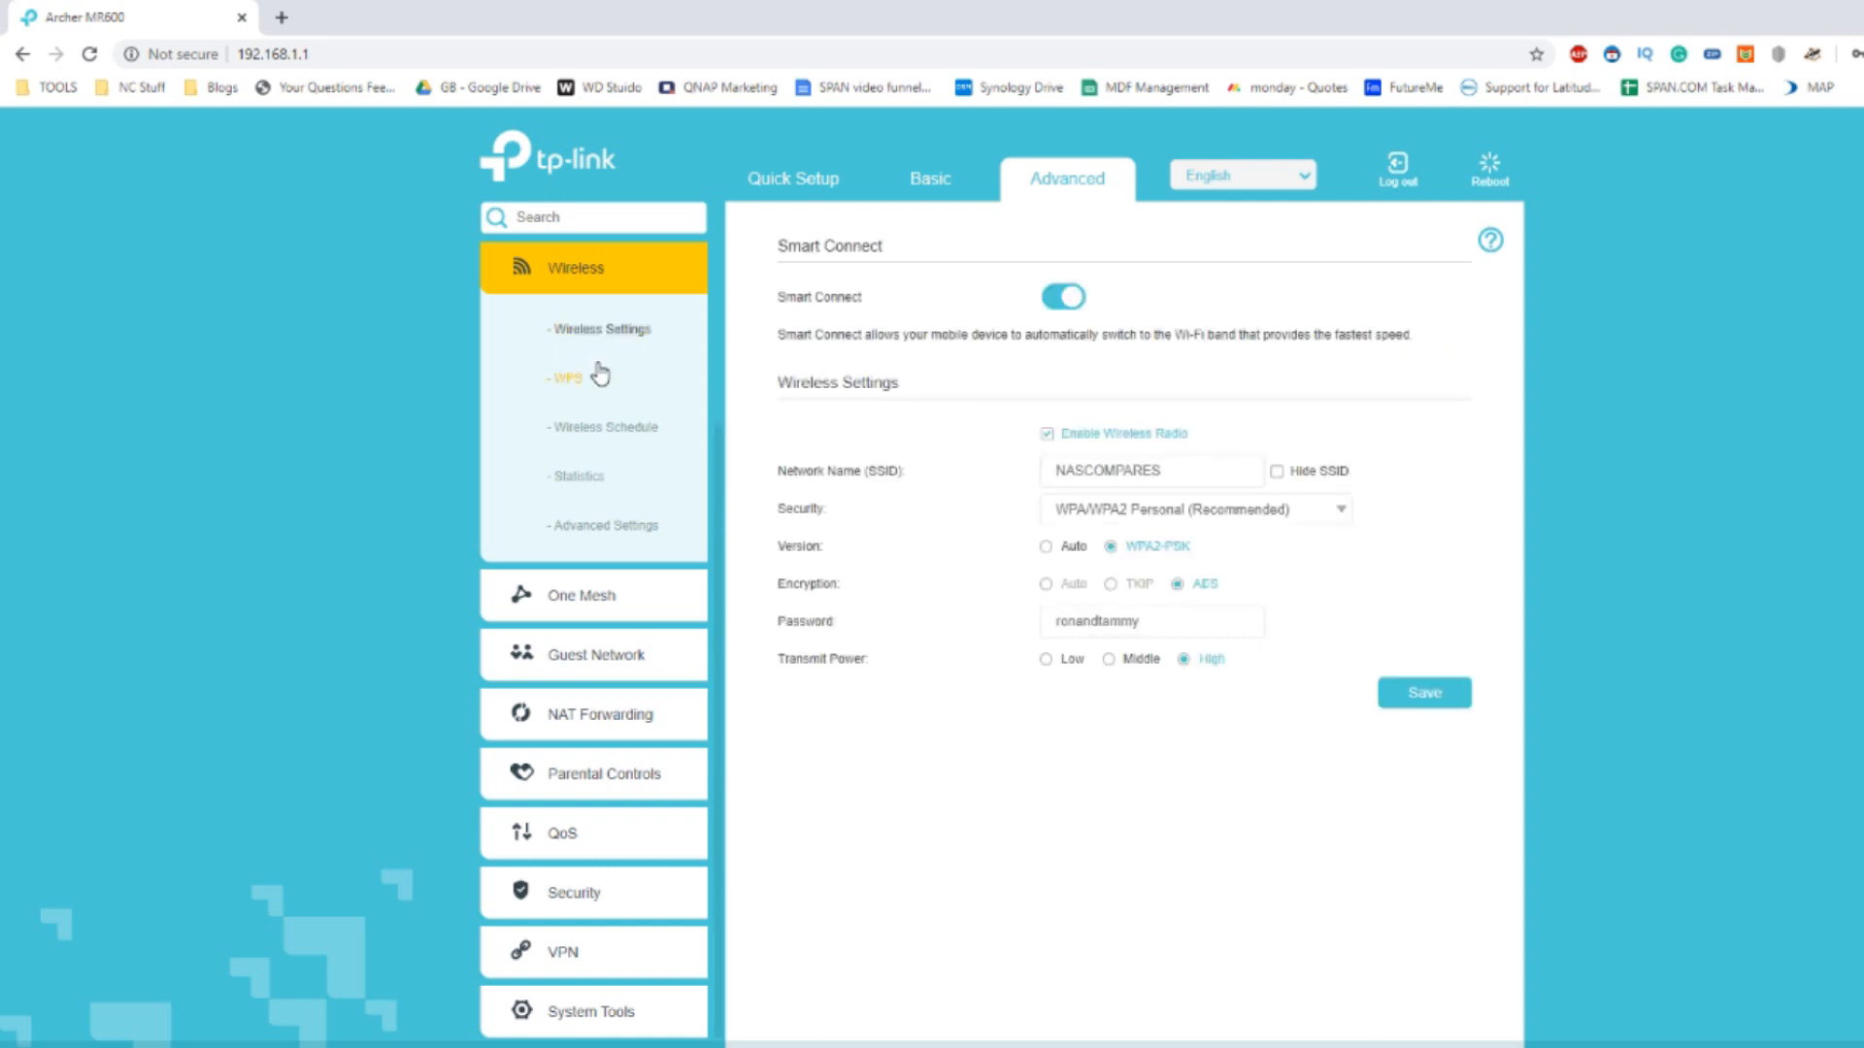
{"action": "mouse_move", "coordinate": [900, 392]}
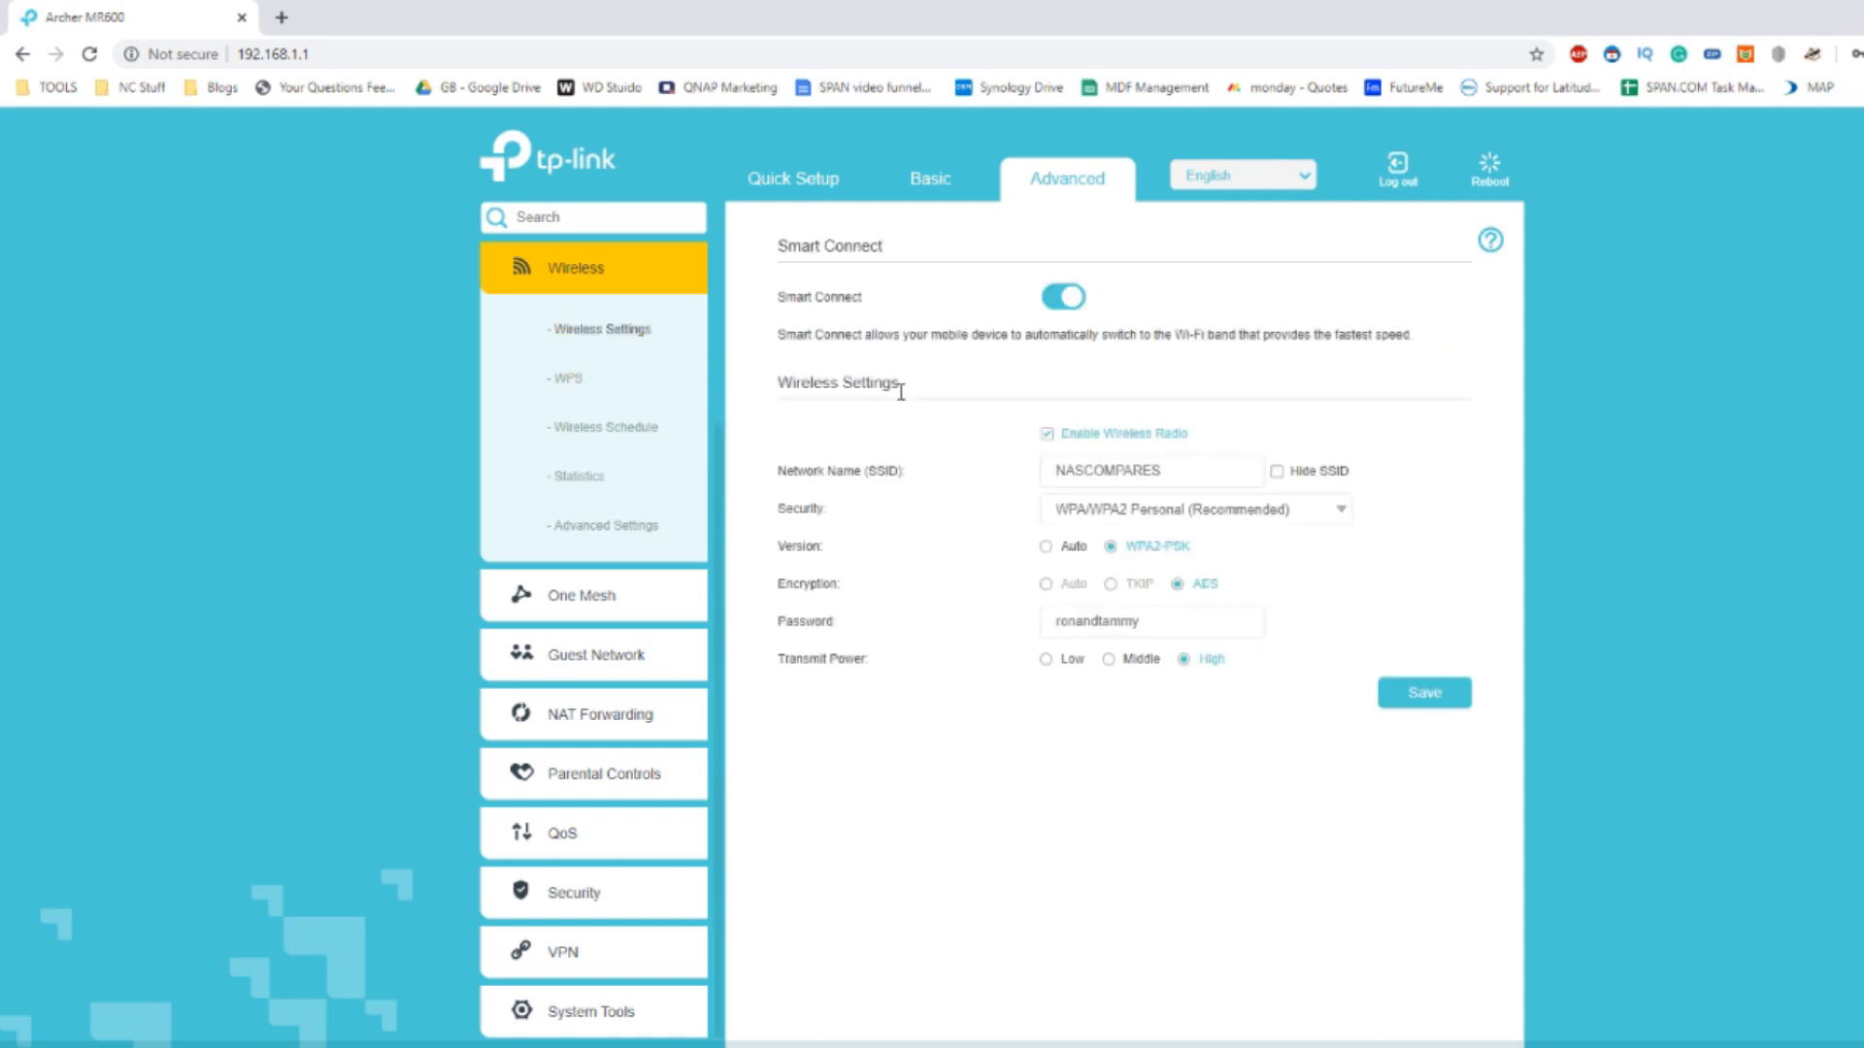
{"action": "mouse_move", "coordinate": [1105, 573]}
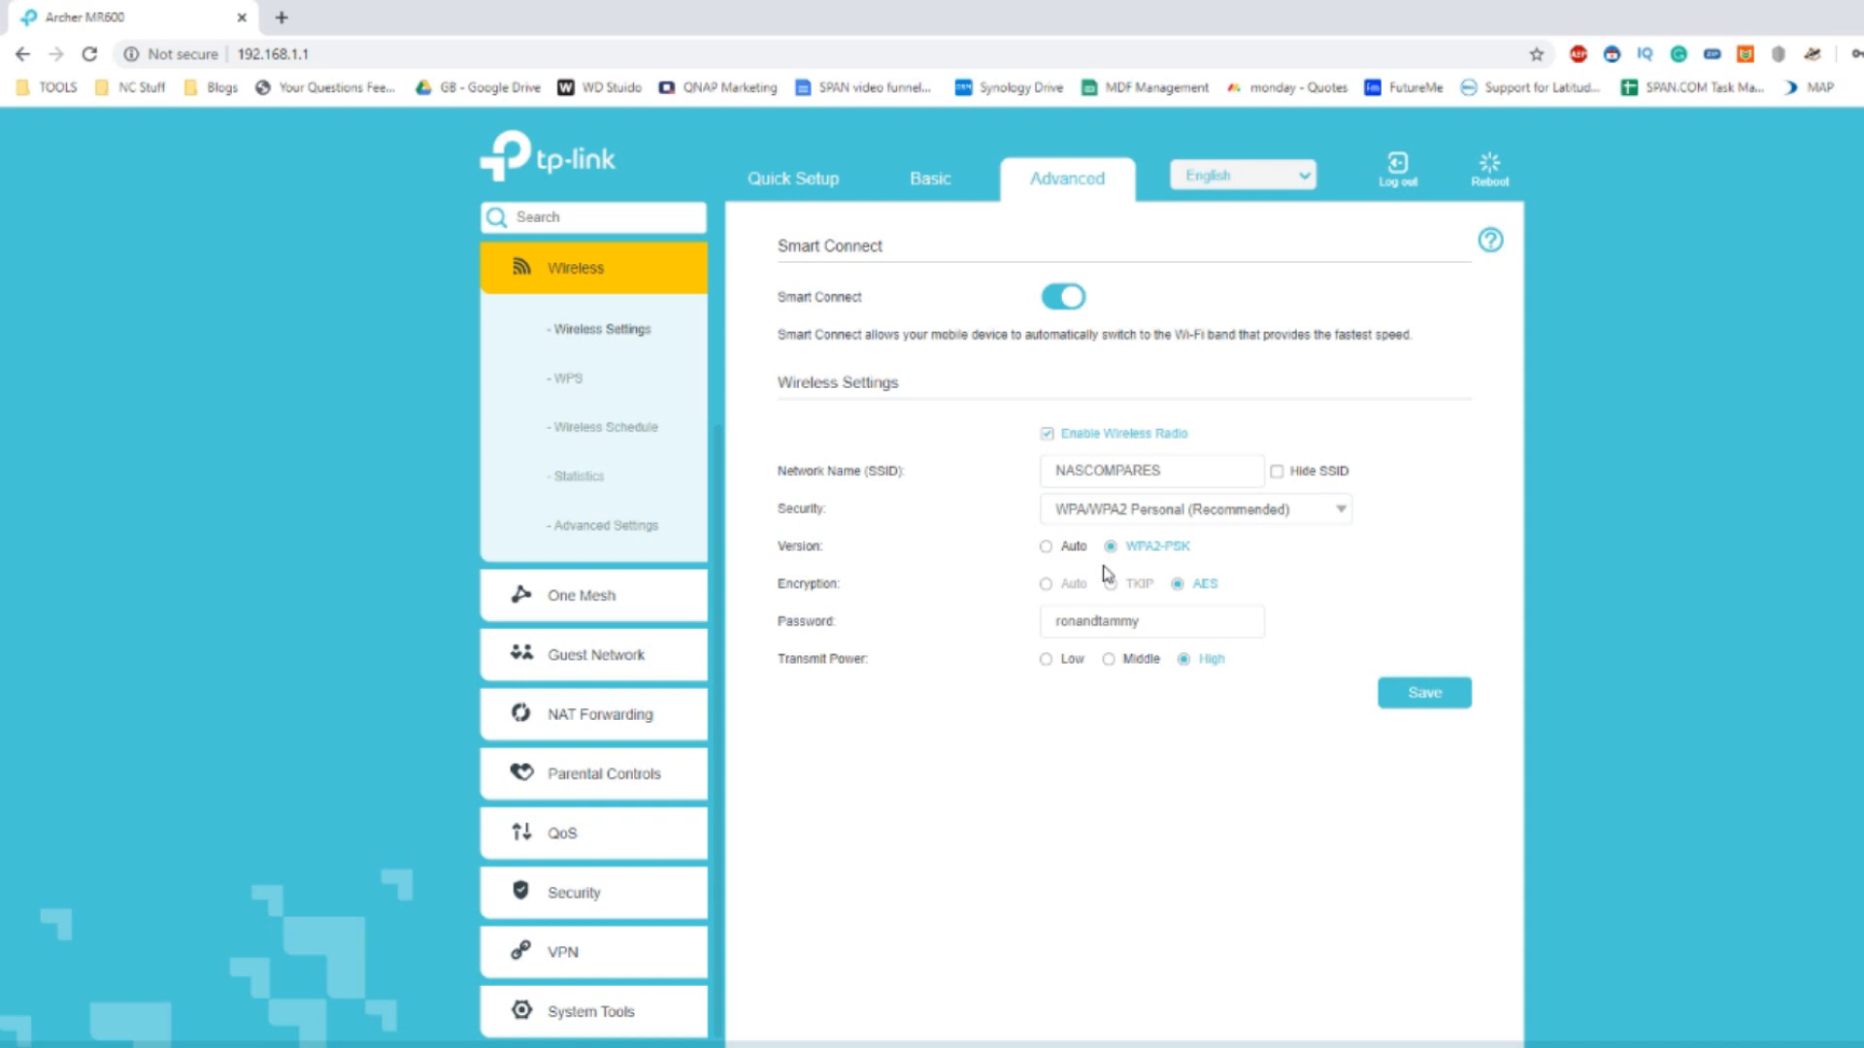
{"action": "left_click", "coordinate": [1149, 620]}
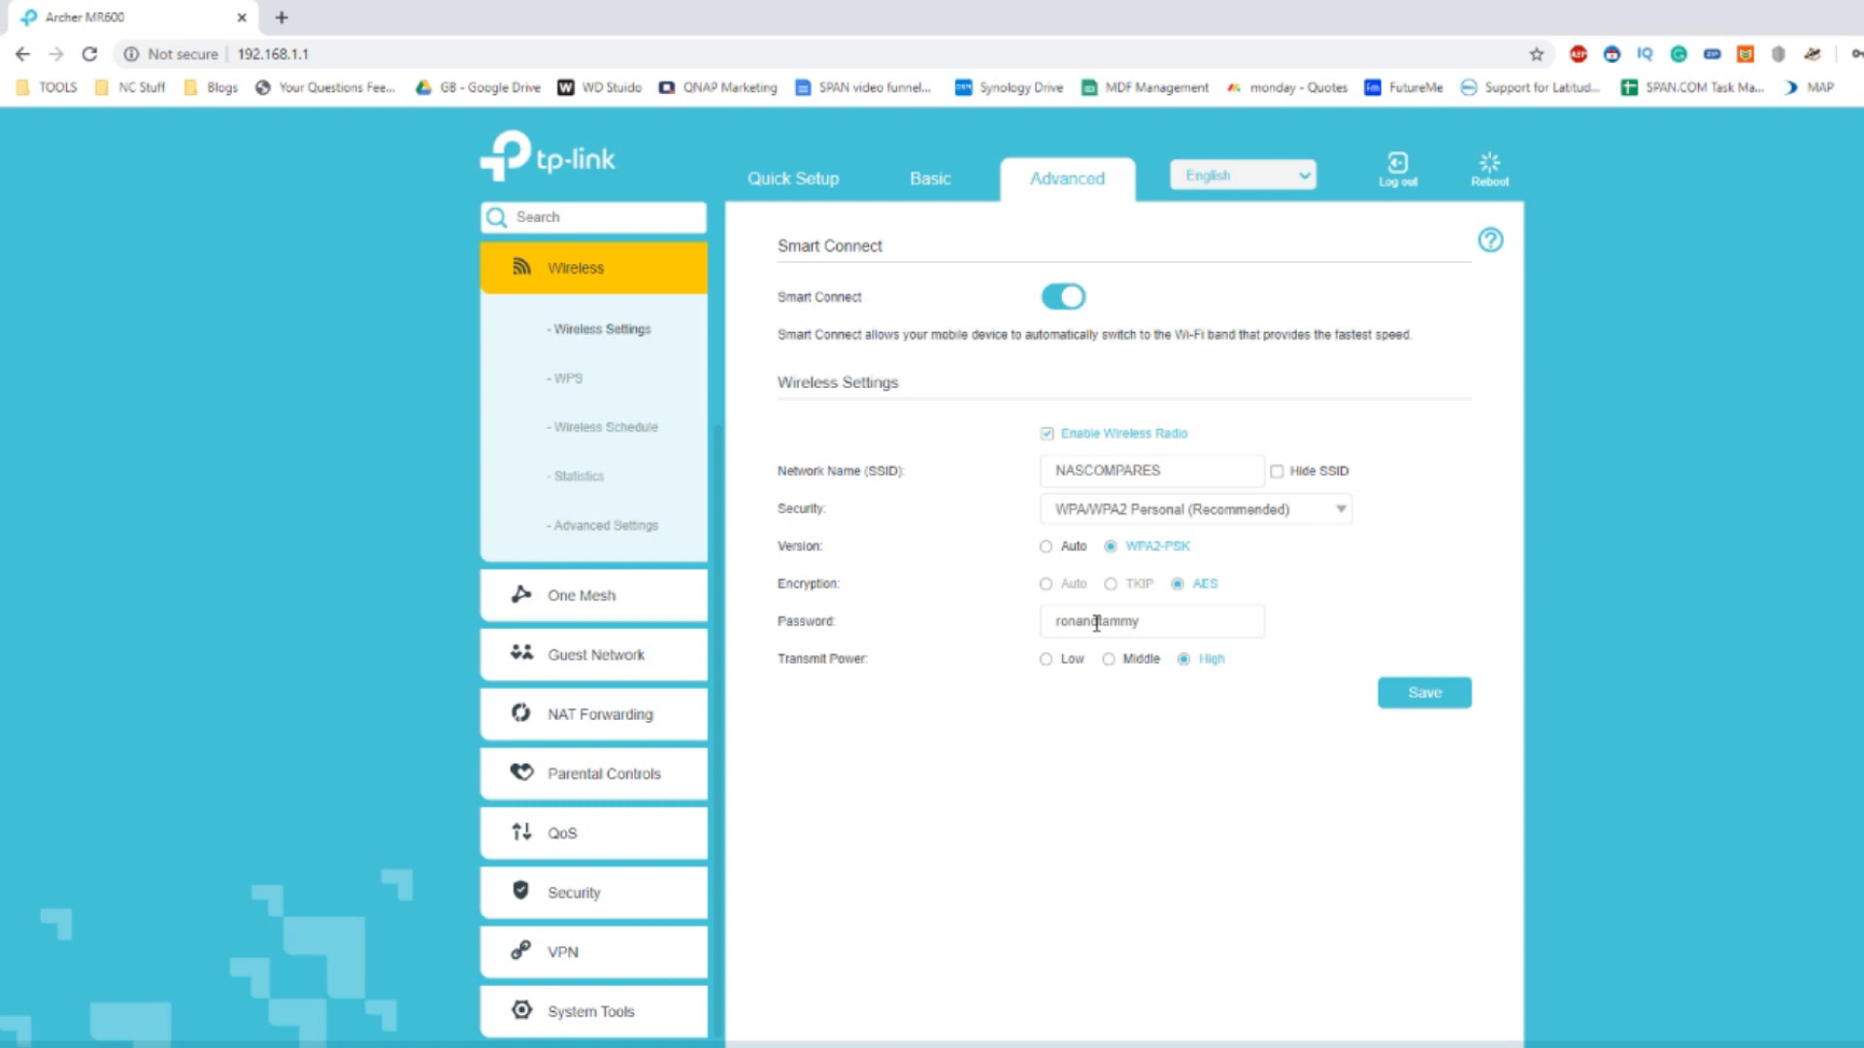
{"action": "mouse_move", "coordinate": [1071, 608]}
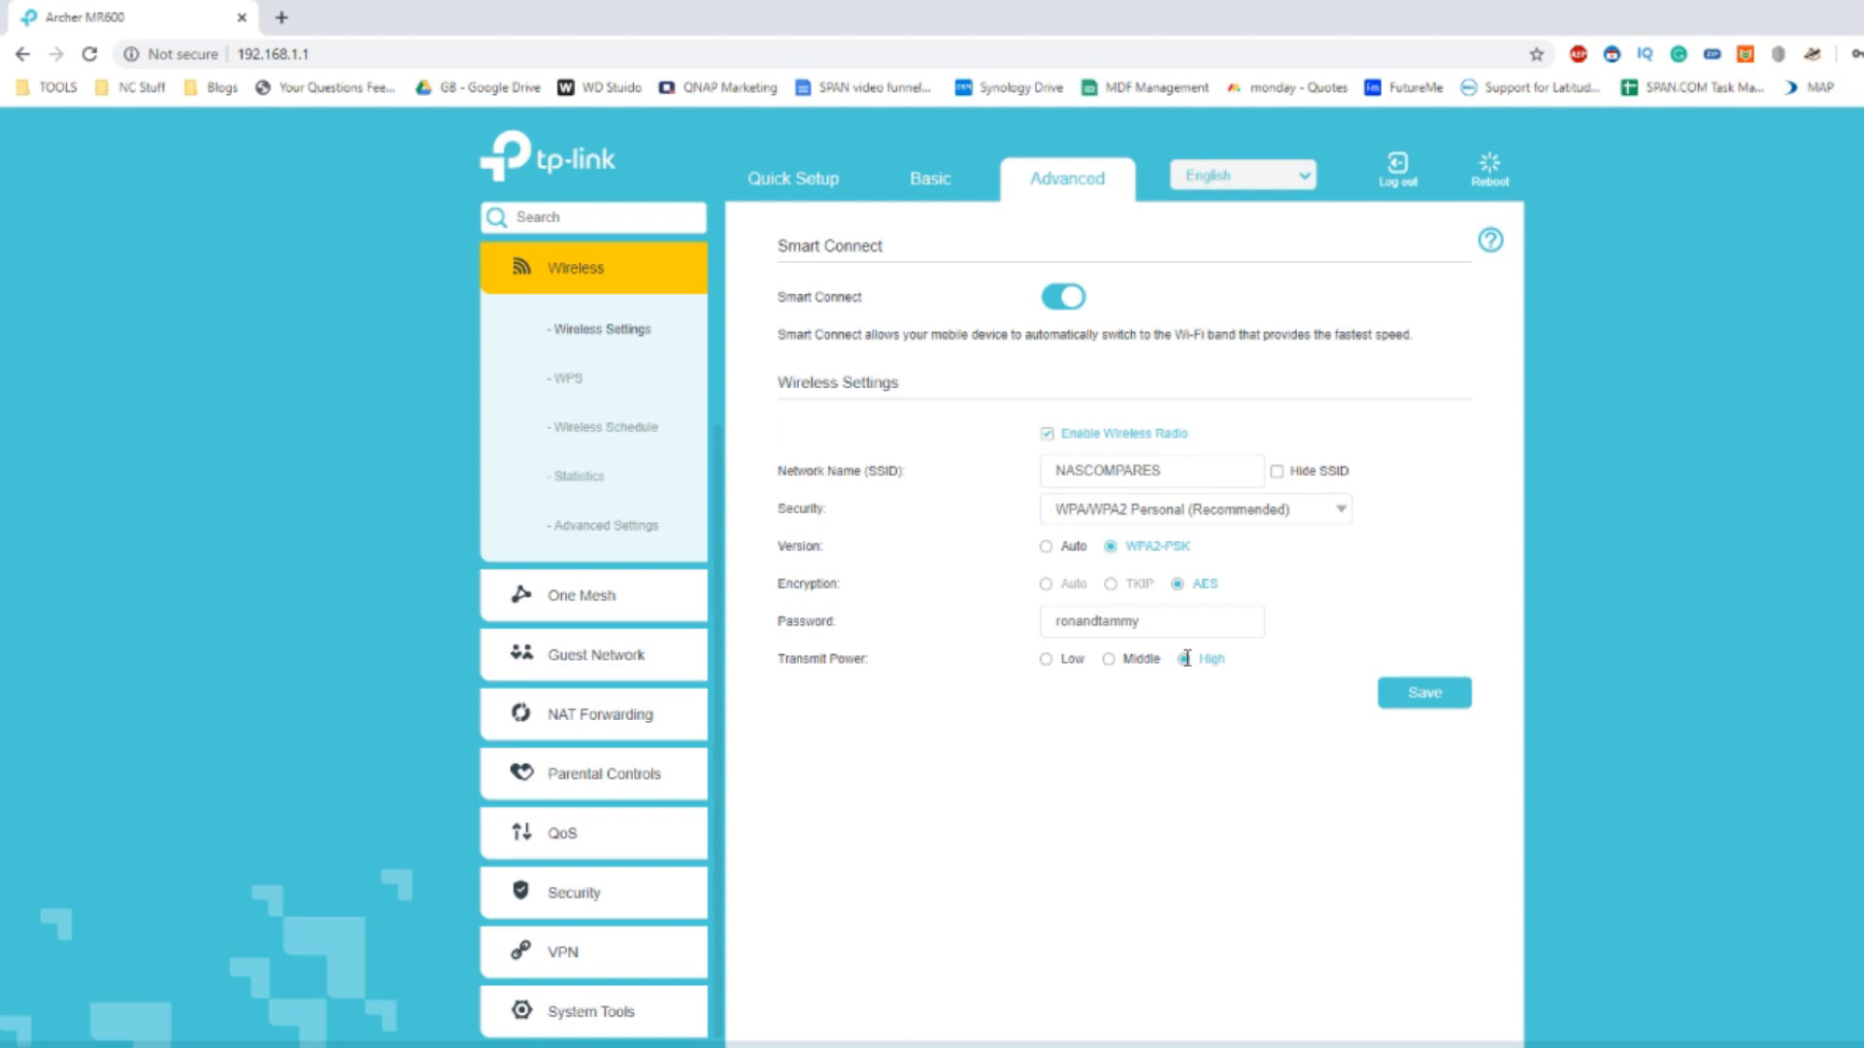
{"action": "left_click", "coordinate": [566, 377]}
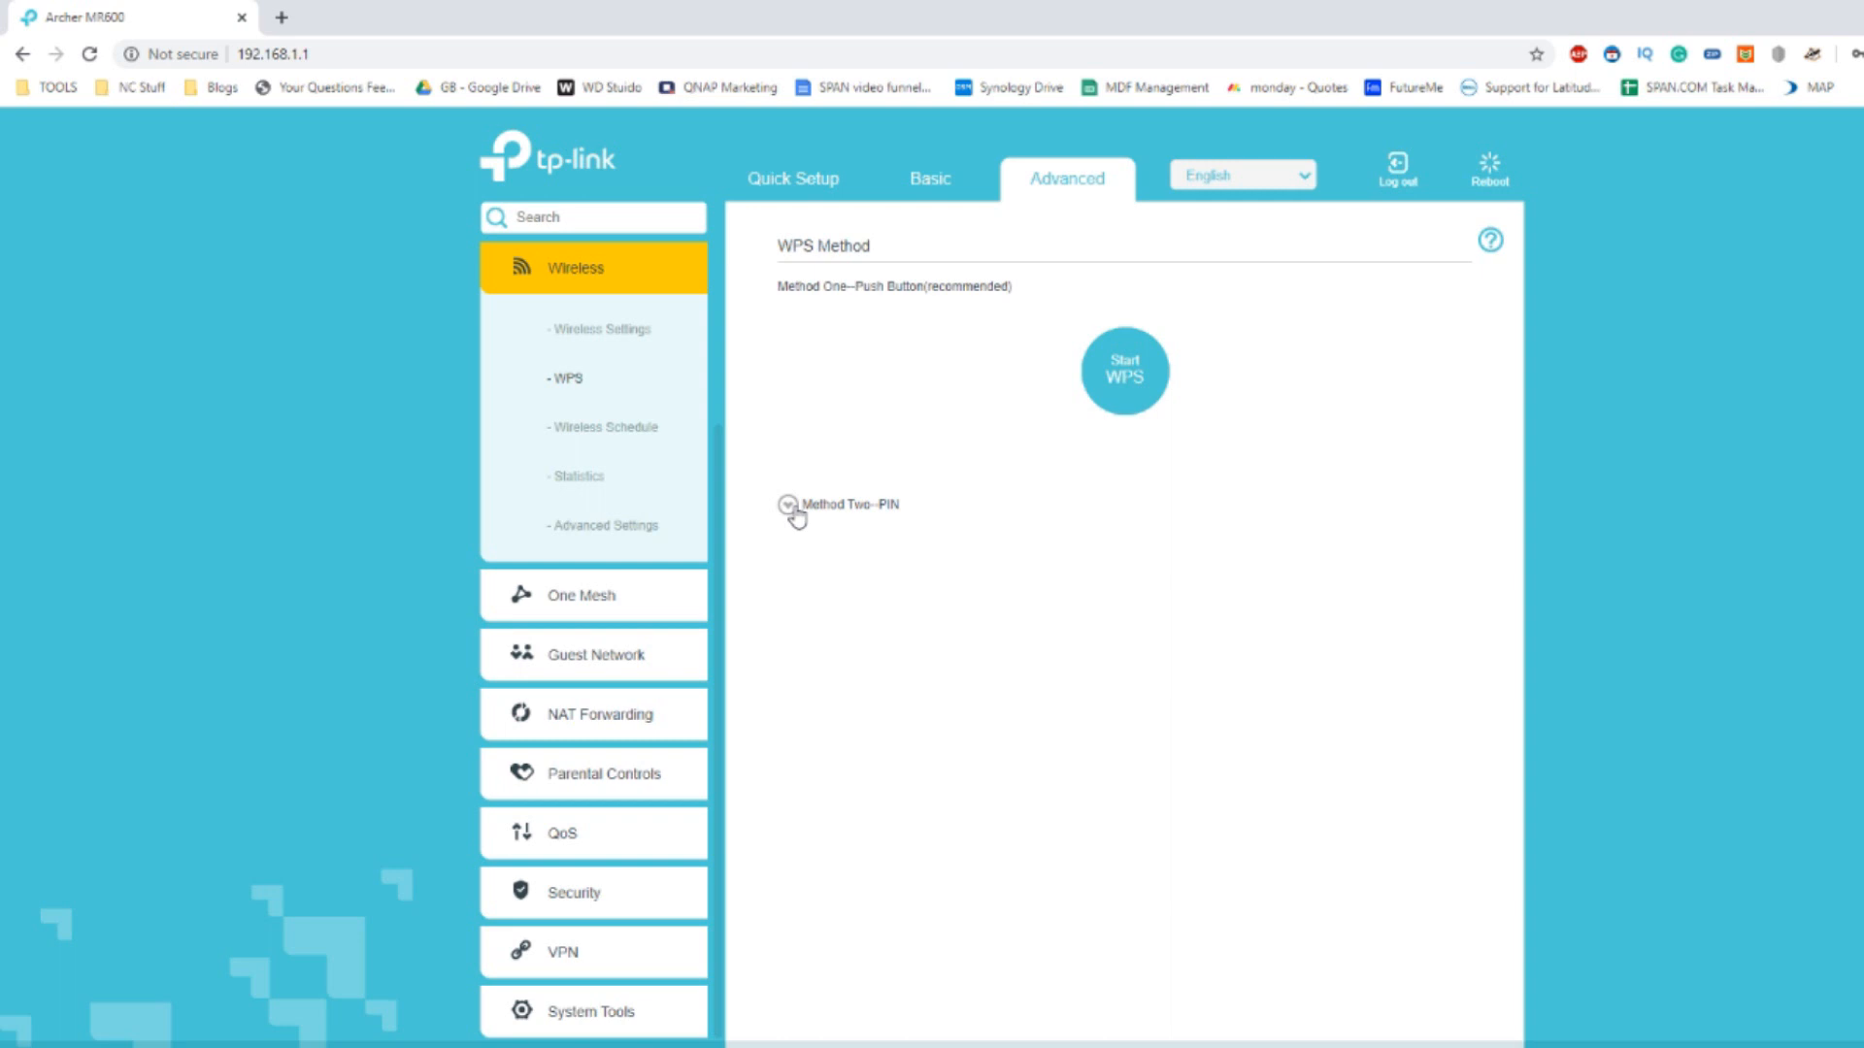
Reveal the WPS PIN method, toggle Wireless Schedule on and off, then view Advanced Settings.
{"action": "left_click", "coordinate": [787, 504]}
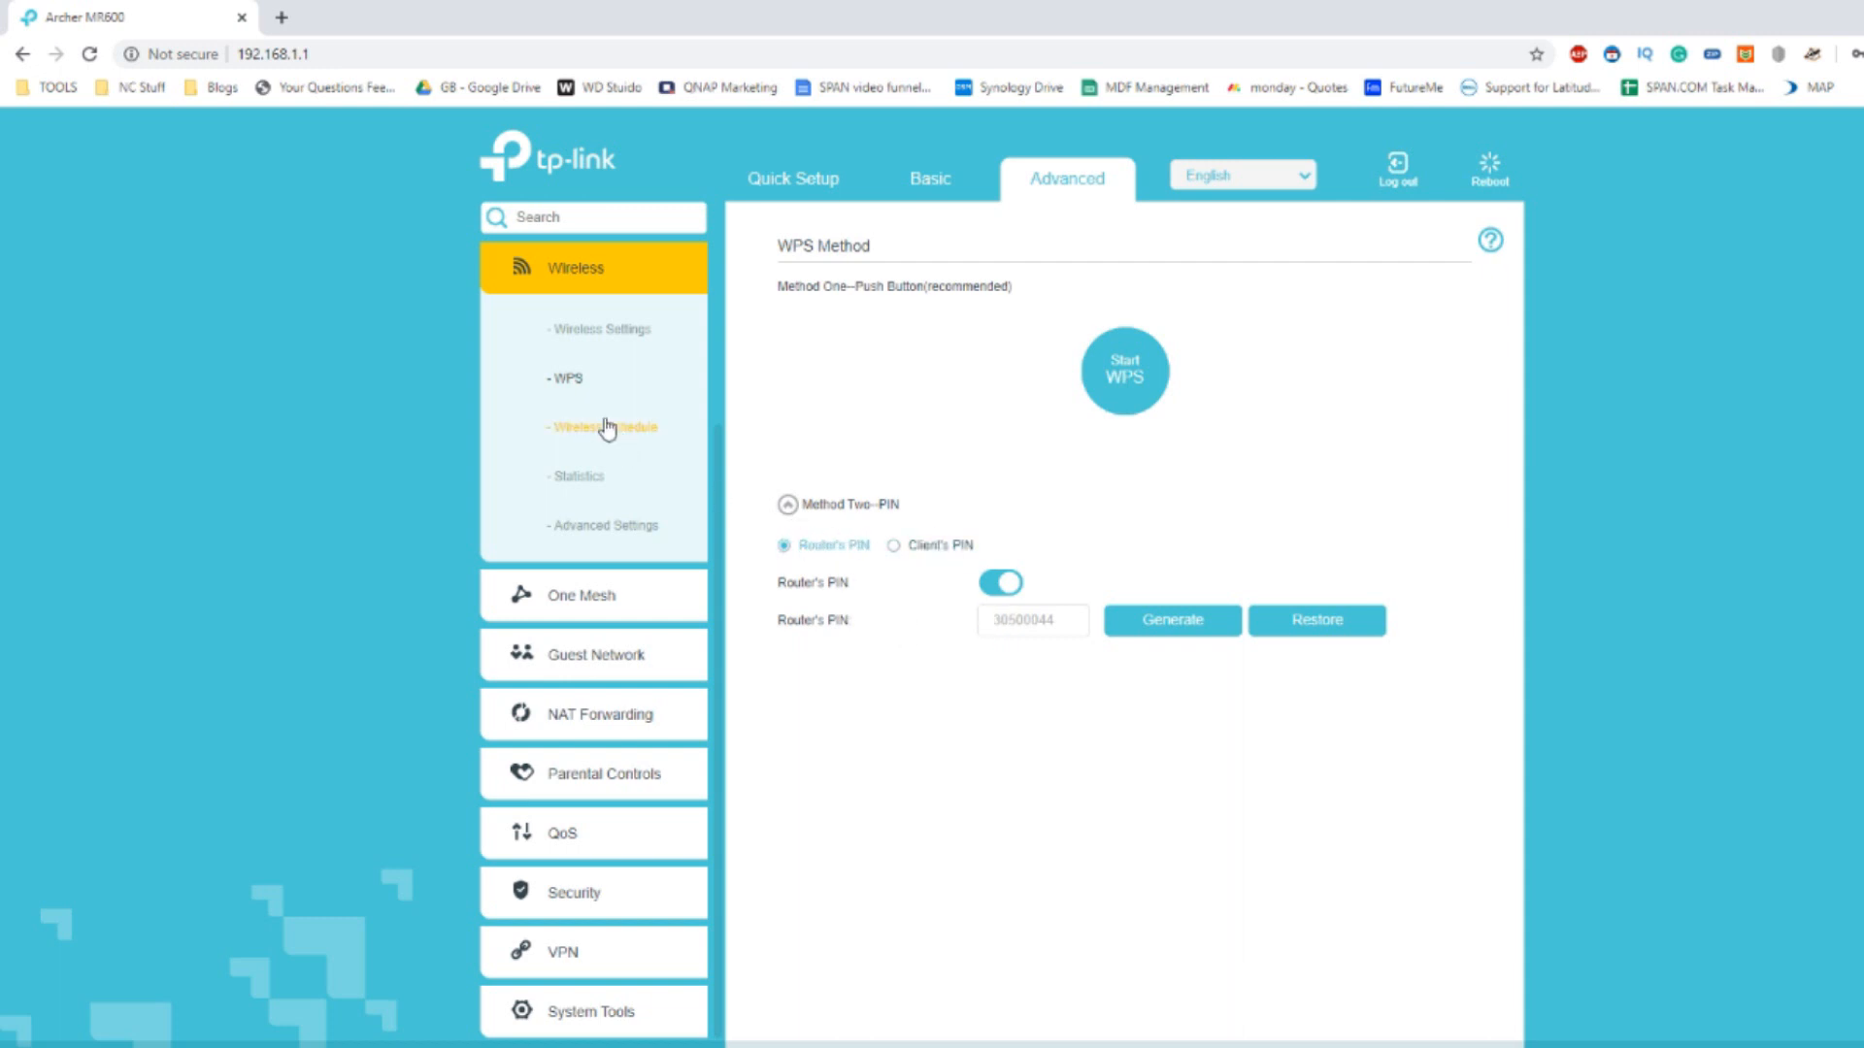
{"action": "left_click", "coordinate": [603, 427]}
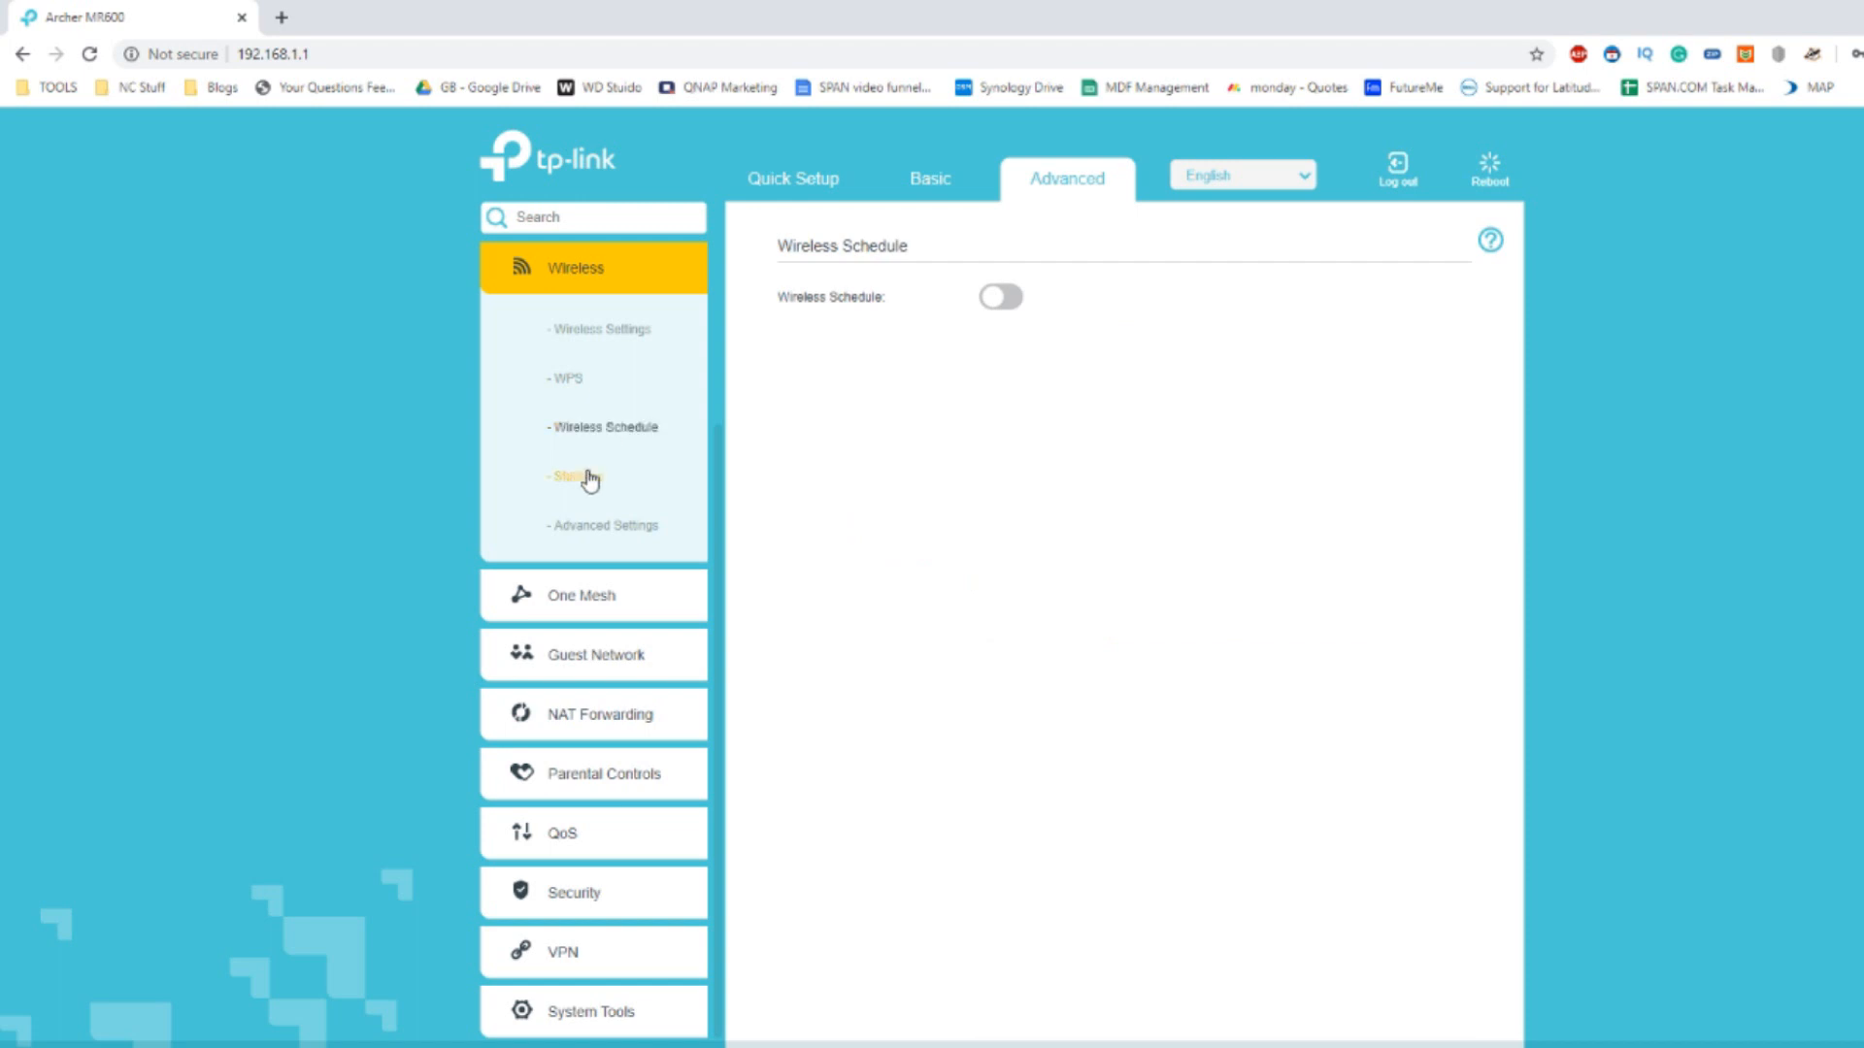
{"action": "left_click", "coordinate": [999, 296]}
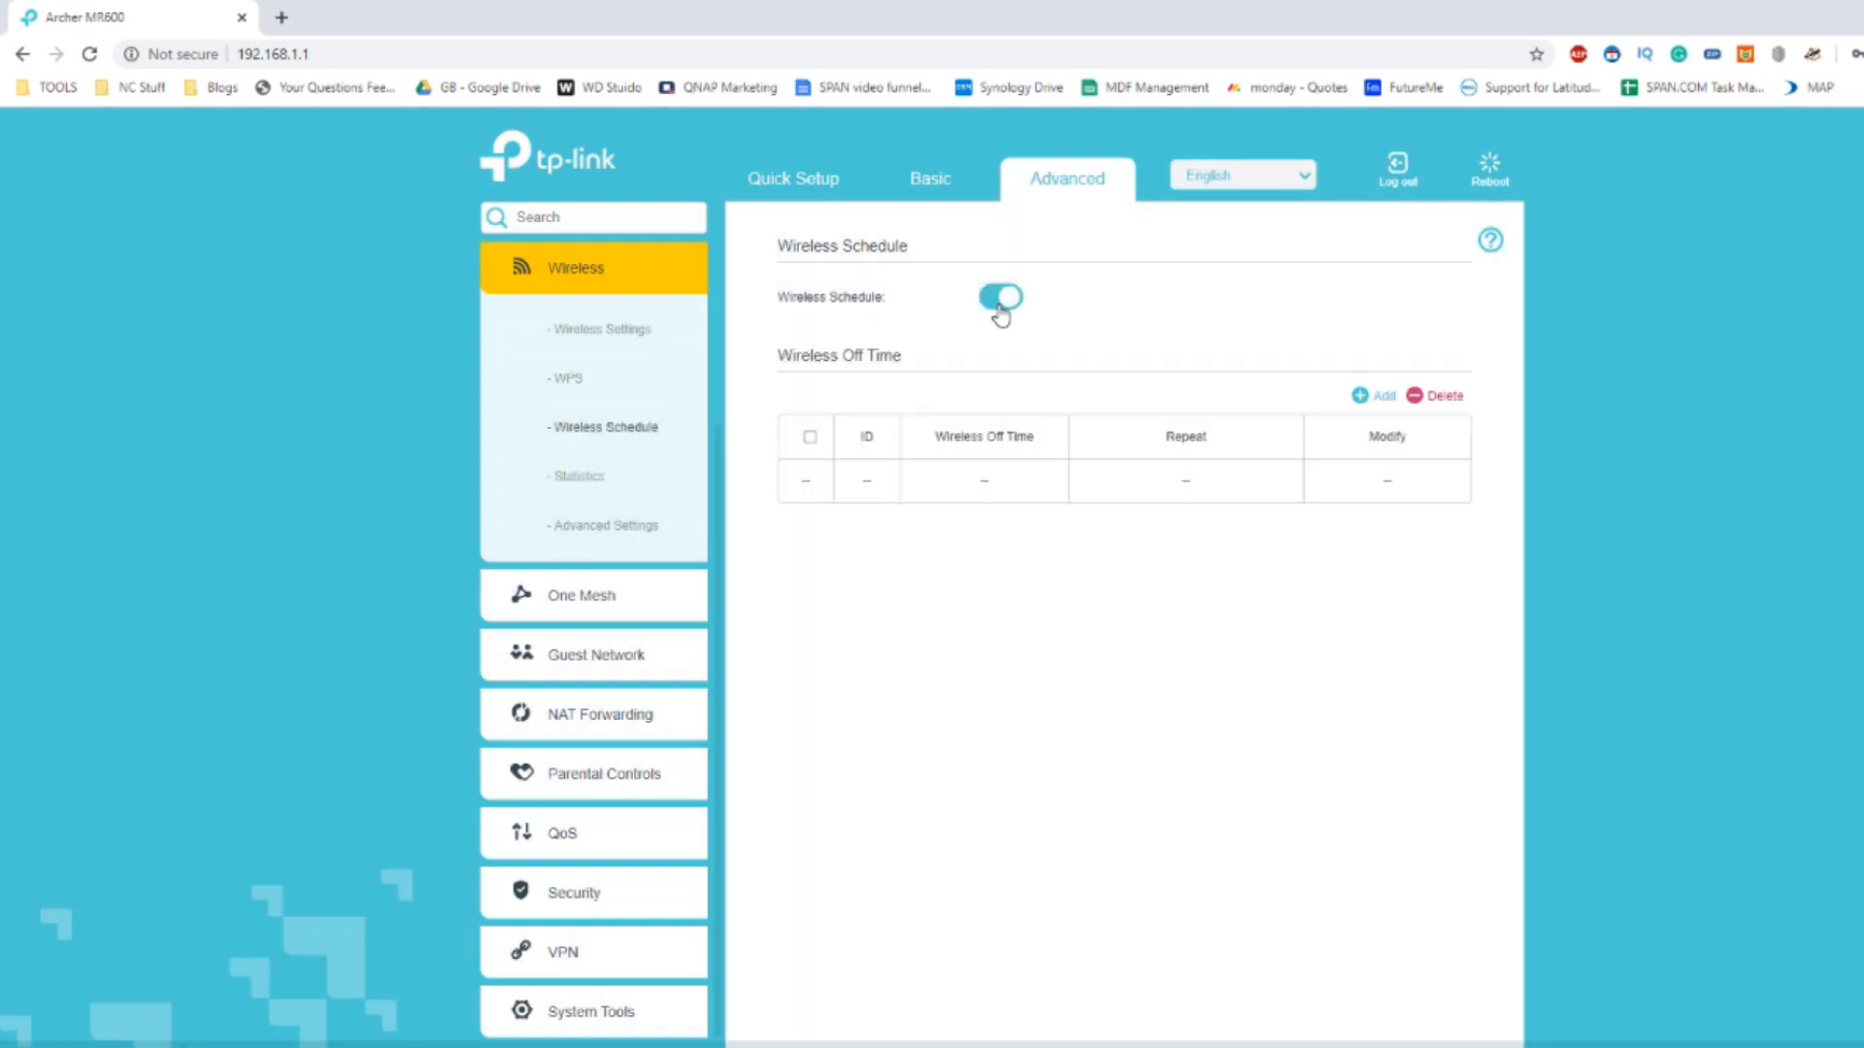
{"action": "left_click", "coordinate": [999, 296]}
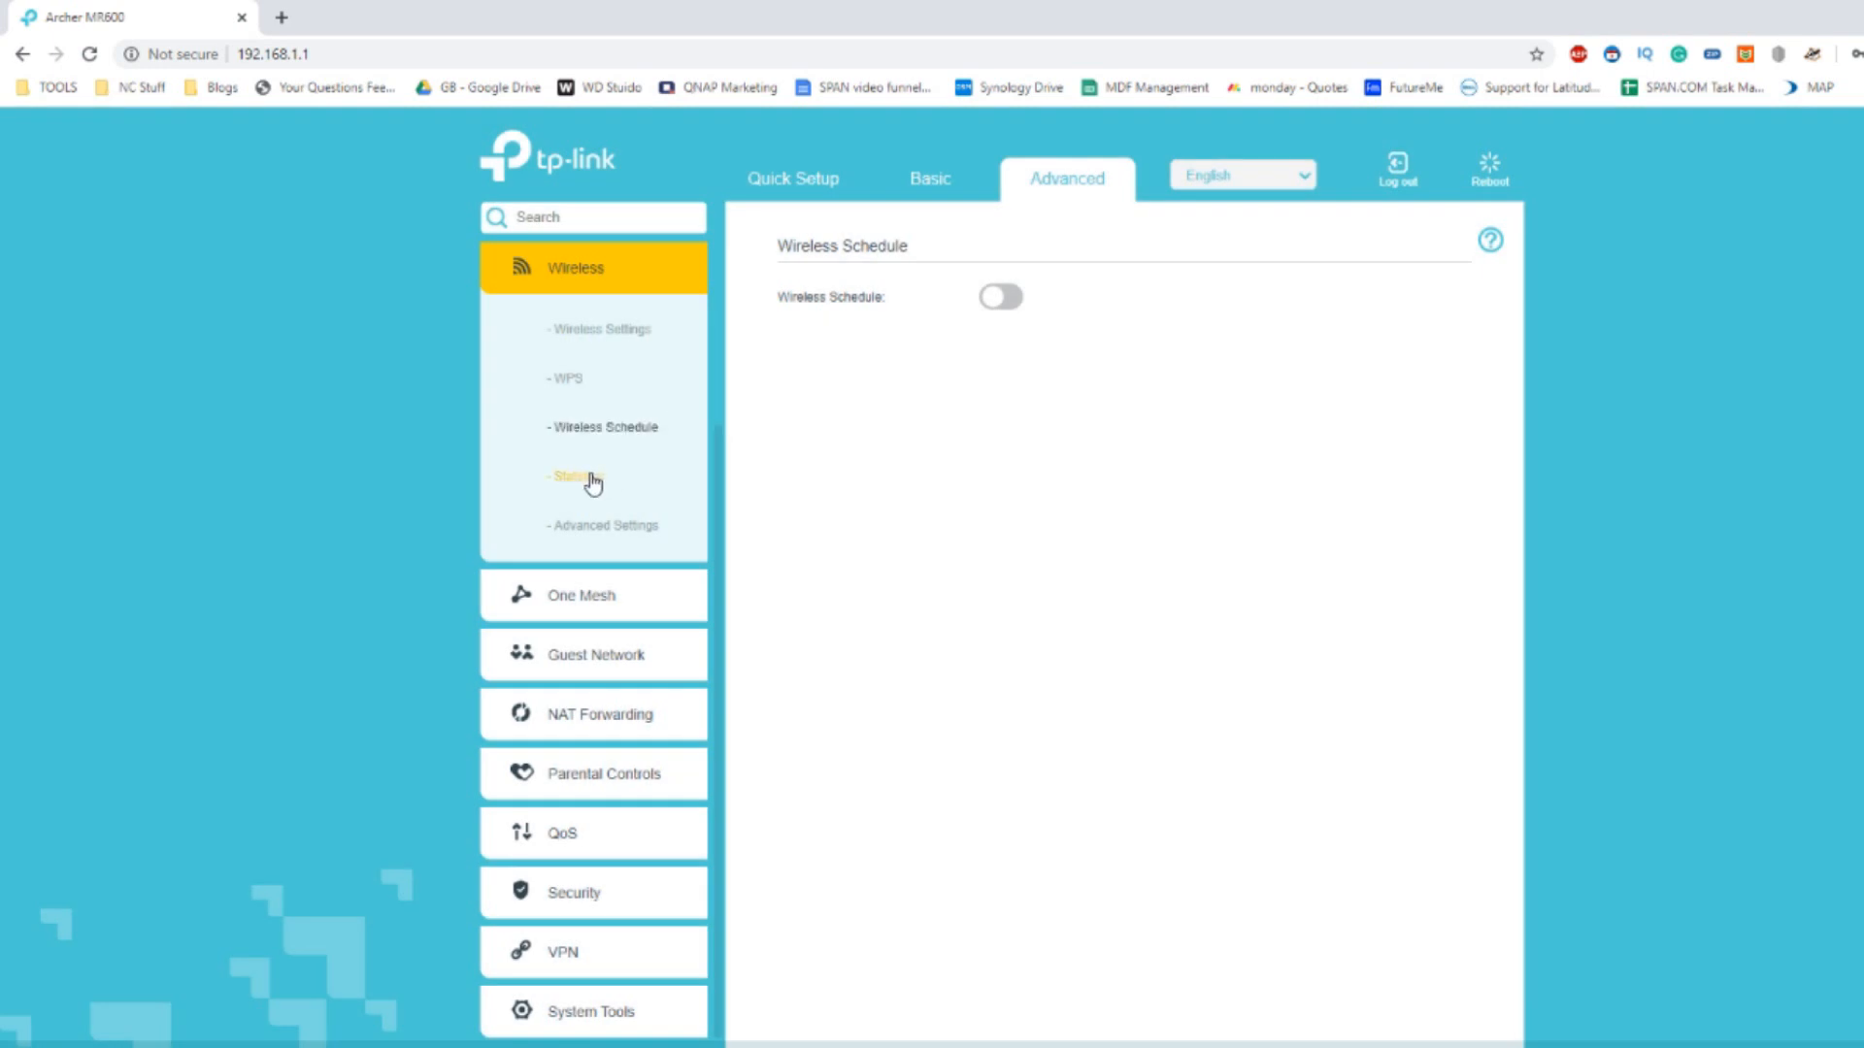
{"action": "left_click", "coordinate": [602, 526]}
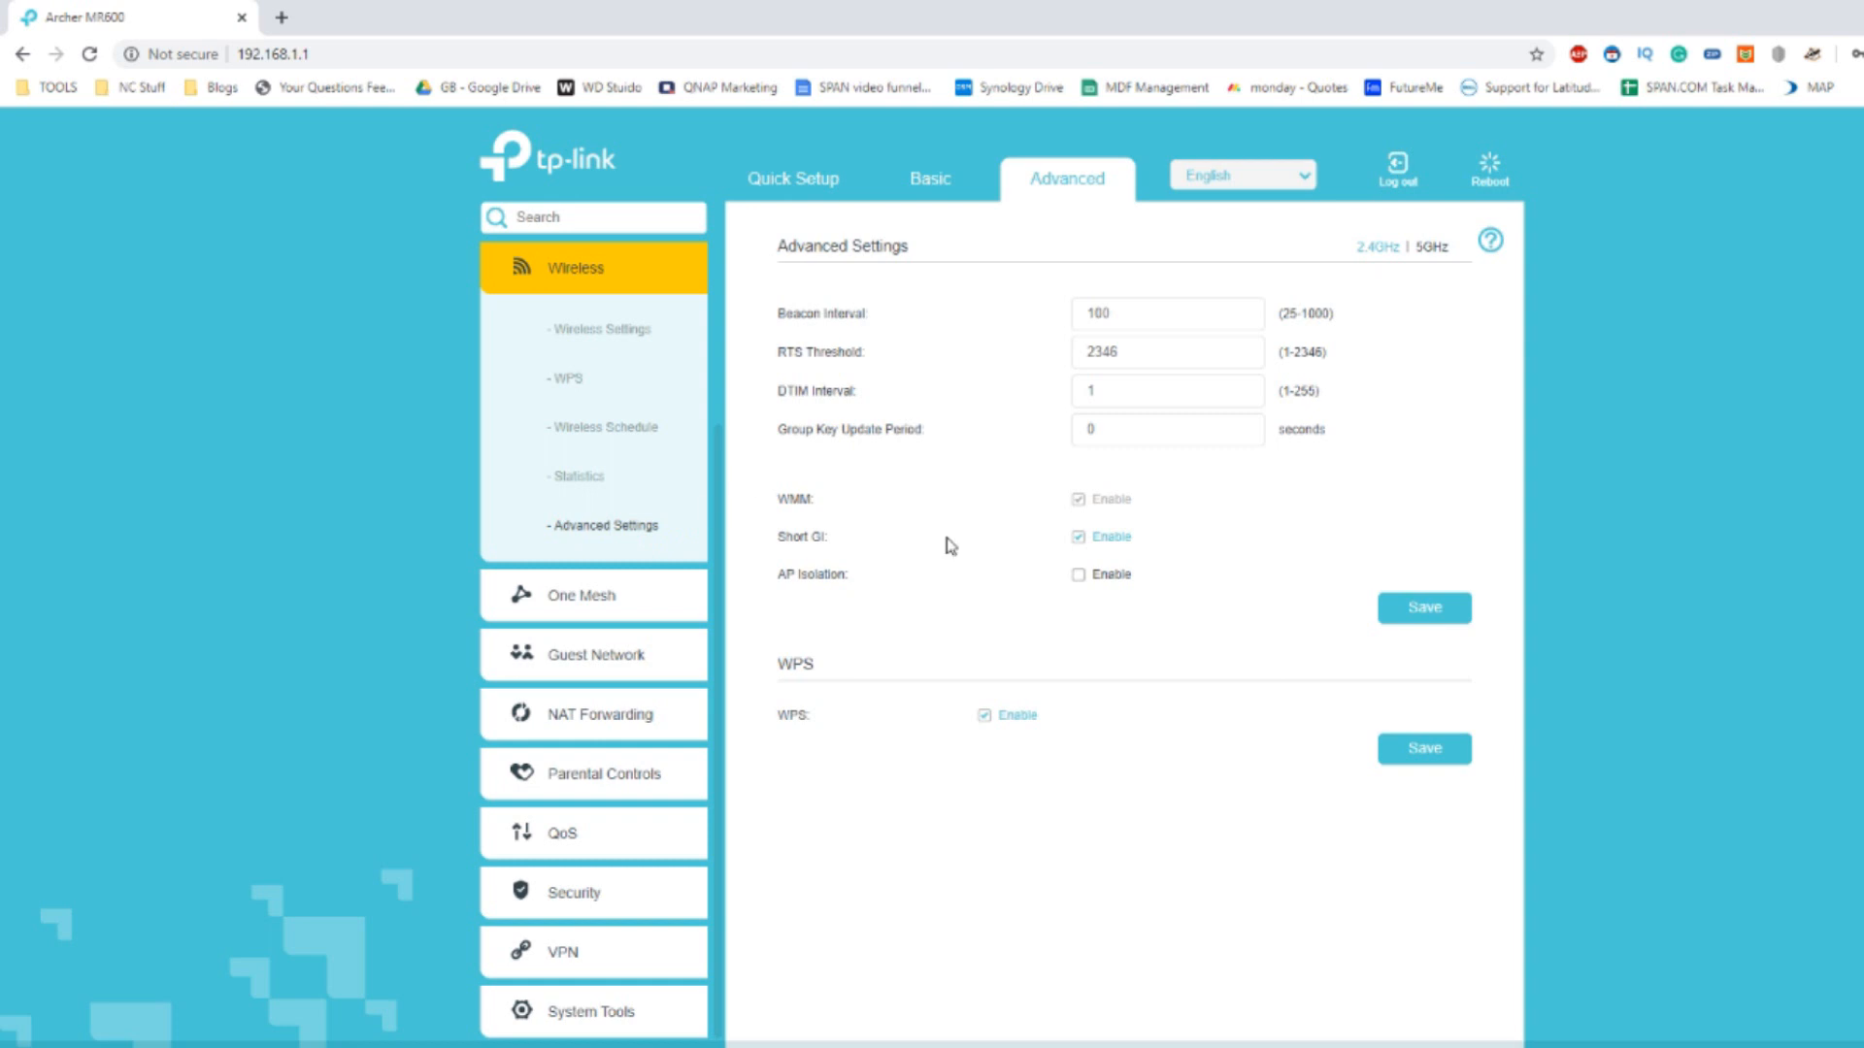
{"action": "mouse_move", "coordinate": [581, 595]}
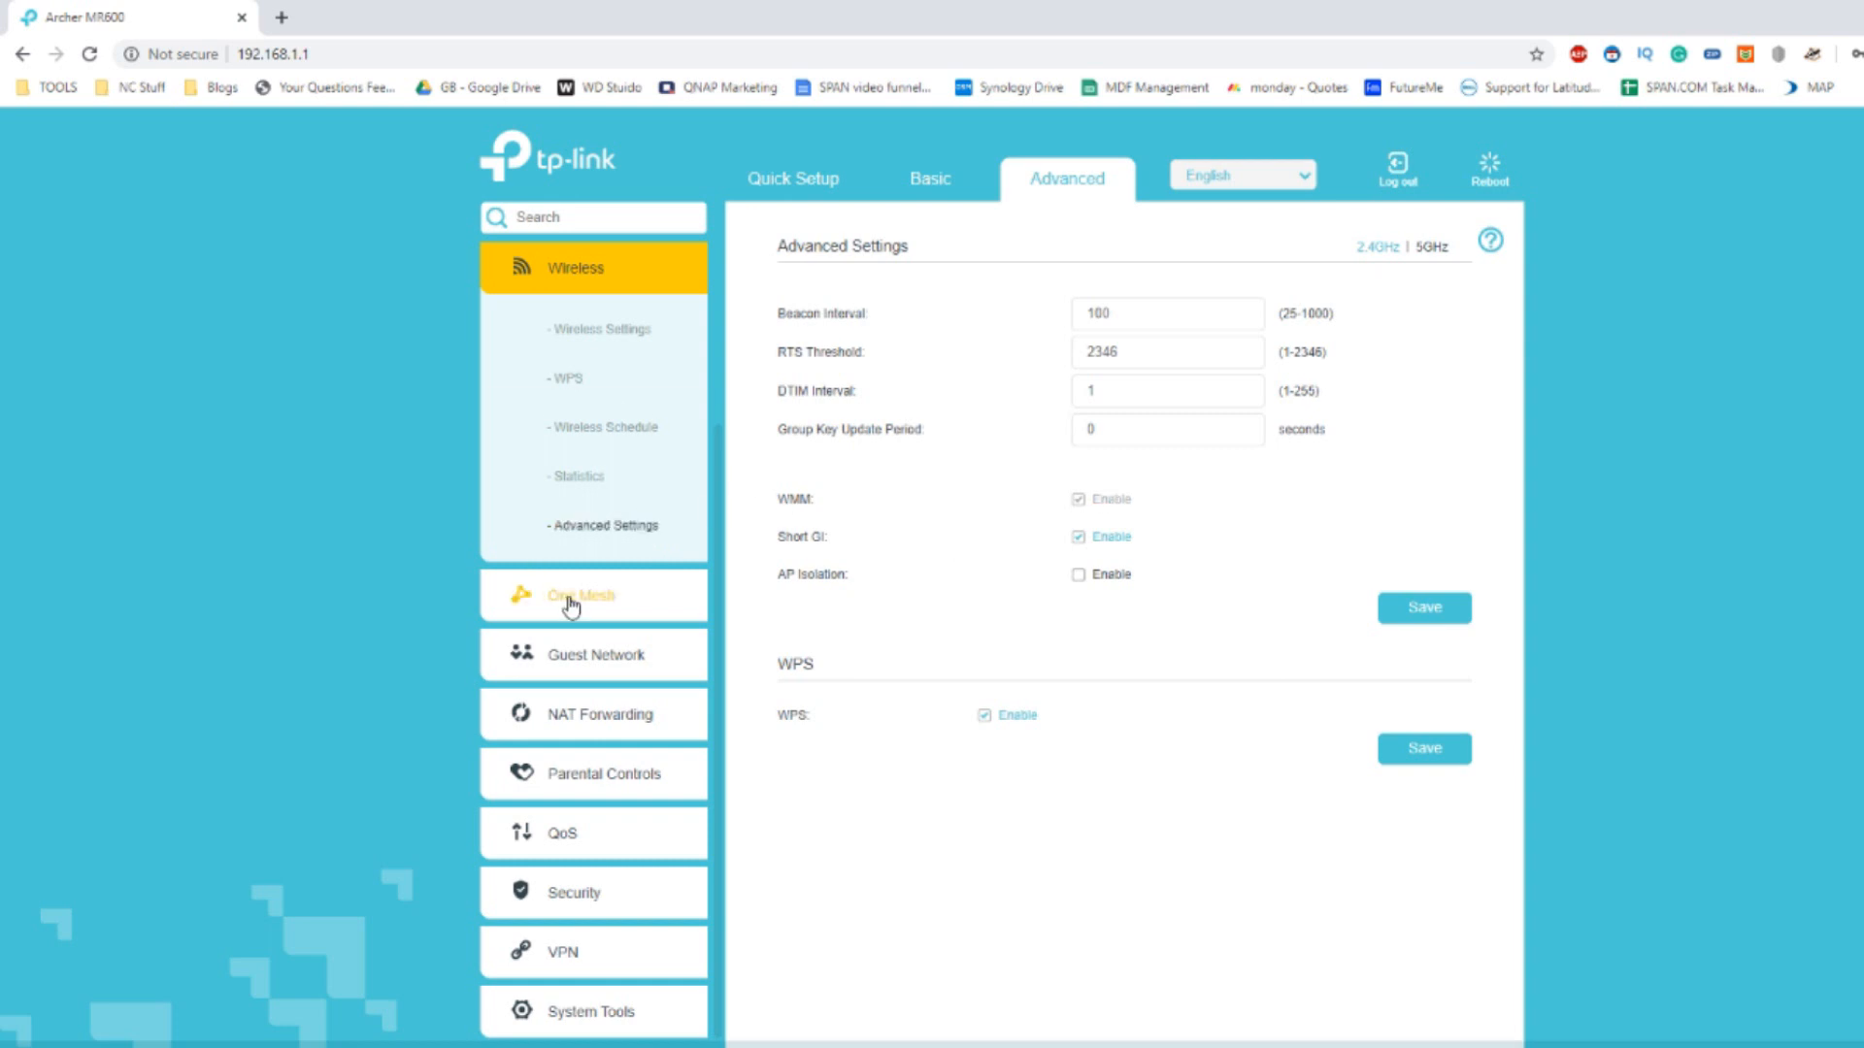
View the One Mesh page, which reports no compatible OneMesh devices.
{"action": "left_click", "coordinate": [581, 595]}
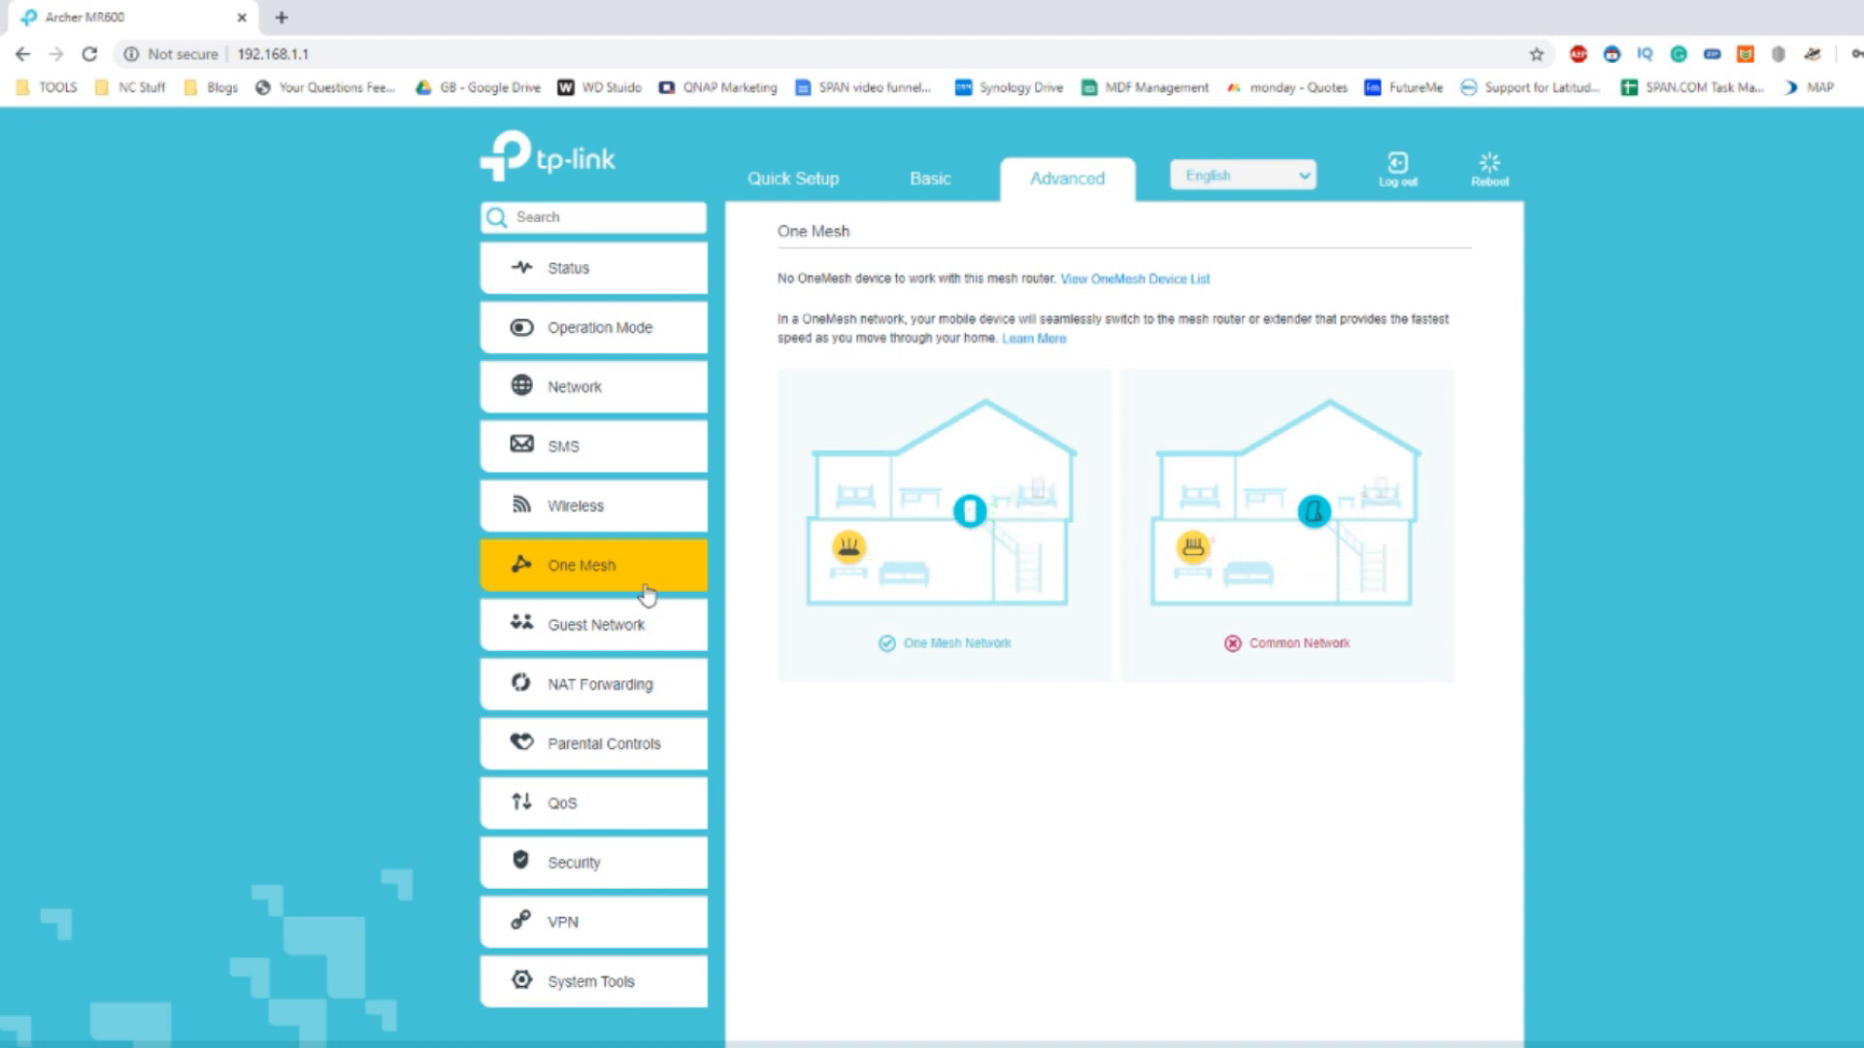
{"action": "mouse_move", "coordinate": [594, 624]}
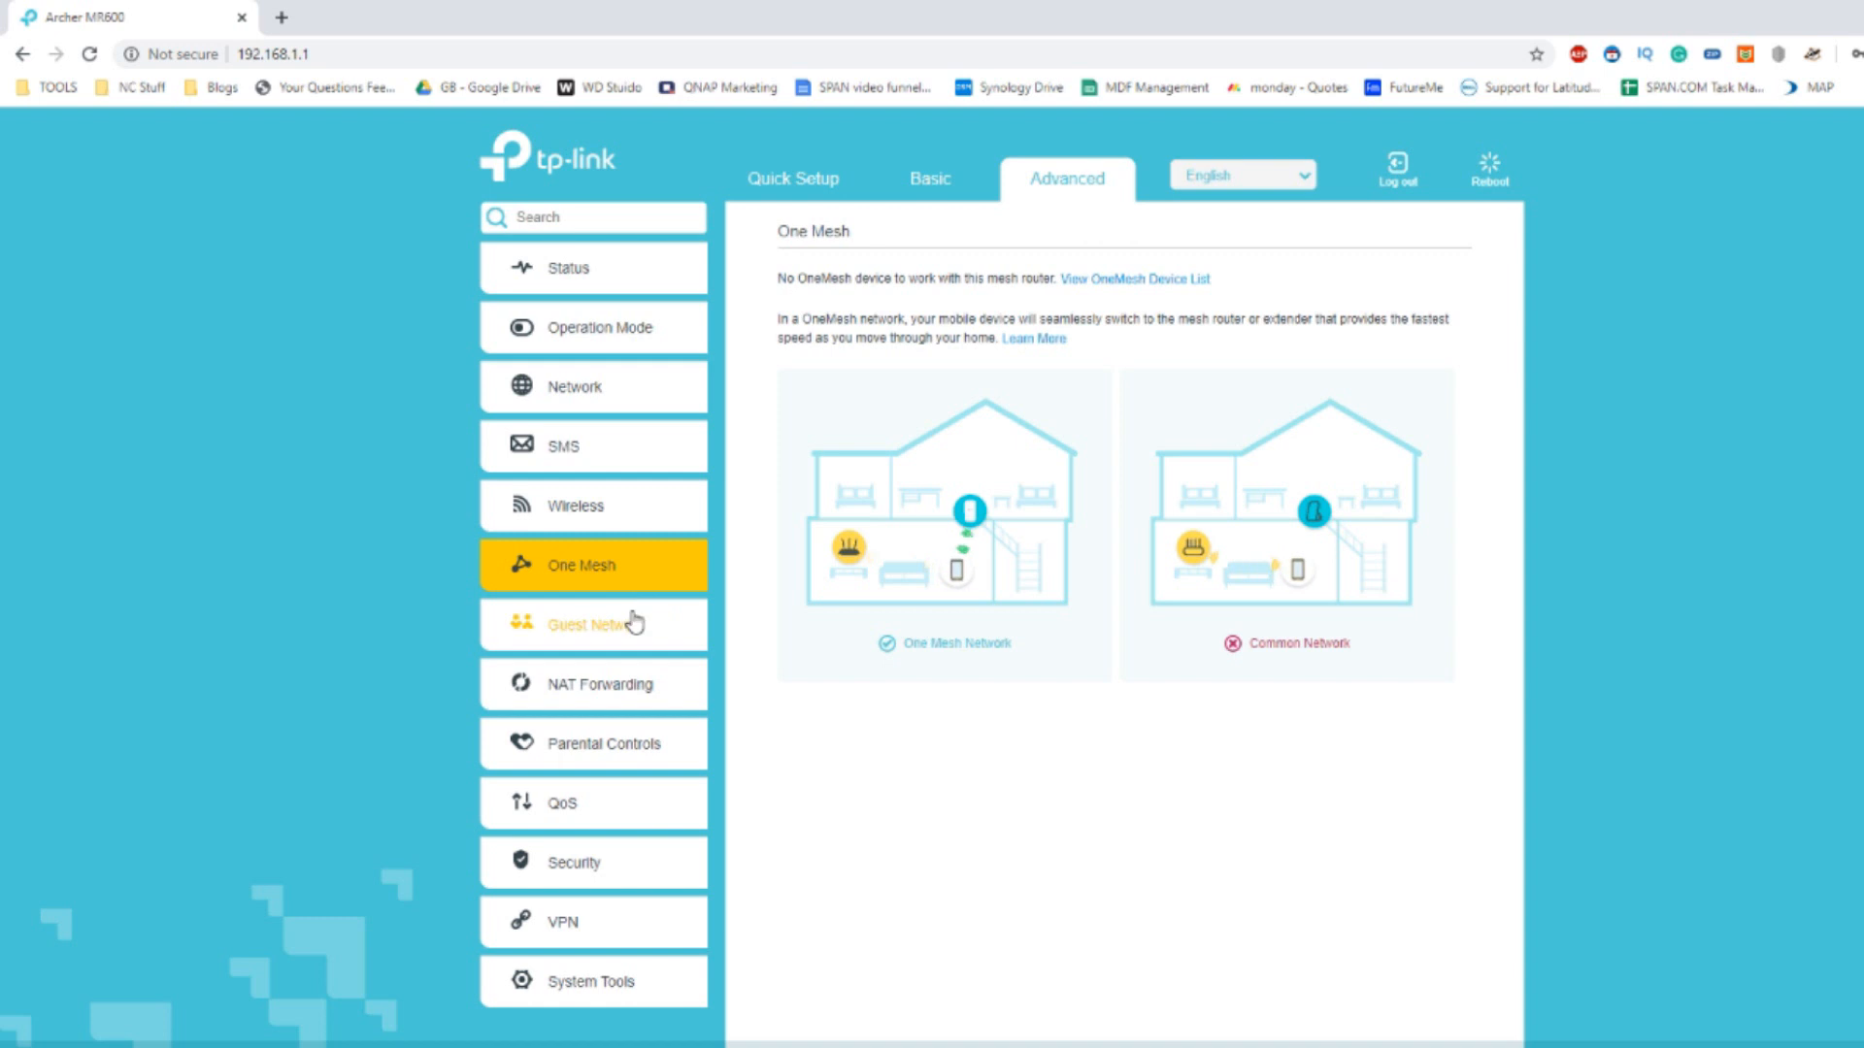
View the Guest Network page with 2.4GHz and 5GHz guest networks disabled.
{"action": "left_click", "coordinate": [592, 624]}
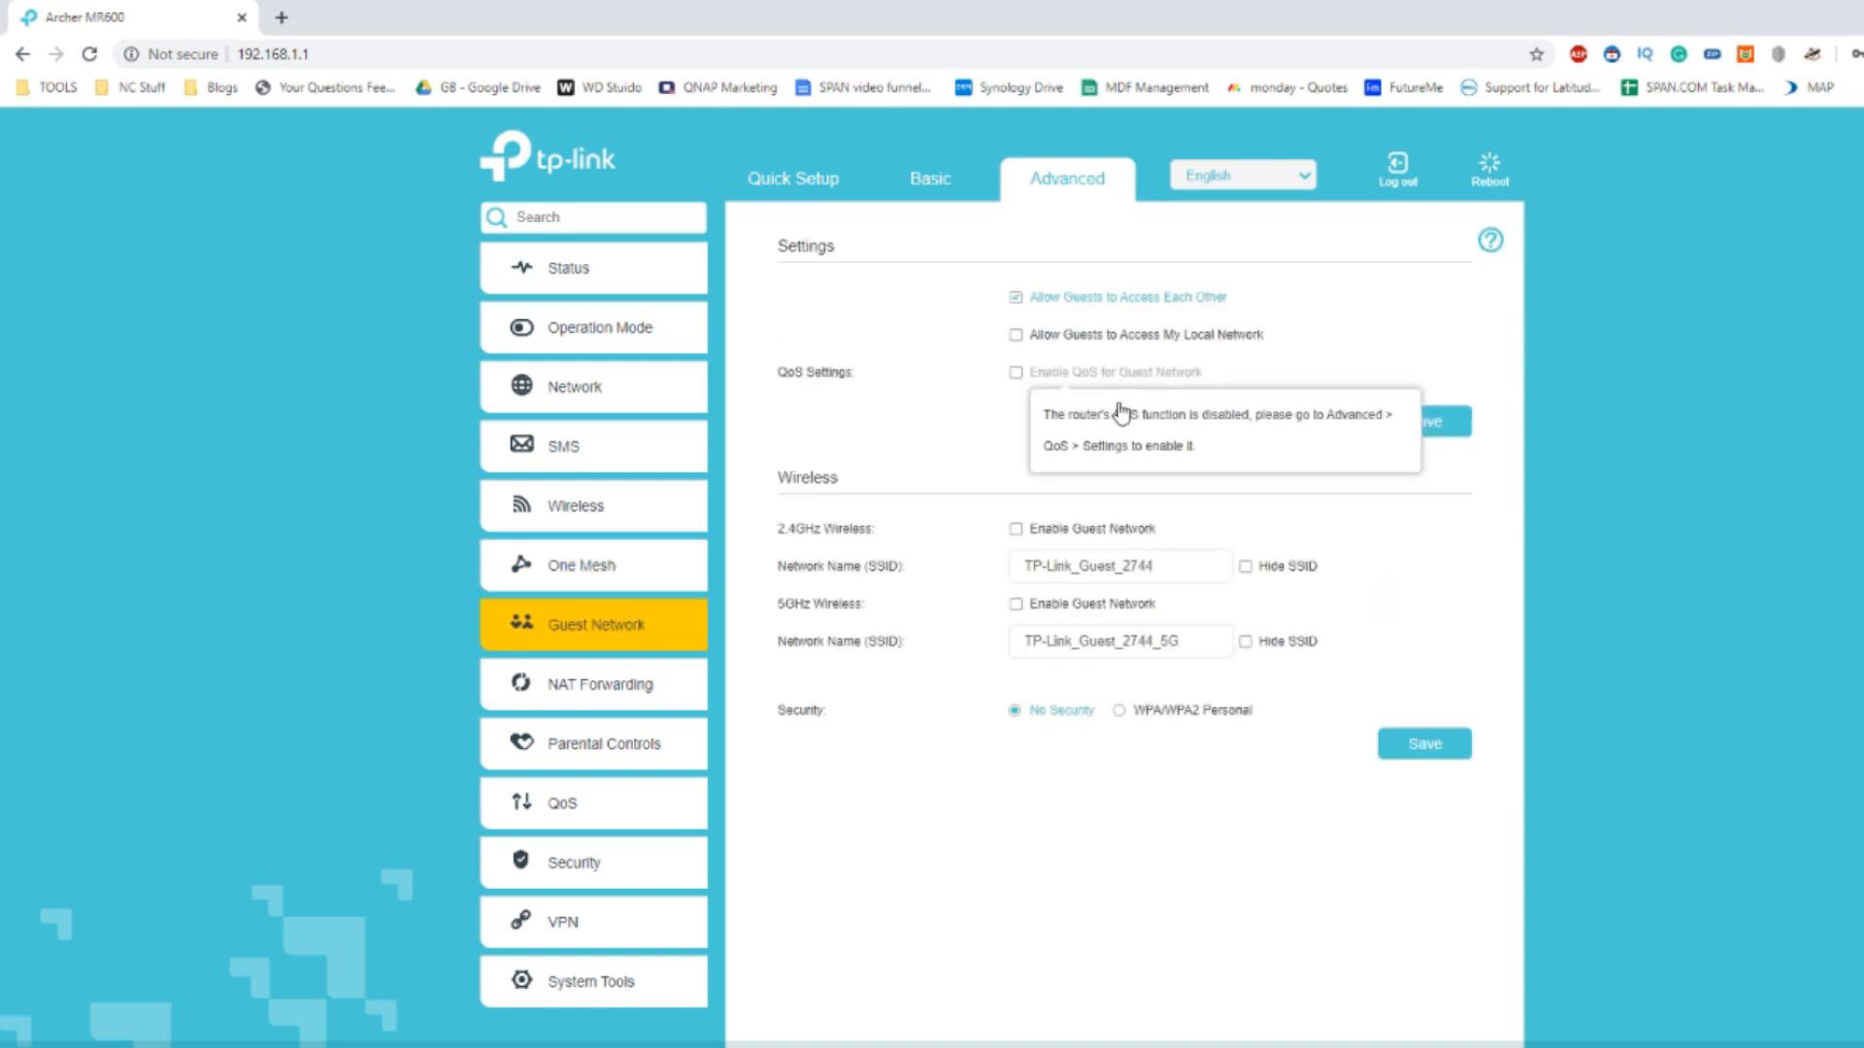
{"action": "mouse_move", "coordinate": [1107, 459]}
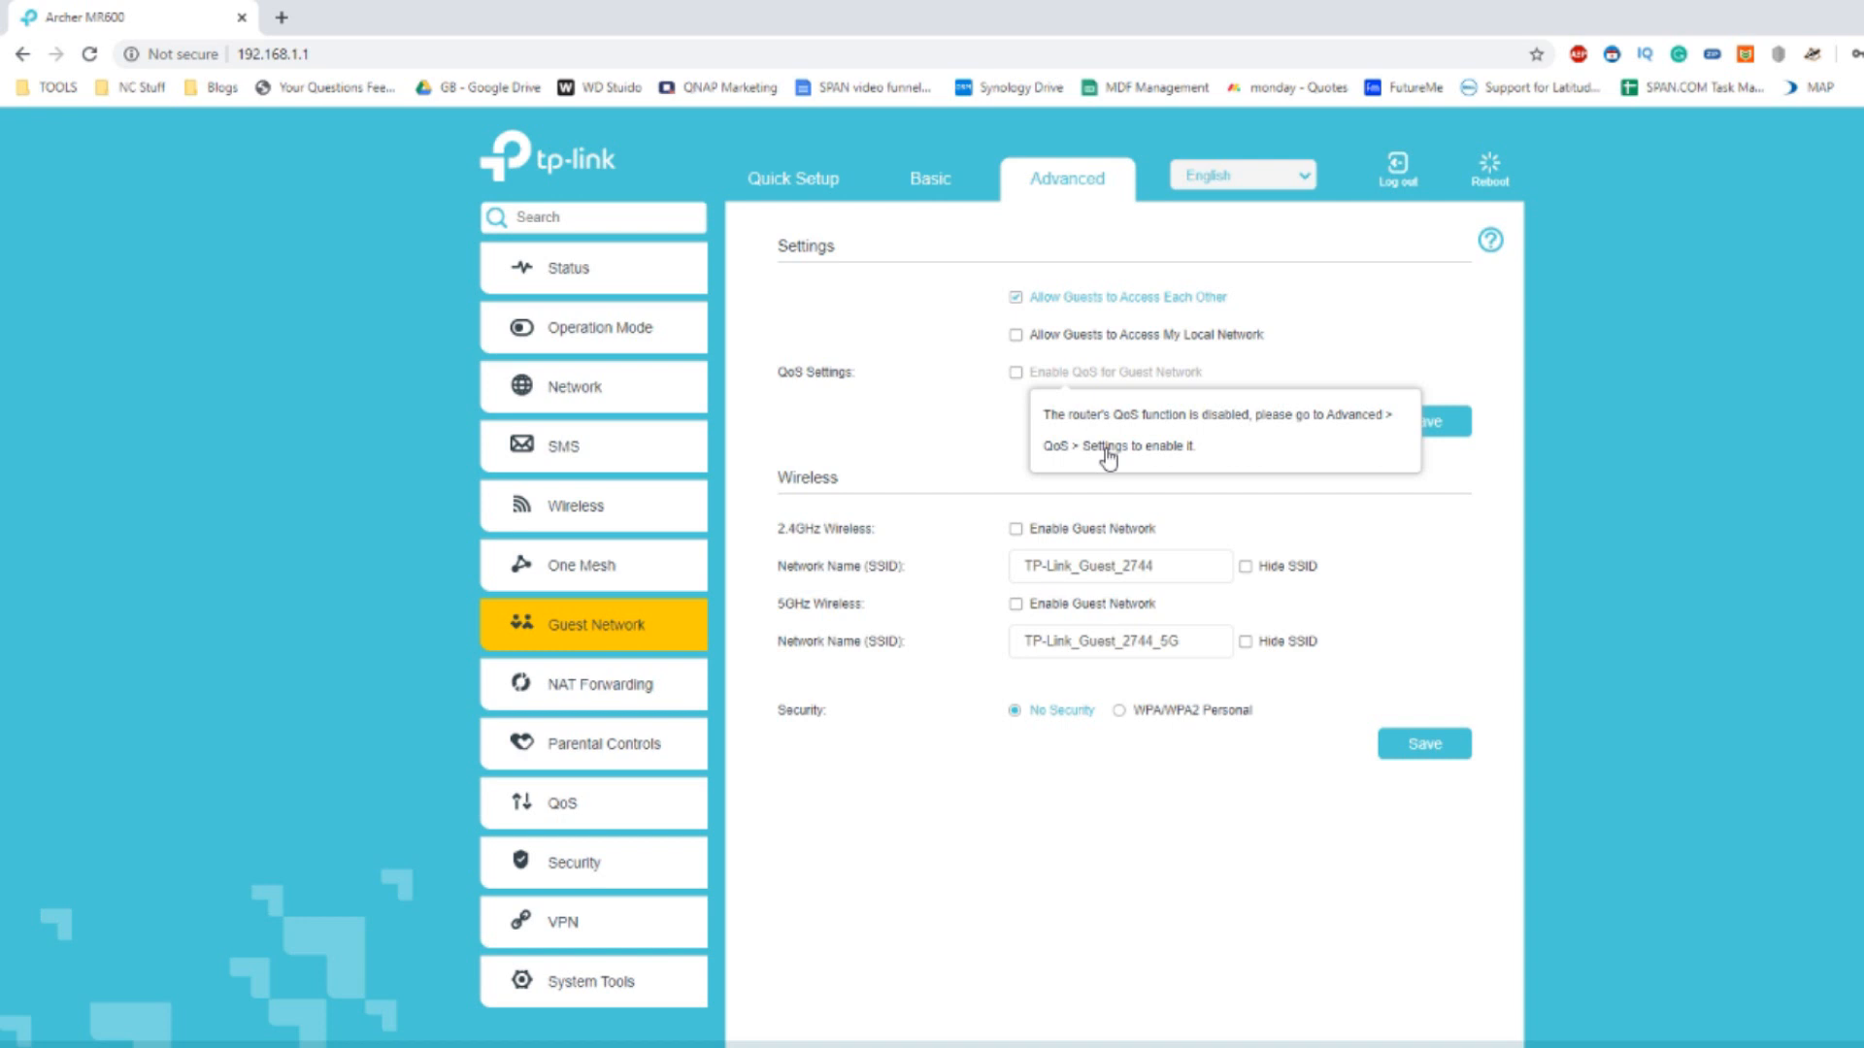
{"action": "mouse_move", "coordinate": [994, 539]}
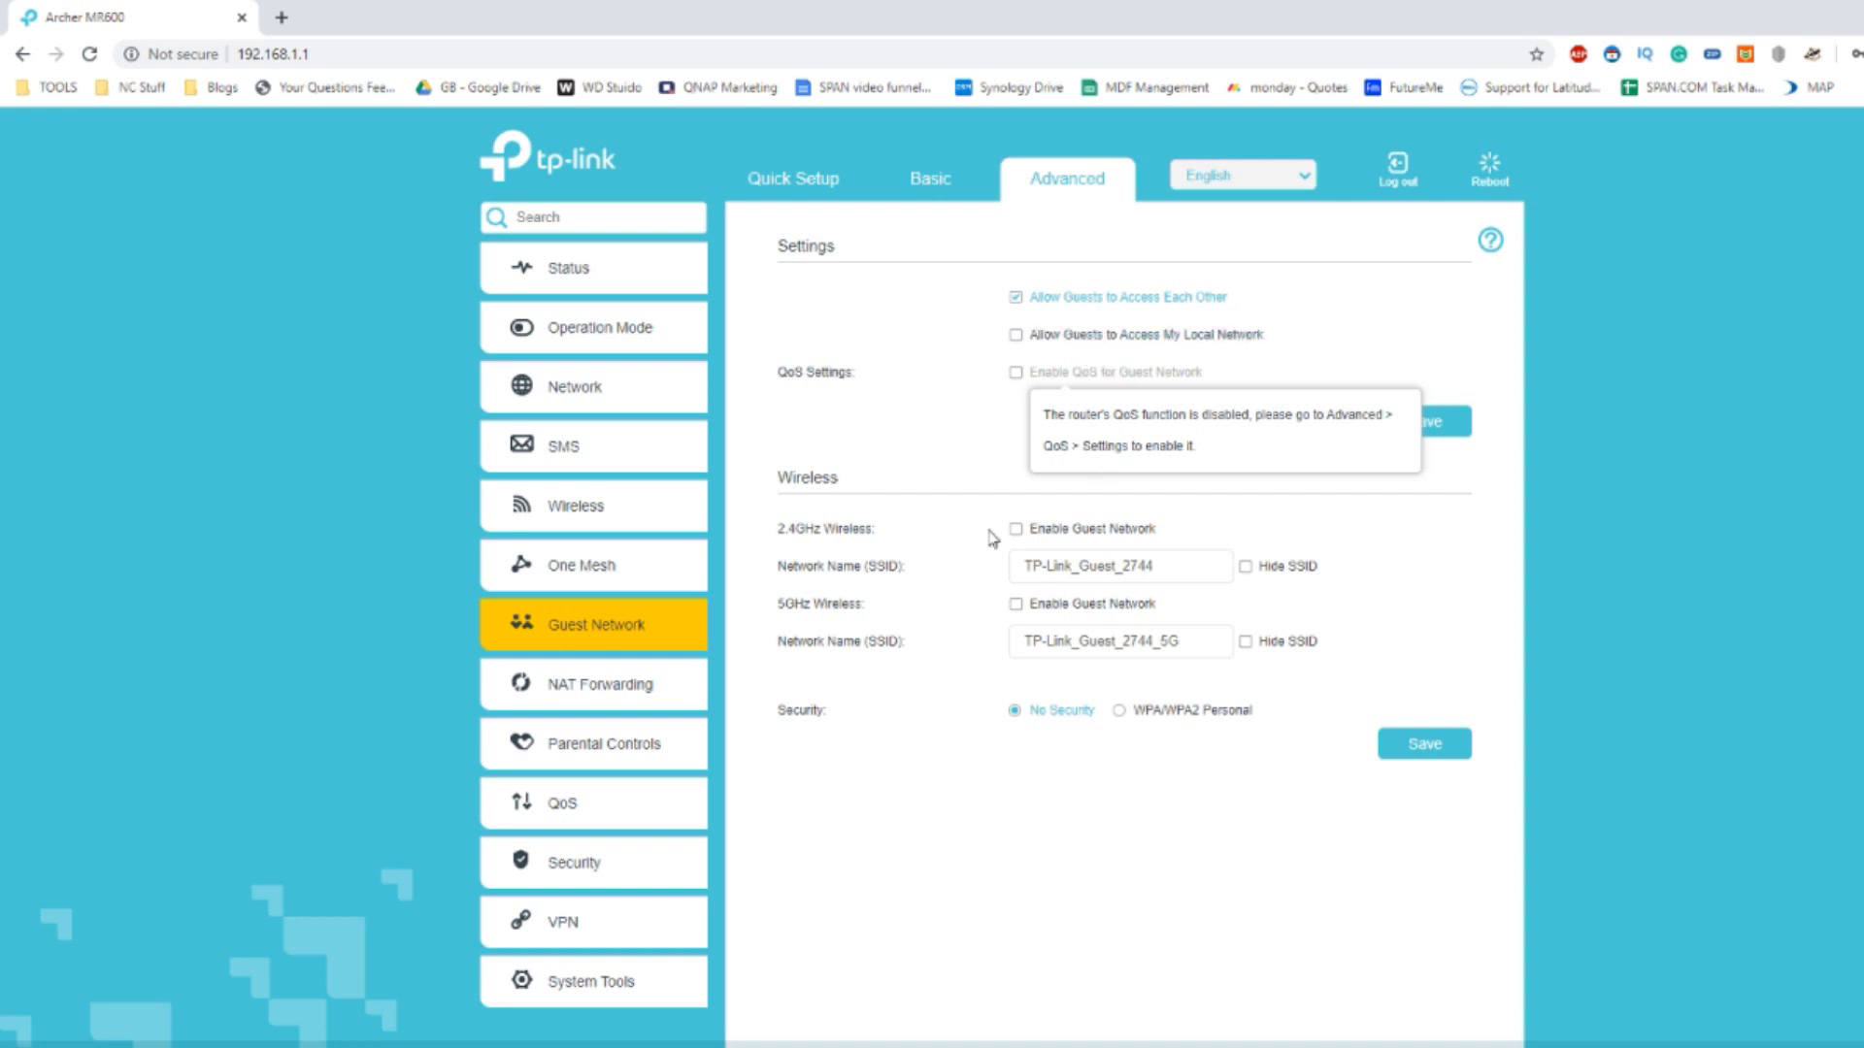
{"action": "mouse_move", "coordinate": [803, 478]}
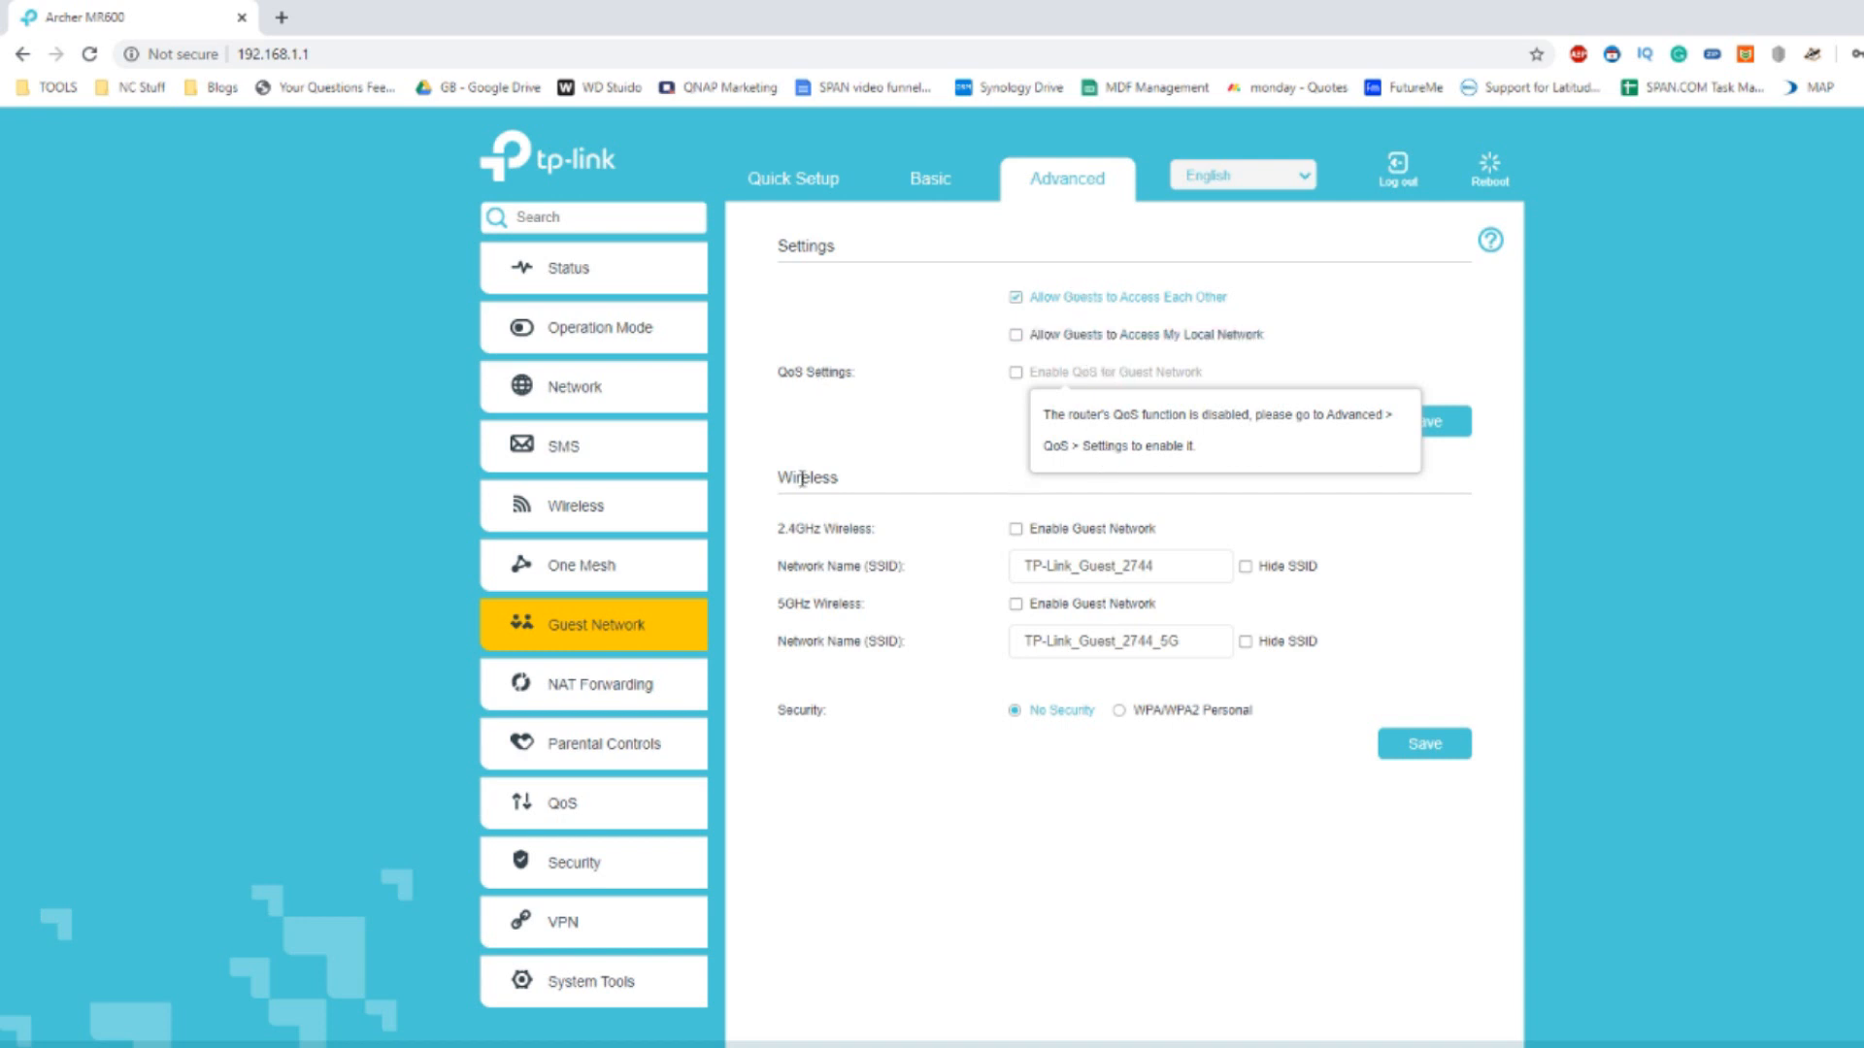
{"action": "mouse_move", "coordinate": [731, 692]}
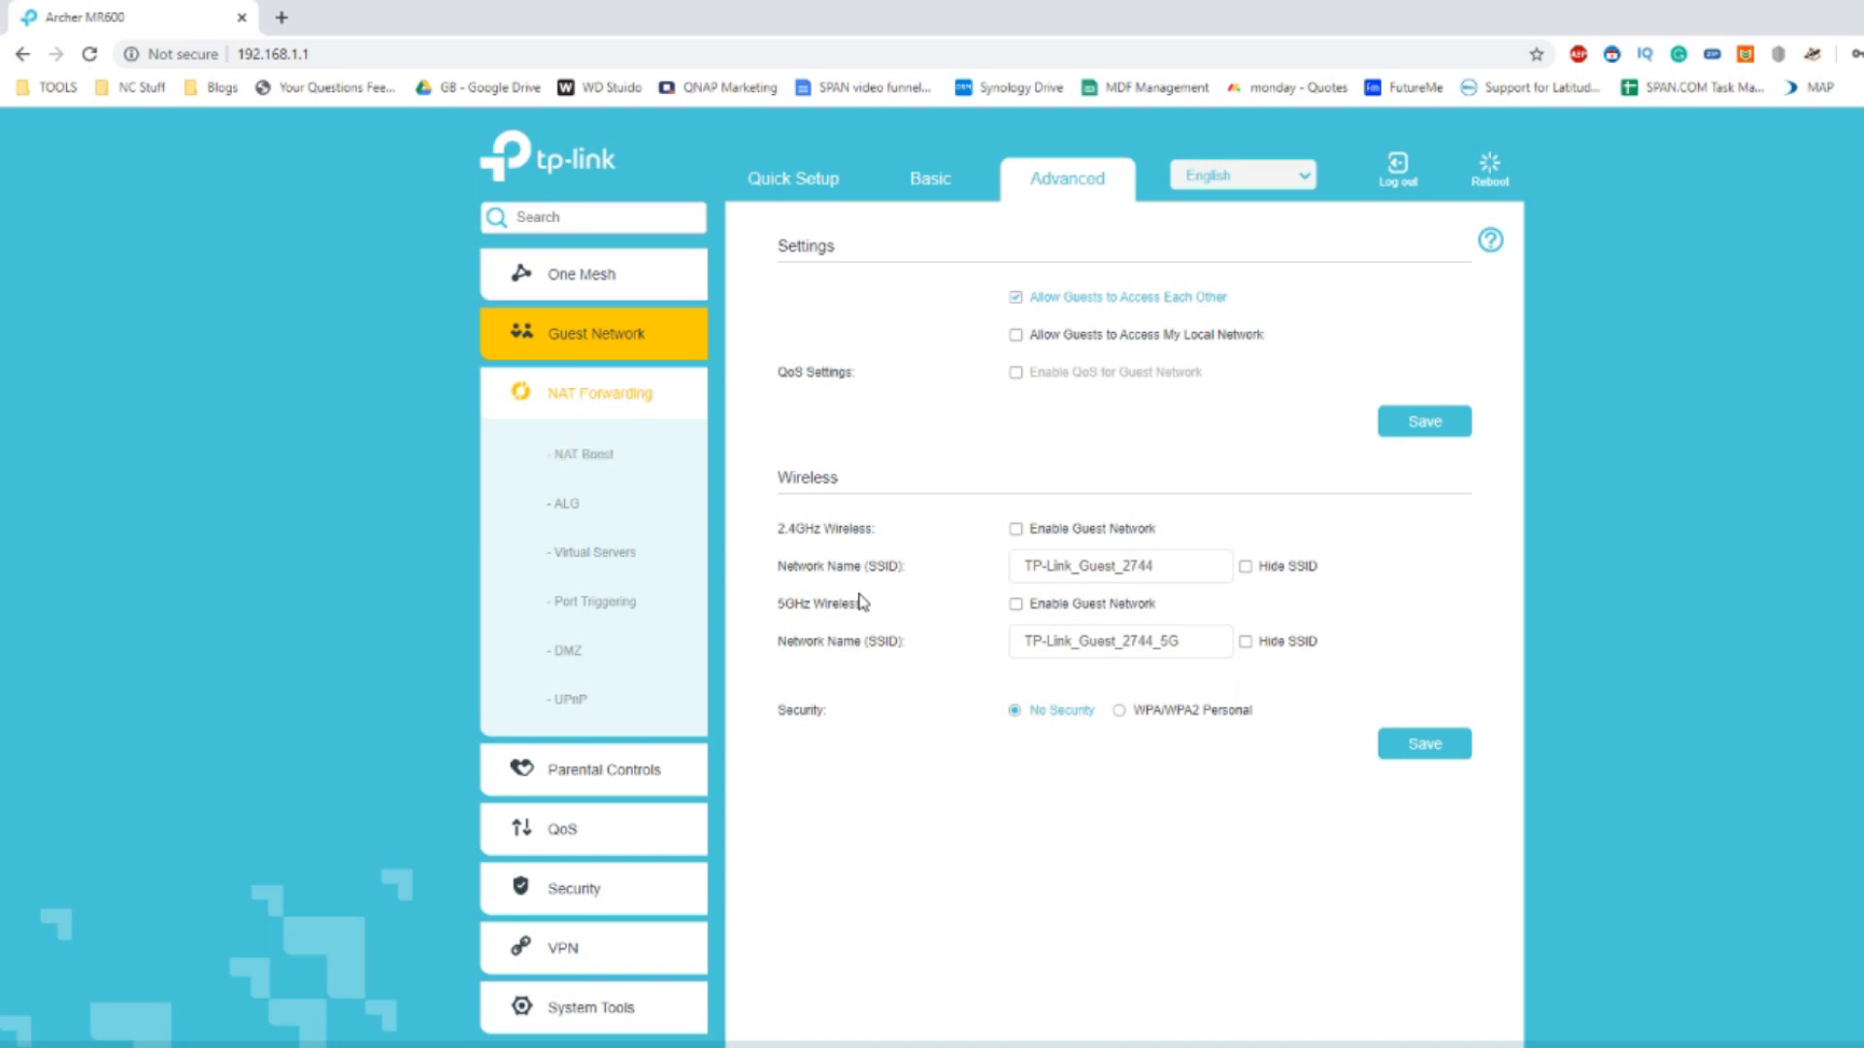
{"action": "mouse_move", "coordinate": [566, 650]}
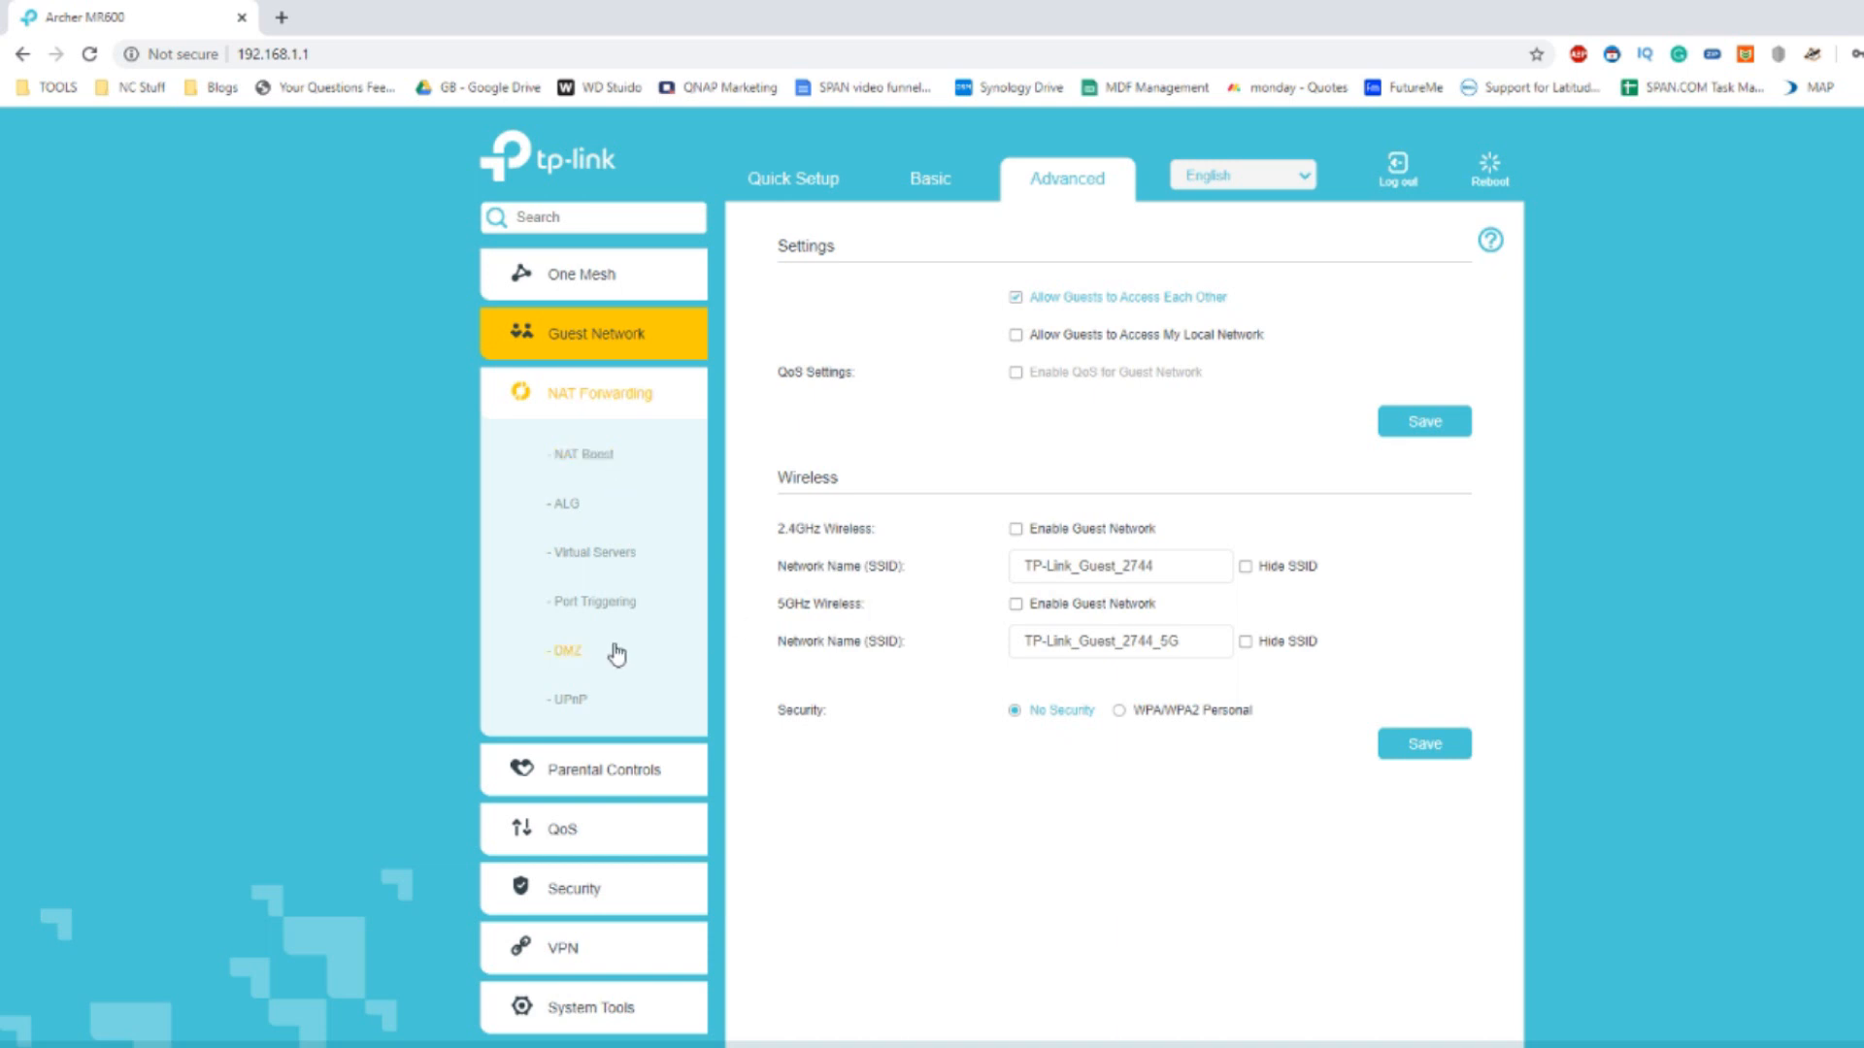
Visit the NAT Forwarding ALG, Port Triggering and UPnP pages, then Parental Controls.
{"action": "left_click", "coordinate": [599, 393]}
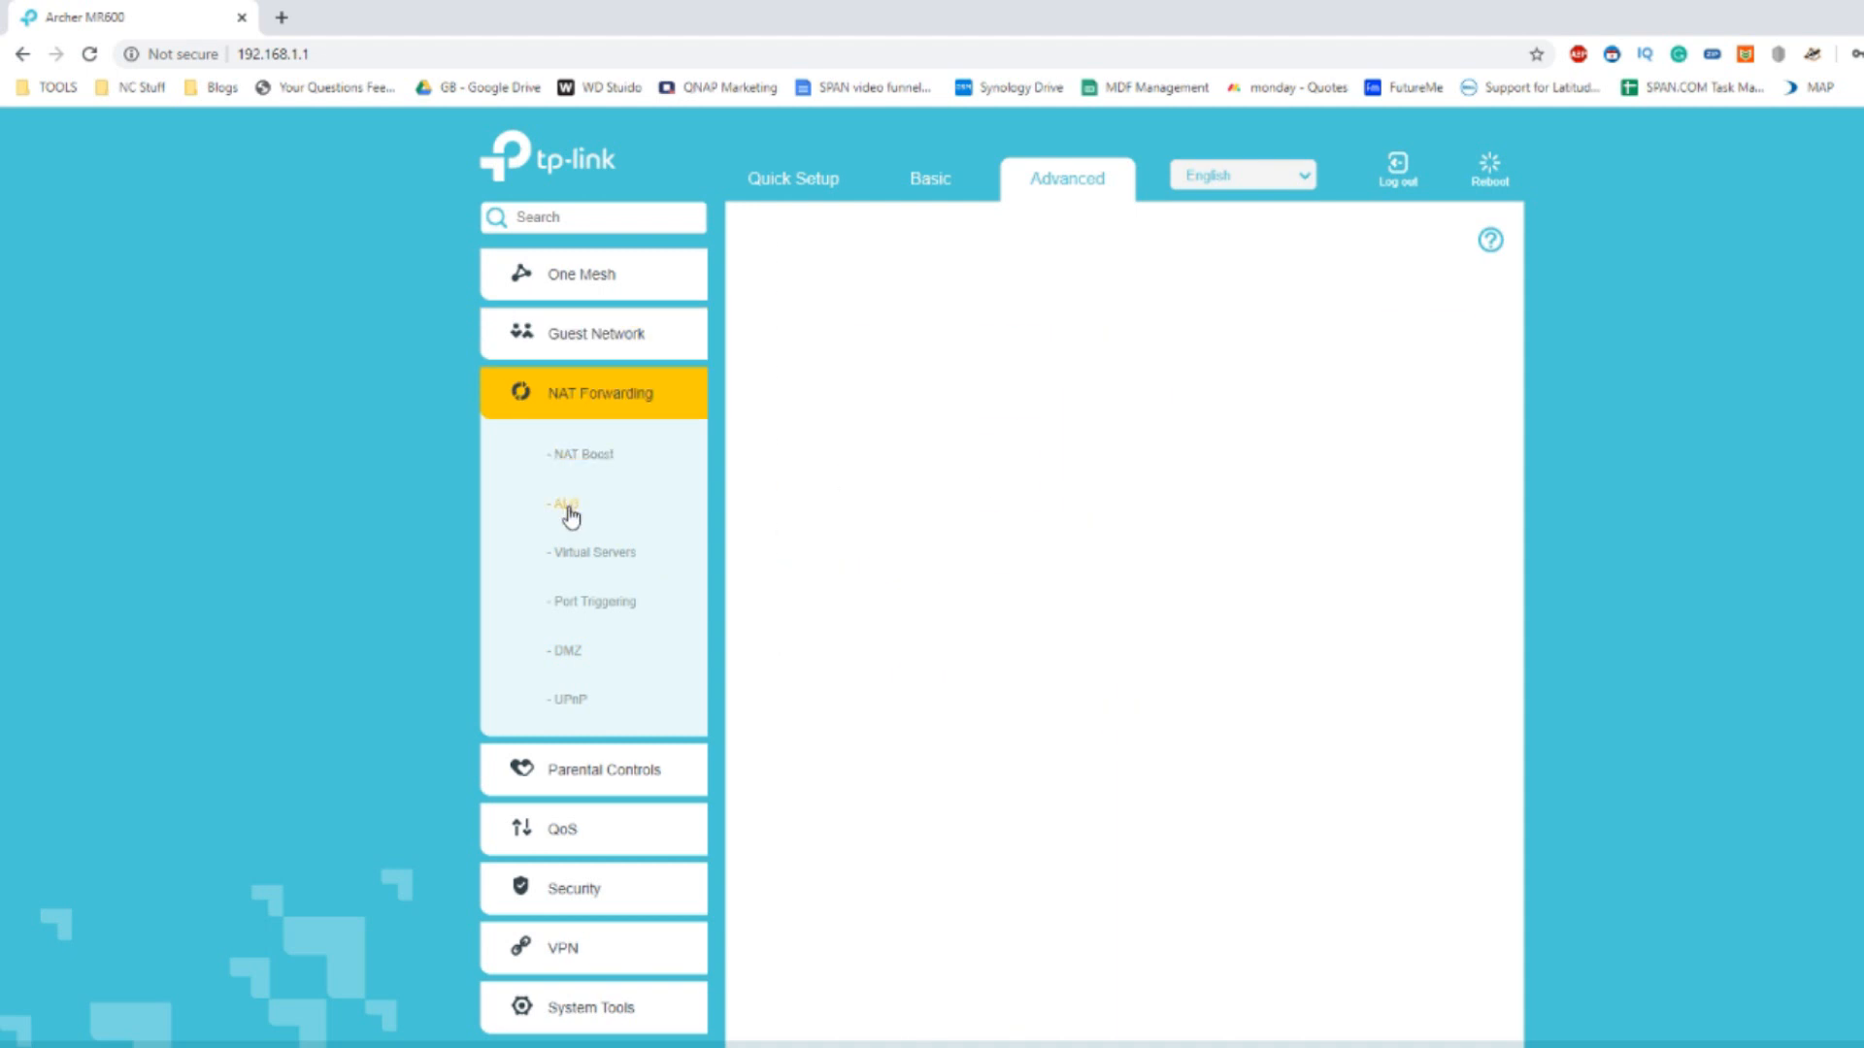
{"action": "left_click", "coordinate": [563, 502]}
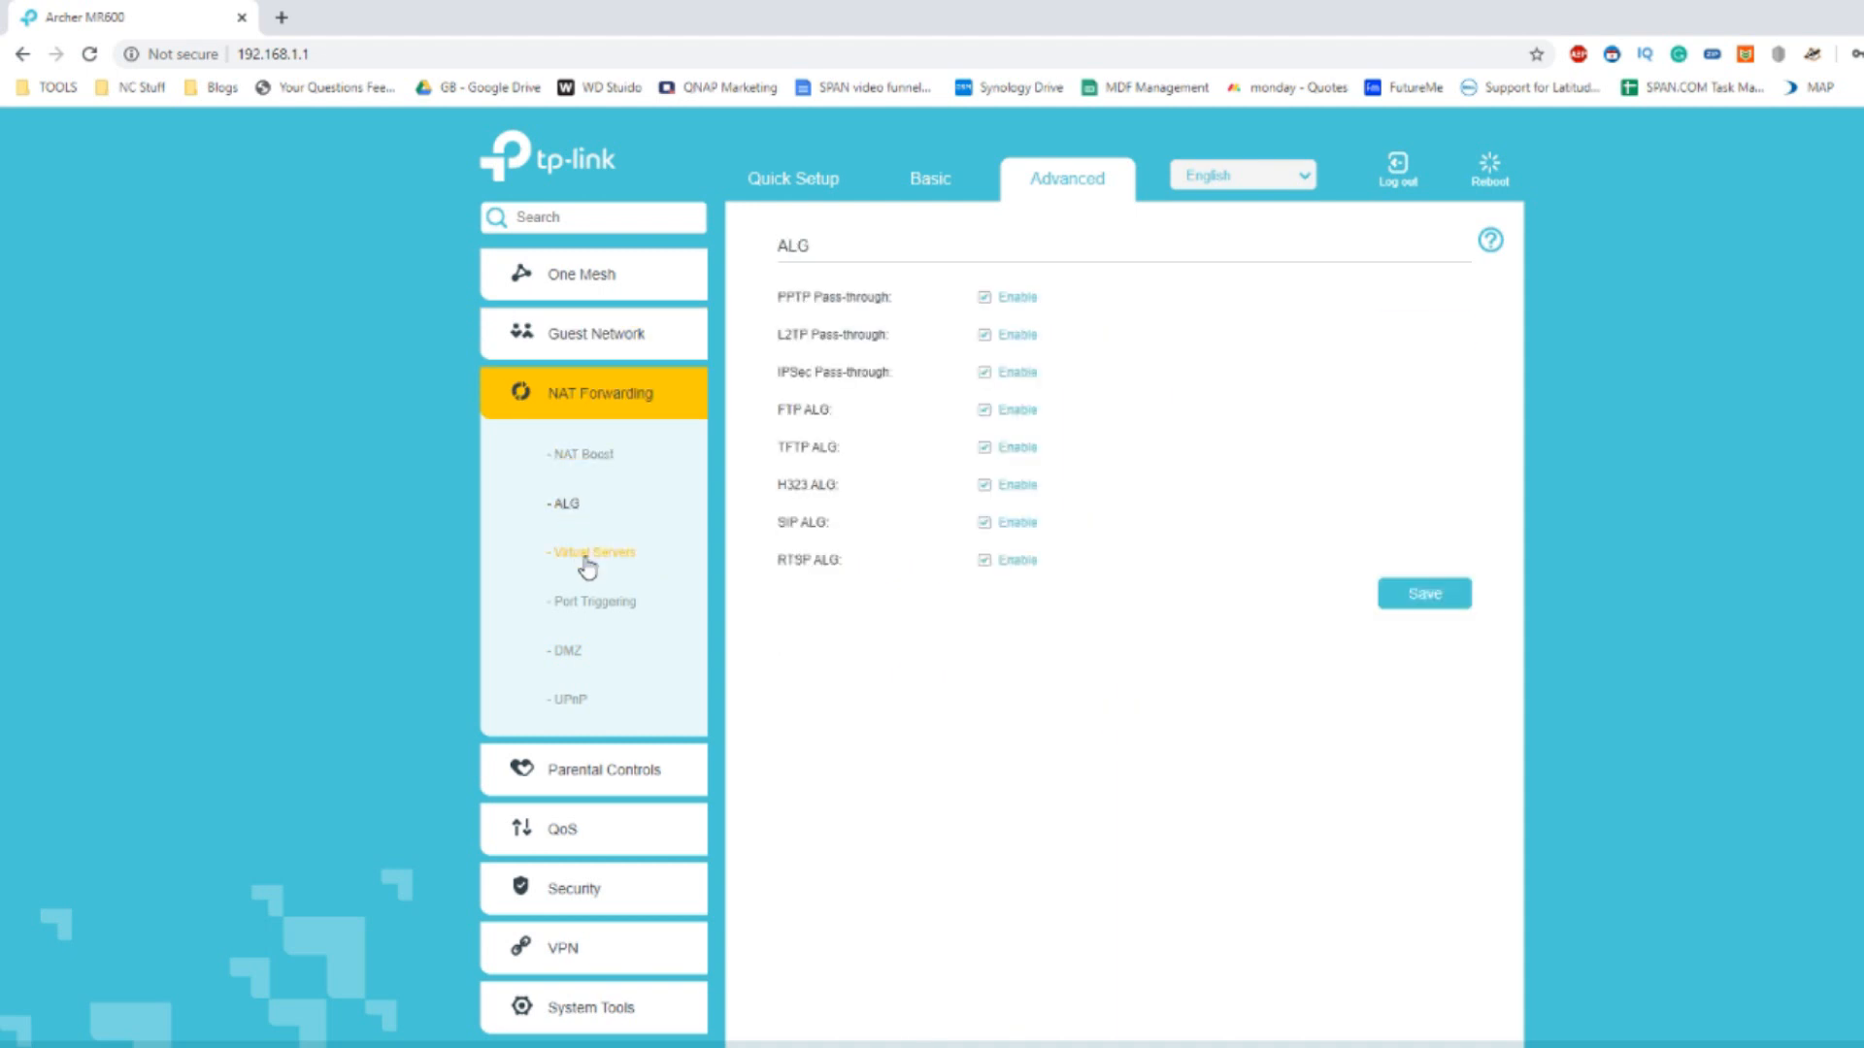
{"action": "left_click", "coordinate": [591, 600]}
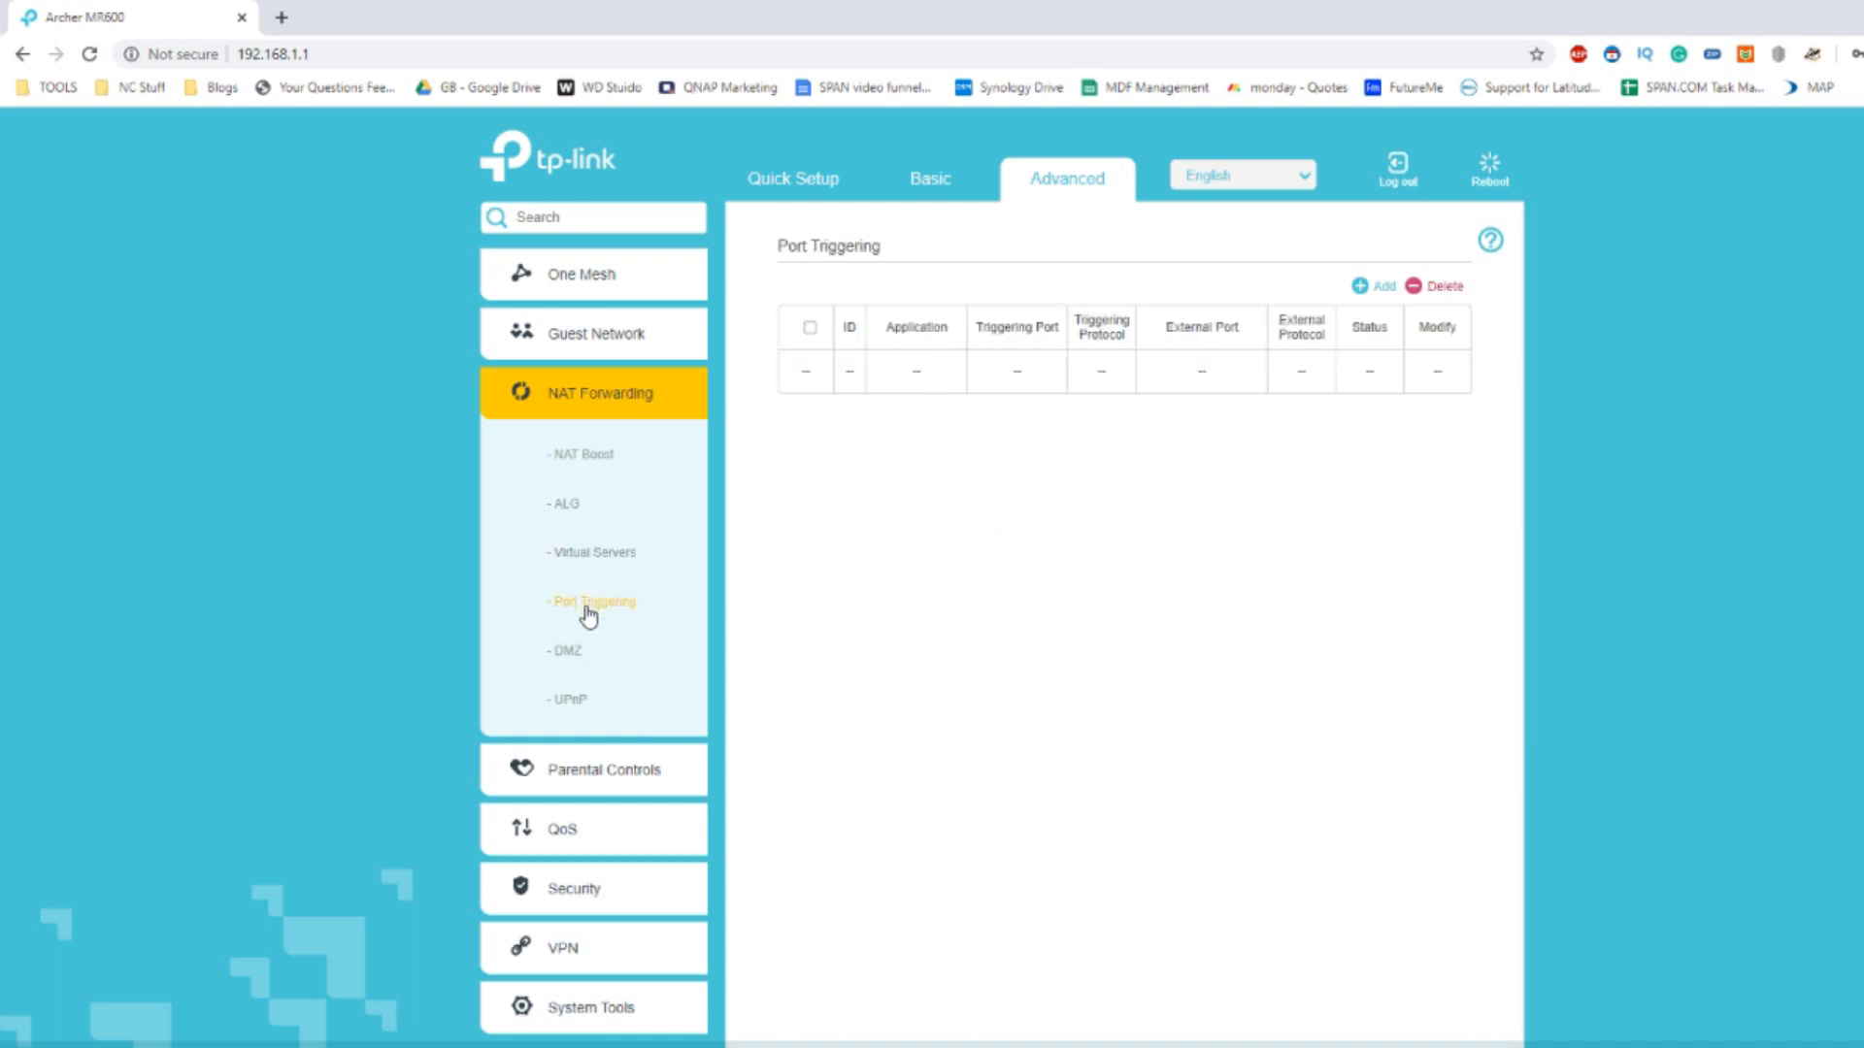
{"action": "left_click", "coordinate": [567, 699]}
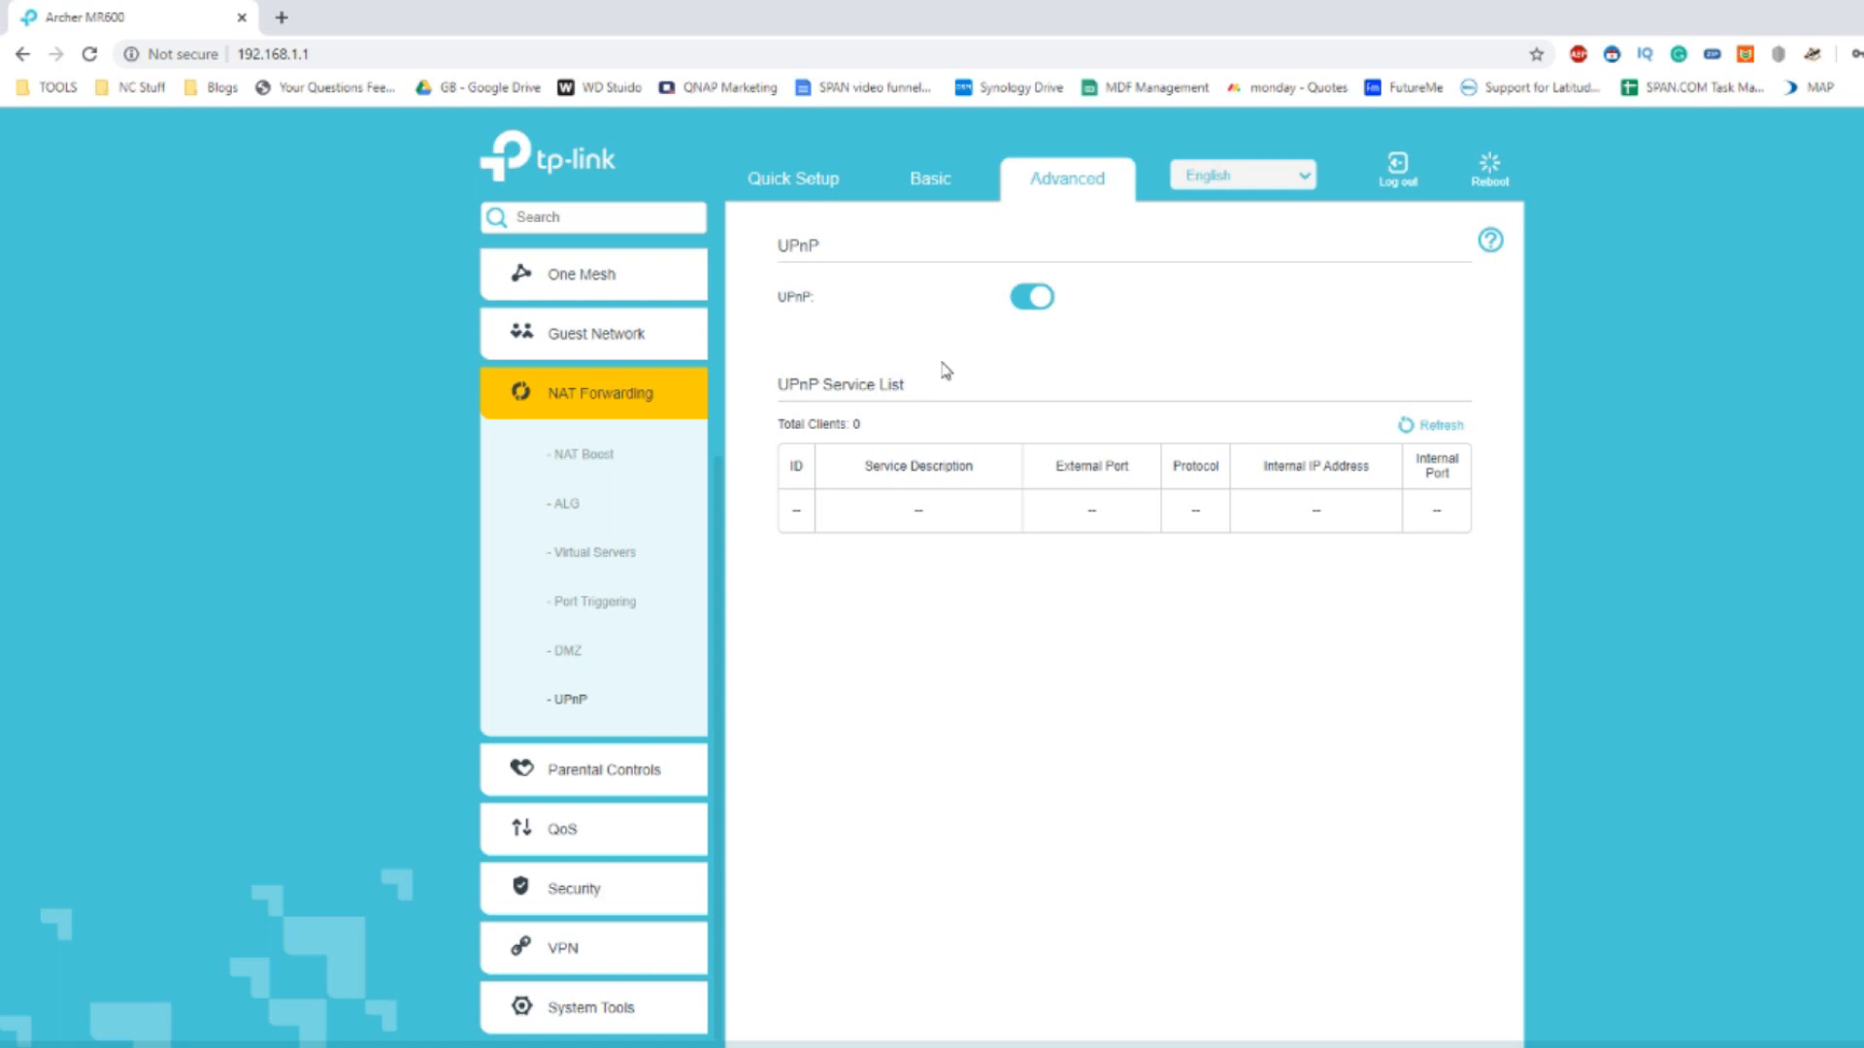
{"action": "mouse_move", "coordinate": [764, 759]}
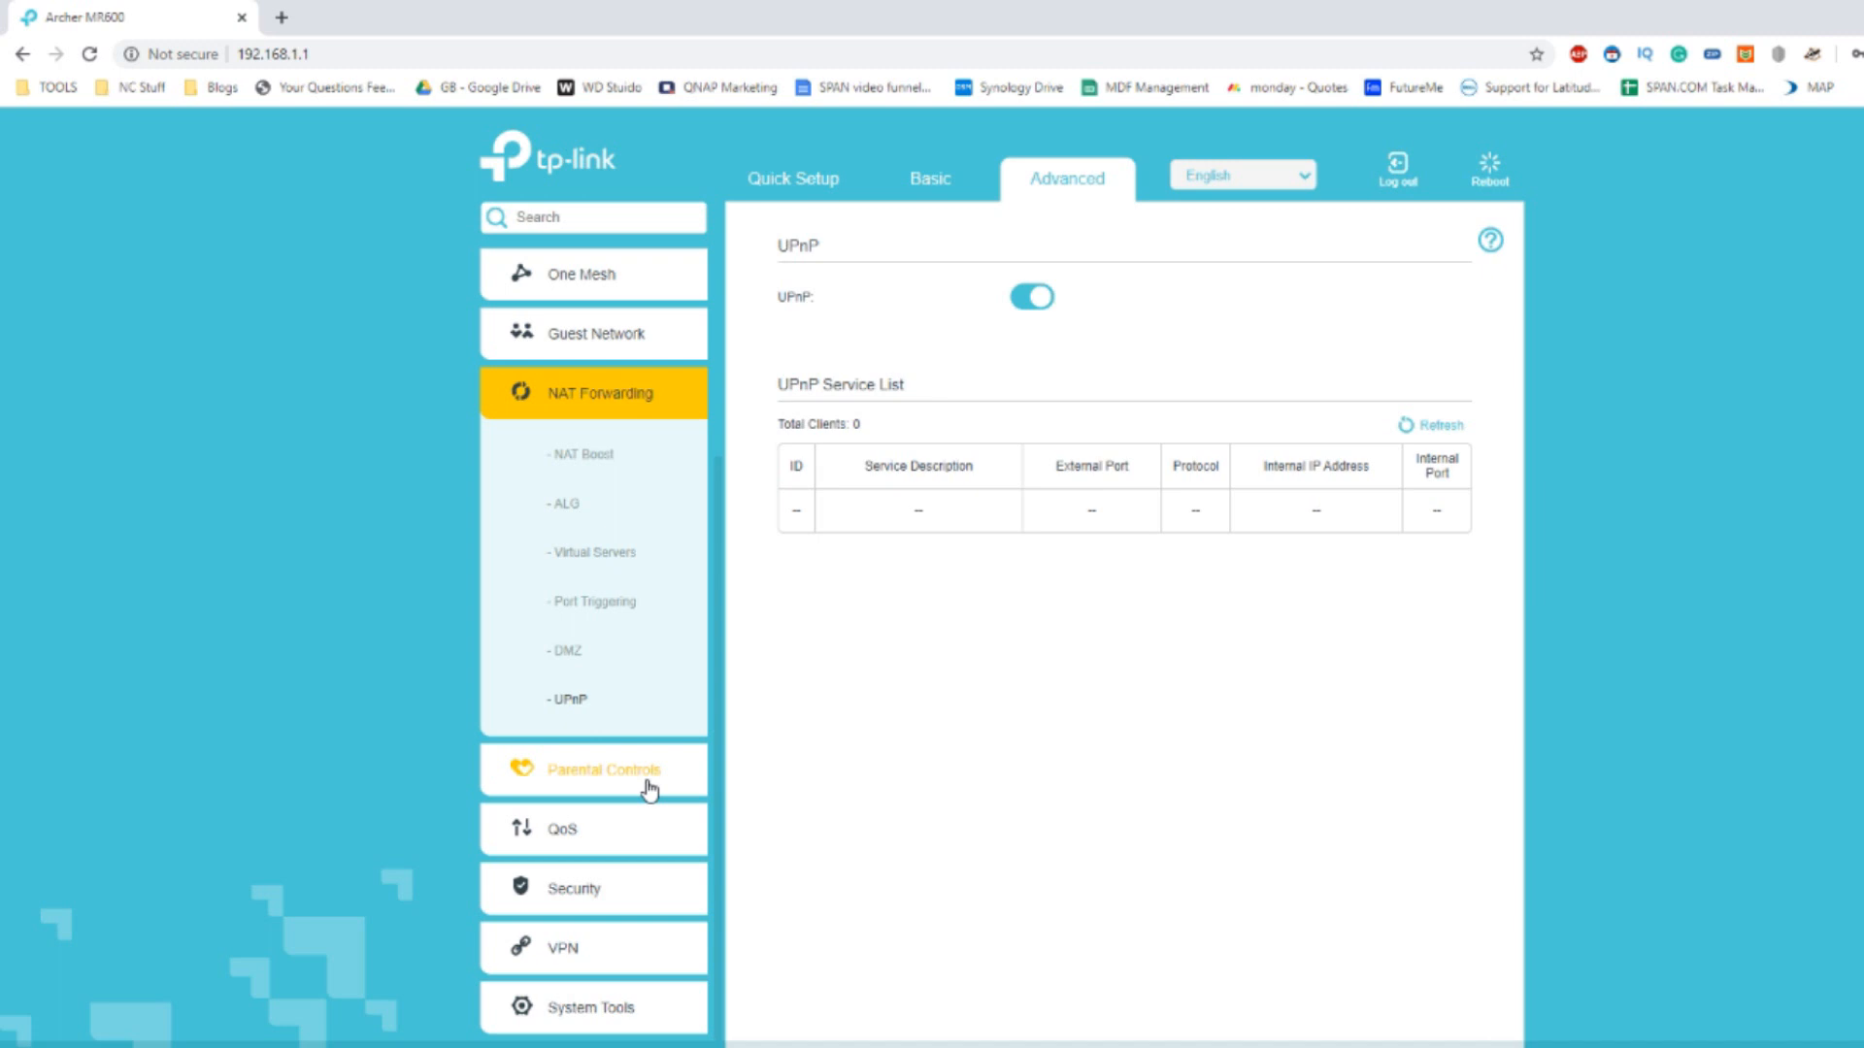
{"action": "left_click", "coordinate": [604, 769]}
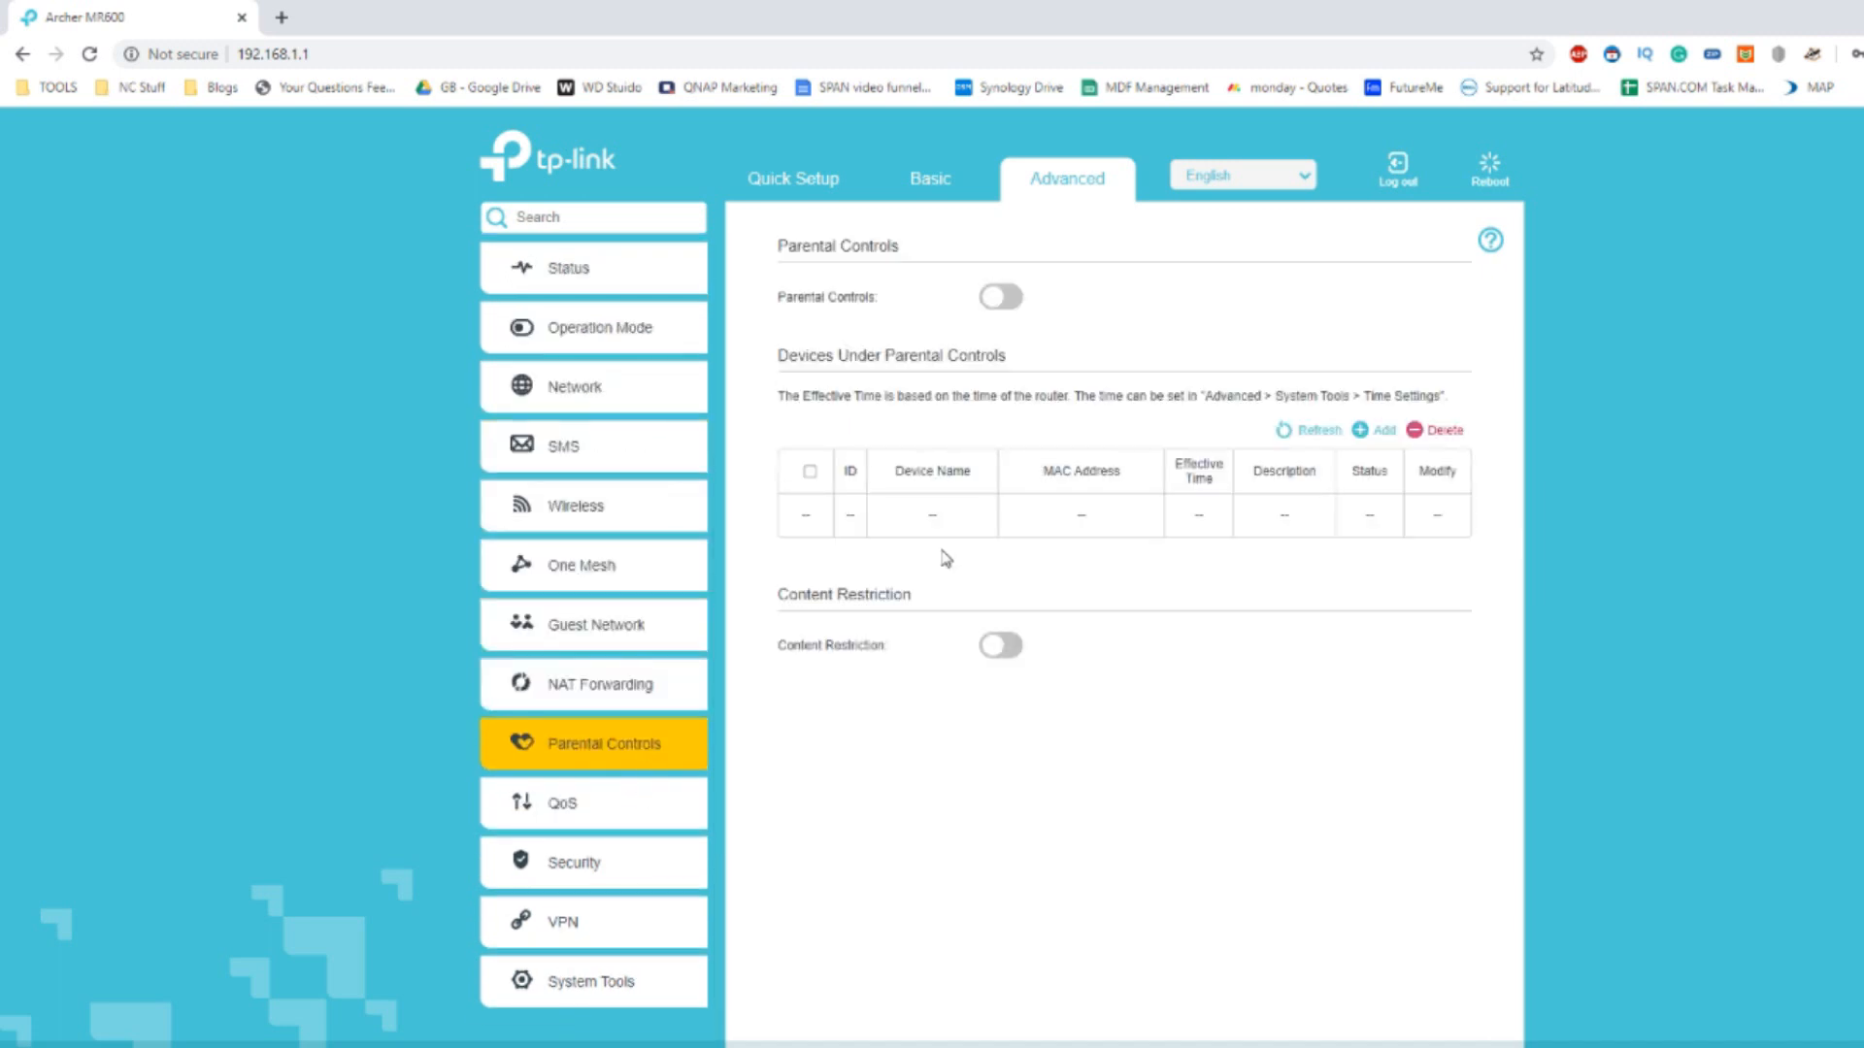
{"action": "mouse_move", "coordinate": [1105, 518]}
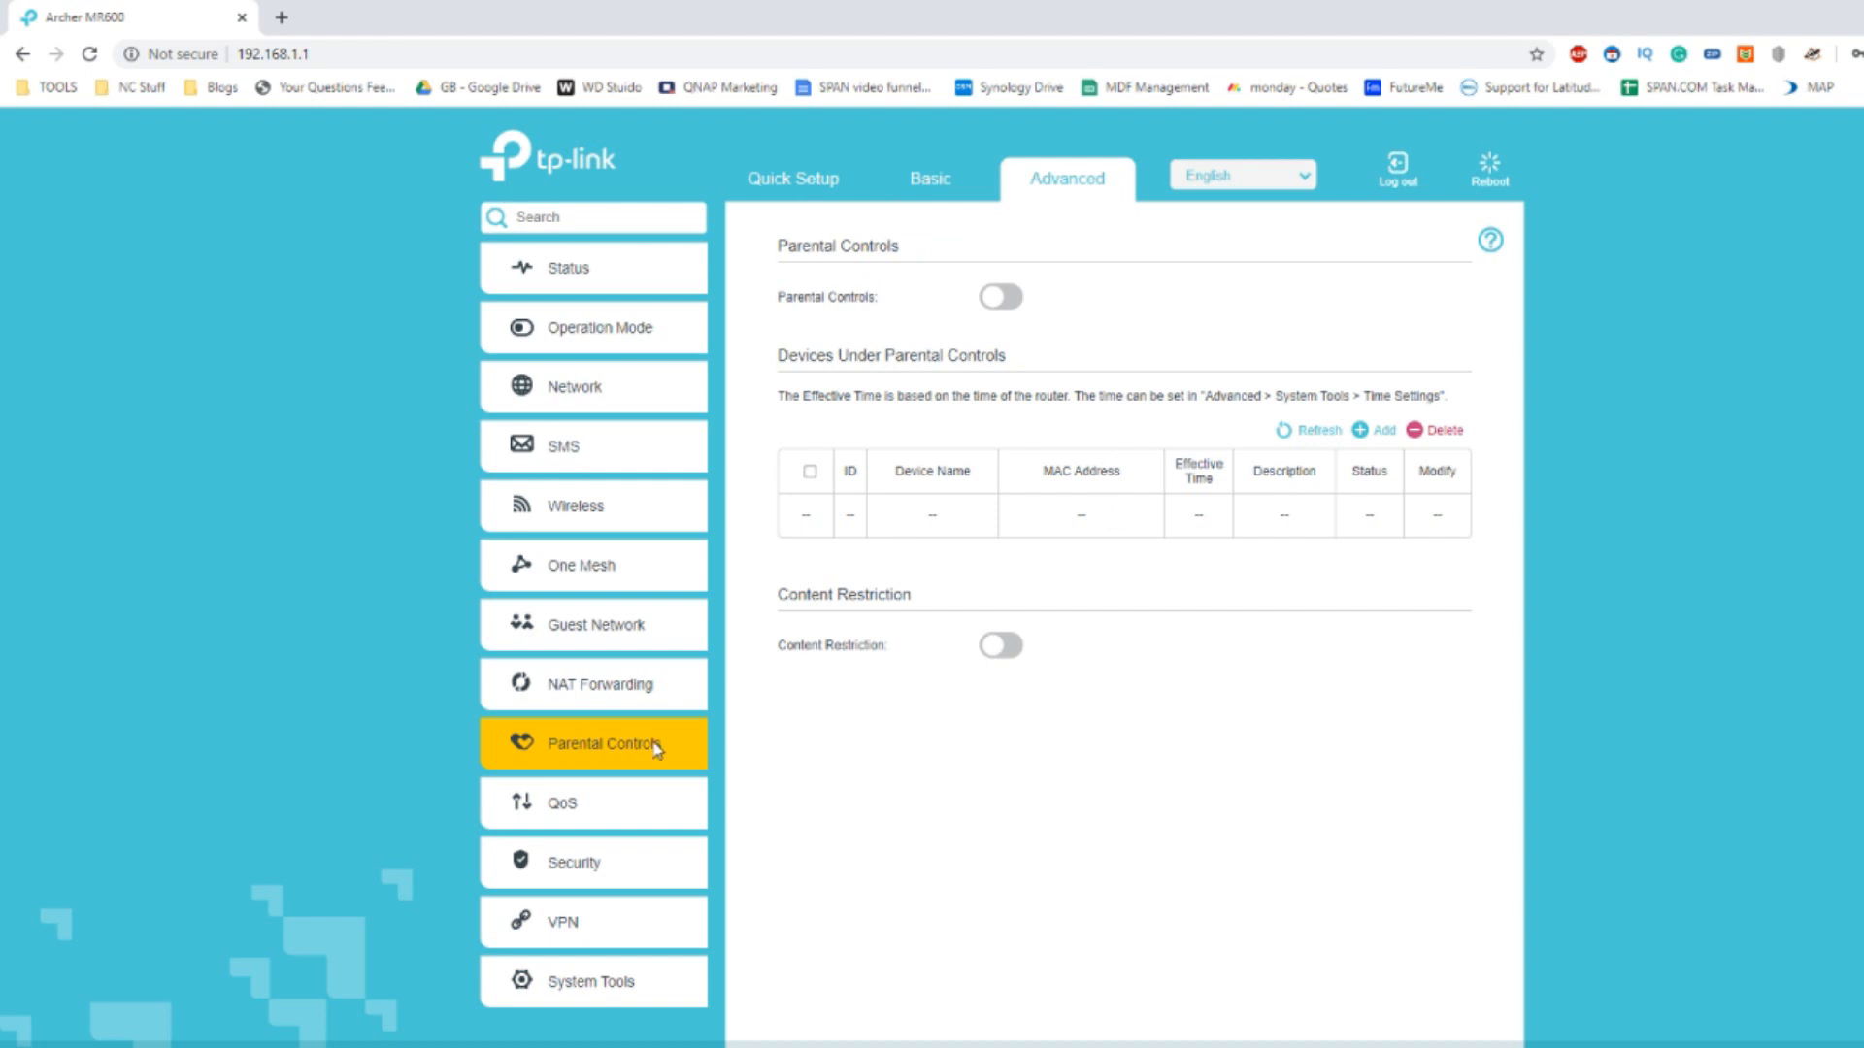
Expand QoS, view its Settings and Database (version 1.5.0) pages, then expand Security.
{"action": "left_click", "coordinate": [561, 803]}
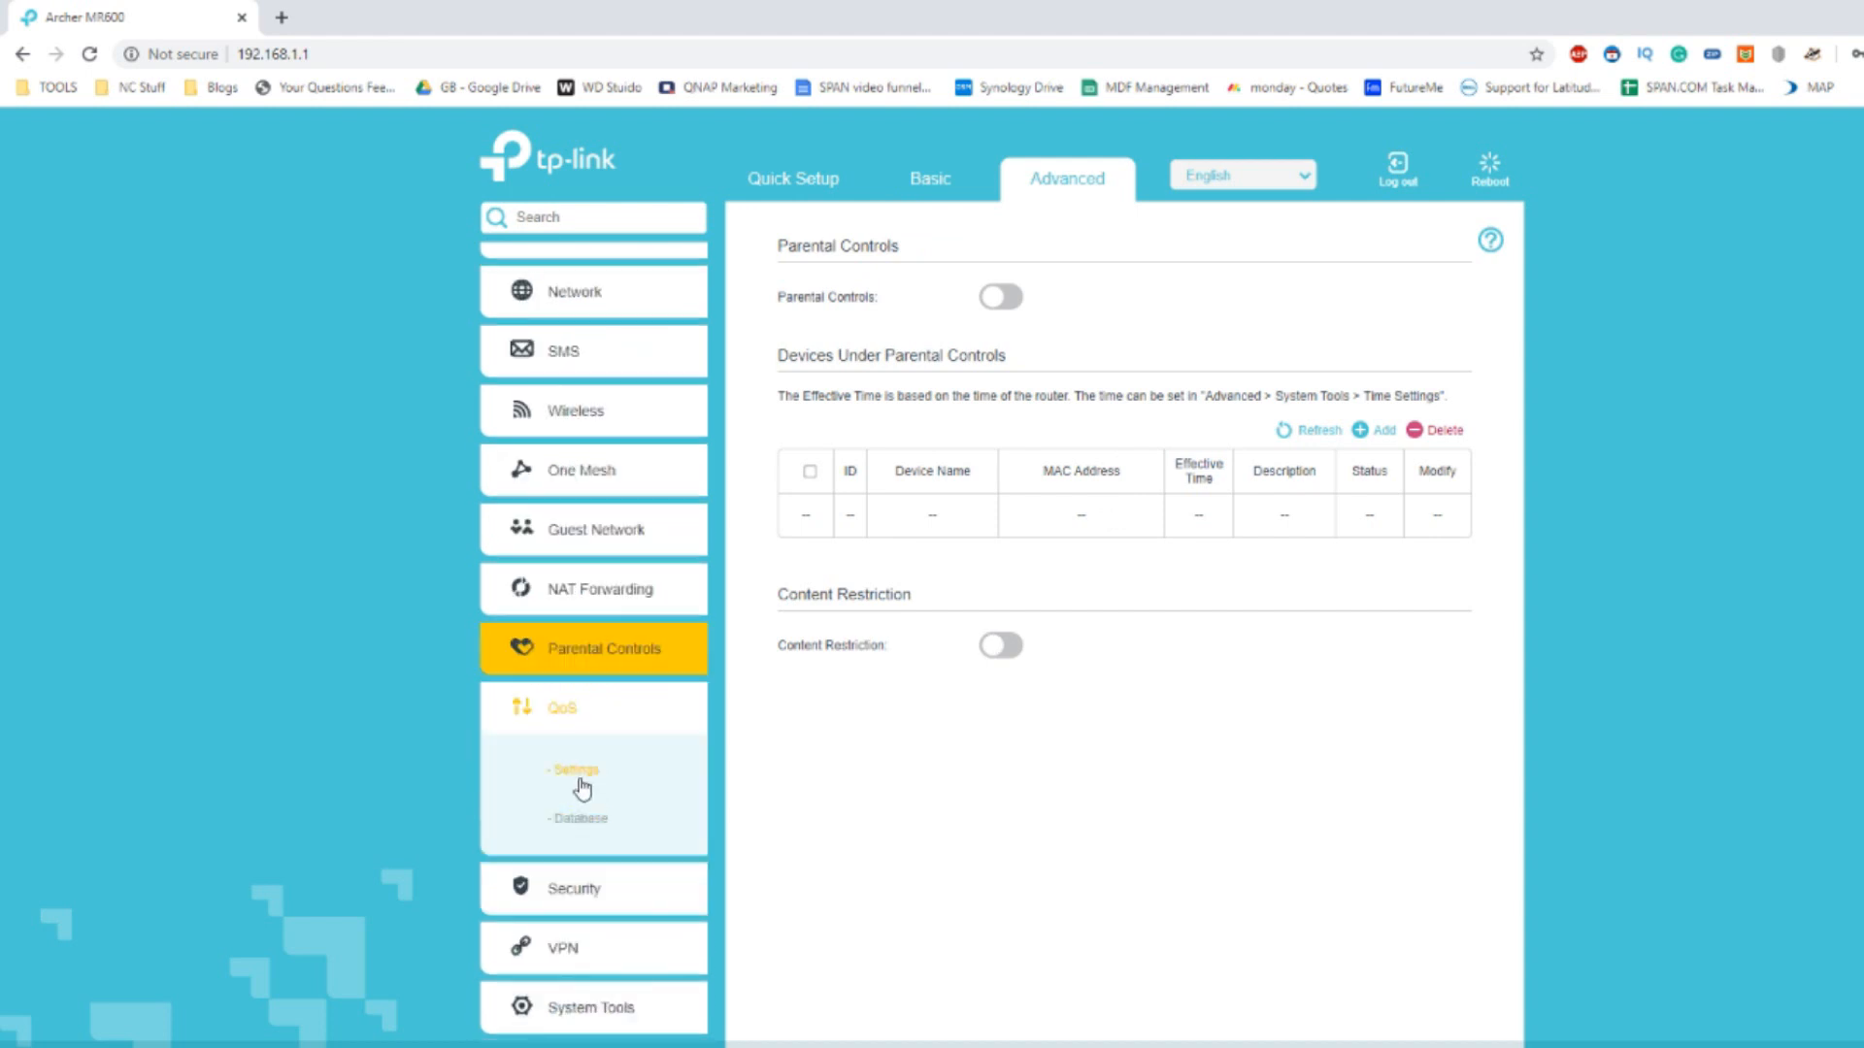
{"action": "left_click", "coordinate": [574, 768]}
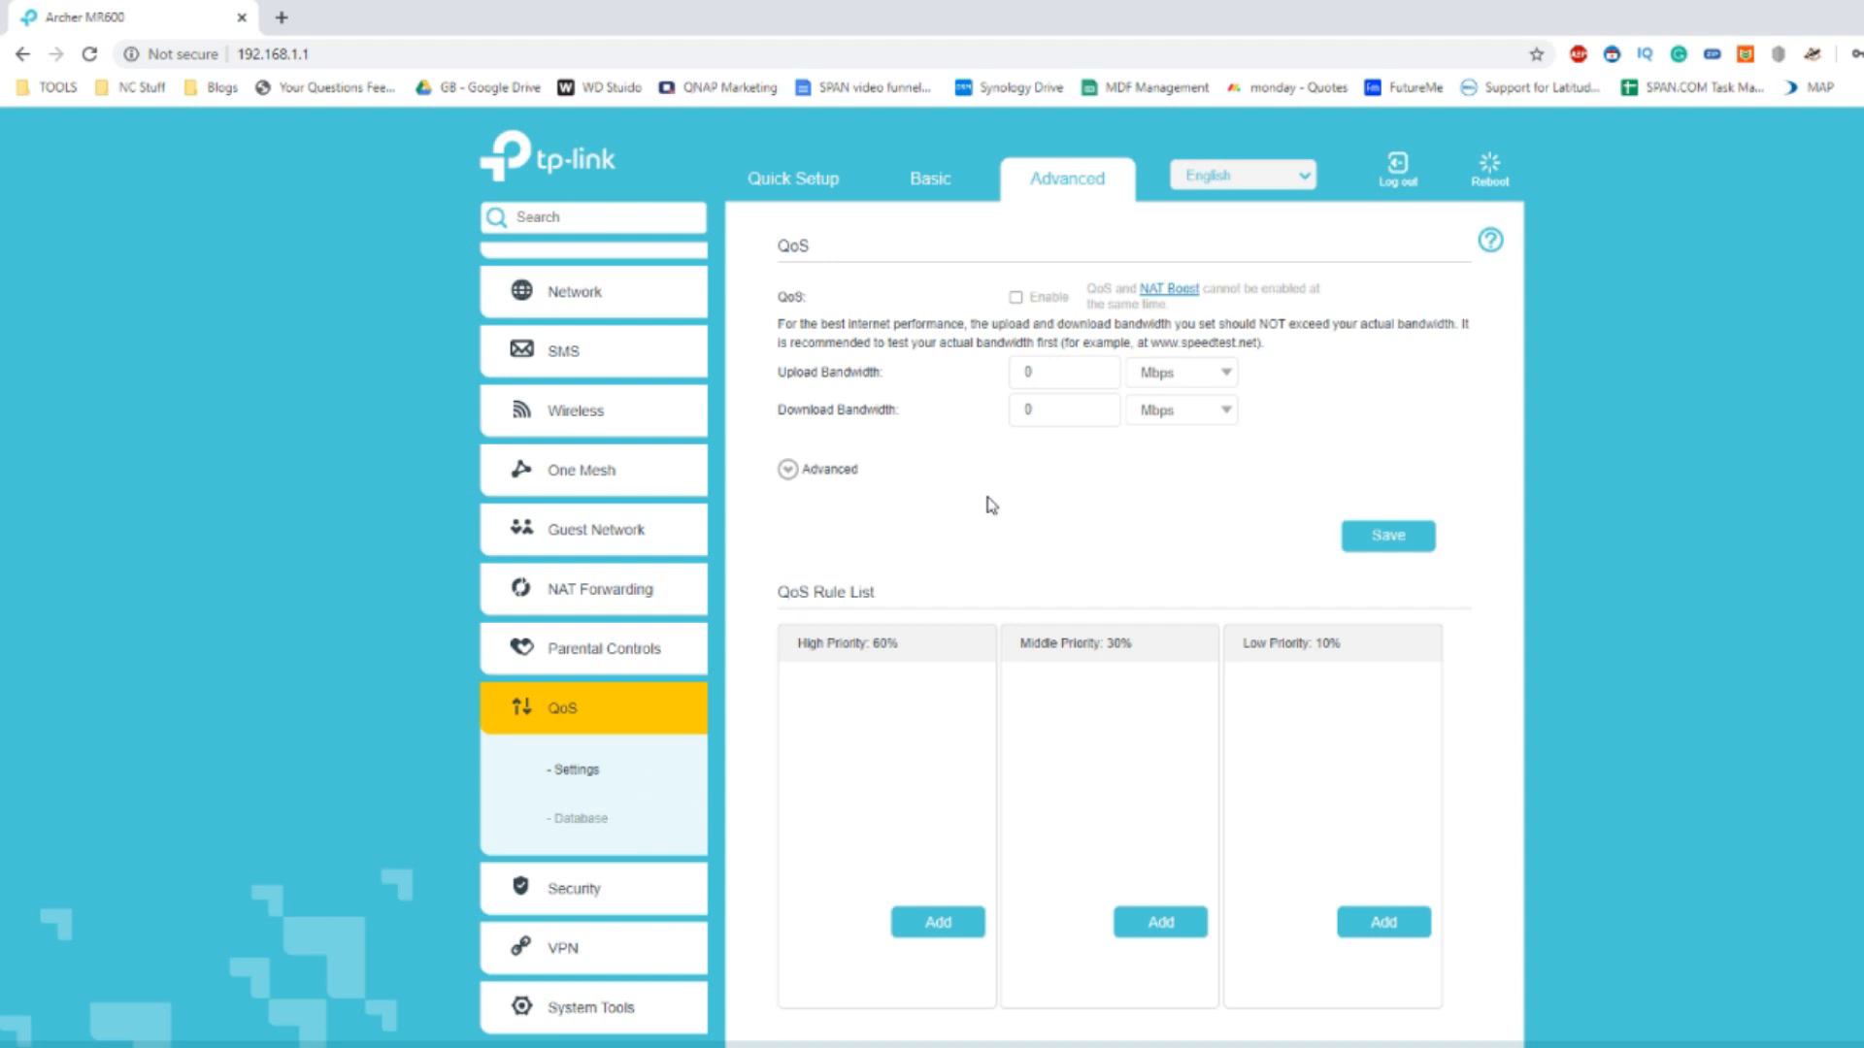
{"action": "mouse_move", "coordinate": [807, 547]}
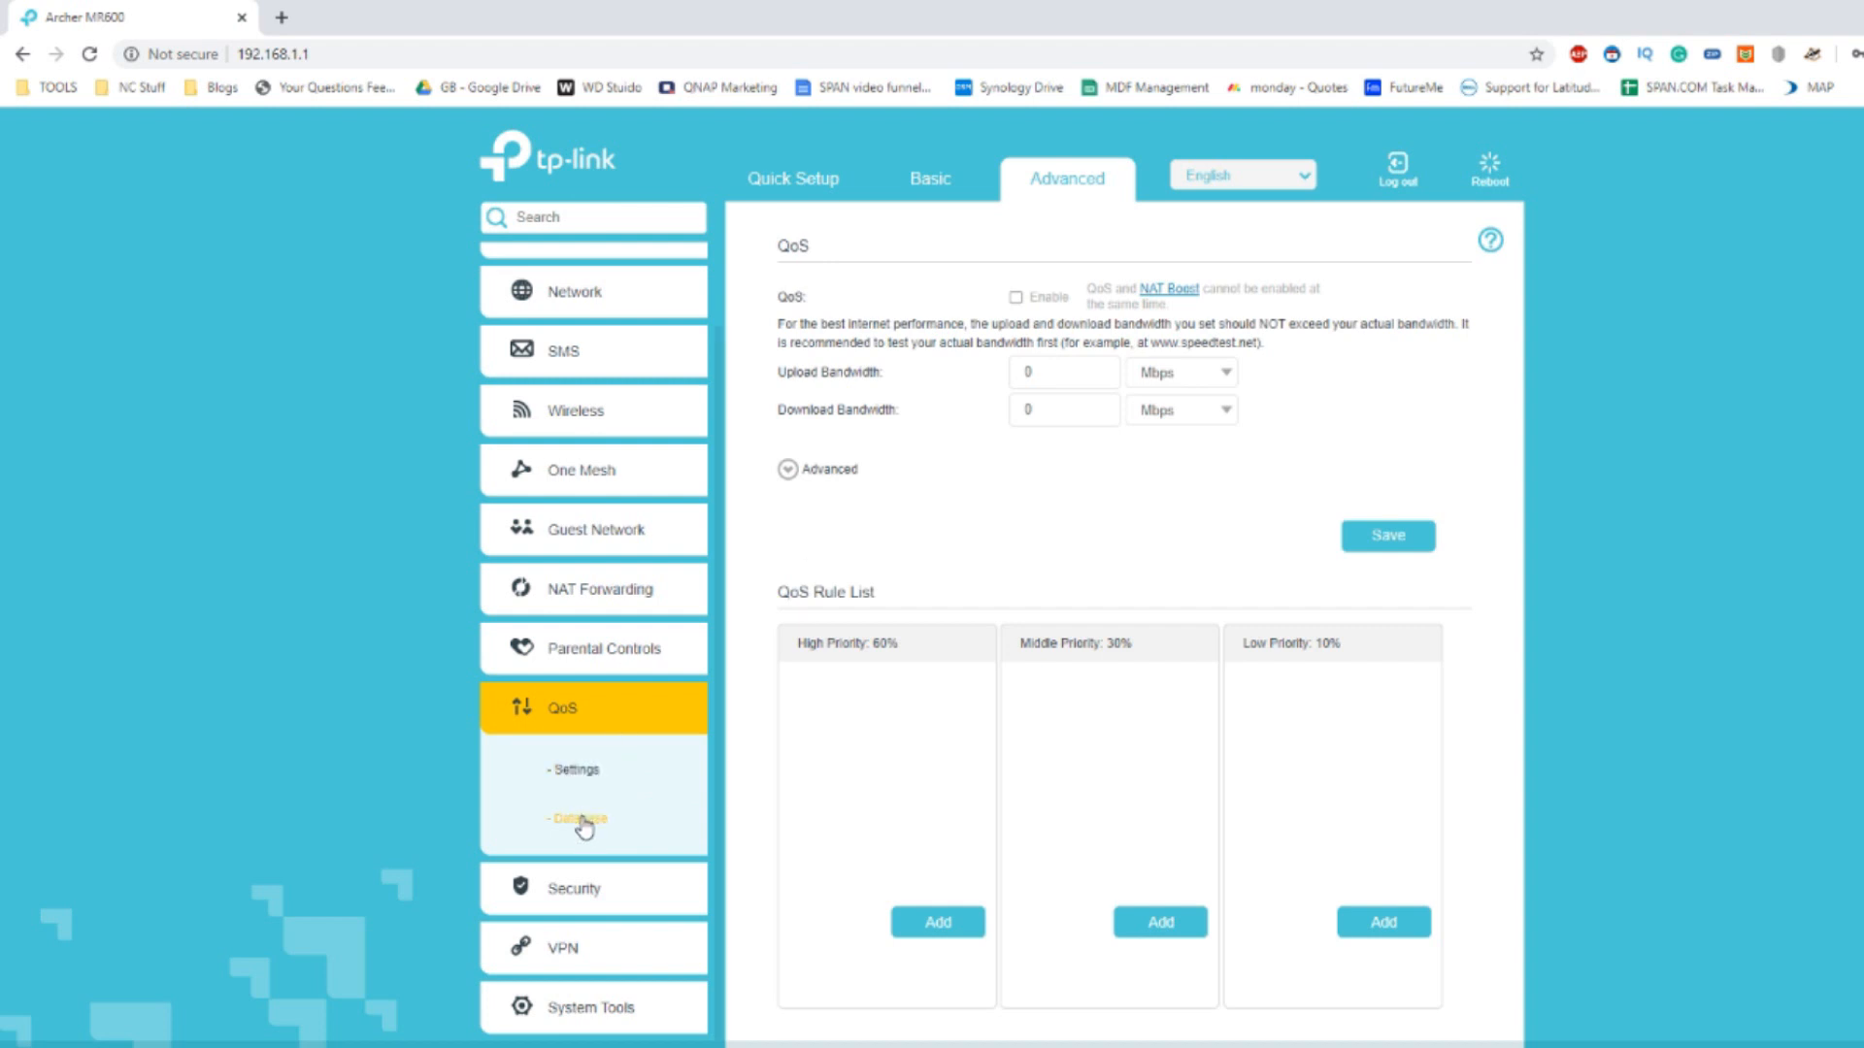
{"action": "left_click", "coordinate": [579, 817]}
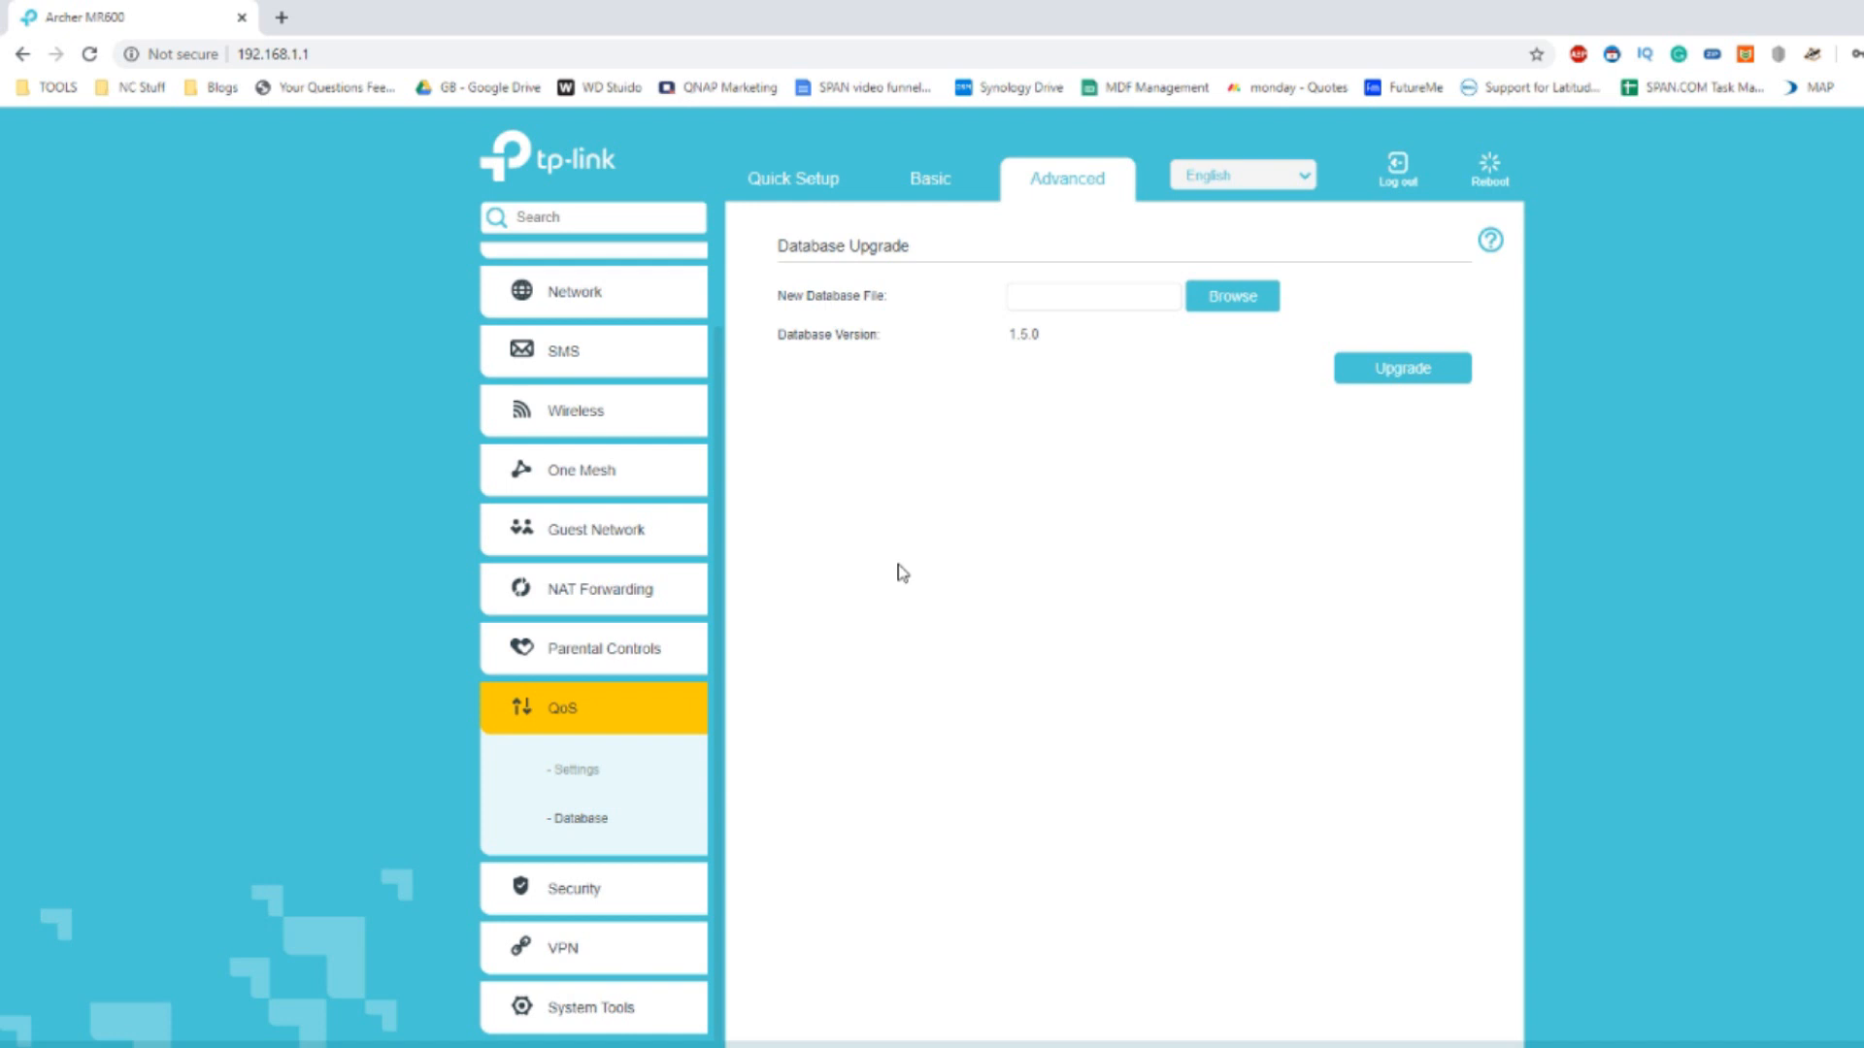
{"action": "mouse_move", "coordinate": [894, 426]}
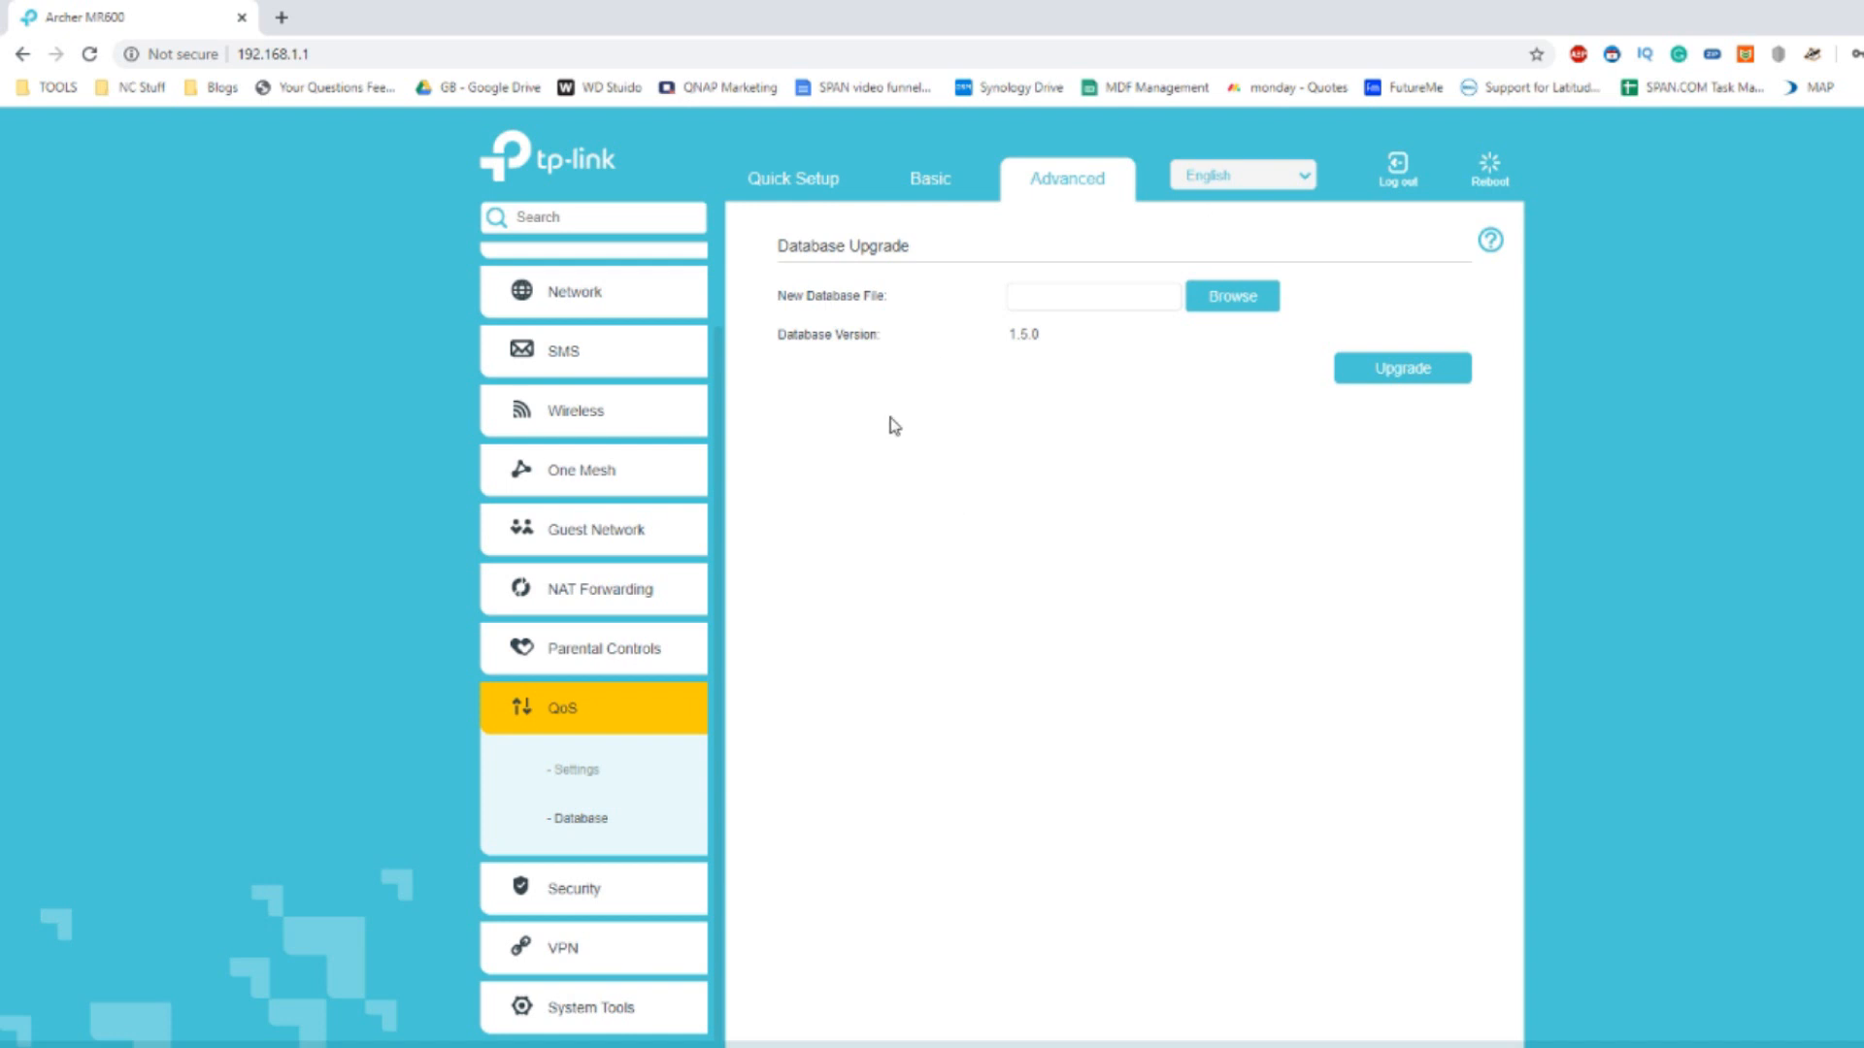
{"action": "left_click", "coordinate": [572, 619]}
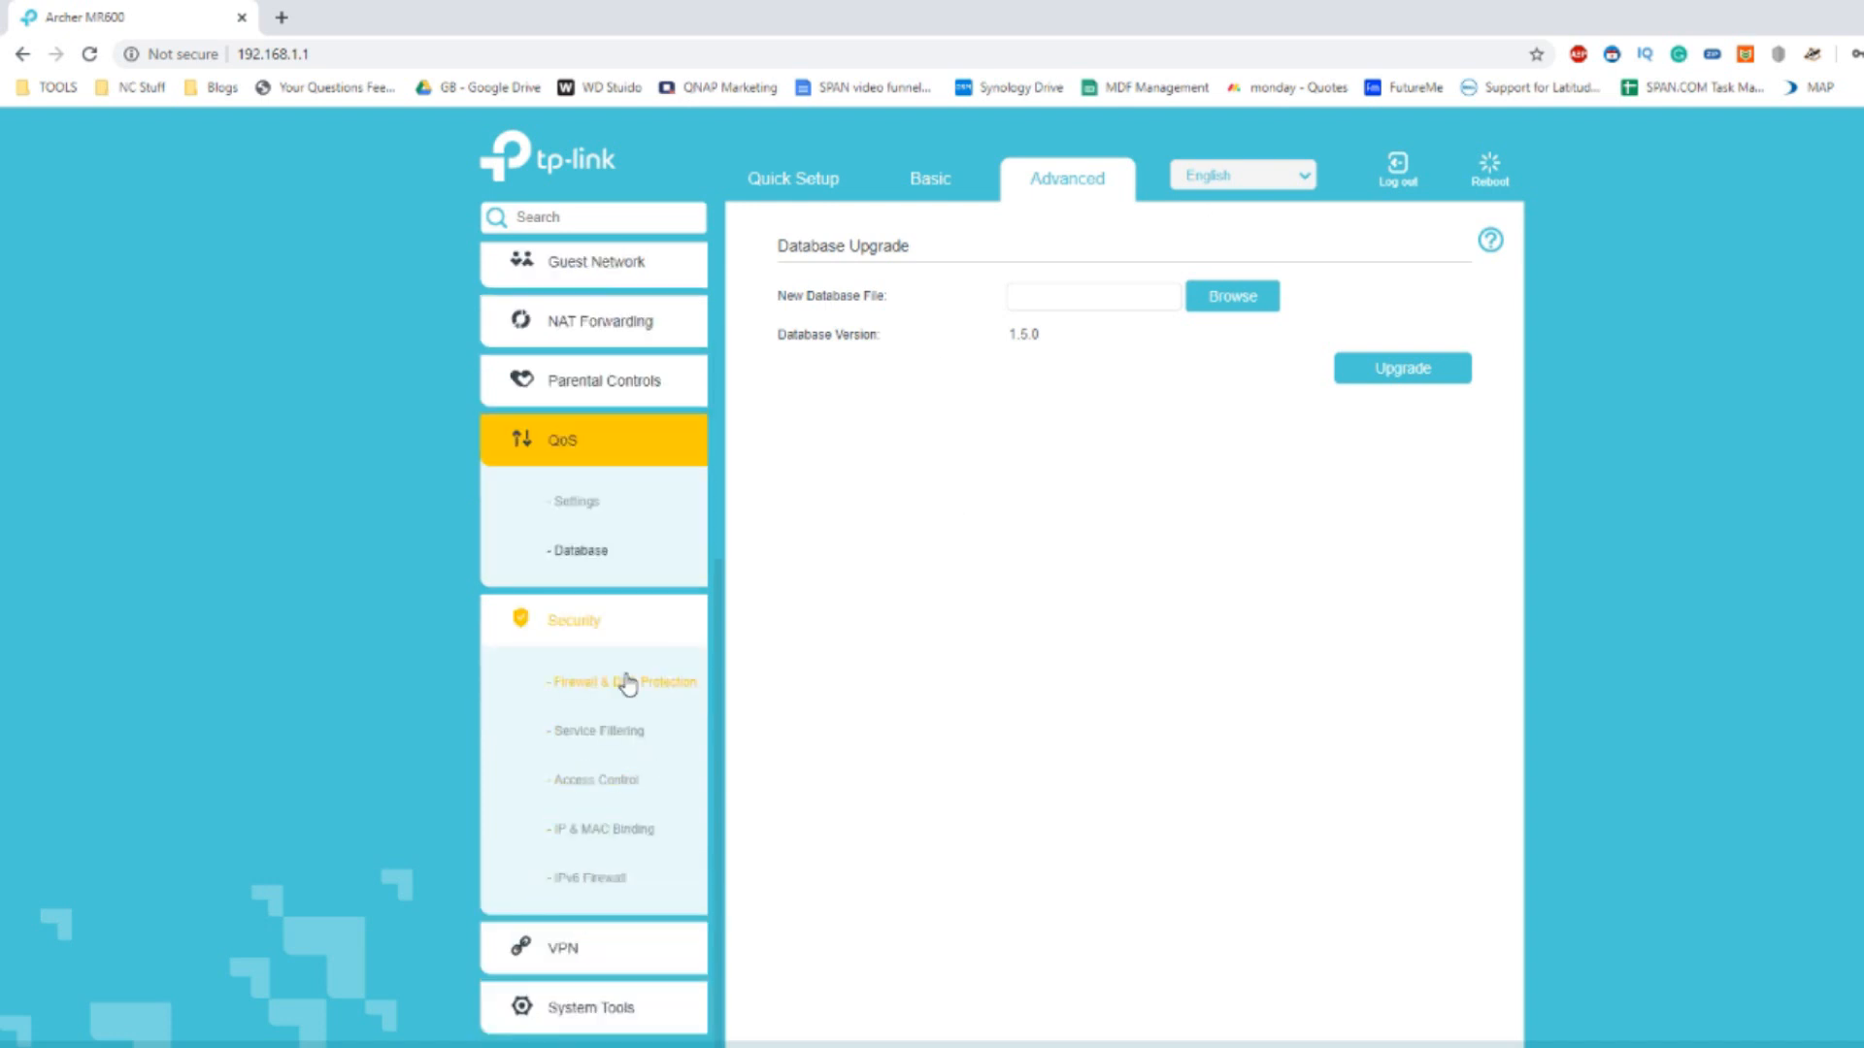
Visit Firewall & DoS Protection, IP & MAC Binding and Access Control, then expand VPN.
{"action": "left_click", "coordinate": [624, 681]}
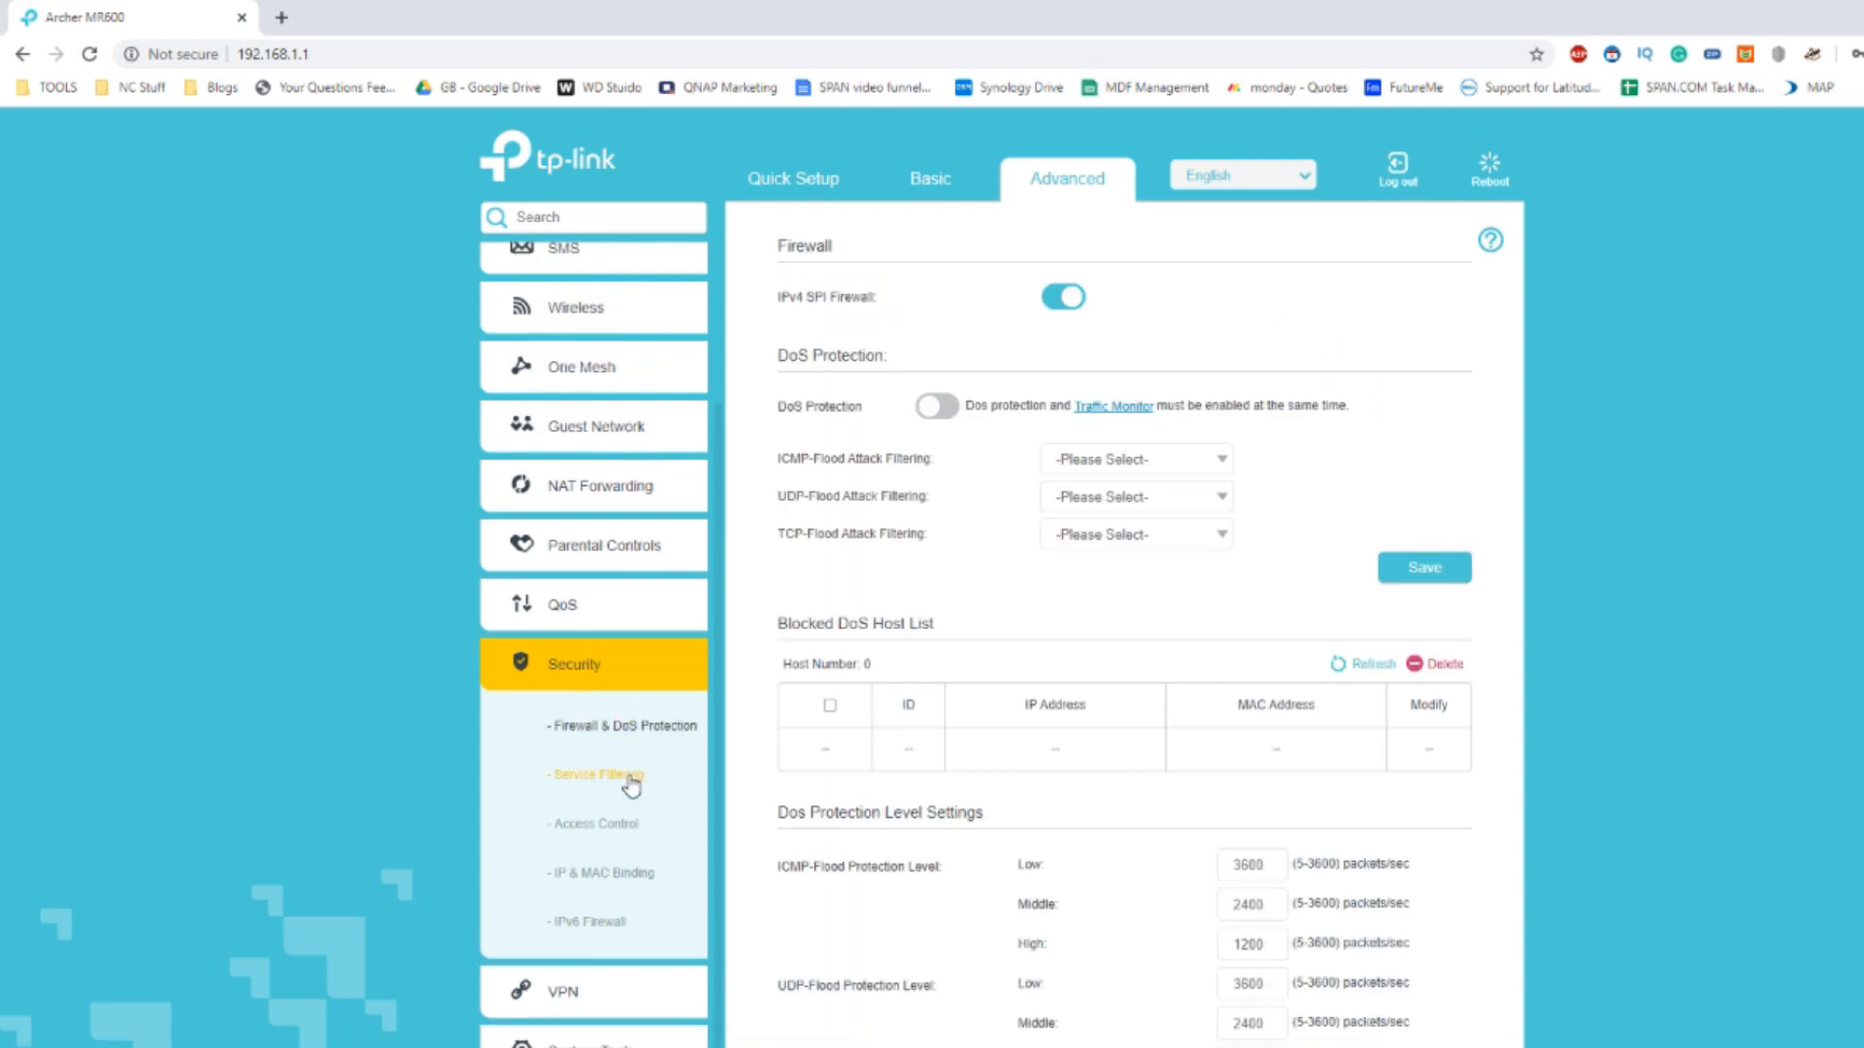
{"action": "mouse_move", "coordinate": [614, 874]}
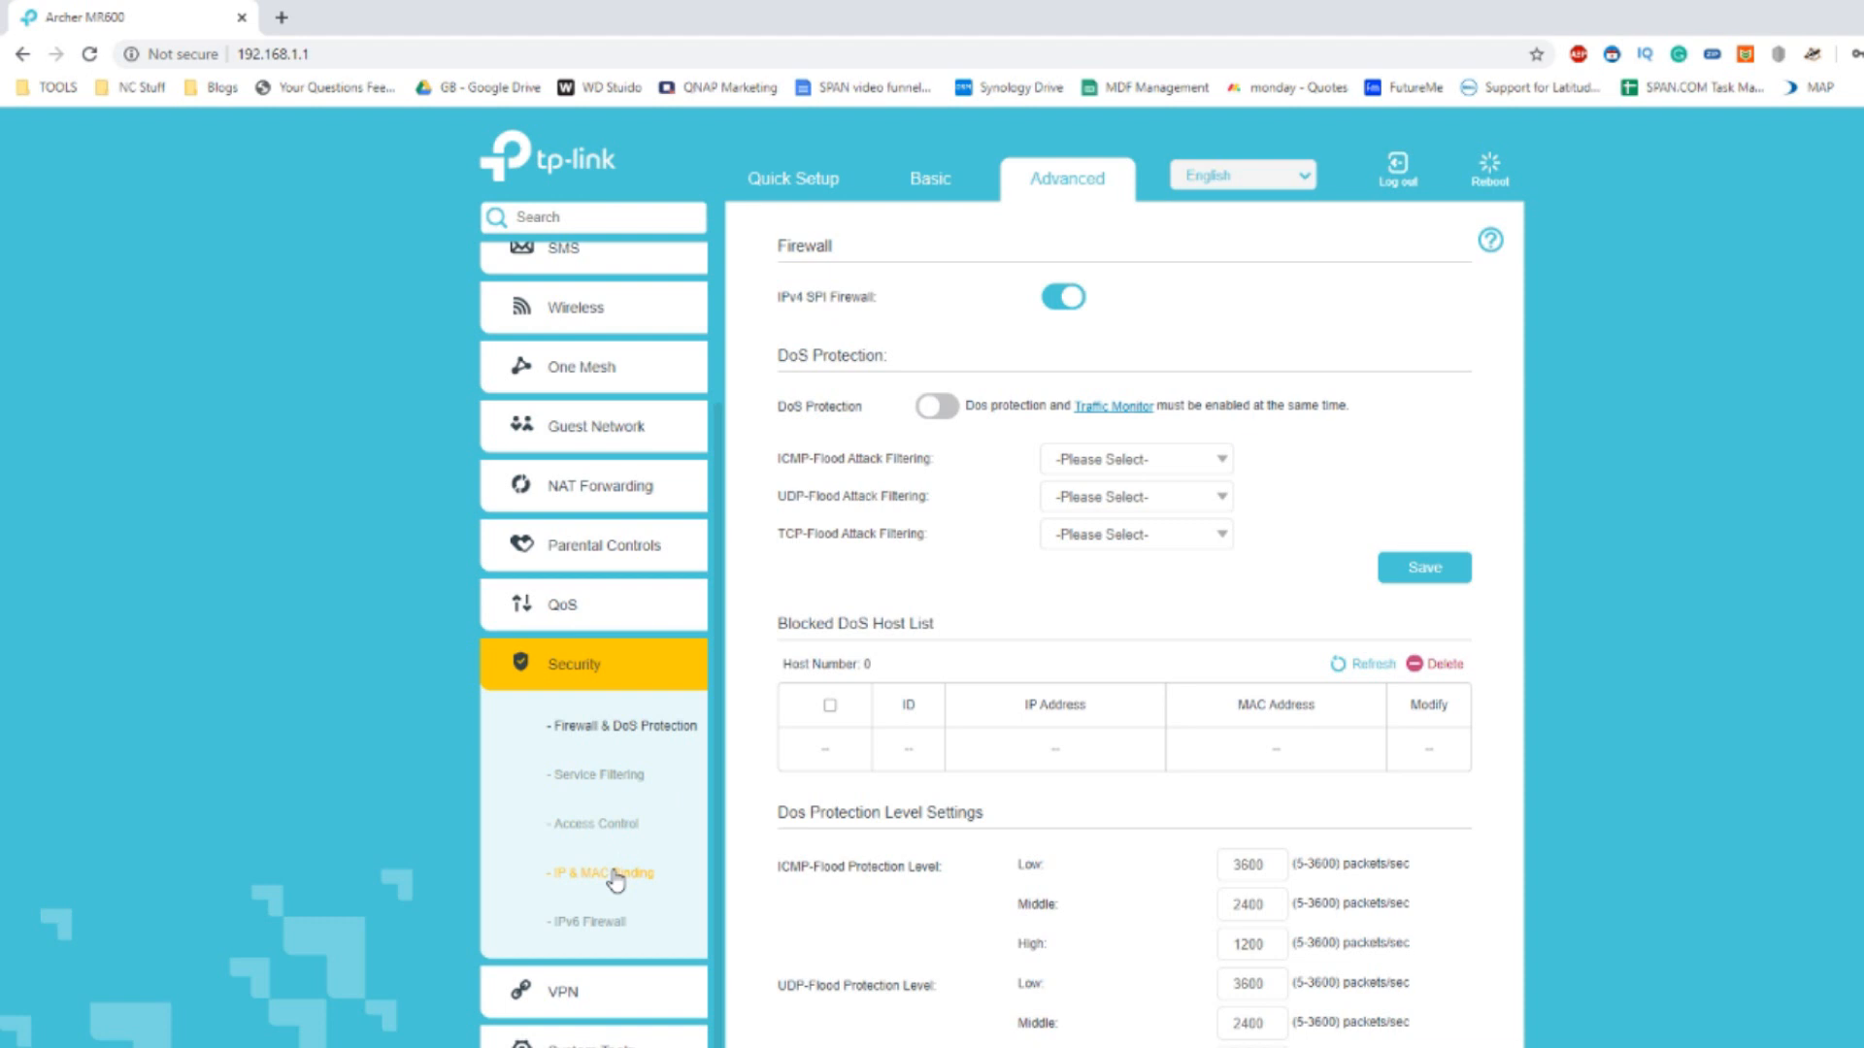
{"action": "left_click", "coordinate": [600, 872]}
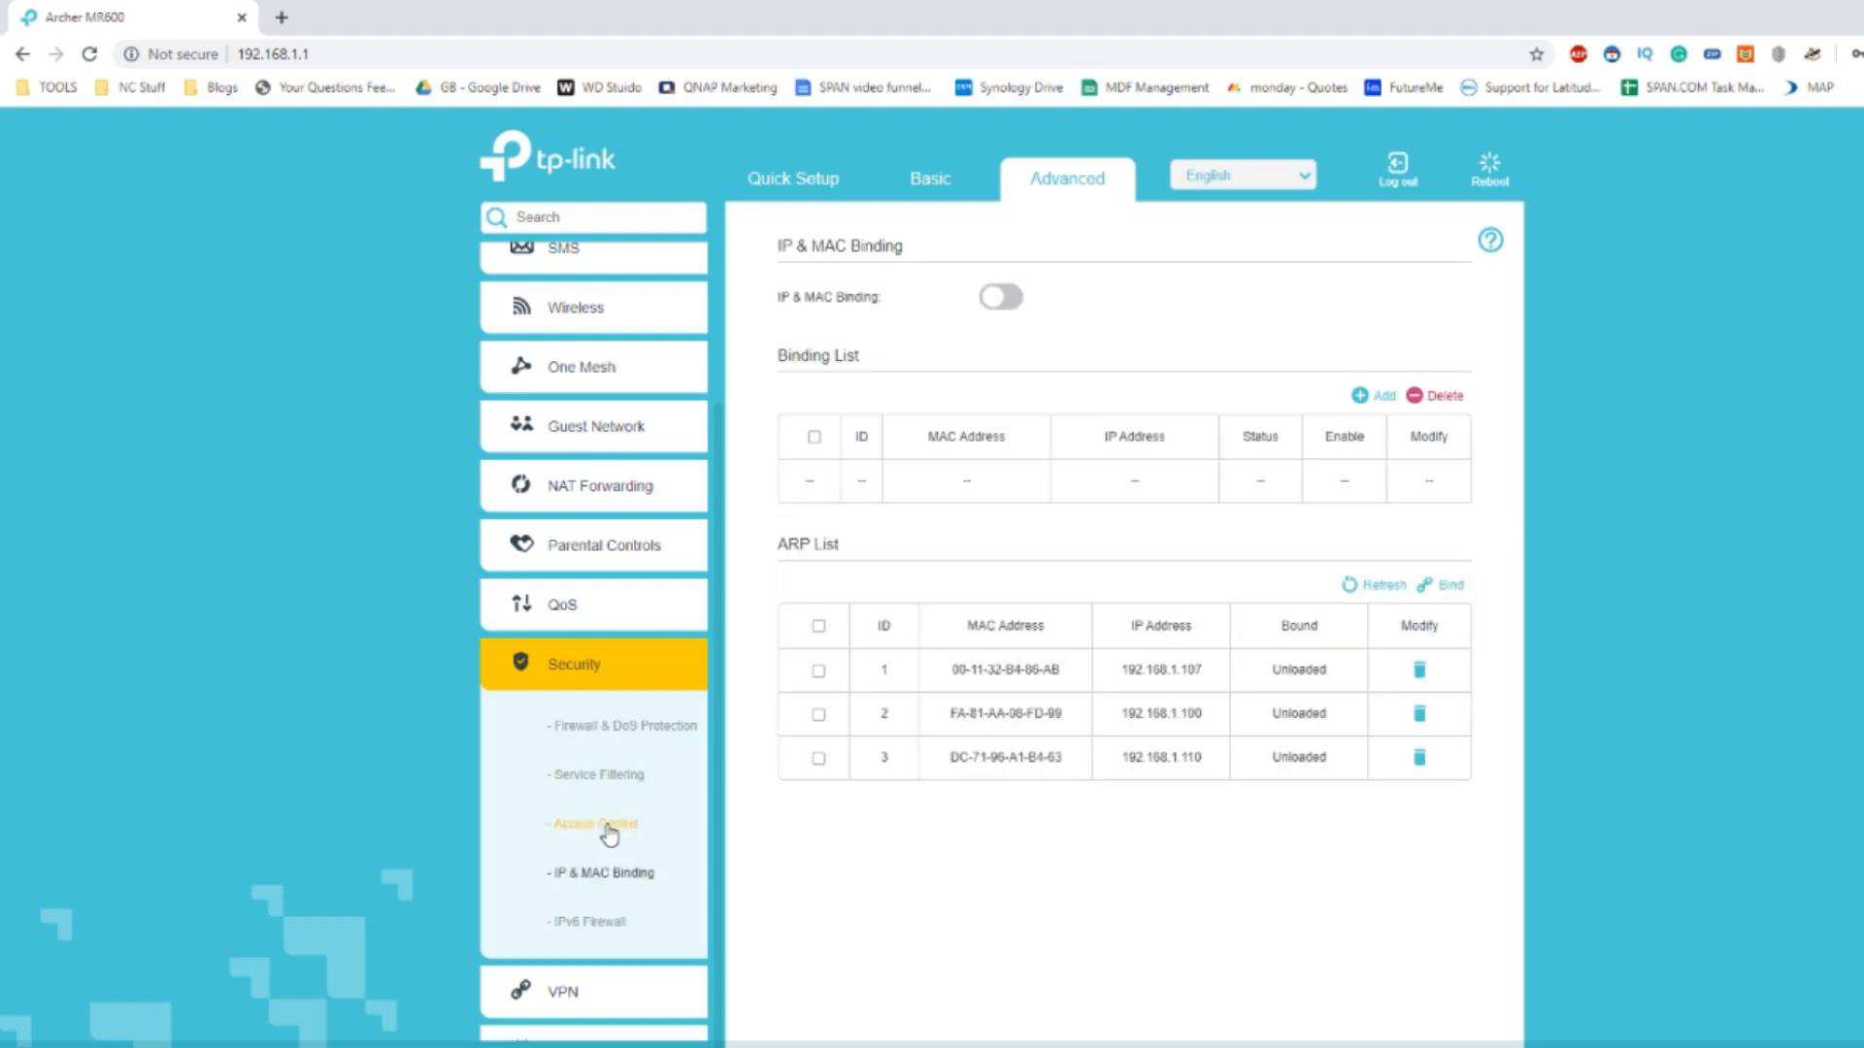
{"action": "left_click", "coordinate": [594, 824]}
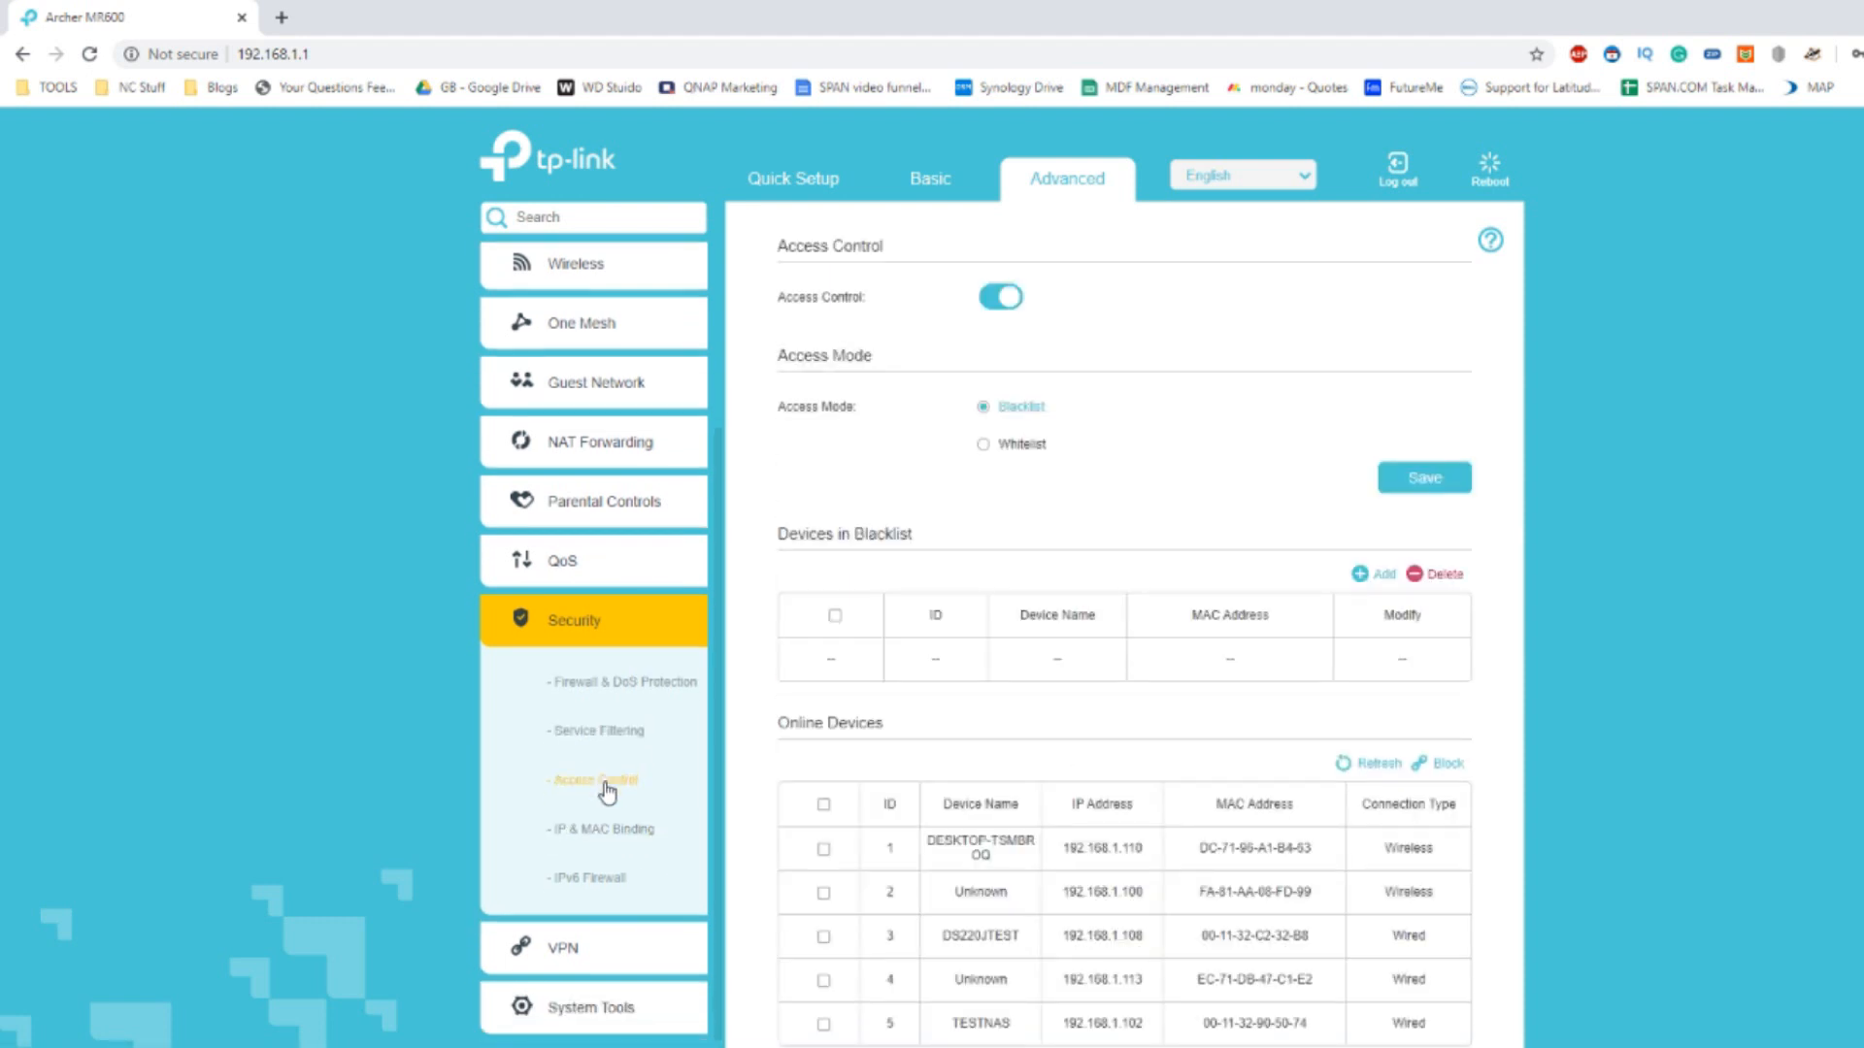
{"action": "scroll", "scroll_direction": "down", "scroll_amount": 3}
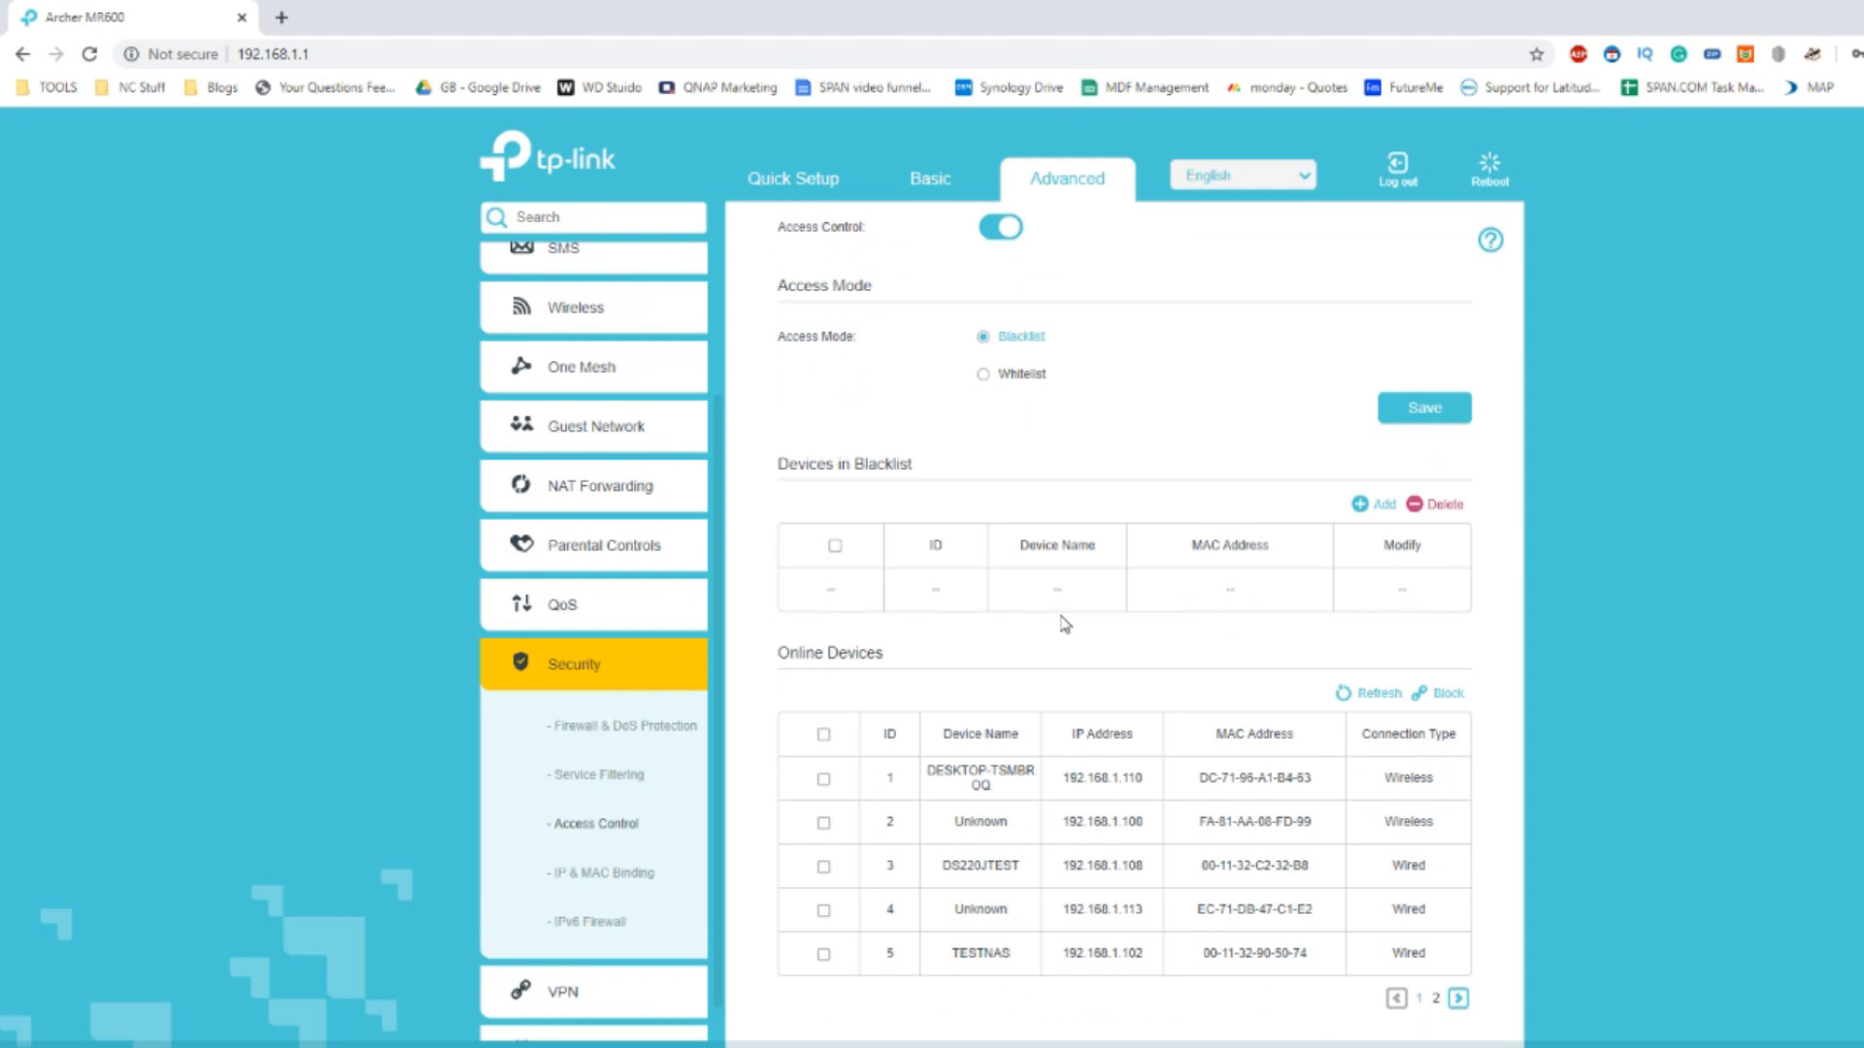
{"action": "scroll", "scroll_direction": "down", "scroll_amount": 3}
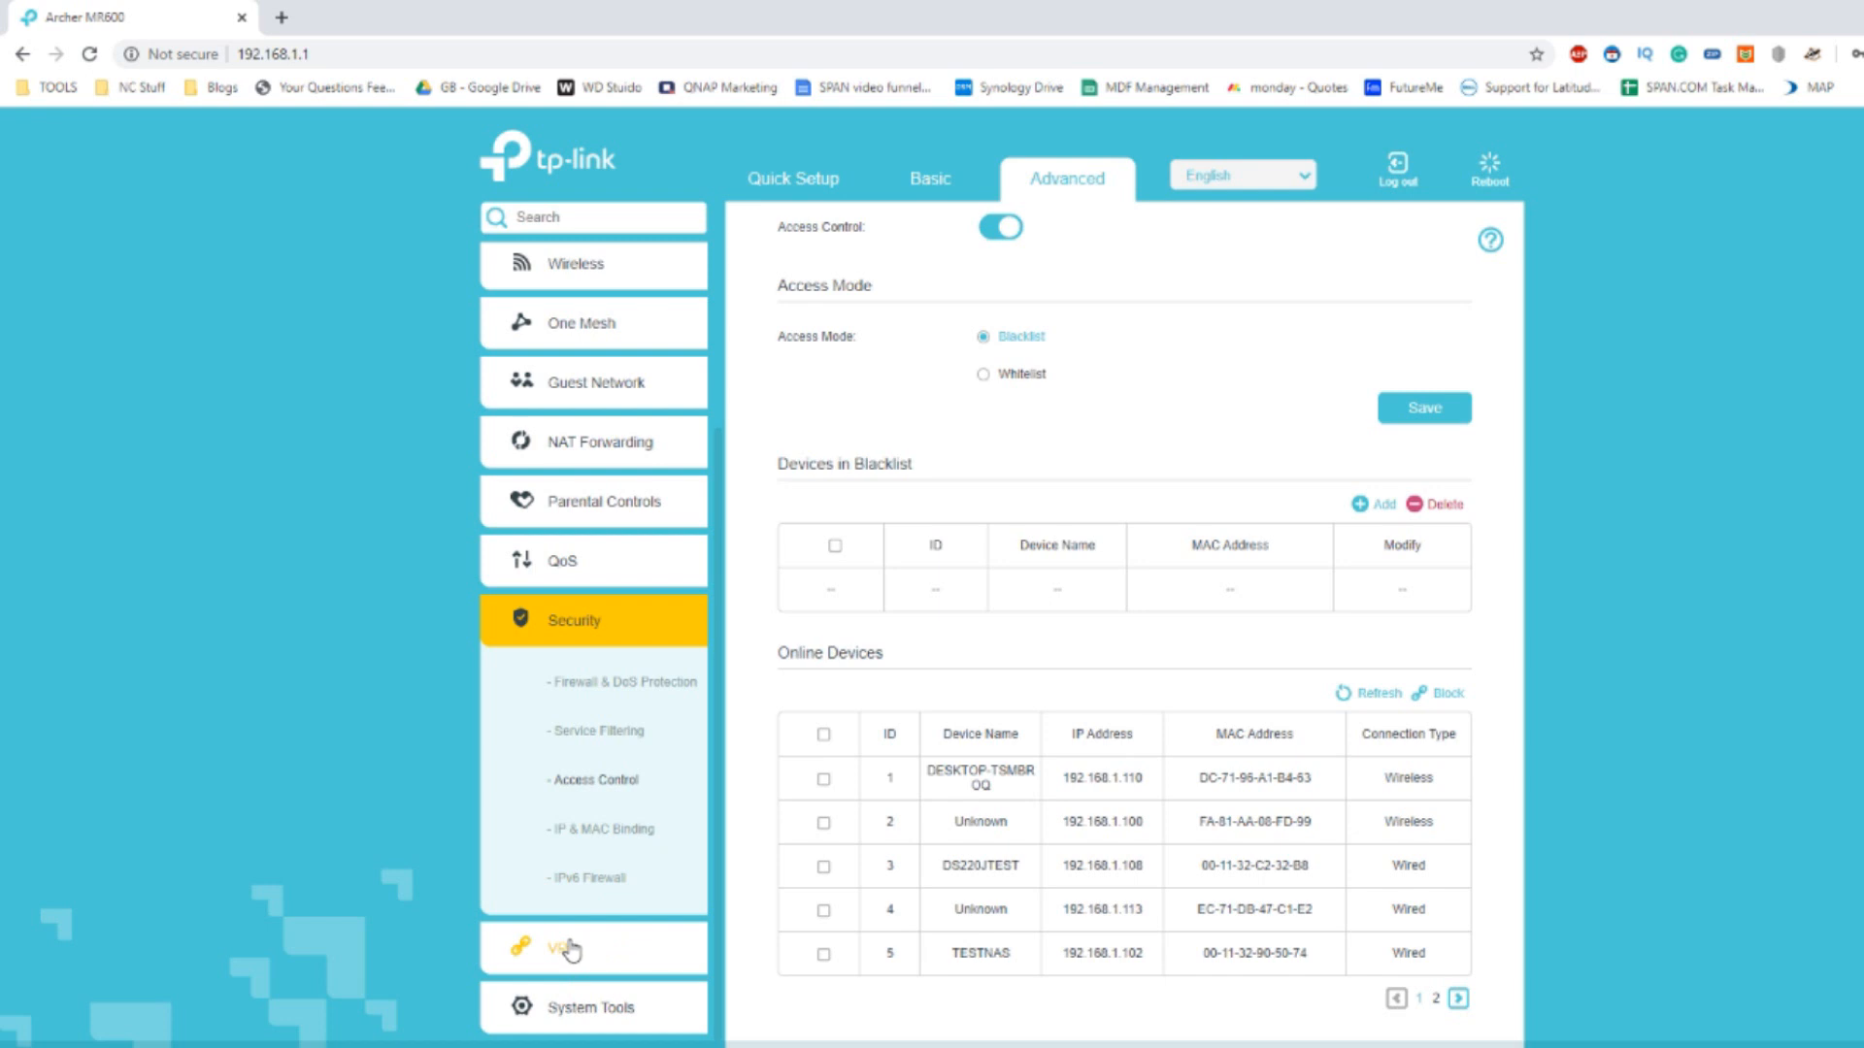
{"action": "left_click", "coordinate": [562, 948]}
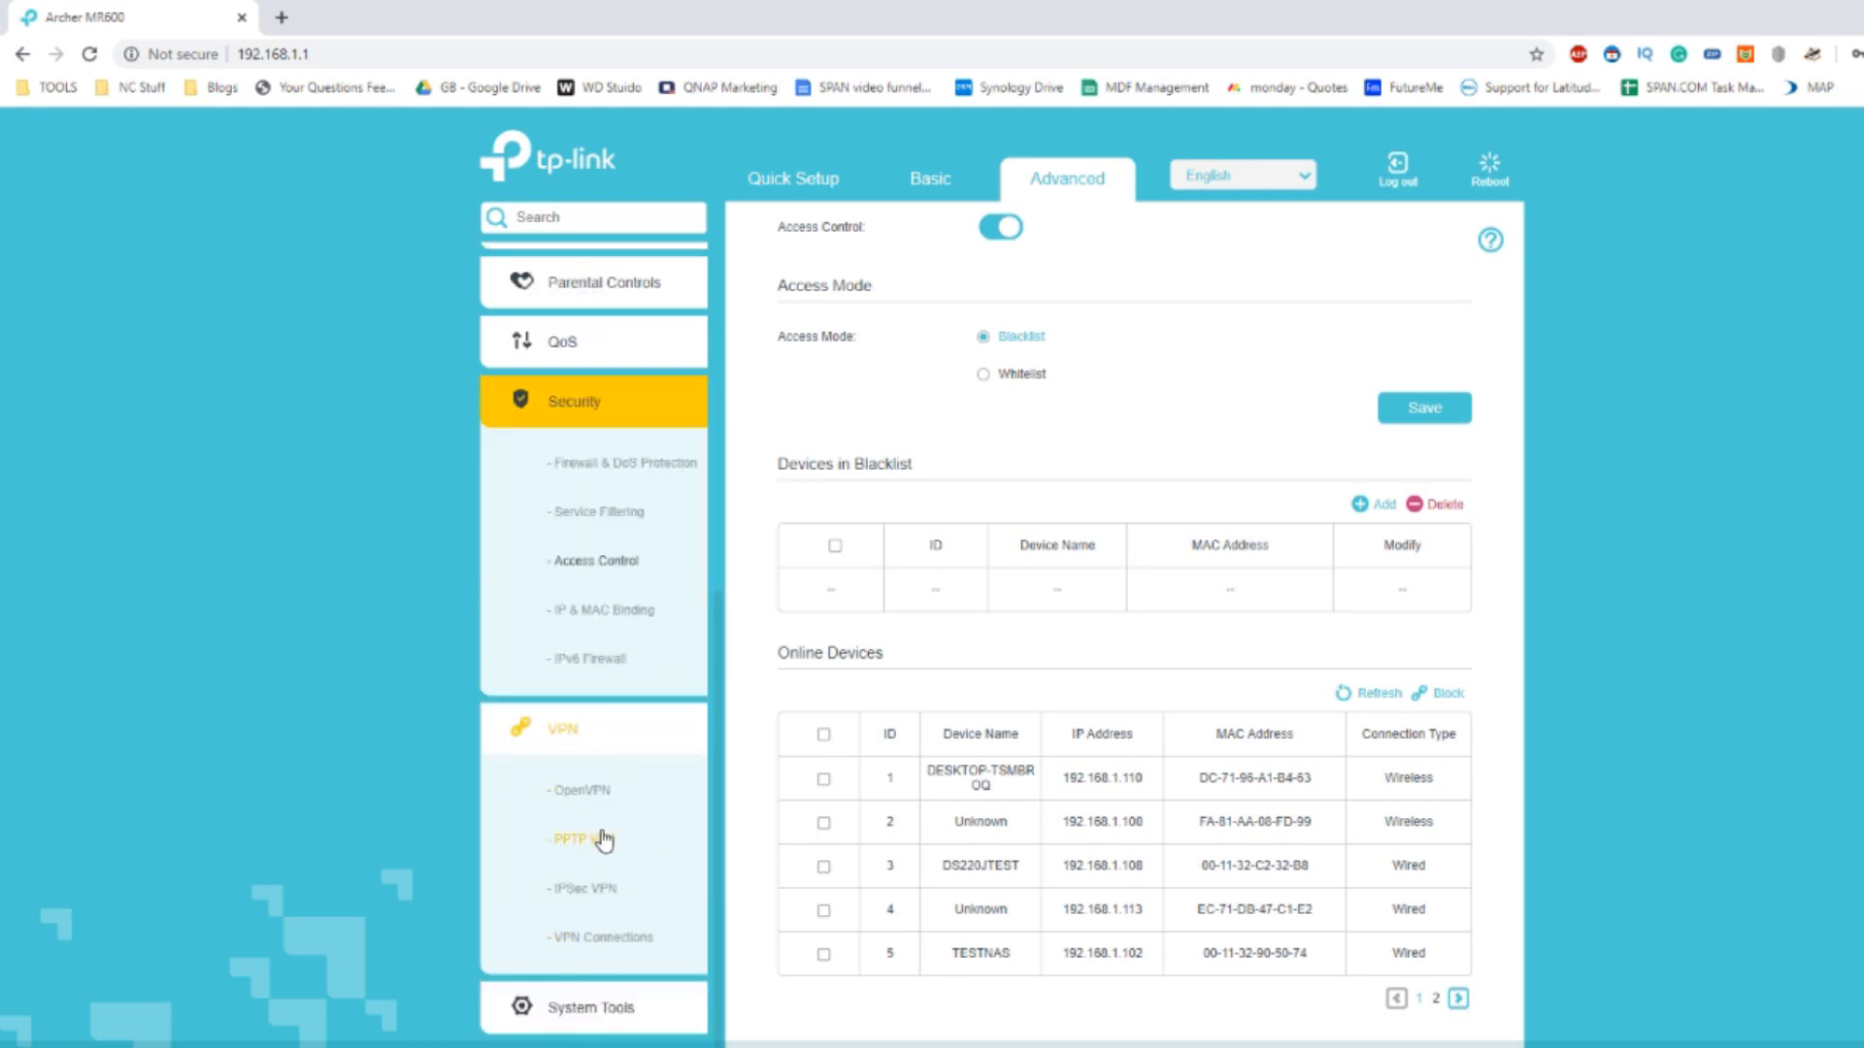
View the PPTP VPN and IPsec VPN pages, then the empty VPN Connections overview.
{"action": "left_click", "coordinate": [580, 839]}
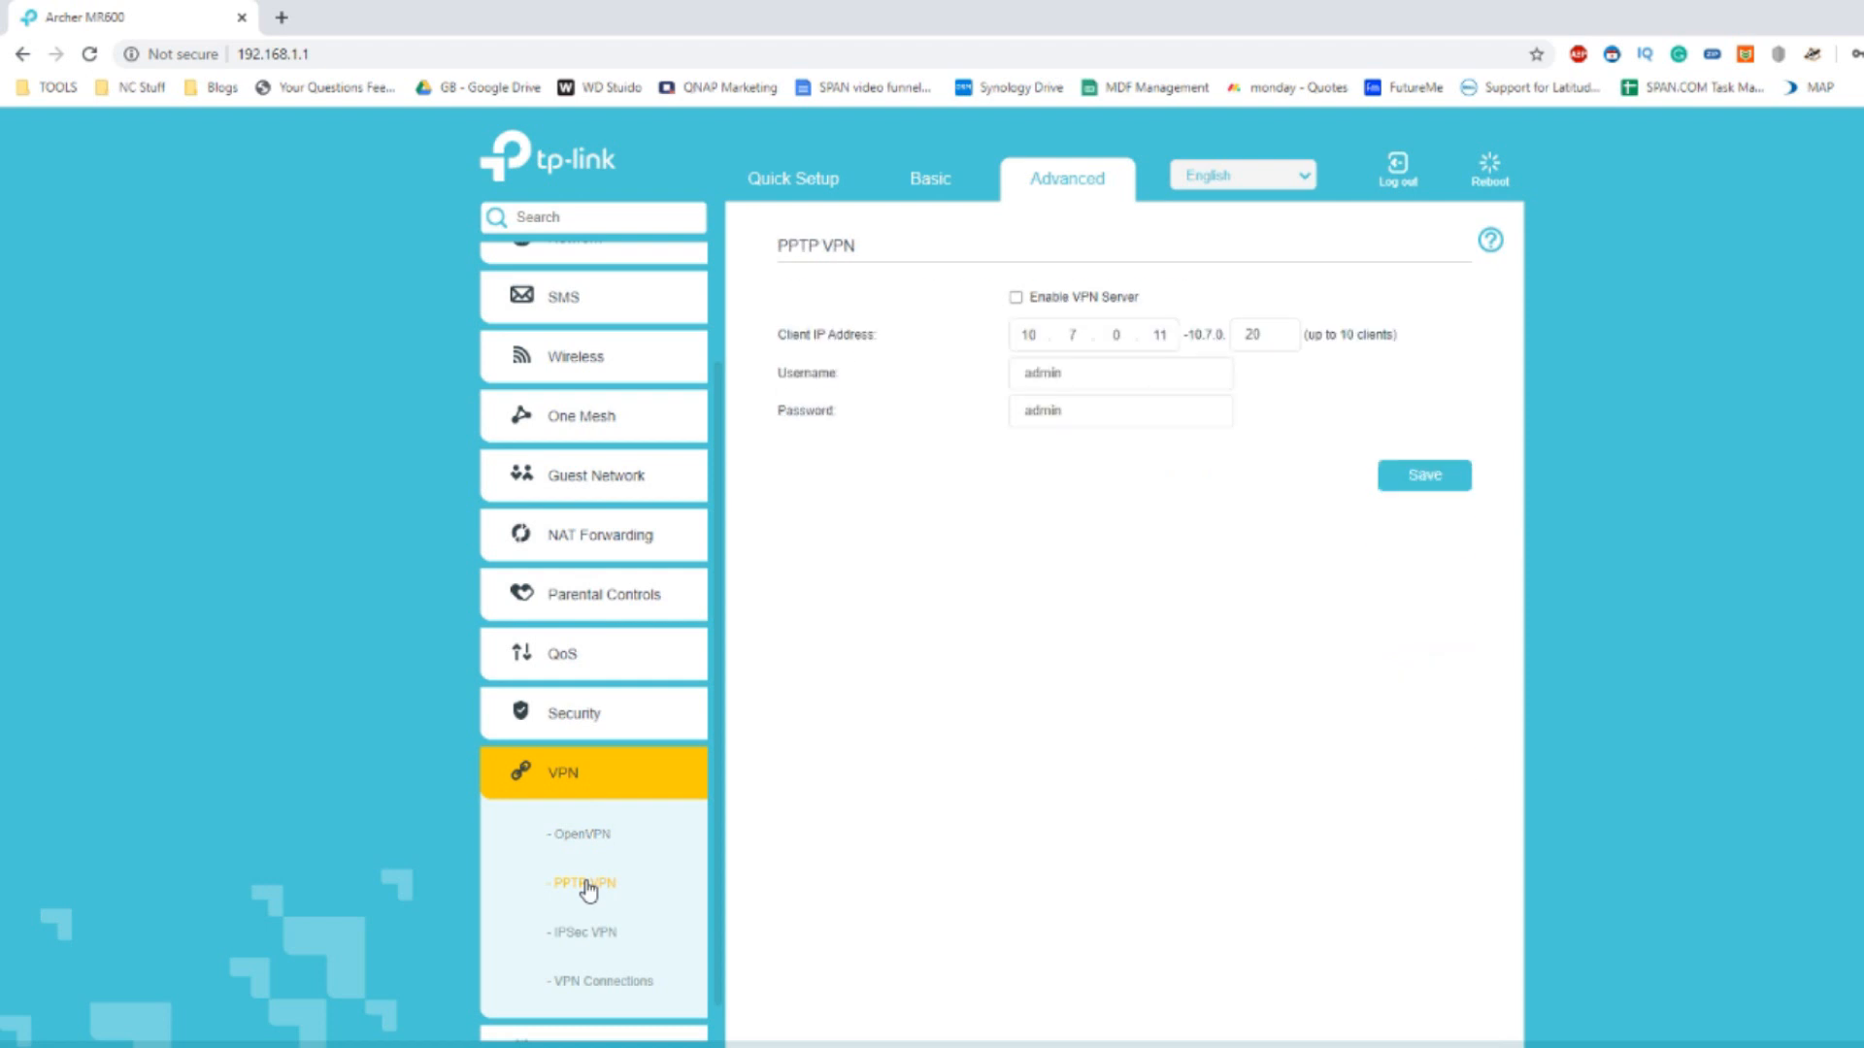
{"action": "left_click", "coordinate": [582, 932]}
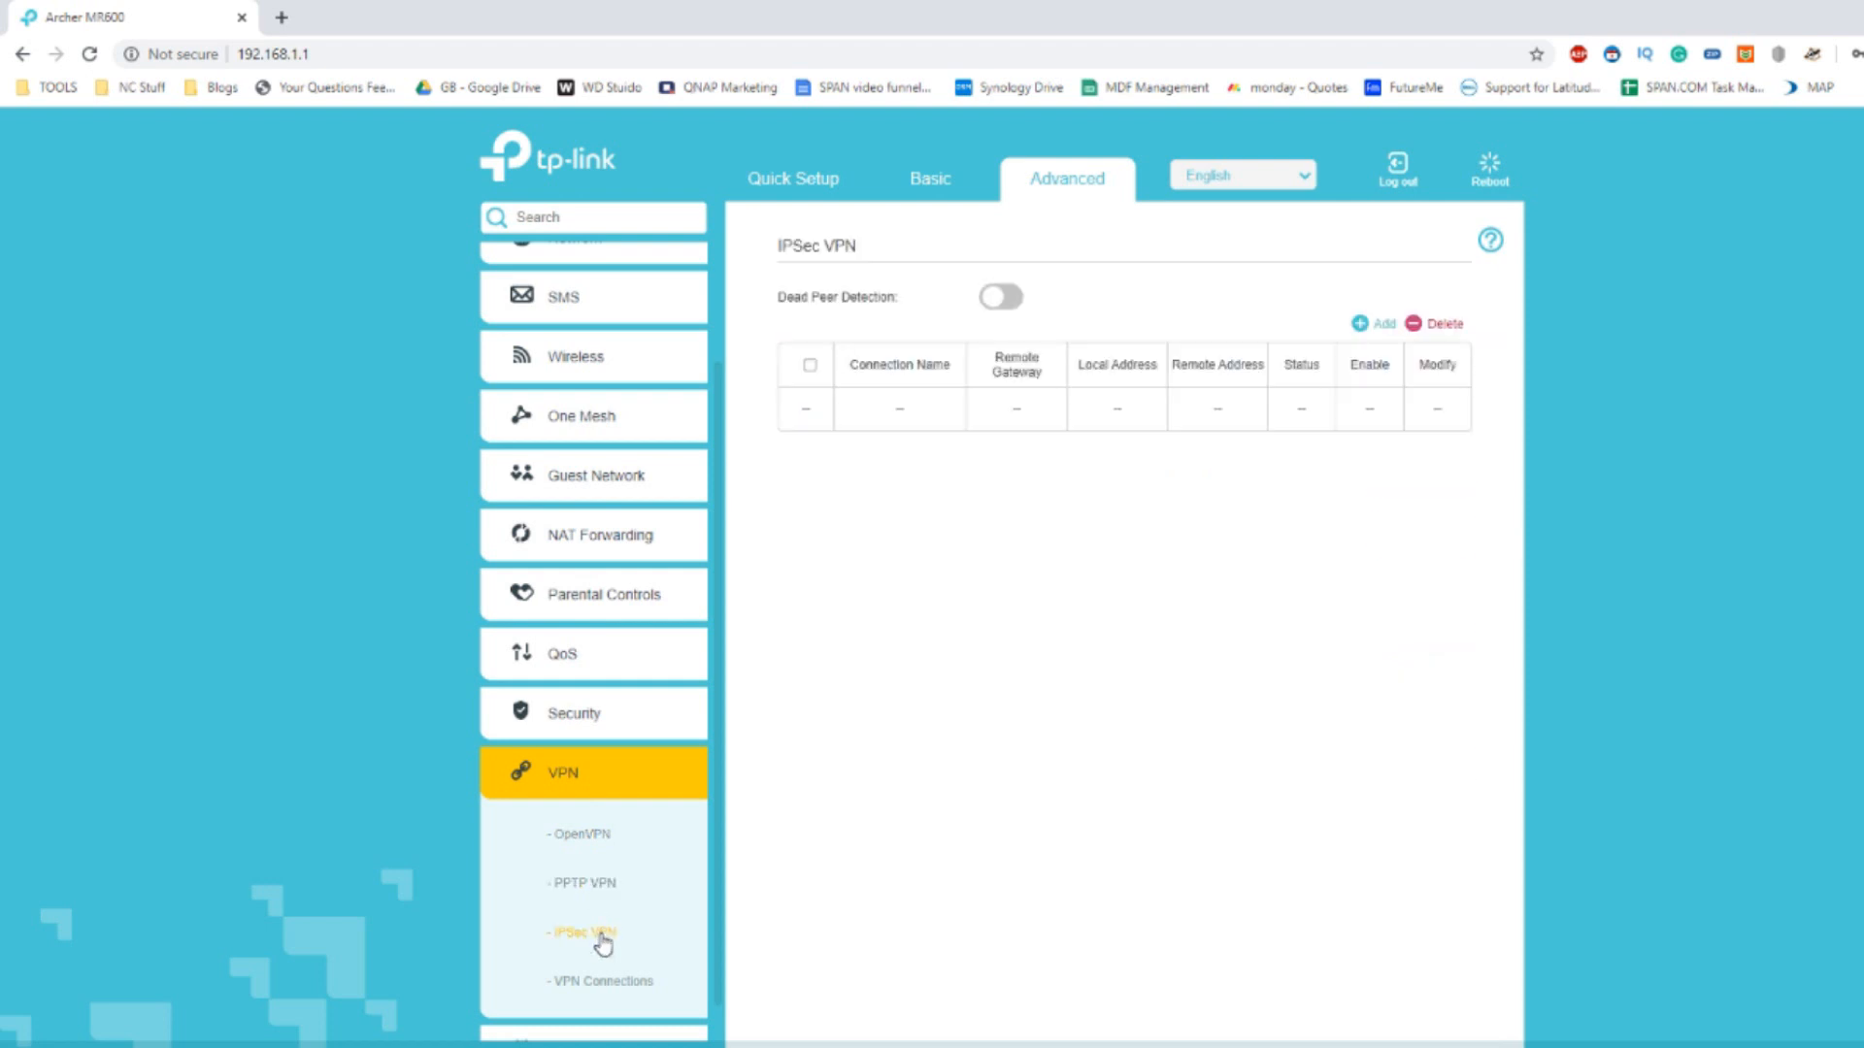
{"action": "left_click", "coordinate": [600, 980]}
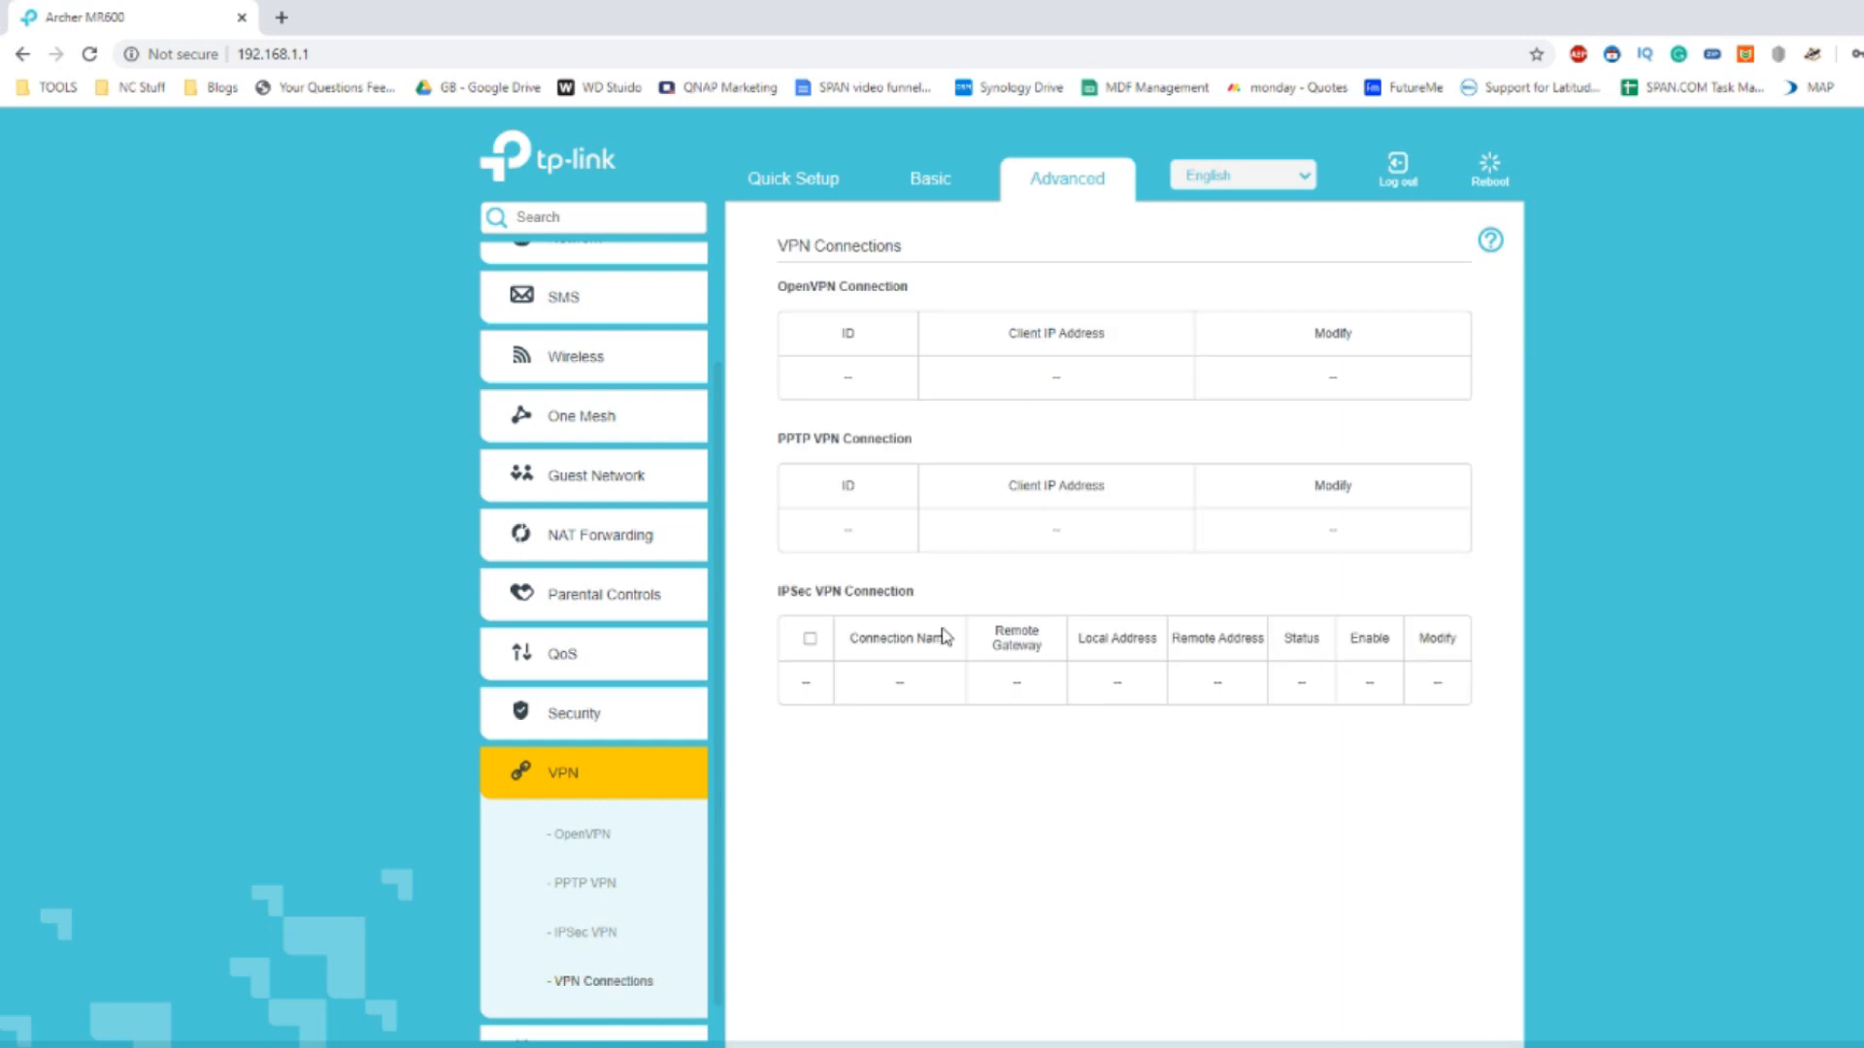
{"action": "scroll", "scroll_direction": "down", "scroll_amount": 3}
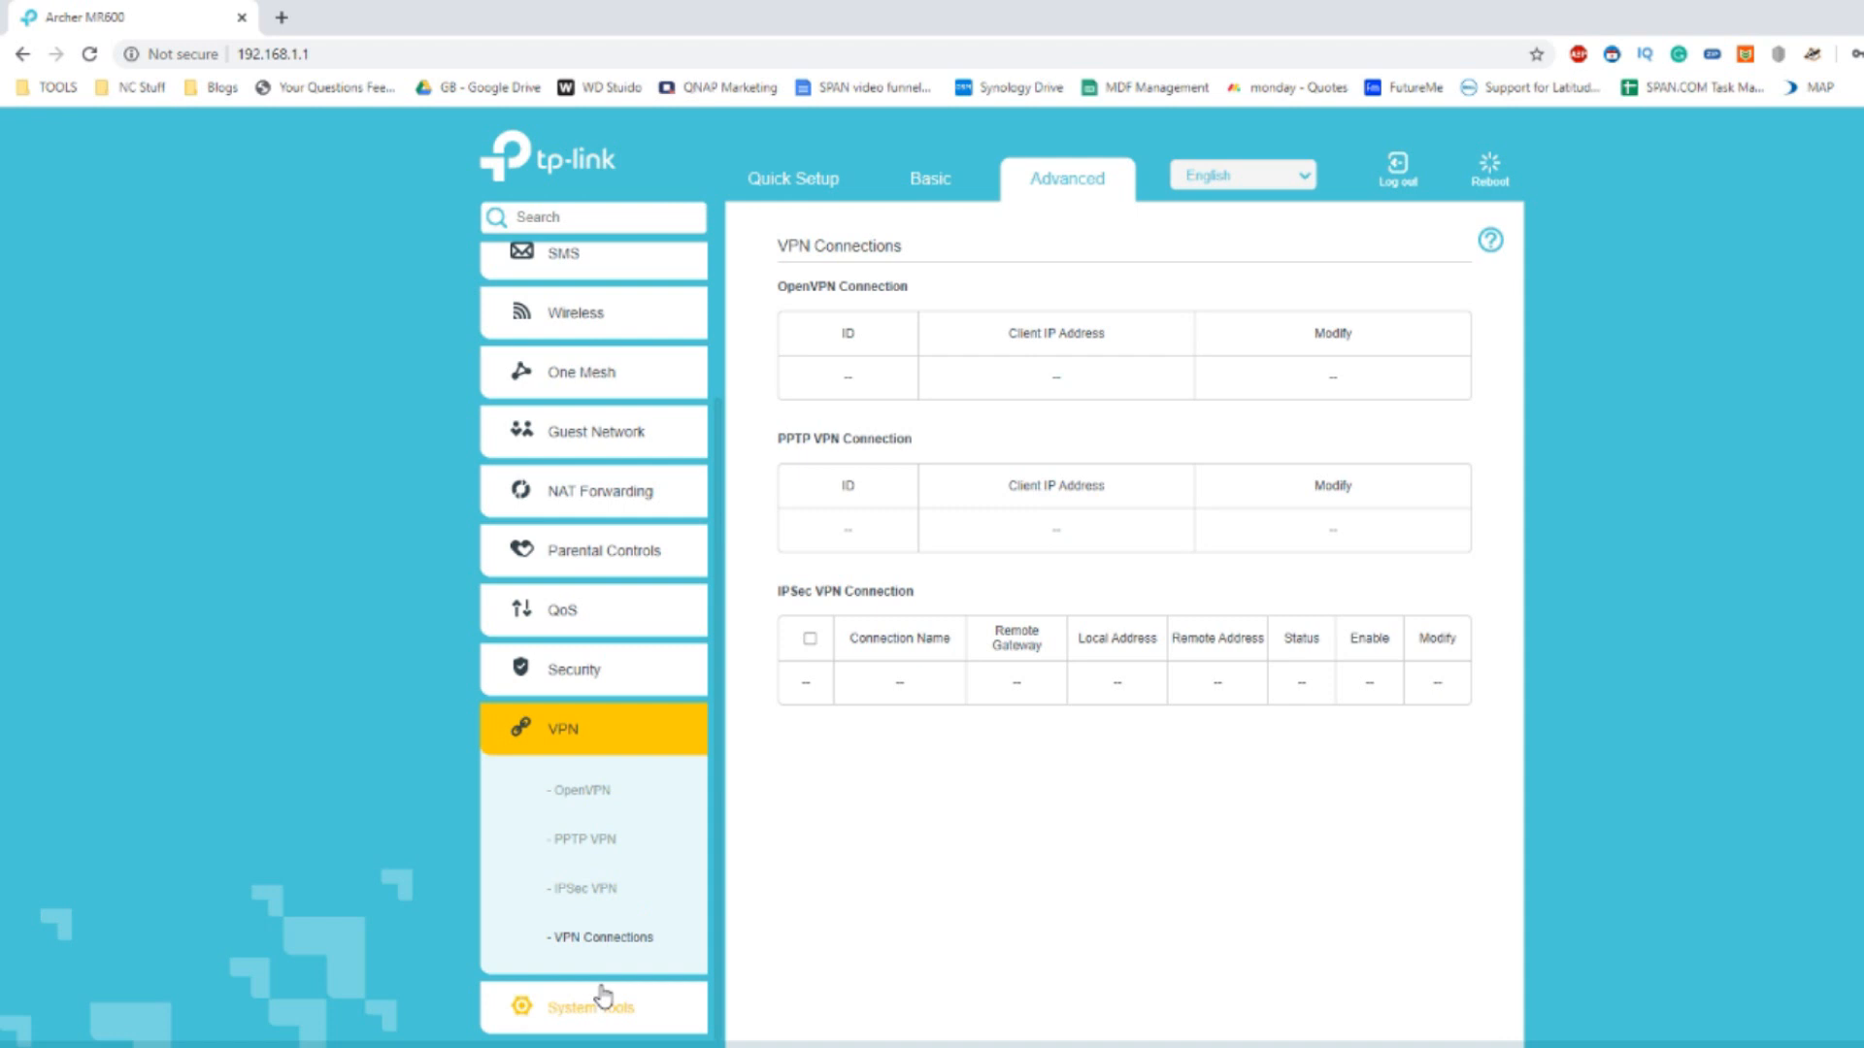
{"action": "left_click", "coordinate": [589, 1006]}
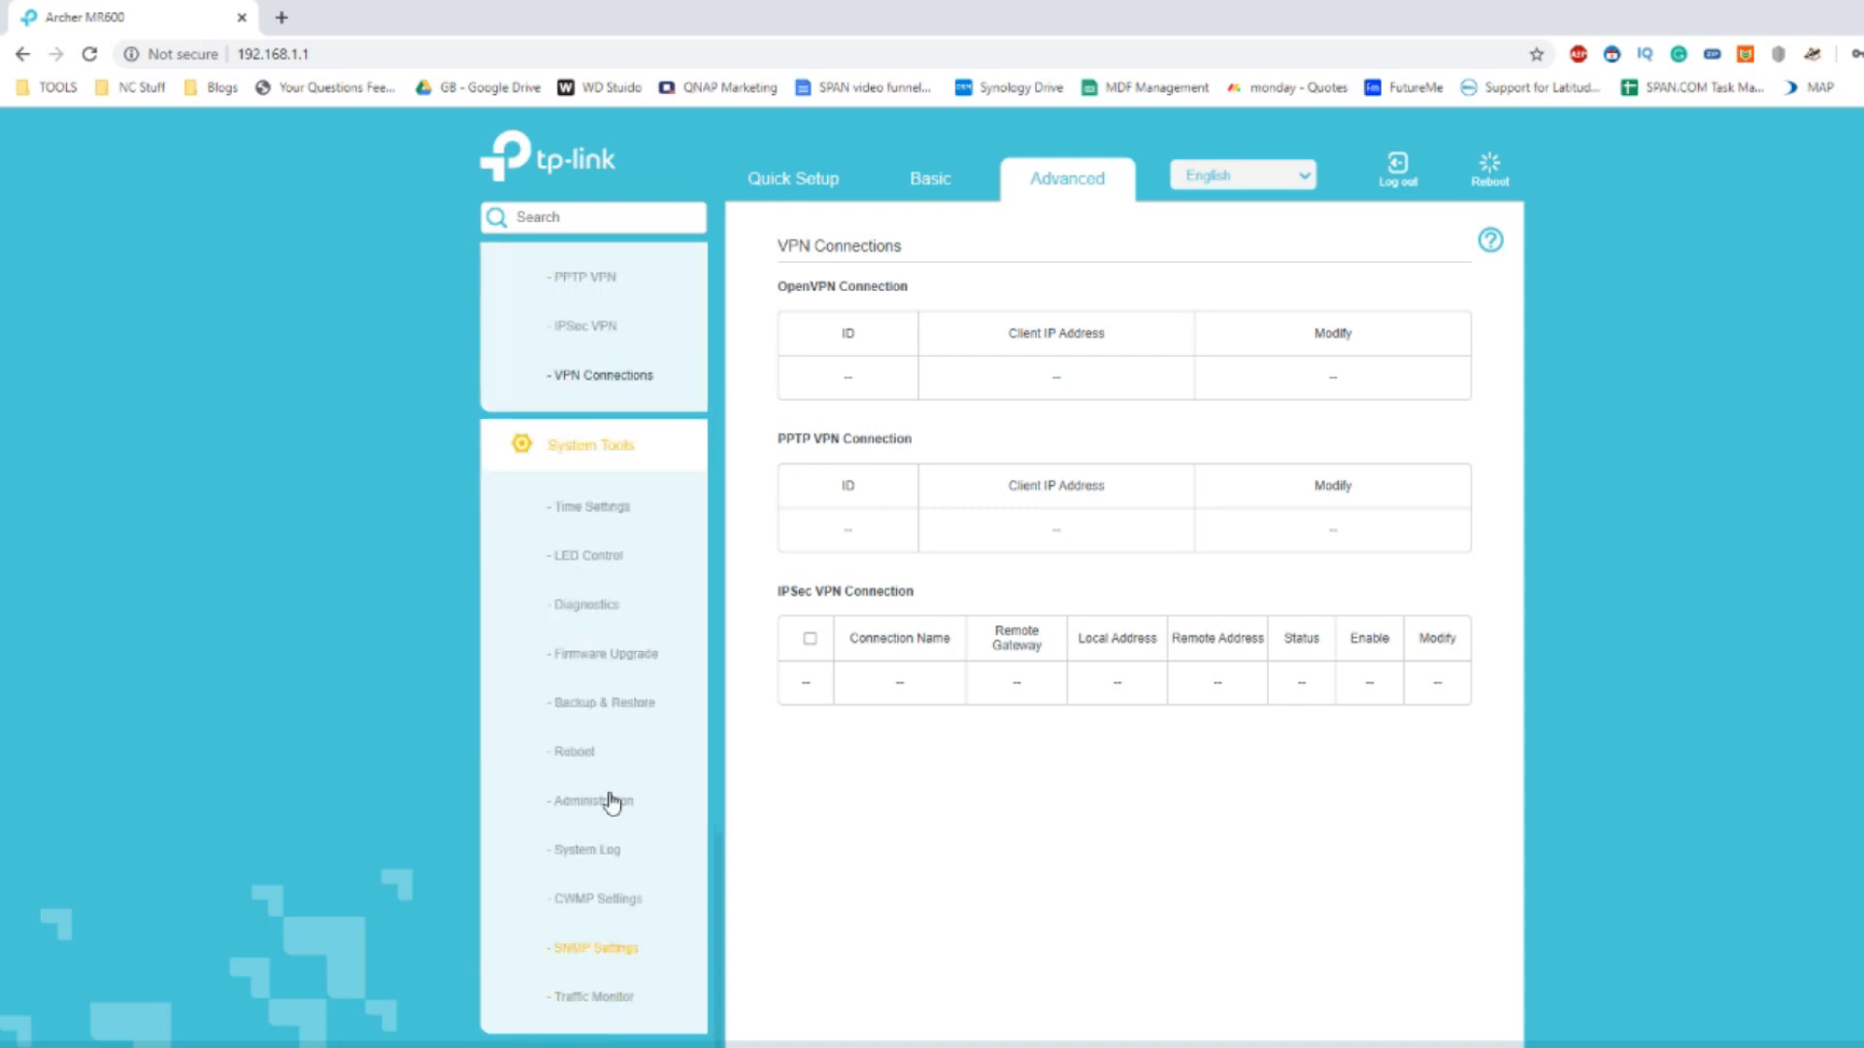
{"action": "mouse_move", "coordinate": [599, 583]}
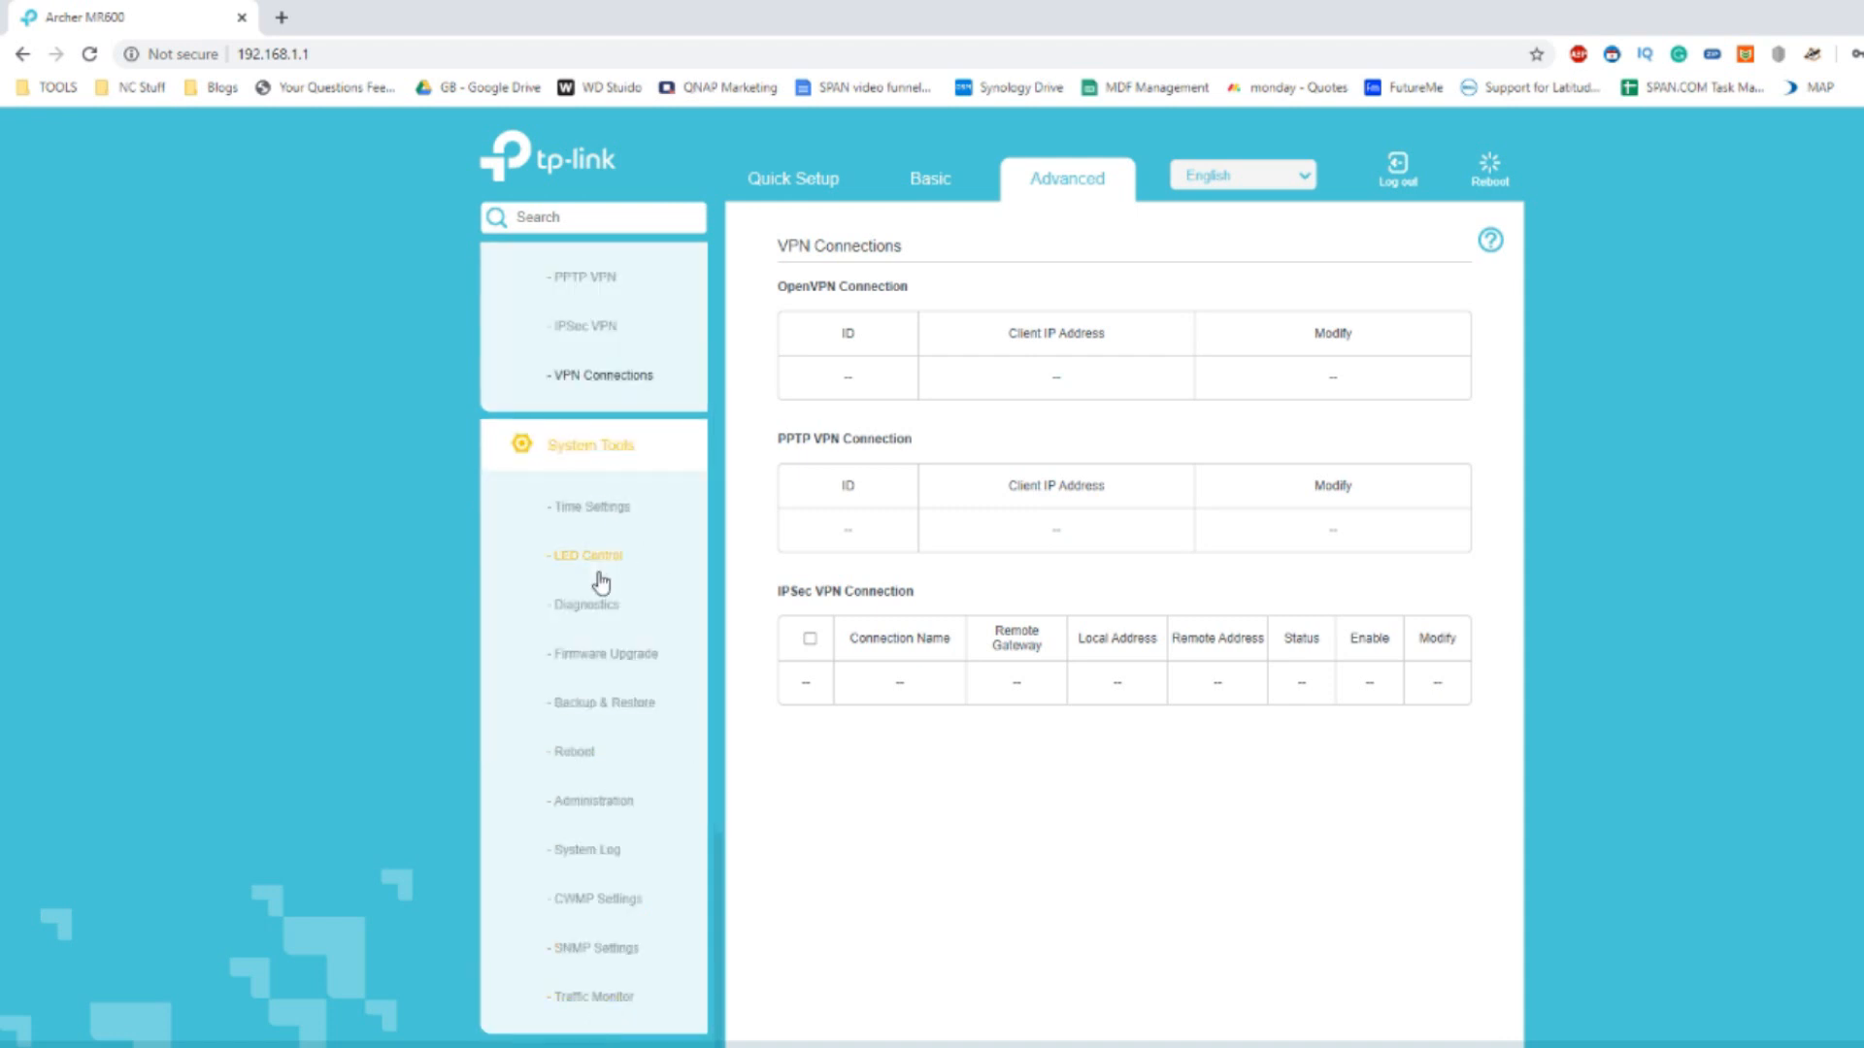
View LED Control (LEDs on, night mode off), then go to Firmware Upgrade.
{"action": "left_click", "coordinate": [586, 556]}
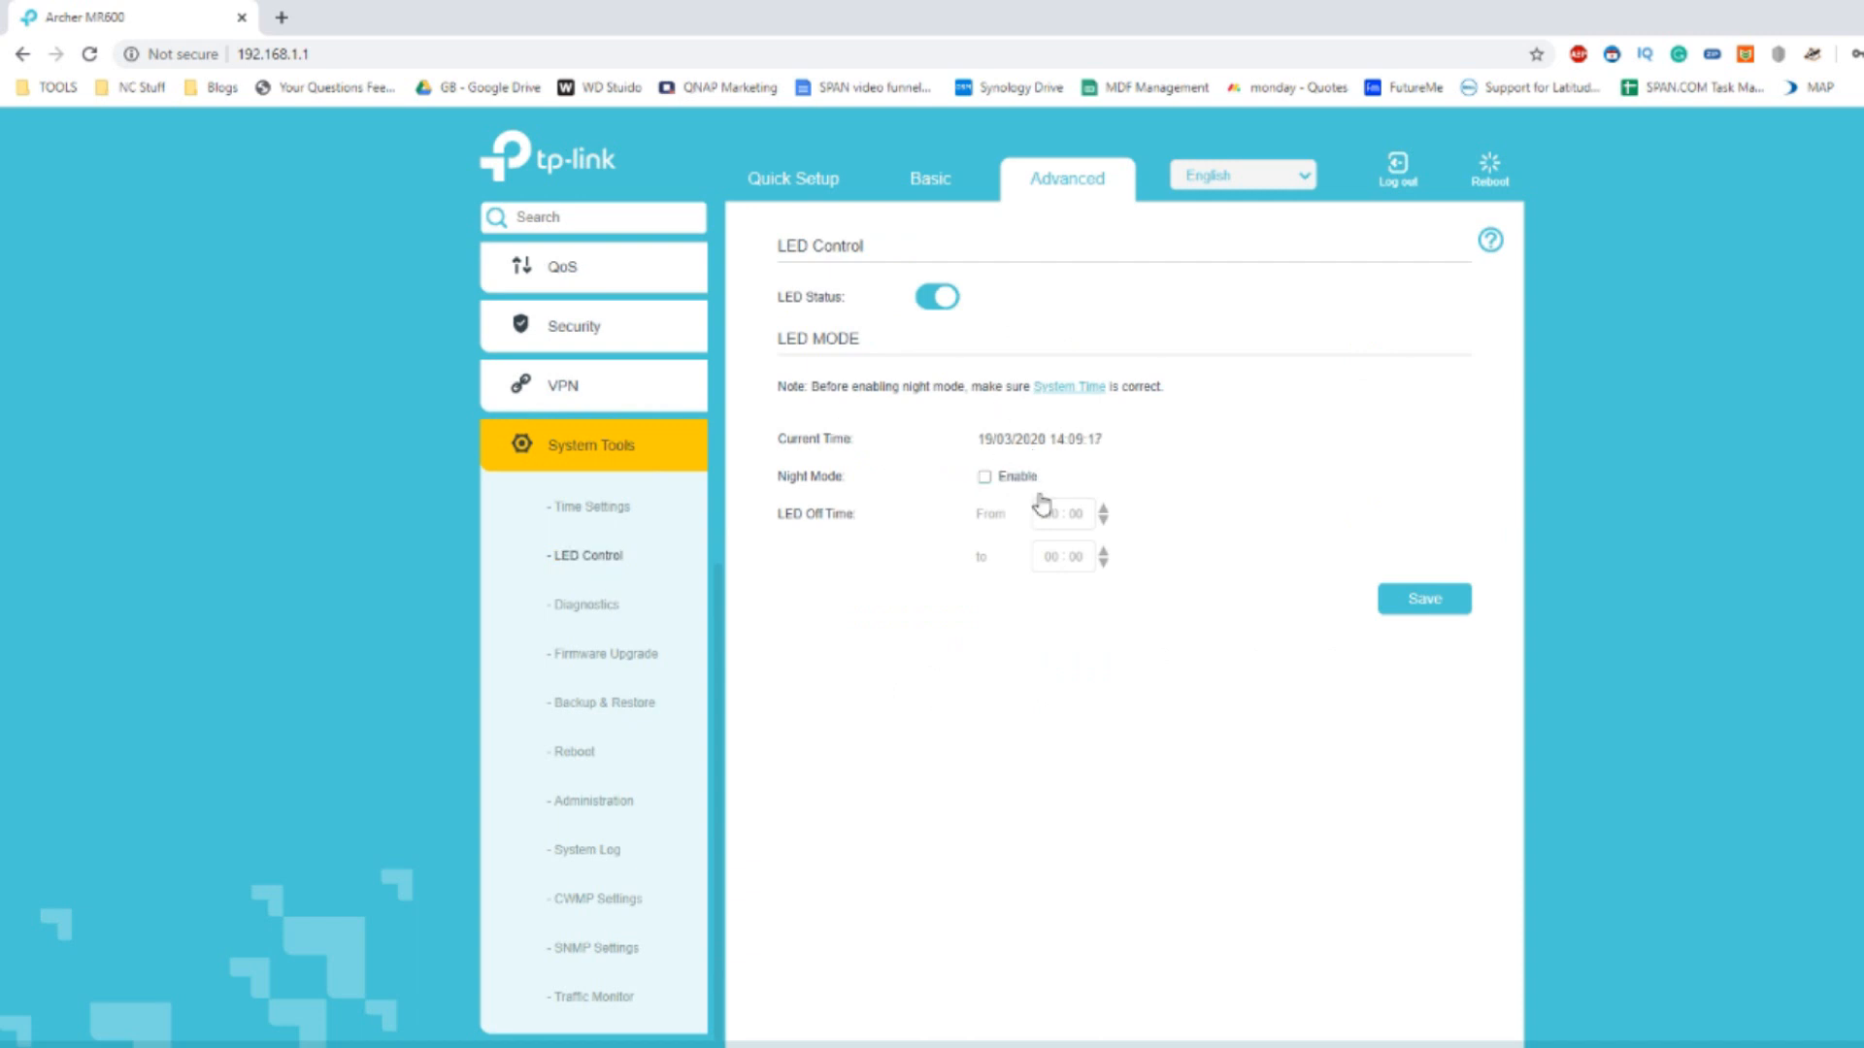
{"action": "mouse_move", "coordinate": [1001, 409]}
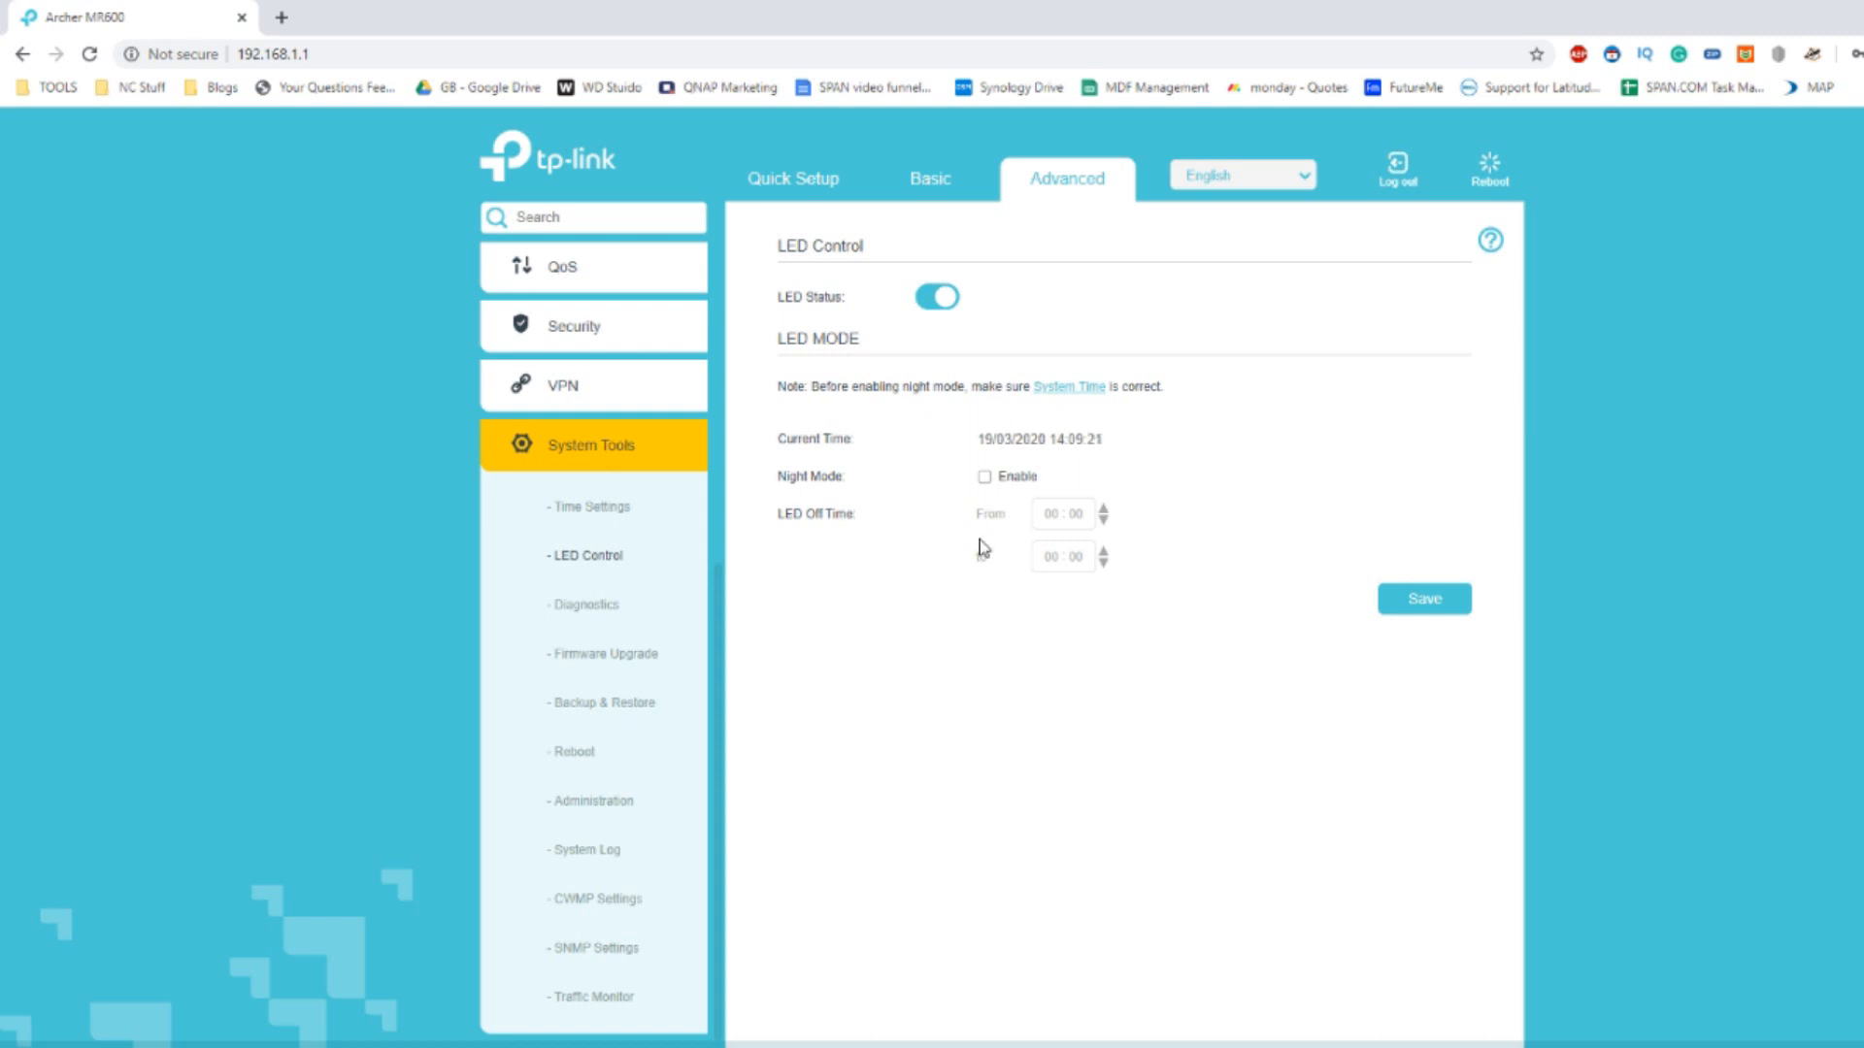
{"action": "mouse_move", "coordinate": [734, 578]}
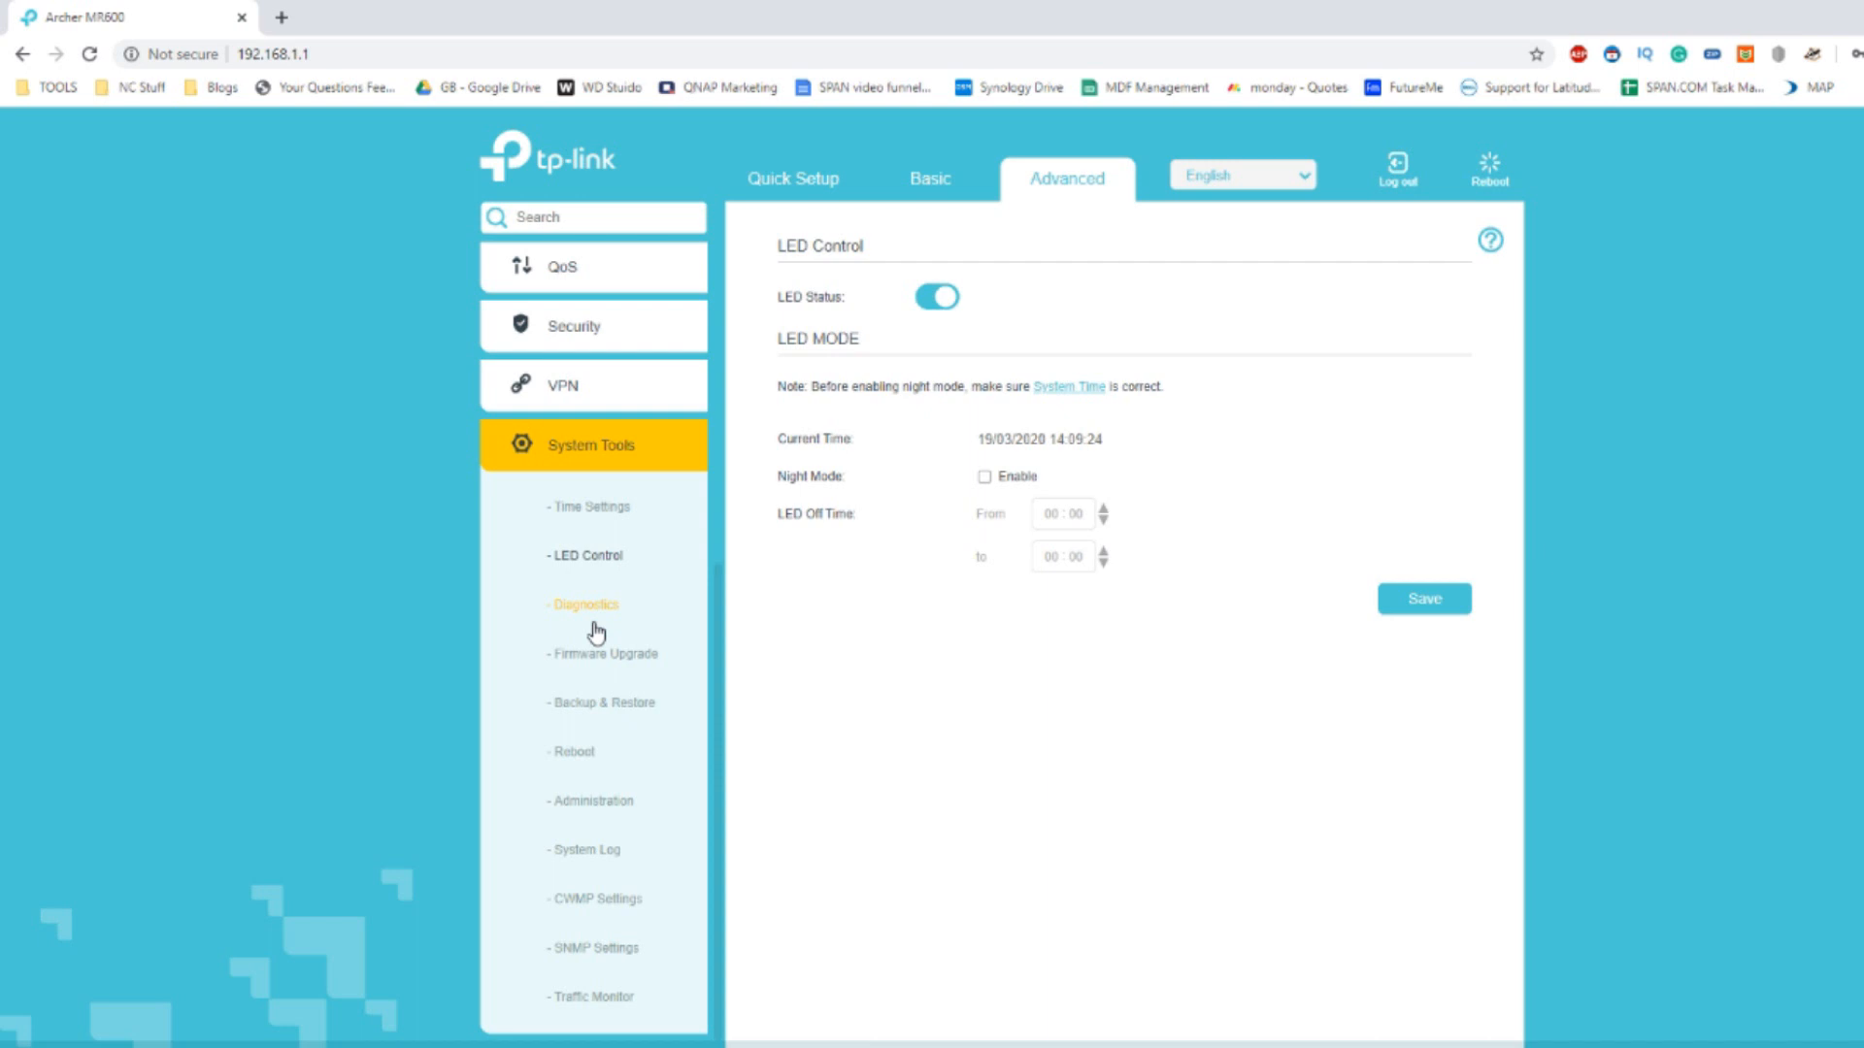
{"action": "mouse_move", "coordinate": [594, 505]}
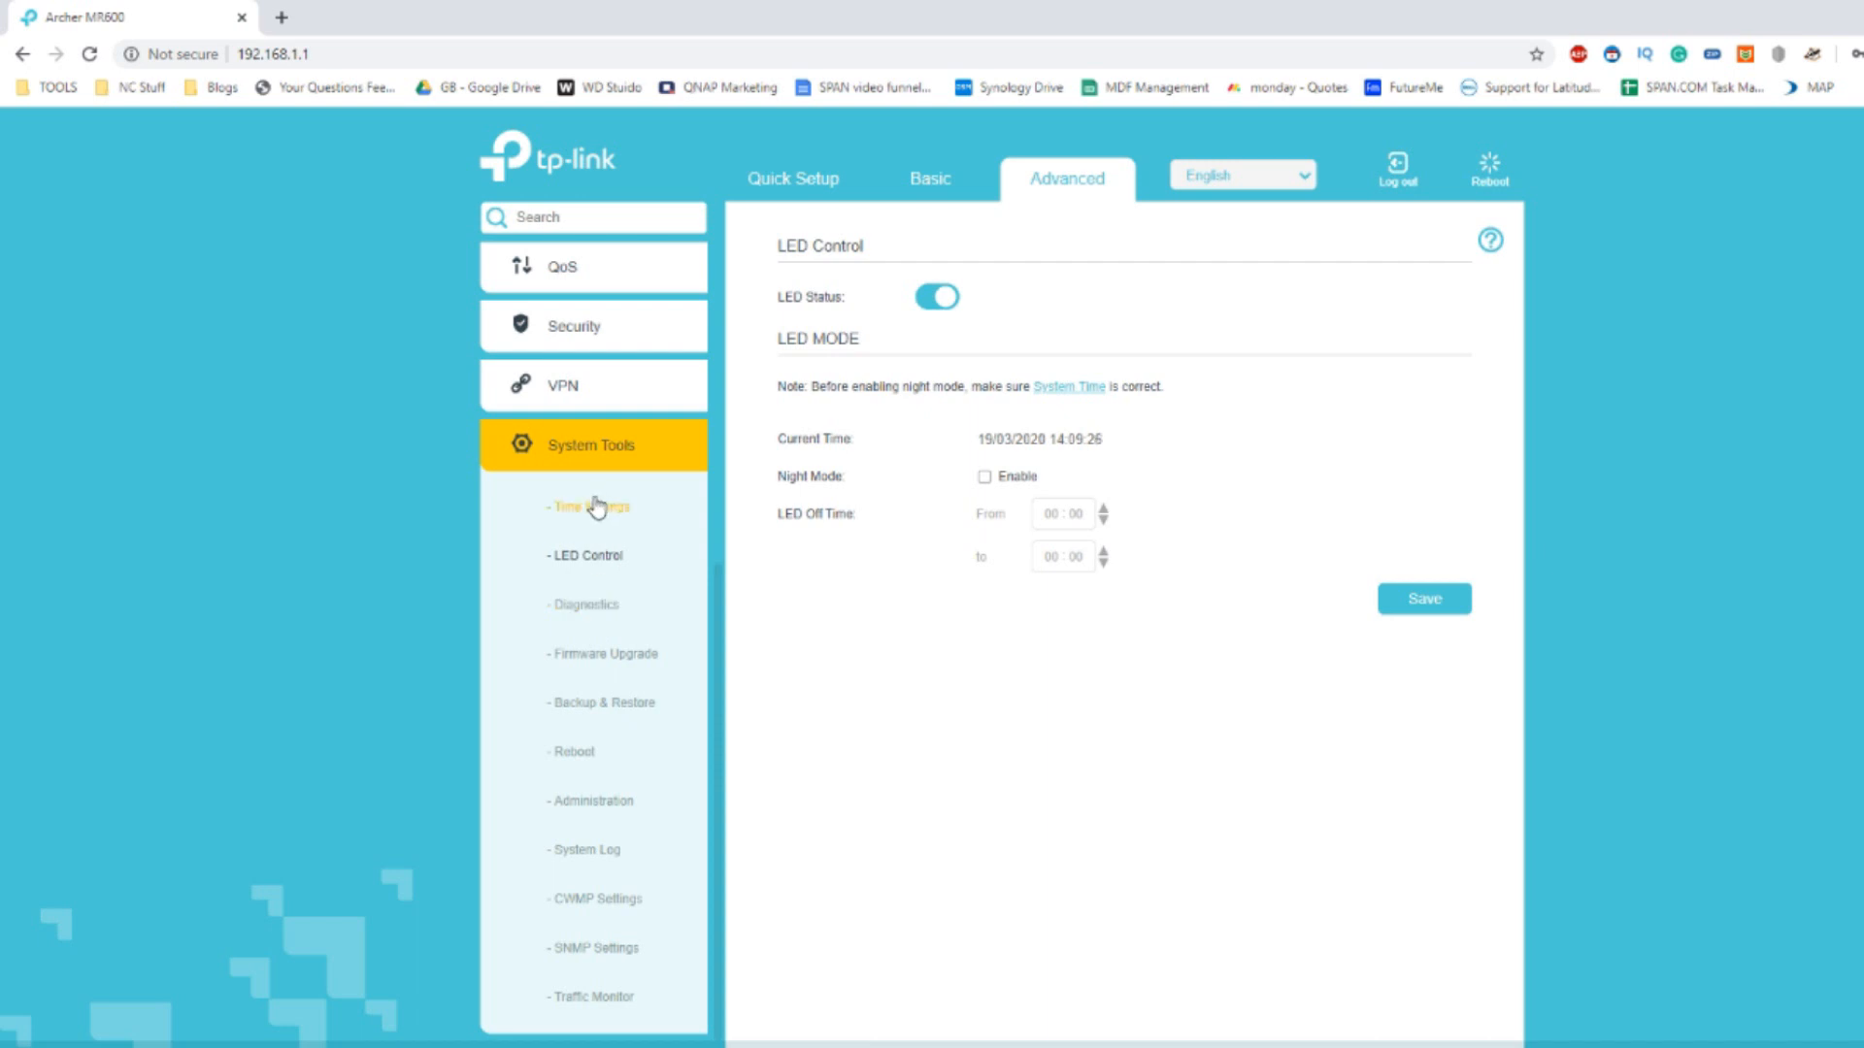
{"action": "mouse_move", "coordinate": [594, 604]}
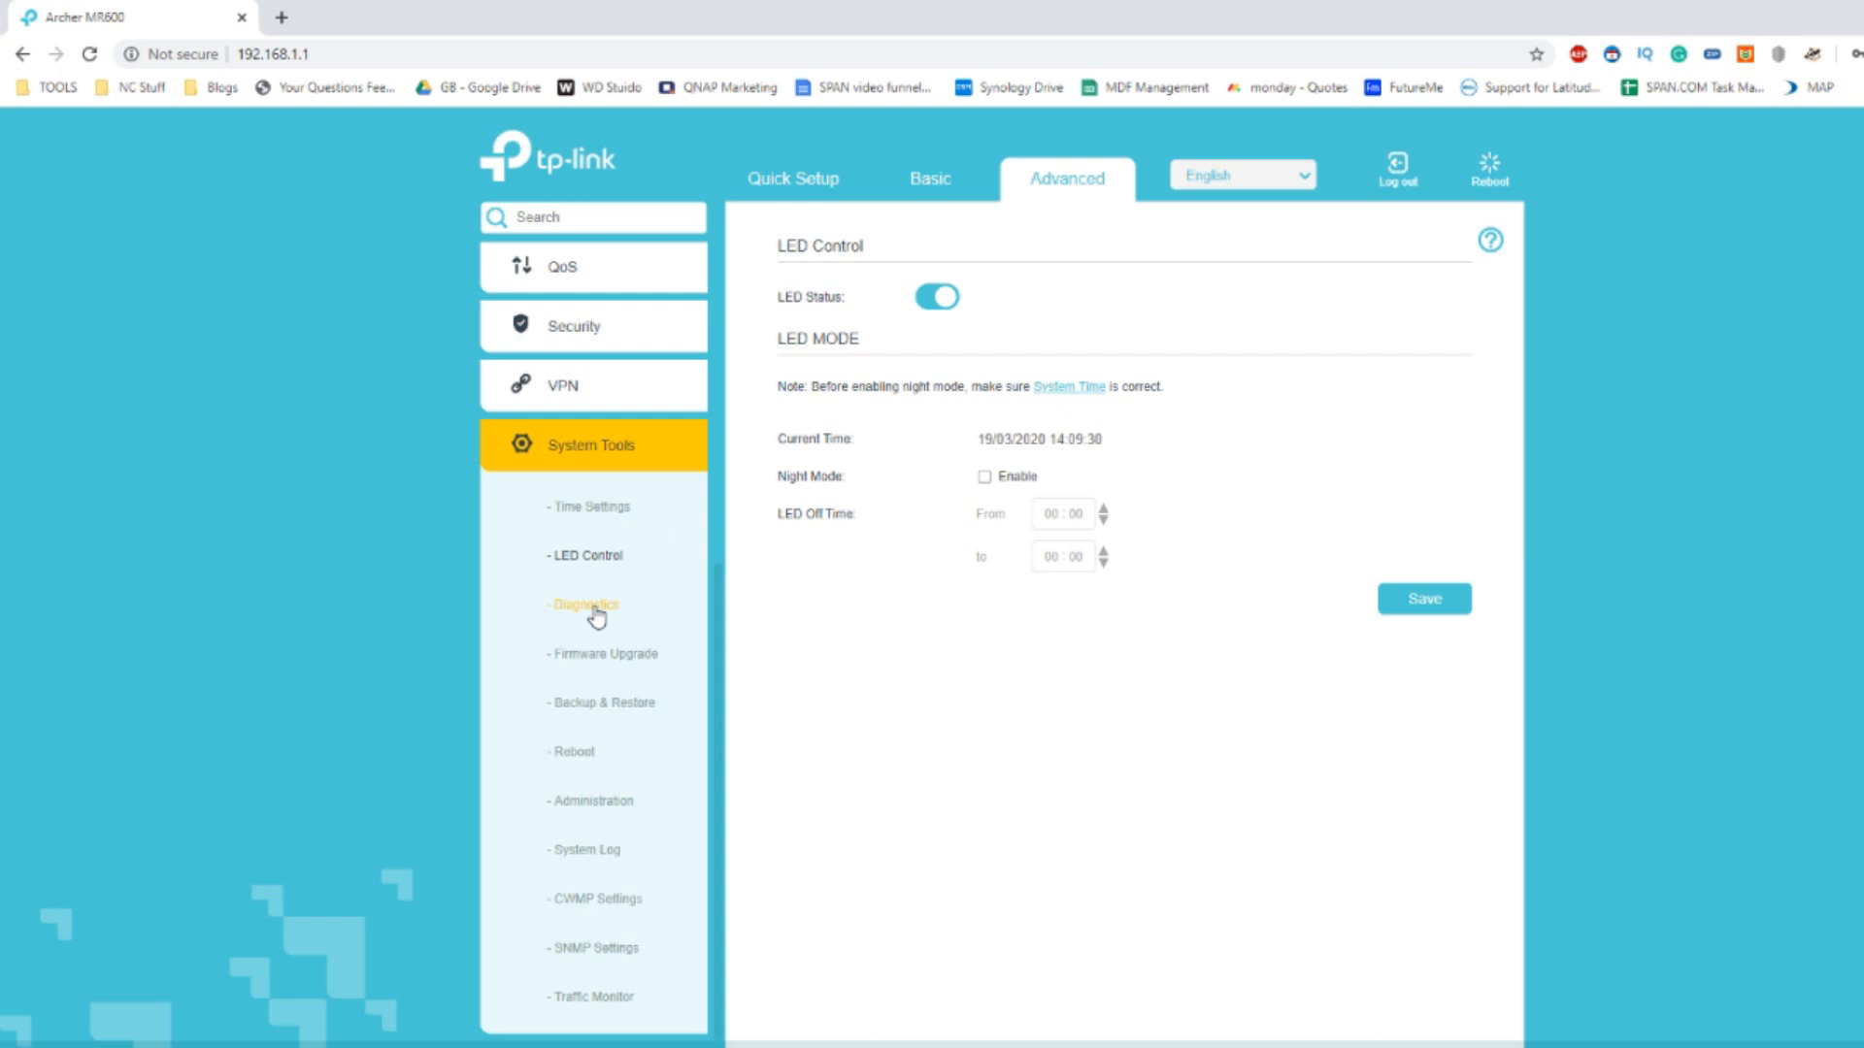
{"action": "left_click", "coordinate": [603, 652]}
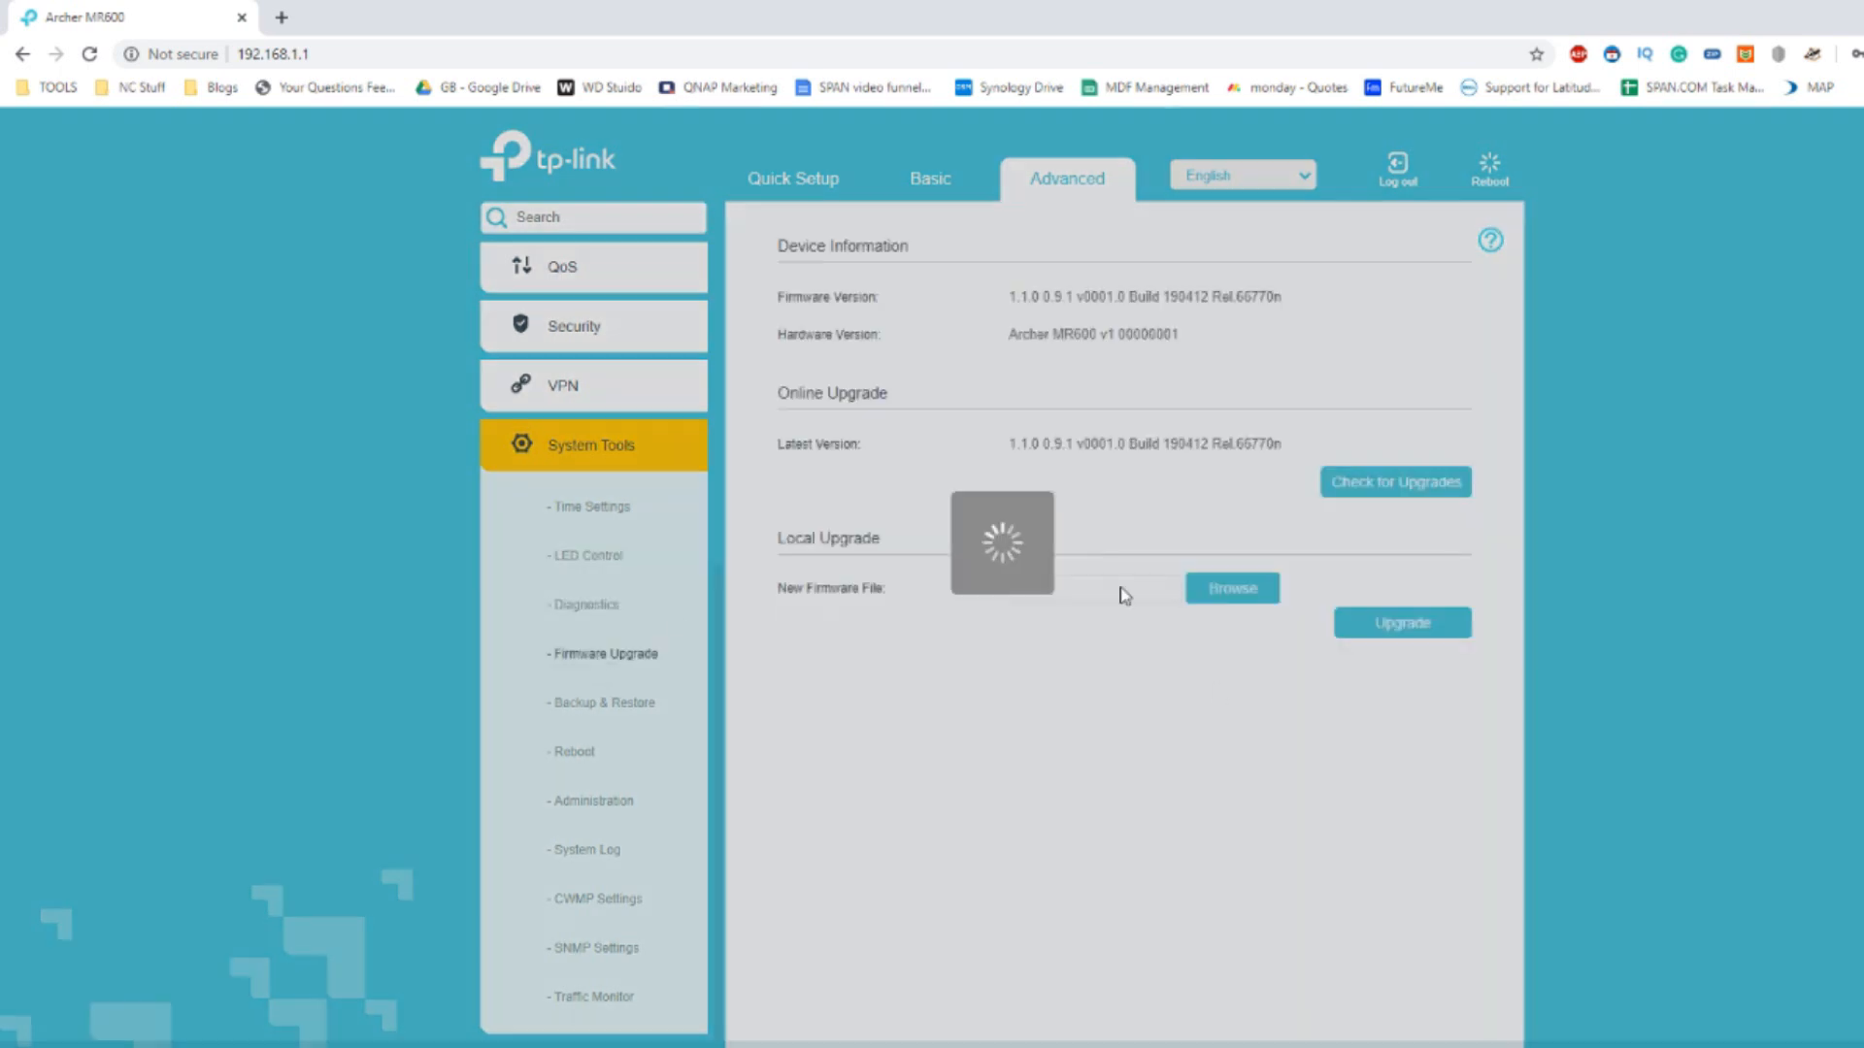
Check online for newer firmware, confirming Build 190412 is the latest version.
{"action": "left_click", "coordinate": [1393, 481]}
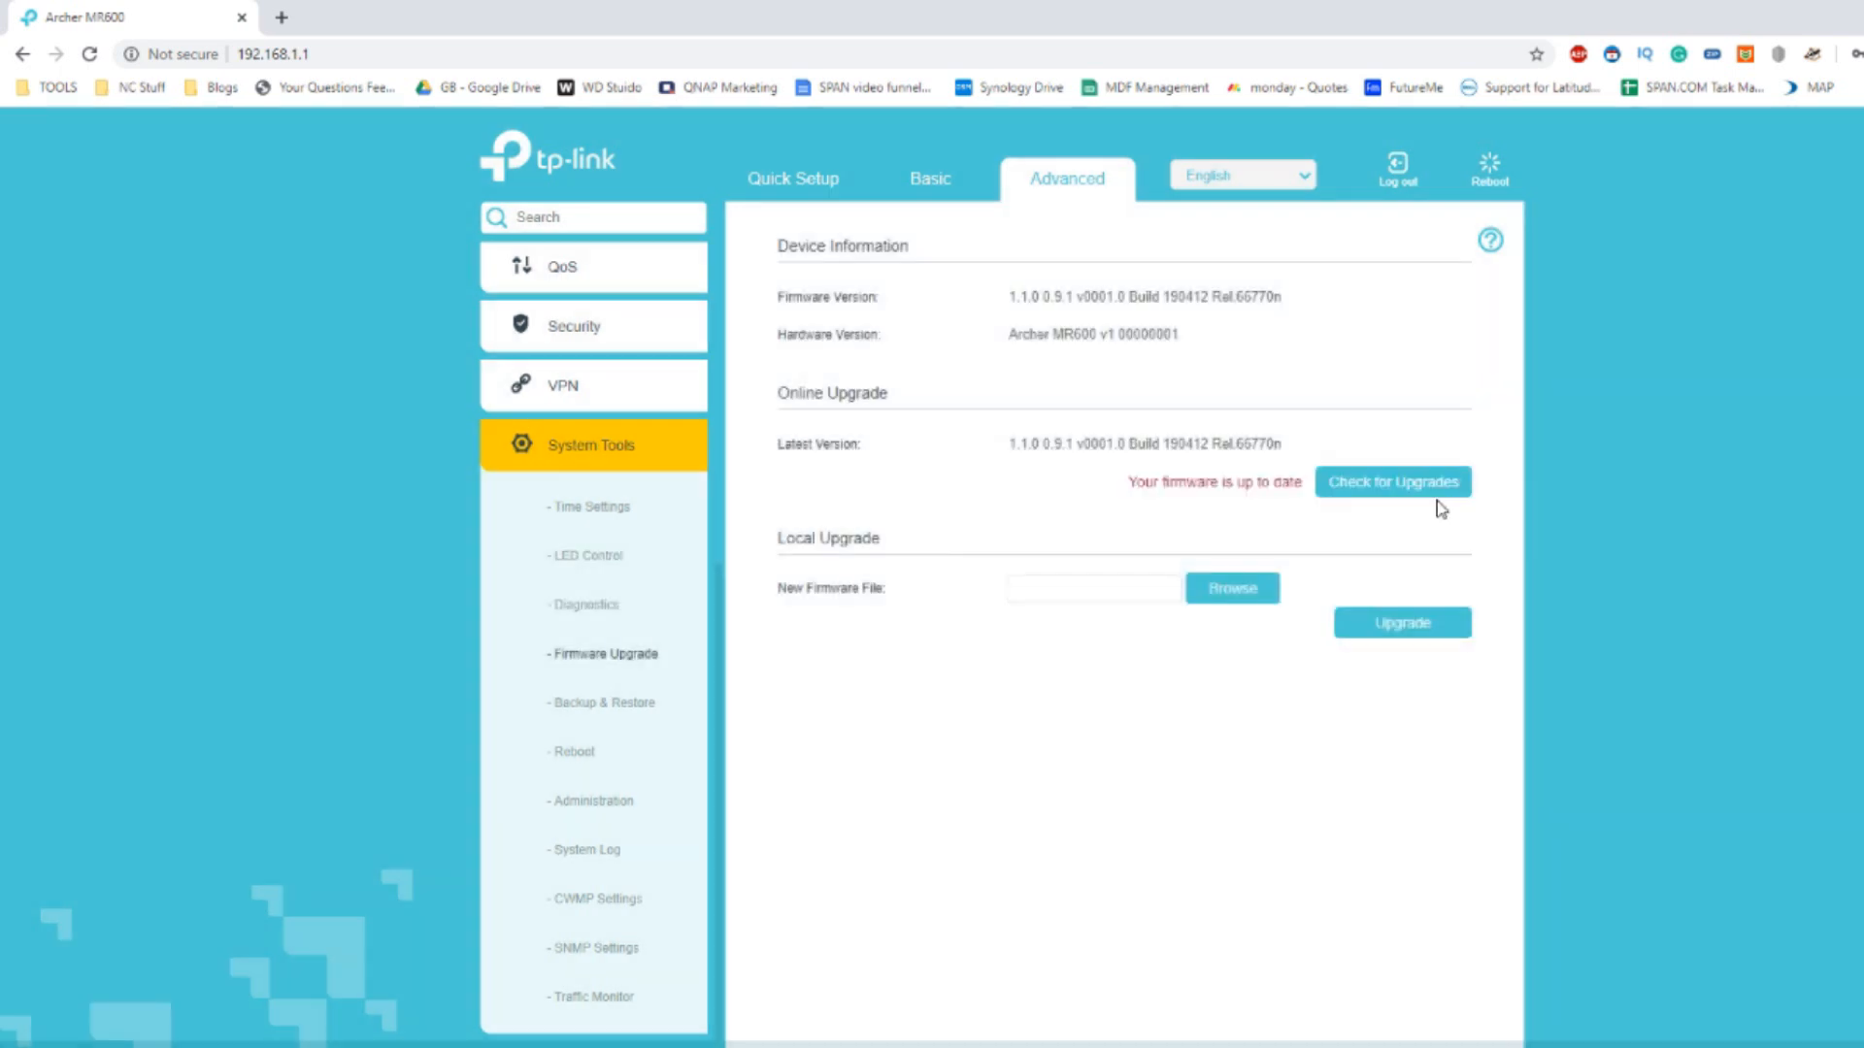
{"action": "mouse_move", "coordinate": [1293, 547]}
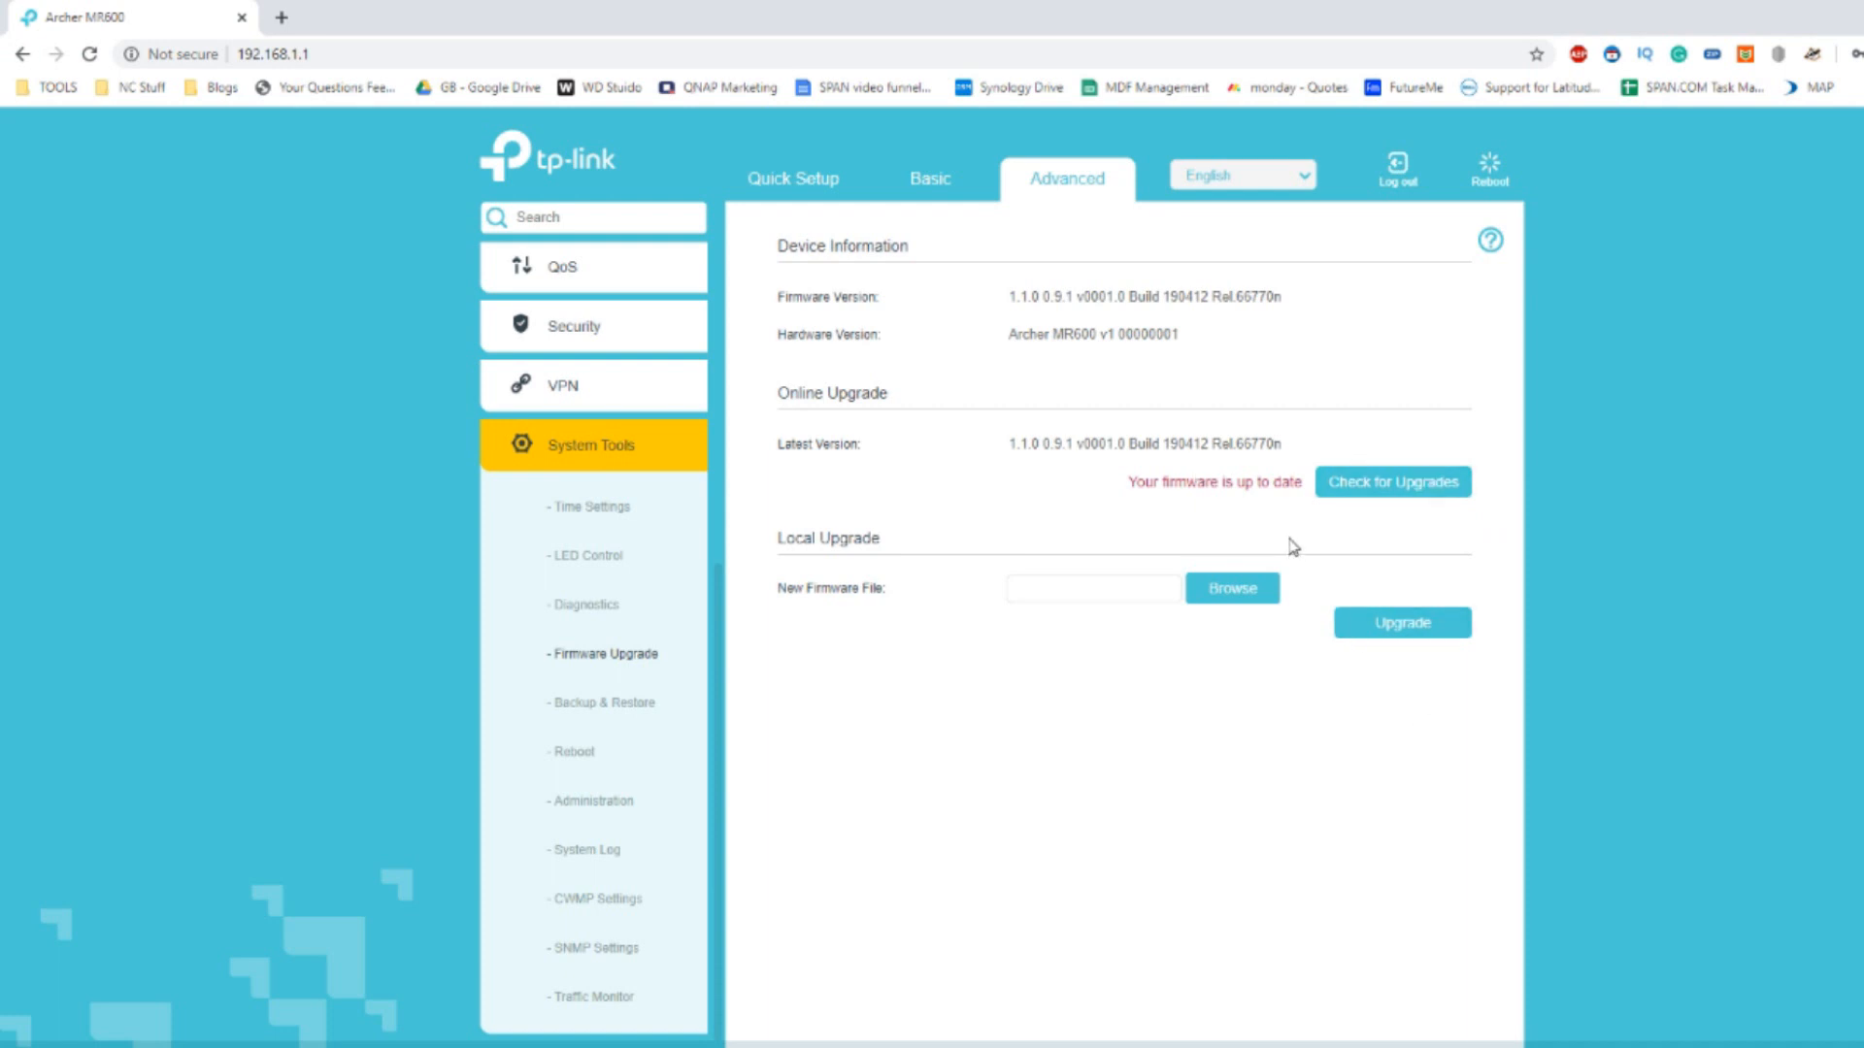
{"action": "mouse_move", "coordinate": [584, 849]}
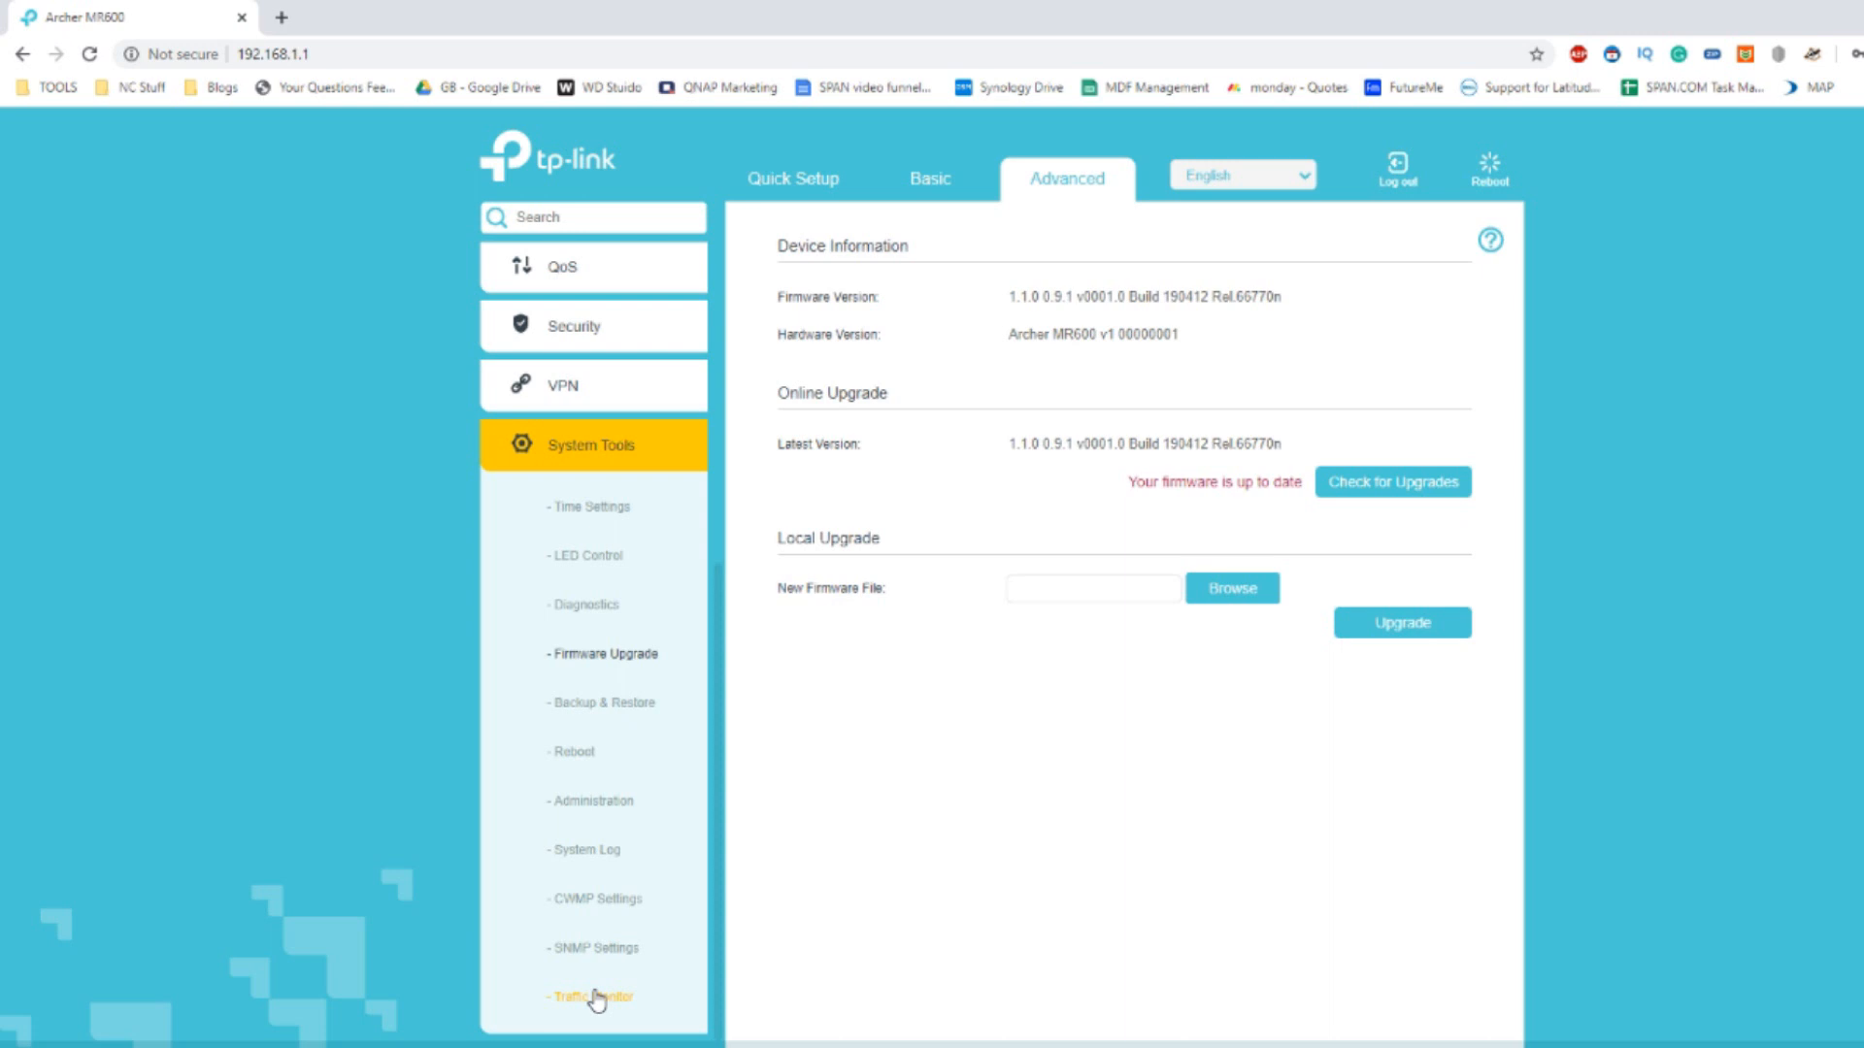
Open the Traffic Monitor page, showing monitoring off and no devices listed.
{"action": "left_click", "coordinate": [591, 996]}
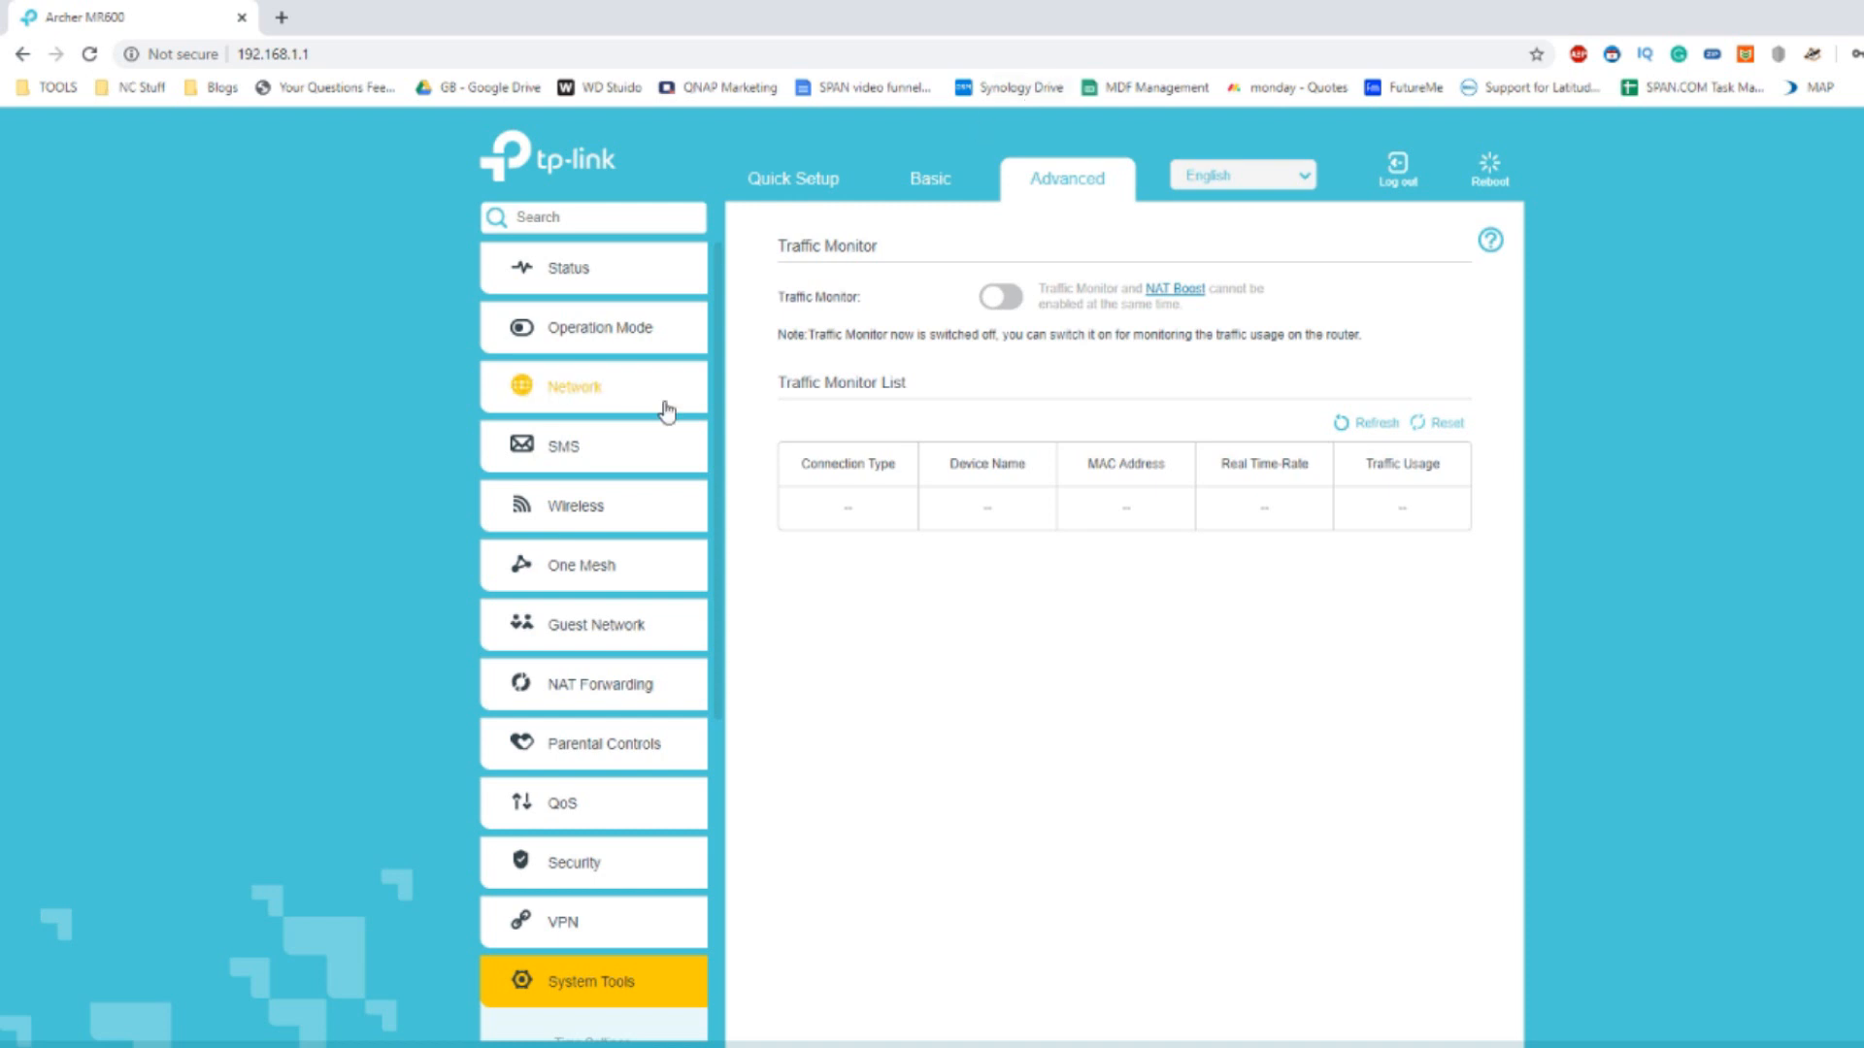
{"action": "mouse_move", "coordinate": [679, 386]}
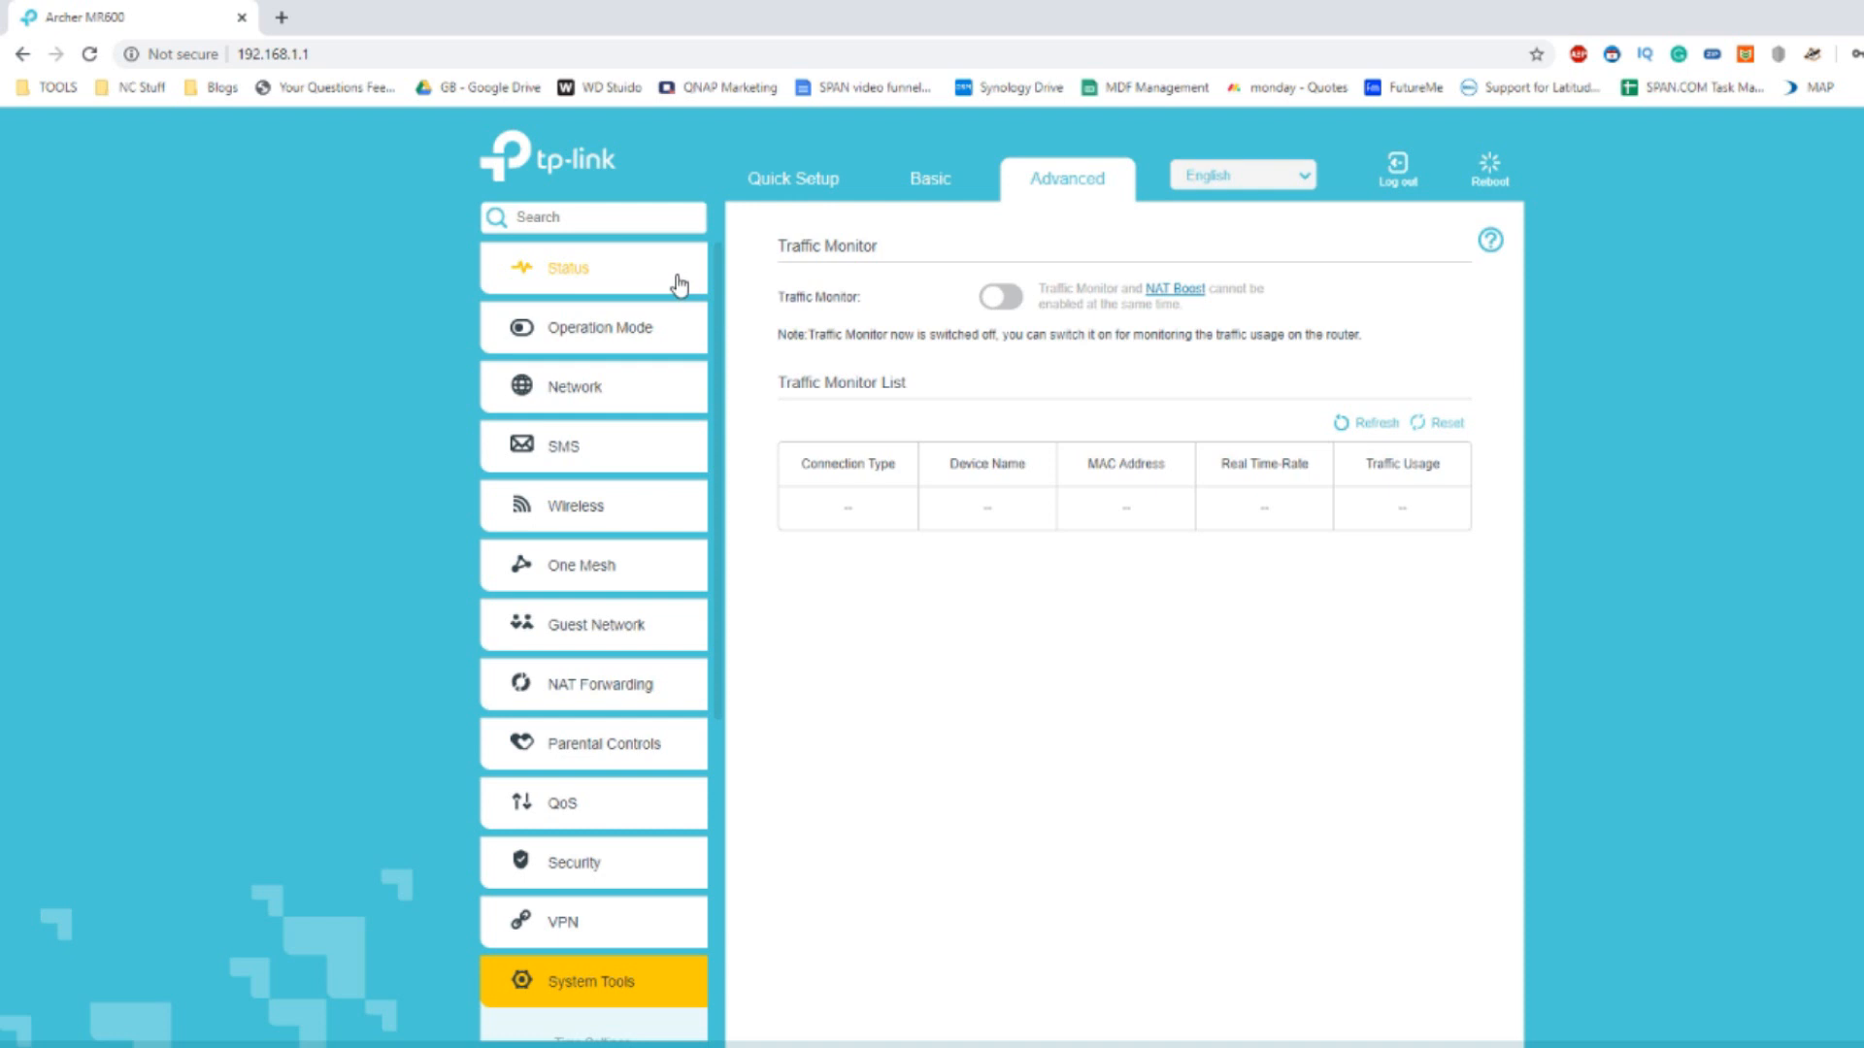
{"action": "mouse_move", "coordinate": [1060, 344]}
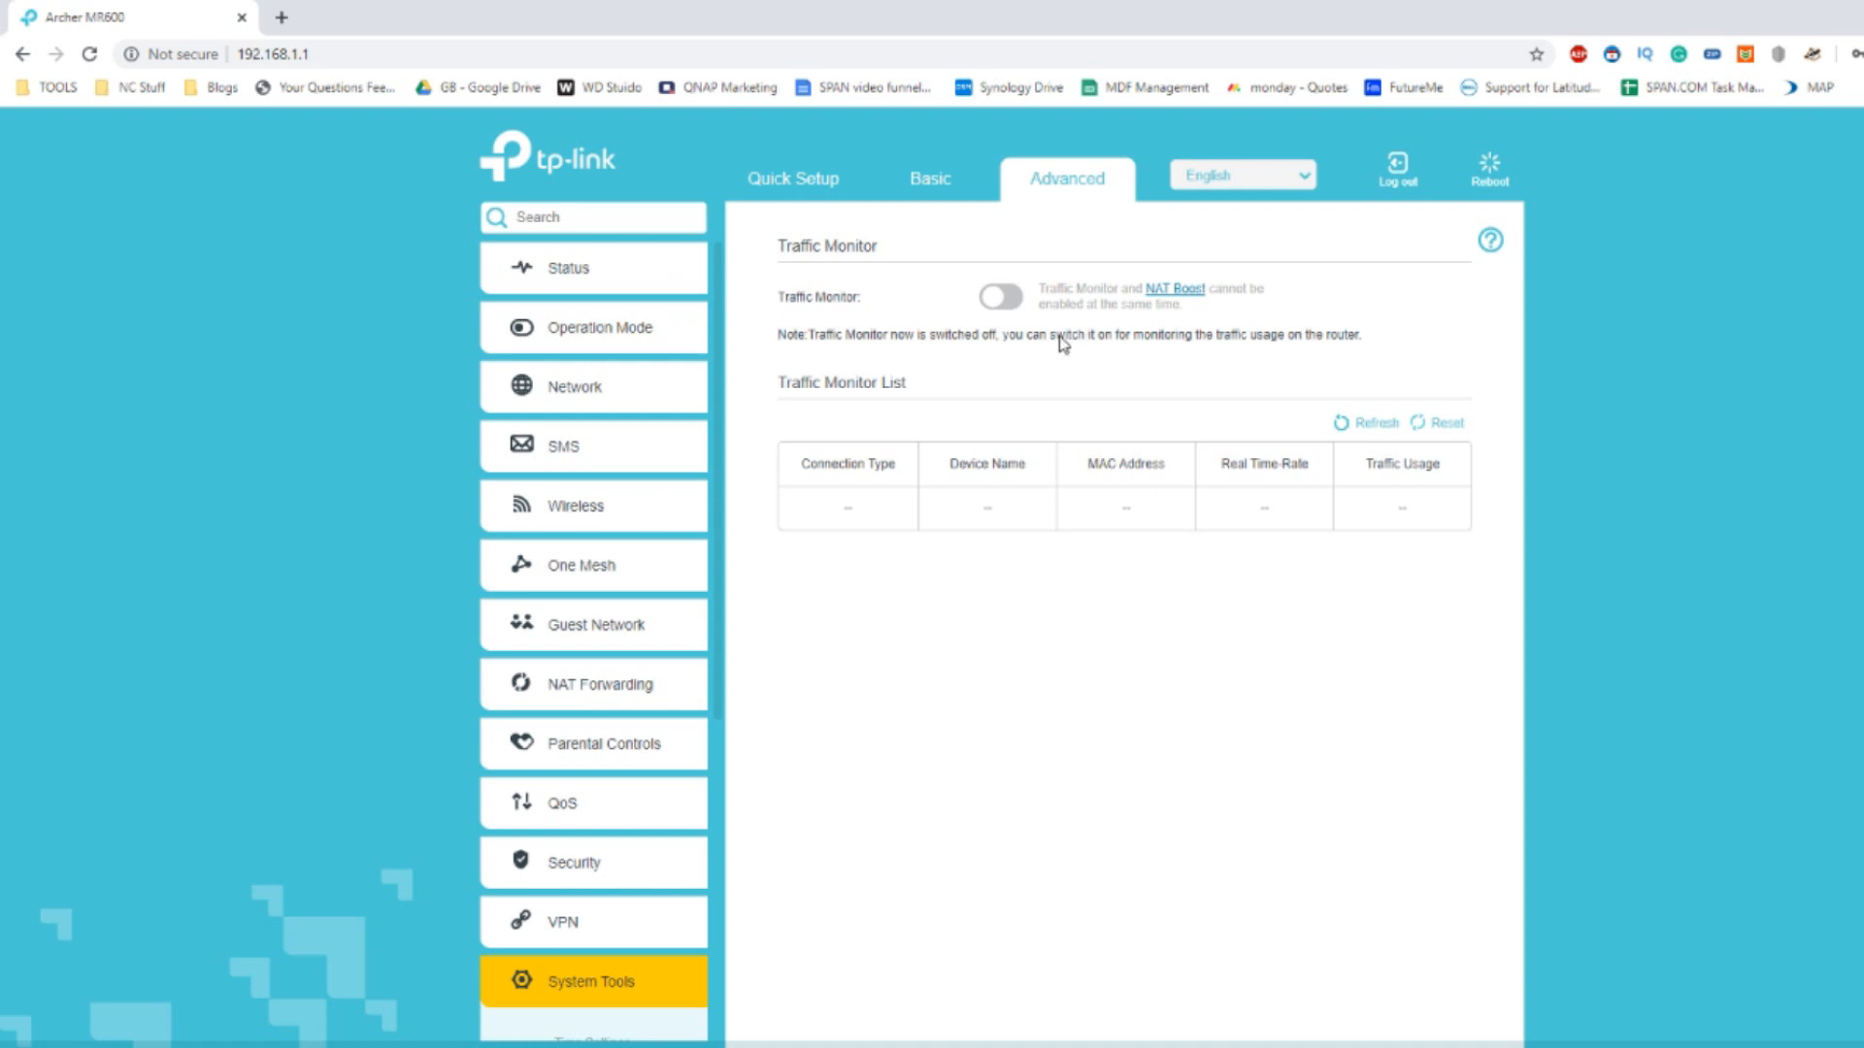
{"action": "mouse_move", "coordinate": [796, 476]}
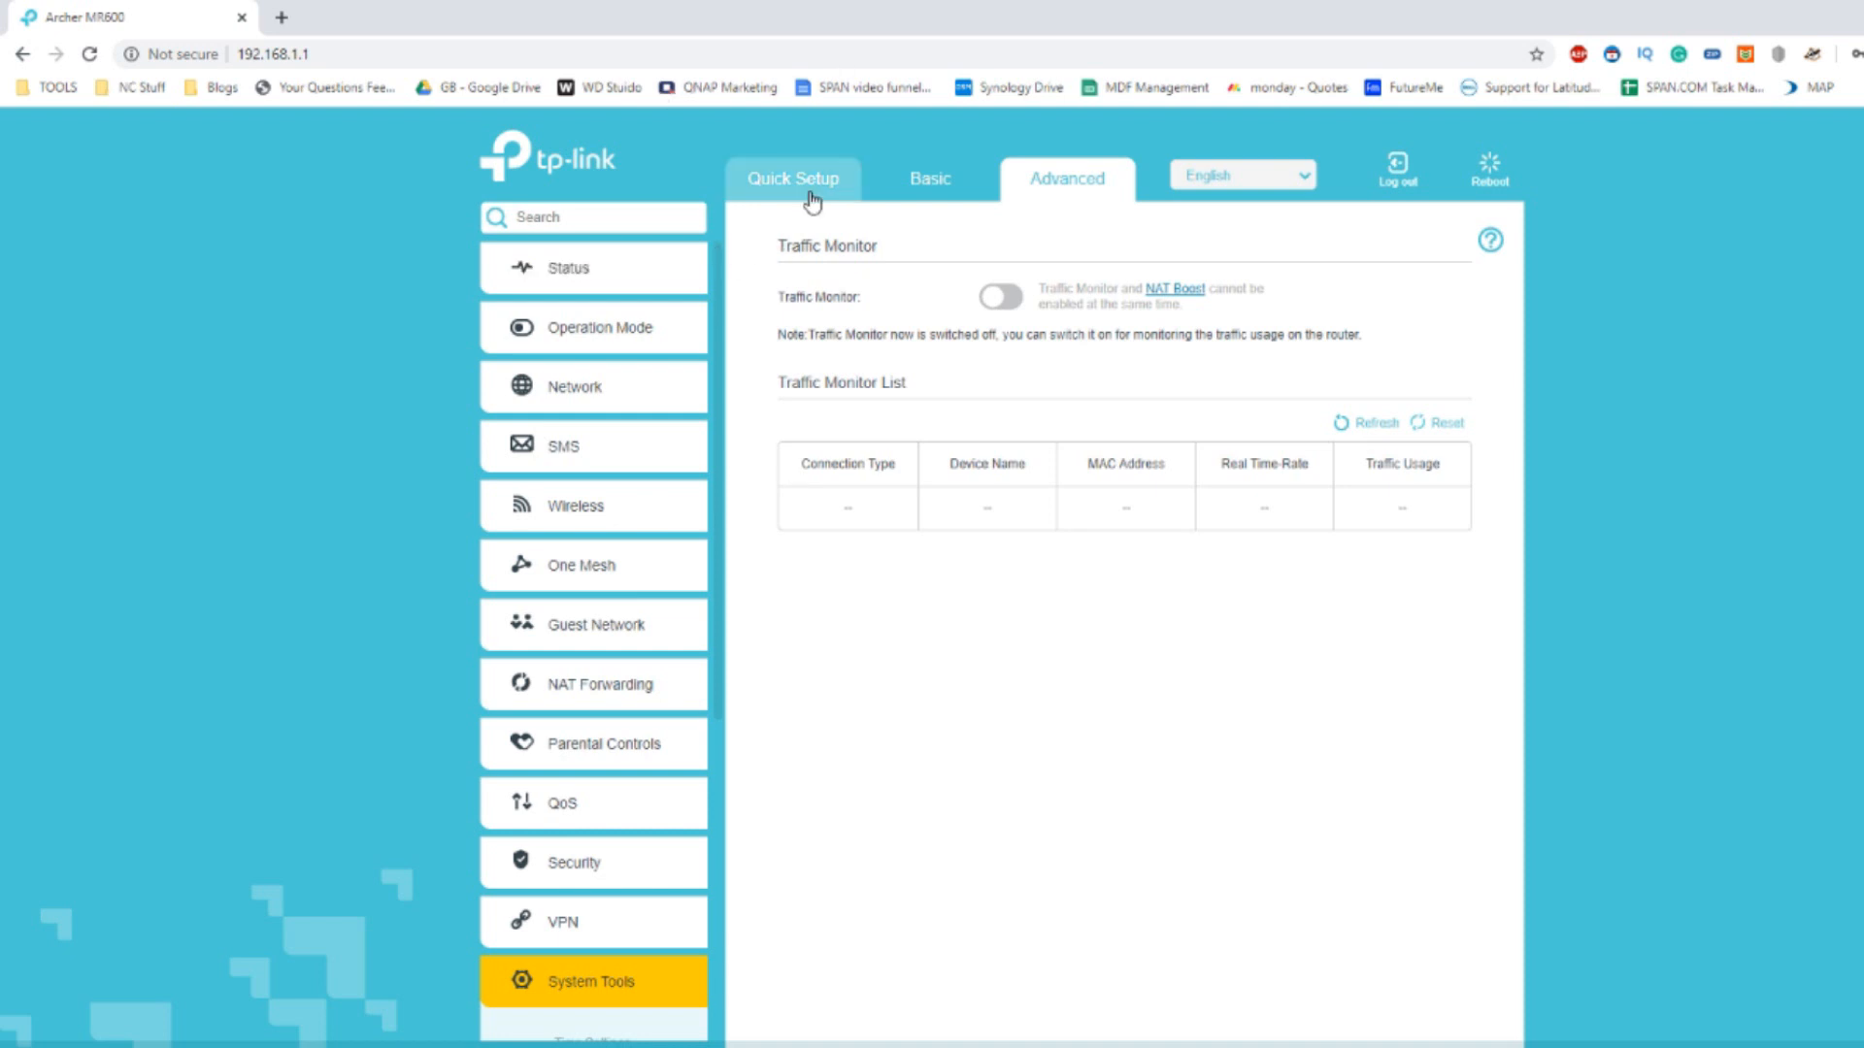
{"action": "mouse_move", "coordinate": [900, 587]}
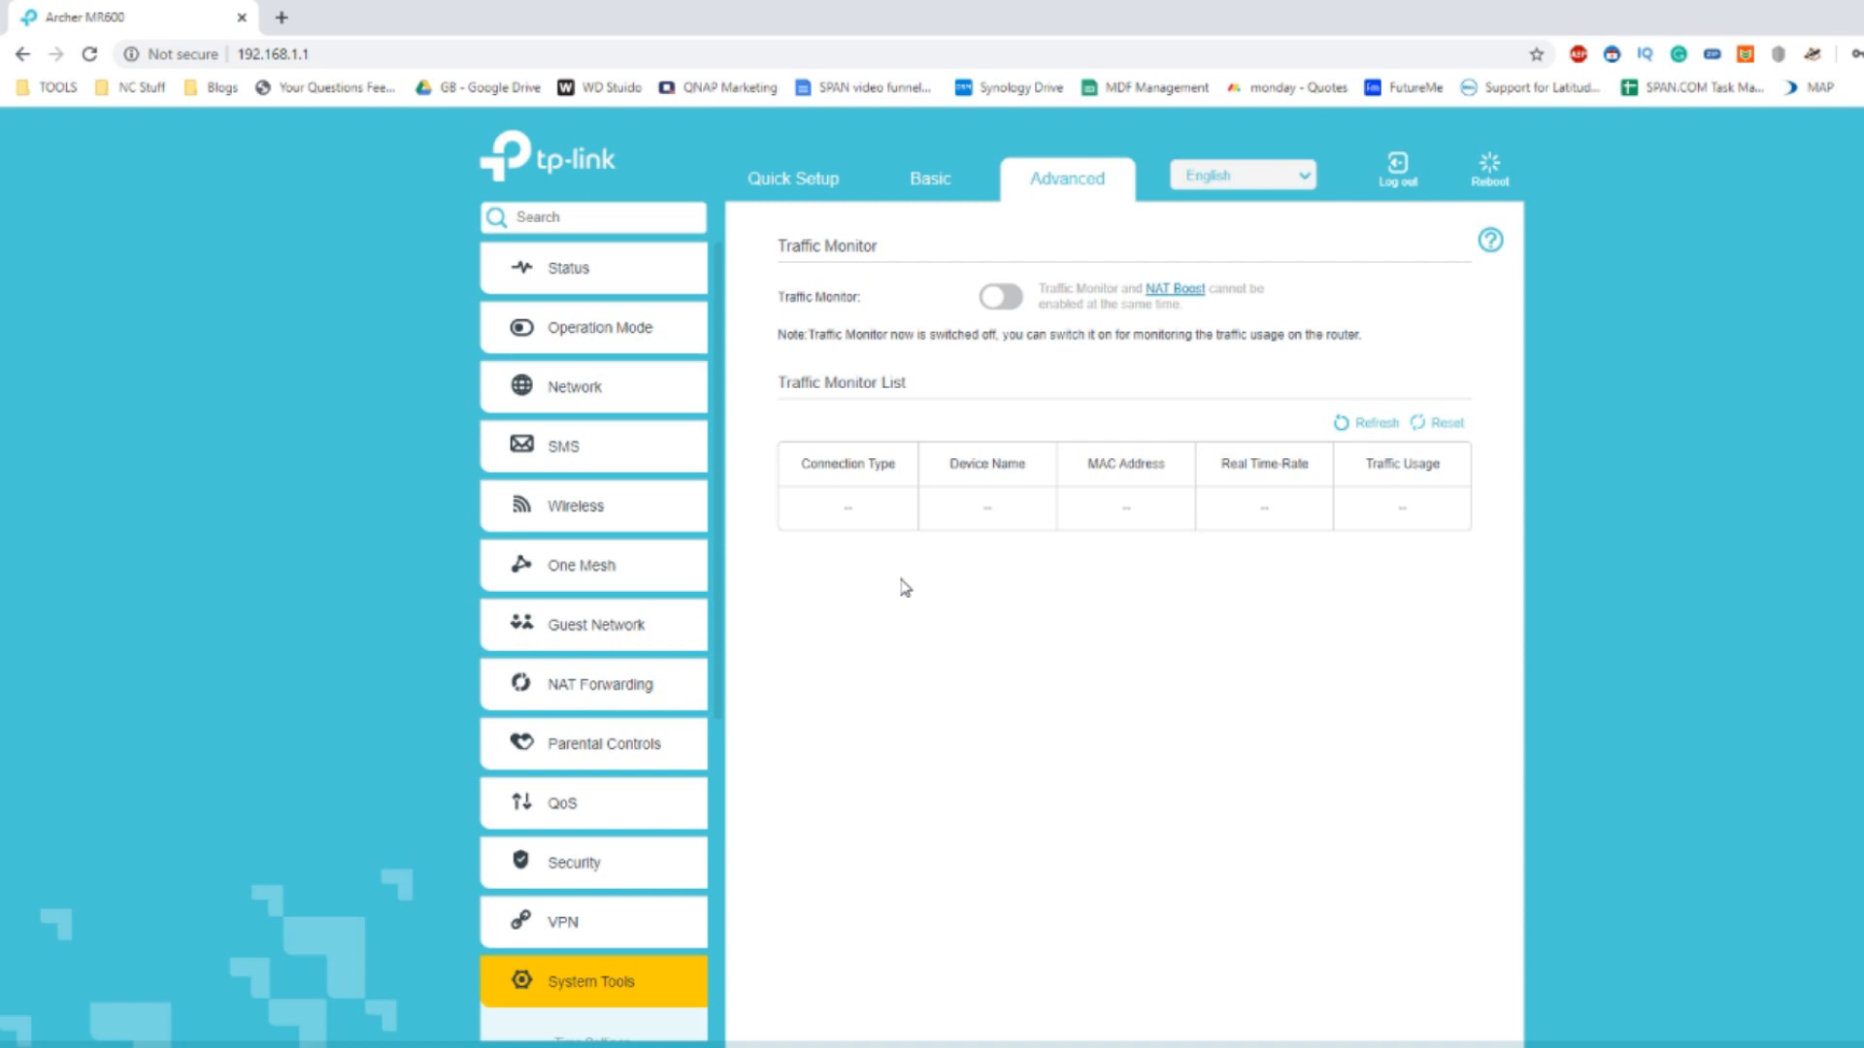
{"action": "mouse_move", "coordinate": [999, 725]}
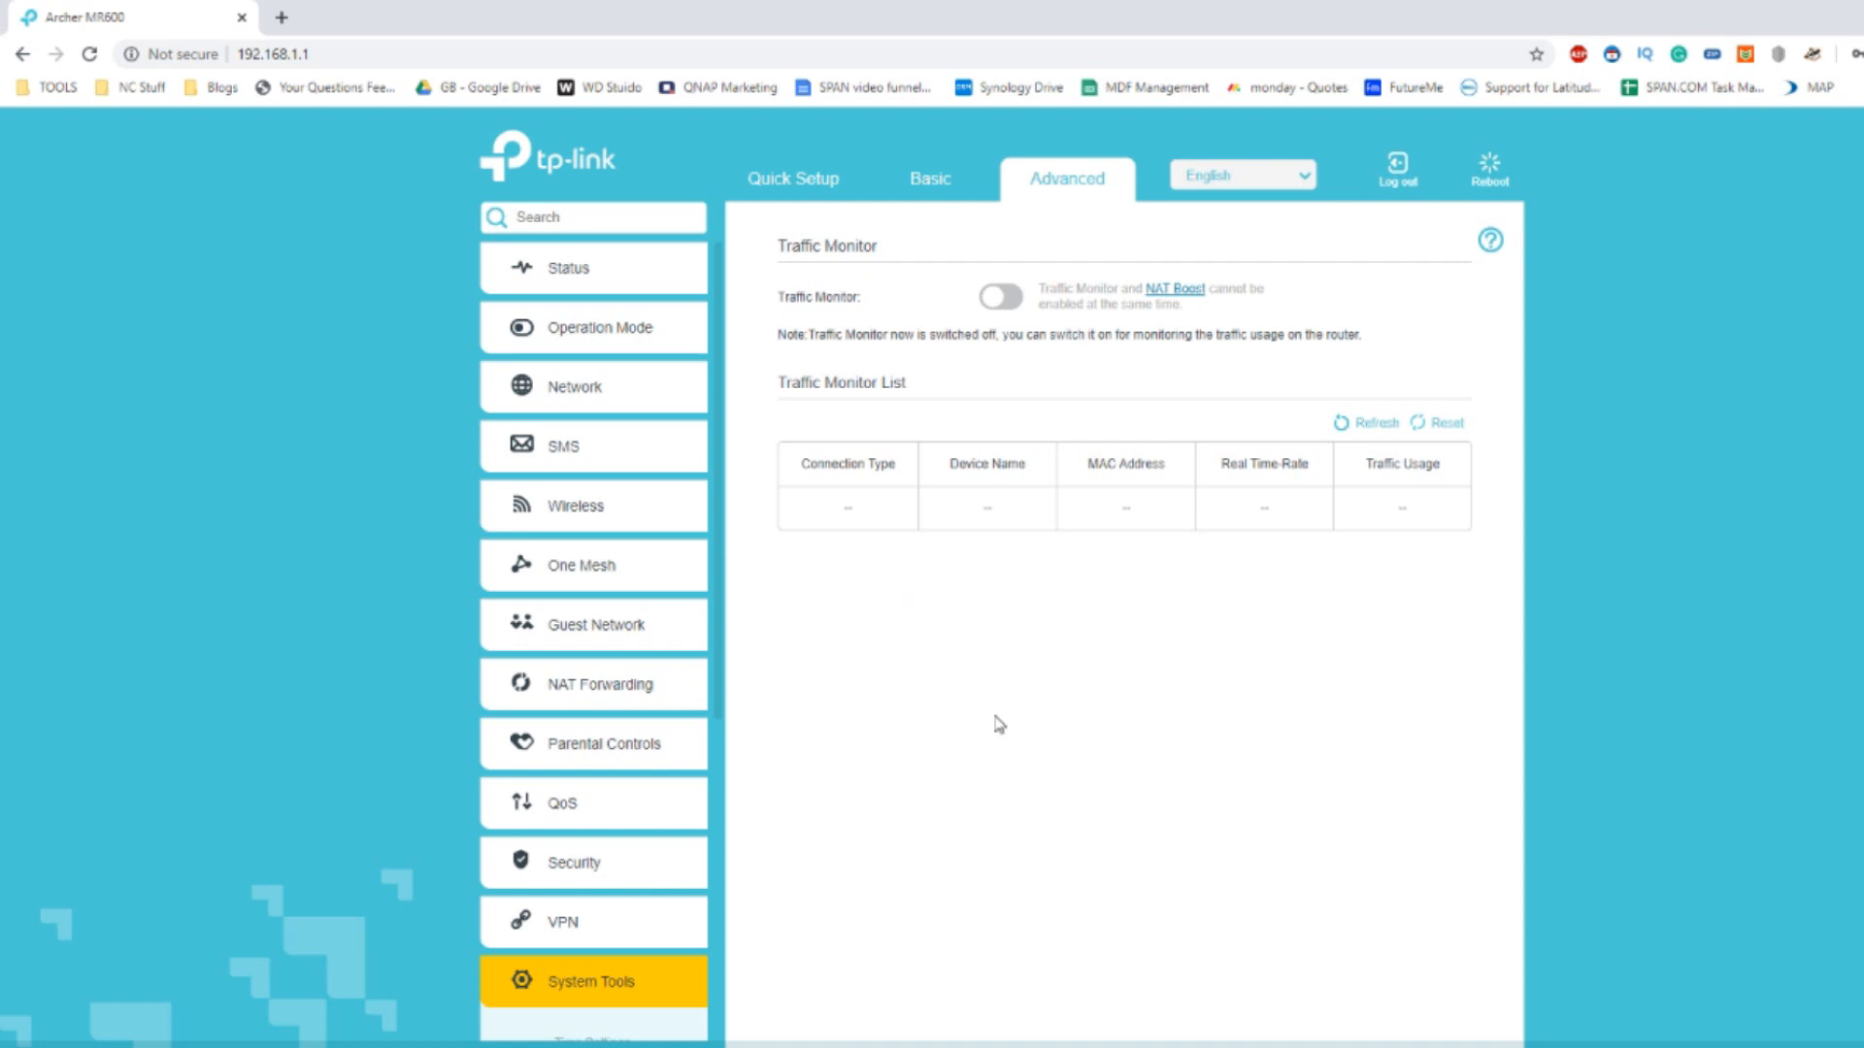